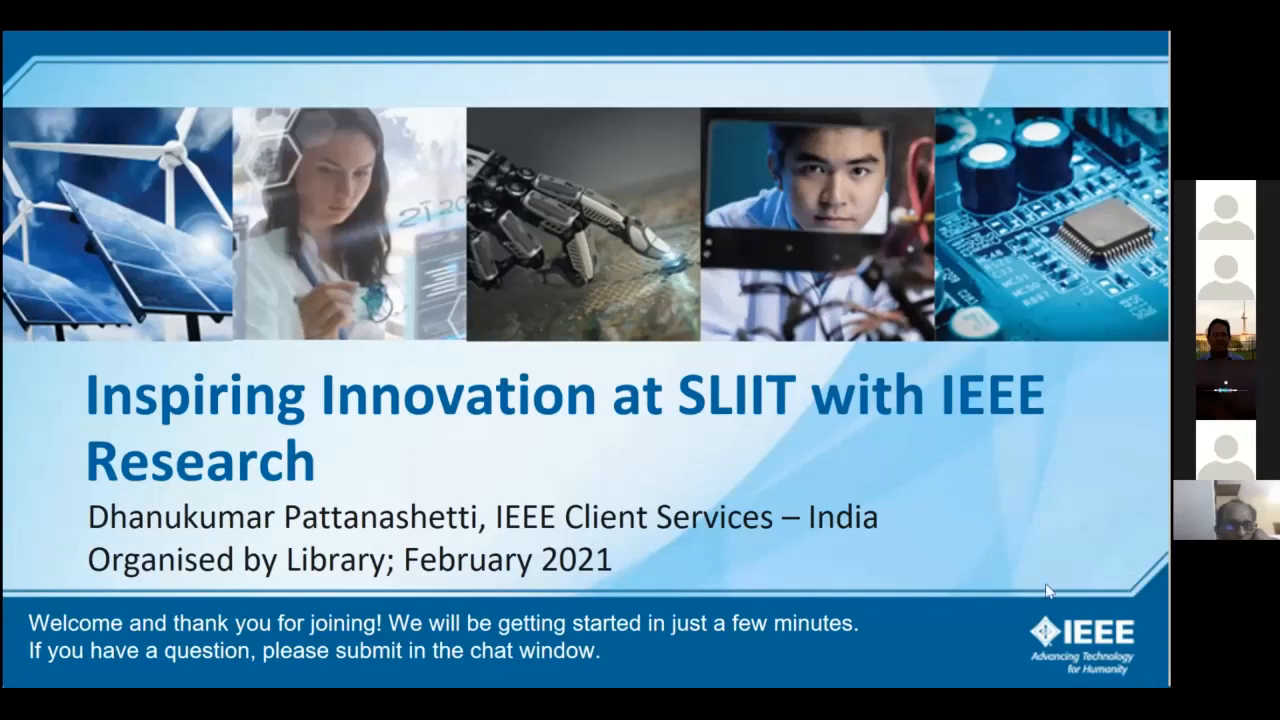
{"action": "mouse_move", "coordinate": [1104, 572]}
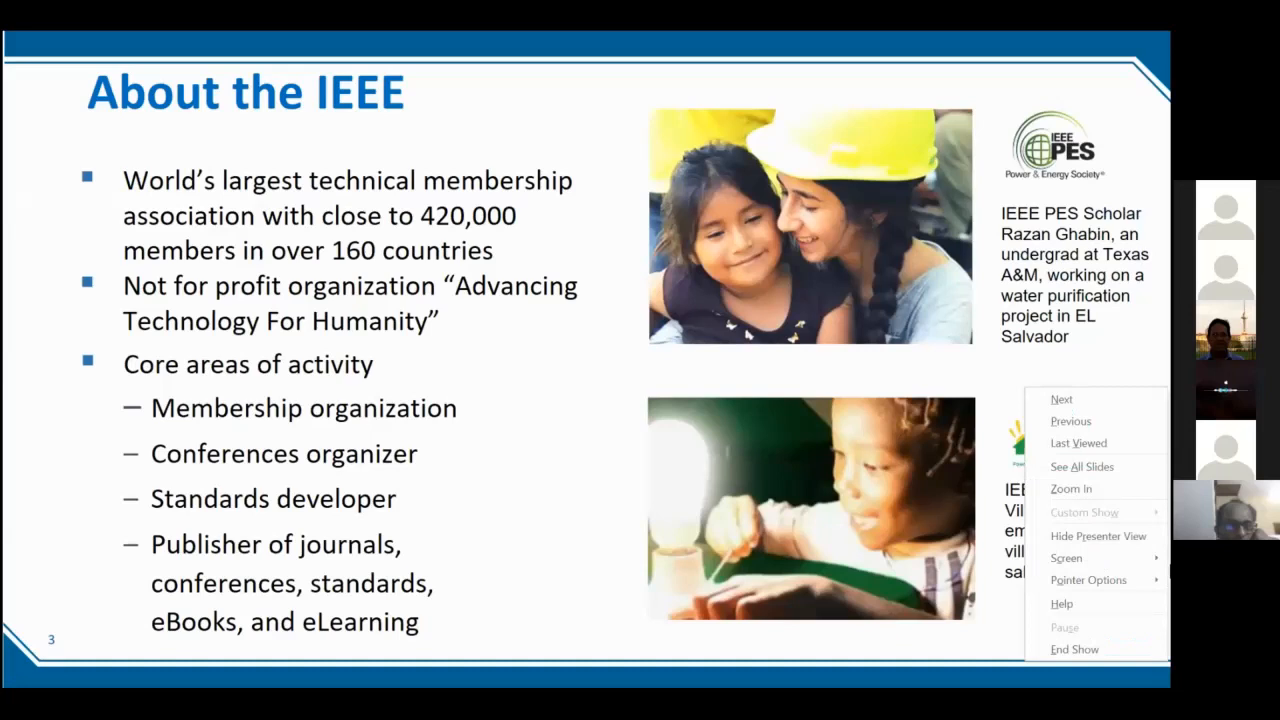
{"action": "left_click", "coordinate": [1060, 400]}
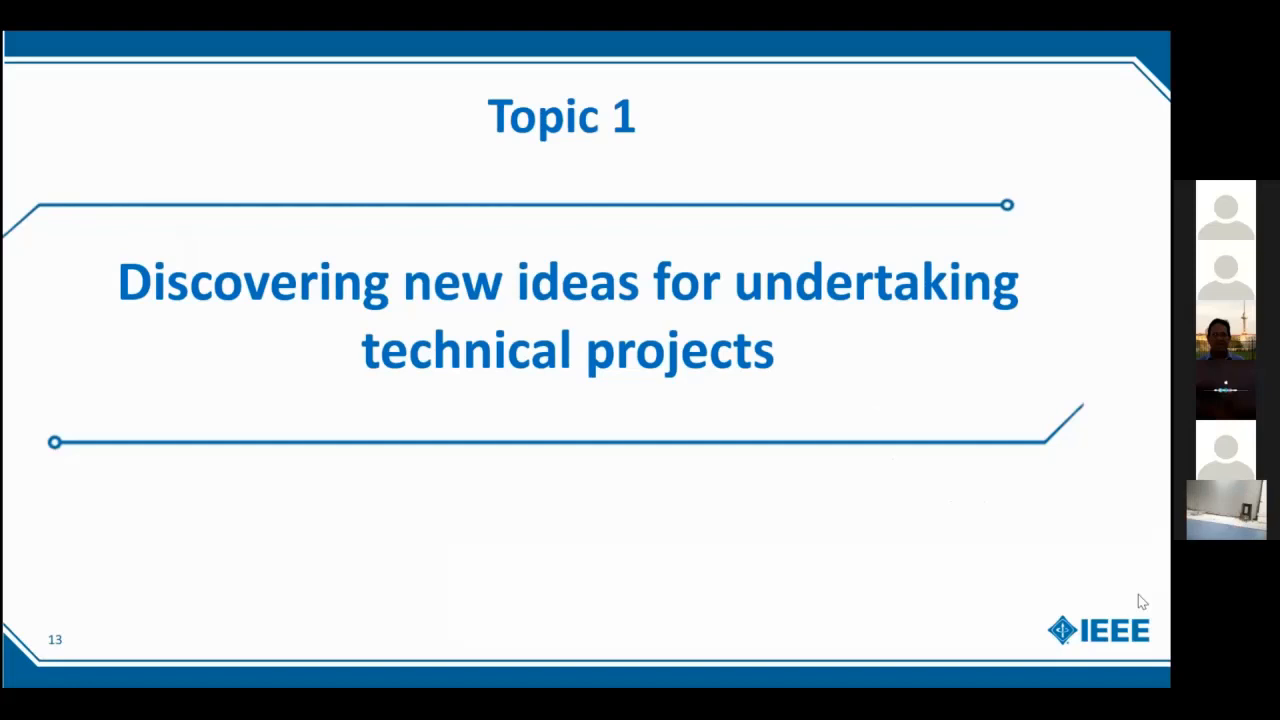
{"action": "mouse_move", "coordinate": [804, 194]}
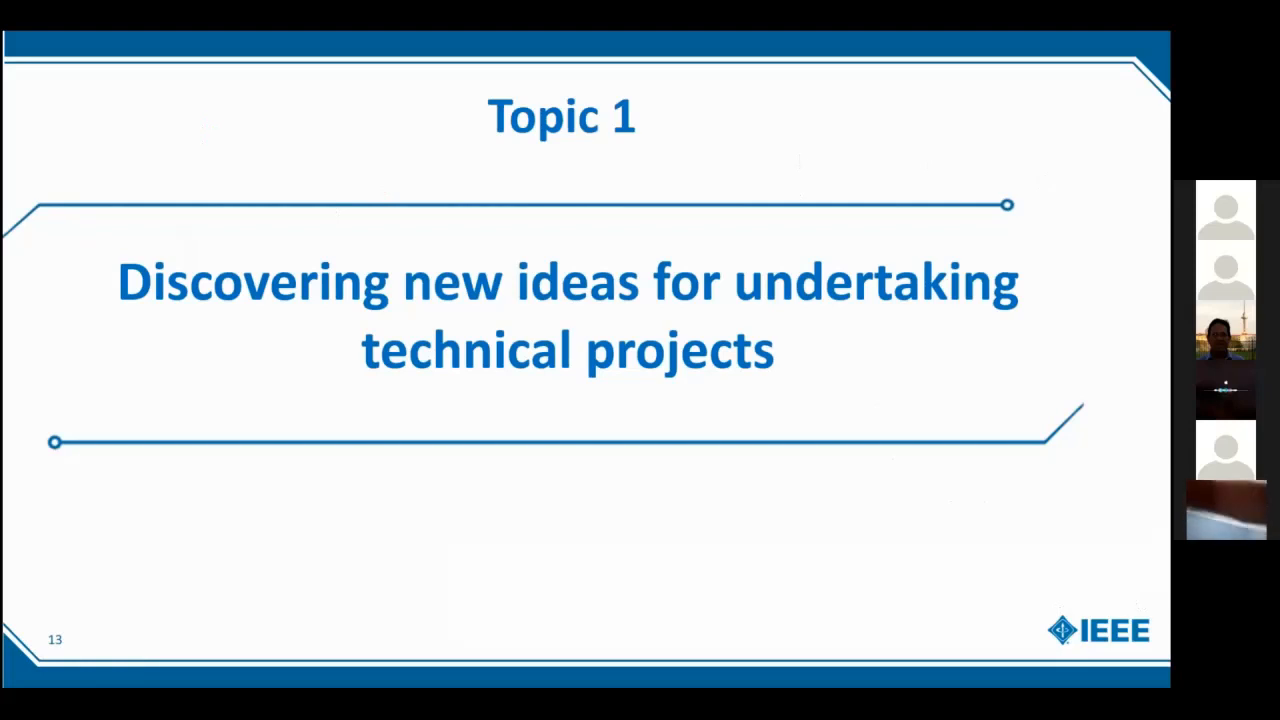
{"action": "mouse_move", "coordinate": [1098, 488]}
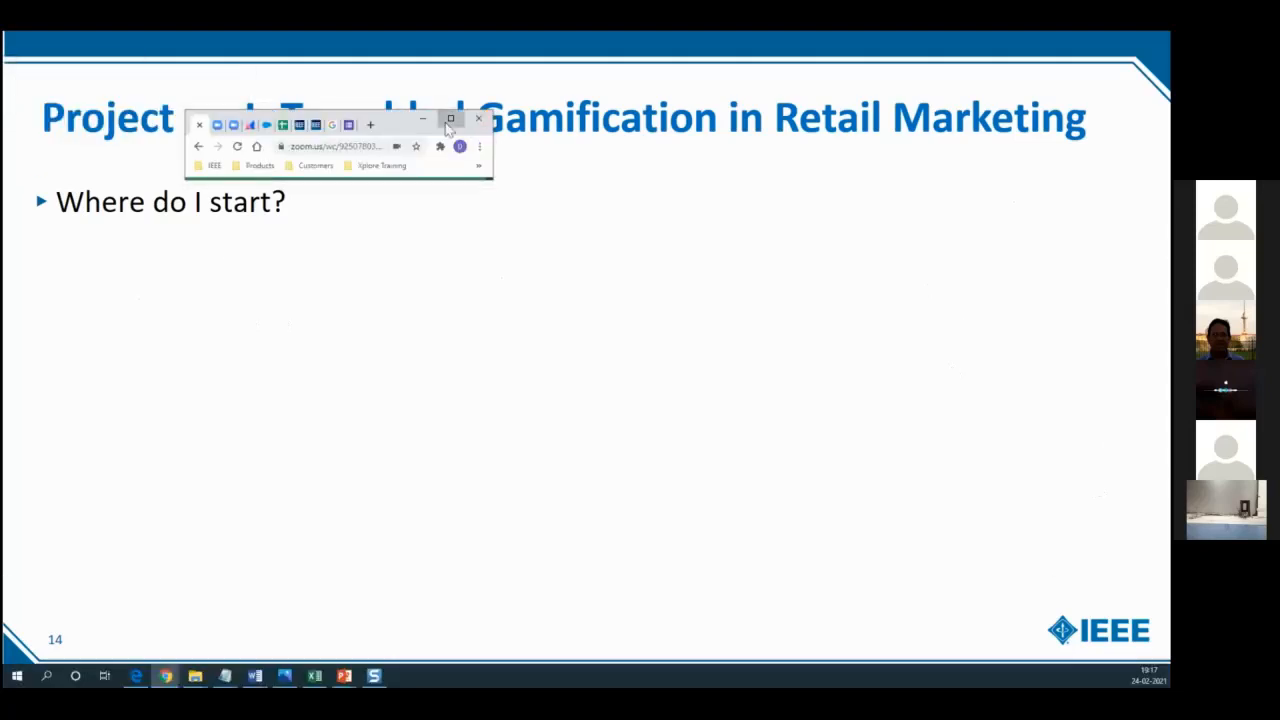
- Maximize Chrome, go to IEEE Xplore from the bookmark and complete Institutional Sign In
{"action": "left_click", "coordinate": [452, 124]}
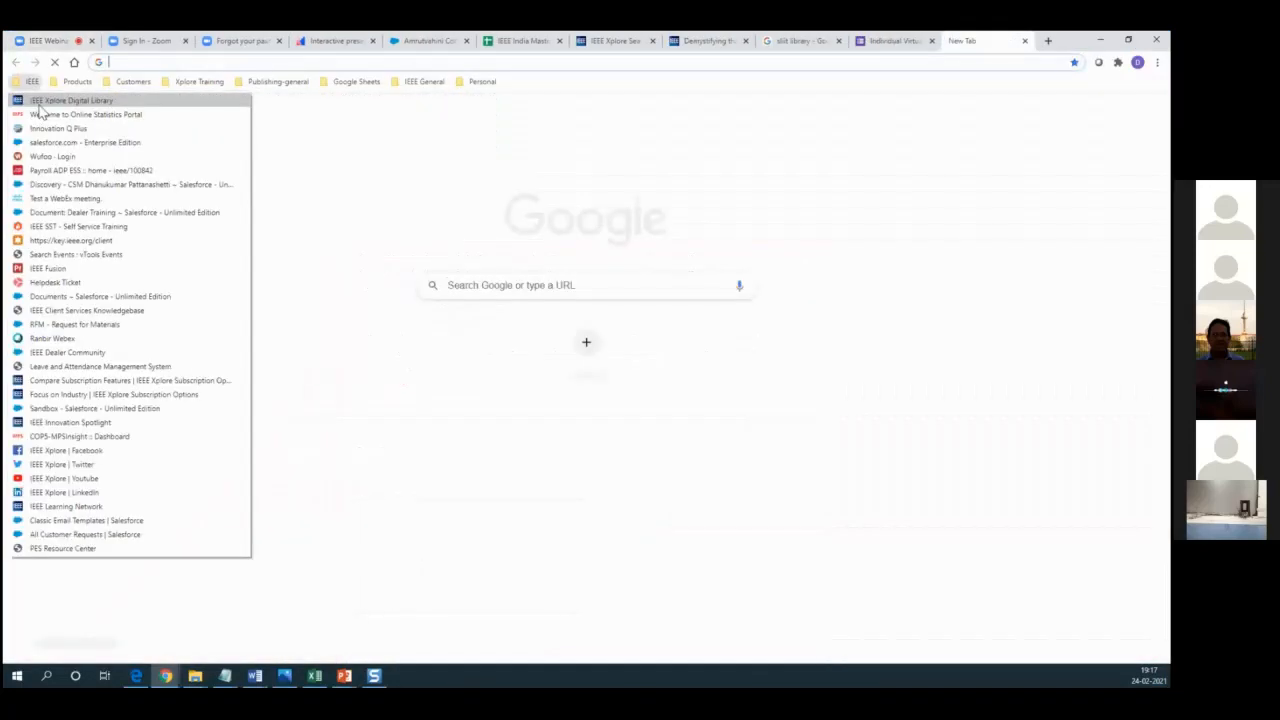
{"action": "left_click", "coordinate": [72, 100]}
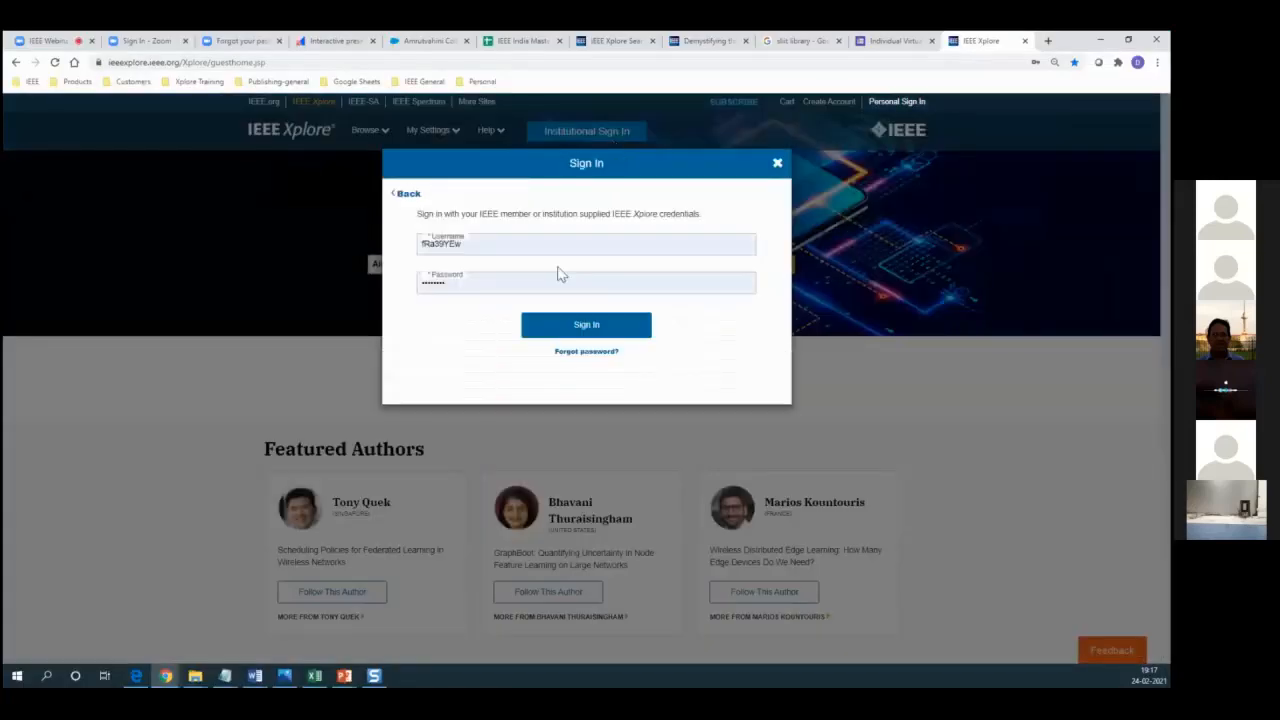
{"action": "left_click", "coordinate": [586, 324]}
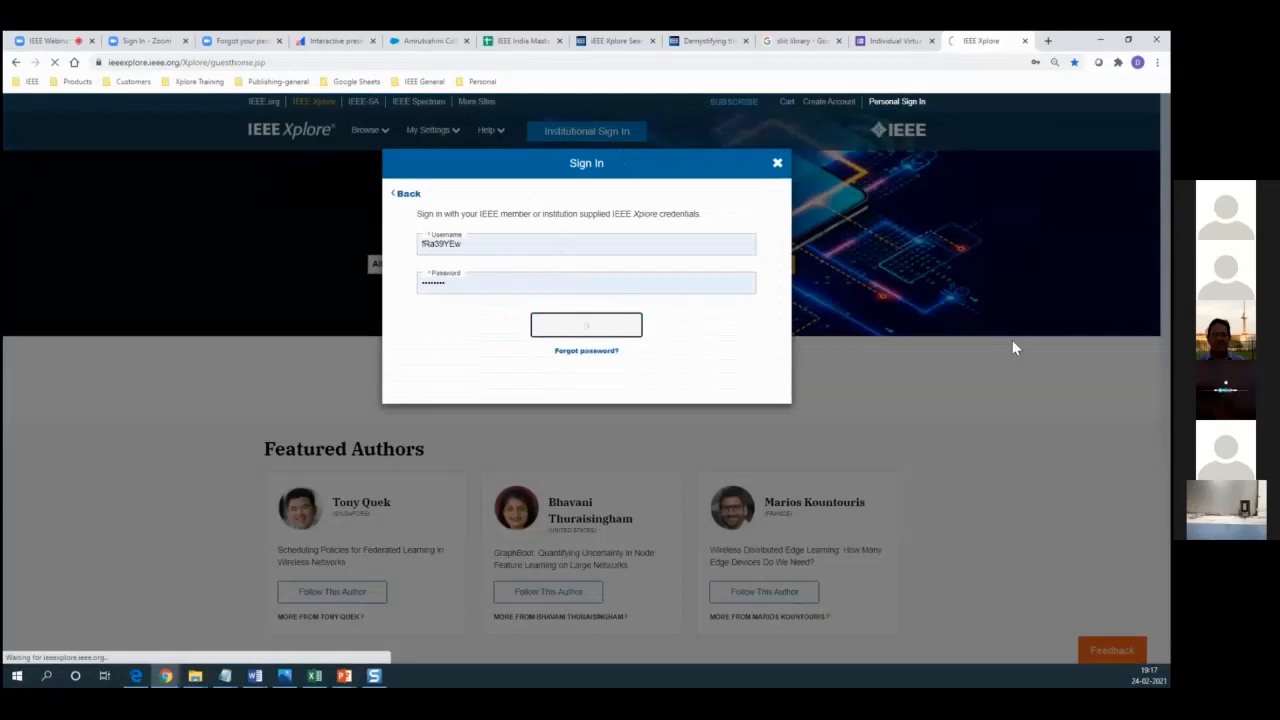
{"action": "left_click", "coordinate": [586, 324]}
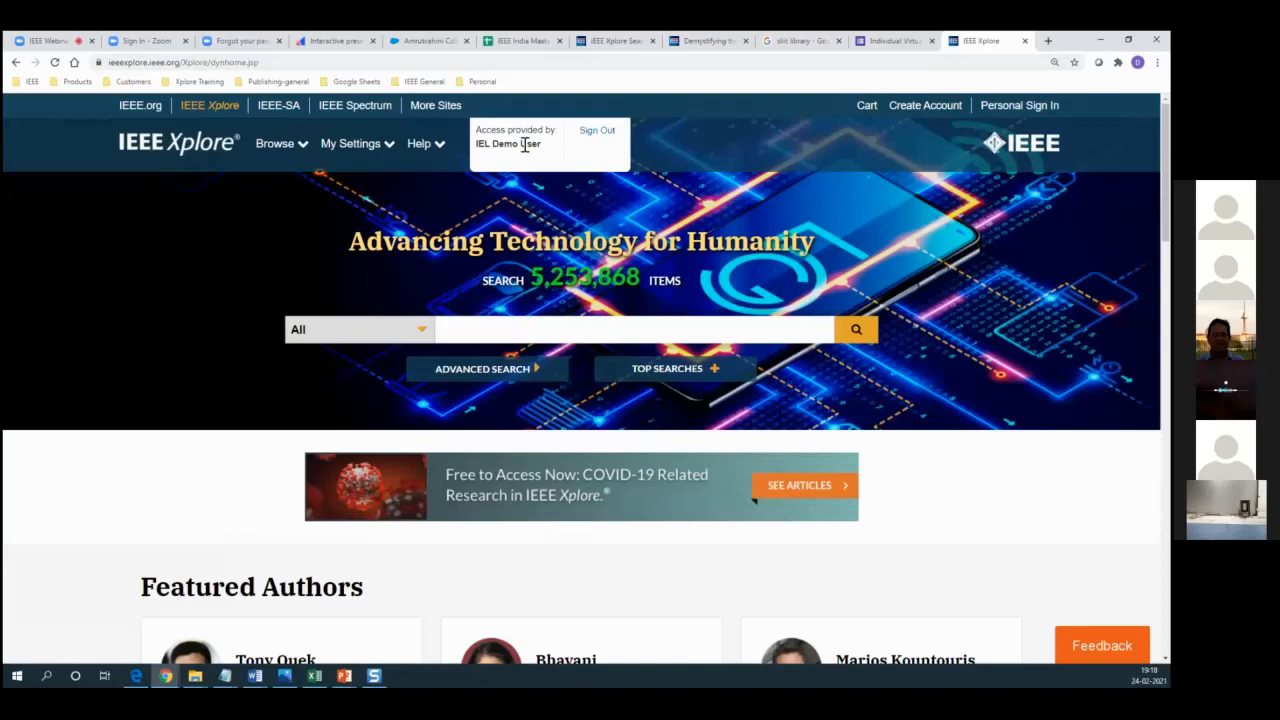
- Run a search of all content for "internet of things" OR IoT
{"action": "double_click", "coordinate": [508, 144]}
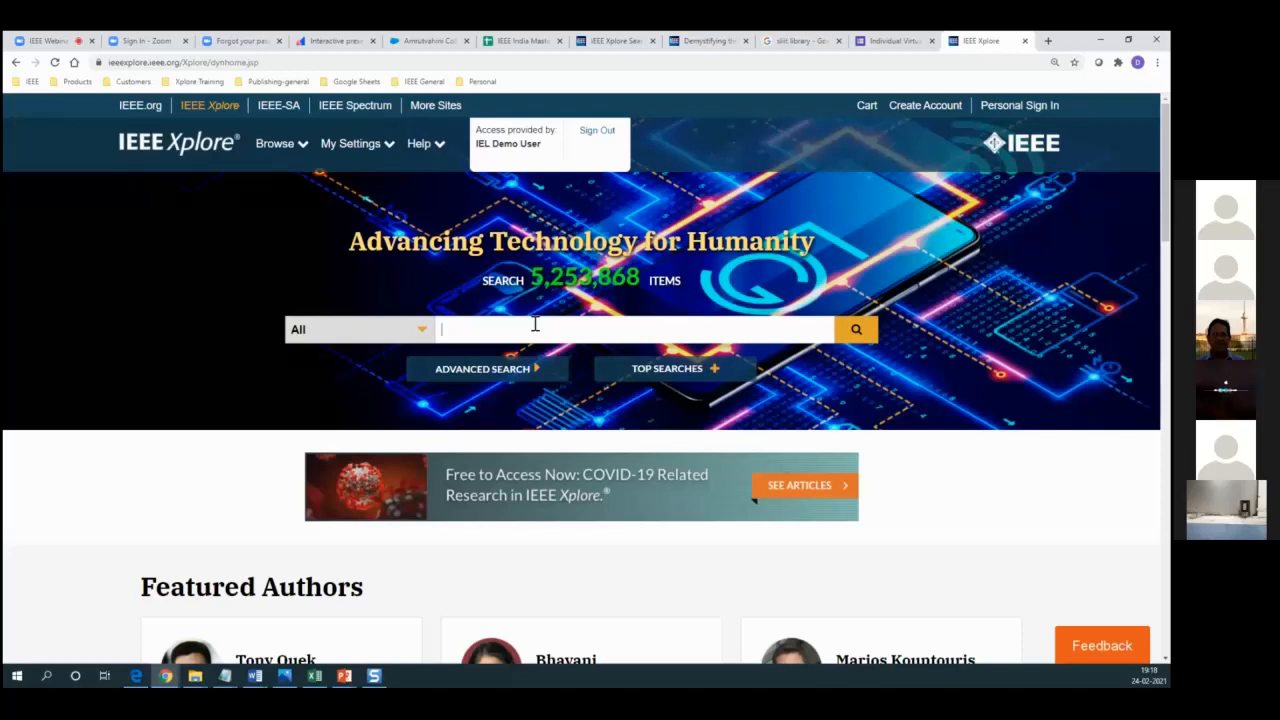
{"action": "type", "text": "\"internet of things"}
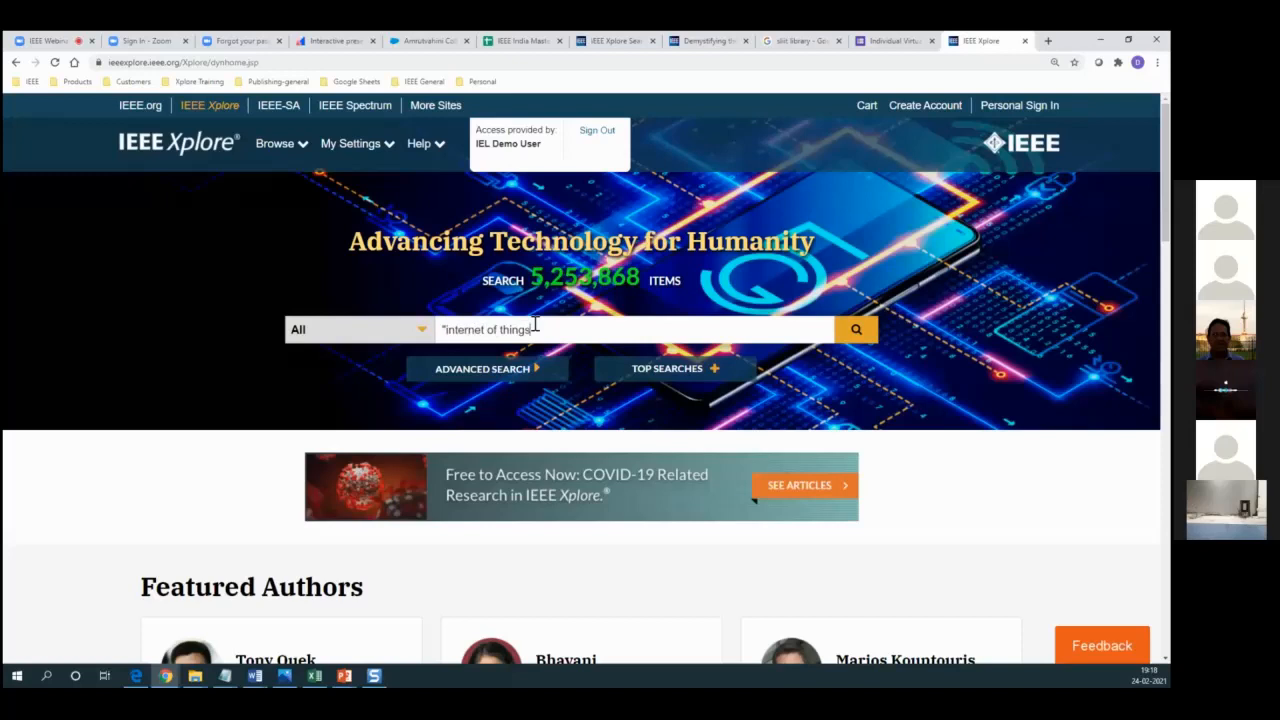
{"action": "type", "text": "OR"}
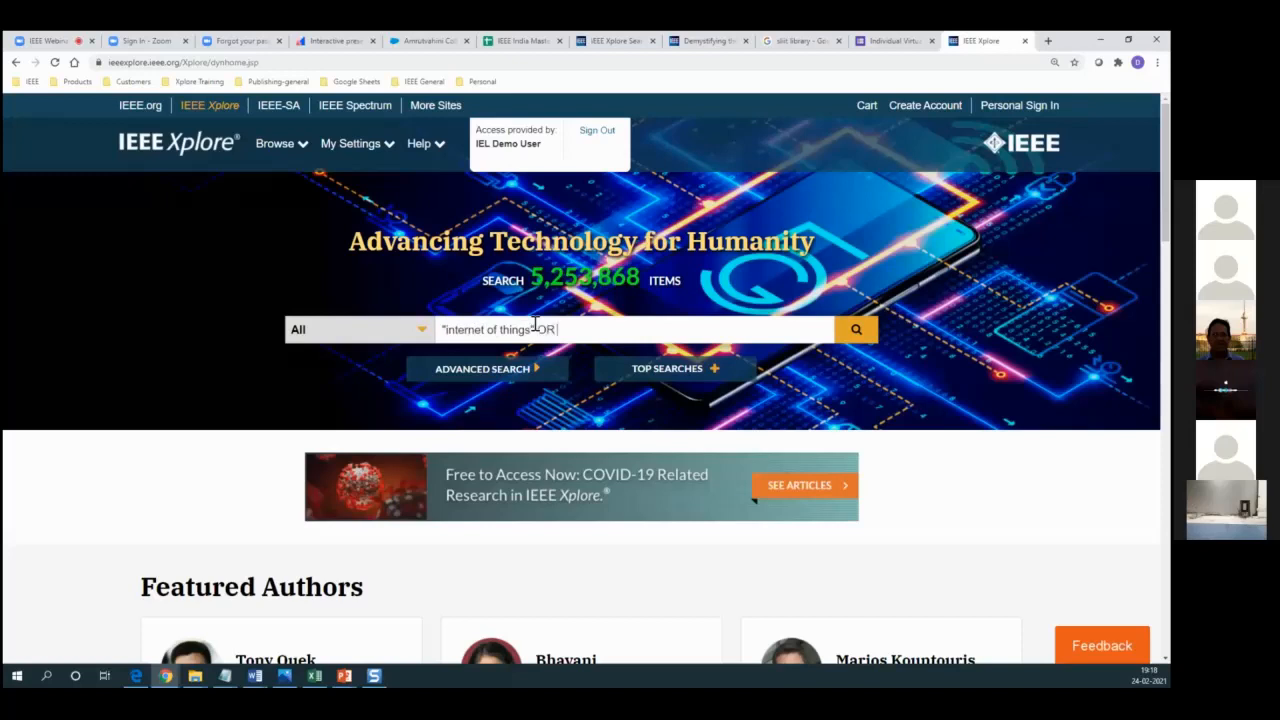
{"action": "type", "text": "IoR"}
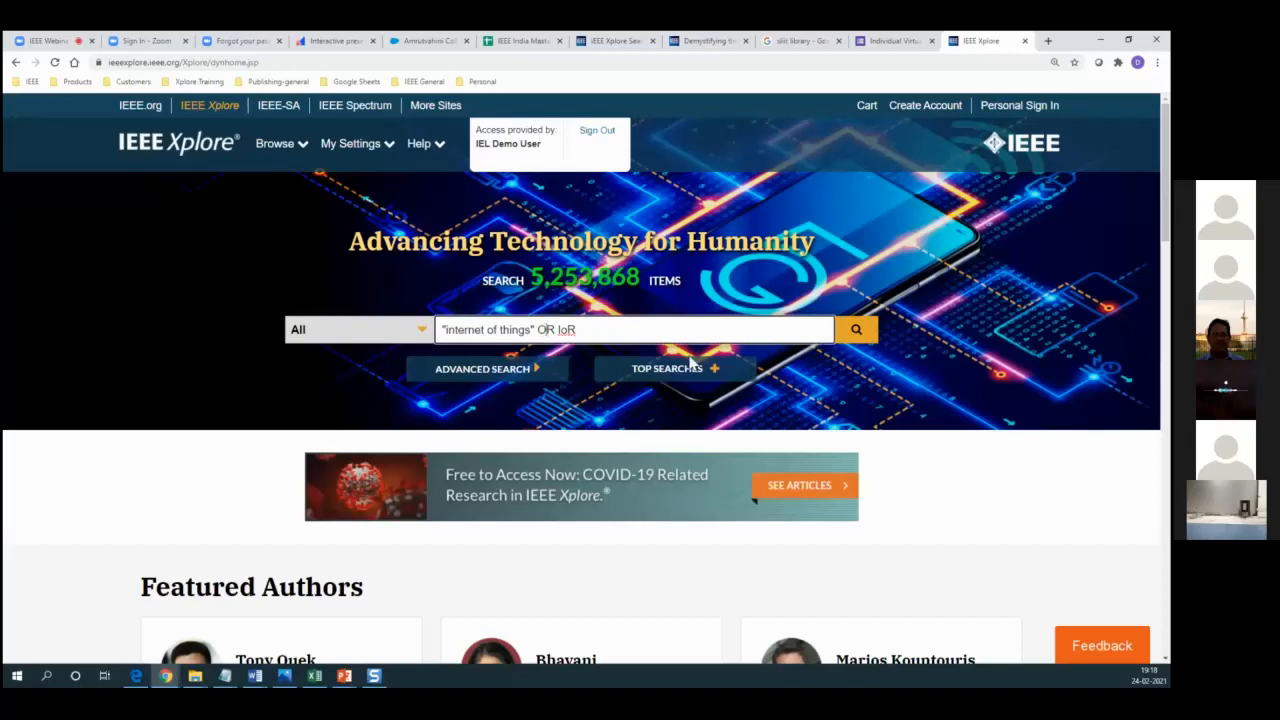
{"action": "double_click", "coordinate": [548, 328]}
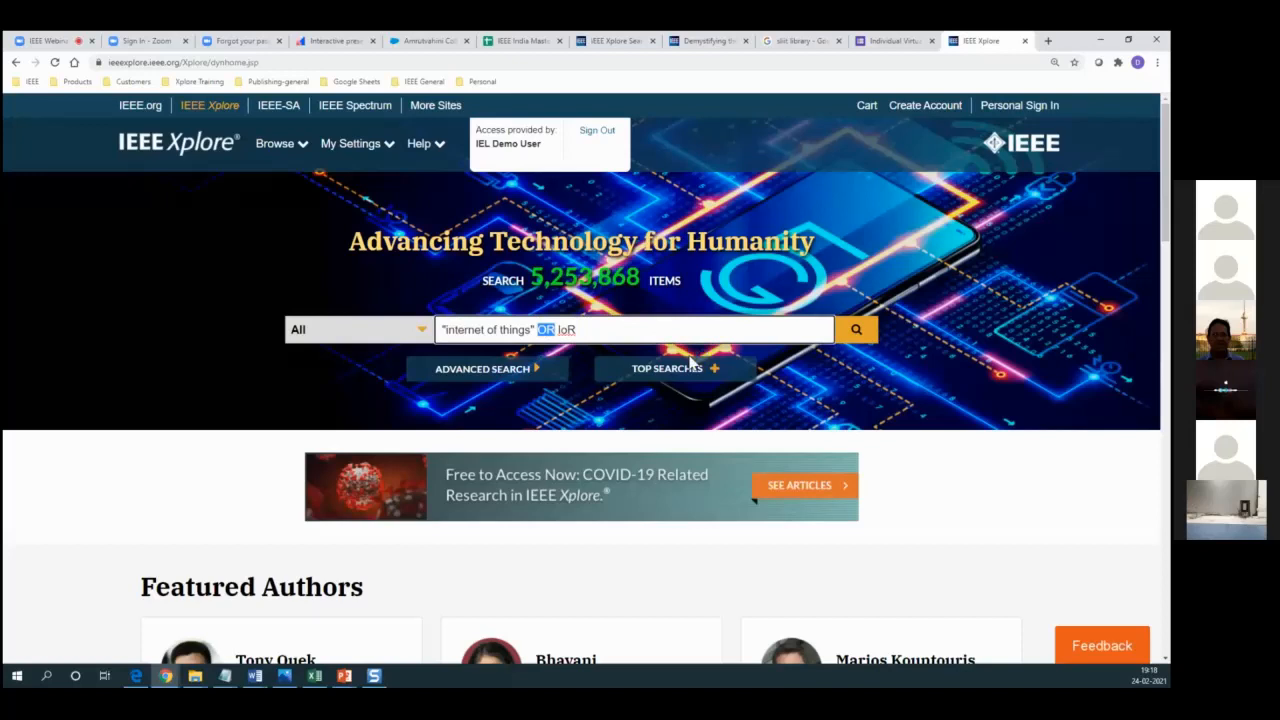
{"action": "mouse_move", "coordinate": [352, 338]}
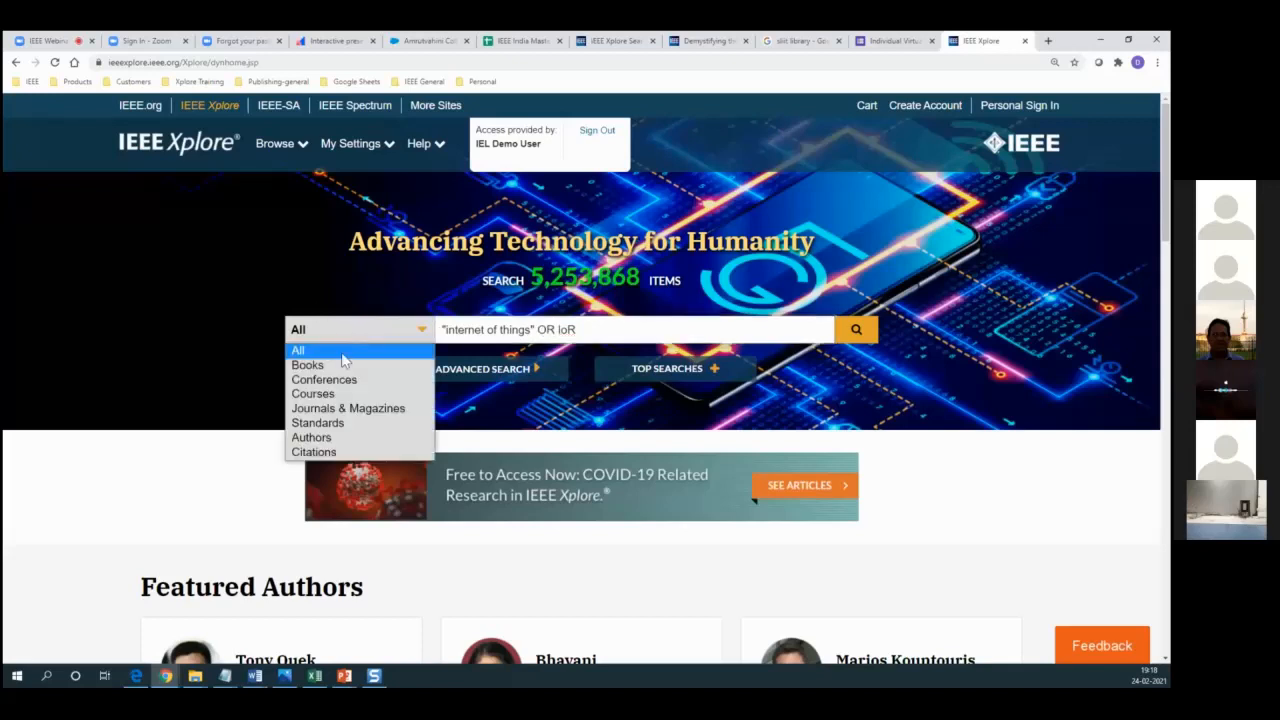
{"action": "mouse_move", "coordinate": [348, 408]}
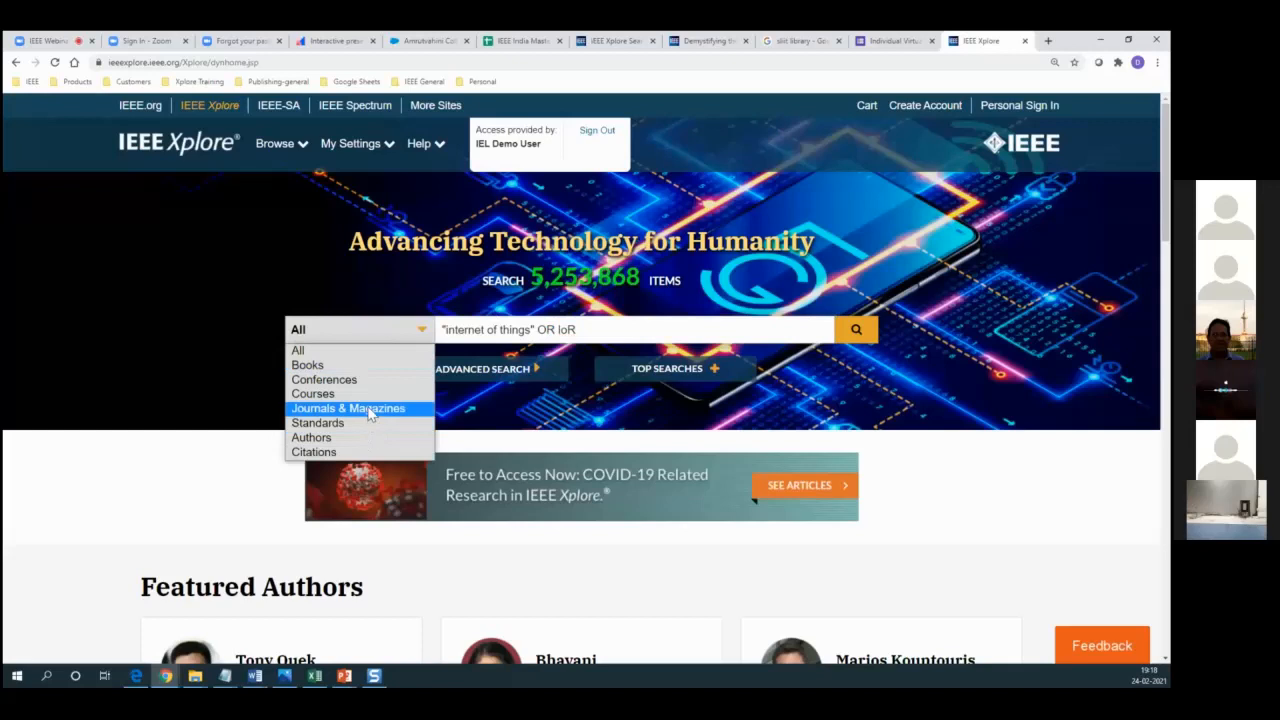
{"action": "mouse_move", "coordinate": [324, 380]}
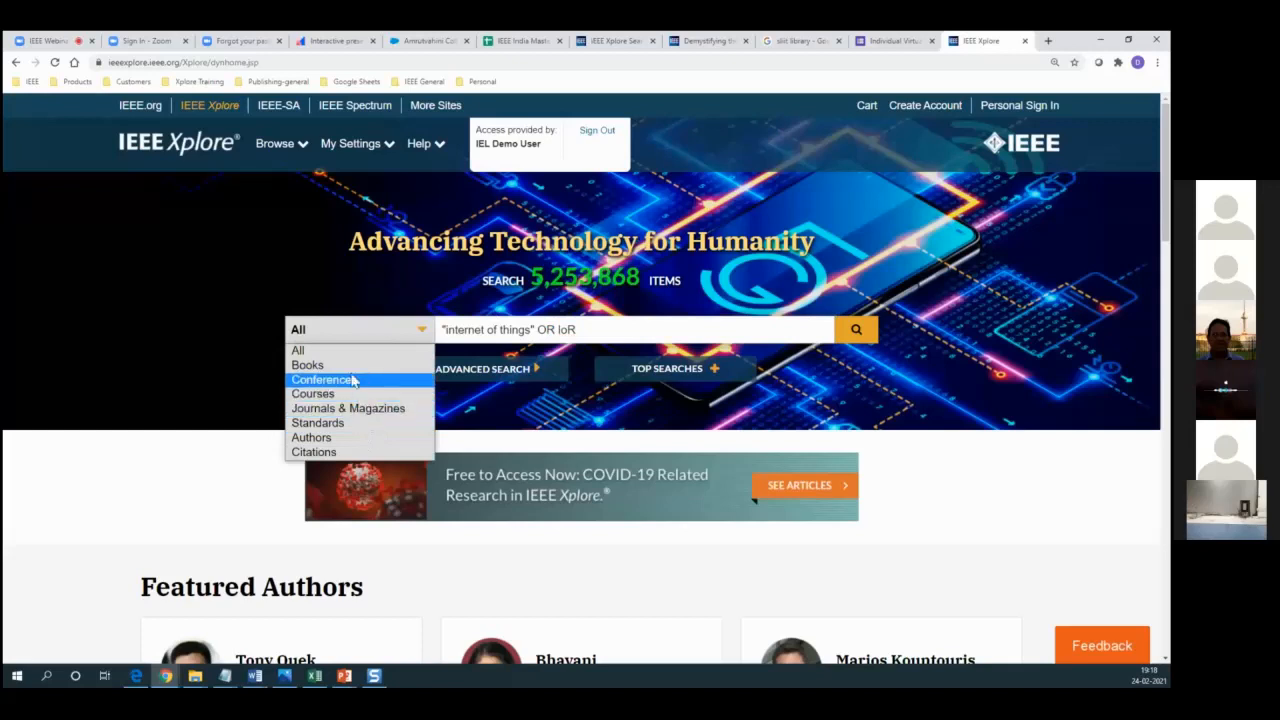
{"action": "mouse_move", "coordinate": [312, 438]}
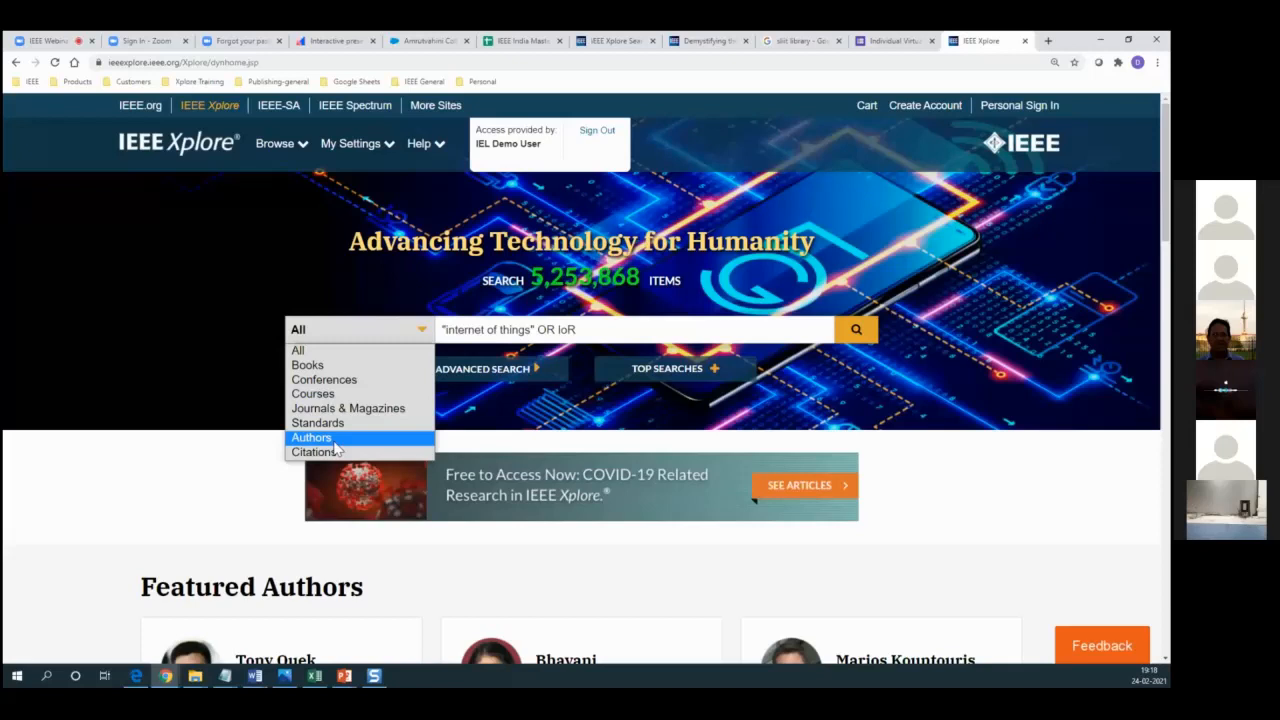
{"action": "mouse_move", "coordinate": [312, 392]}
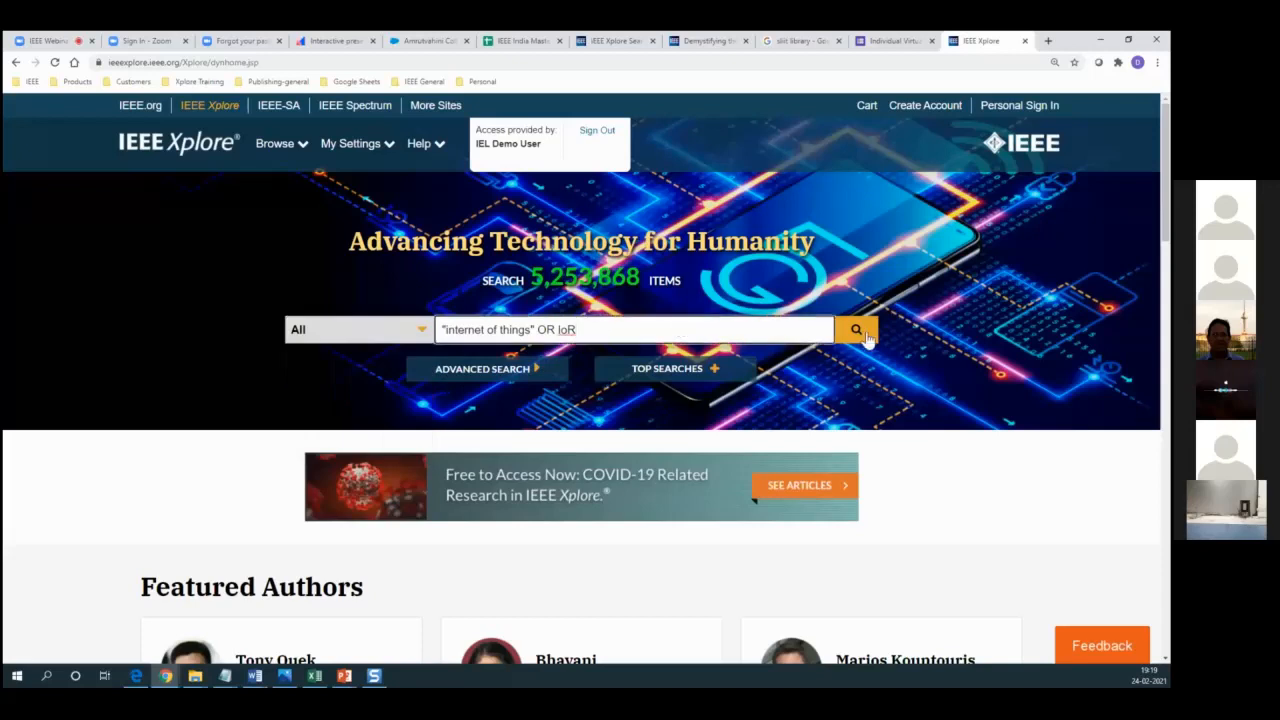
{"action": "left_click", "coordinate": [856, 328]}
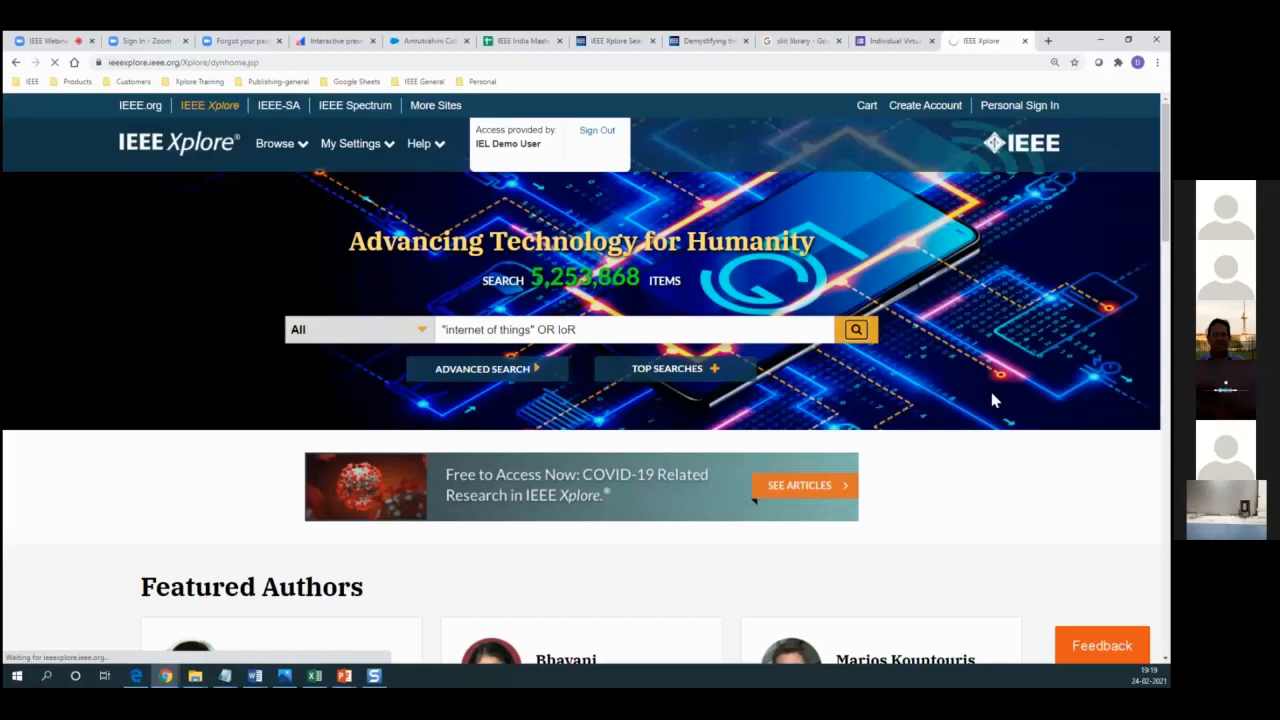
{"action": "left_click", "coordinate": [856, 328]}
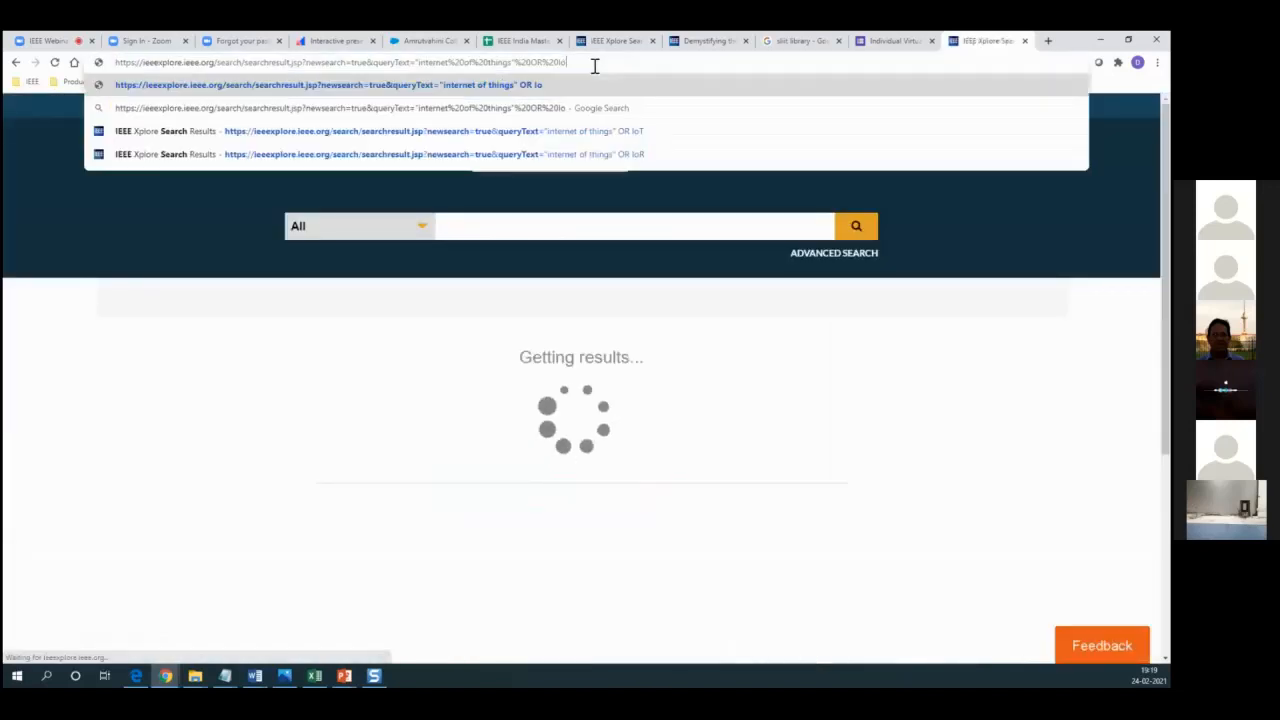
{"action": "key", "text": "Return"}
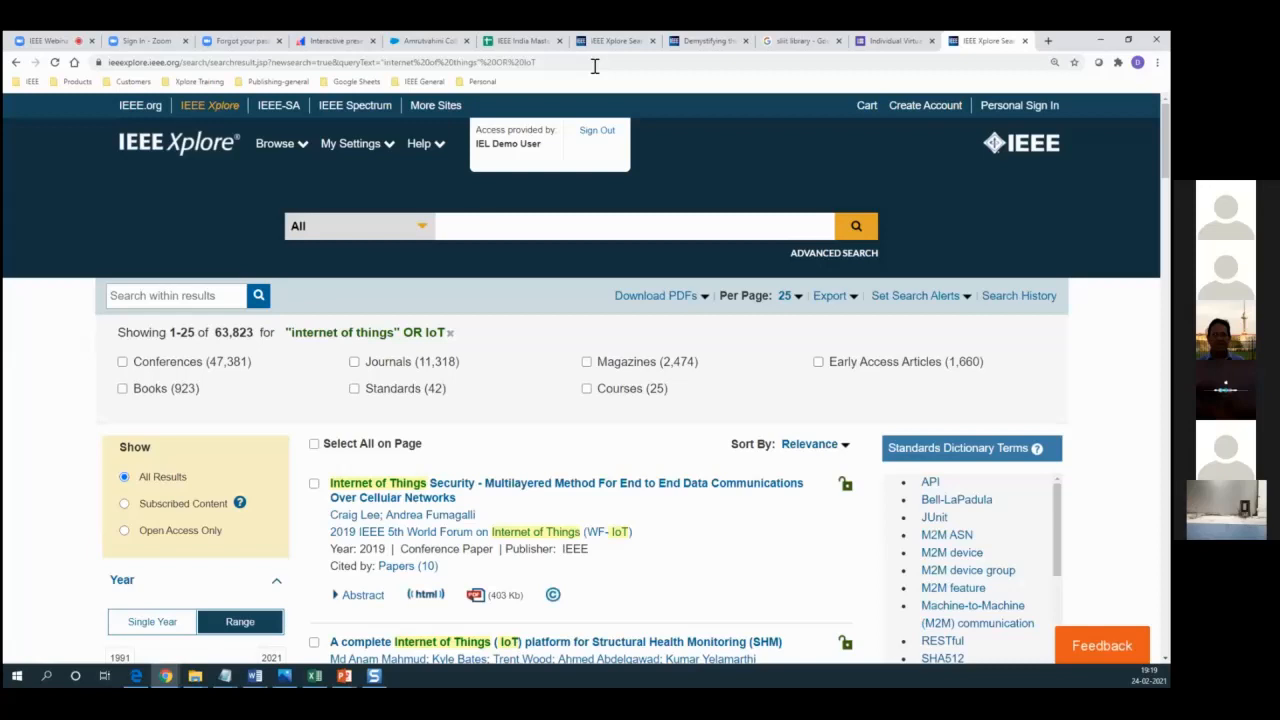
{"action": "mouse_move", "coordinate": [768, 374]}
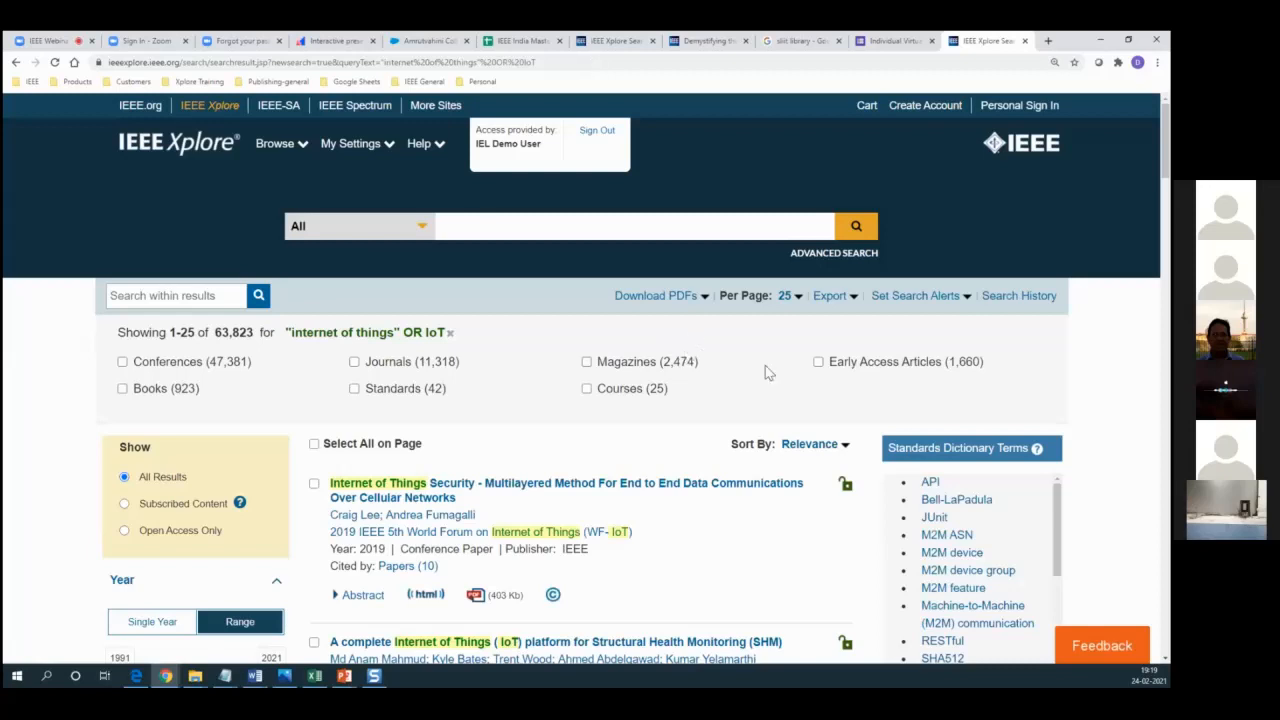
{"action": "scroll", "scroll_direction": "down", "scroll_amount": 3}
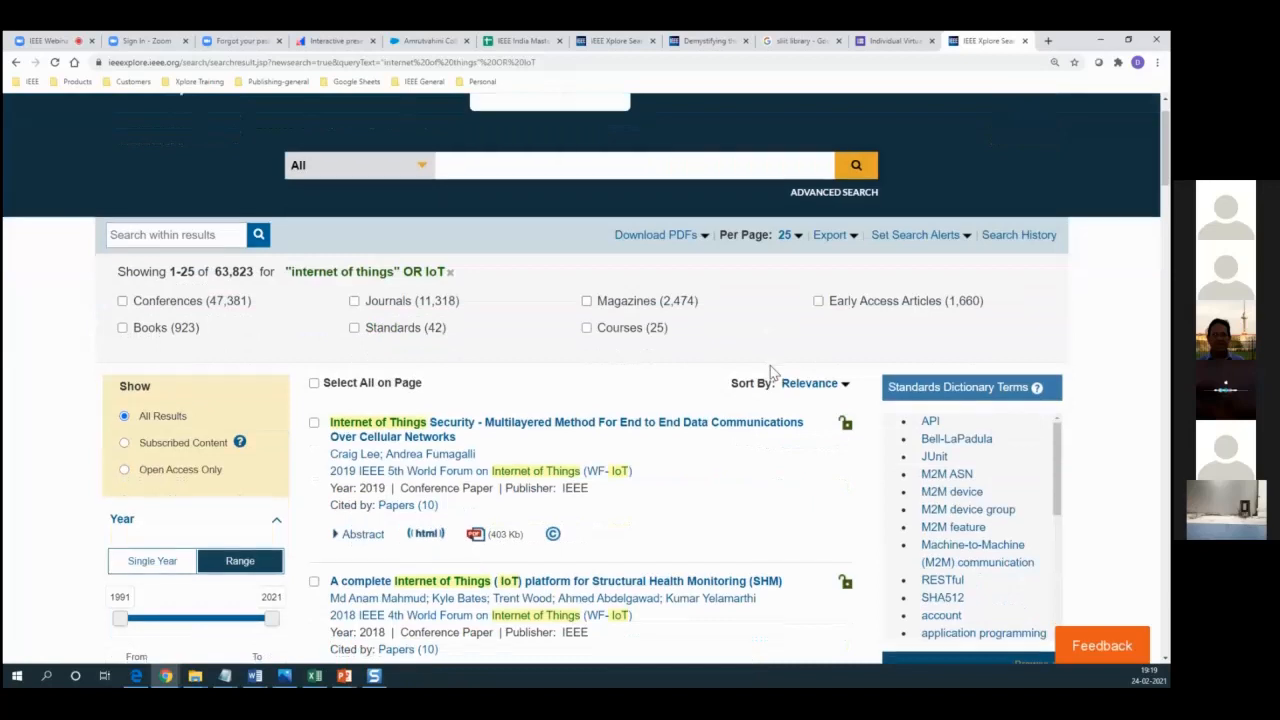
{"action": "mouse_move", "coordinate": [776, 374]}
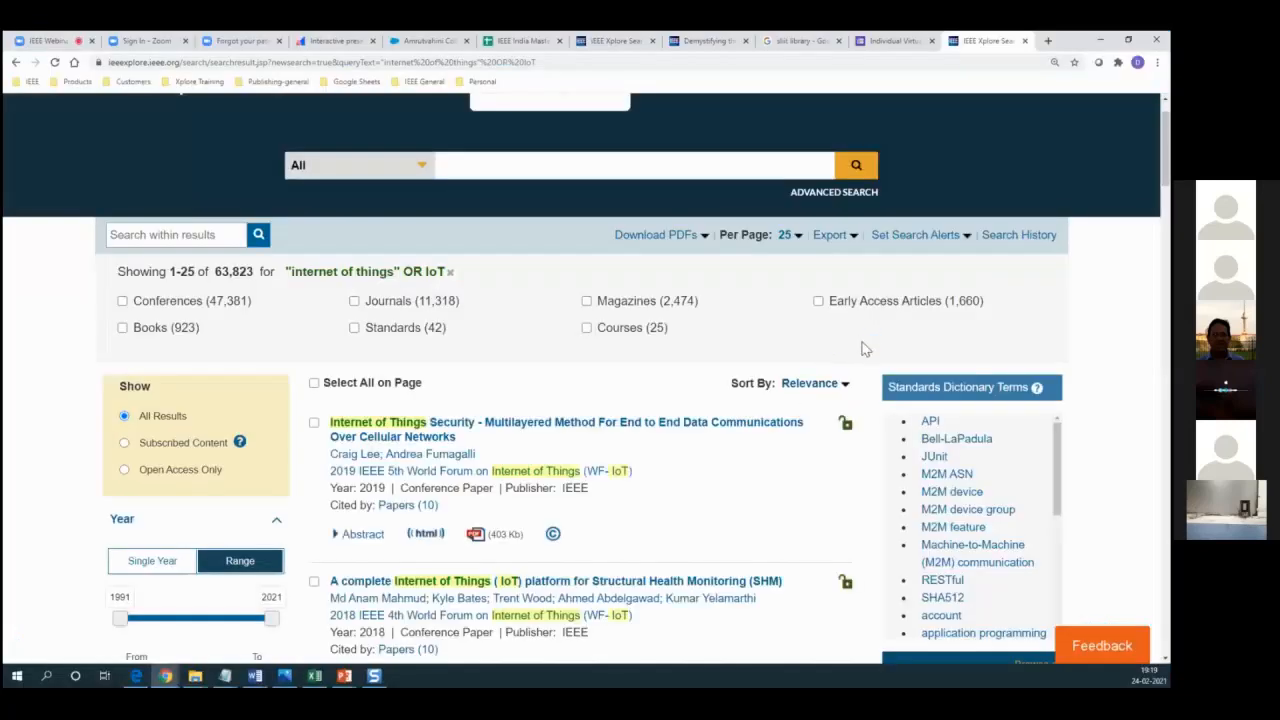
{"action": "scroll", "scroll_direction": "down", "scroll_amount": 3}
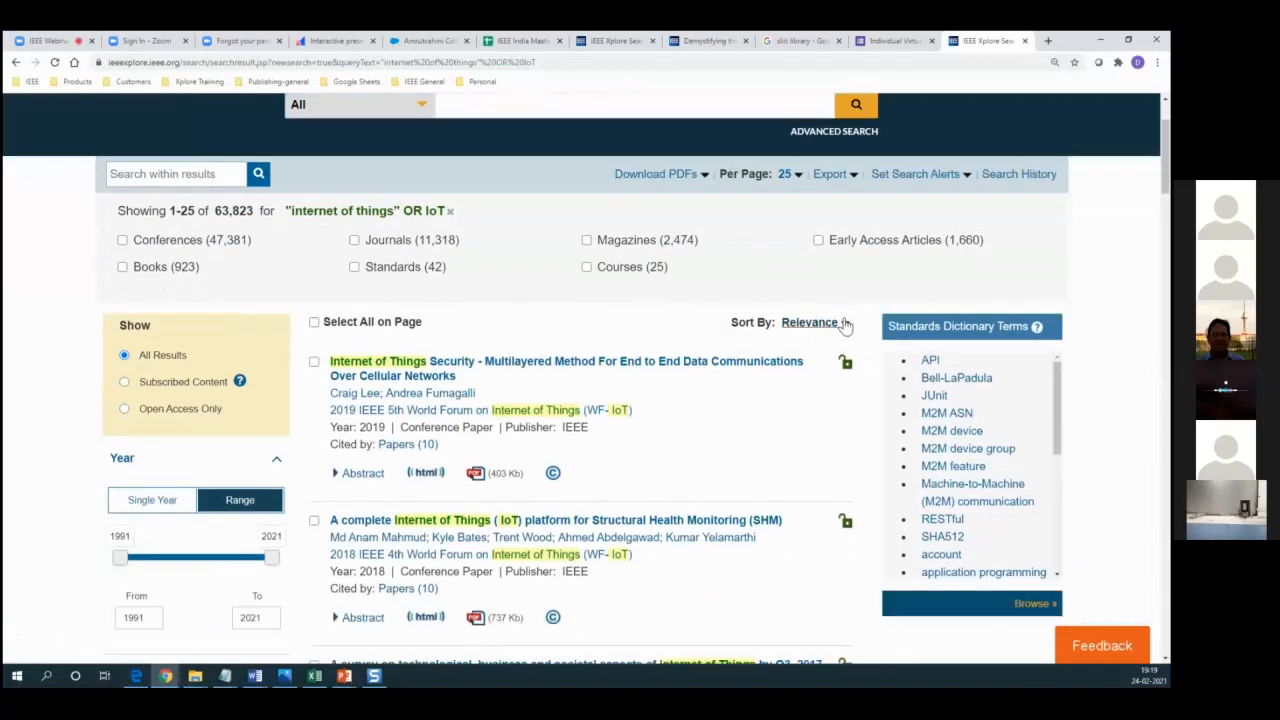
{"action": "left_click", "coordinate": [810, 320]}
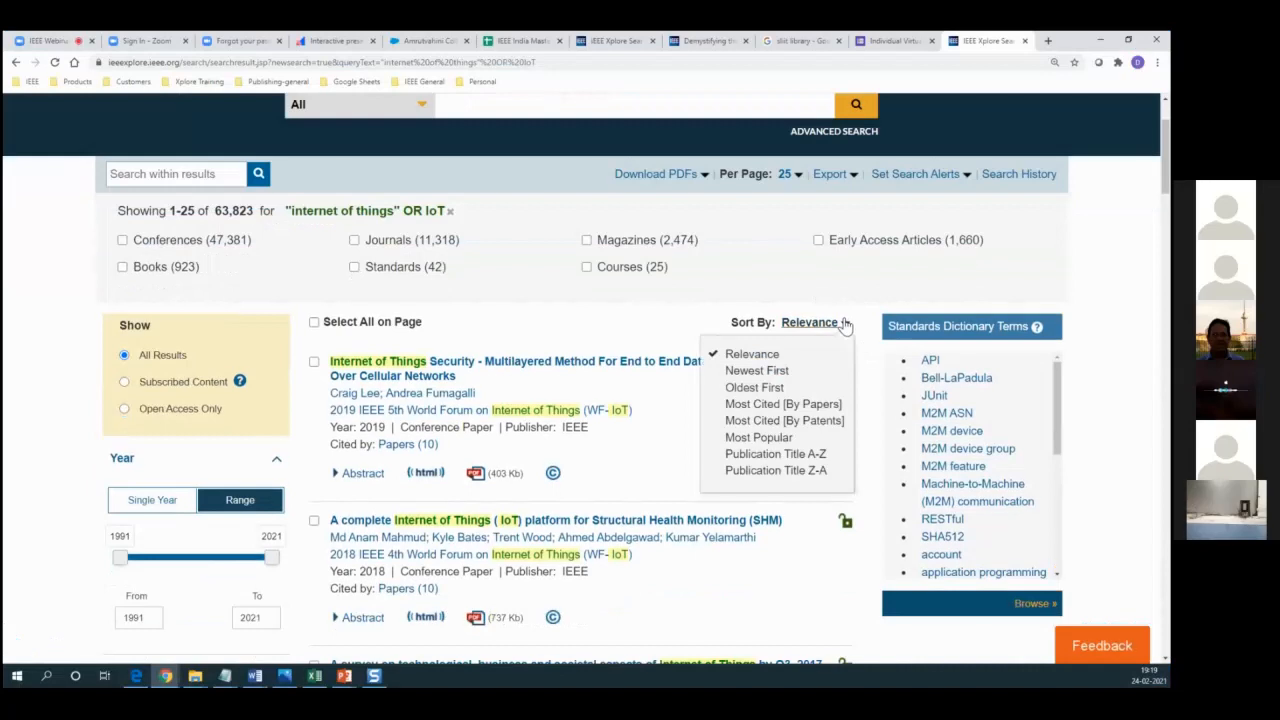
{"action": "mouse_move", "coordinate": [756, 370]}
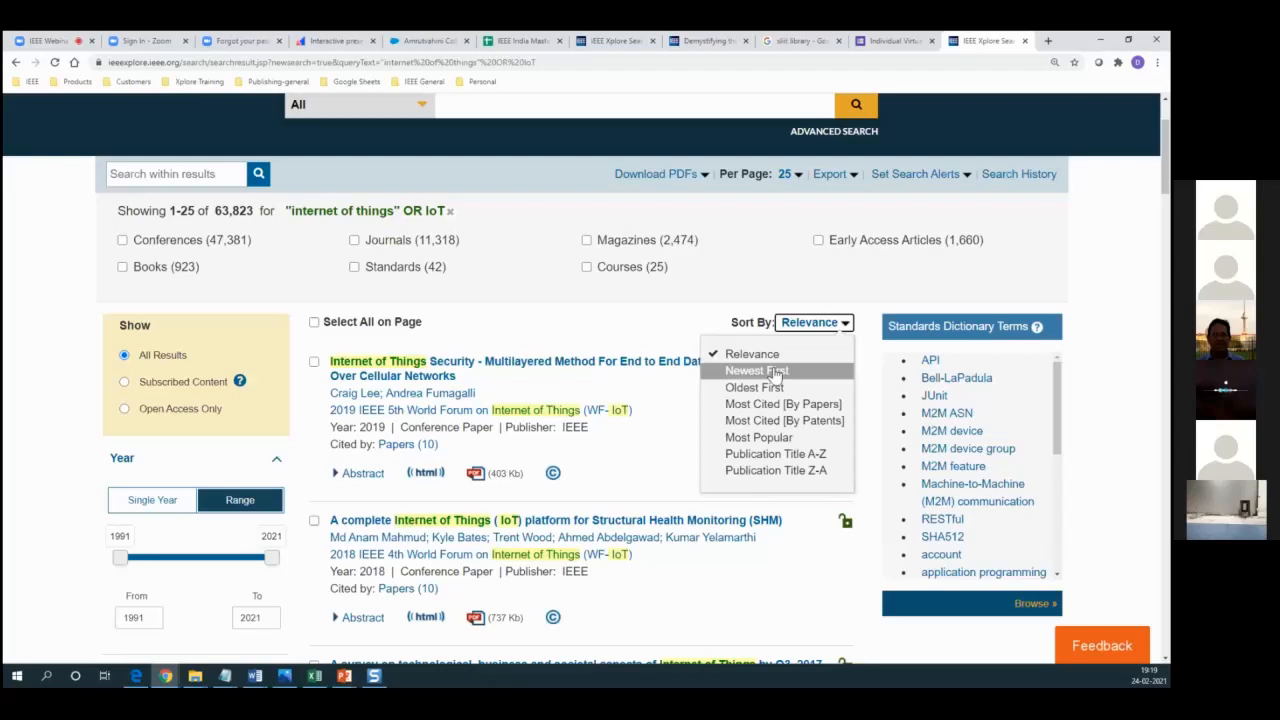
{"action": "mouse_move", "coordinate": [756, 388]}
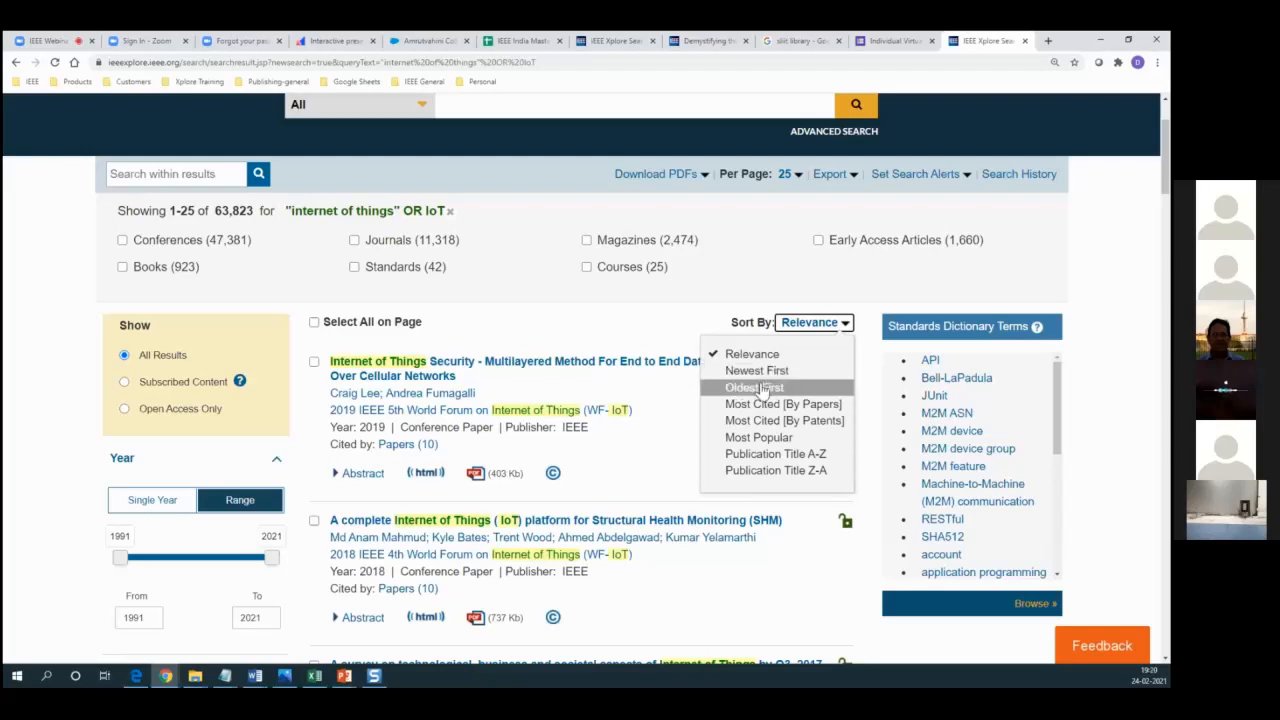
{"action": "mouse_move", "coordinate": [760, 404]}
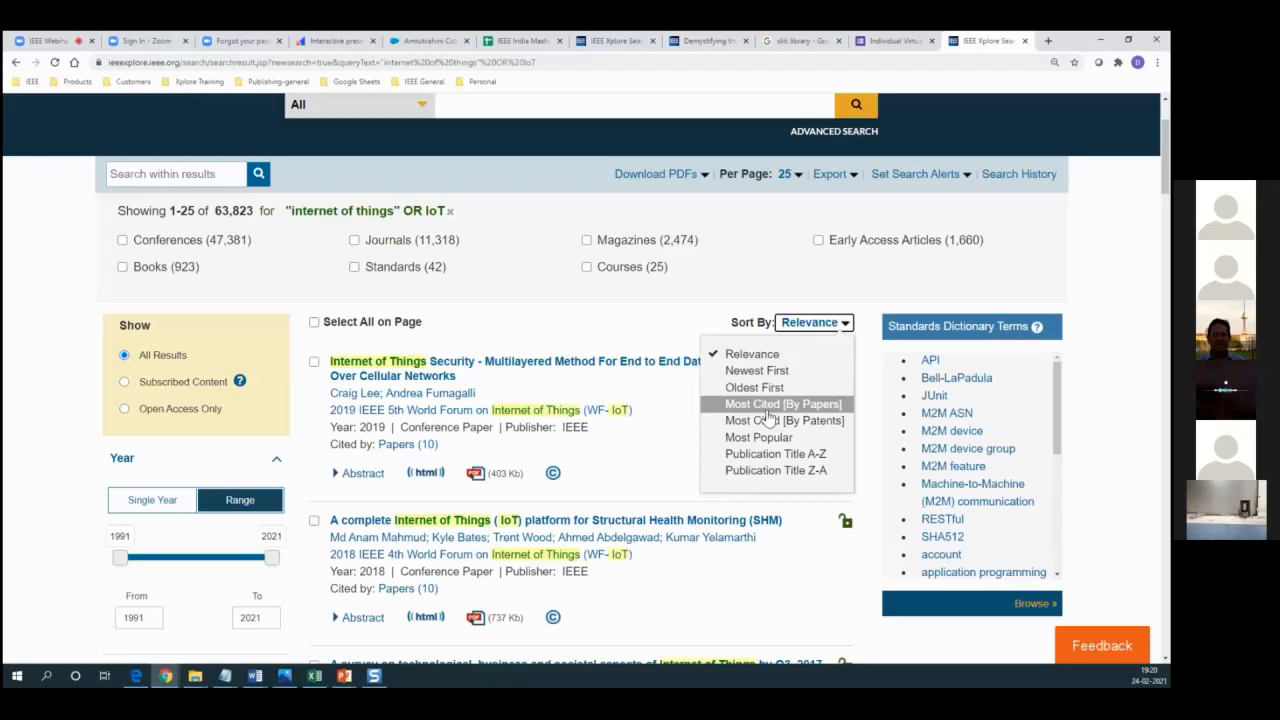
{"action": "mouse_move", "coordinate": [758, 436]}
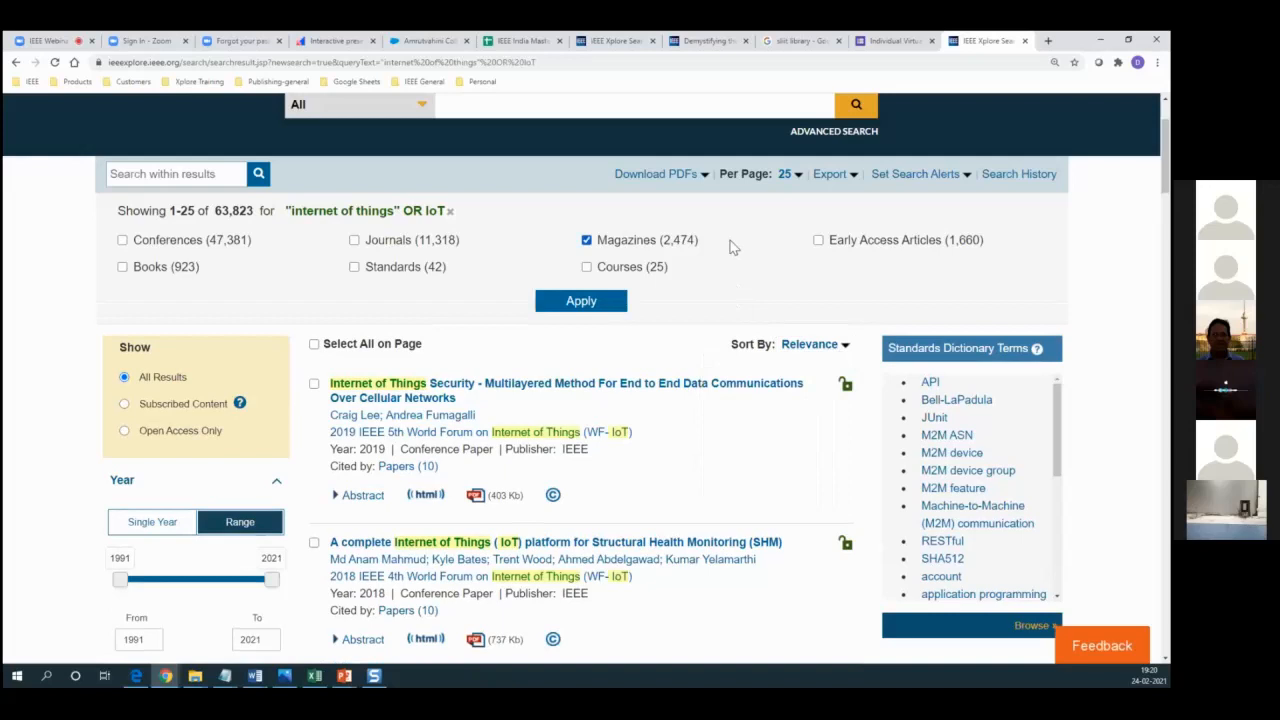
- Swap the content-type filter from Magazines to Early Access Articles (1,660) and apply it
{"action": "left_click", "coordinate": [586, 240]}
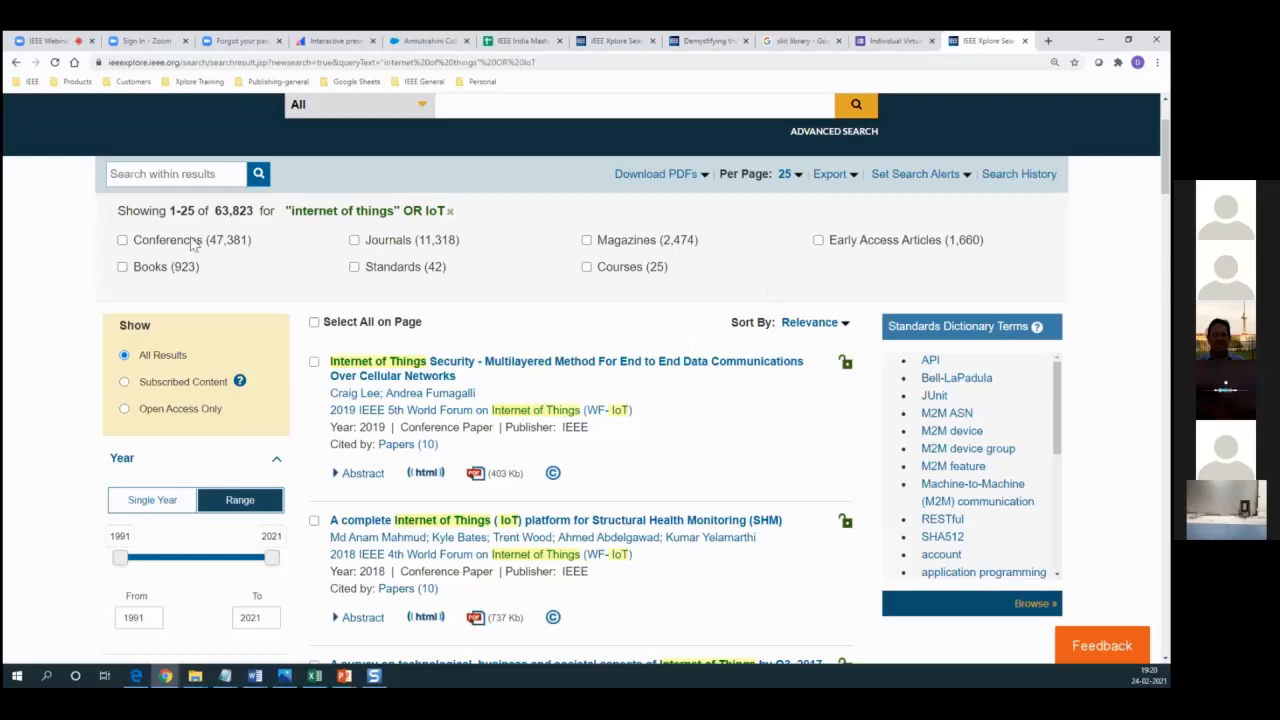
{"action": "mouse_move", "coordinate": [868, 250]}
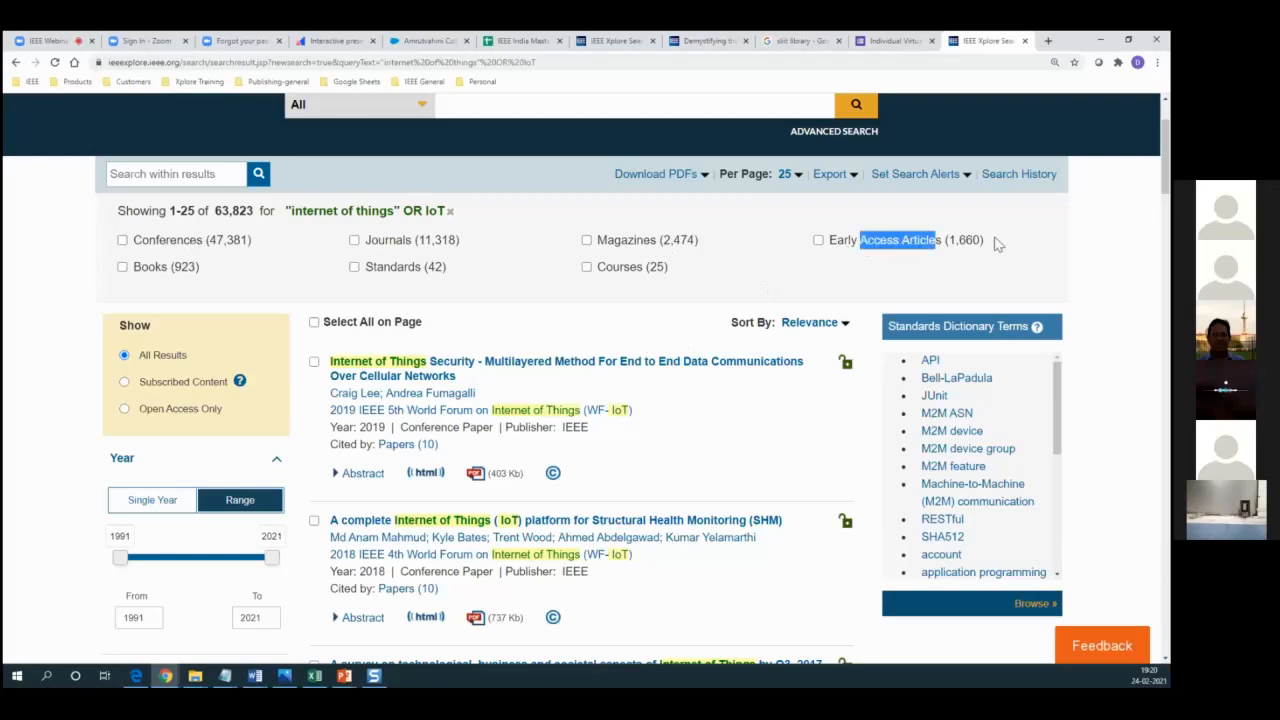
{"action": "left_click", "coordinate": [818, 240]}
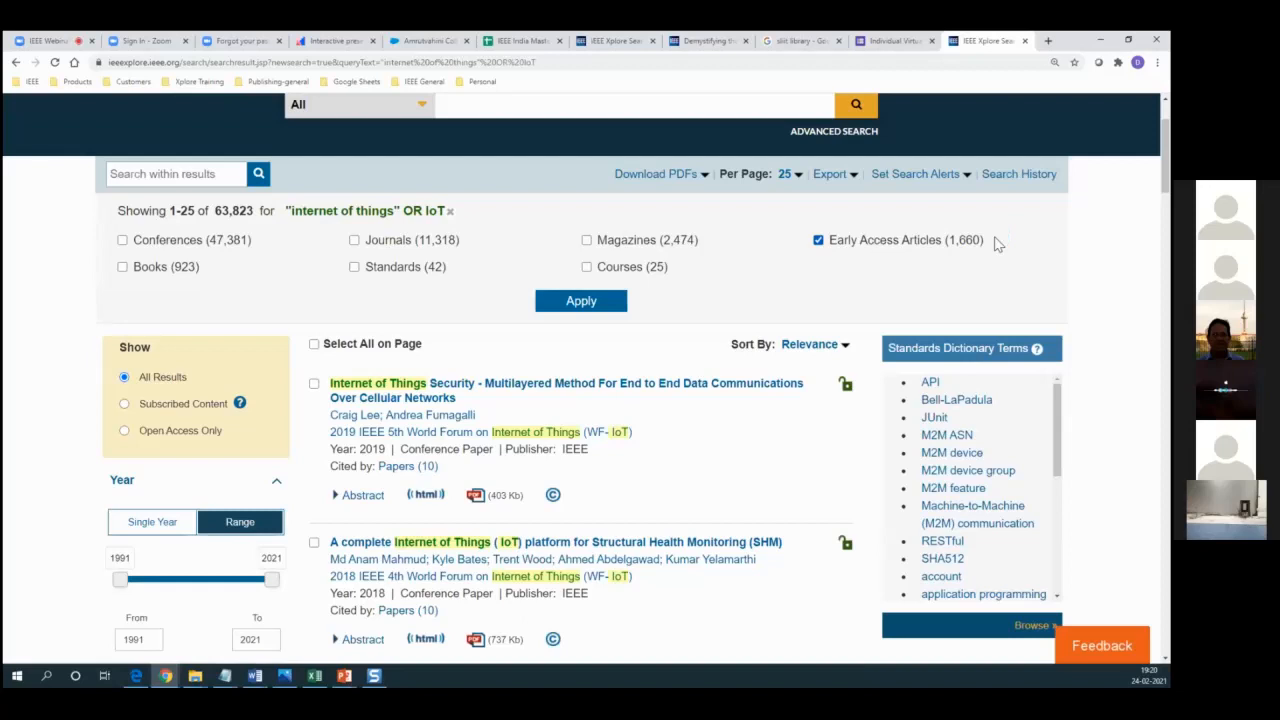
{"action": "mouse_move", "coordinate": [580, 300]}
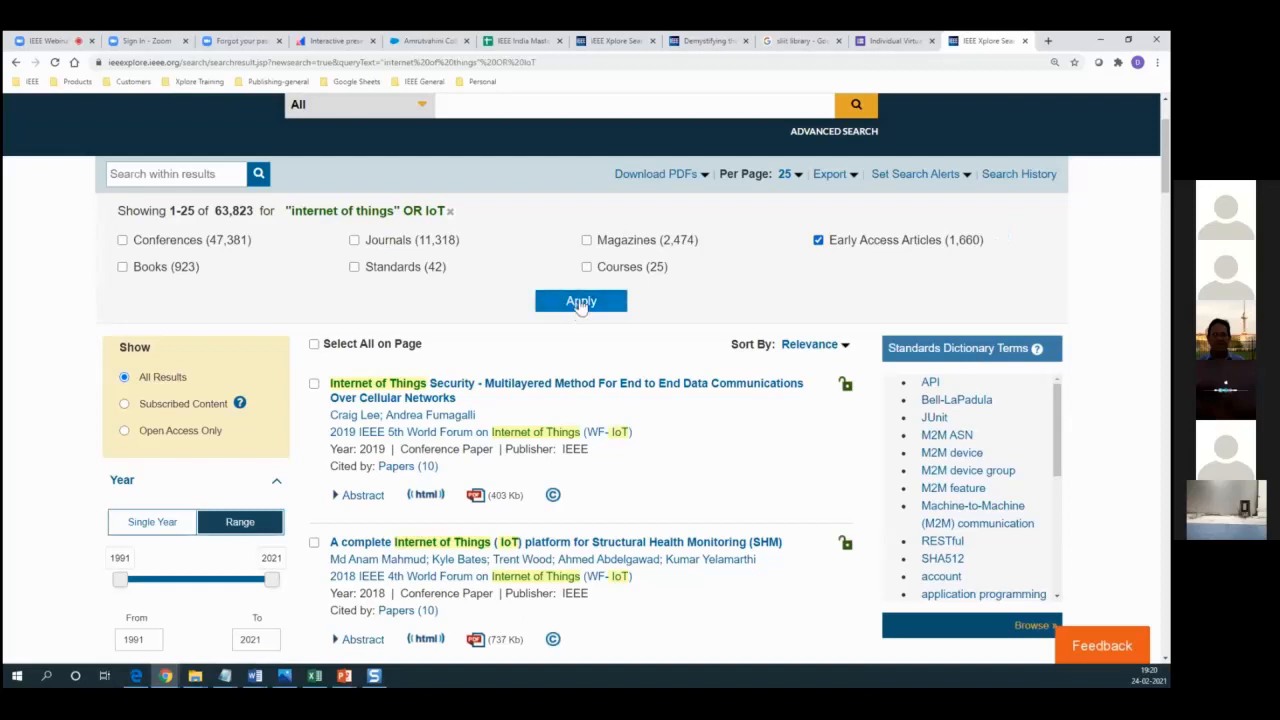
{"action": "left_click", "coordinate": [580, 300]}
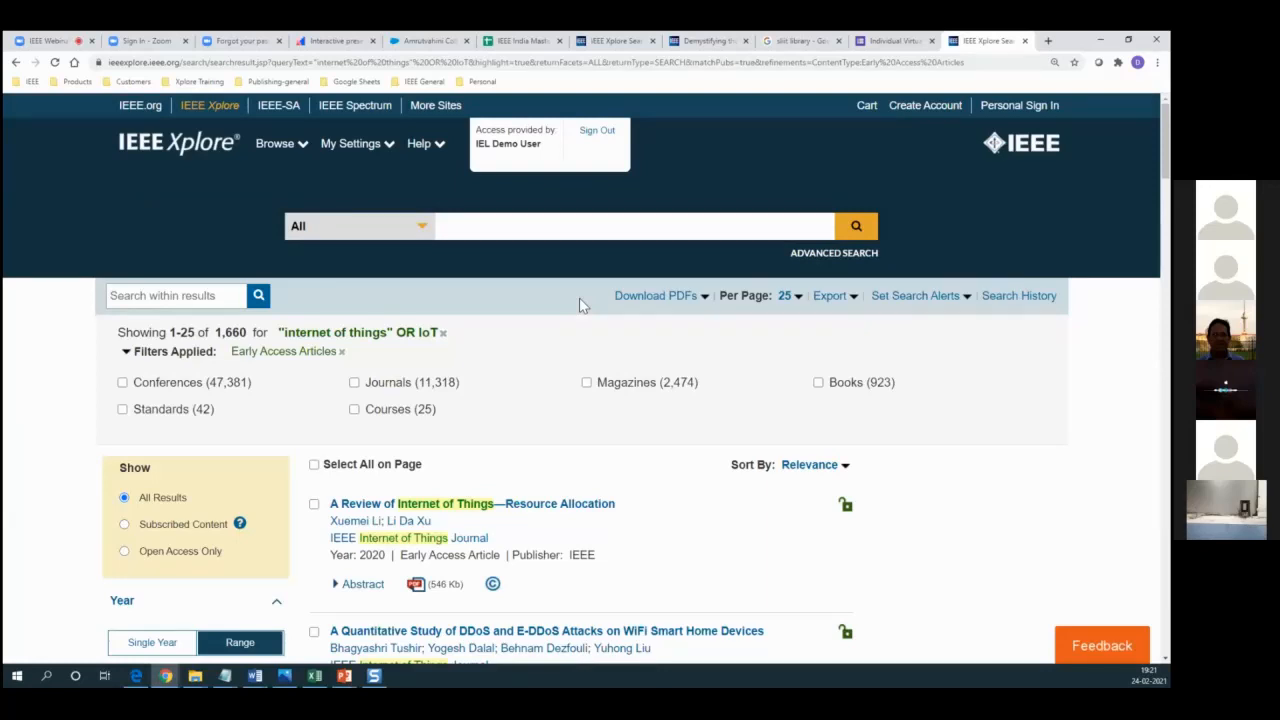
{"action": "mouse_move", "coordinate": [558, 364]}
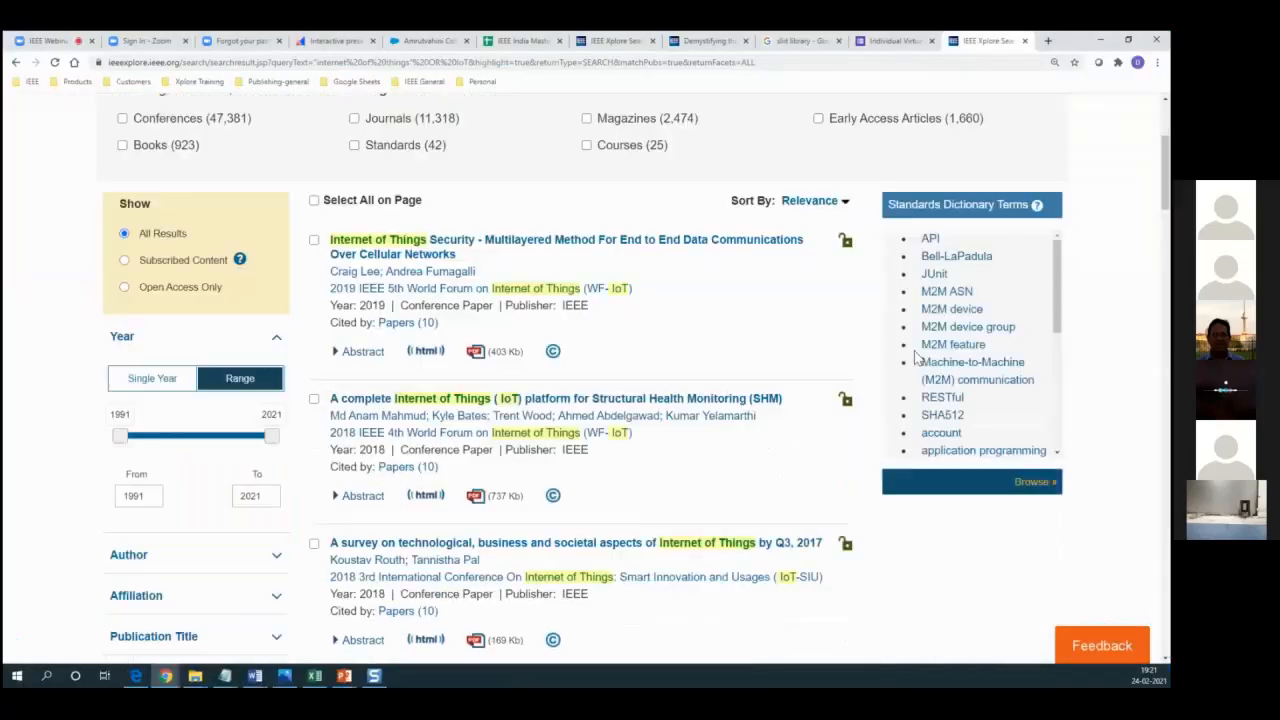
- Expand the Author and Affiliation facets in the left refinement panel of the IoT results
{"action": "scroll", "scroll_direction": "down", "scroll_amount": 3}
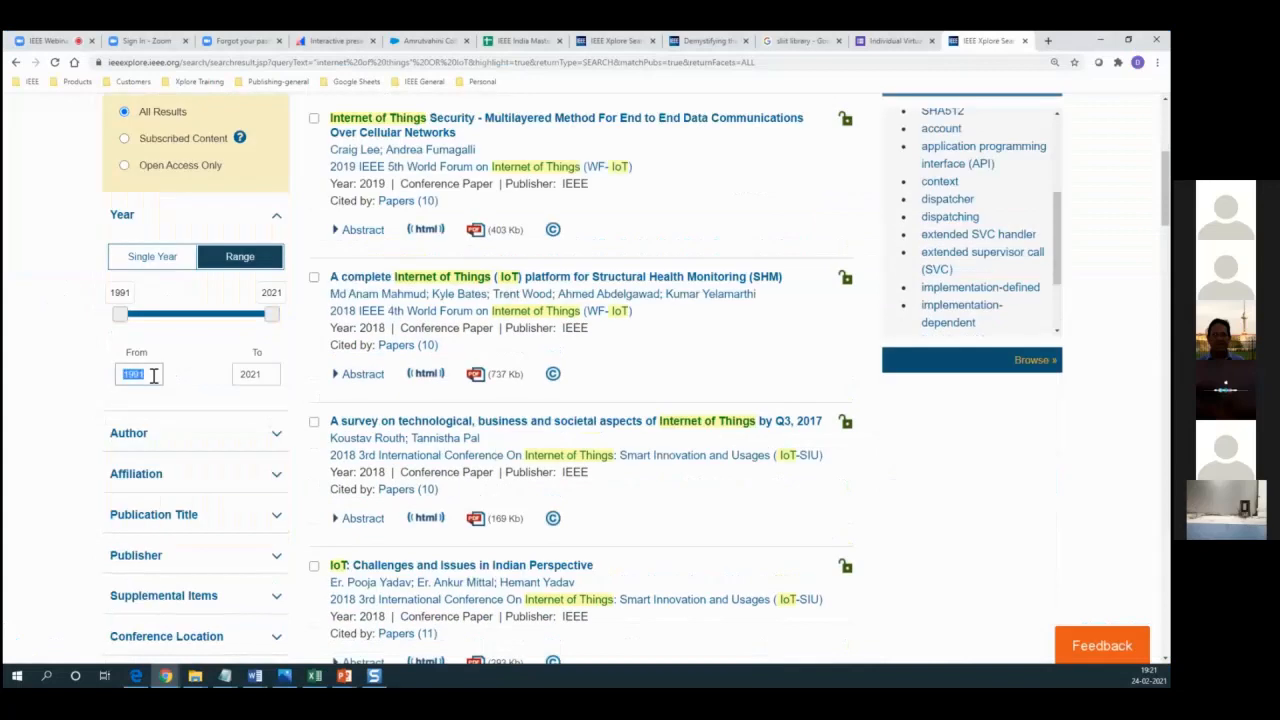
{"action": "scroll", "scroll_direction": "down", "scroll_amount": 3}
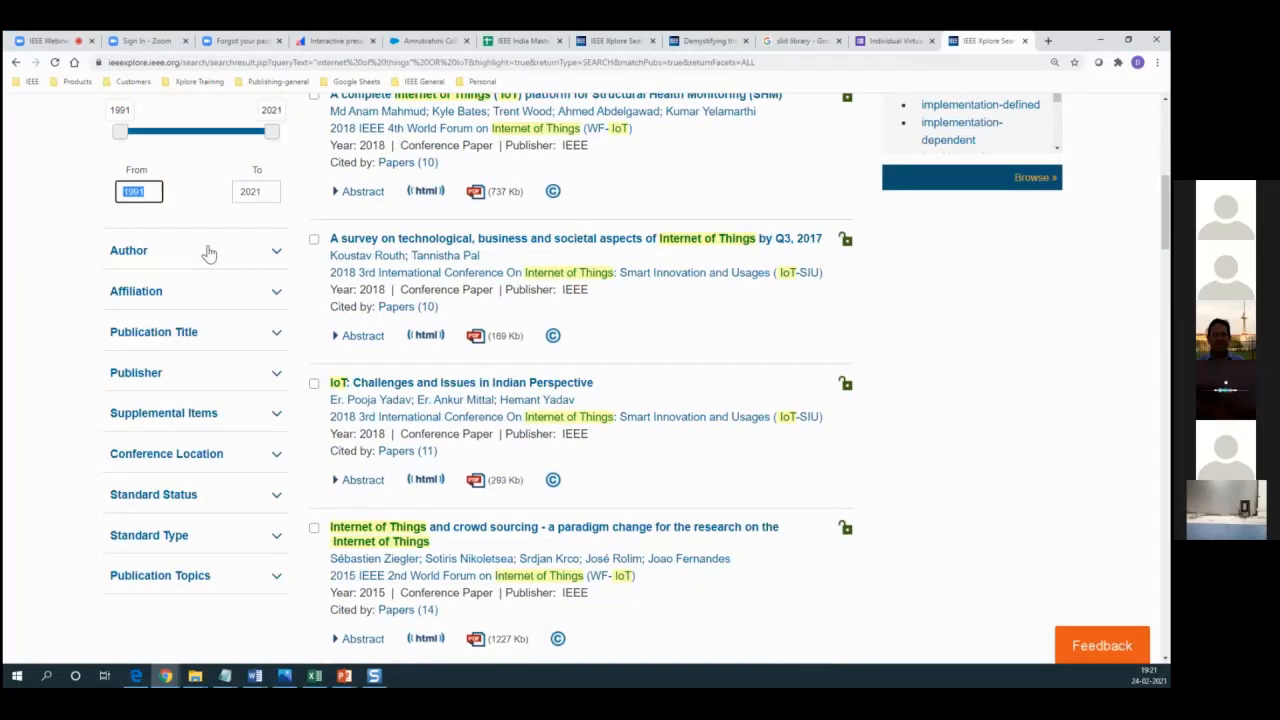
{"action": "left_click", "coordinate": [196, 250]}
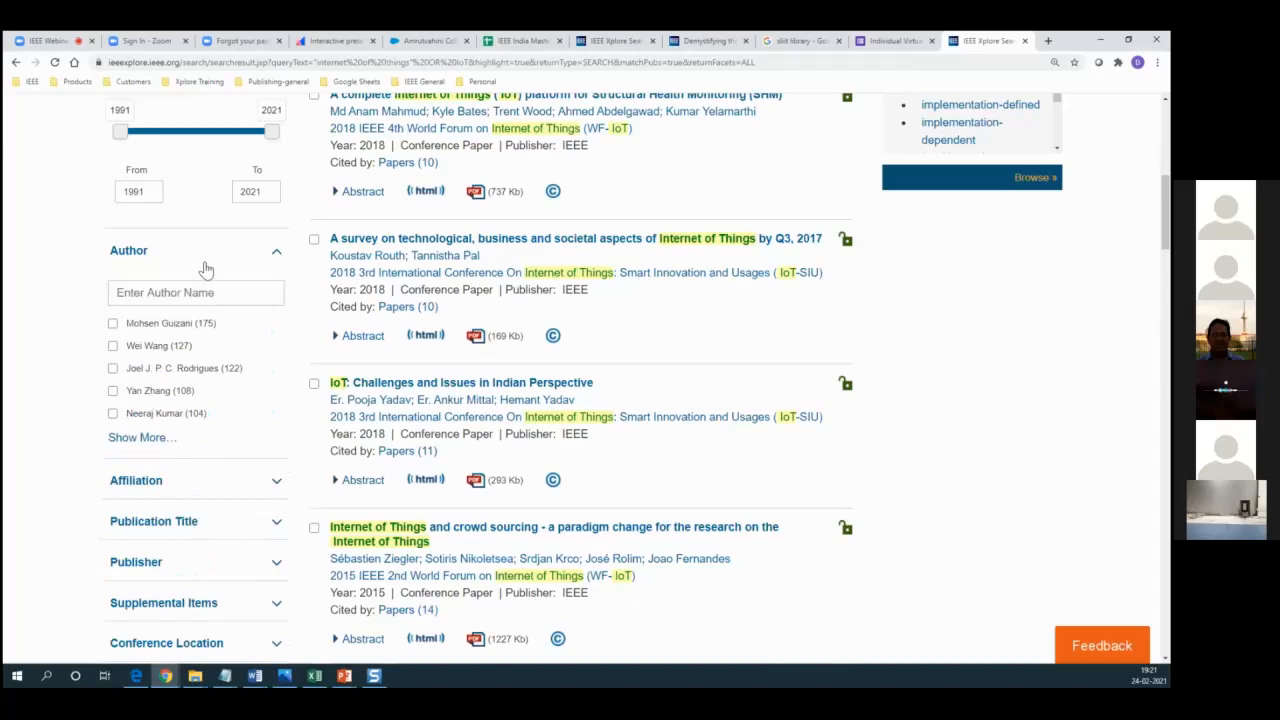
{"action": "mouse_move", "coordinate": [150, 382]}
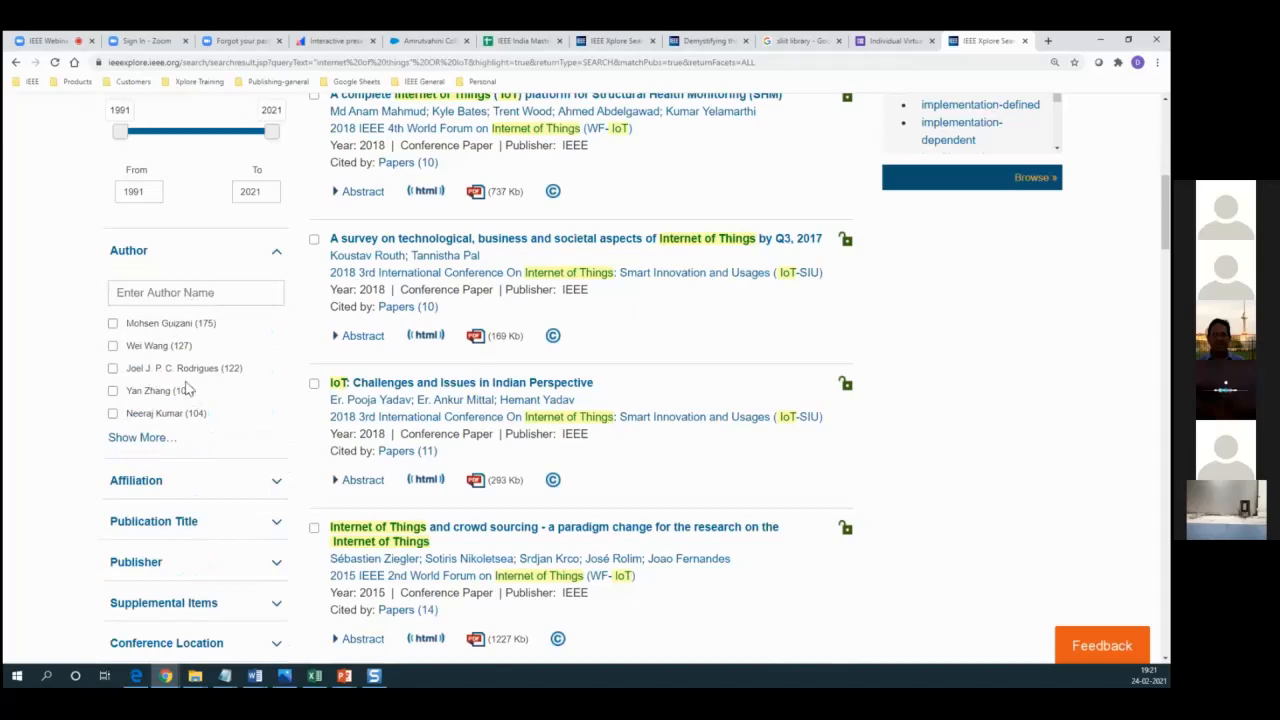
{"action": "scroll", "scroll_direction": "down", "scroll_amount": 3}
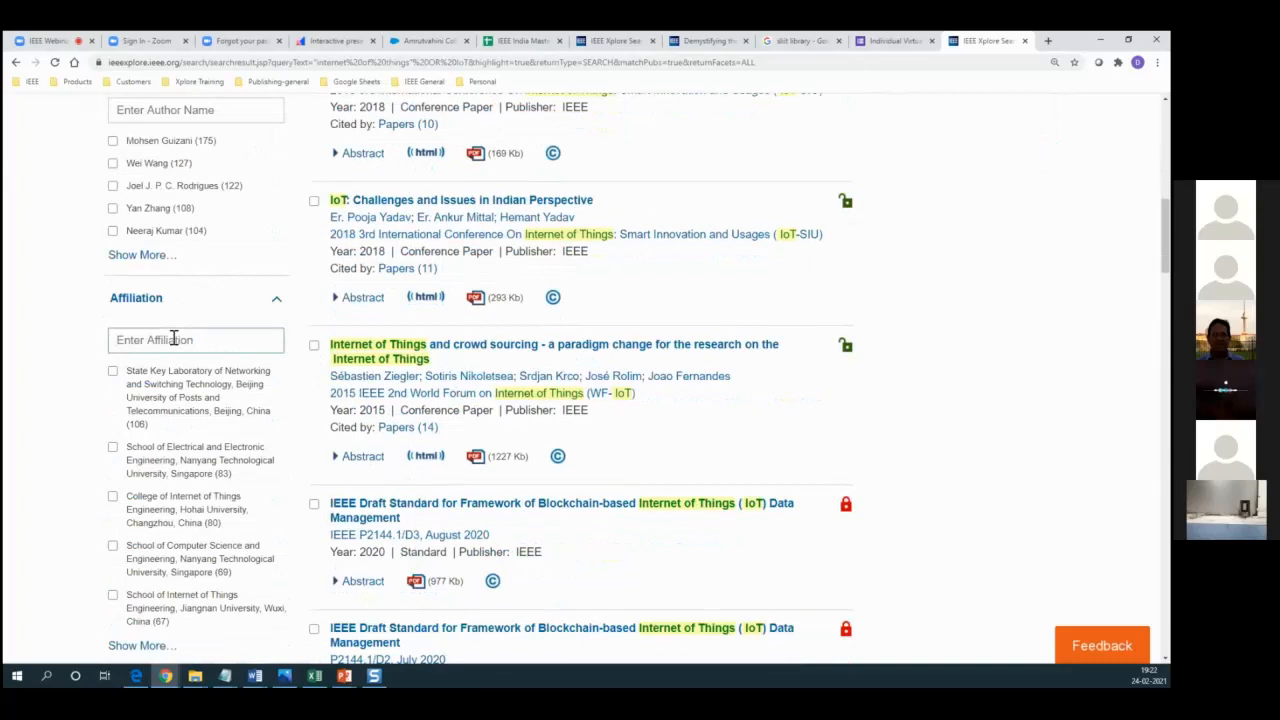
{"action": "type", "text": "sli"}
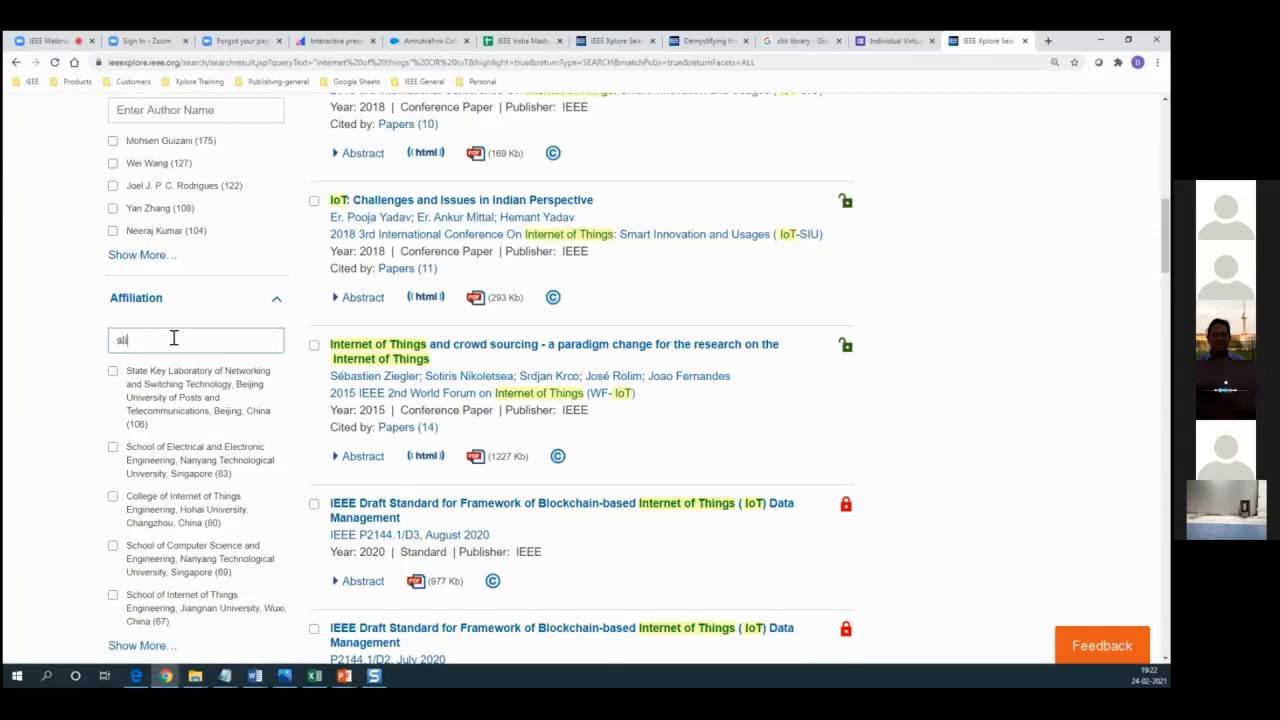
{"action": "type", "text": "f"}
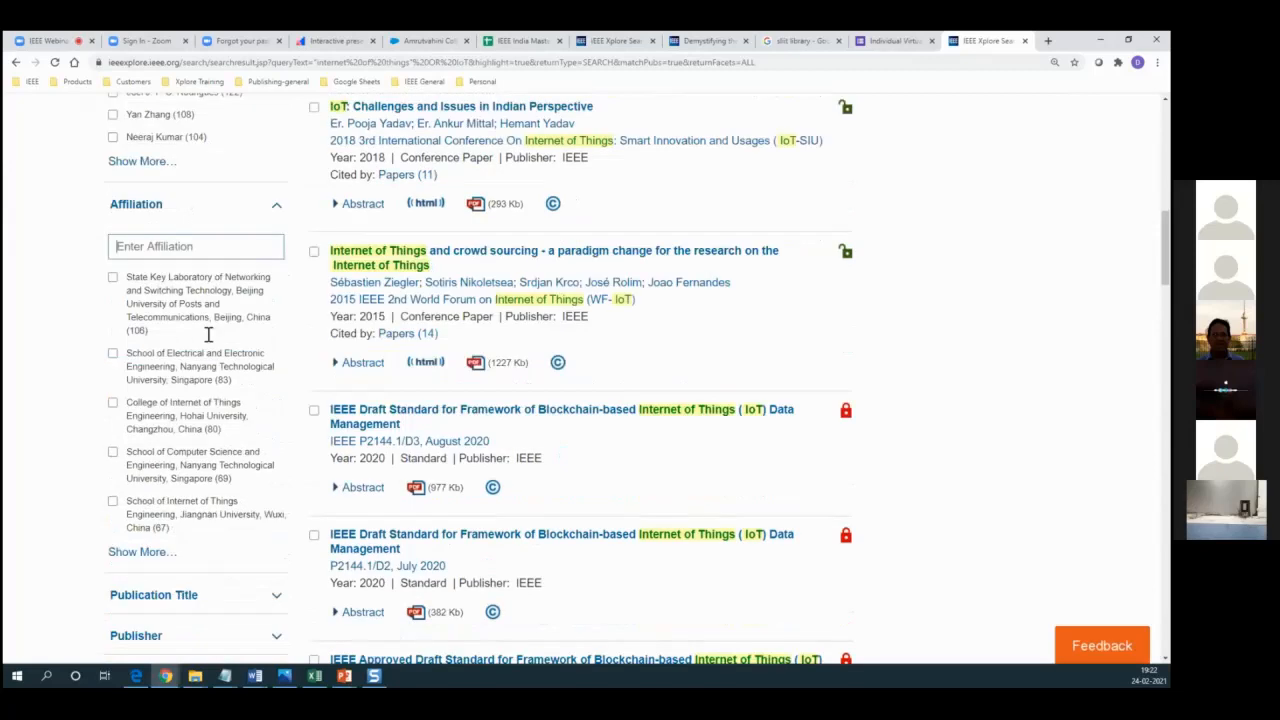
- Expand the Publication Title facet with Show More to list additional titles
{"action": "scroll", "scroll_direction": "down", "scroll_amount": 3}
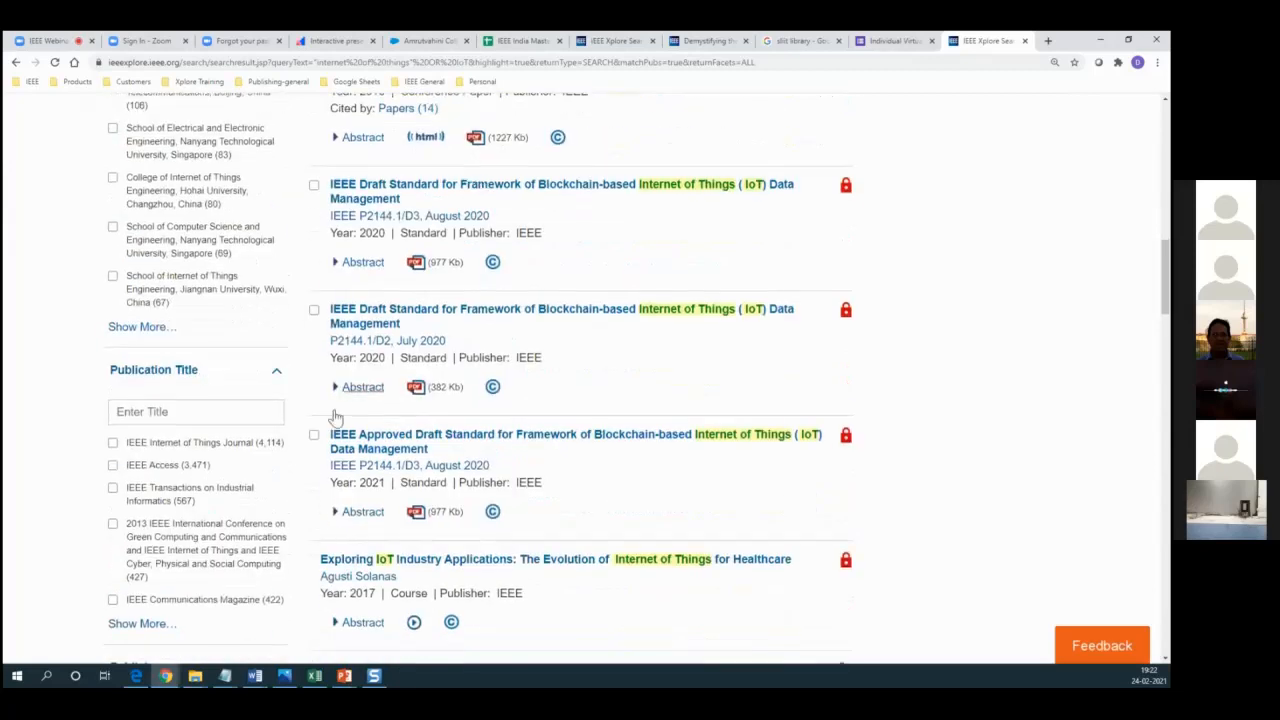
{"action": "scroll", "scroll_direction": "down", "scroll_amount": 3}
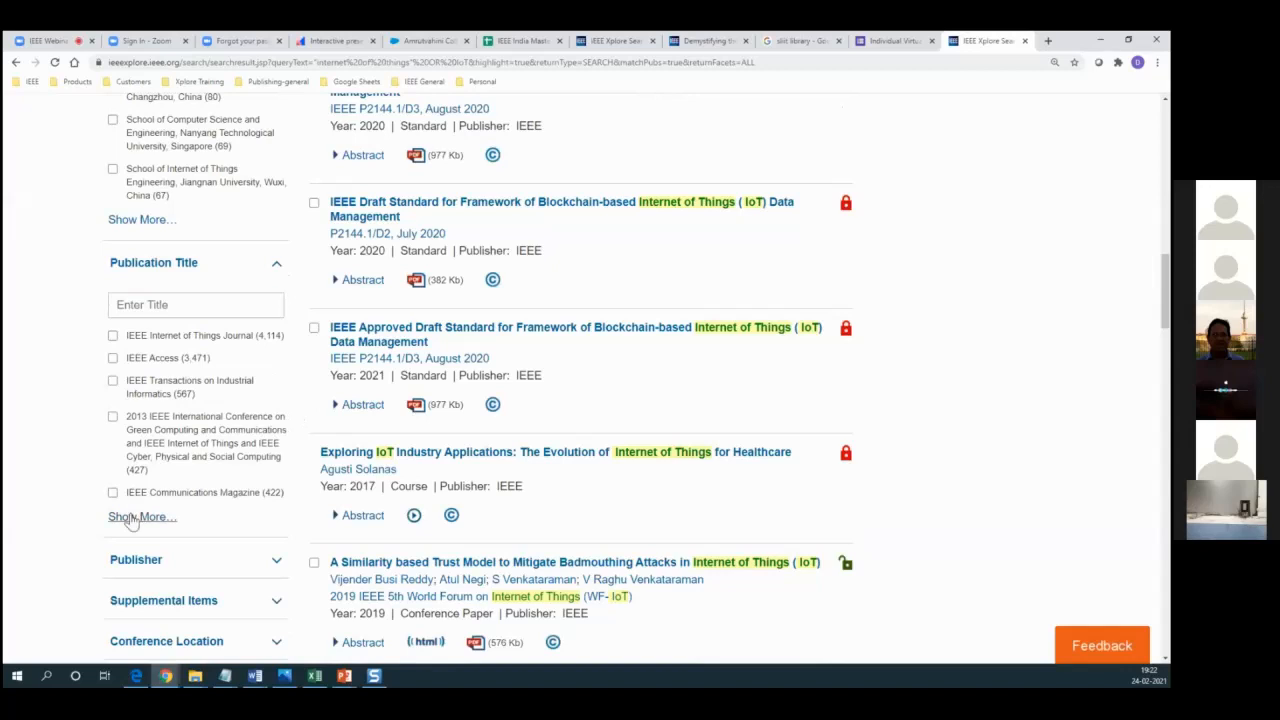
{"action": "left_click", "coordinate": [140, 516]}
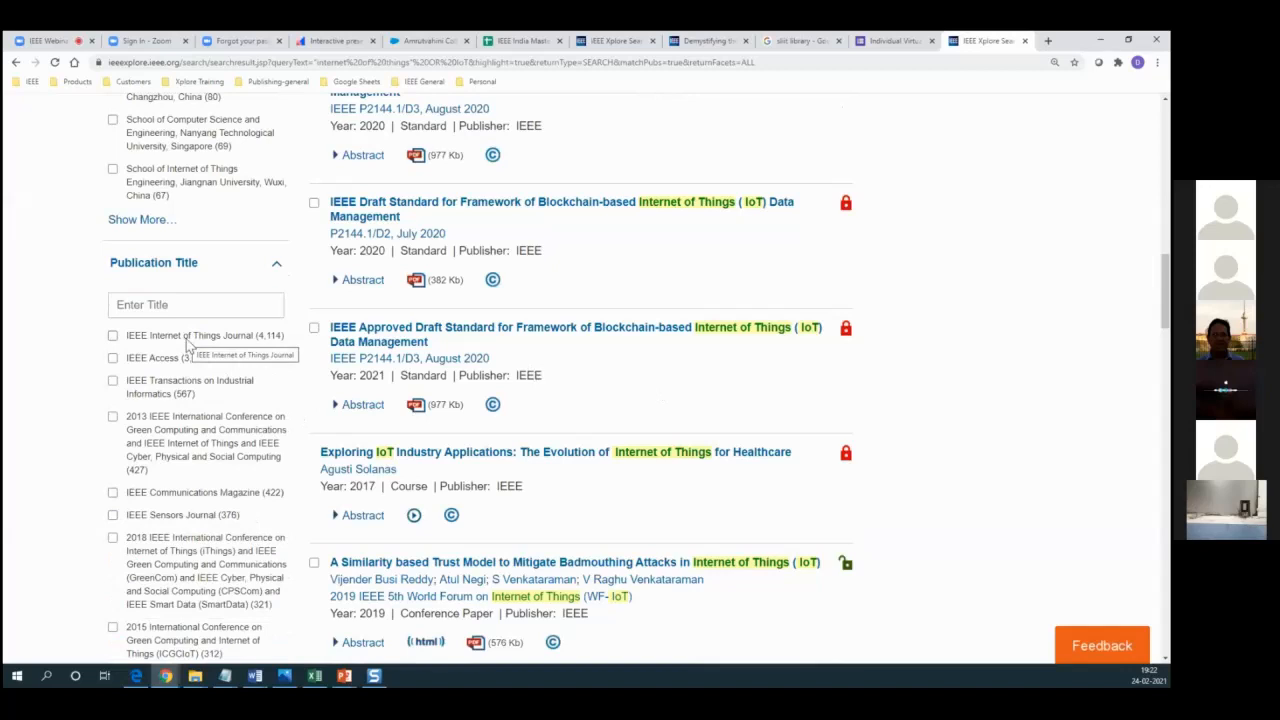
{"action": "mouse_move", "coordinate": [192, 362]}
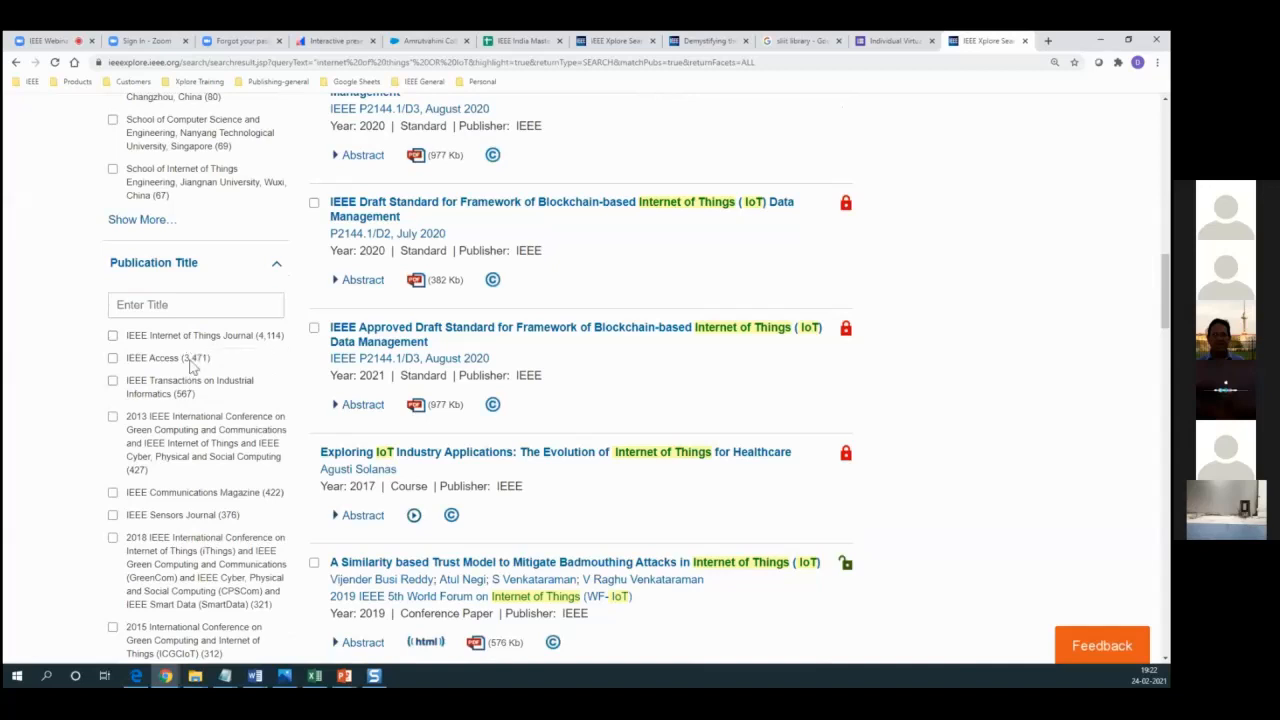
{"action": "mouse_move", "coordinate": [160, 356]}
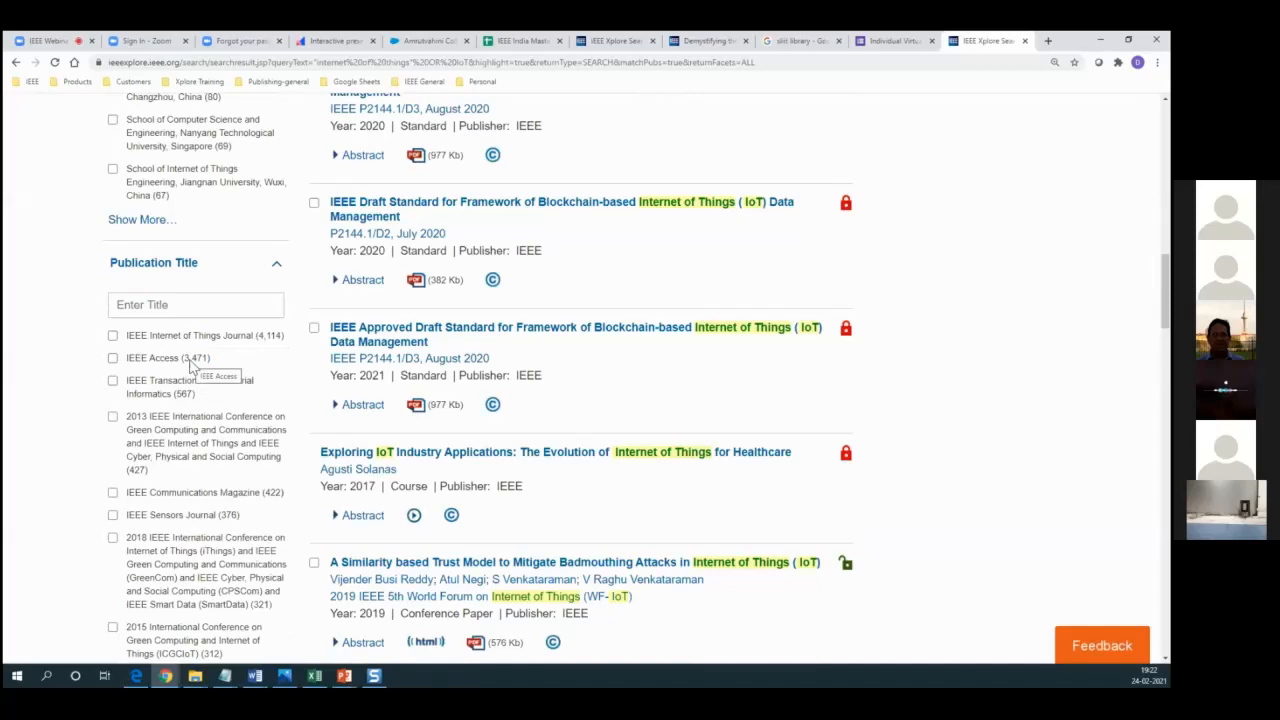
{"action": "mouse_move", "coordinate": [200, 388]}
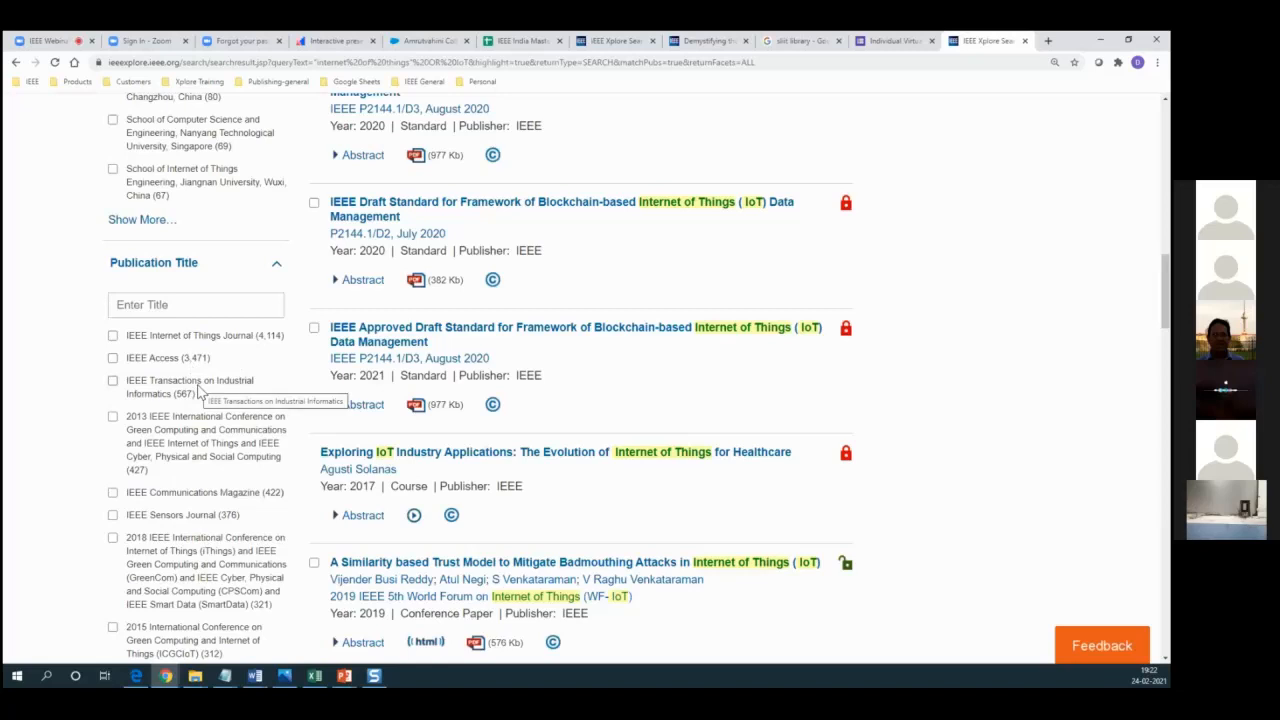
{"action": "mouse_move", "coordinate": [198, 444]}
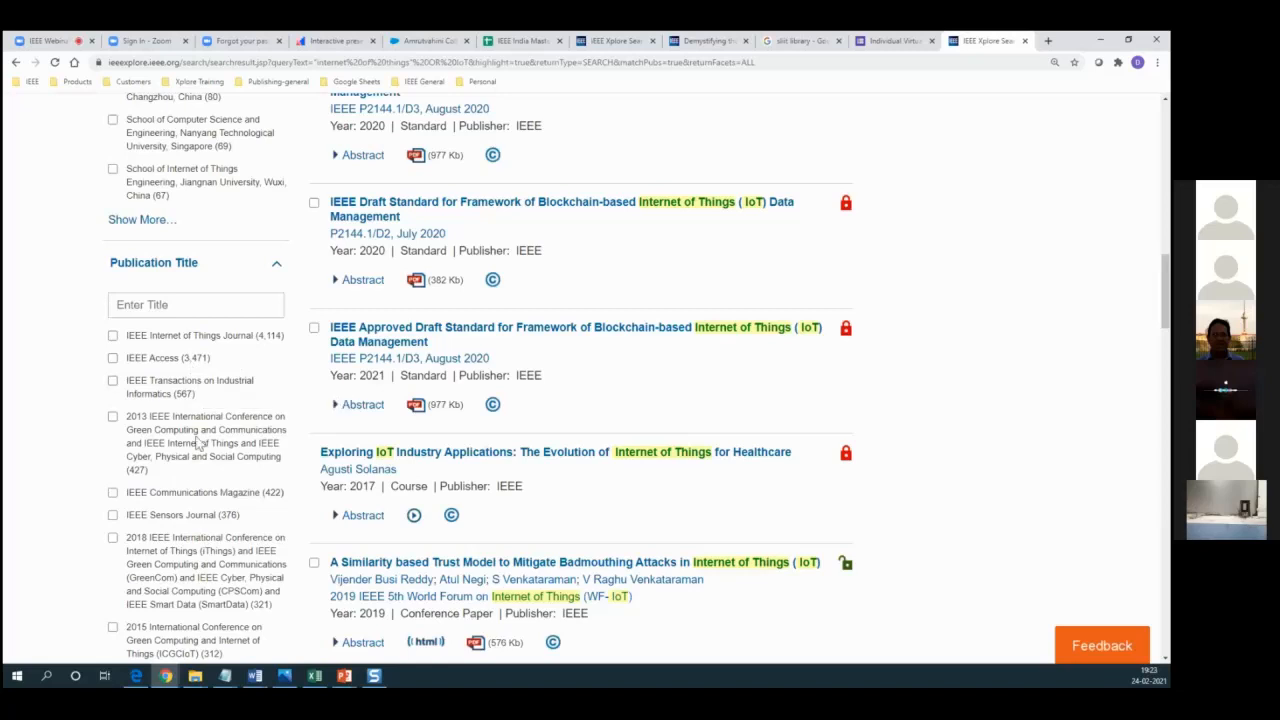
{"action": "mouse_move", "coordinate": [198, 520]}
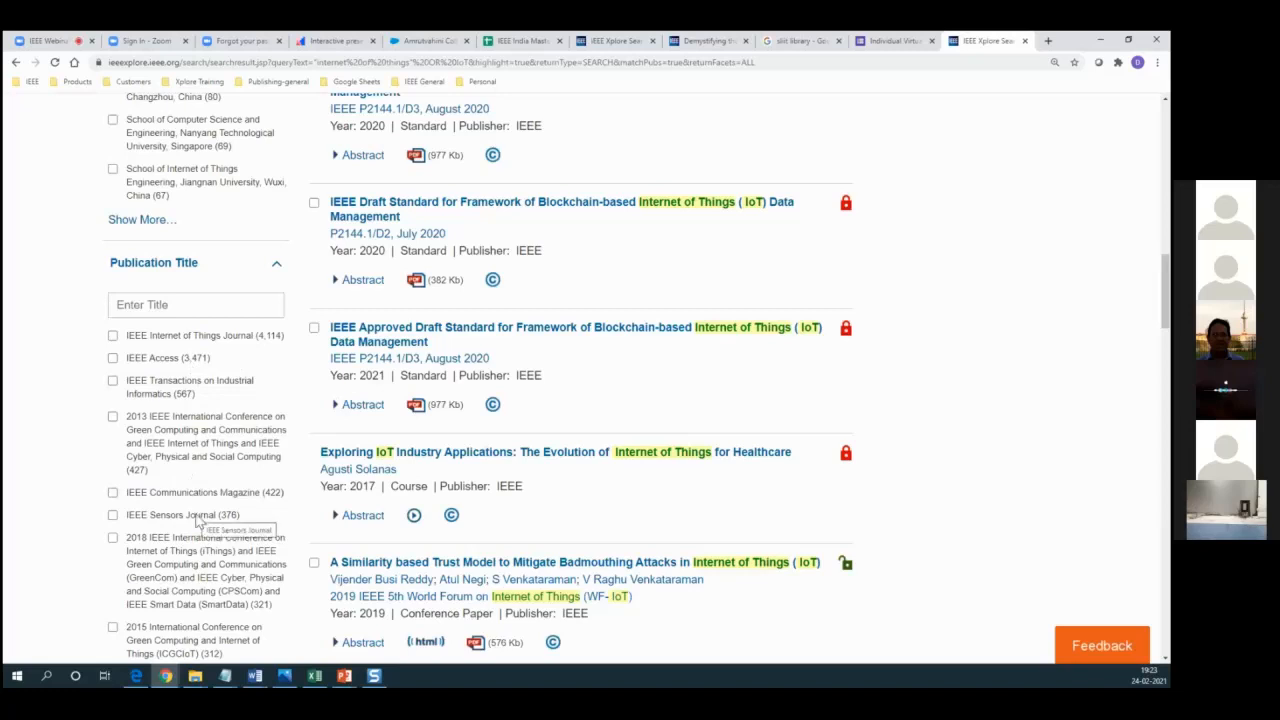
{"action": "mouse_move", "coordinate": [290, 494]}
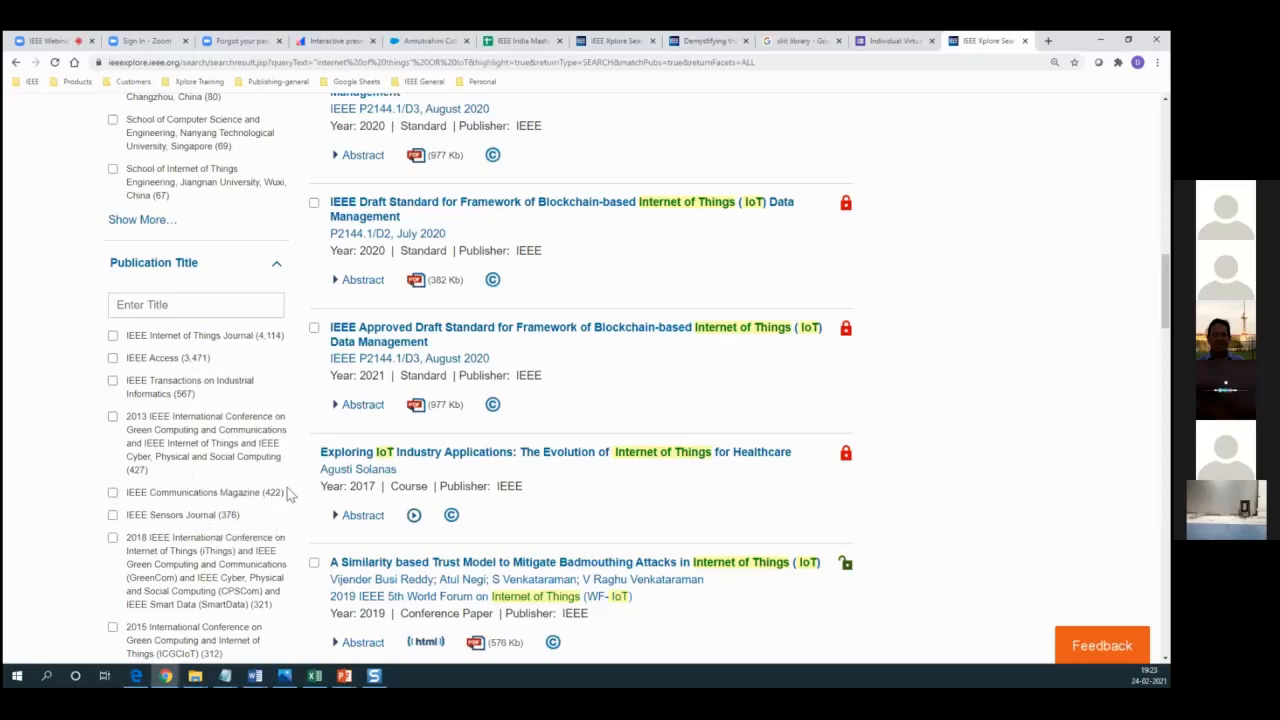
{"action": "mouse_move", "coordinate": [304, 302]}
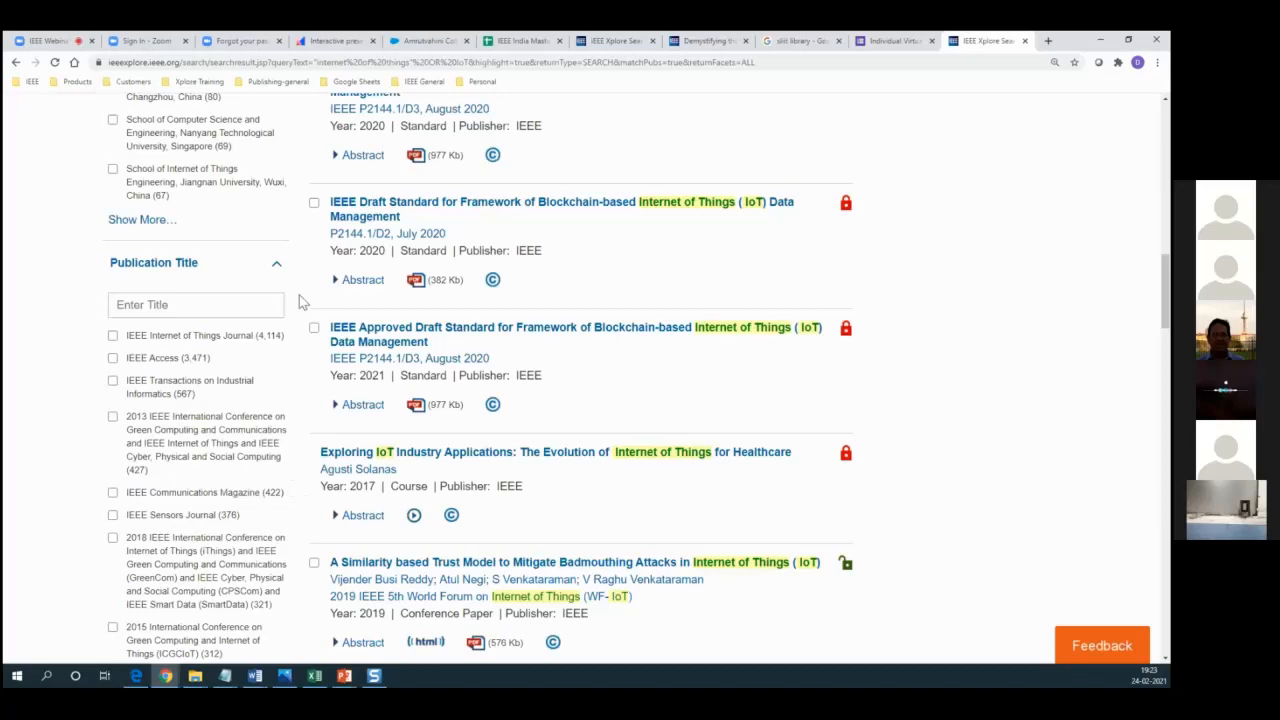
{"action": "left_click", "coordinate": [276, 262]}
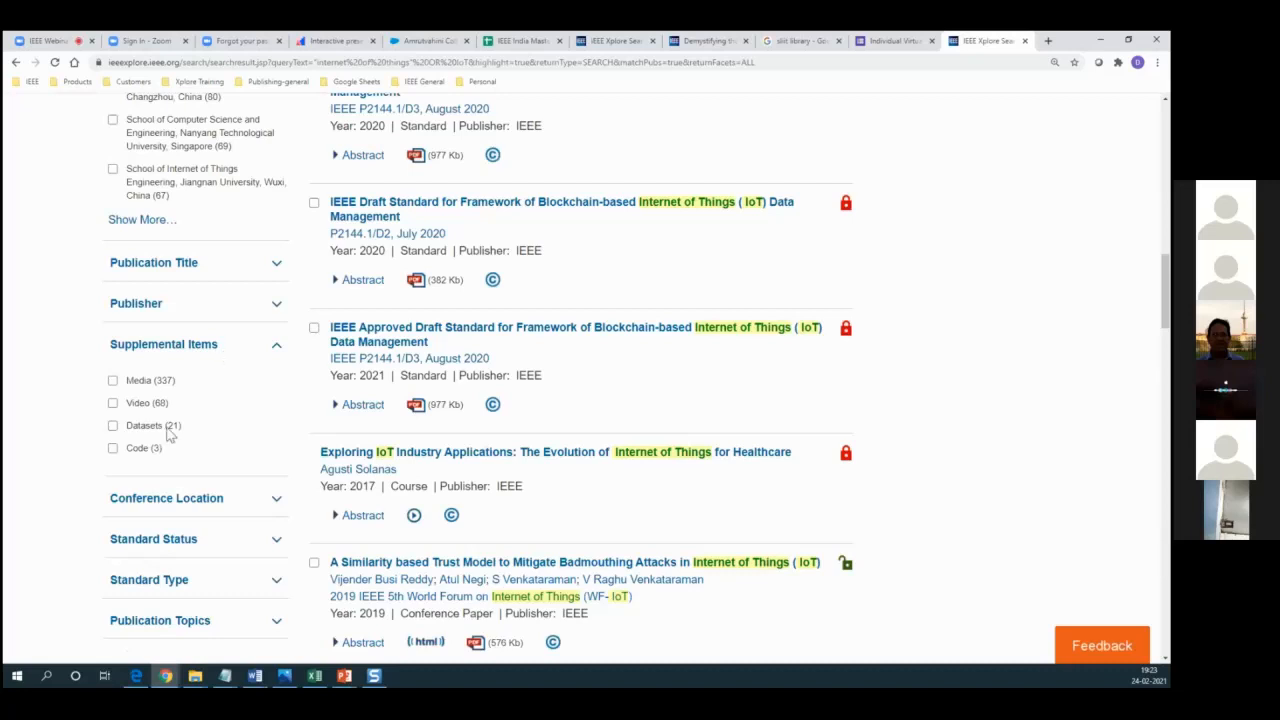
- Filter the IoT results to the 3 items with code, then launch a fresh search from the top bar
{"action": "left_click", "coordinate": [112, 448]}
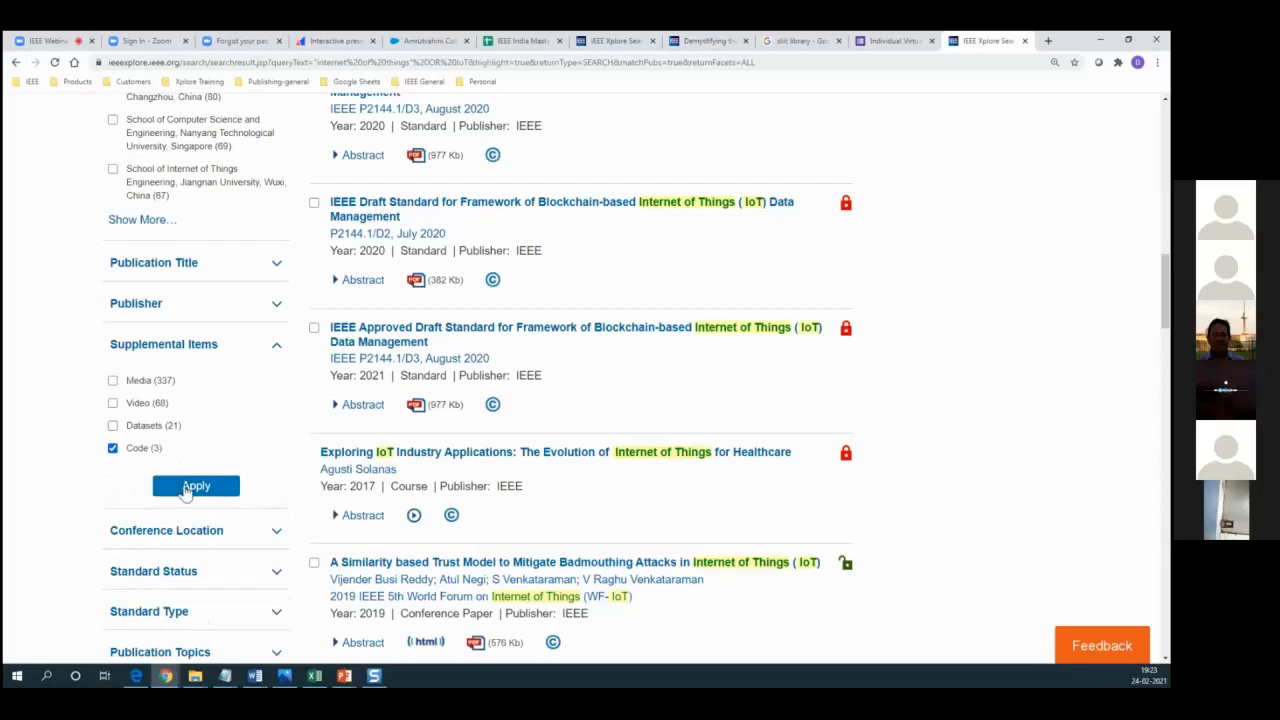
{"action": "left_click", "coordinate": [196, 486]}
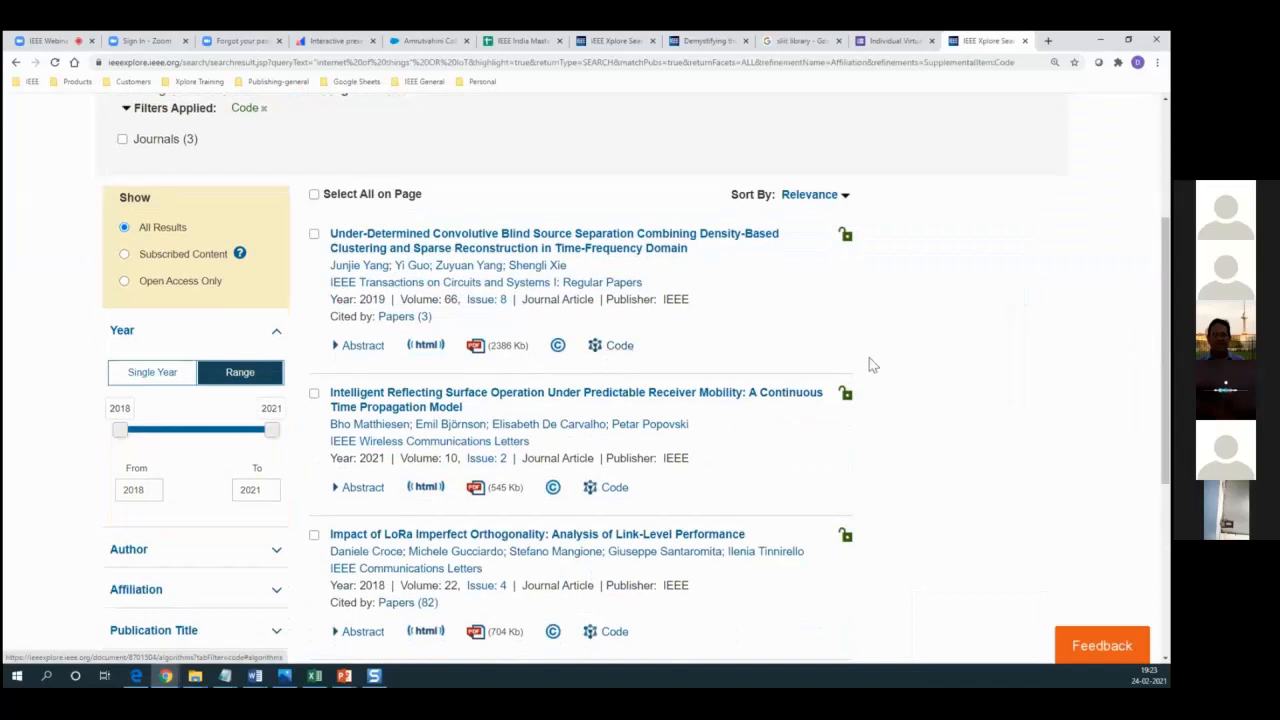
{"action": "scroll", "scroll_direction": "up", "scroll_amount": 3}
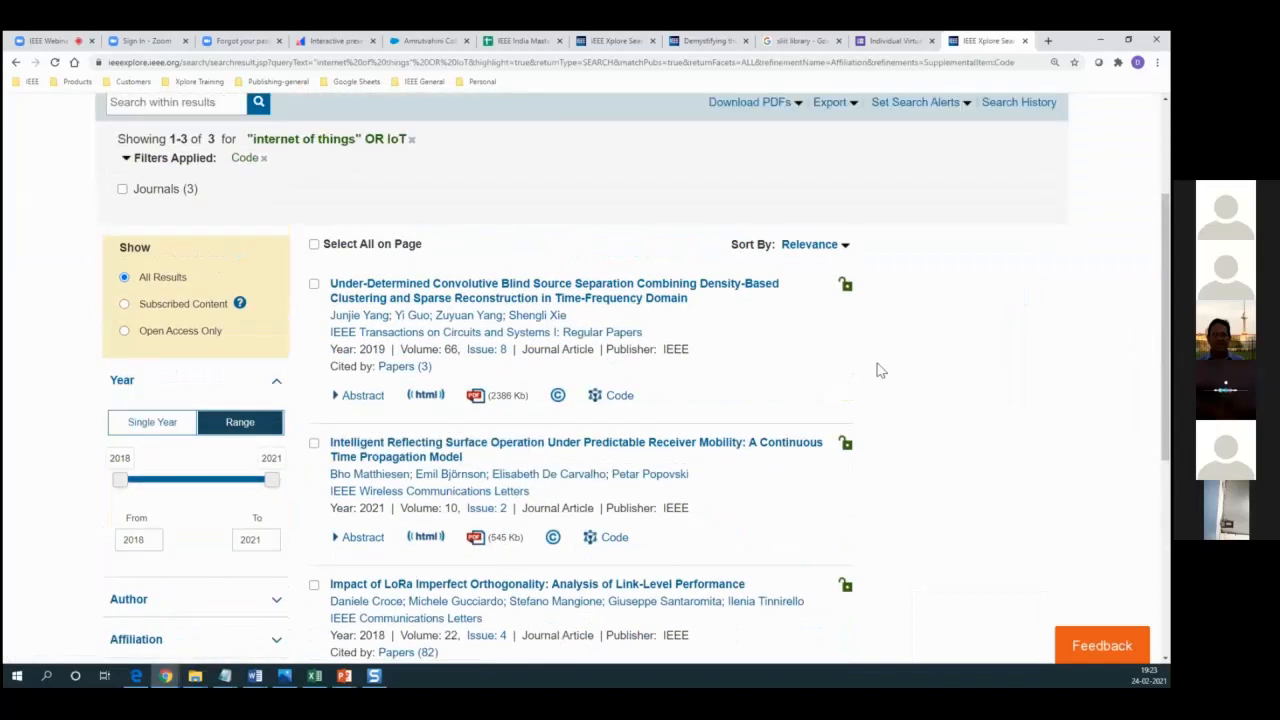
{"action": "left_click", "coordinate": [264, 156]}
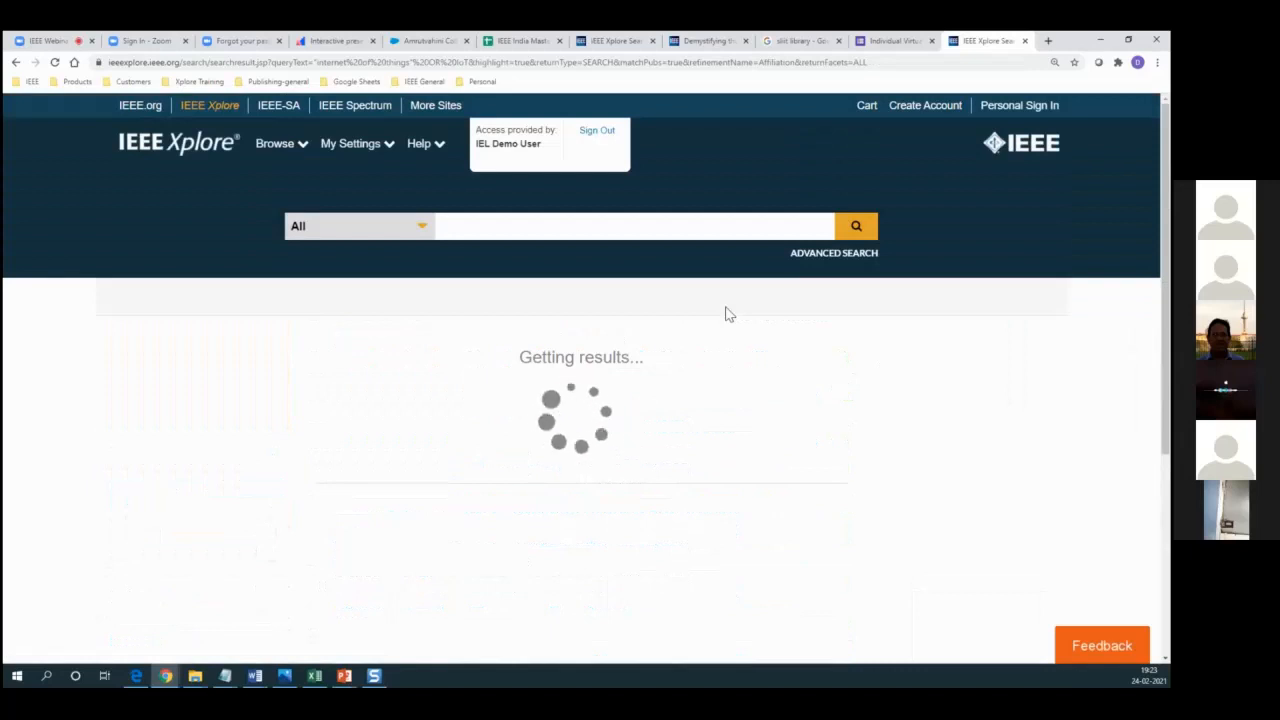
- Expand the Publication Topics facet with Show More and look through its full list
{"action": "scroll", "scroll_direction": "down", "scroll_amount": 3}
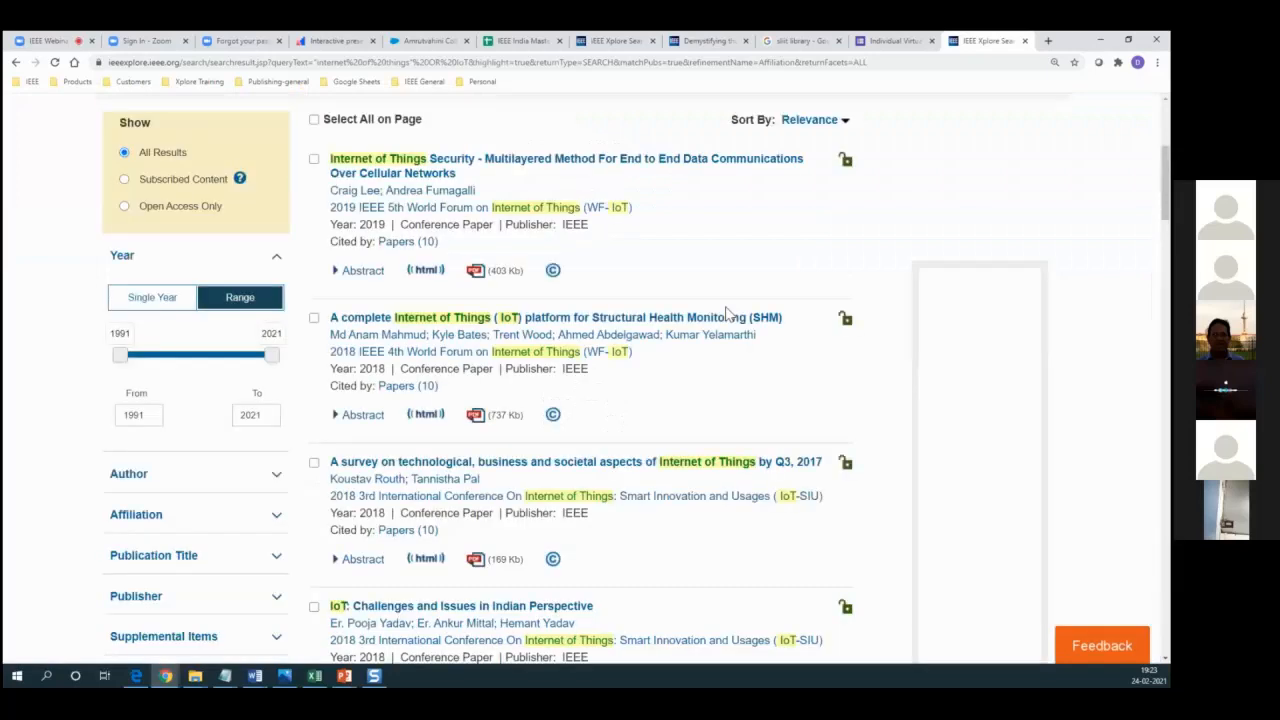
{"action": "scroll", "scroll_direction": "down", "scroll_amount": 3}
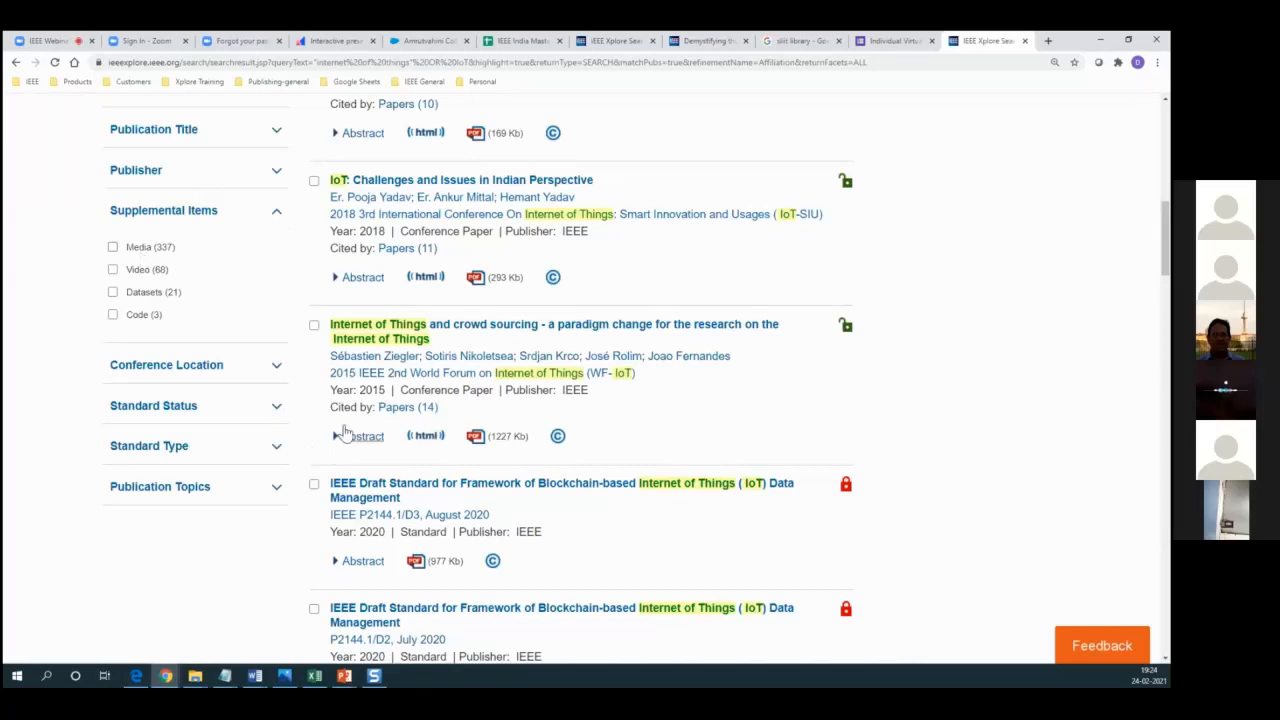
{"action": "mouse_move", "coordinate": [284, 312]}
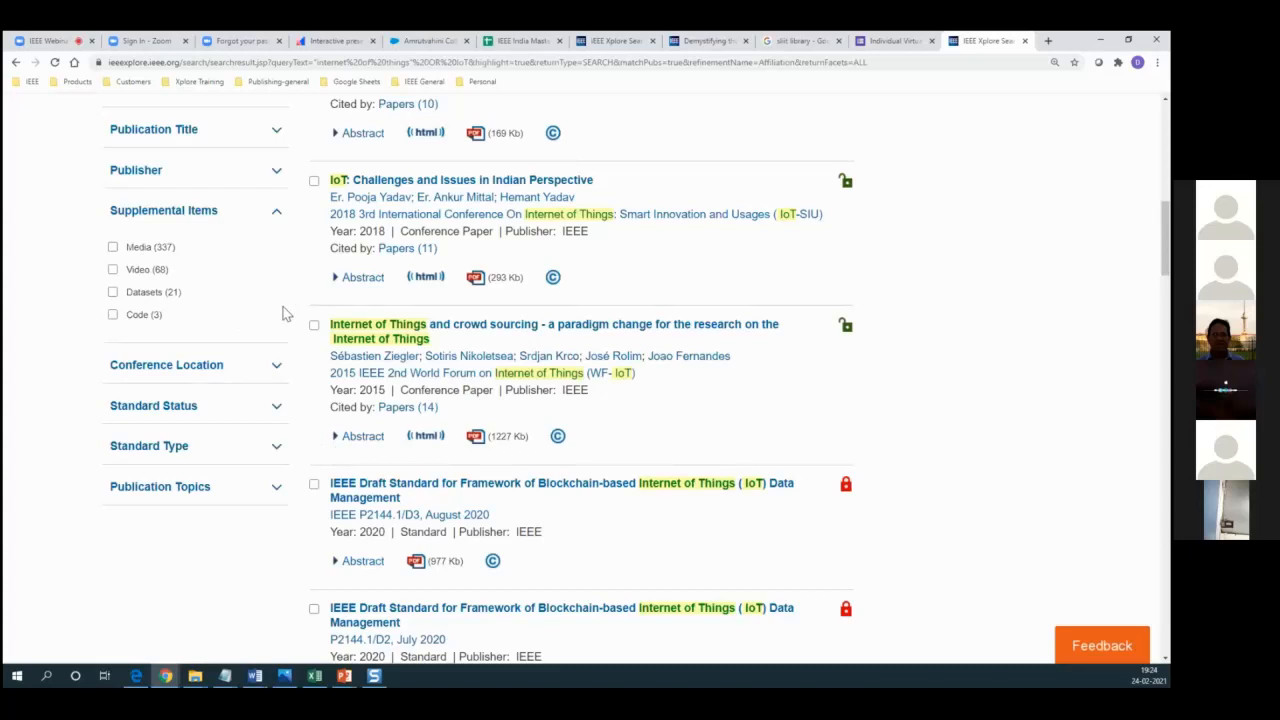
{"action": "mouse_move", "coordinate": [256, 500]}
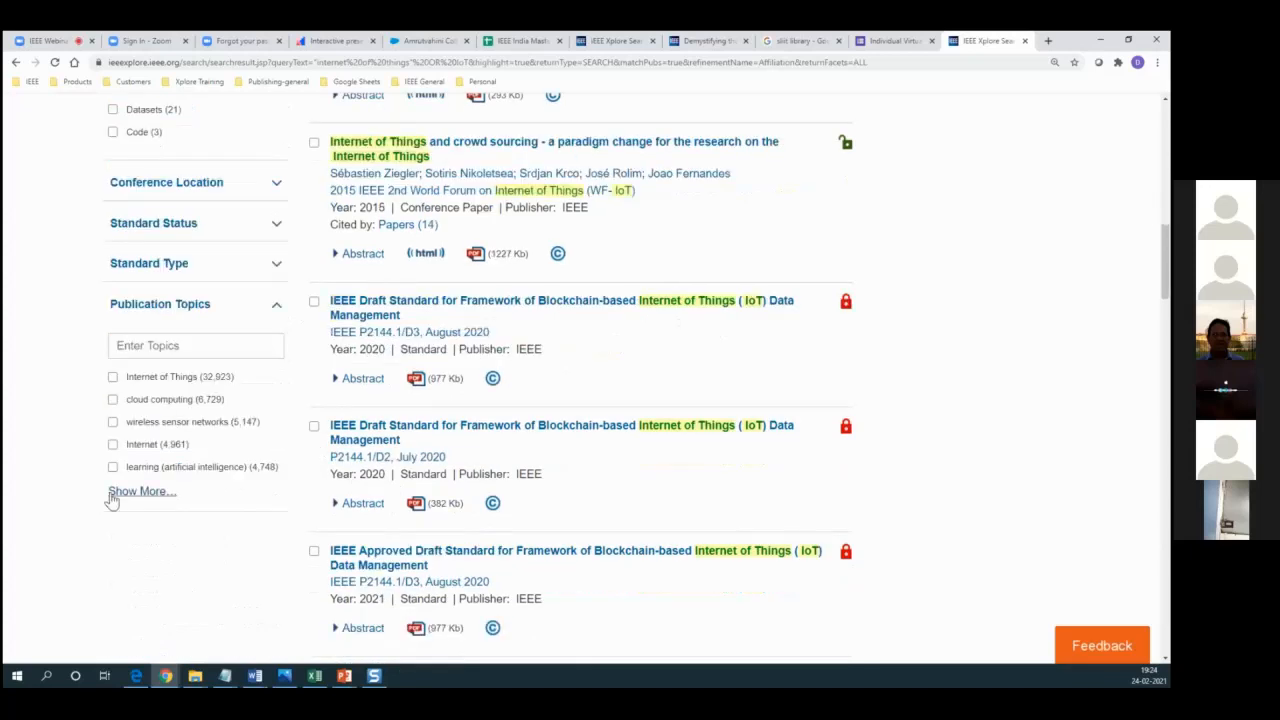
{"action": "left_click", "coordinate": [140, 492]}
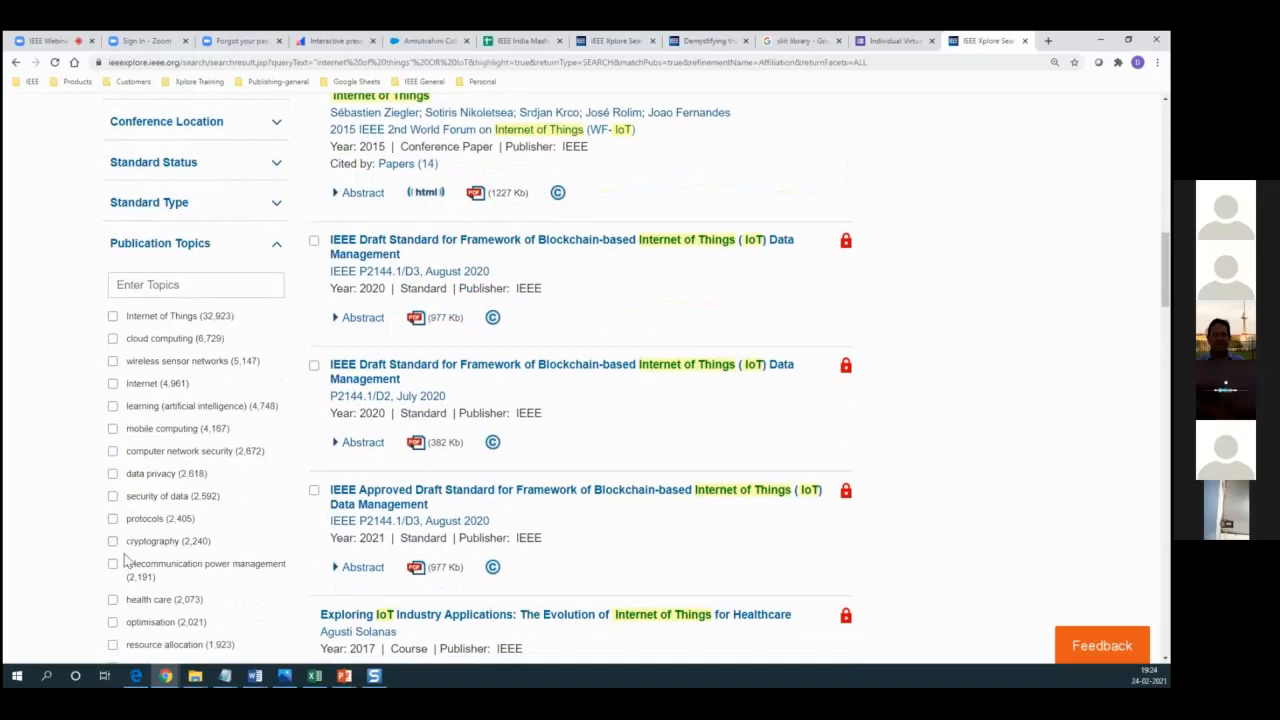
{"action": "scroll", "scroll_direction": "down", "scroll_amount": 3}
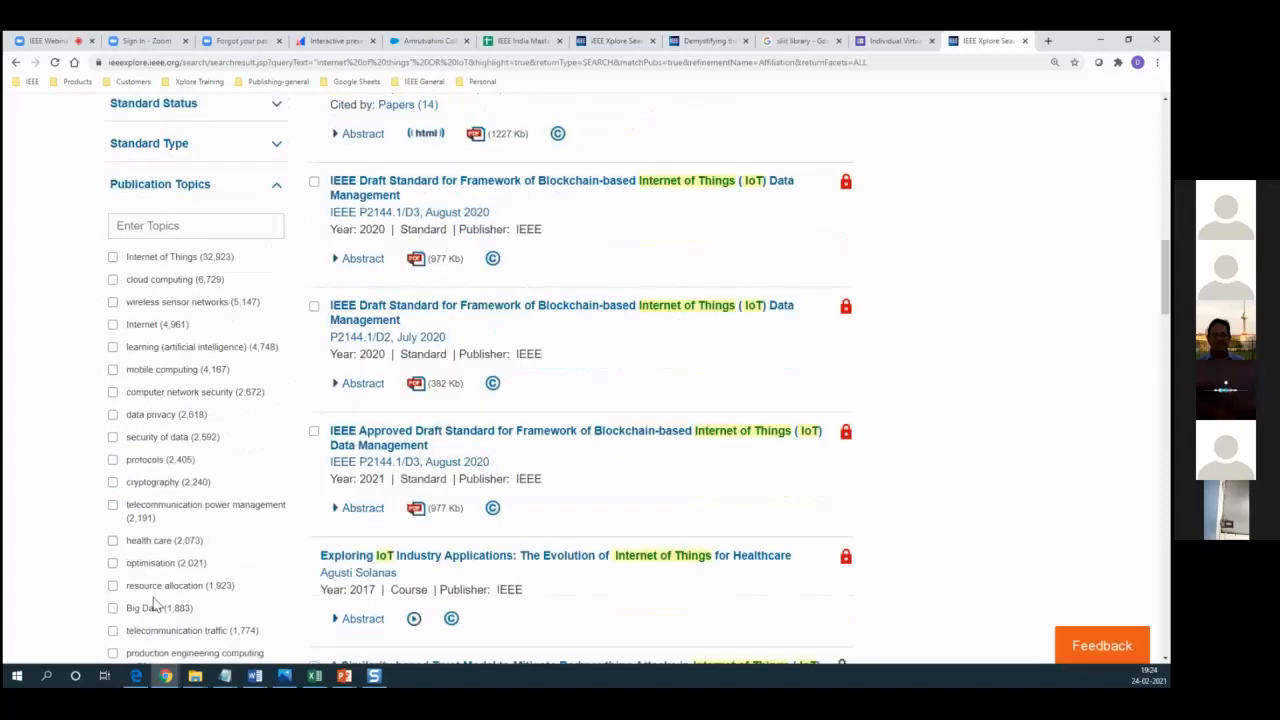
{"action": "scroll", "scroll_direction": "down", "scroll_amount": 3}
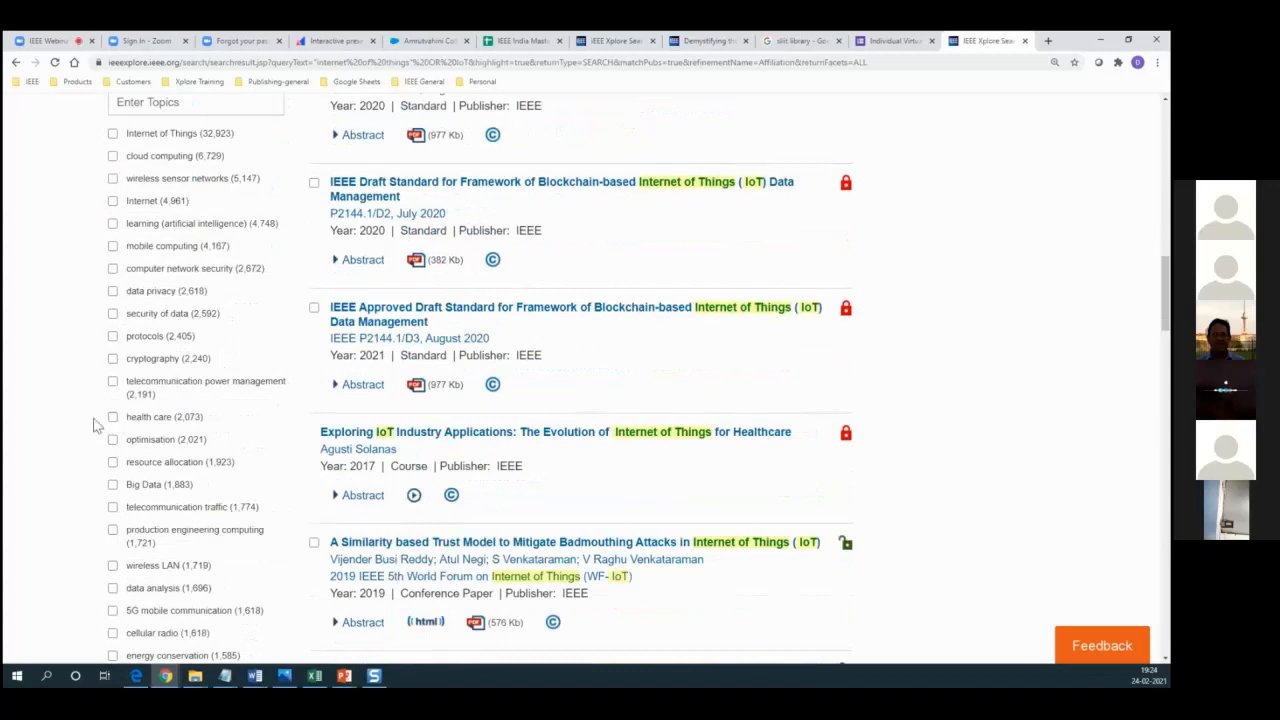
{"action": "scroll", "scroll_direction": "up", "scroll_amount": 3}
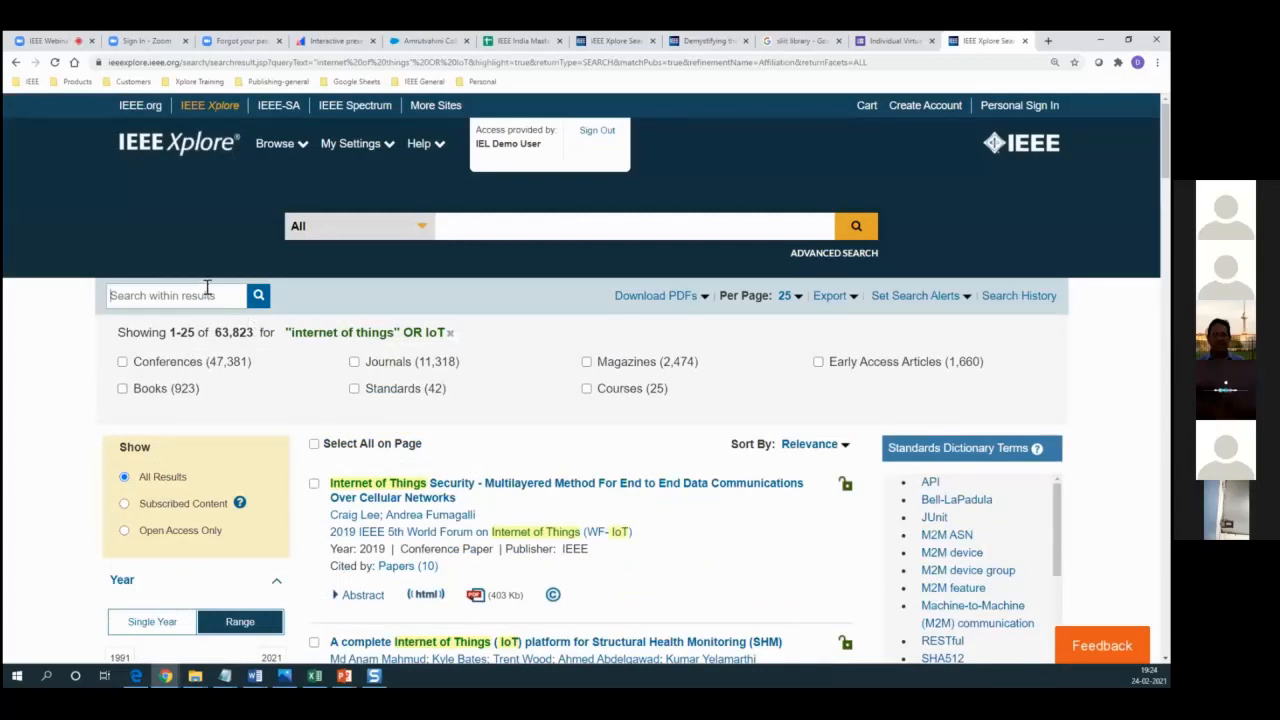
- Search within the IoT results for retail
{"action": "type", "text": "rl"}
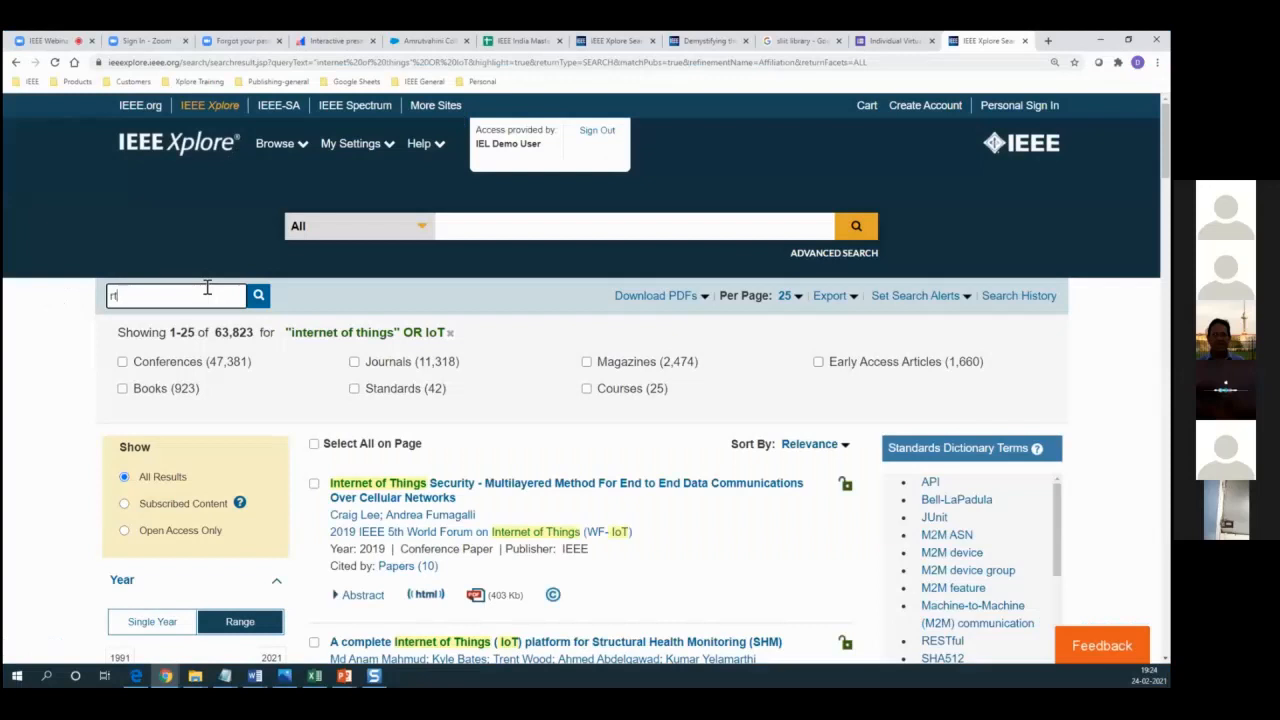
{"action": "type", "text": "retail"}
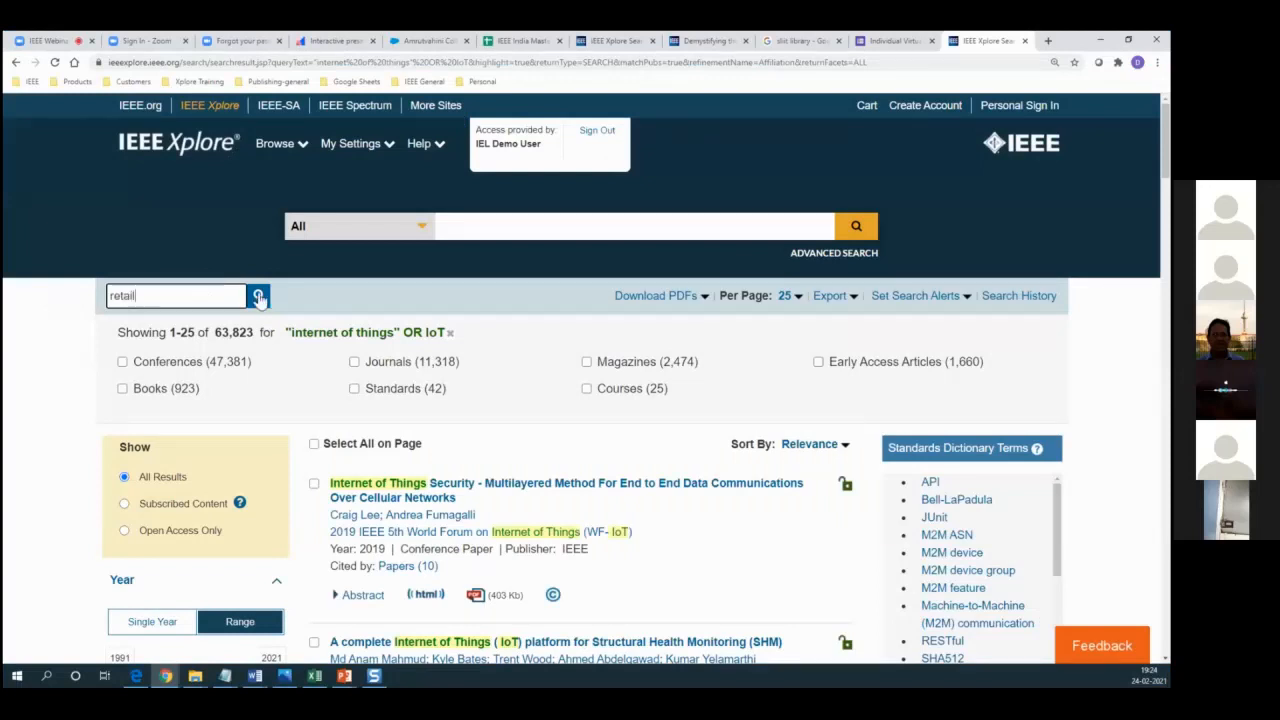
{"action": "left_click", "coordinate": [258, 296]}
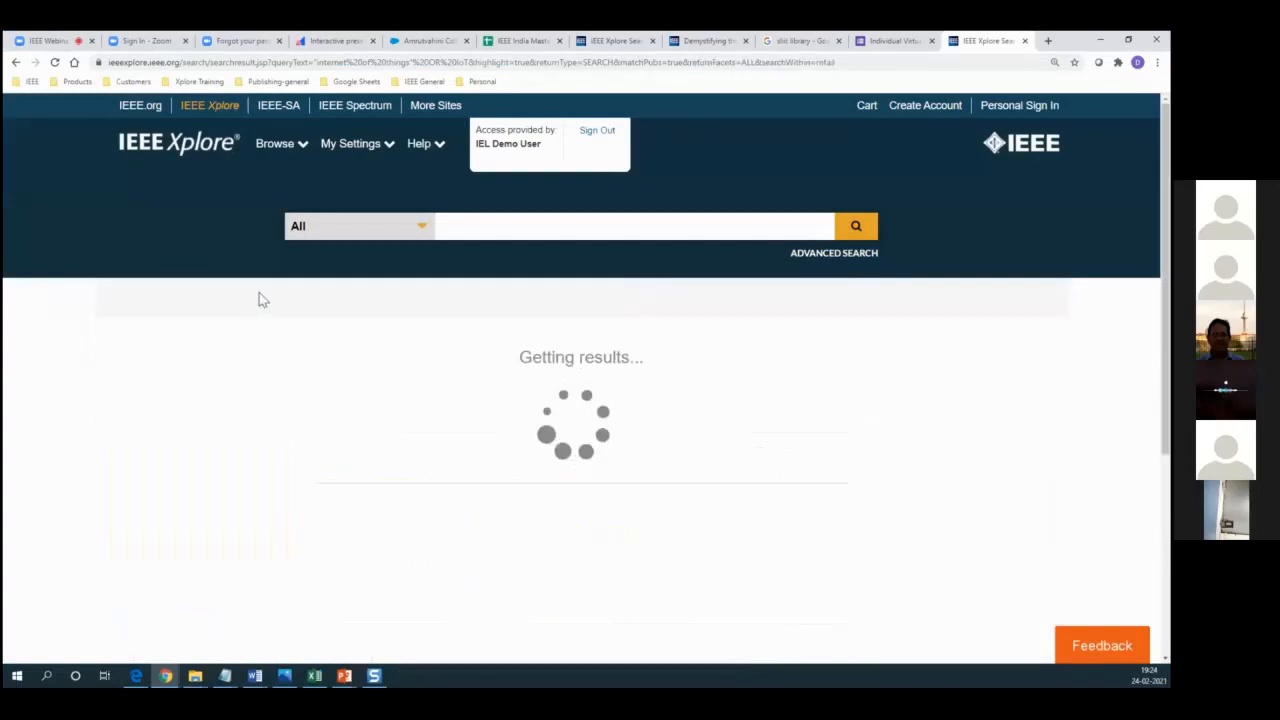
{"action": "mouse_move", "coordinate": [454, 294]}
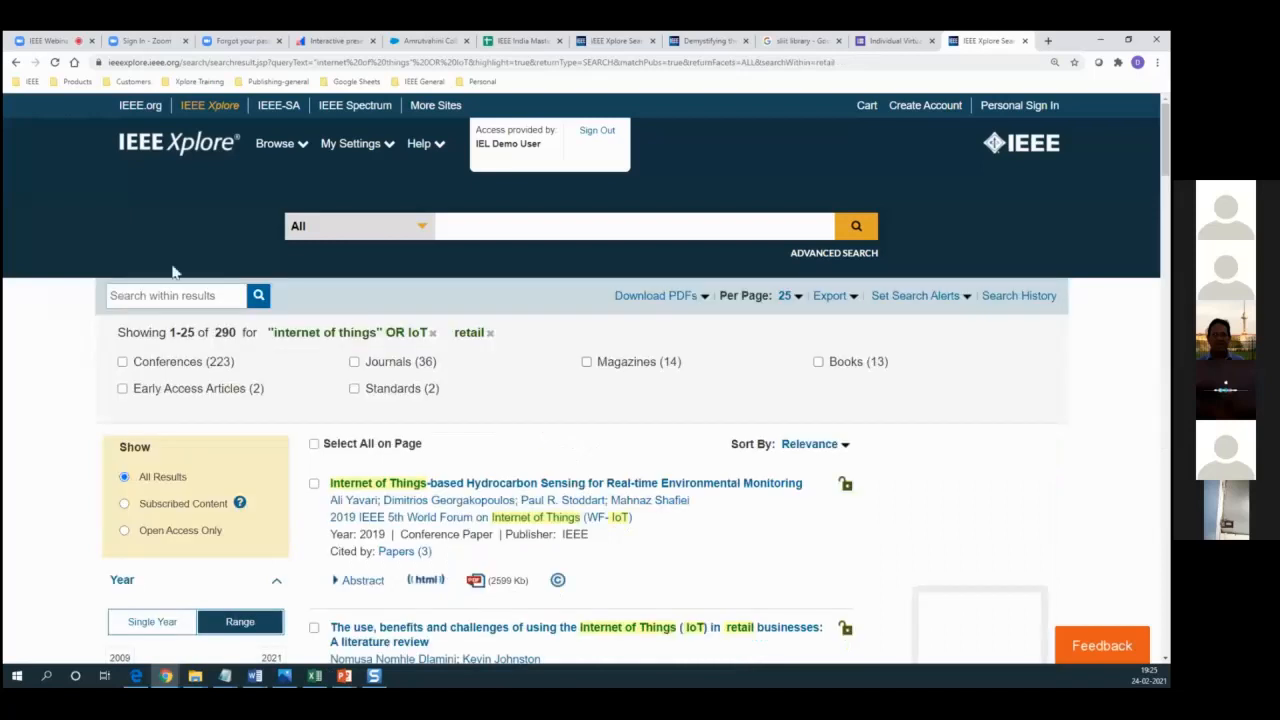
- Return to the unrefined results and search within them for retail*, leaving 317 results
{"action": "left_click", "coordinate": [488, 332]}
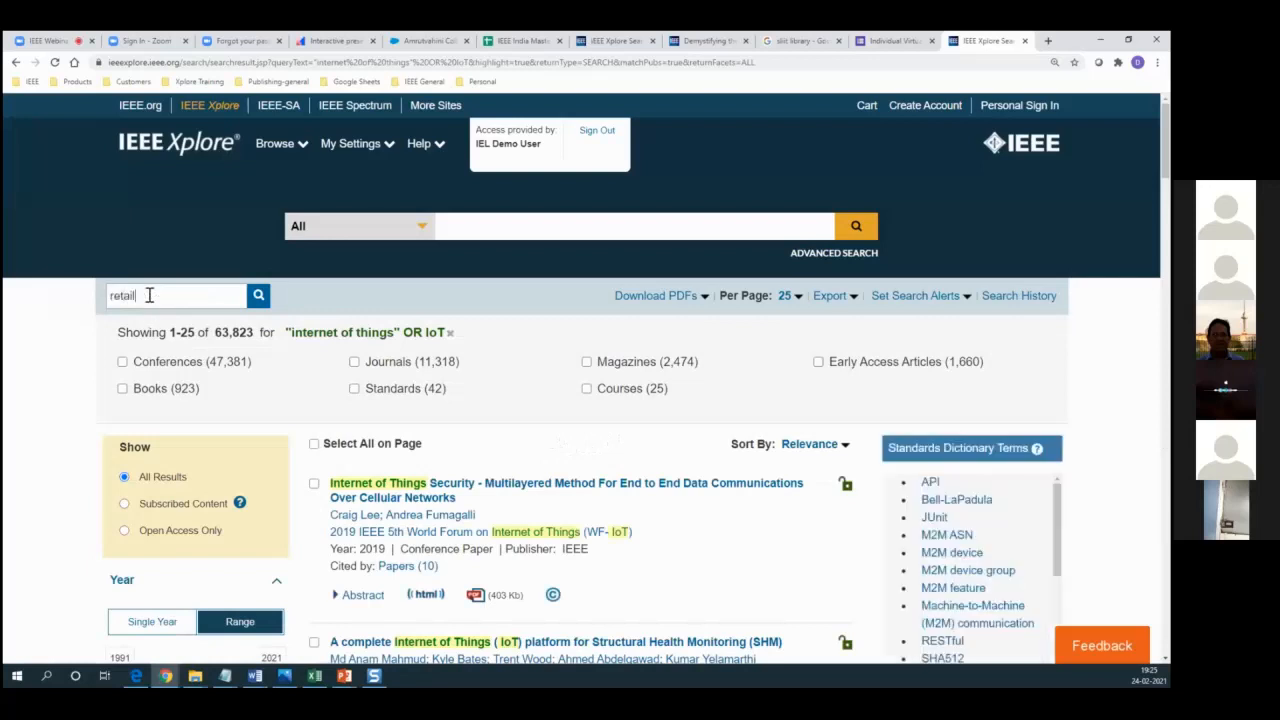
{"action": "type", "text": "*"}
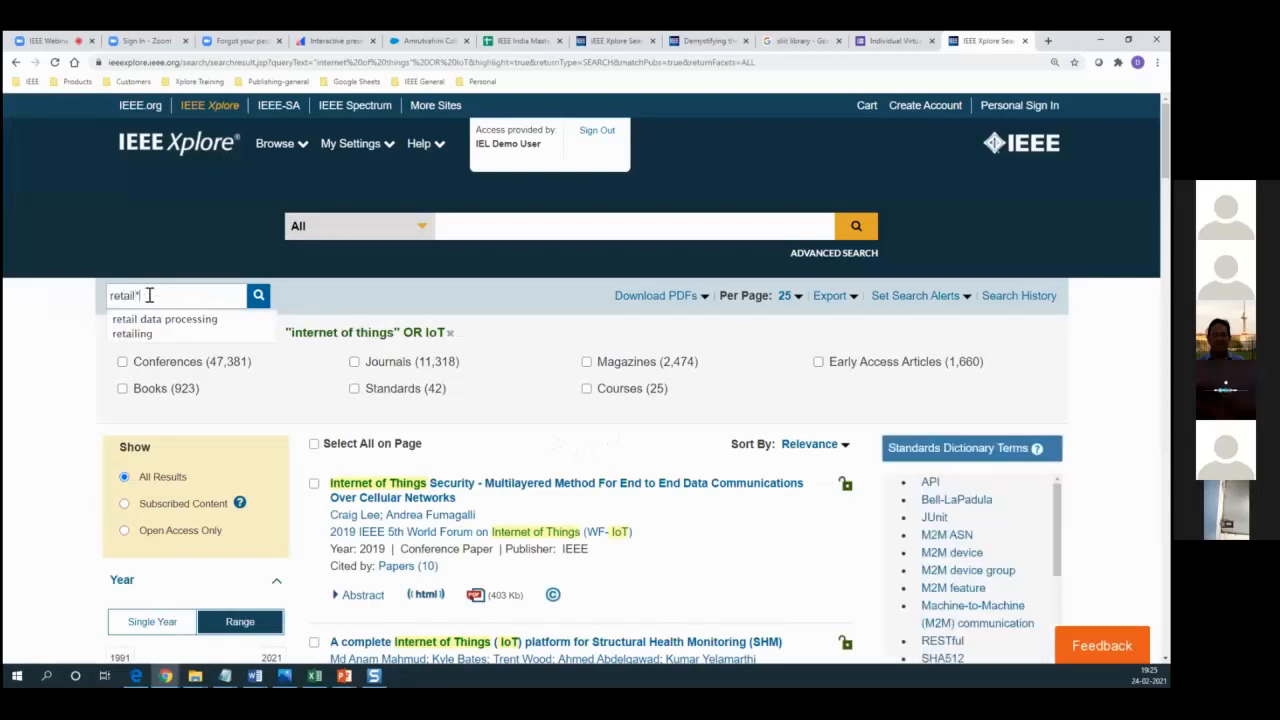
{"action": "left_click", "coordinate": [258, 296]}
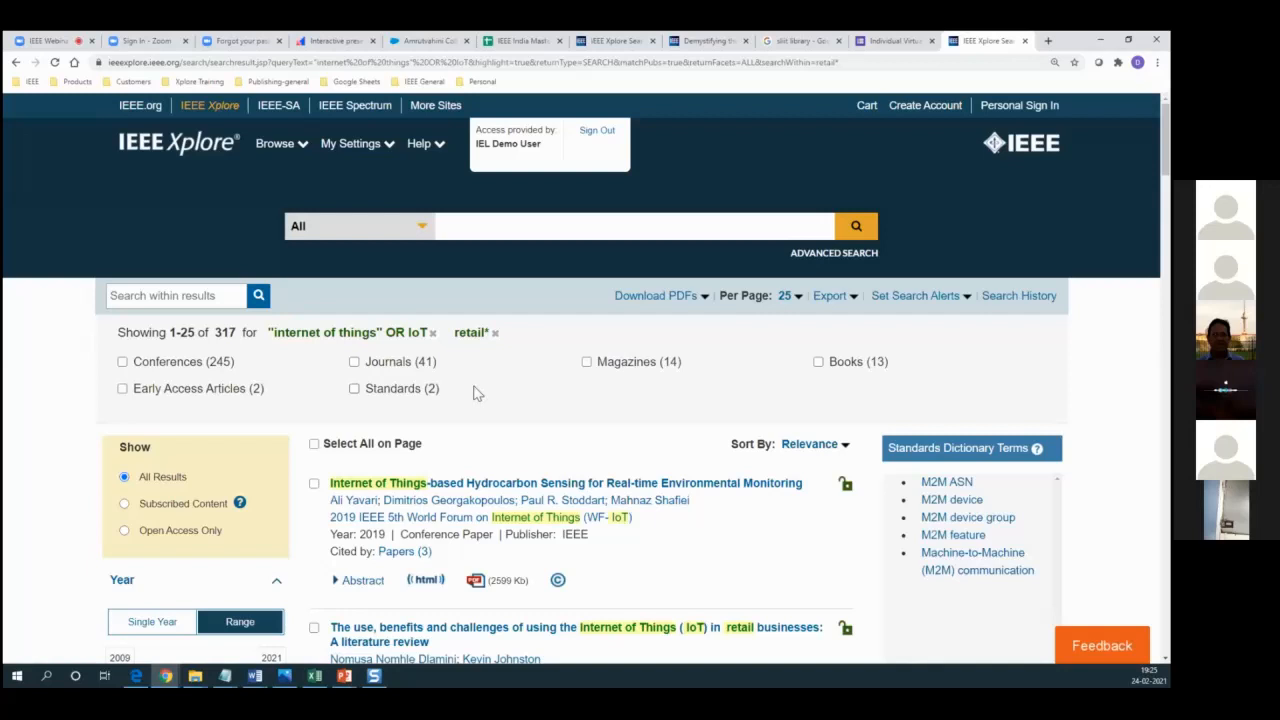
{"action": "scroll", "scroll_direction": "down", "scroll_amount": 3}
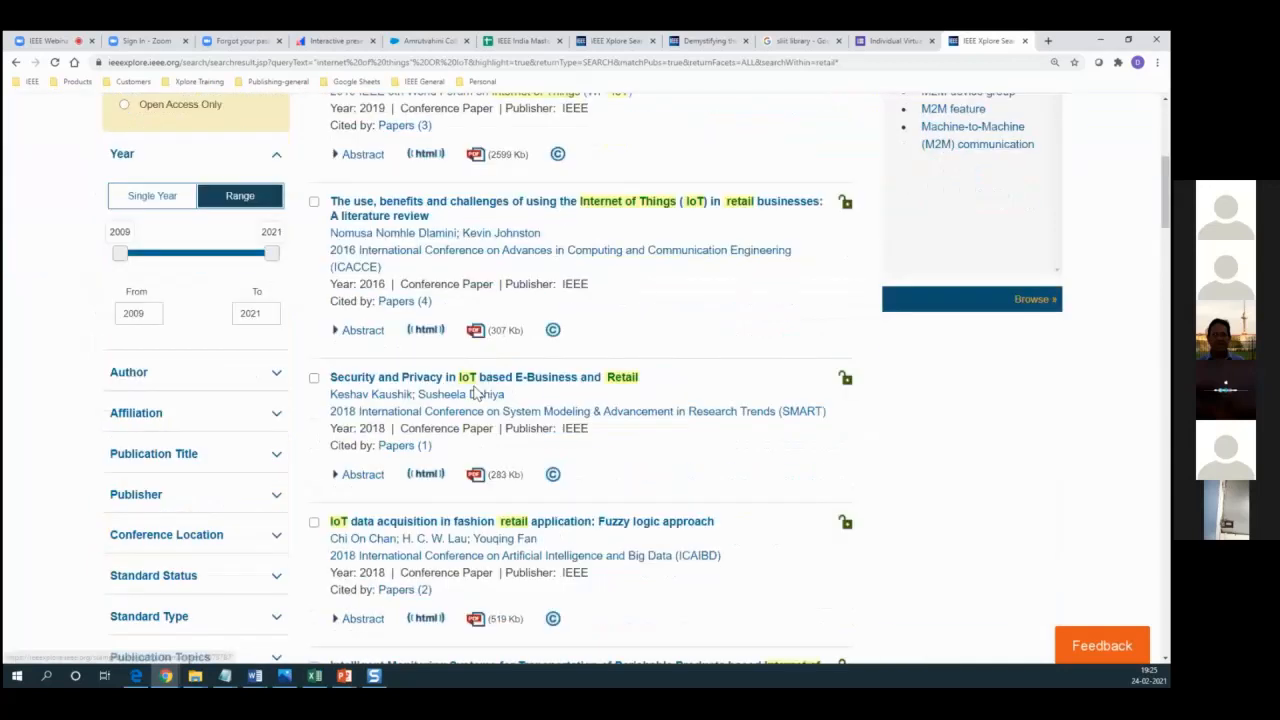
{"action": "scroll", "scroll_direction": "down", "scroll_amount": 3}
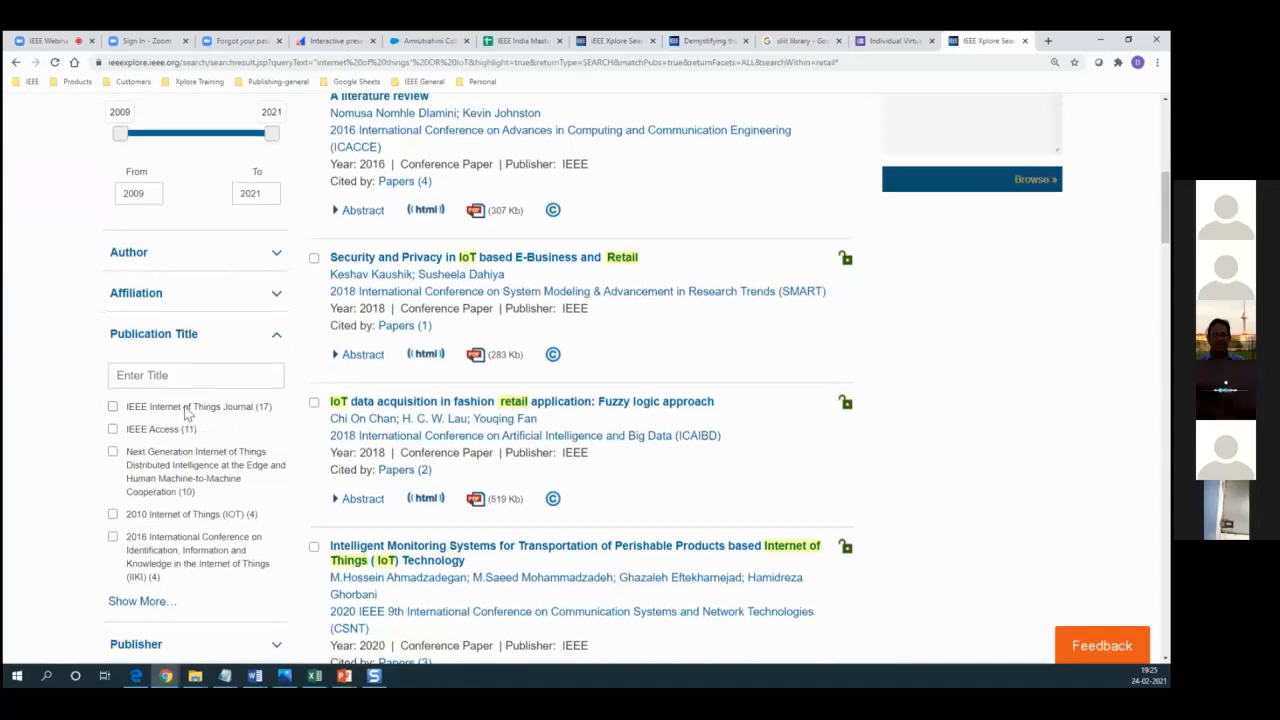
{"action": "scroll", "scroll_direction": "up", "scroll_amount": 3}
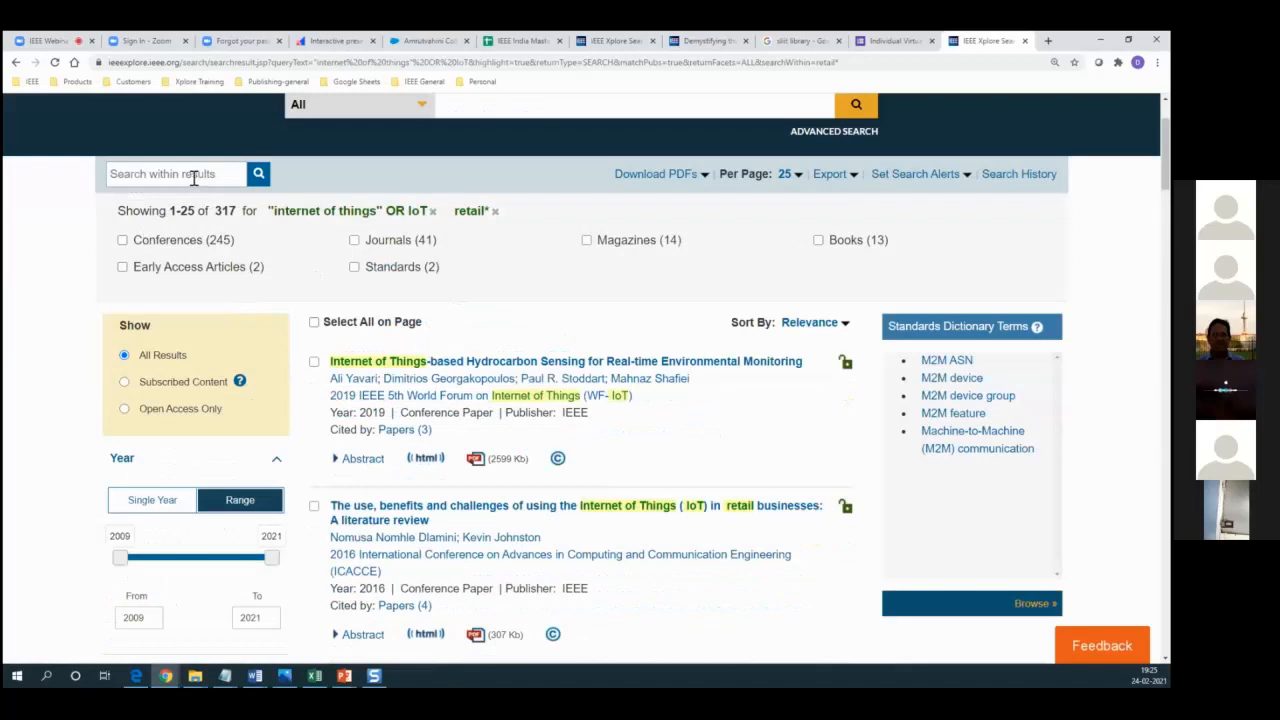
- Search within the retail results for gamification and open the retail marketing gamification paper
{"action": "type", "text": "gami"}
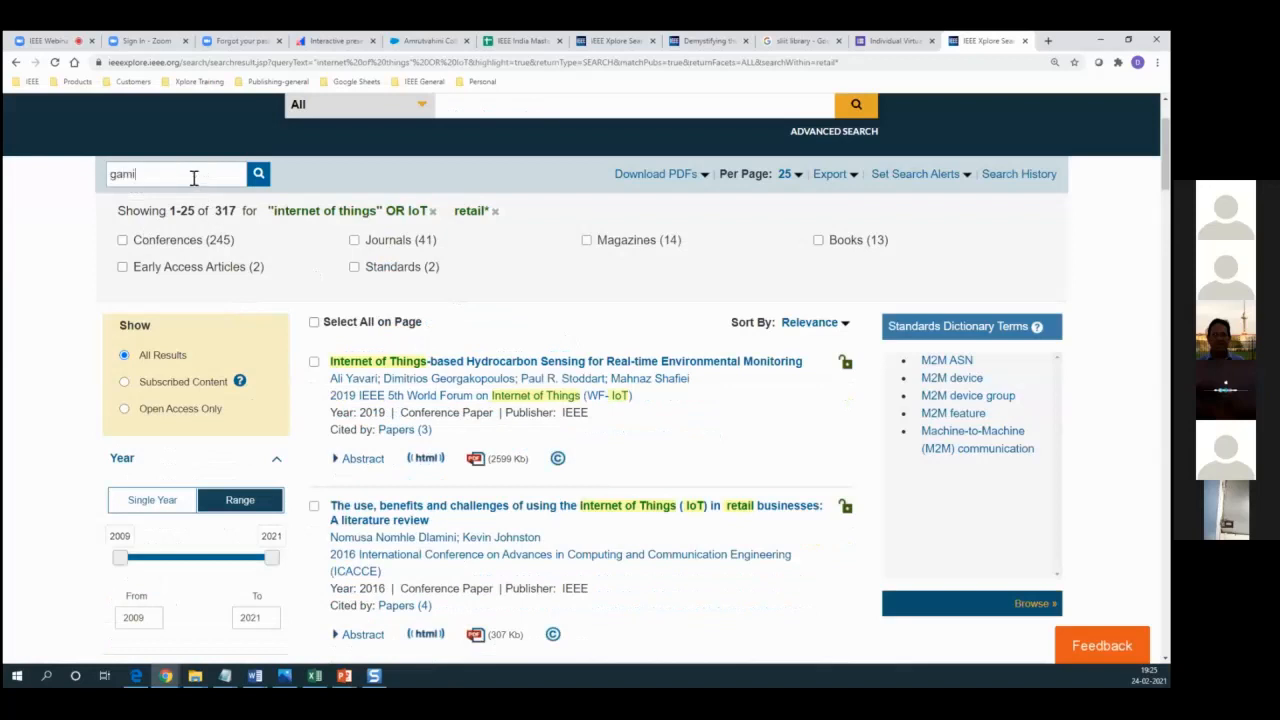
{"action": "type", "text": "ficati"}
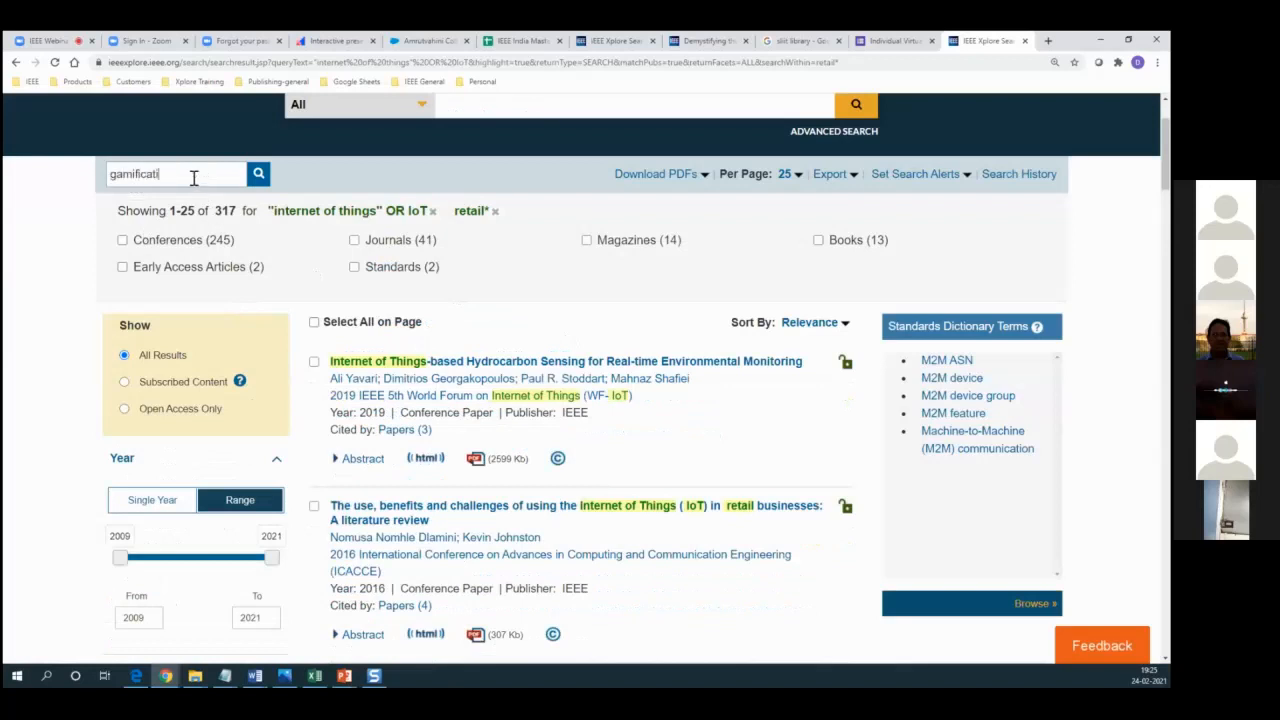
{"action": "type", "text": "on"}
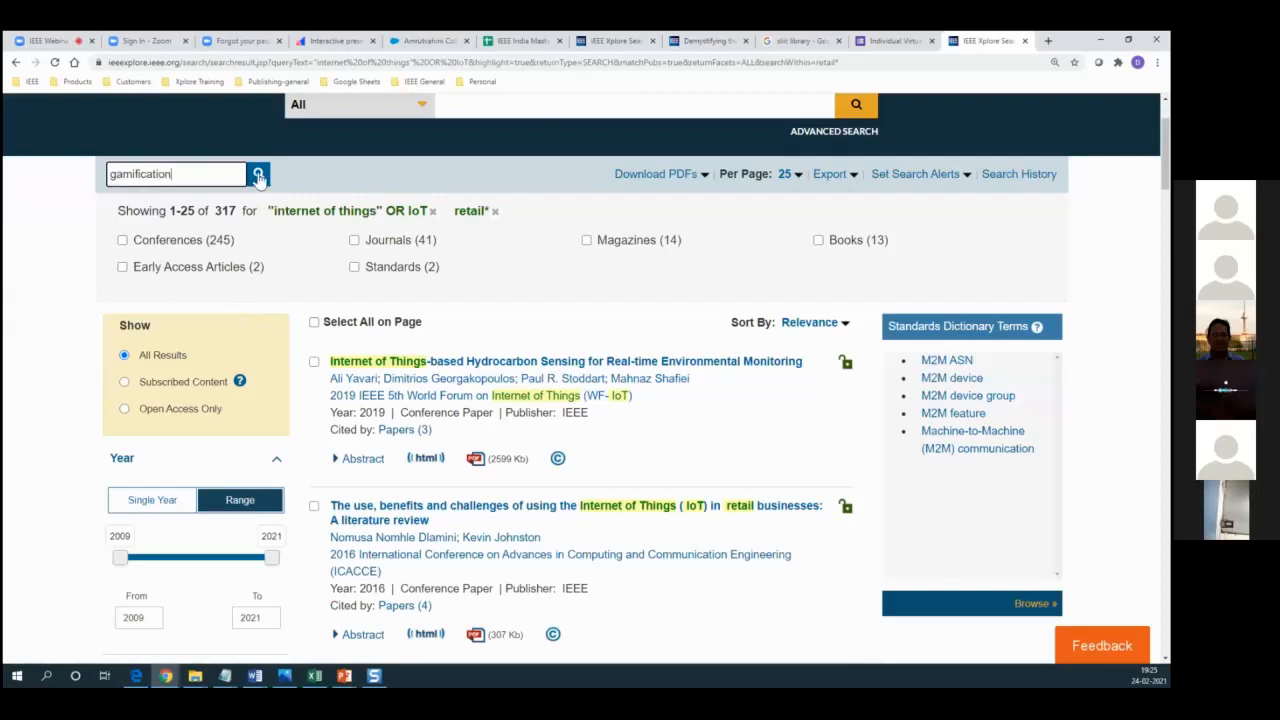
{"action": "left_click", "coordinate": [258, 172]}
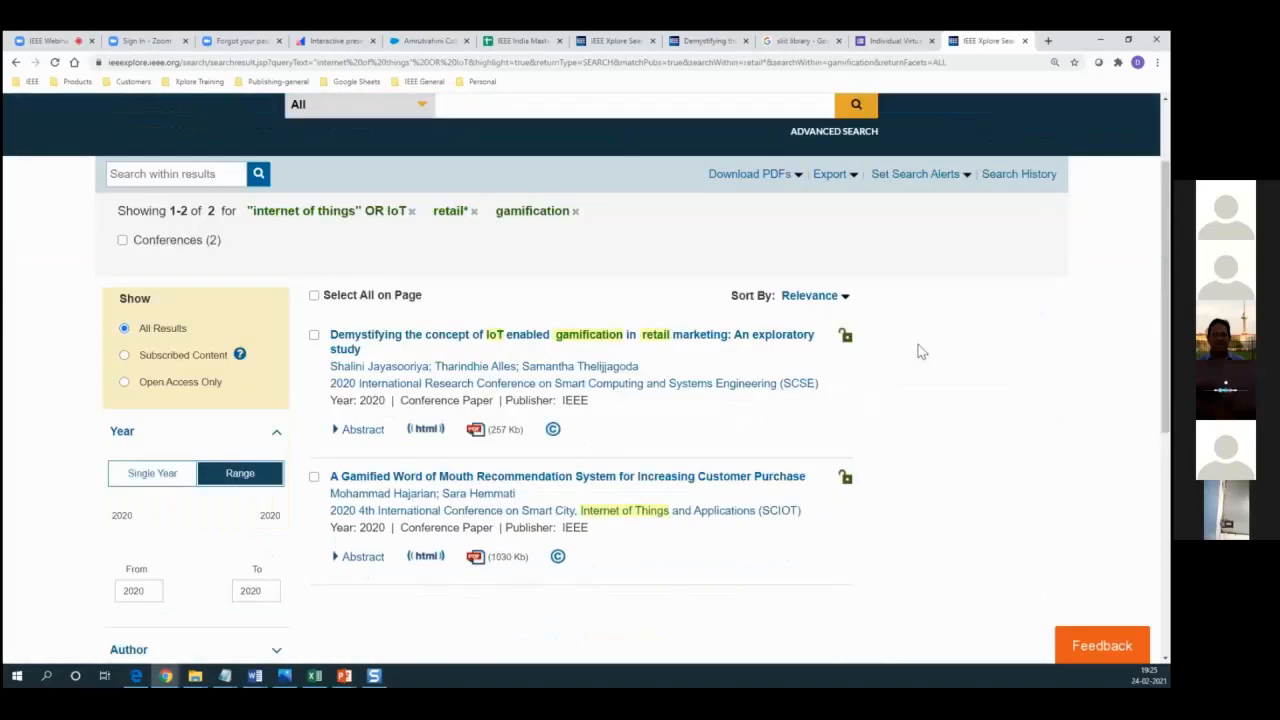
{"action": "mouse_move", "coordinate": [918, 536]}
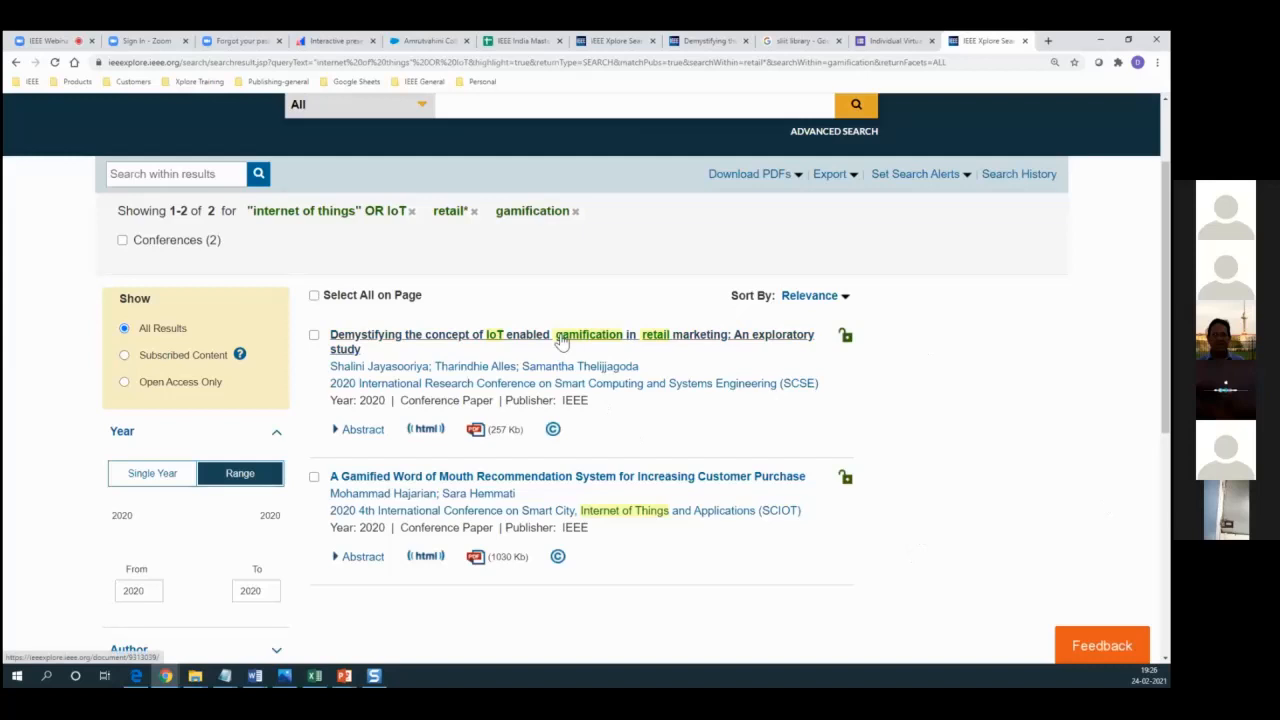
{"action": "left_click", "coordinate": [560, 336]}
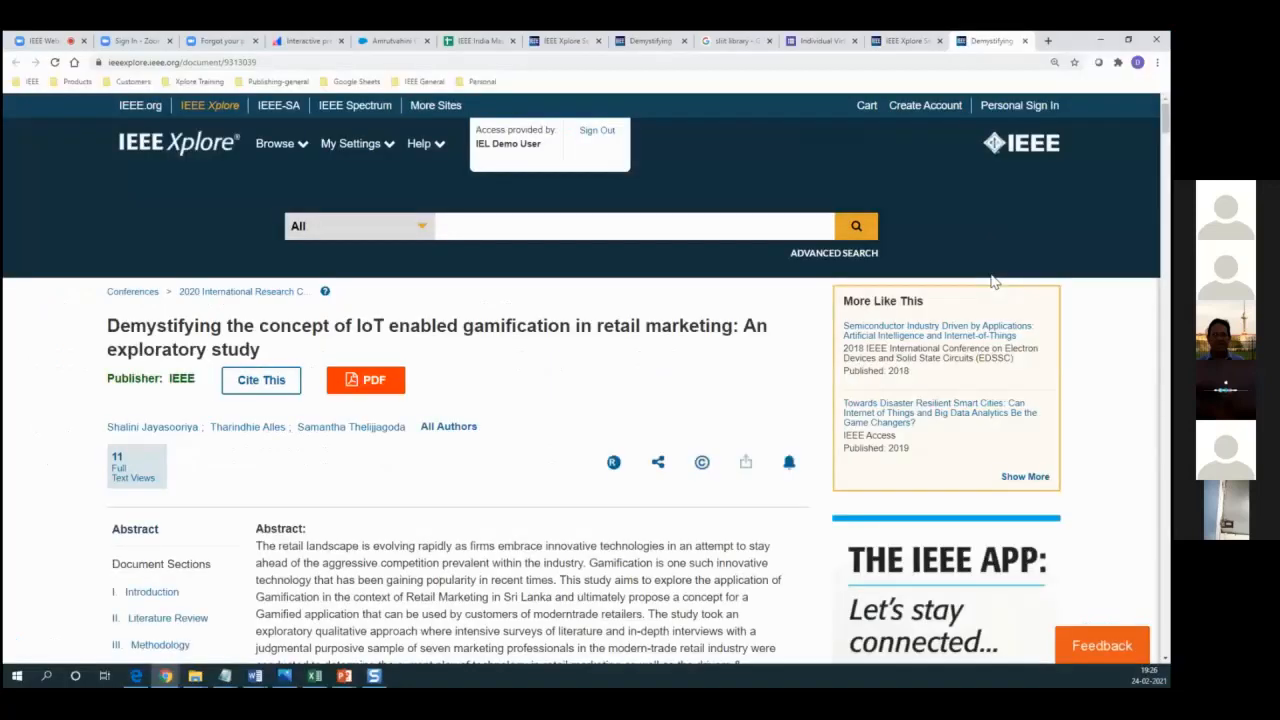
{"action": "mouse_move", "coordinate": [836, 378]}
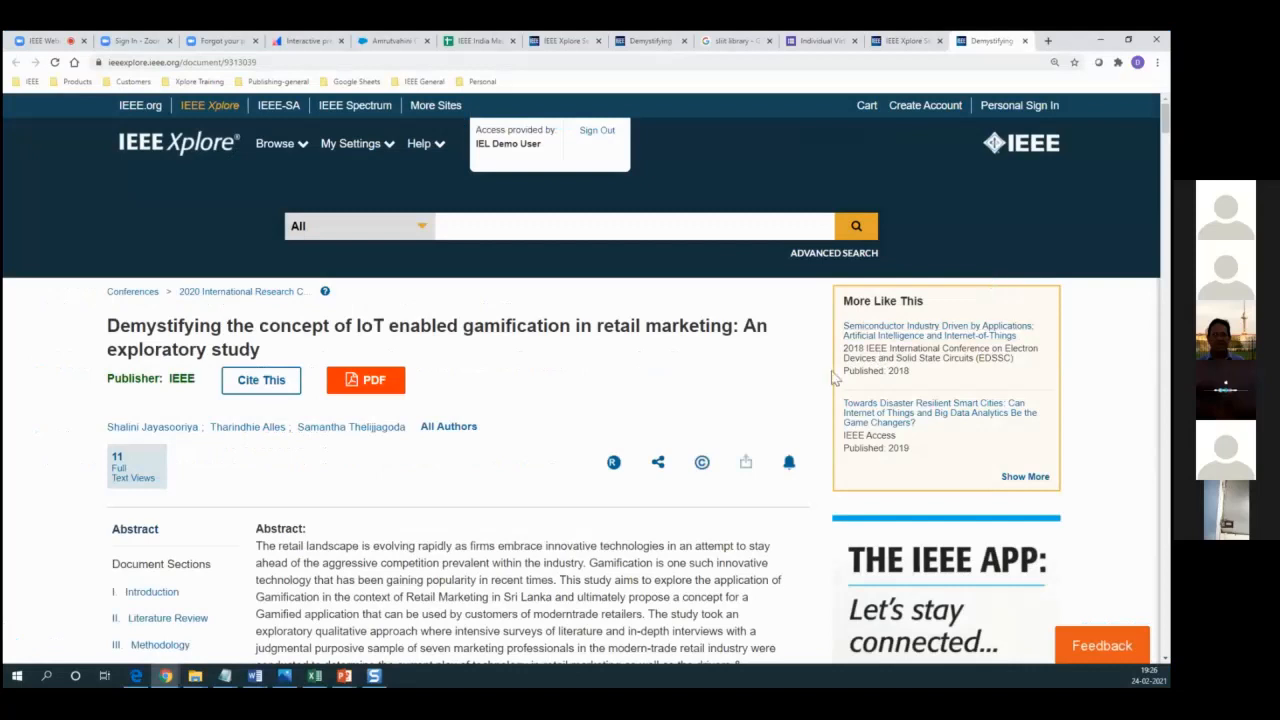
{"action": "mouse_move", "coordinate": [772, 344]}
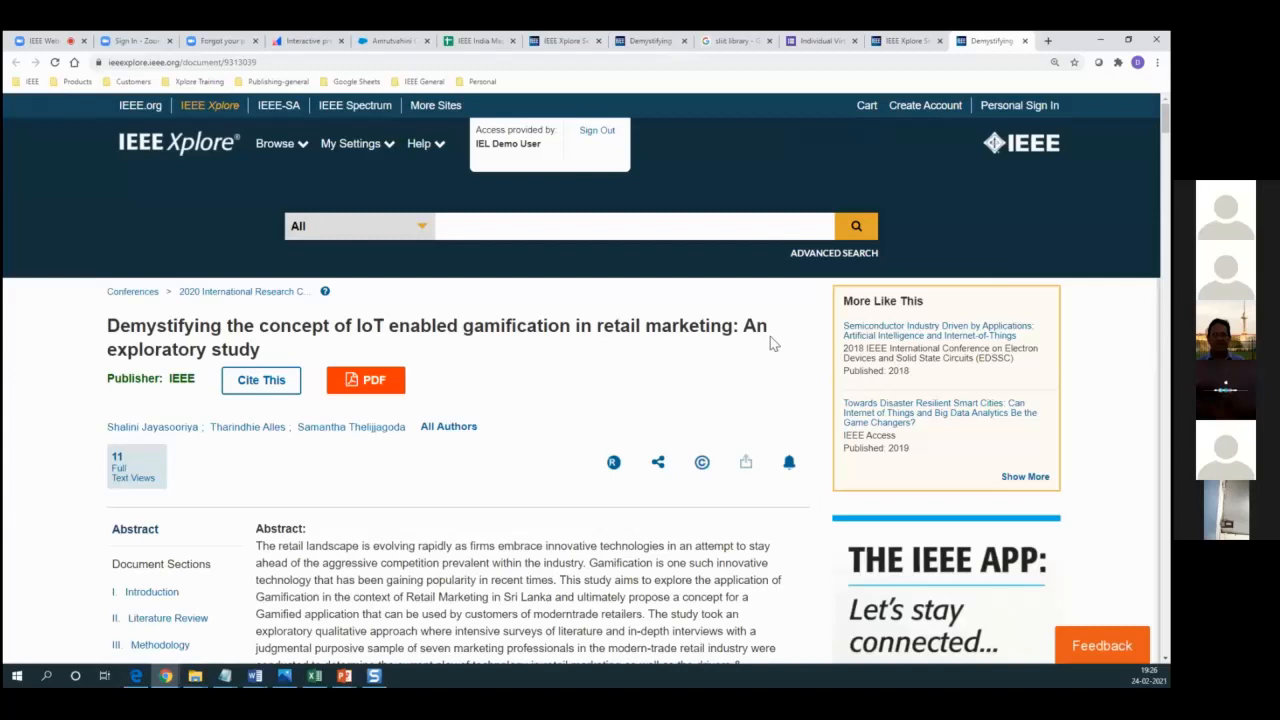
- Scroll the article page down to its Abstract section
{"action": "scroll", "scroll_direction": "down", "scroll_amount": 3}
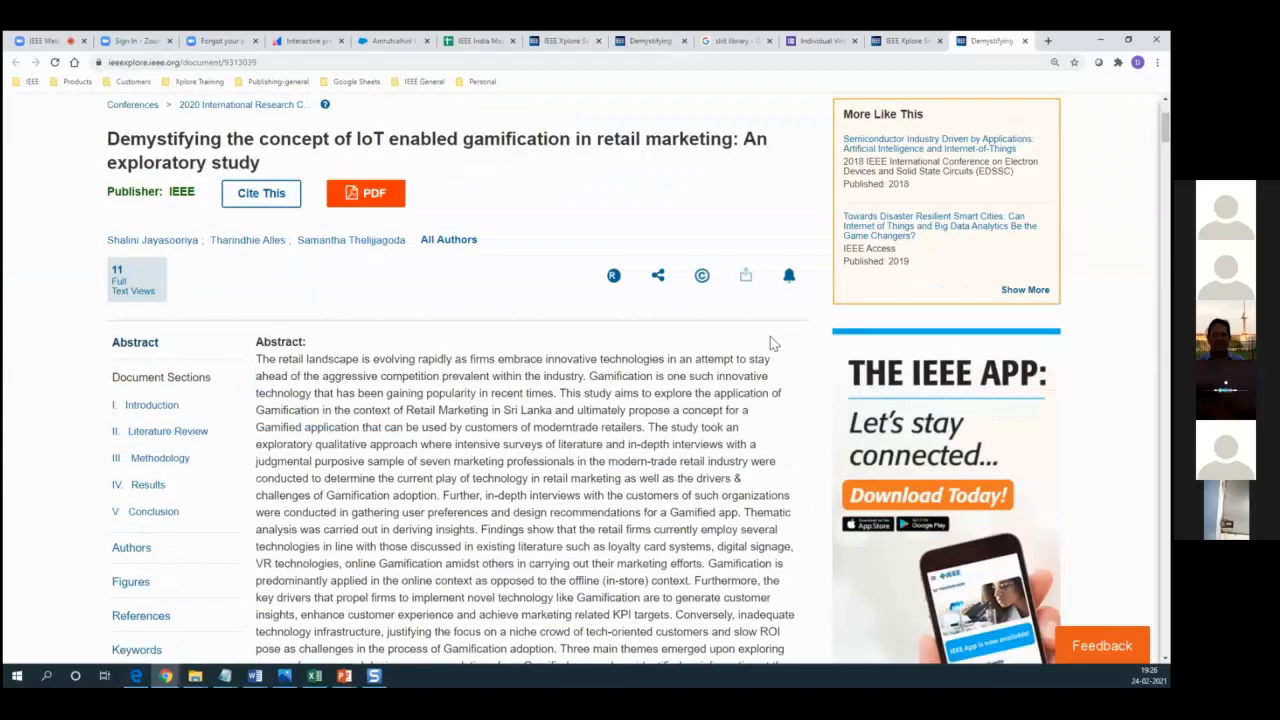
{"action": "scroll", "scroll_direction": "down", "scroll_amount": 3}
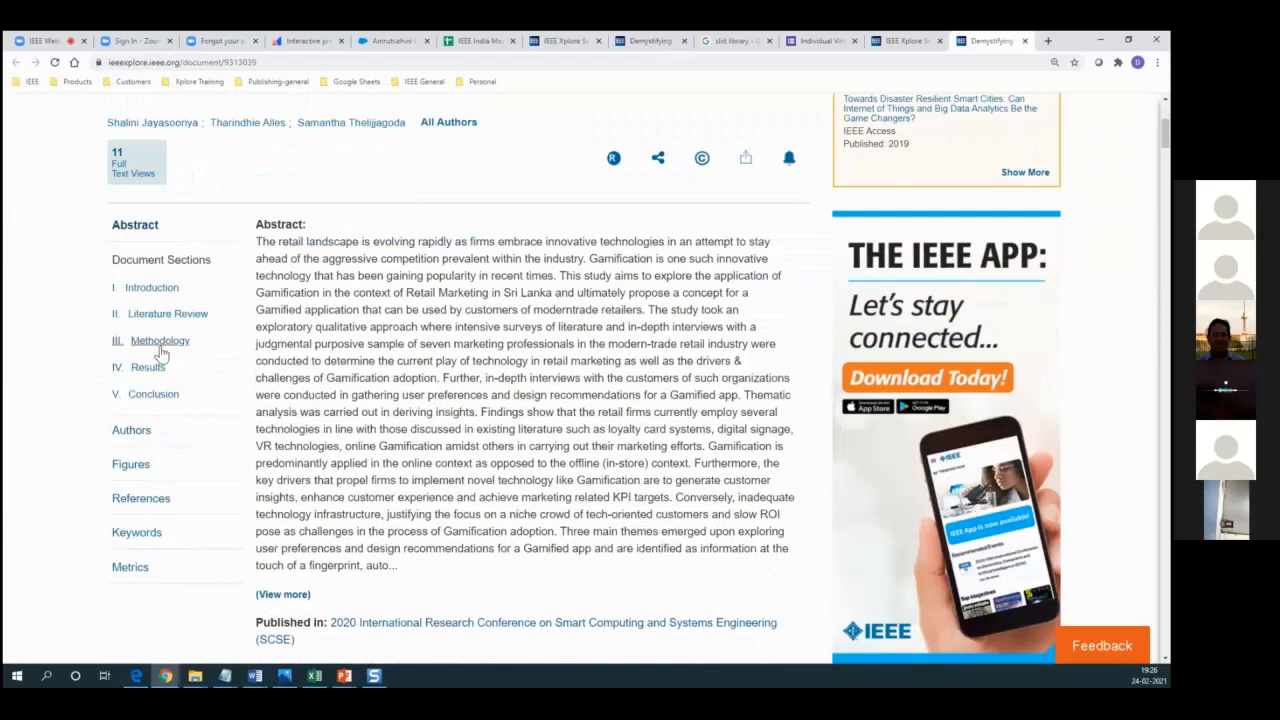
- Jump to Methodology and scroll through Literature Review, Results and figures, ending back at the abstract
{"action": "left_click", "coordinate": [160, 340]}
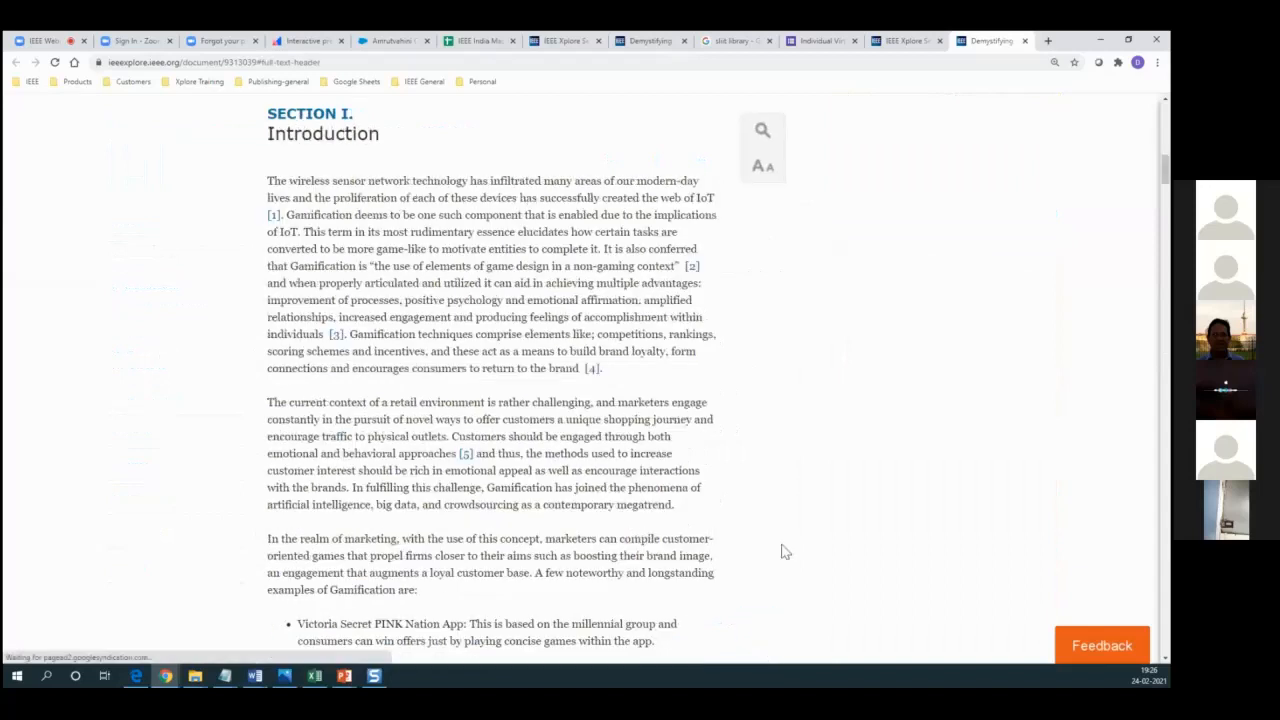
{"action": "scroll", "scroll_direction": "up", "scroll_amount": 3}
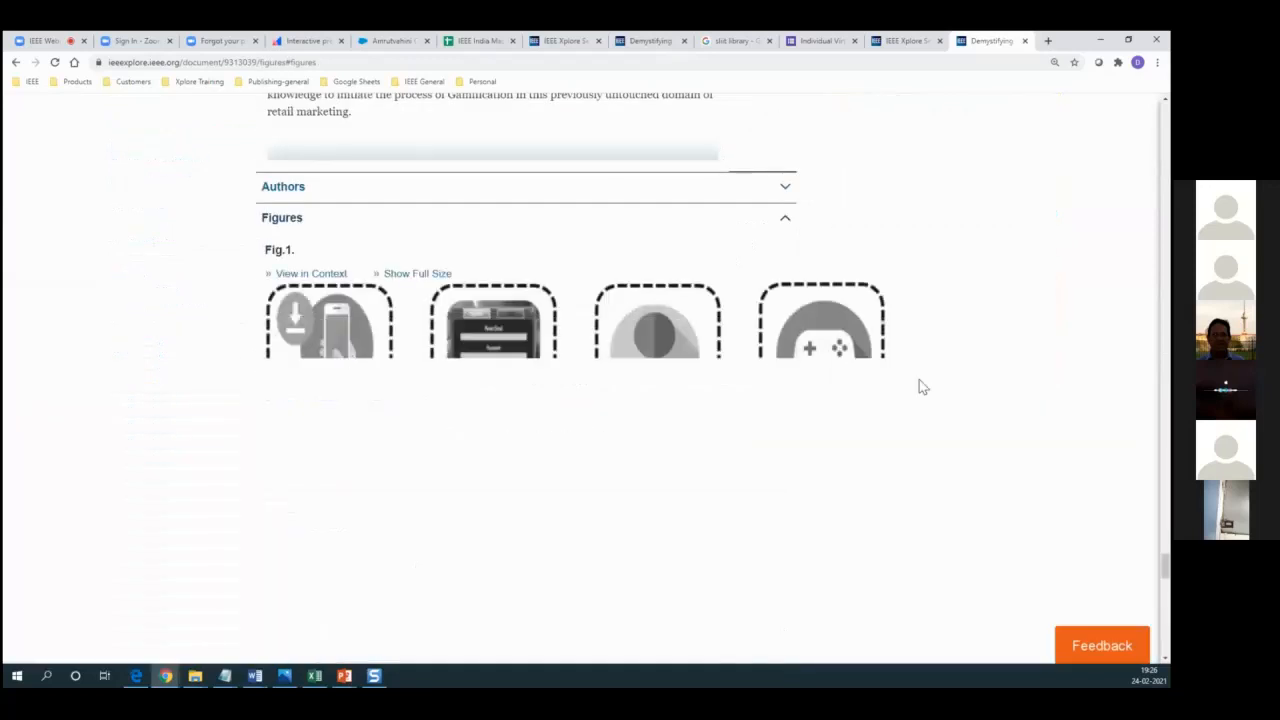
{"action": "scroll", "scroll_direction": "down", "scroll_amount": 3}
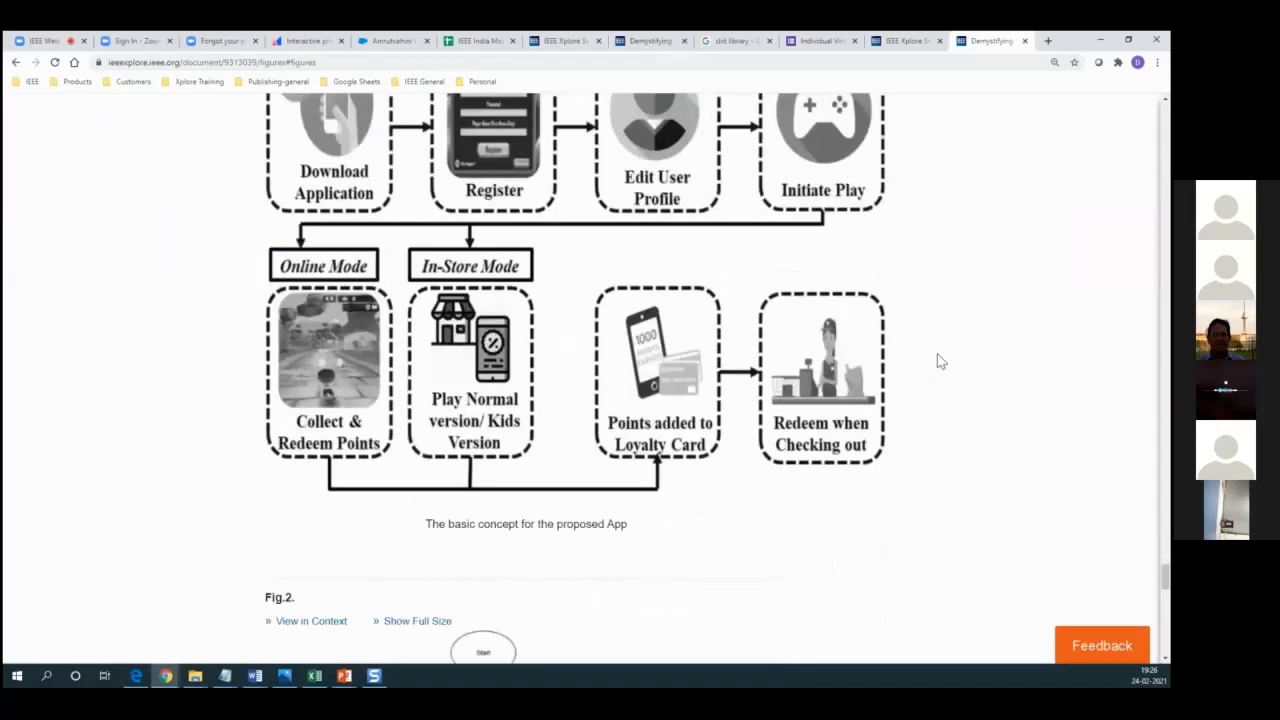
{"action": "mouse_move", "coordinate": [1004, 456]}
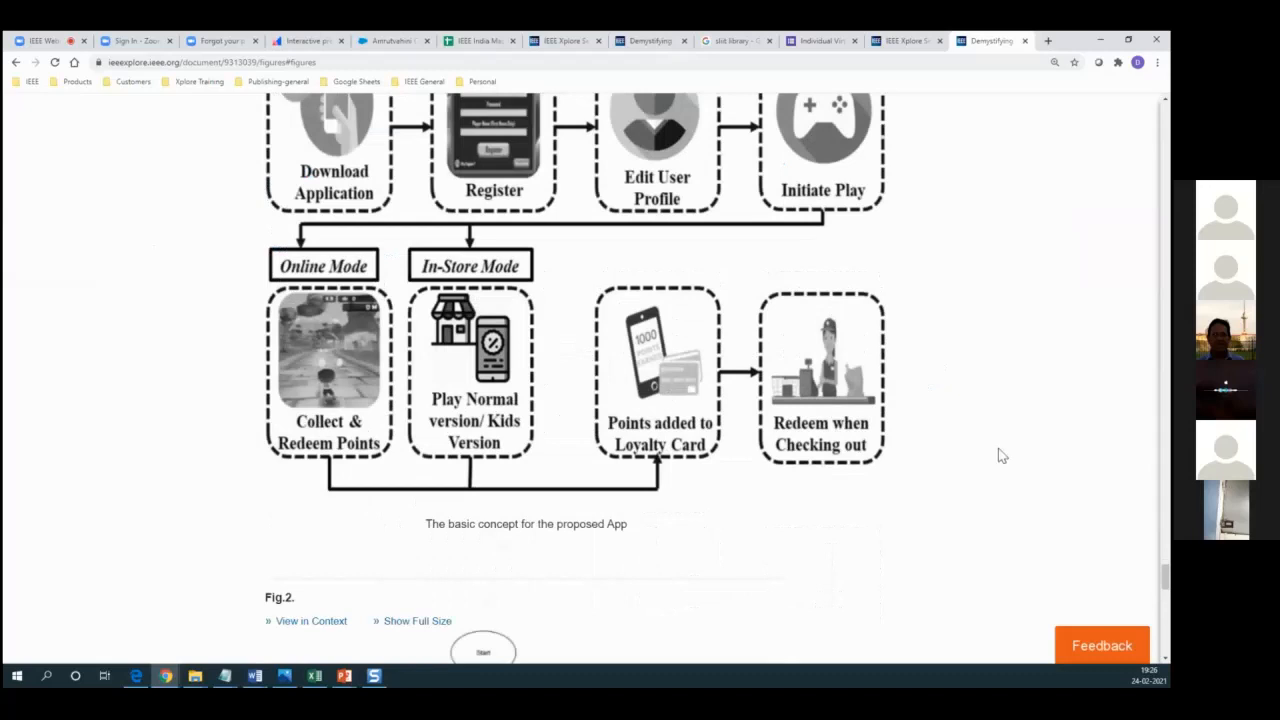
{"action": "scroll", "scroll_direction": "up", "scroll_amount": 3}
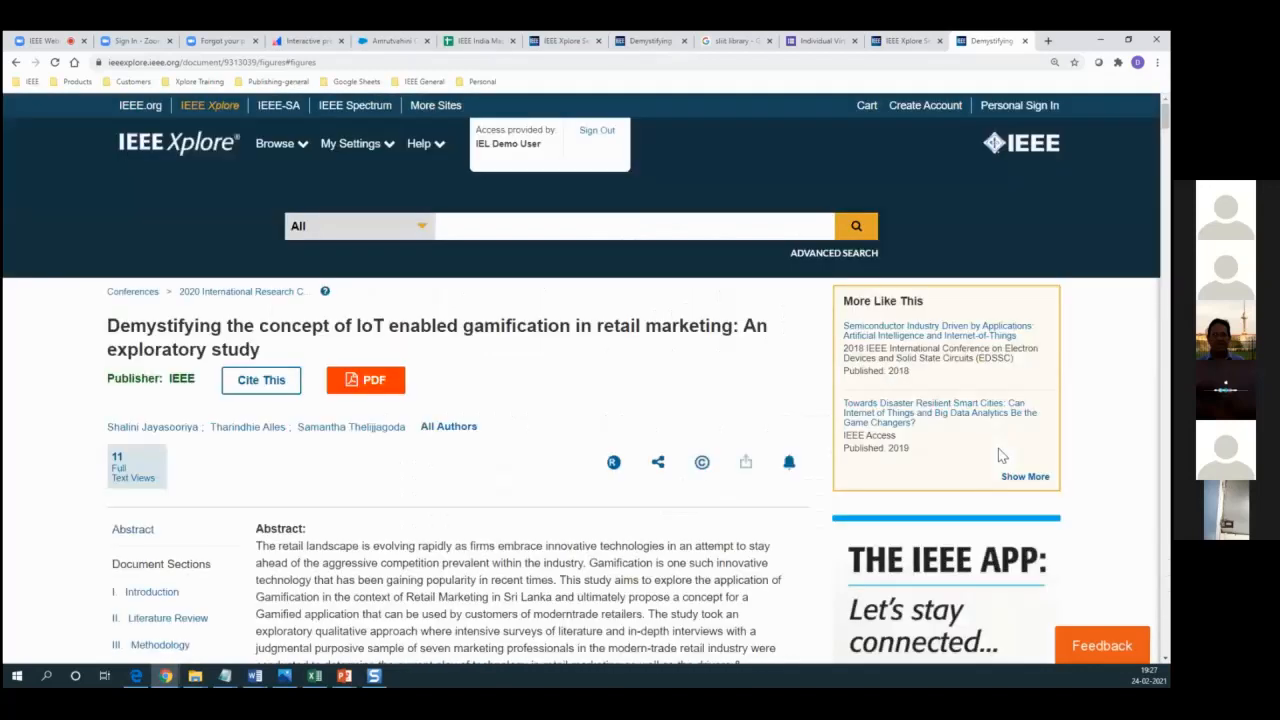
{"action": "scroll", "scroll_direction": "down", "scroll_amount": 3}
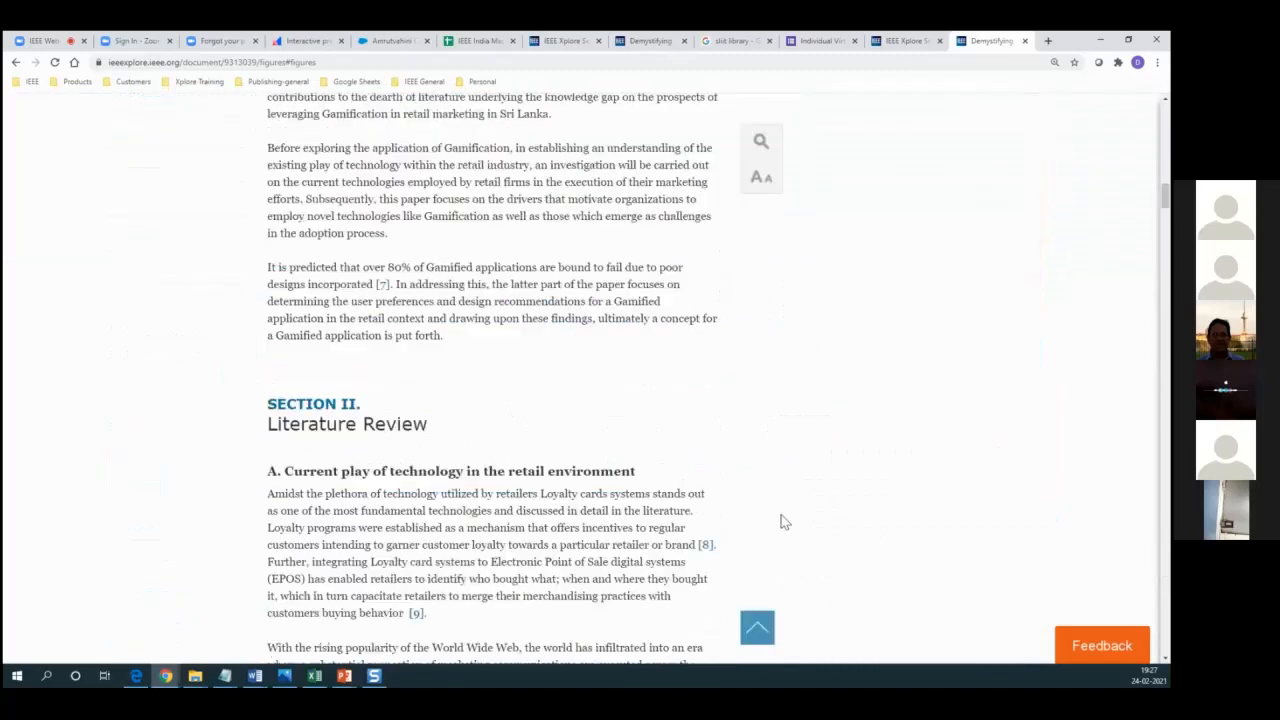
{"action": "scroll", "scroll_direction": "down", "scroll_amount": 3}
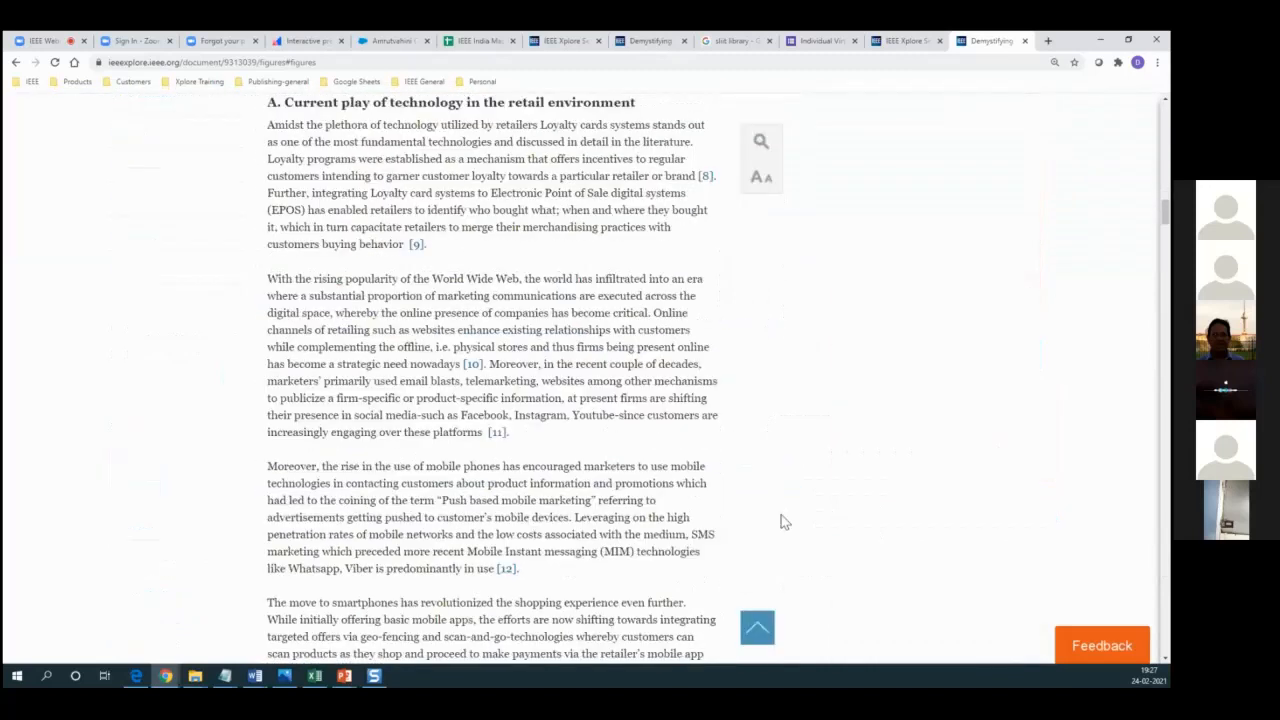
{"action": "scroll", "scroll_direction": "down", "scroll_amount": 3}
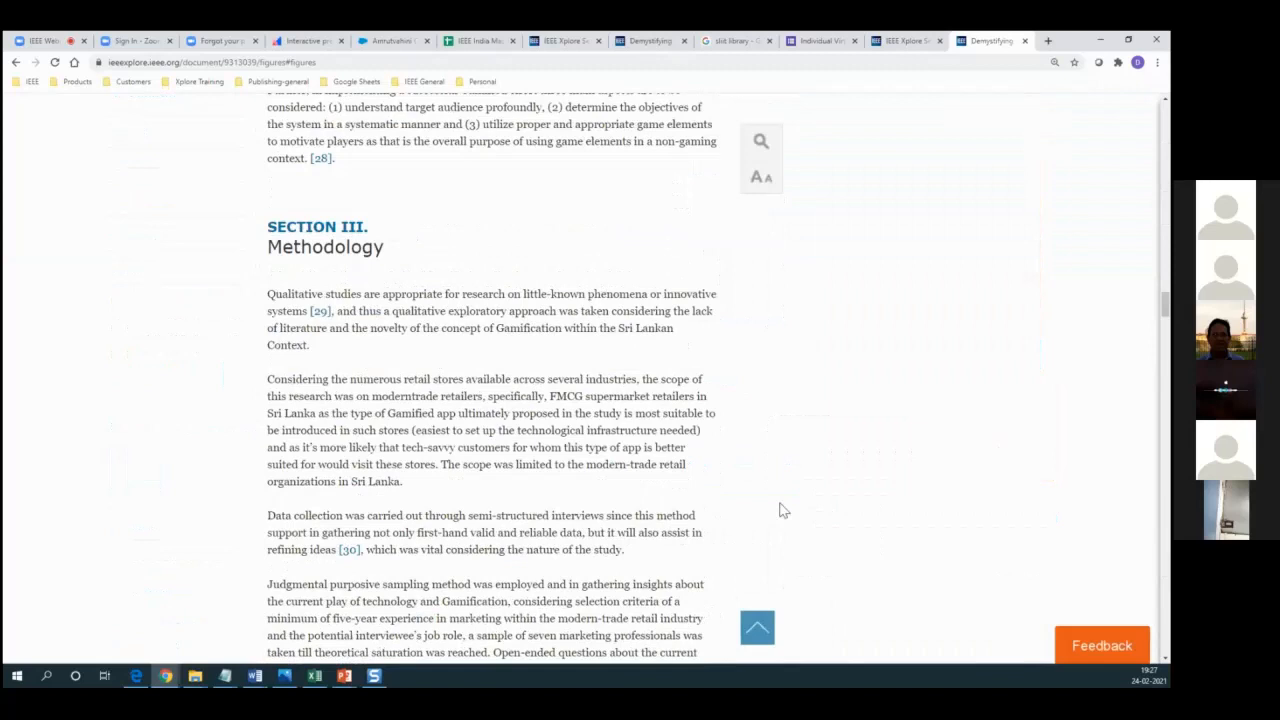
{"action": "scroll", "scroll_direction": "down", "scroll_amount": 3}
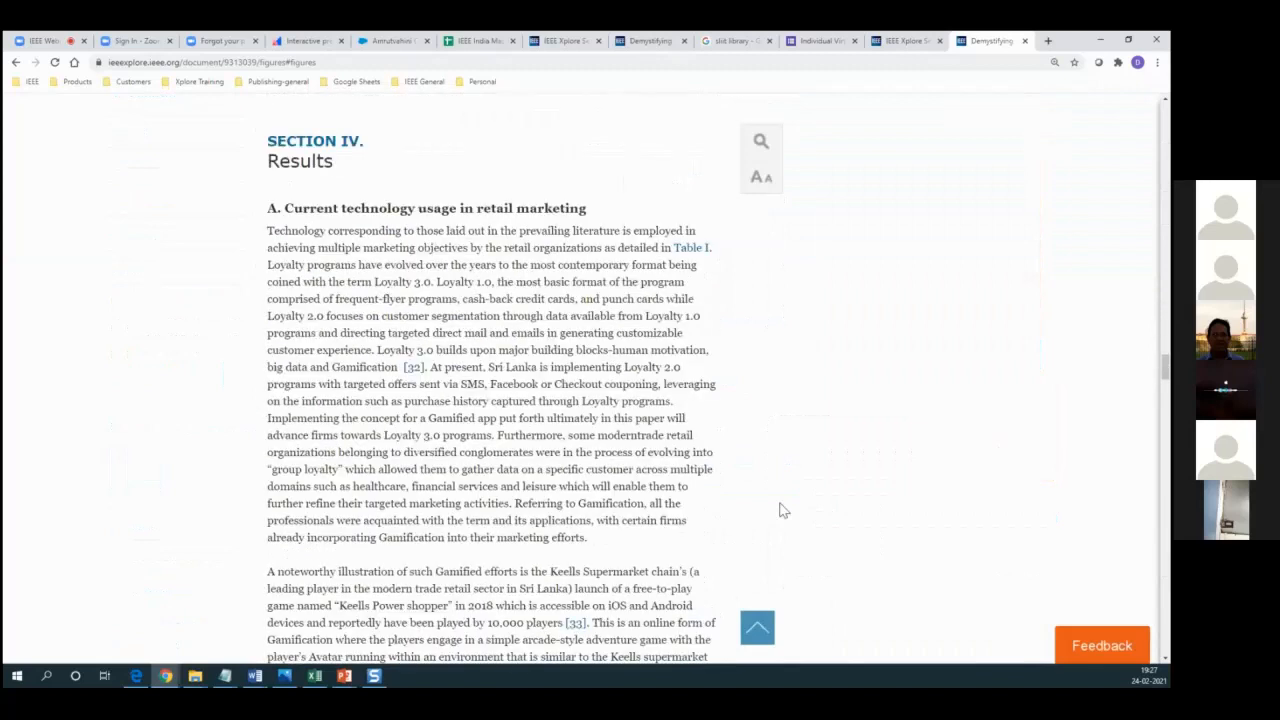
{"action": "scroll", "scroll_direction": "down", "scroll_amount": 3}
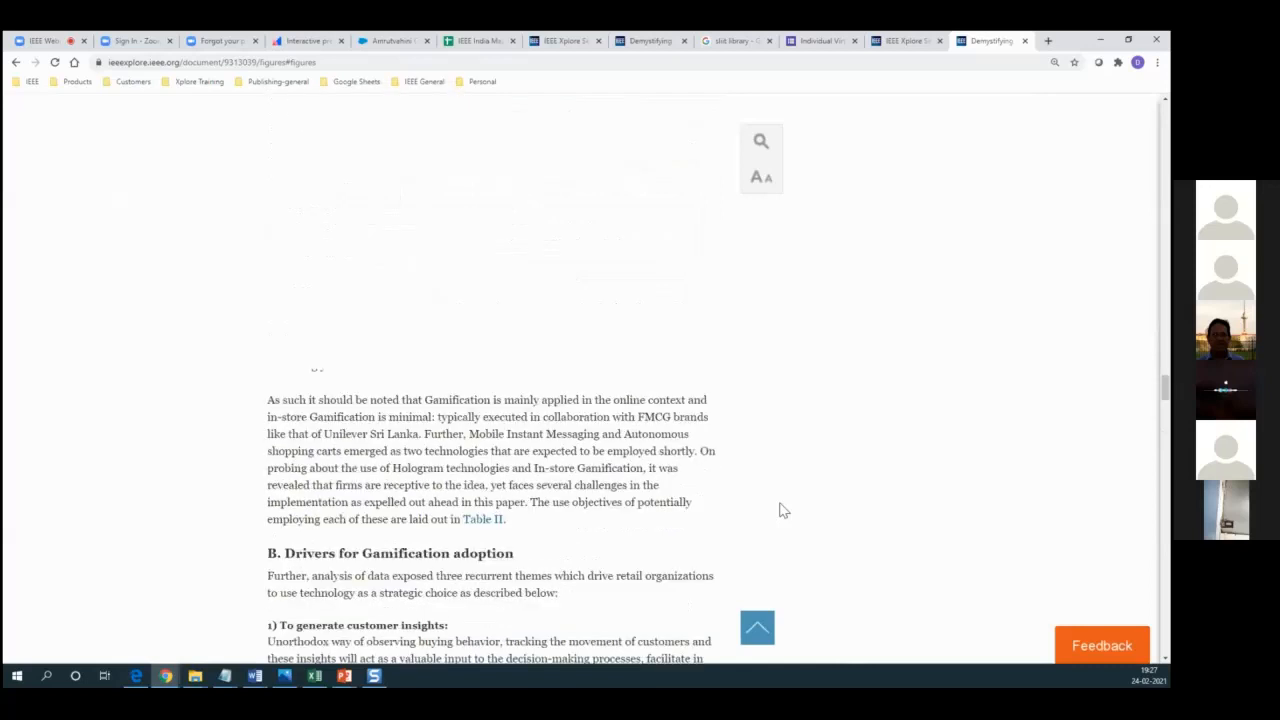
{"action": "scroll", "scroll_direction": "up", "scroll_amount": 3}
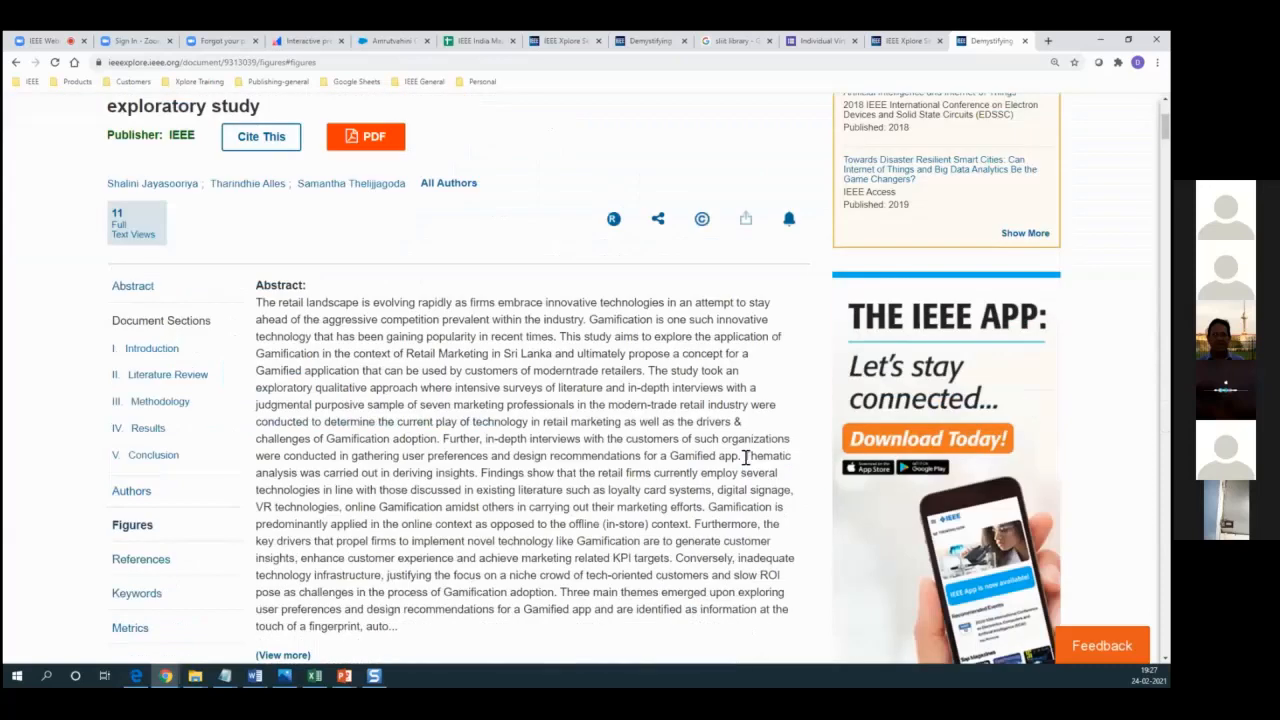
{"action": "mouse_move", "coordinate": [510, 404]}
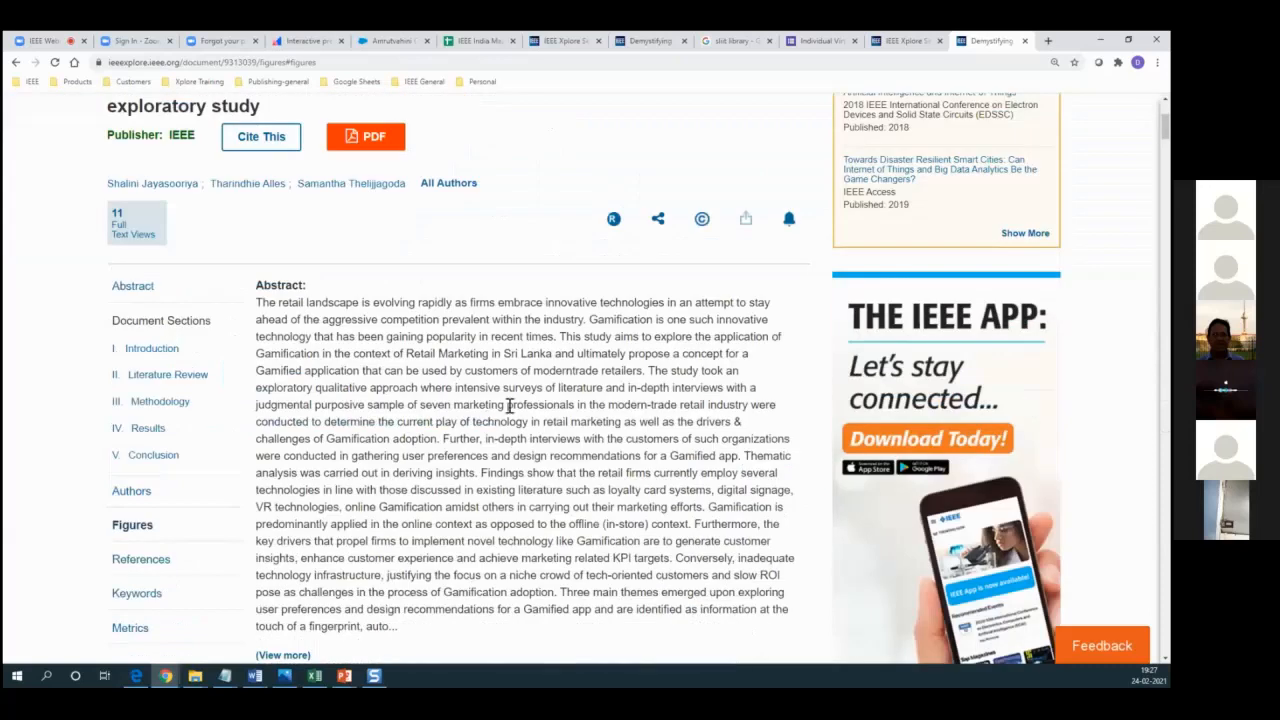
{"action": "scroll", "scroll_direction": "down", "scroll_amount": 3}
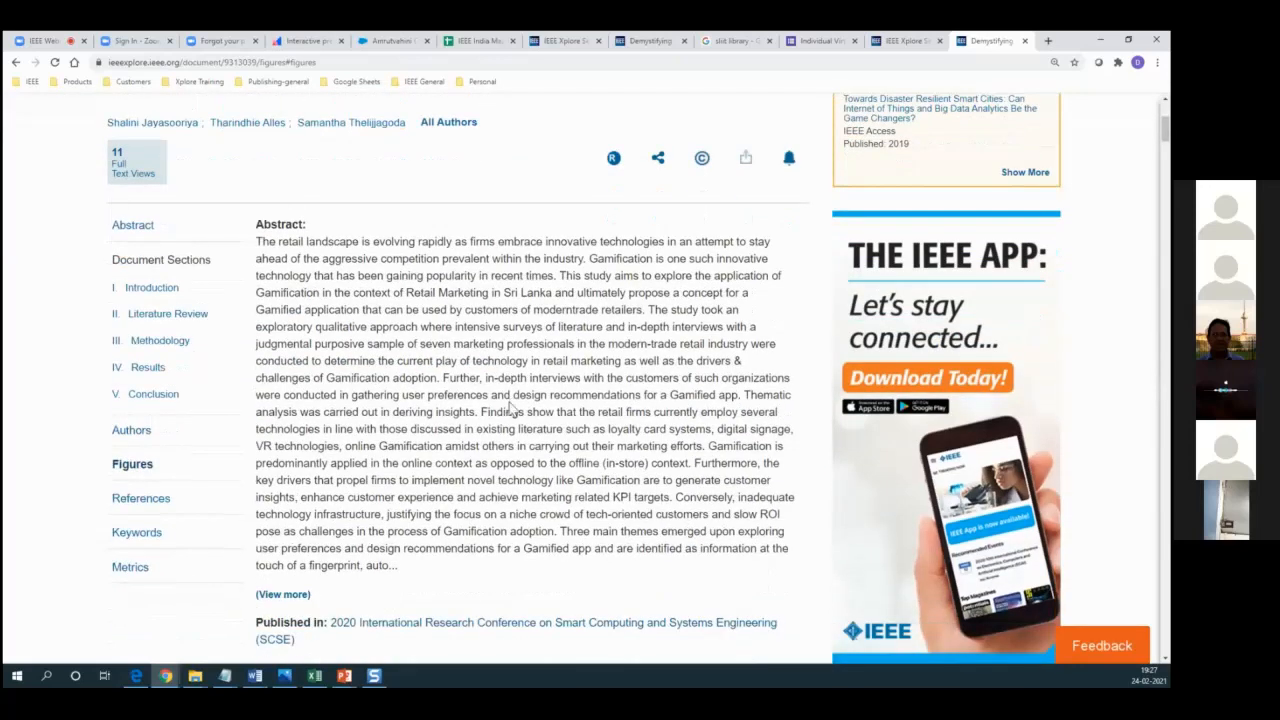
{"action": "mouse_move", "coordinate": [442, 368]}
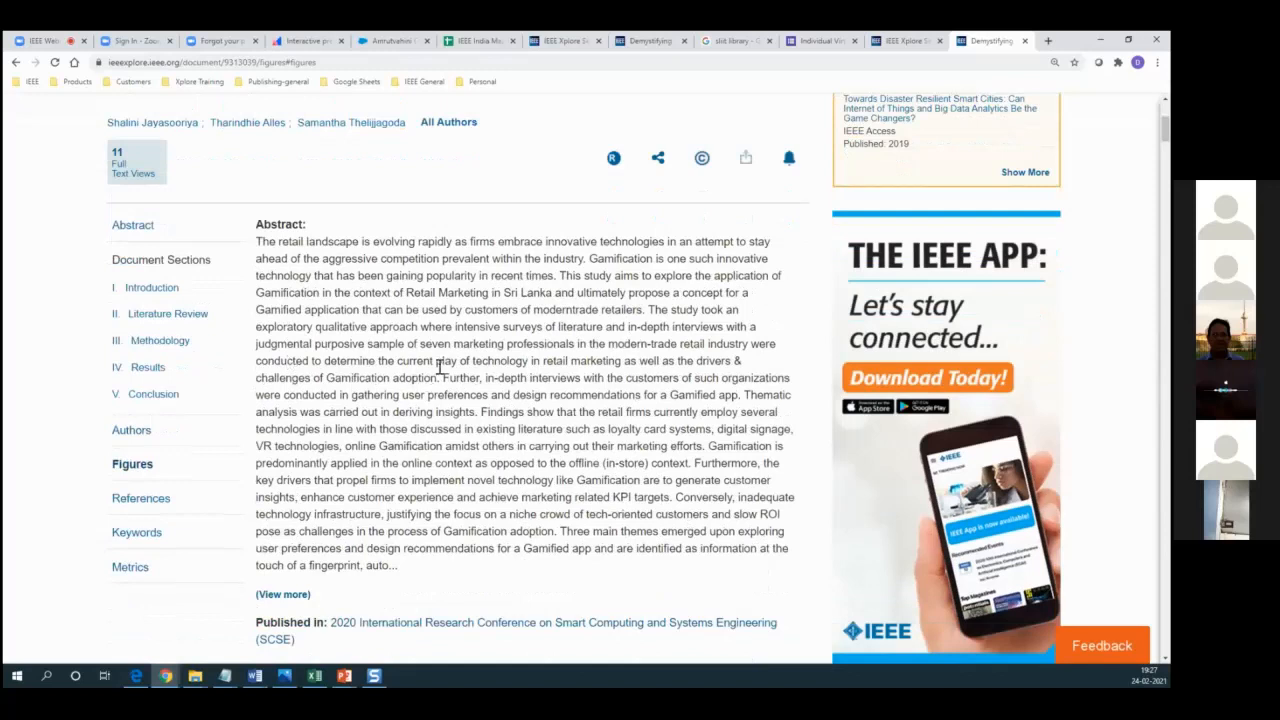
{"action": "mouse_move", "coordinate": [476, 366]}
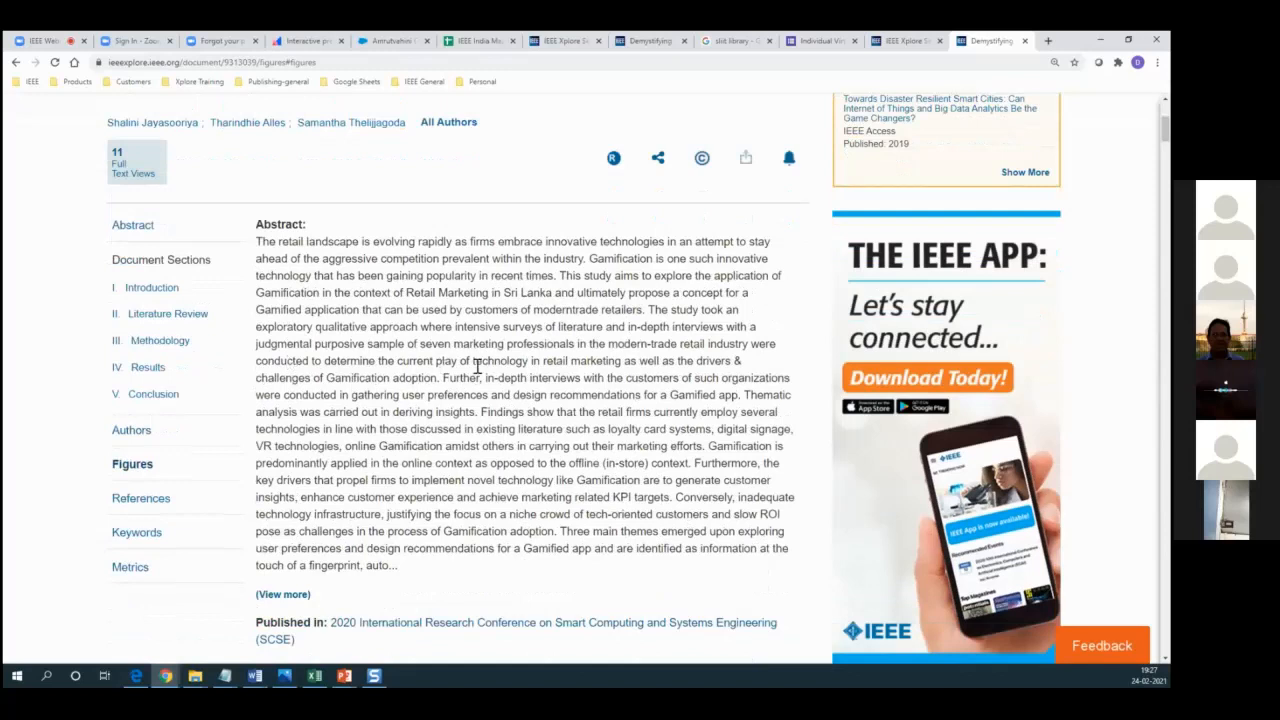
{"action": "scroll", "scroll_direction": "up", "scroll_amount": 3}
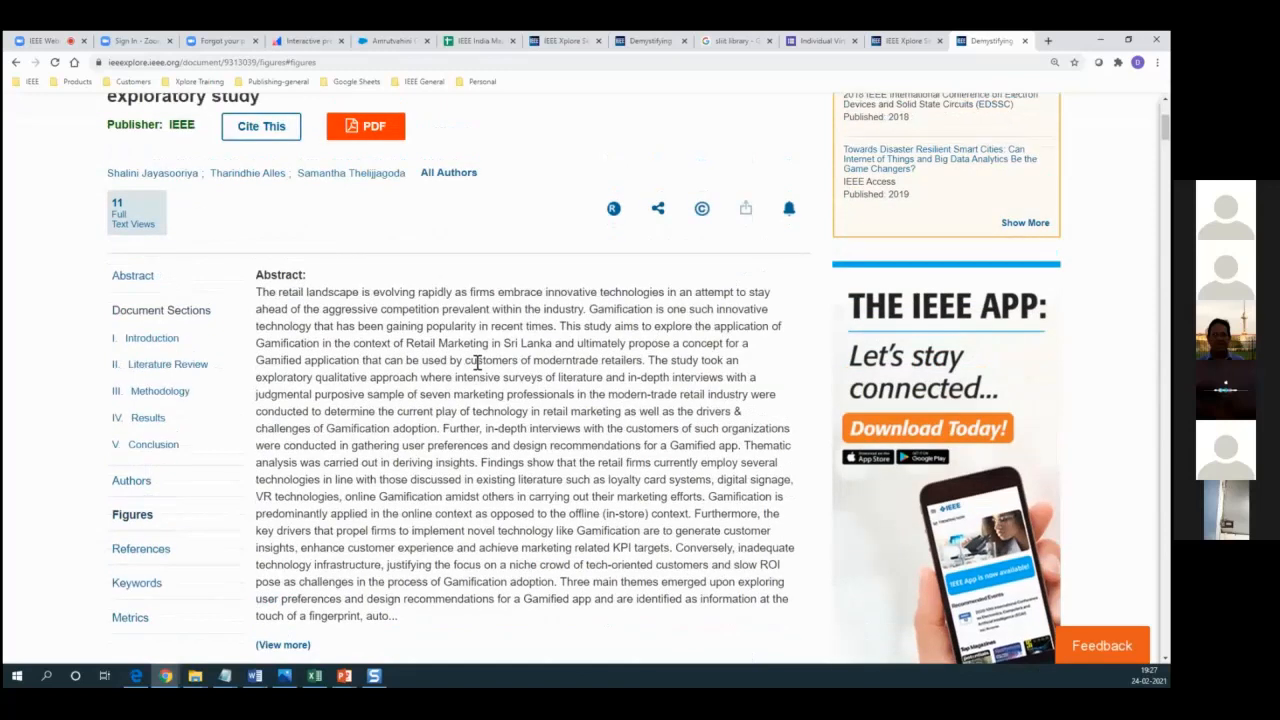
{"action": "scroll", "scroll_direction": "up", "scroll_amount": 3}
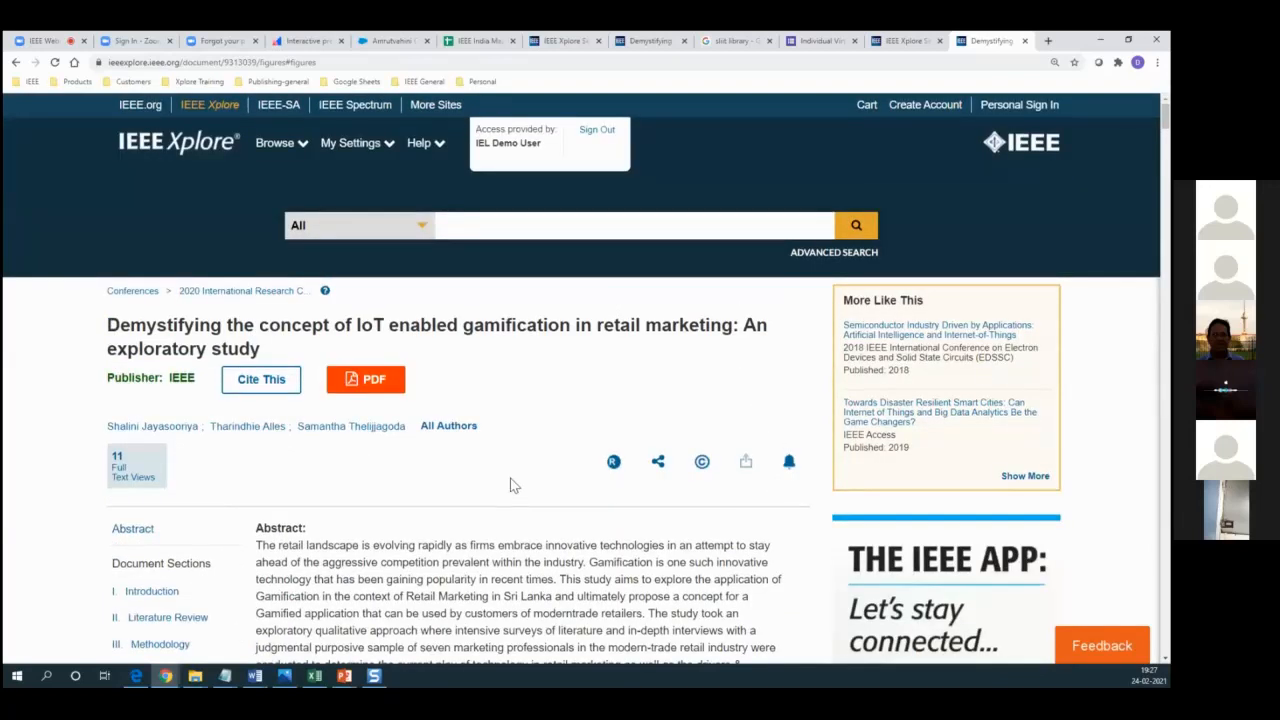
{"action": "scroll", "scroll_direction": "down", "scroll_amount": 3}
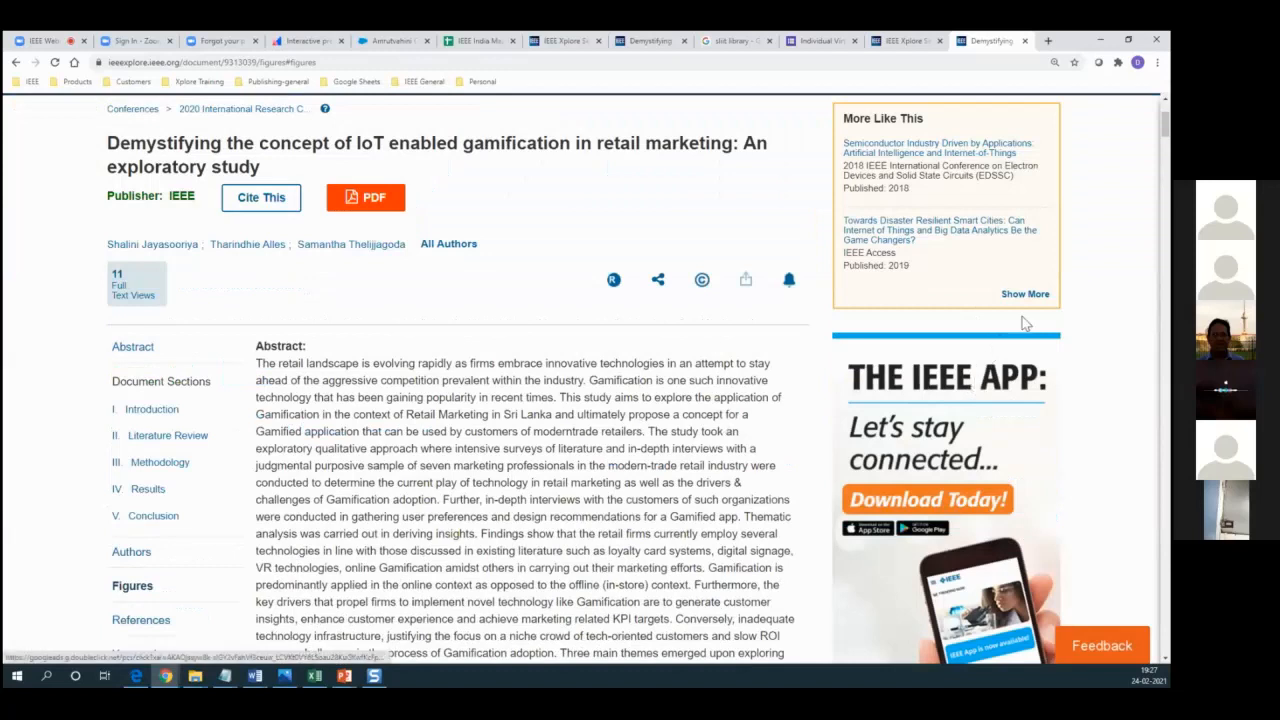
- Show more articles in the More Like This panel and highlight its heading
{"action": "left_click", "coordinate": [1024, 292]}
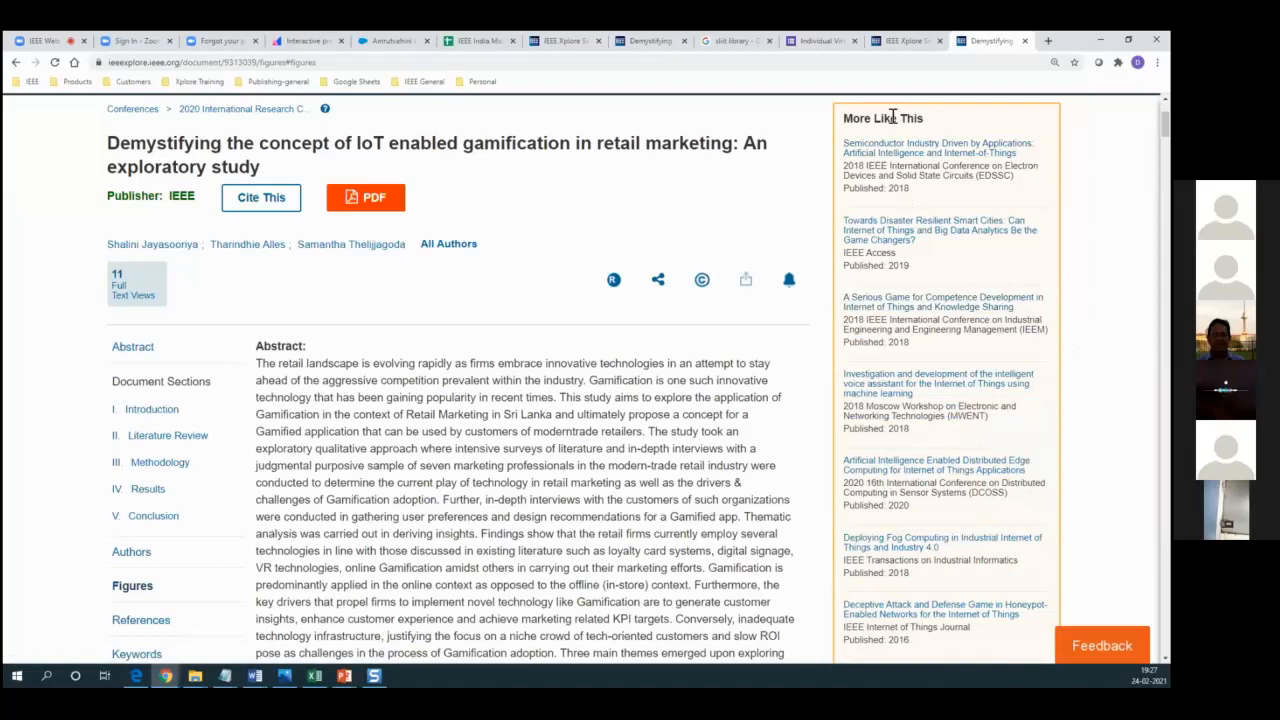
{"action": "double_click", "coordinate": [882, 118]}
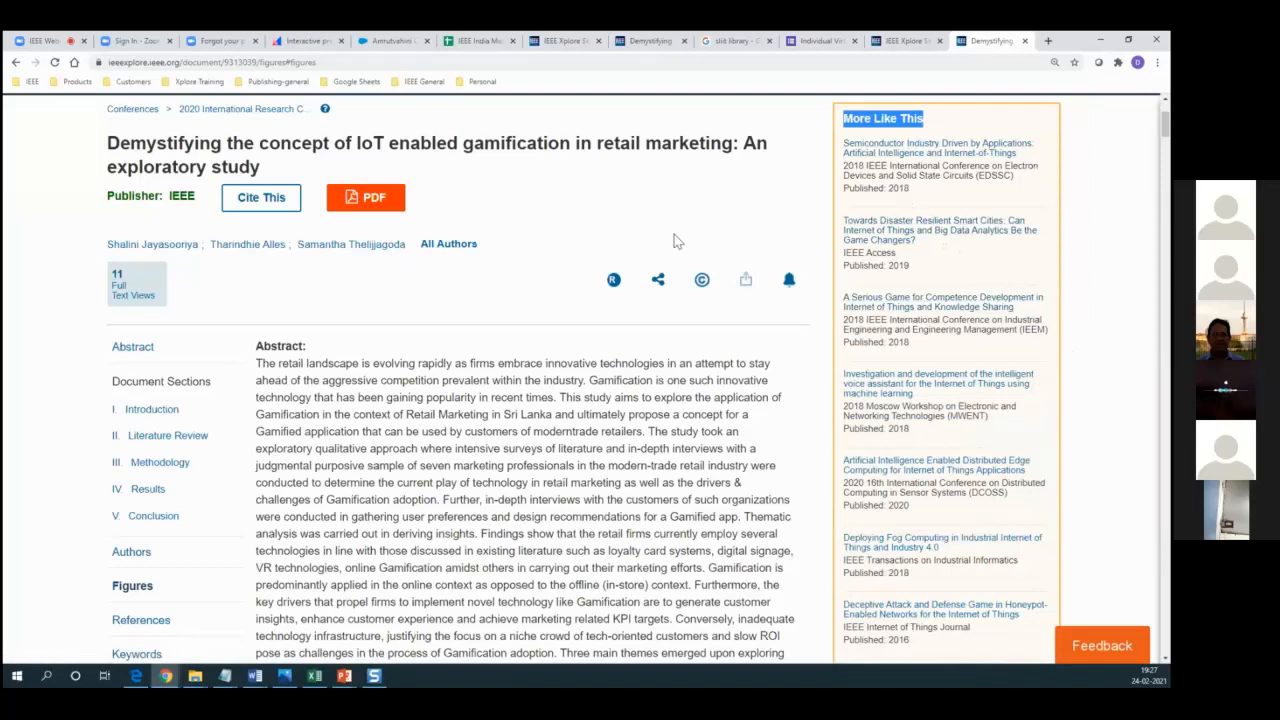
{"action": "mouse_move", "coordinate": [936, 320]}
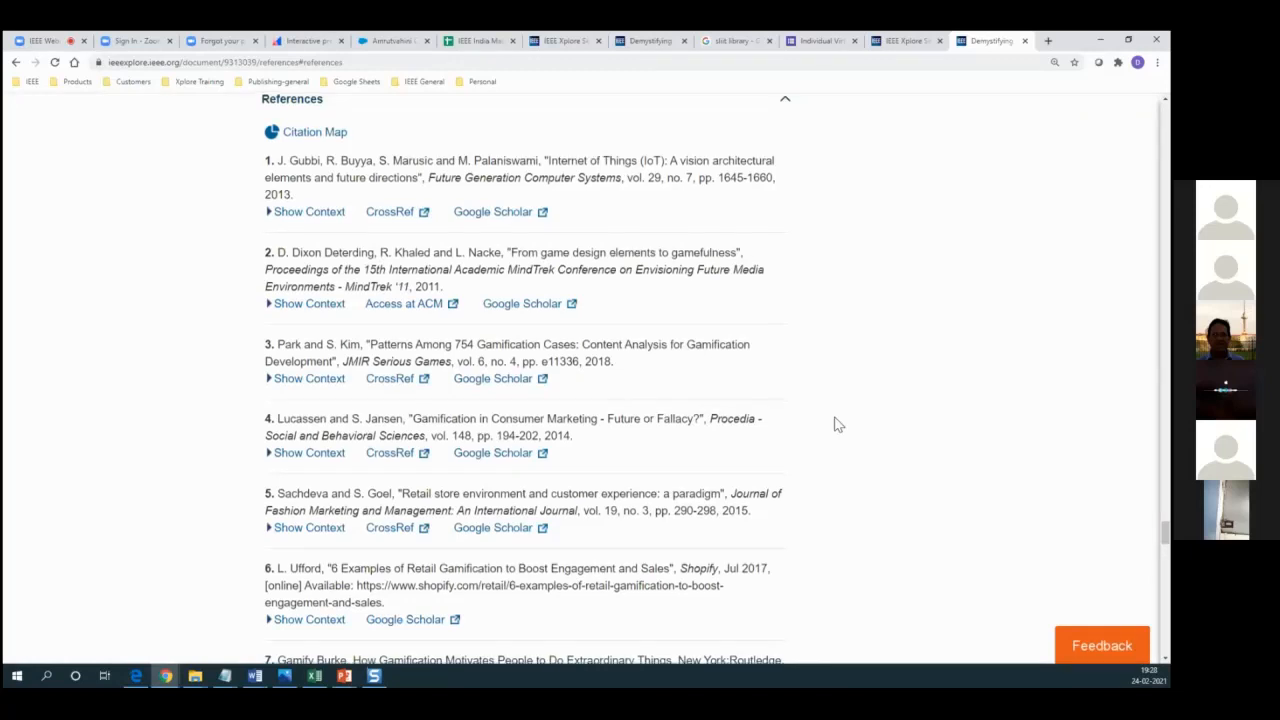
- Scroll through the References section with its Show Context, CrossRef and Google Scholar links
{"action": "scroll", "scroll_direction": "down", "scroll_amount": 3}
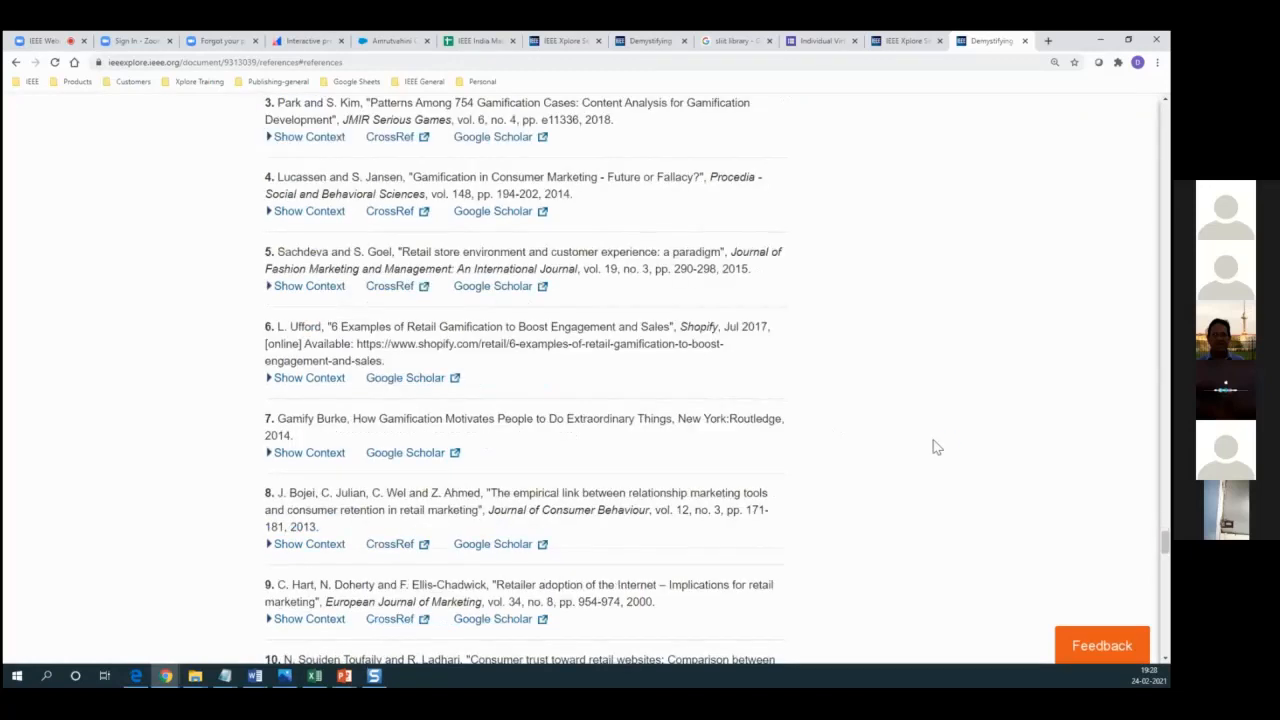
{"action": "scroll", "scroll_direction": "down", "scroll_amount": 3}
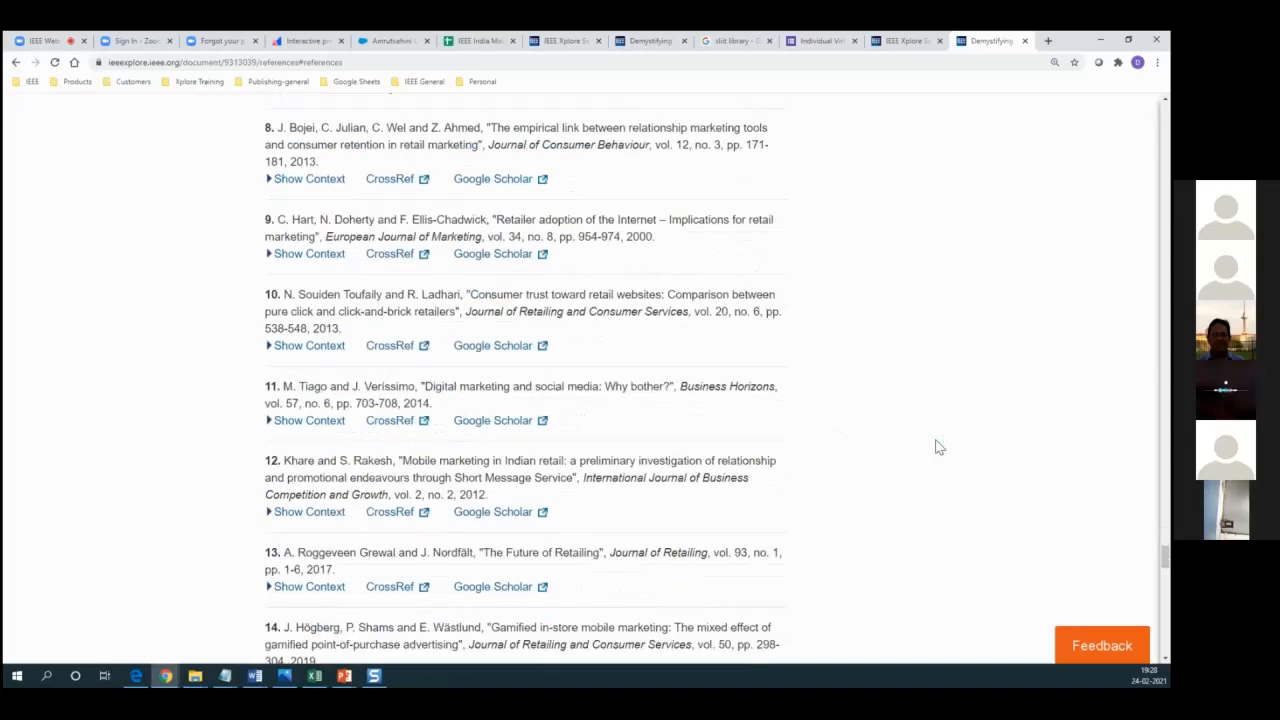
{"action": "scroll", "scroll_direction": "down", "scroll_amount": 3}
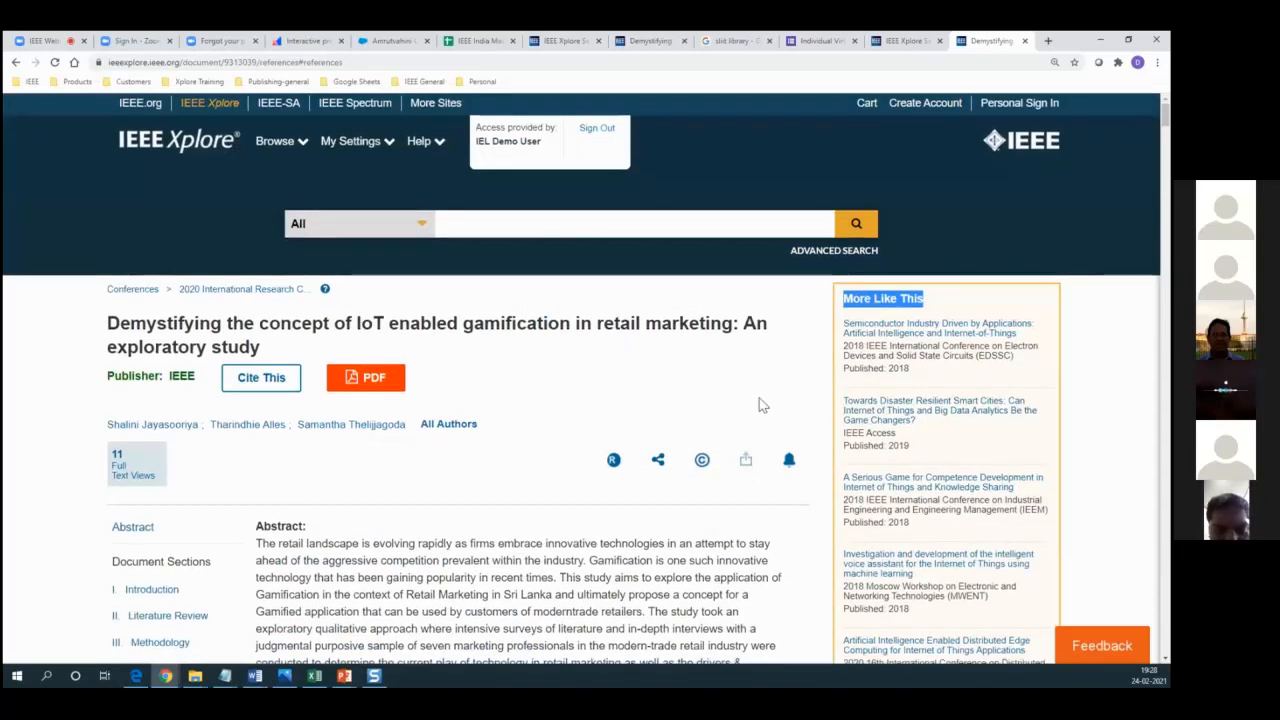
- View the paper's usage and citation metrics and keywords, then return to the article top
{"action": "scroll", "scroll_direction": "down", "scroll_amount": 3}
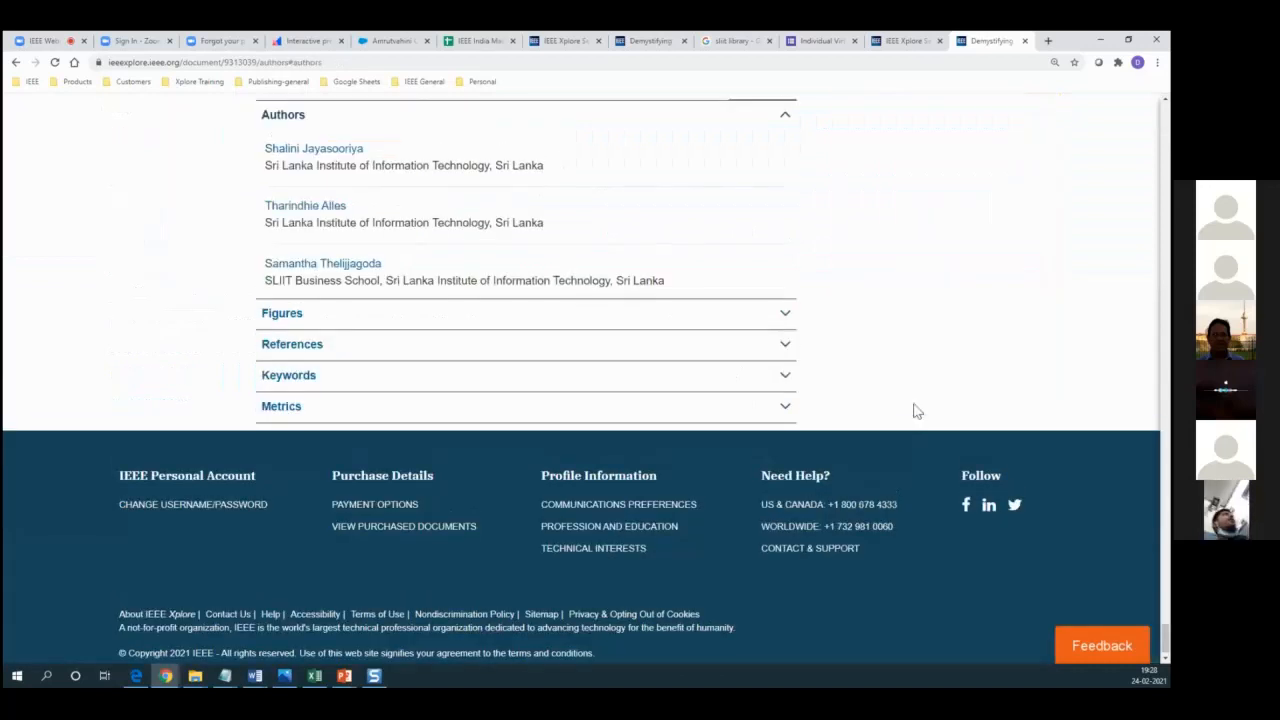
{"action": "scroll", "scroll_direction": "up", "scroll_amount": 3}
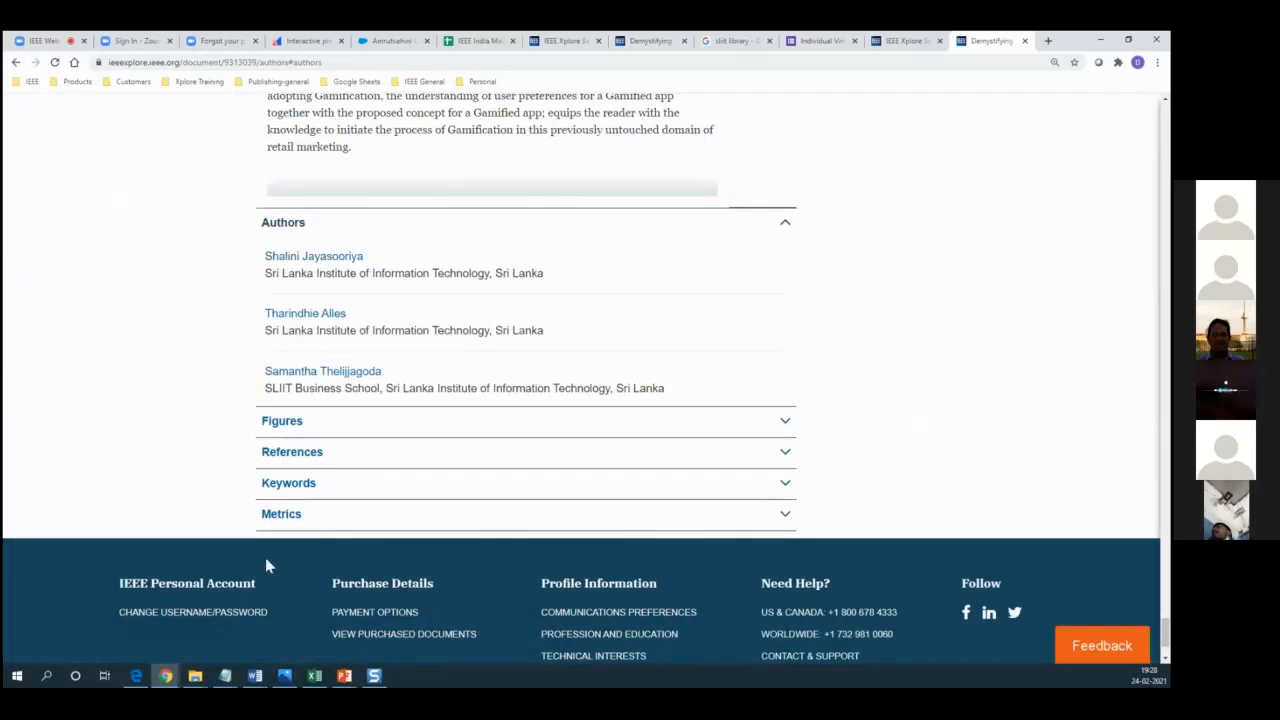
{"action": "left_click", "coordinate": [280, 512]}
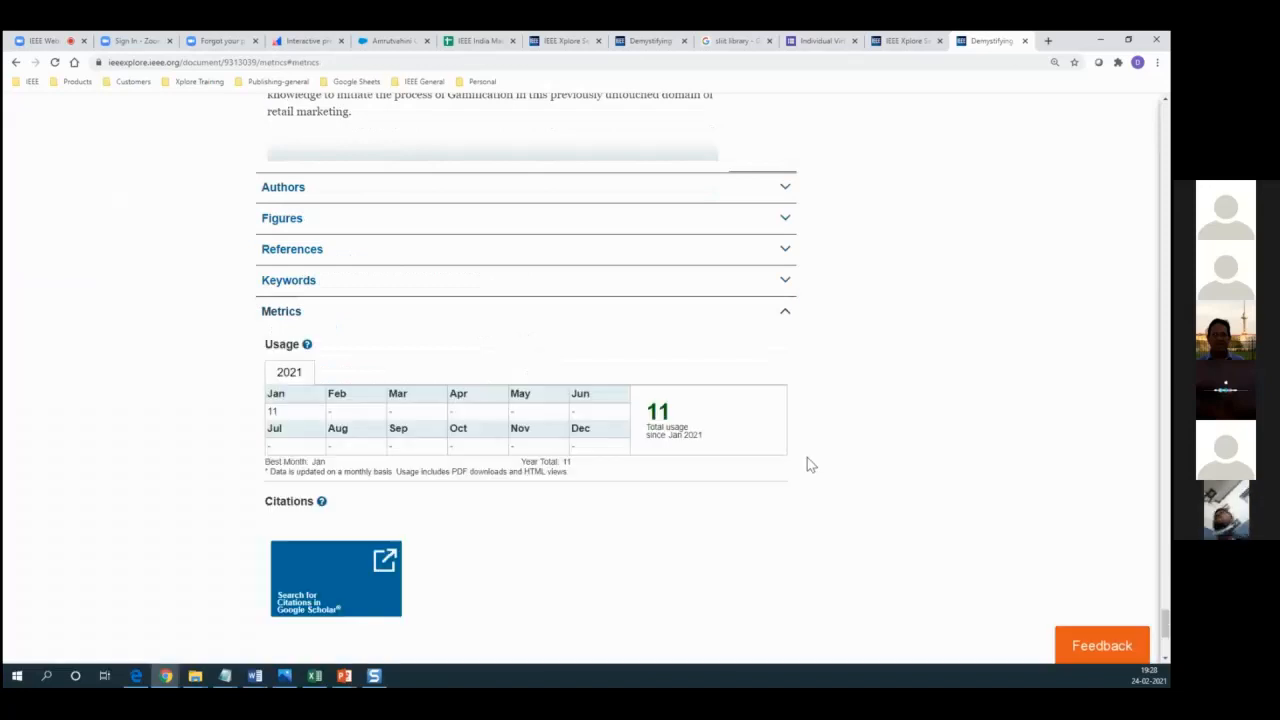
{"action": "mouse_move", "coordinate": [800, 494]}
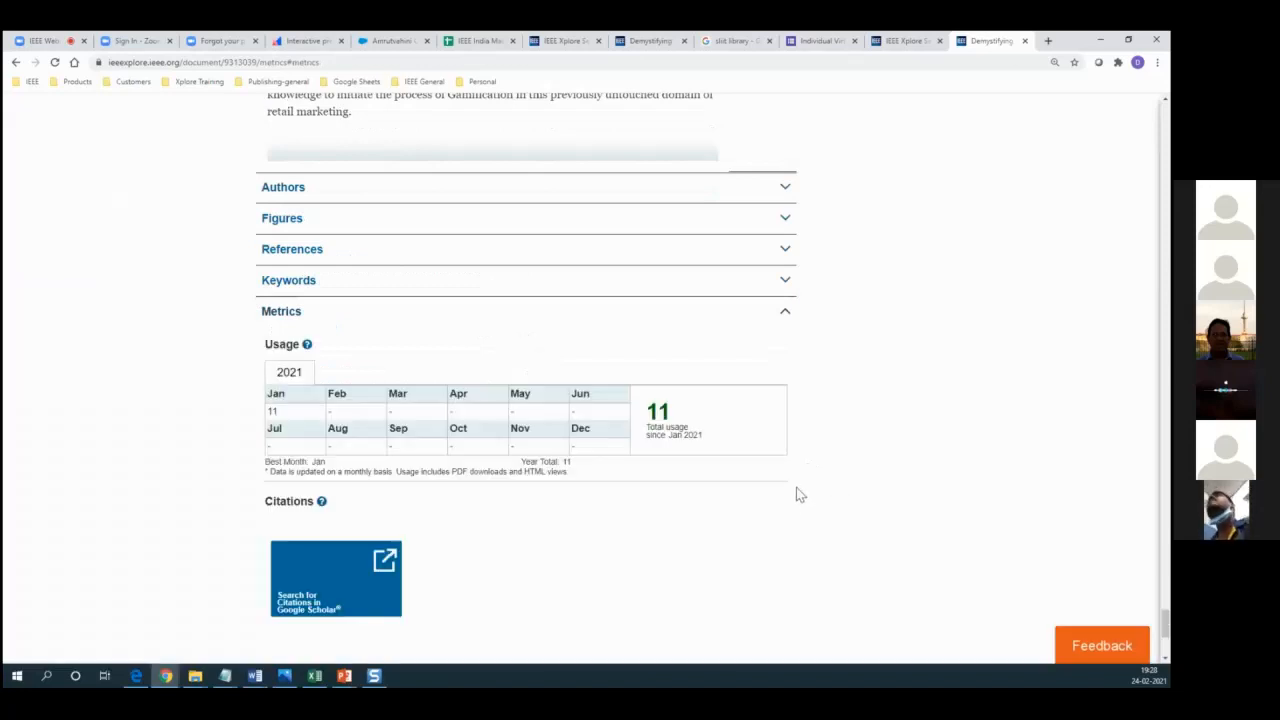
{"action": "mouse_move", "coordinate": [678, 360]}
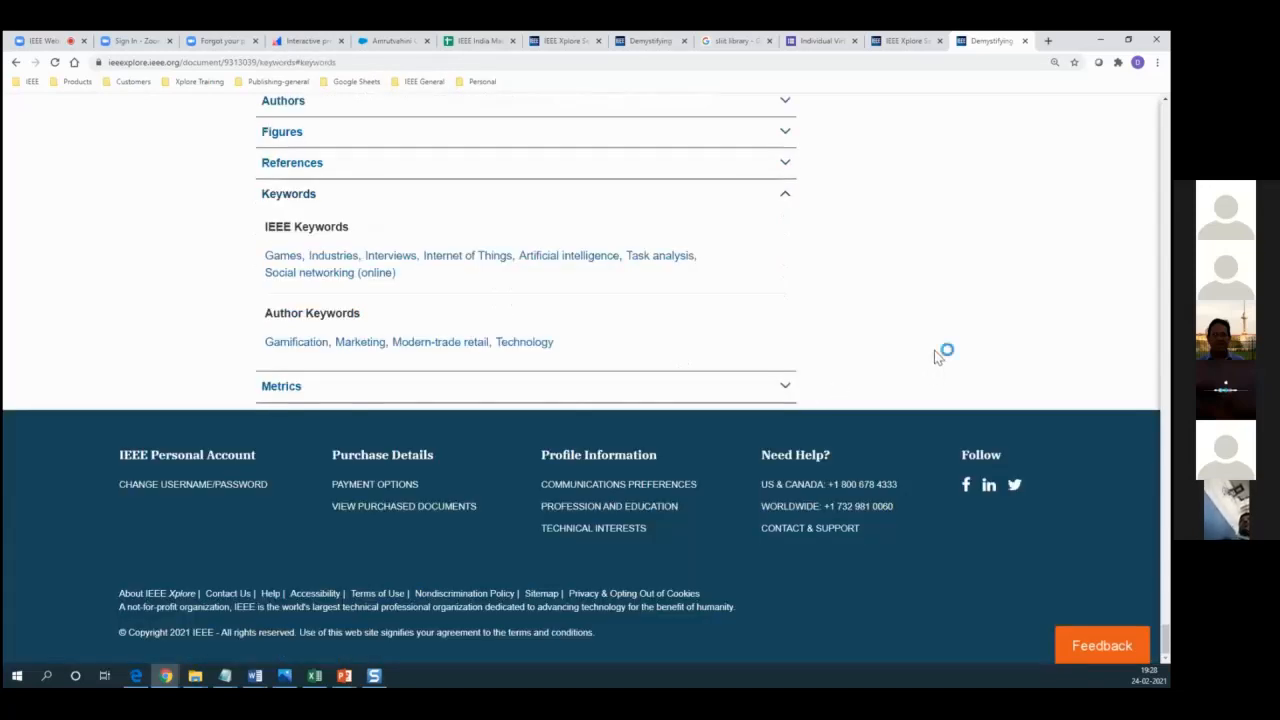
{"action": "scroll", "scroll_direction": "up", "scroll_amount": 3}
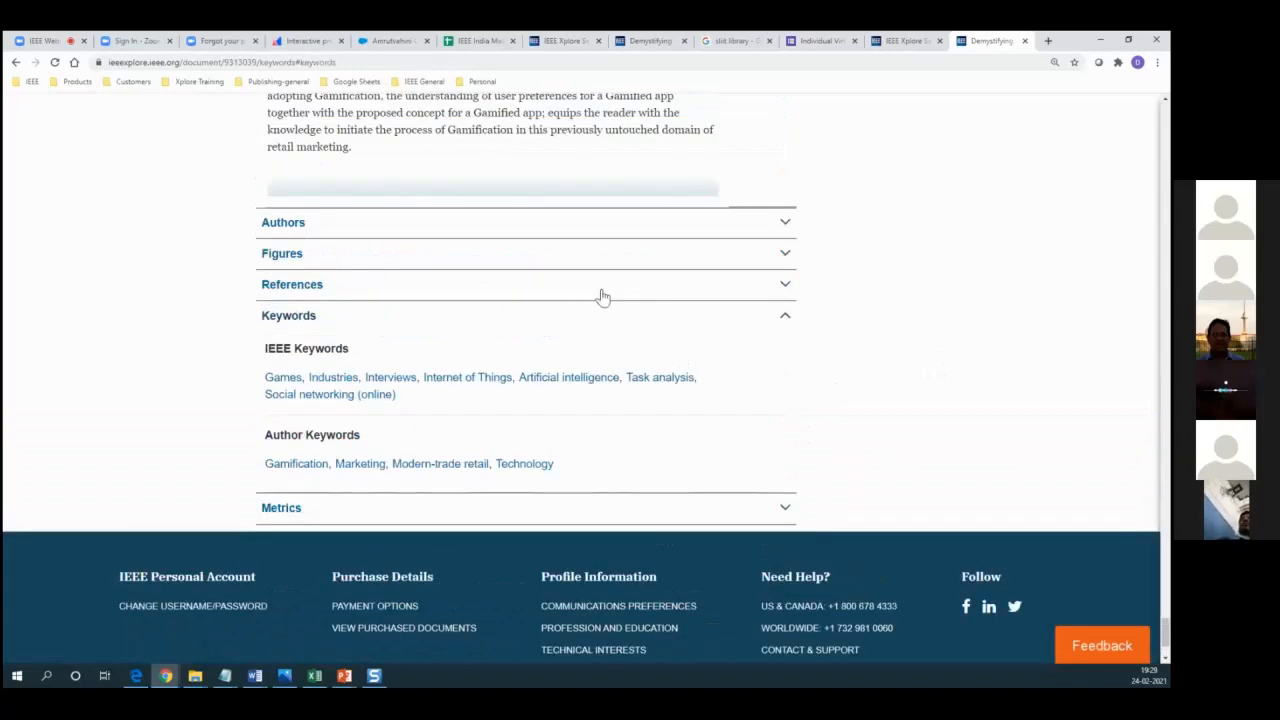
{"action": "scroll", "scroll_direction": "up", "scroll_amount": 3}
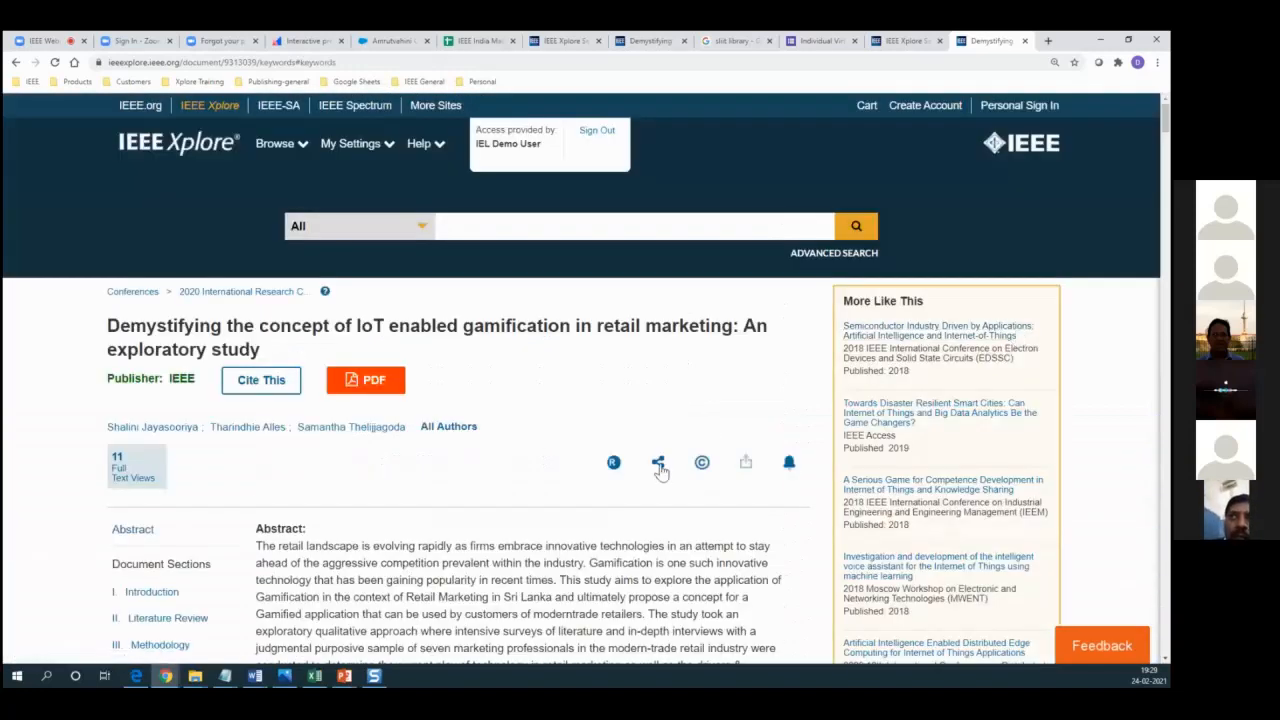
- View the Email, Twitter, Facebook and LinkedIn share options, then return to the results tab
{"action": "left_click", "coordinate": [656, 462]}
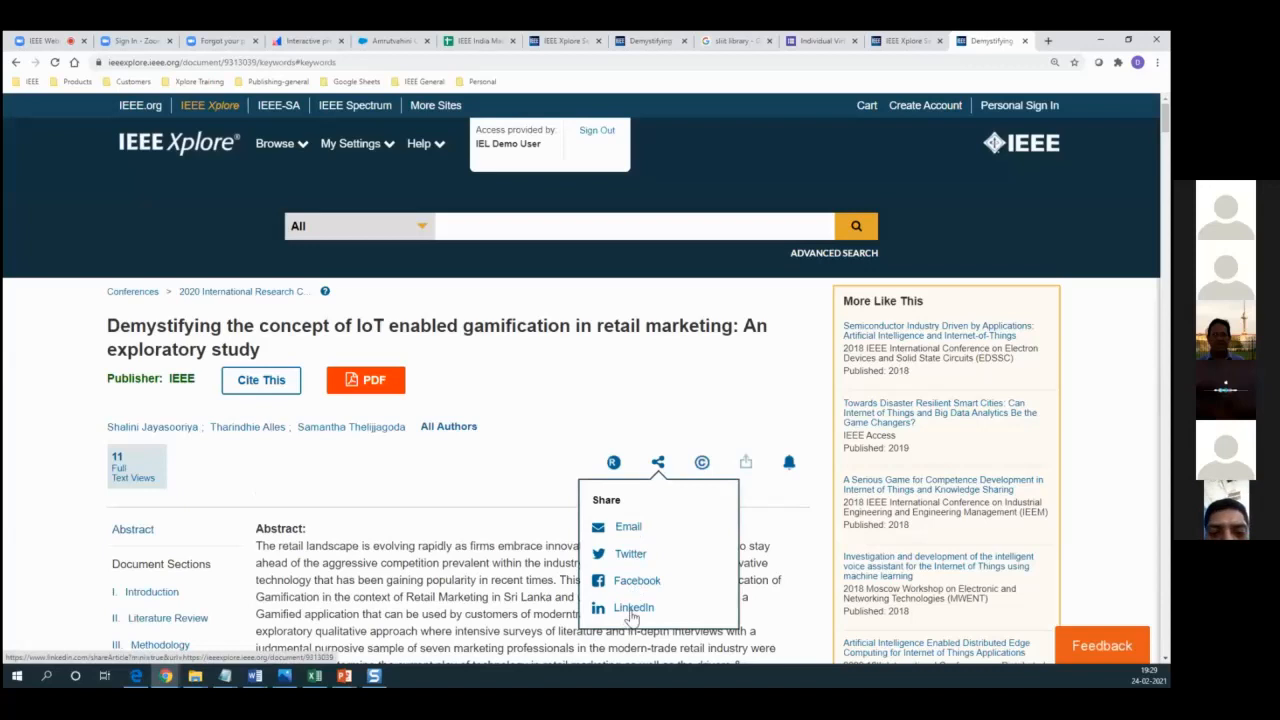
{"action": "mouse_move", "coordinate": [688, 368]}
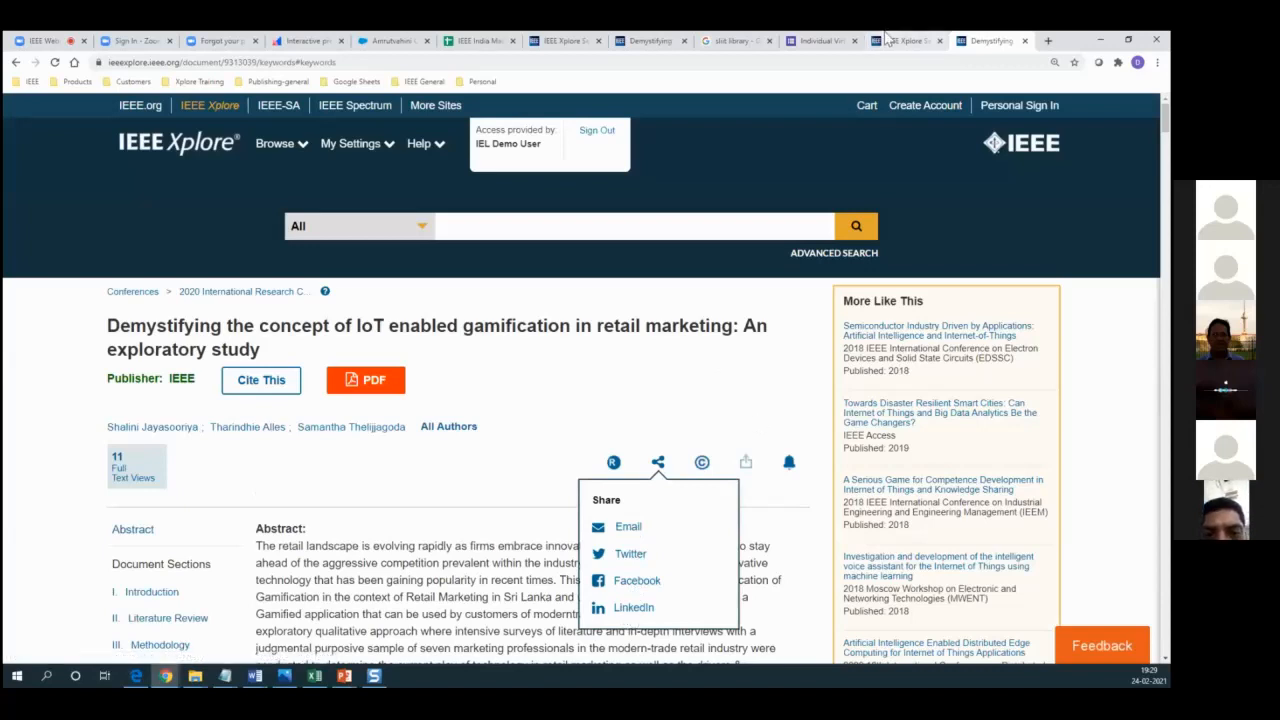
{"action": "left_click", "coordinate": [904, 40]}
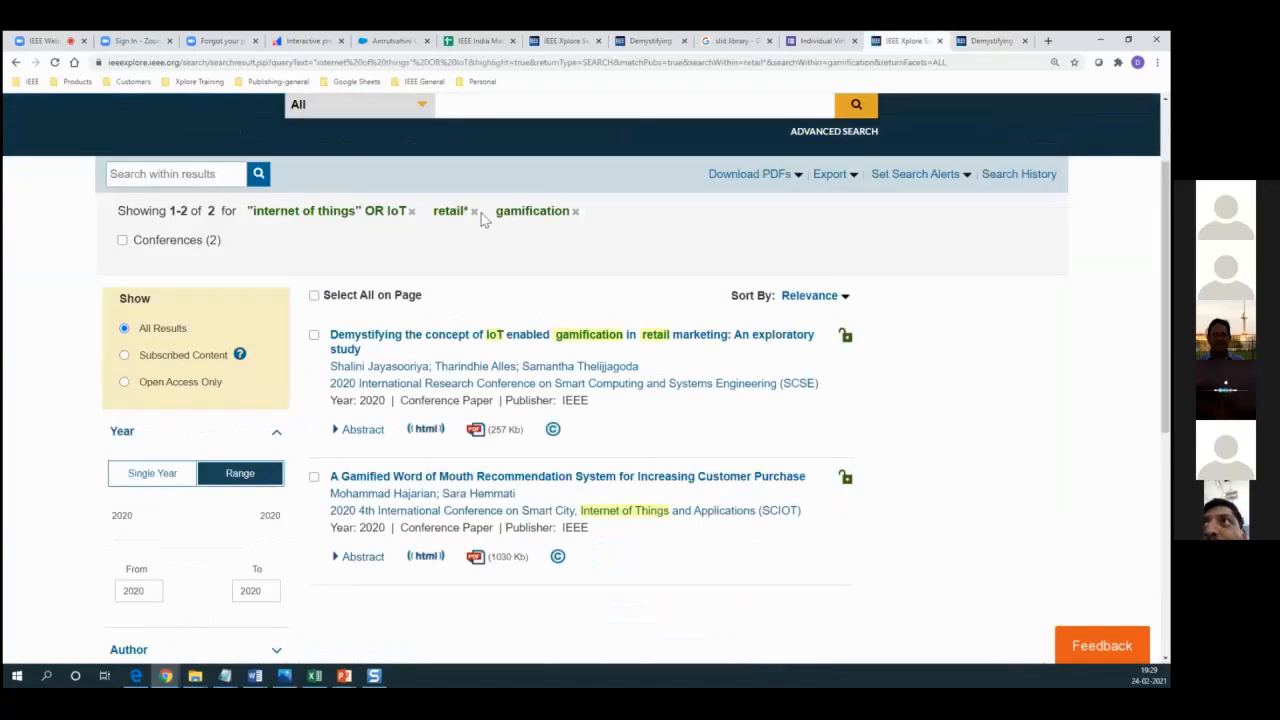
{"action": "mouse_move", "coordinate": [576, 214]}
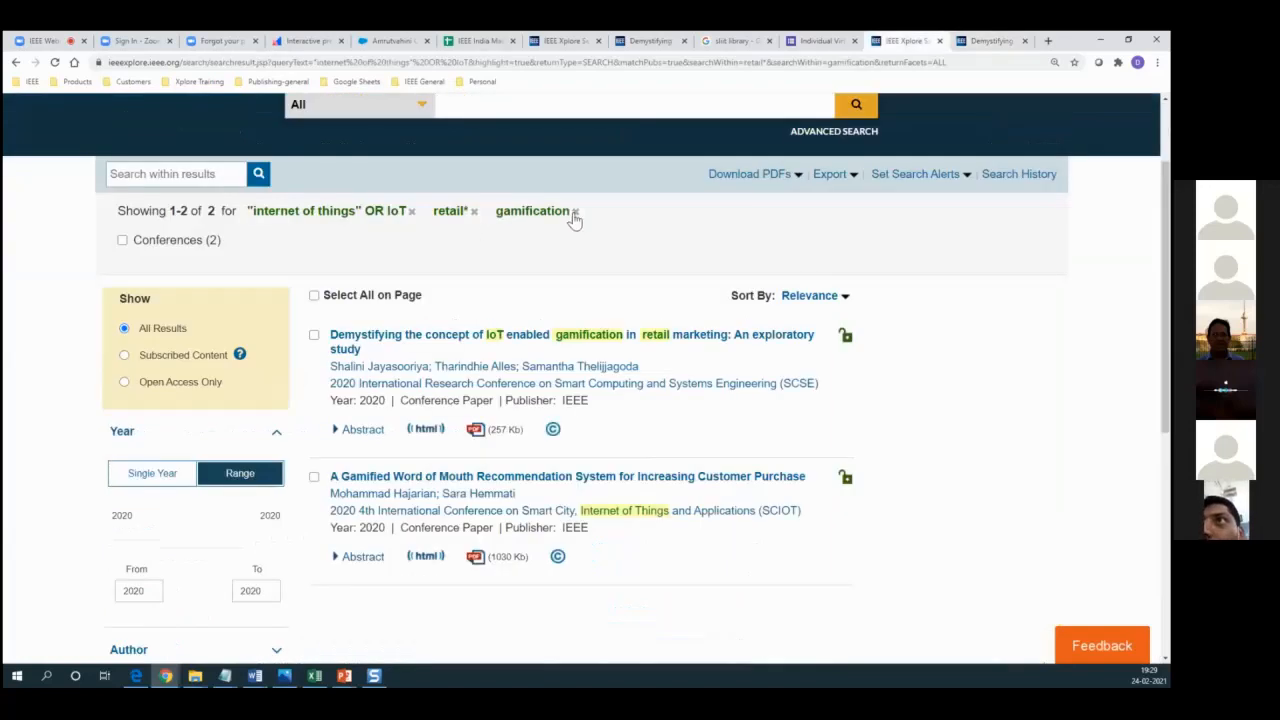
- Remove the gamification term so the search covers only IoT and retail
{"action": "left_click", "coordinate": [576, 210]}
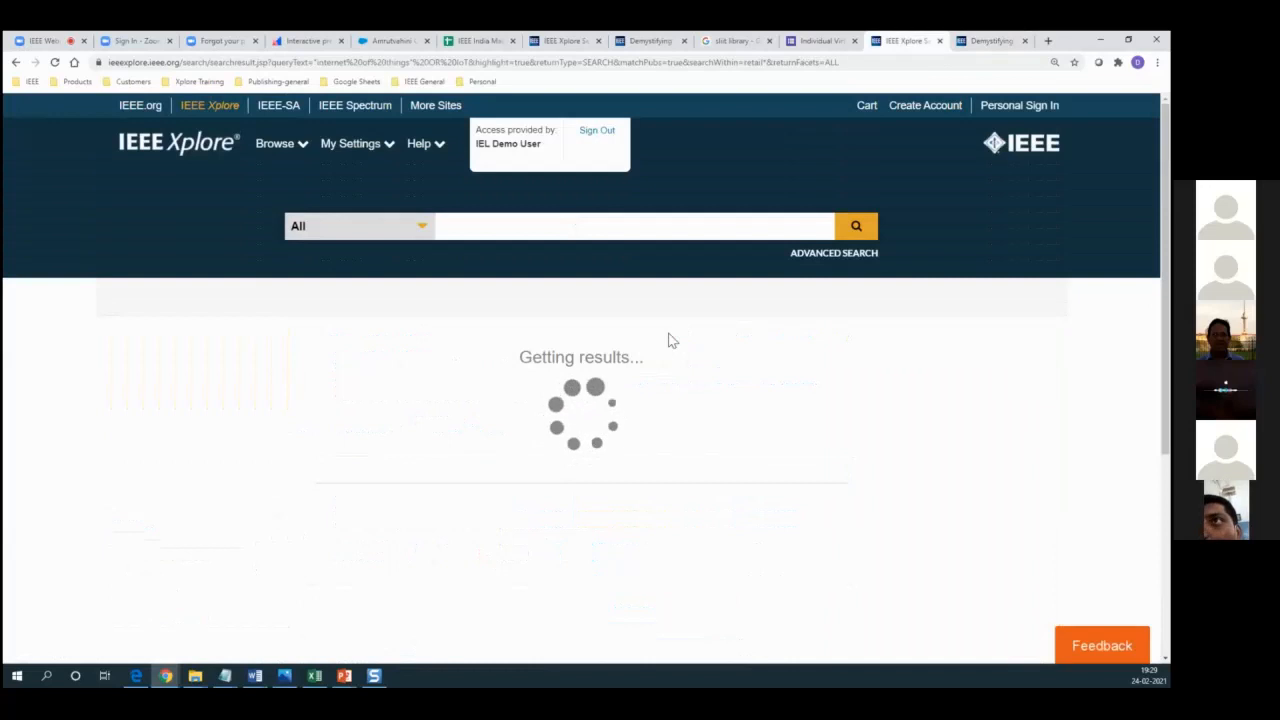
{"action": "mouse_move", "coordinate": [684, 318]}
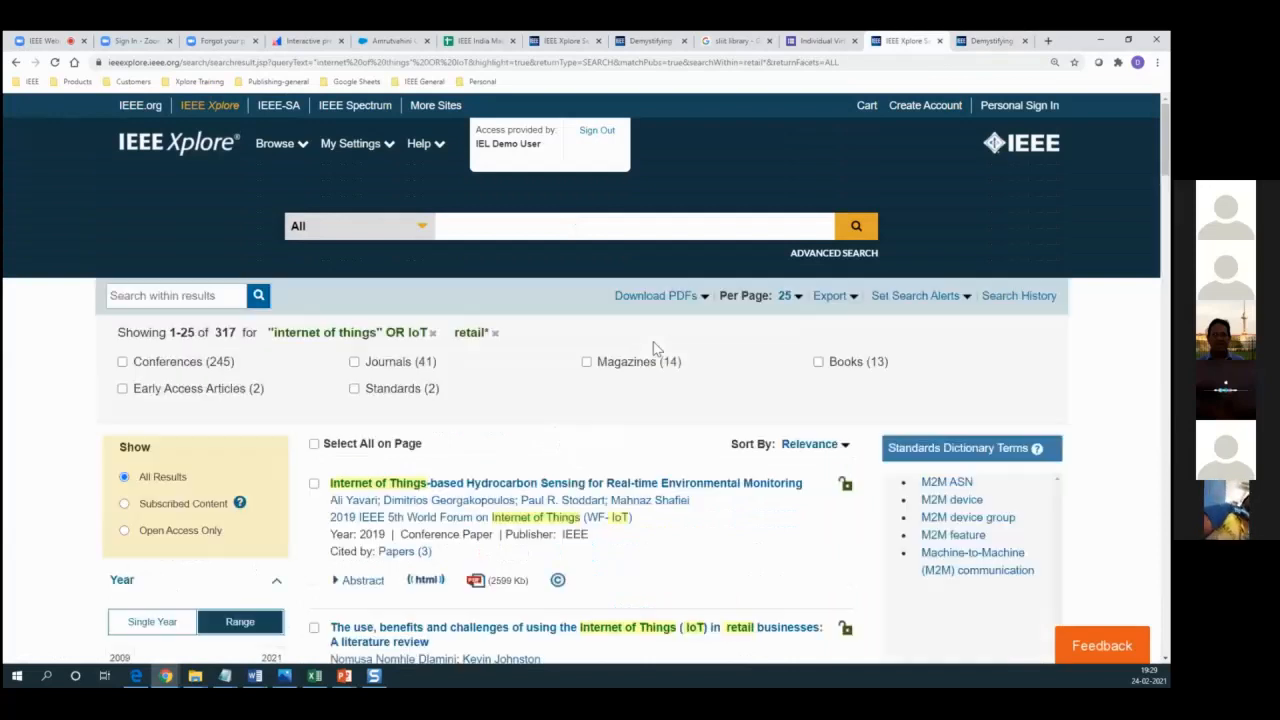
{"action": "mouse_move", "coordinate": [504, 350]}
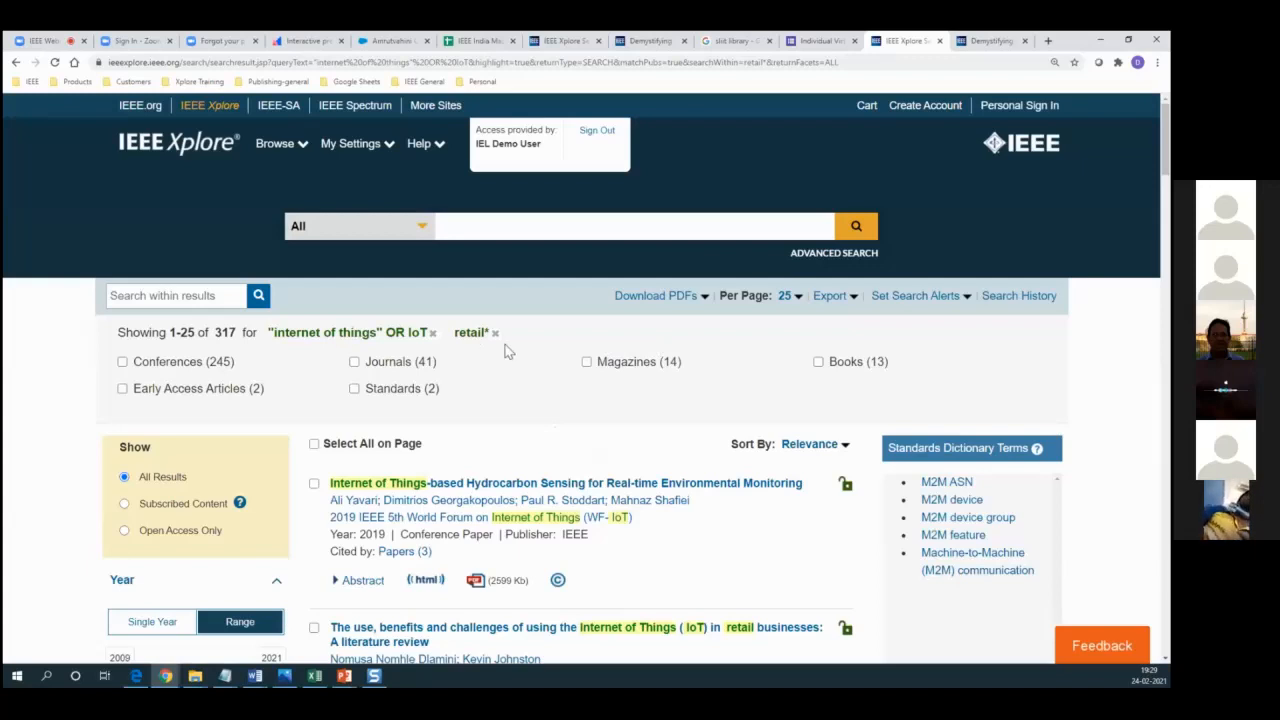
{"action": "mouse_move", "coordinate": [736, 432]}
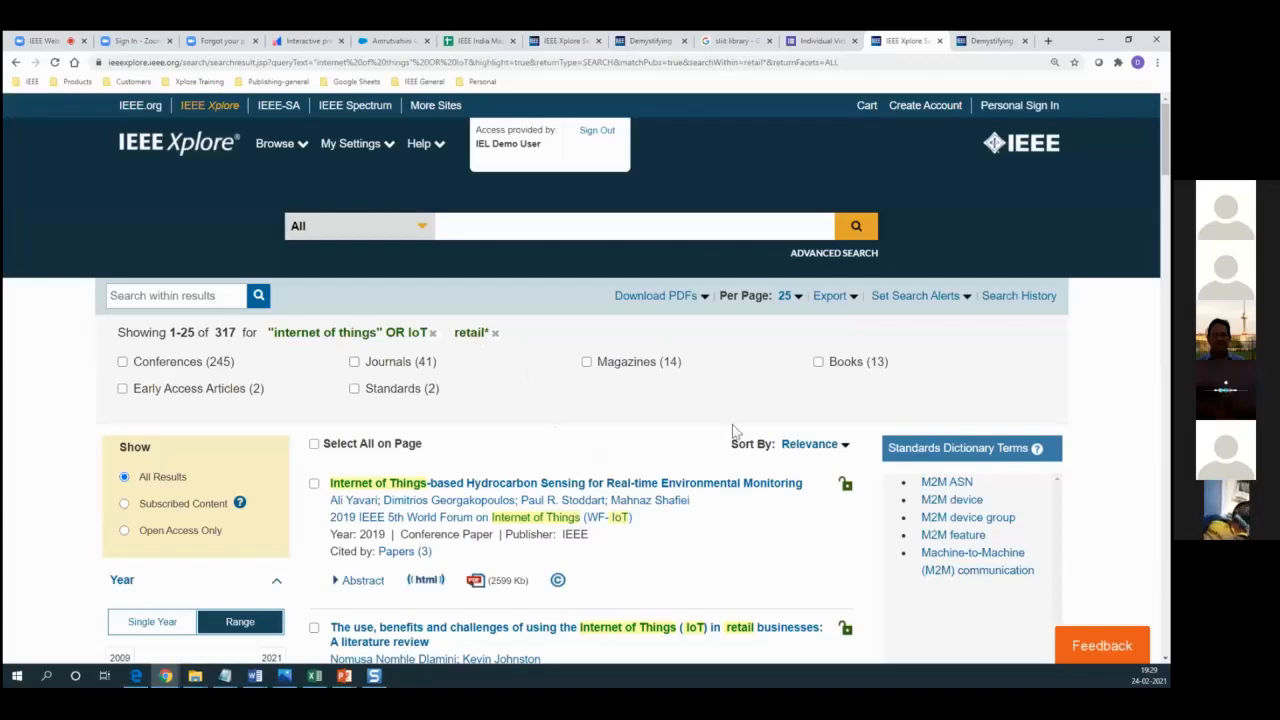
{"action": "mouse_move", "coordinate": [600, 408]}
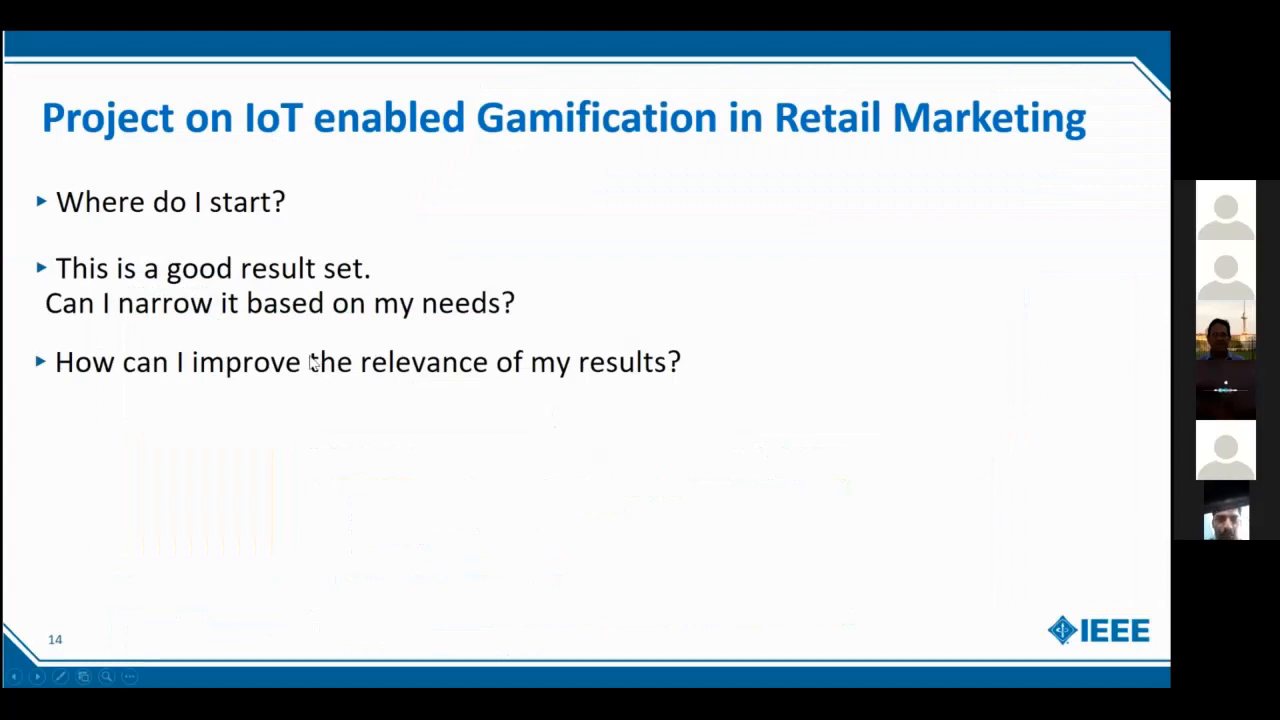
{"action": "mouse_move", "coordinate": [684, 458]}
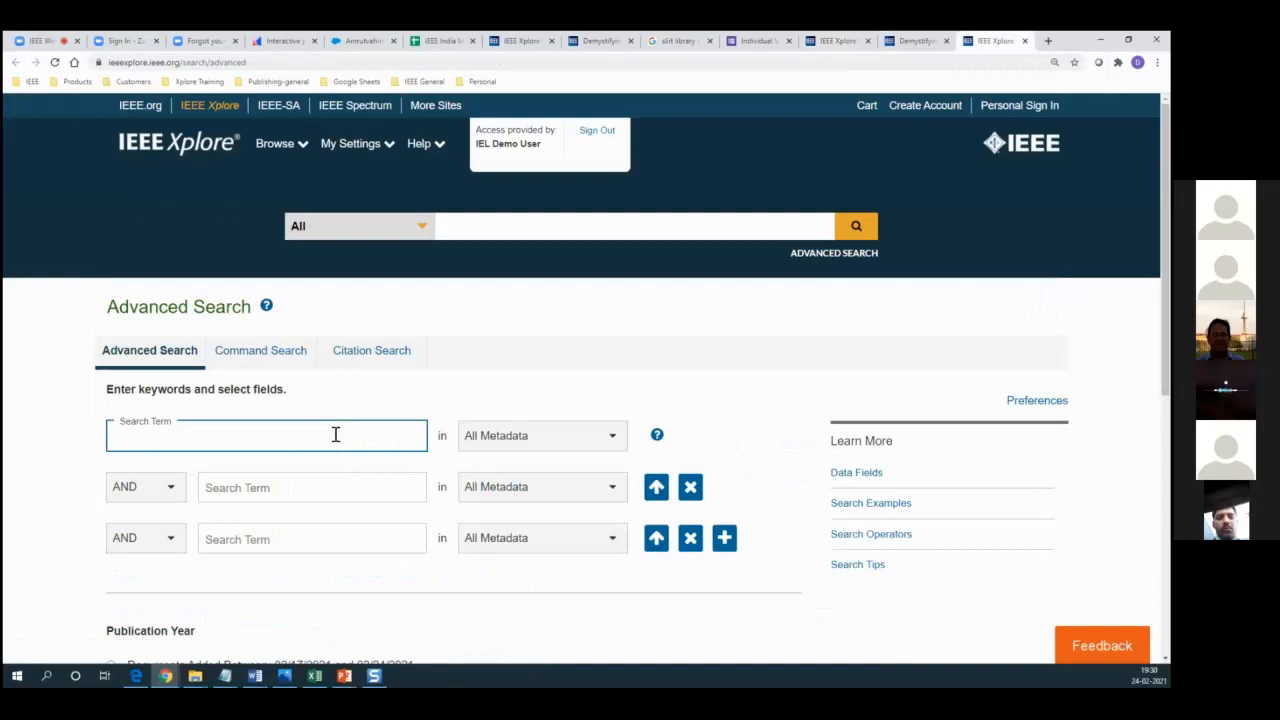
{"action": "mouse_move", "coordinate": [544, 440]}
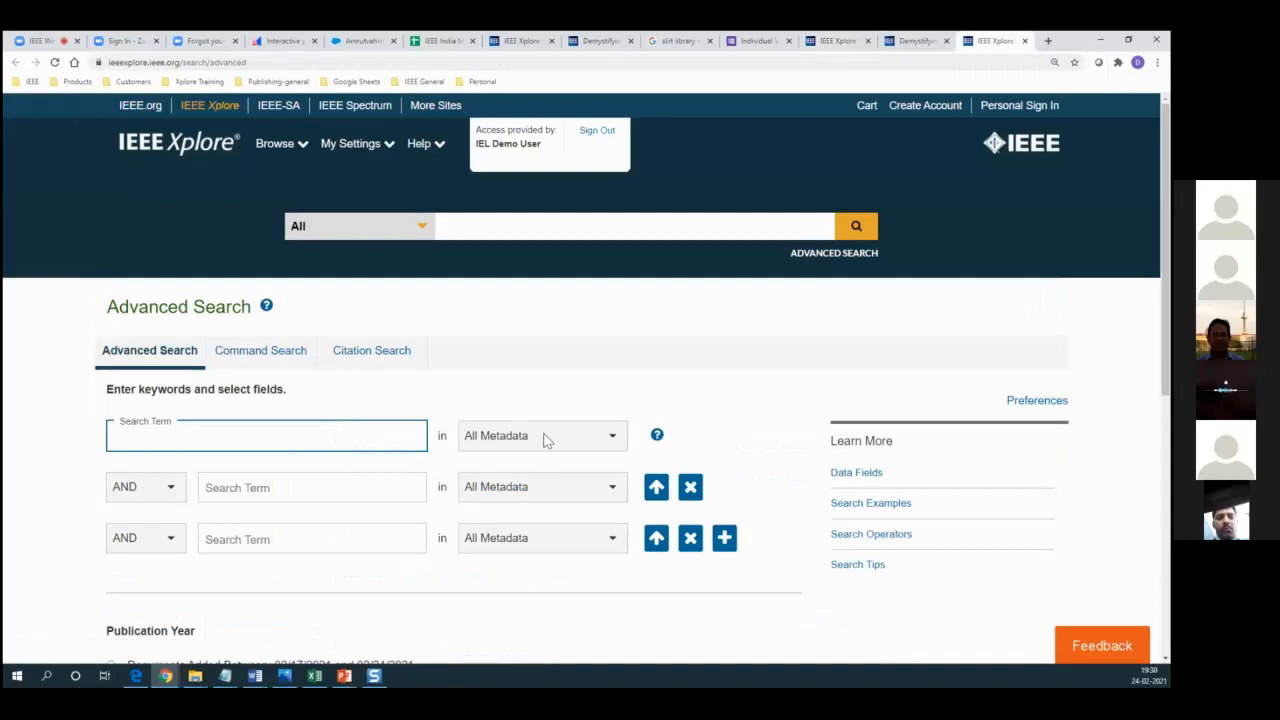
- Review the All Metadata field options, then switch to the Command Search form
{"action": "left_click", "coordinate": [540, 436]}
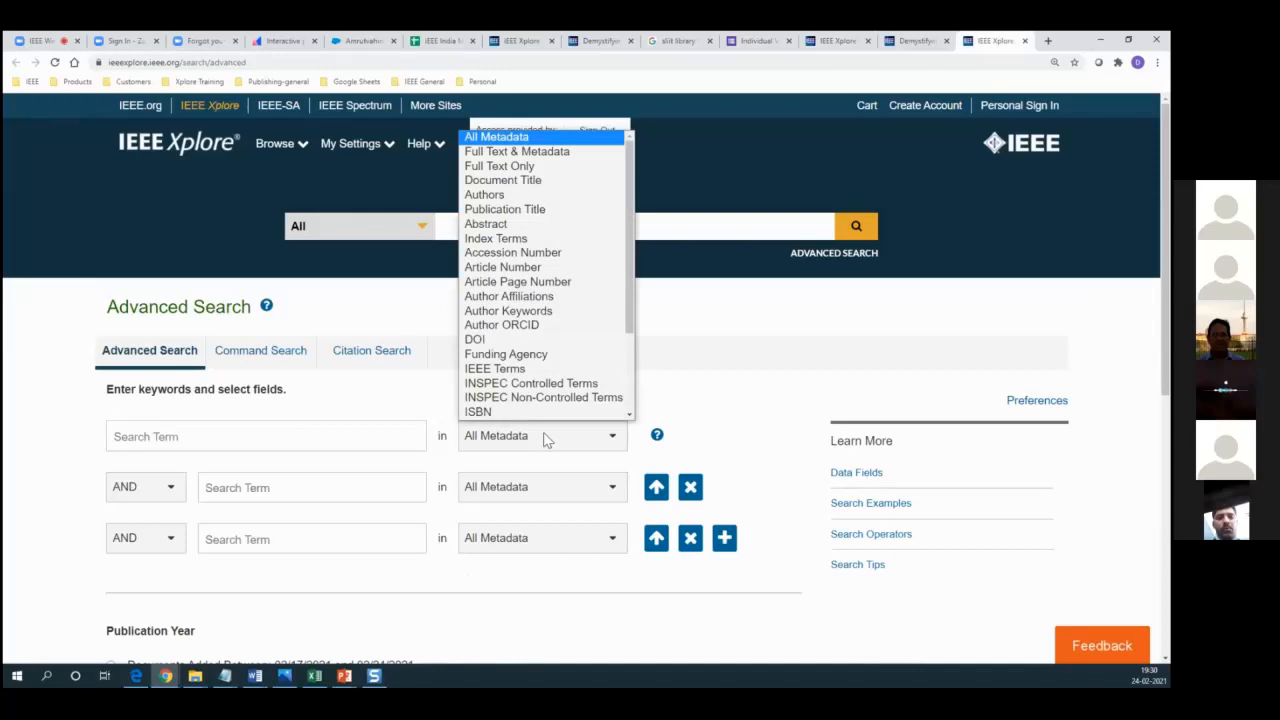
{"action": "mouse_move", "coordinate": [502, 180]}
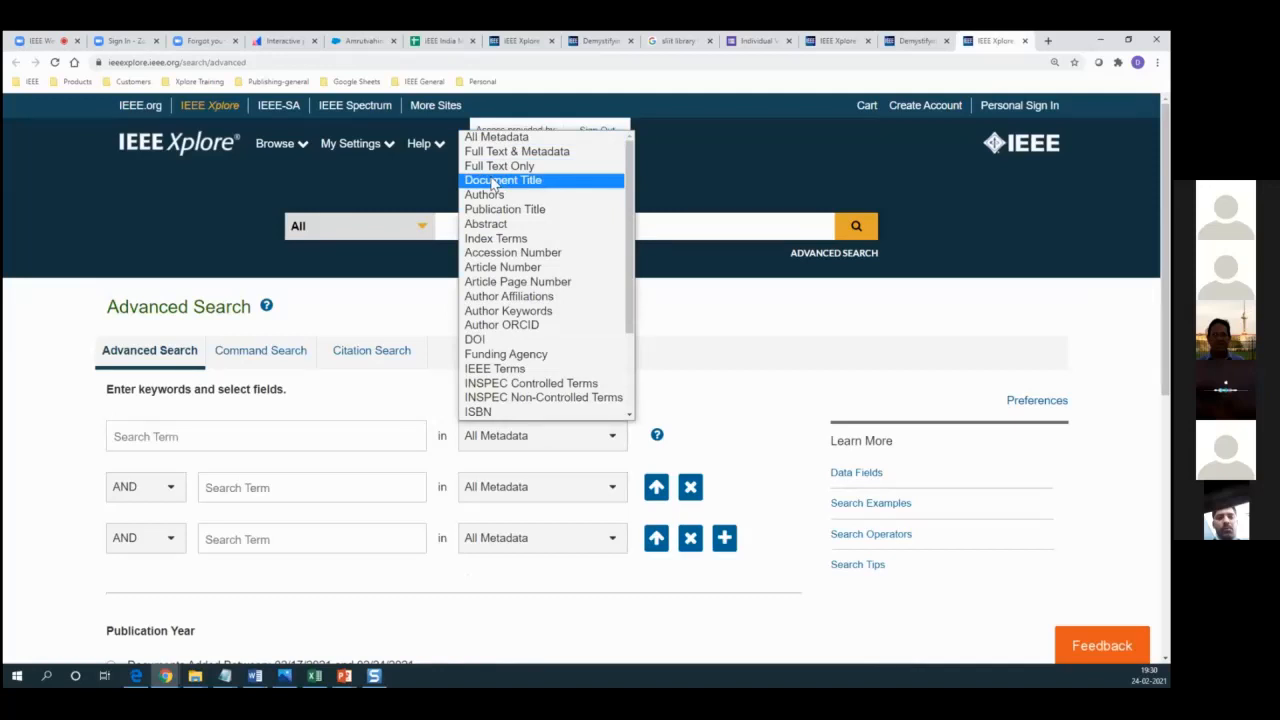
{"action": "mouse_move", "coordinate": [504, 210]}
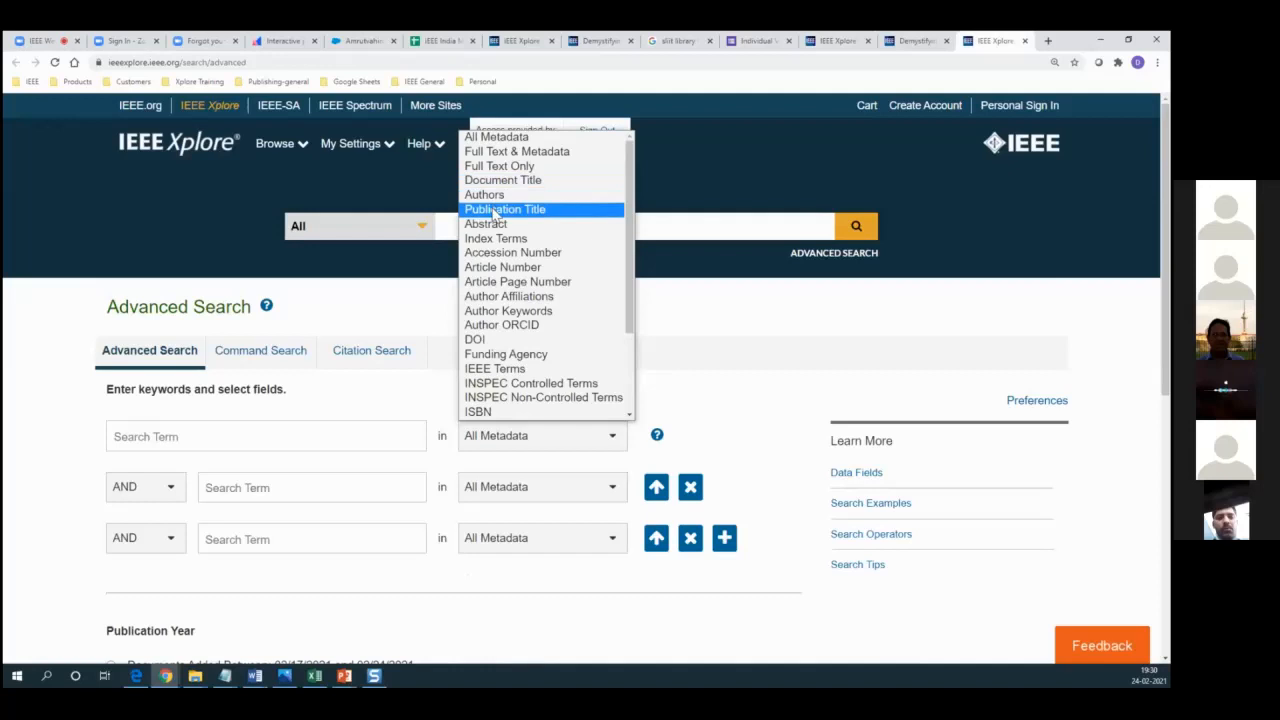
{"action": "mouse_move", "coordinate": [508, 296]}
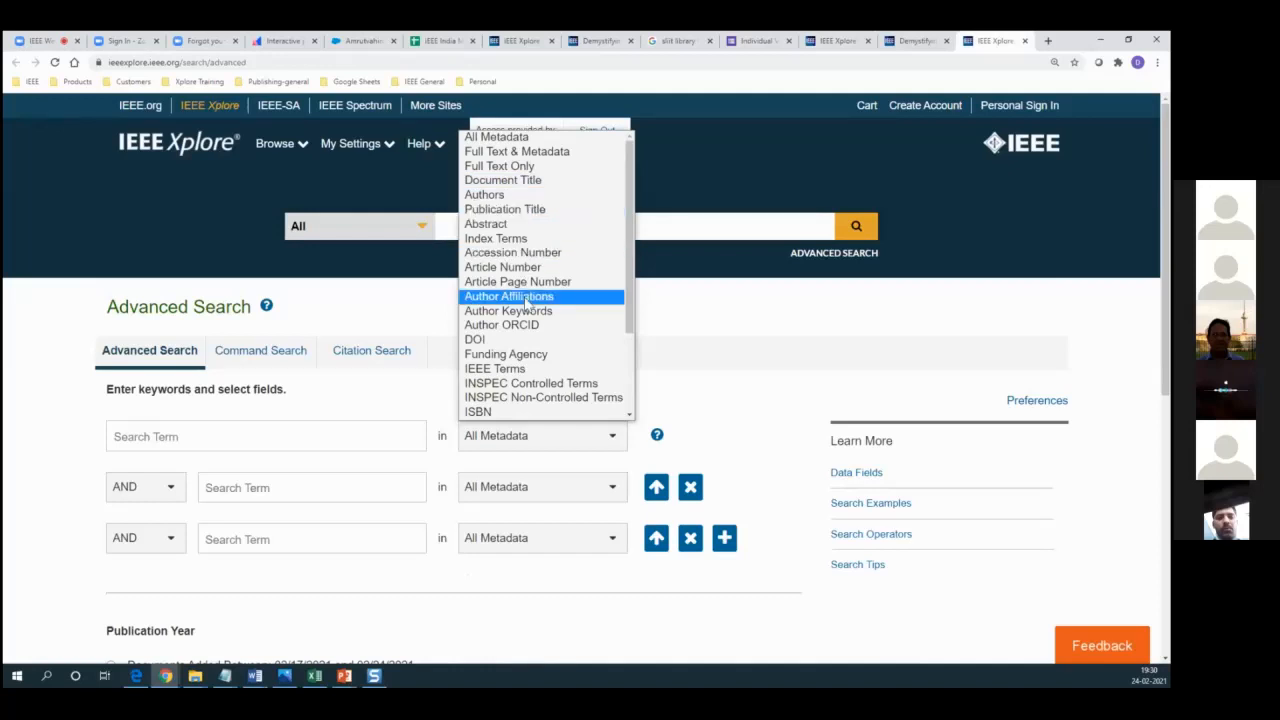
{"action": "mouse_move", "coordinate": [476, 340]}
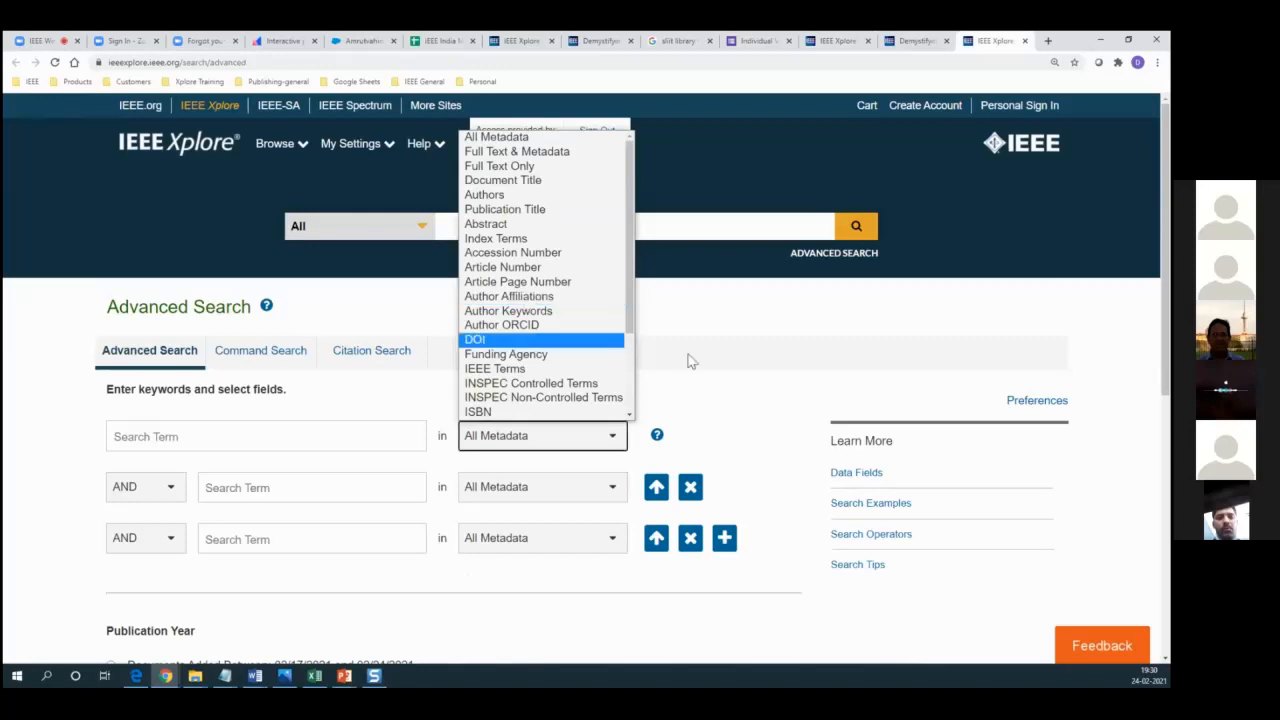
{"action": "left_click", "coordinate": [260, 350]}
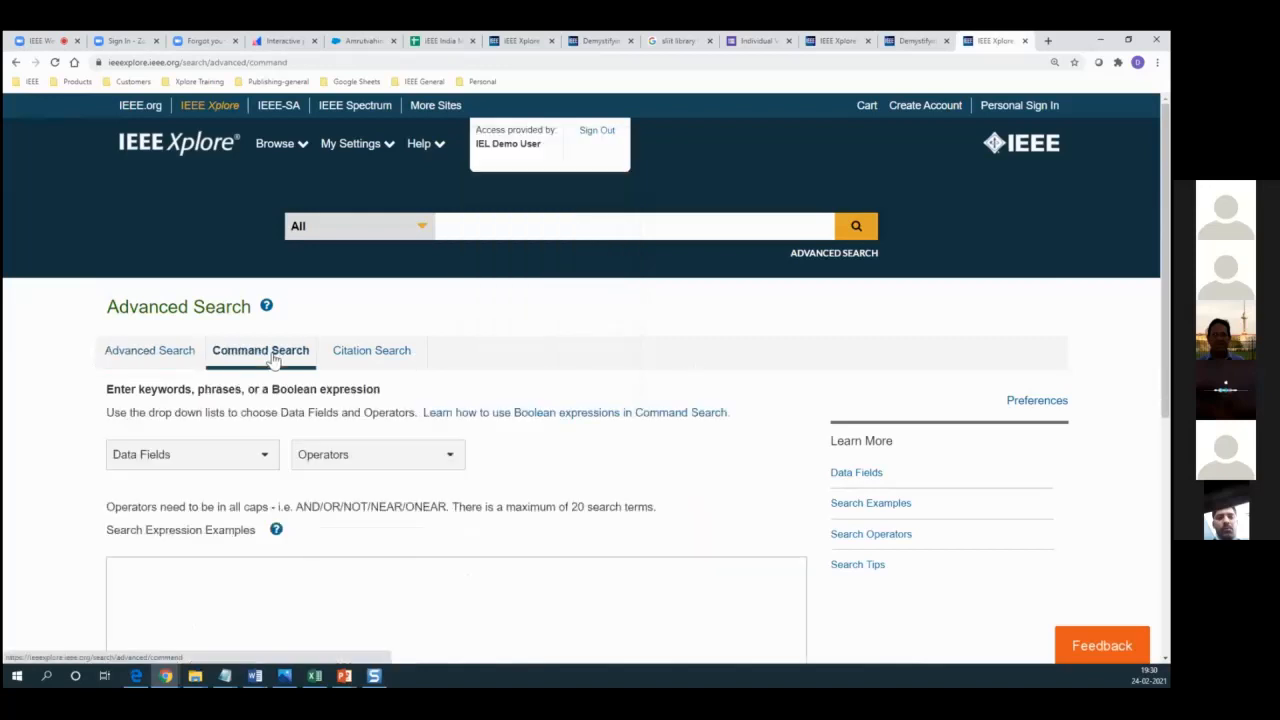
{"action": "scroll", "scroll_direction": "down", "scroll_amount": 3}
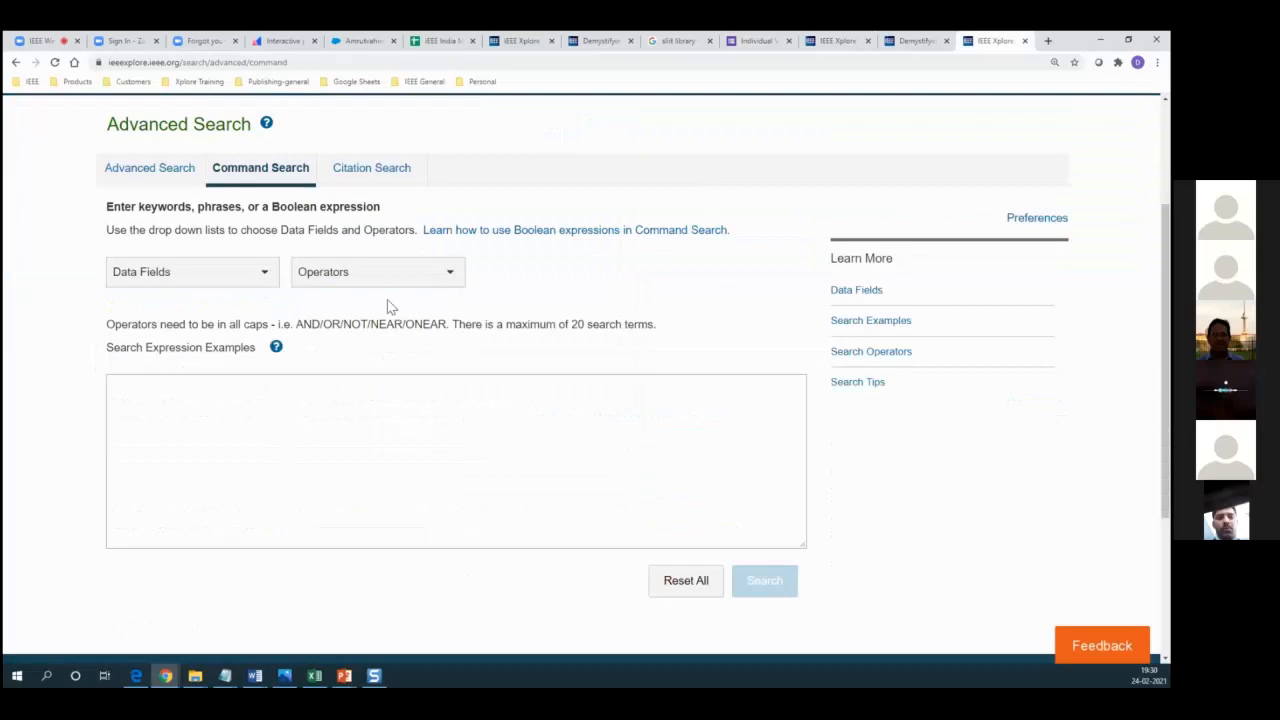
{"action": "left_click", "coordinate": [376, 272]}
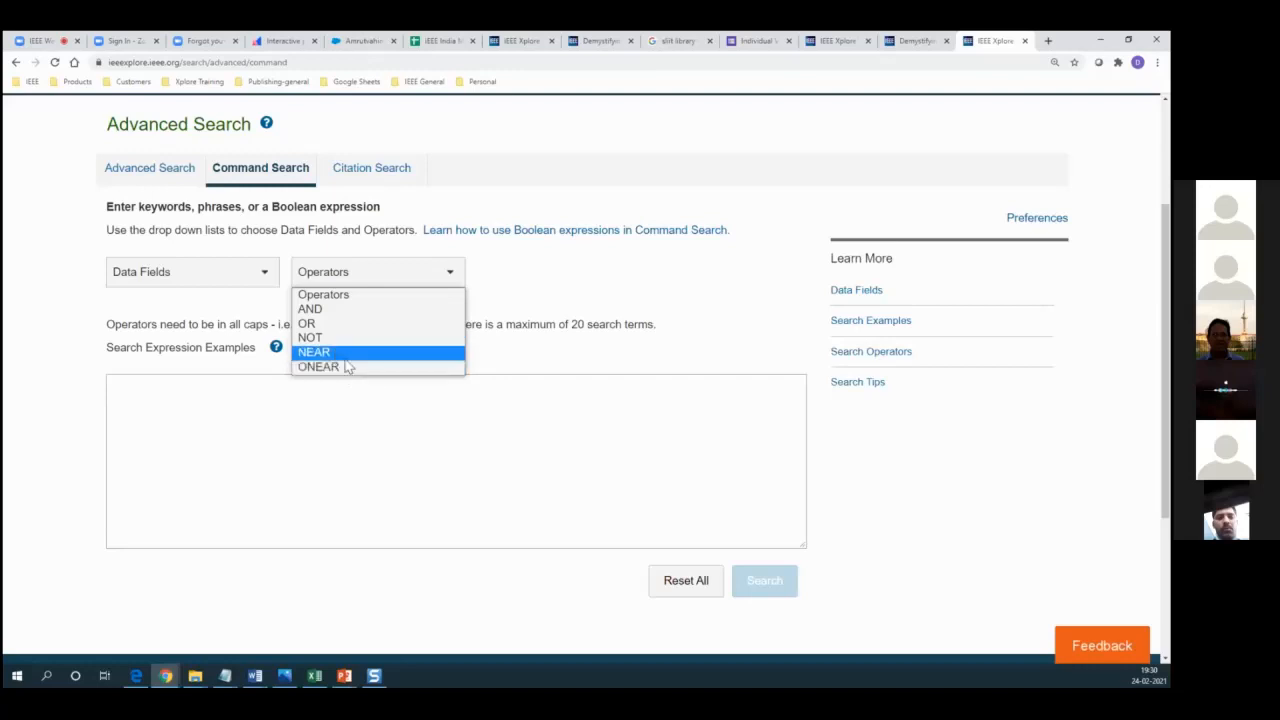
{"action": "mouse_move", "coordinate": [344, 366]}
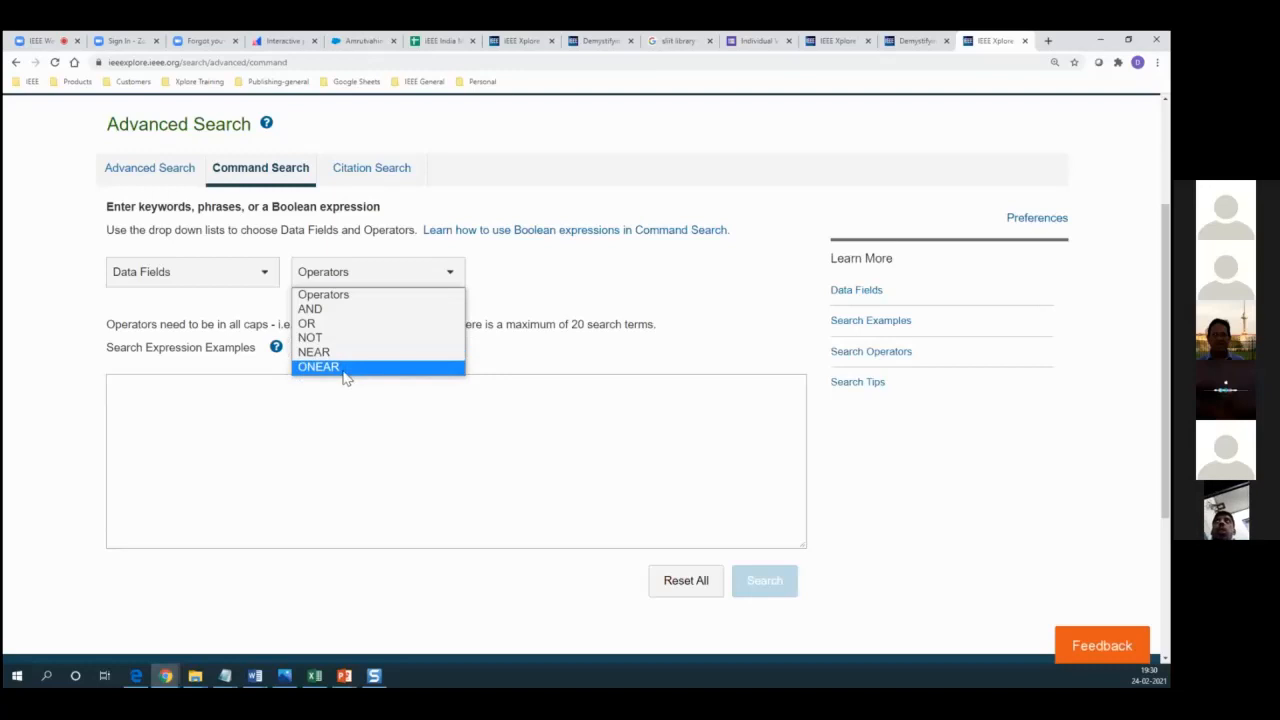
{"action": "mouse_move", "coordinate": [340, 428]}
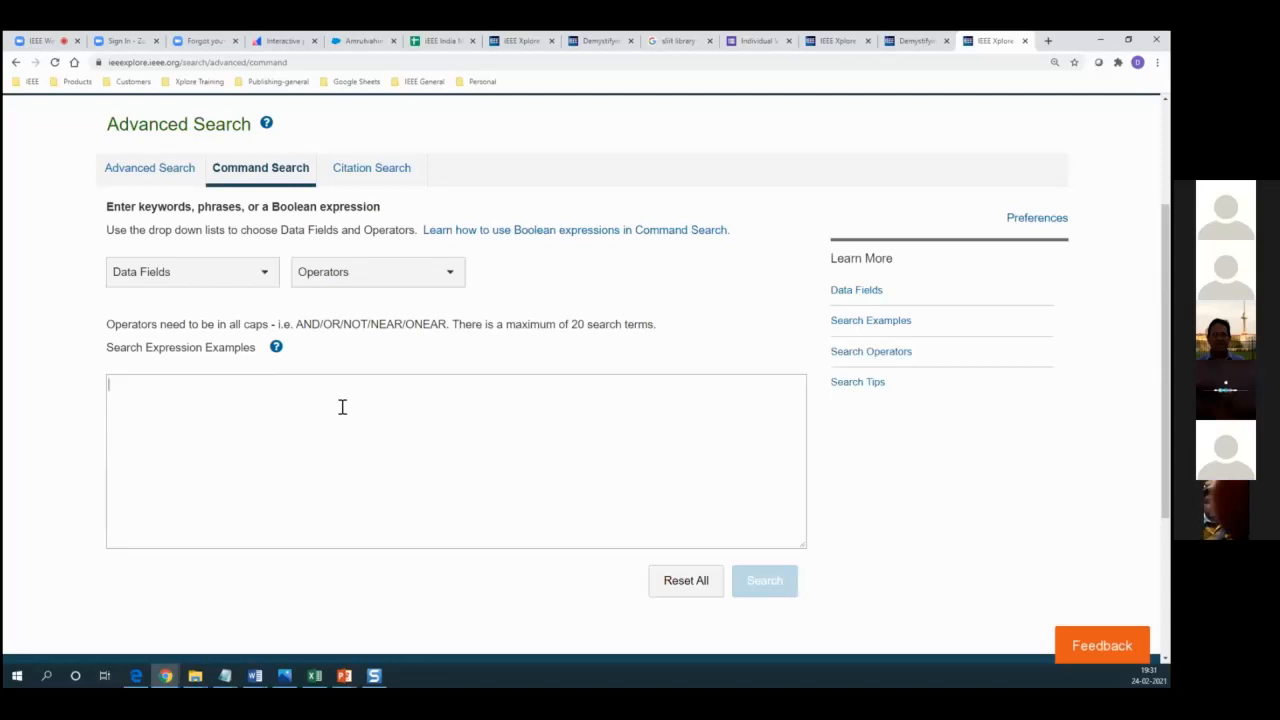
- Enter ("internet of things" OR IoT) NEAR/5 retail* and run the search for 104 results
{"action": "type", "text": "\"internet"}
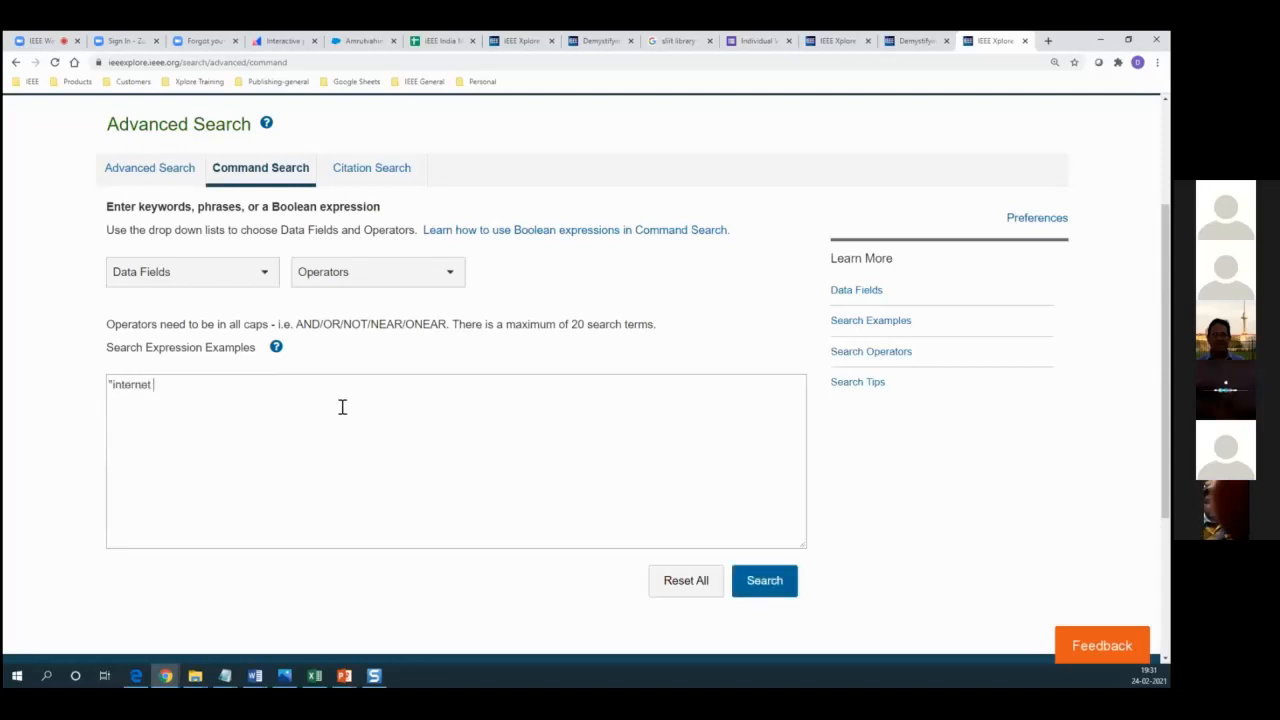
{"action": "type", "text": "of things\""}
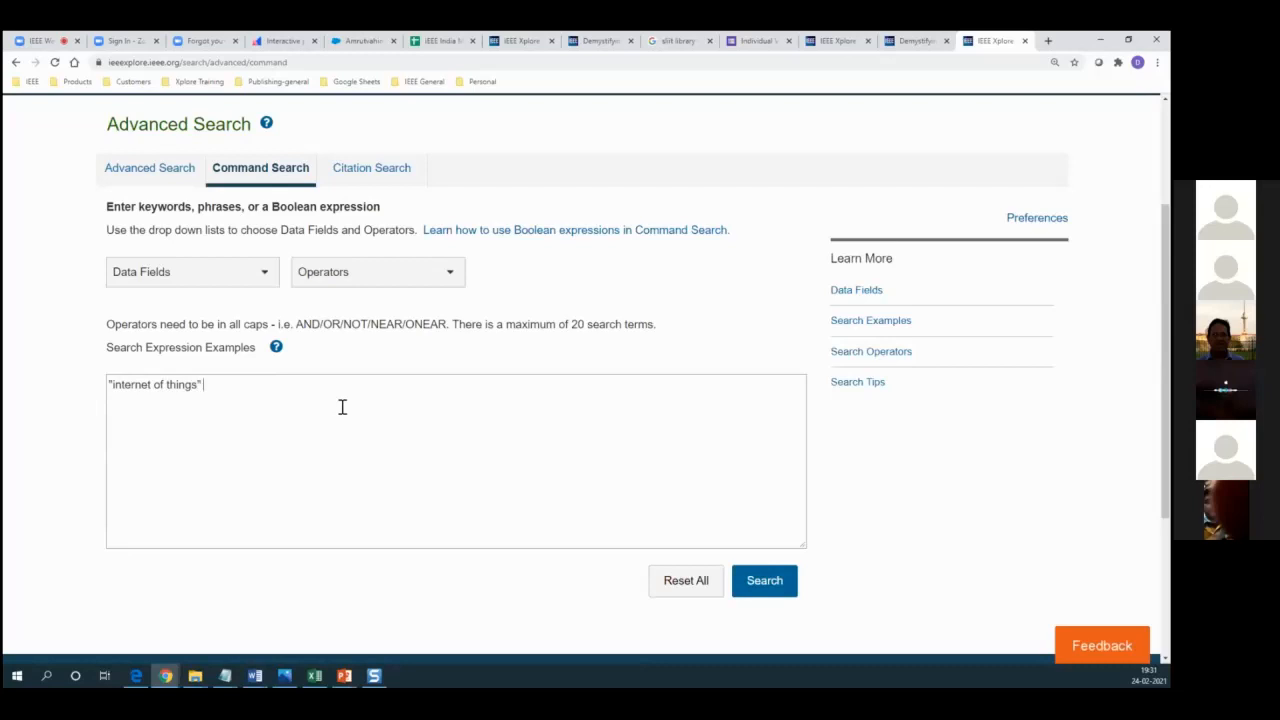
{"action": "type", "text": "OR IoT"}
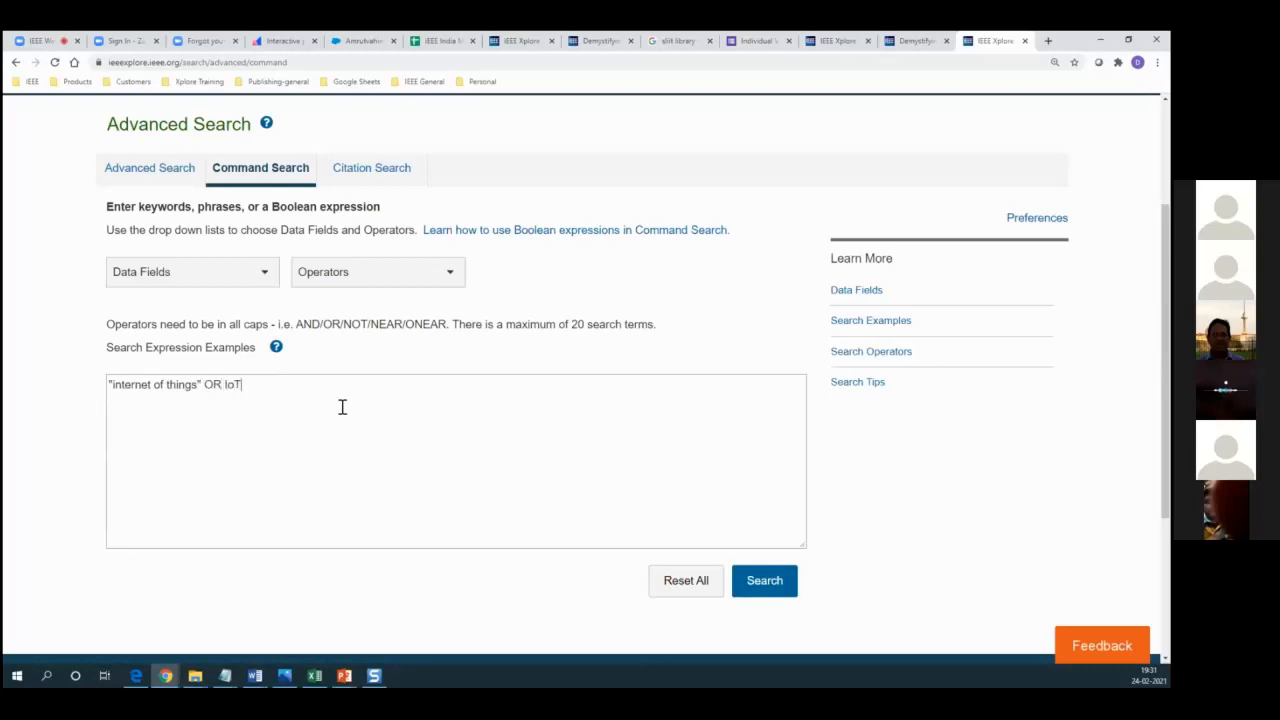
{"action": "type", "text": ")"}
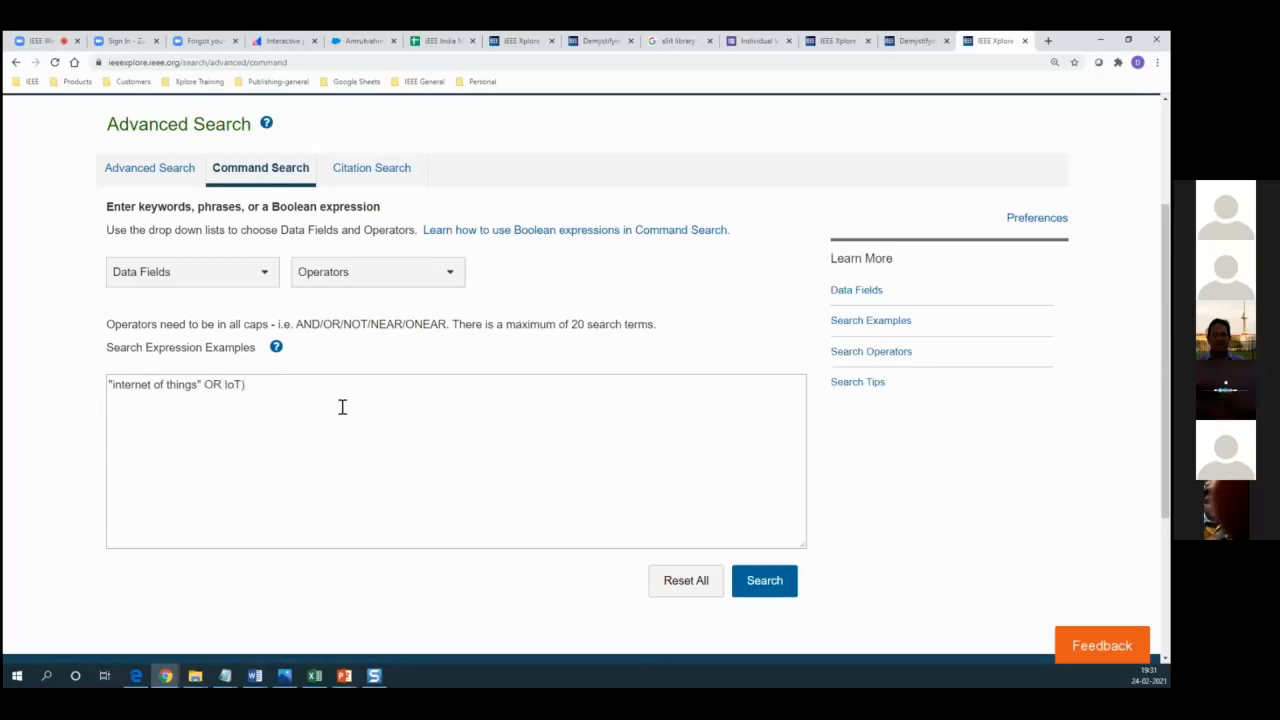
{"action": "type", "text": "EA"}
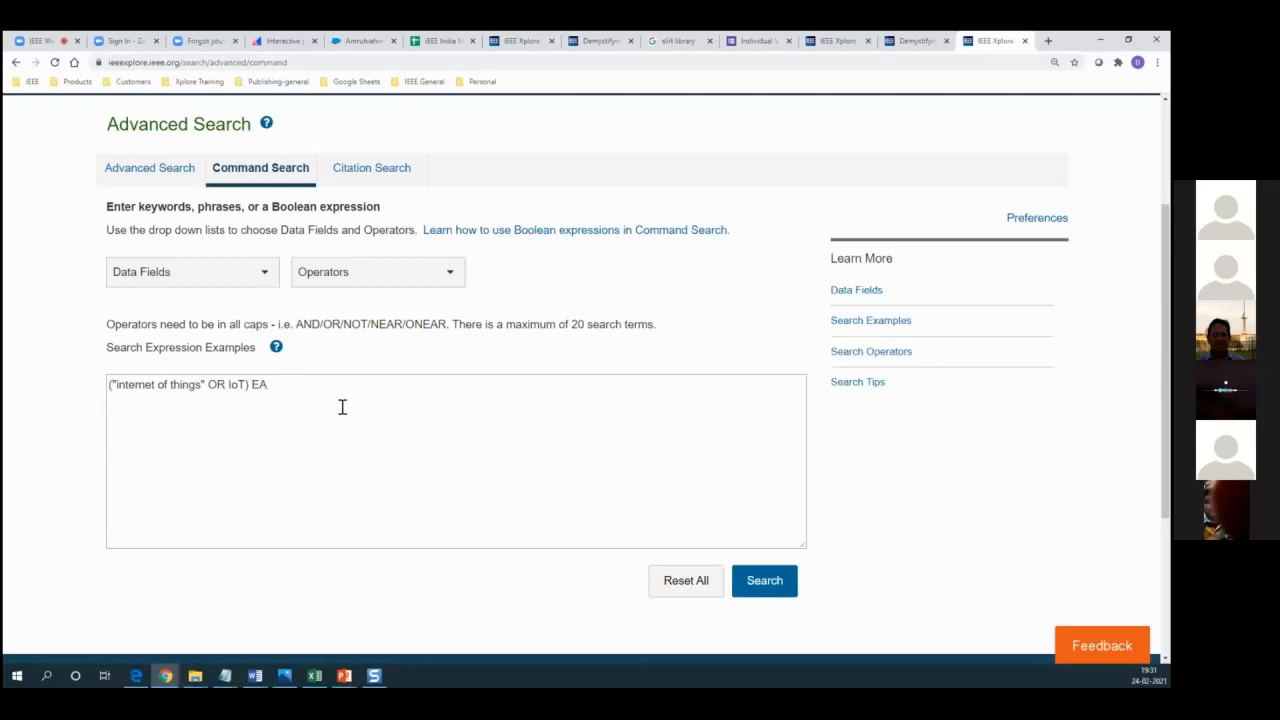
{"action": "key", "text": "Backspace"}
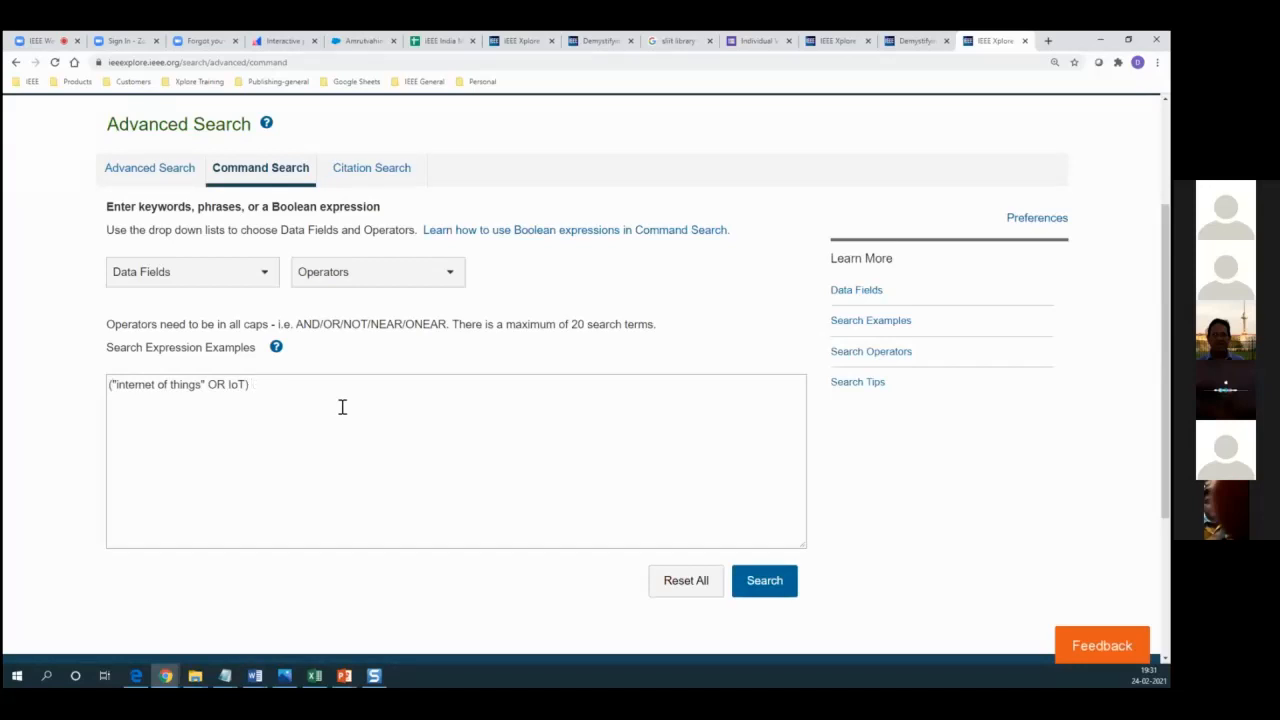
{"action": "type", "text": "NEAR/"}
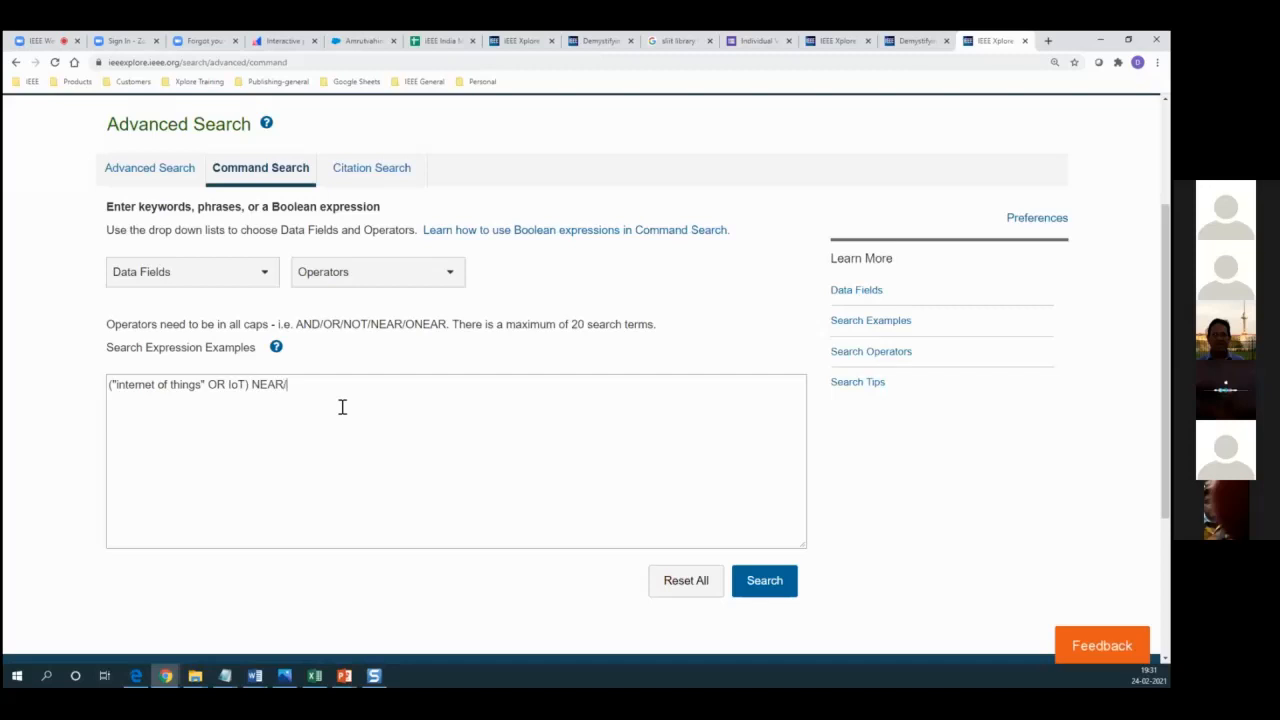
{"action": "type", "text": "5"}
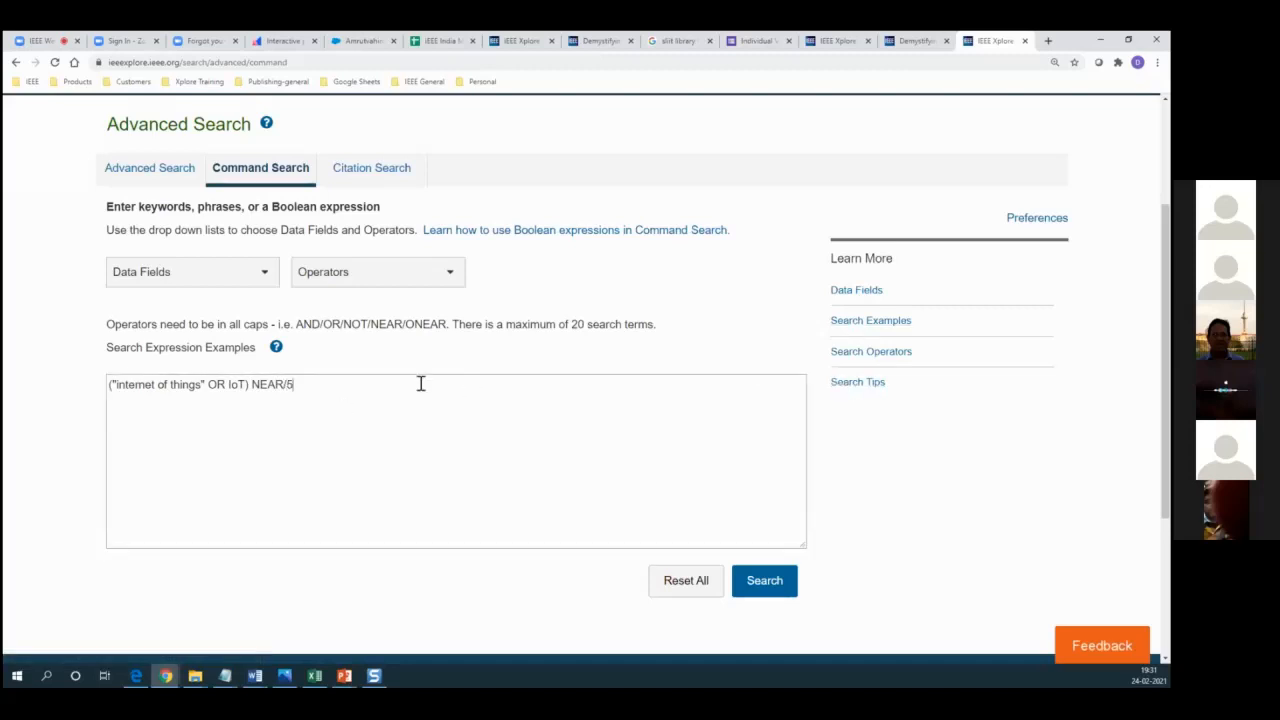
{"action": "type", "text": "r"}
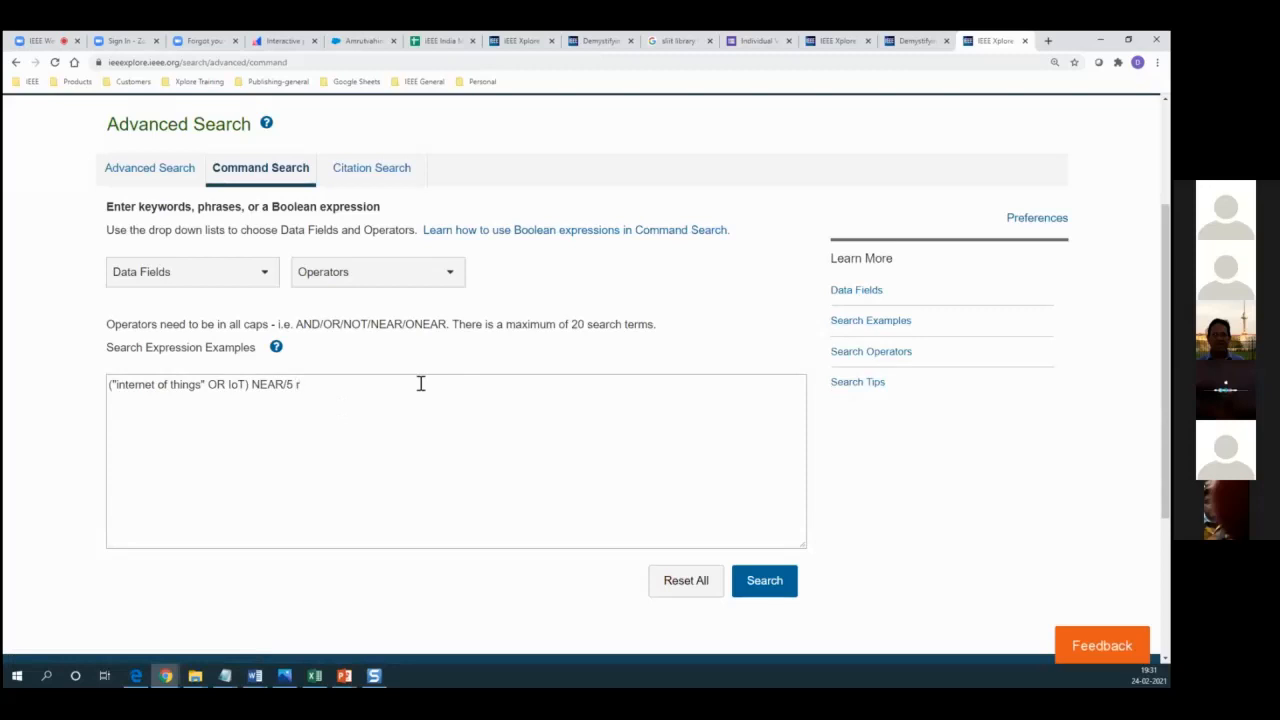
{"action": "type", "text": "etail"}
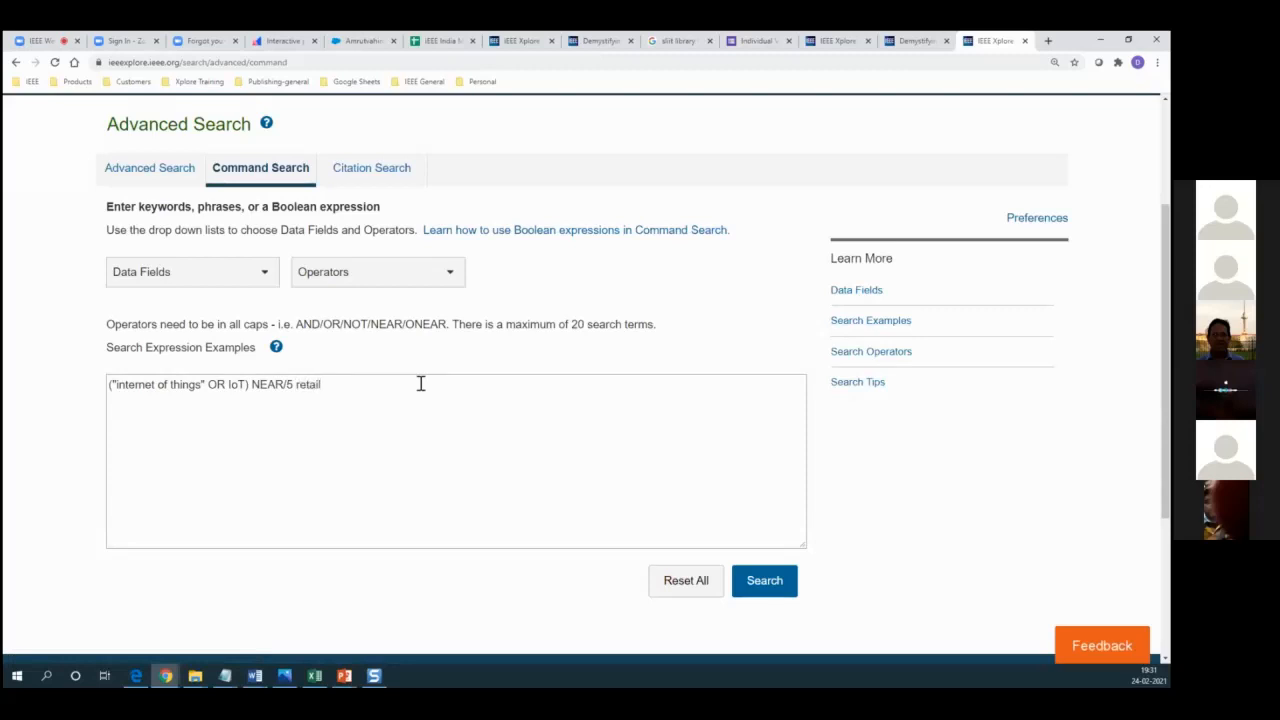
{"action": "type", "text": "*"}
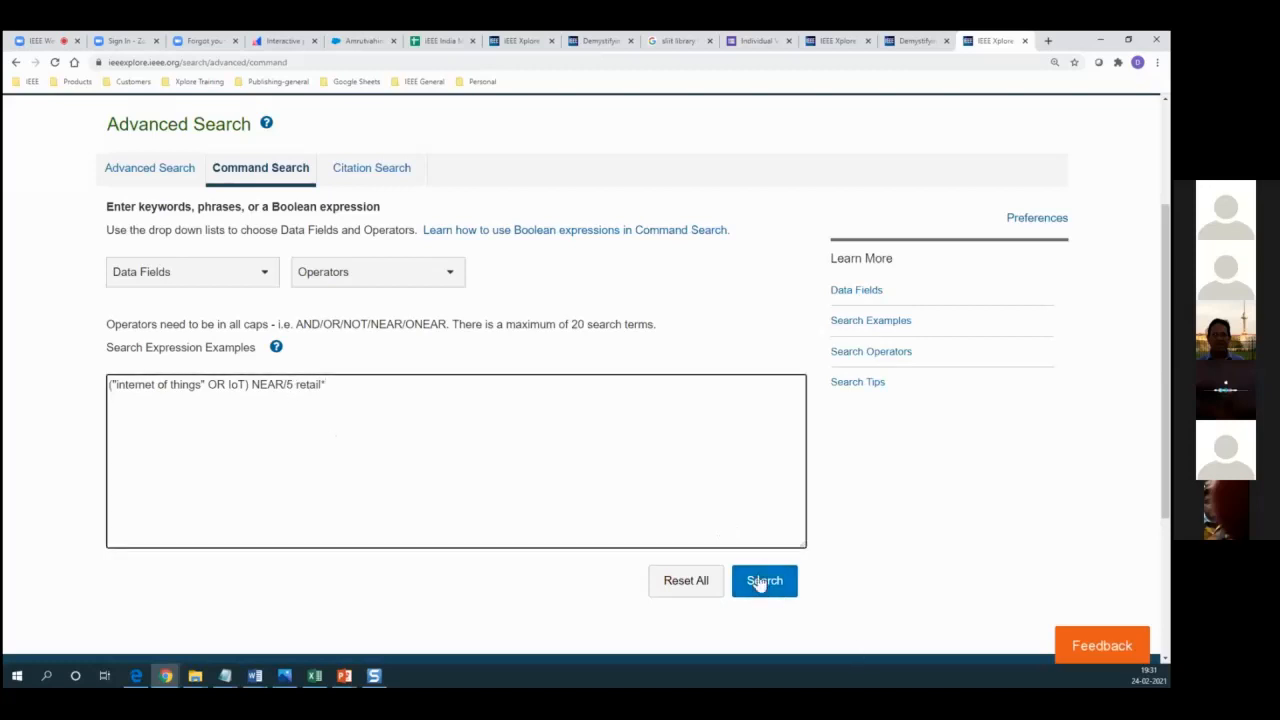
{"action": "left_click", "coordinate": [764, 580]}
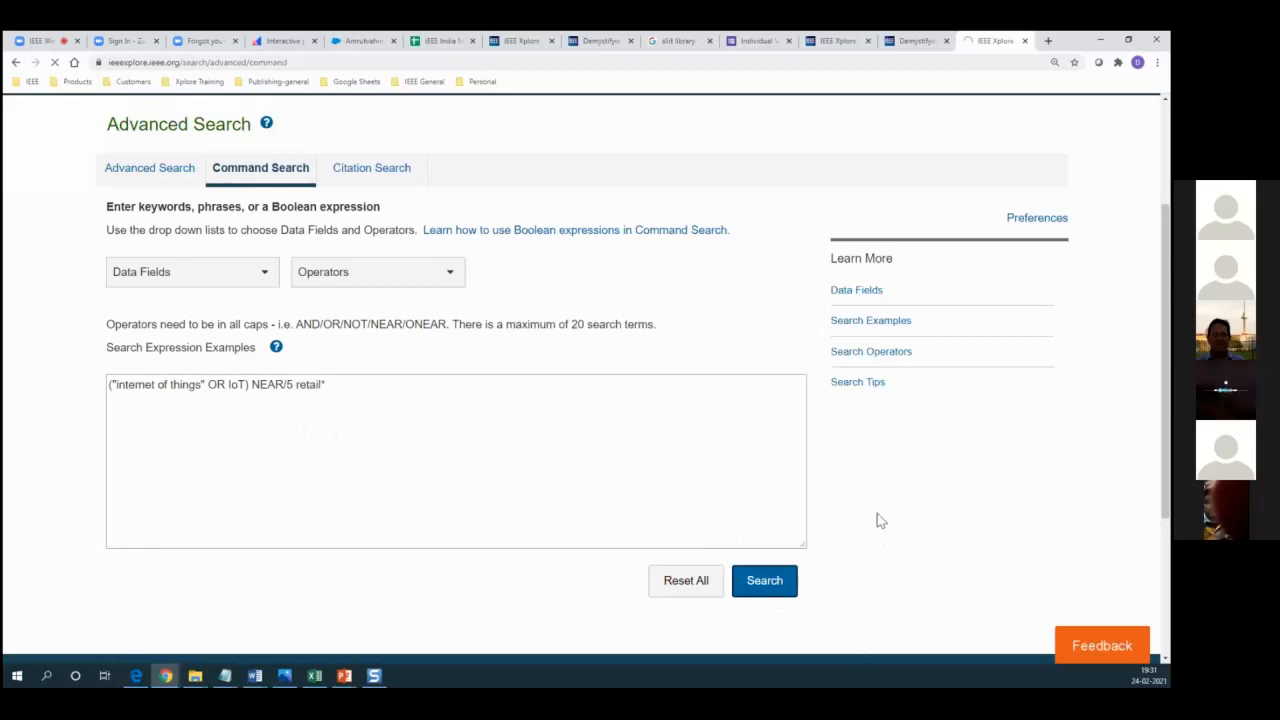
{"action": "left_click", "coordinate": [764, 580]}
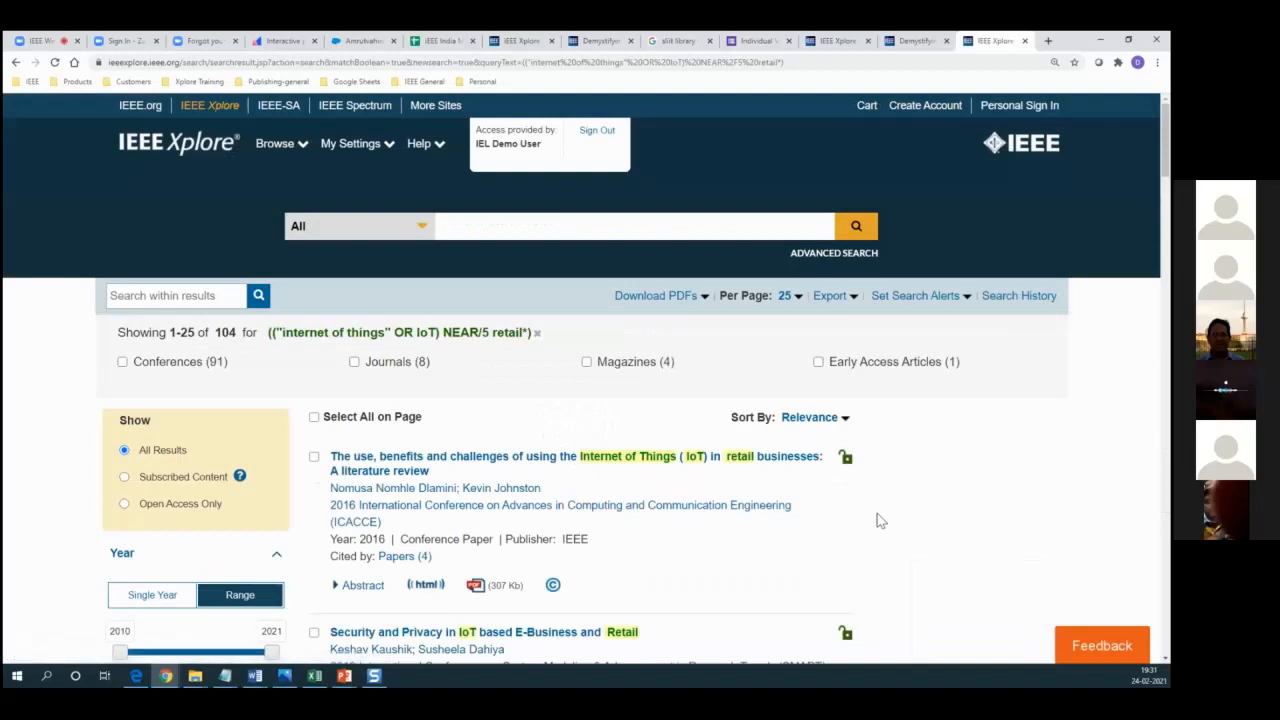
- Browse the 104 results and tick the first papers, including Security and Privacy in IoT
{"action": "scroll", "scroll_direction": "down", "scroll_amount": 3}
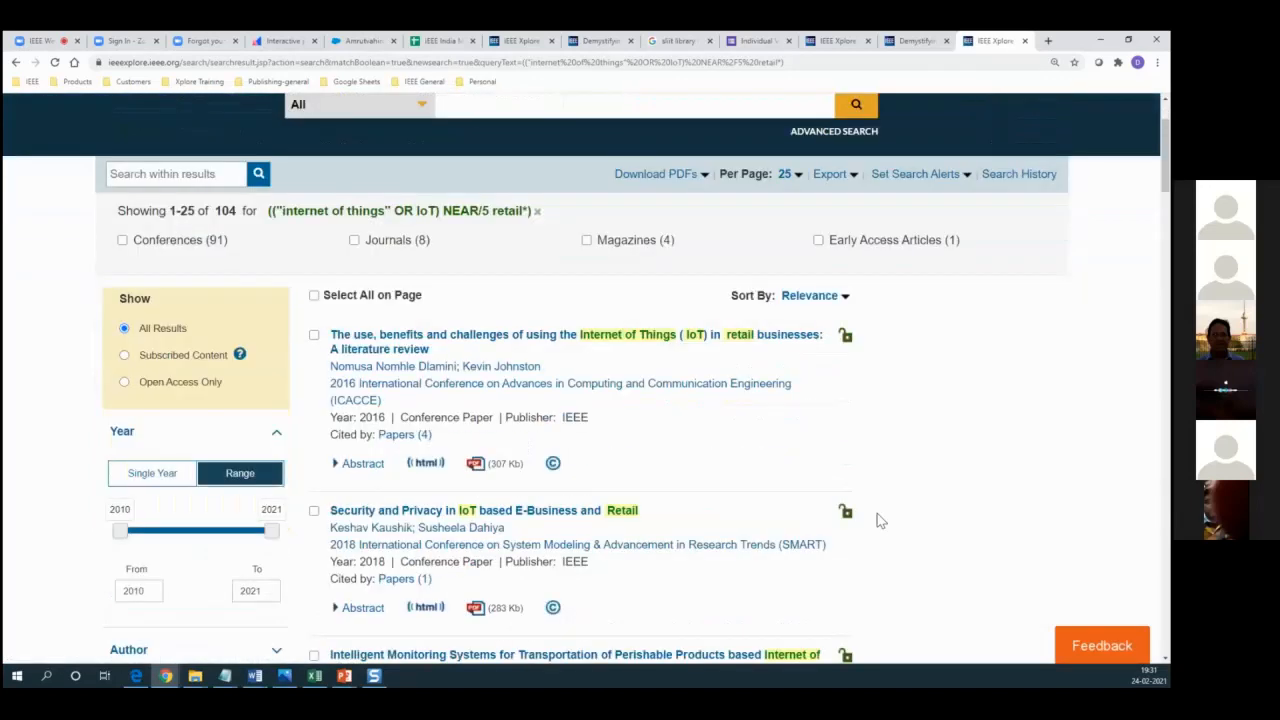
{"action": "scroll", "scroll_direction": "down", "scroll_amount": 3}
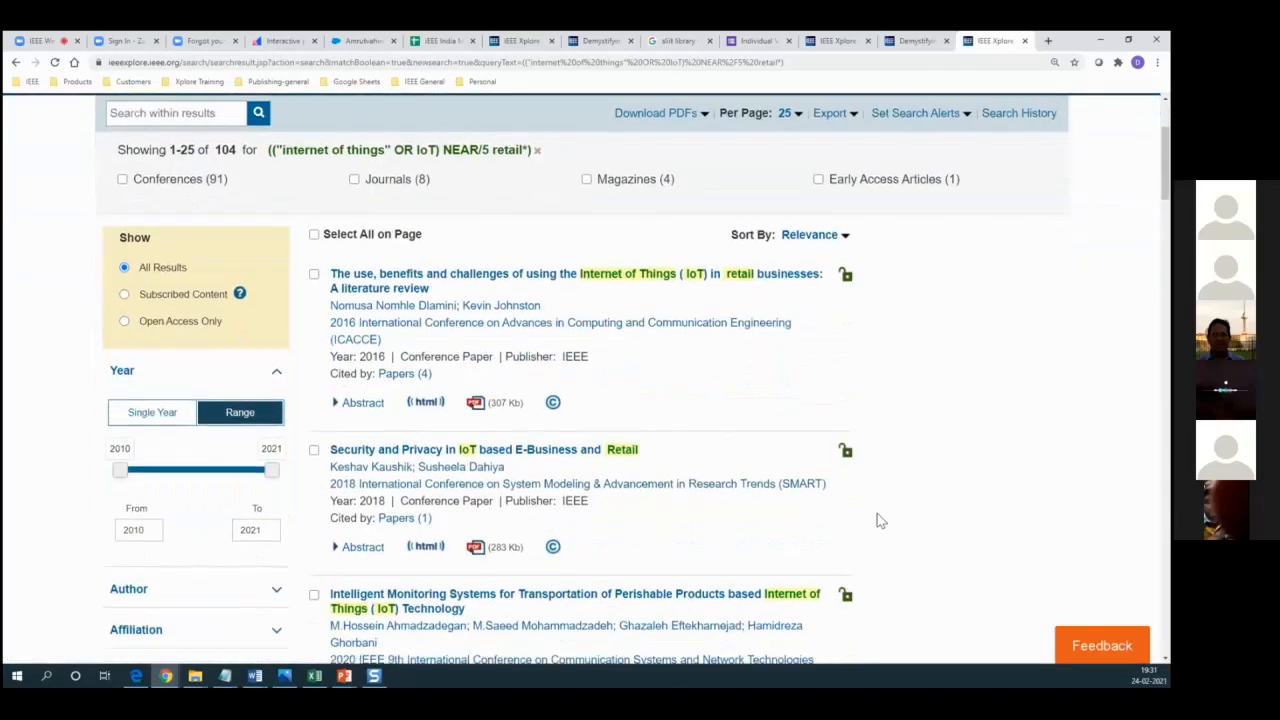
{"action": "mouse_move", "coordinate": [676, 284]}
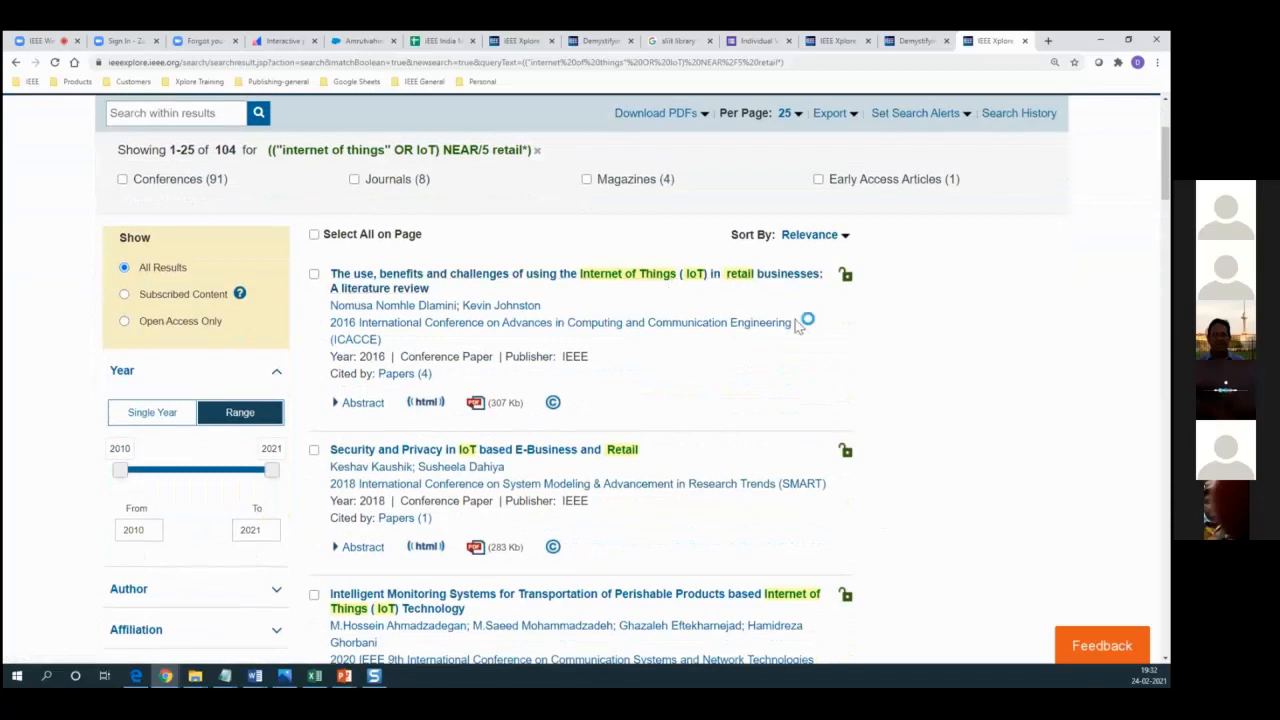
{"action": "mouse_move", "coordinate": [1096, 528]}
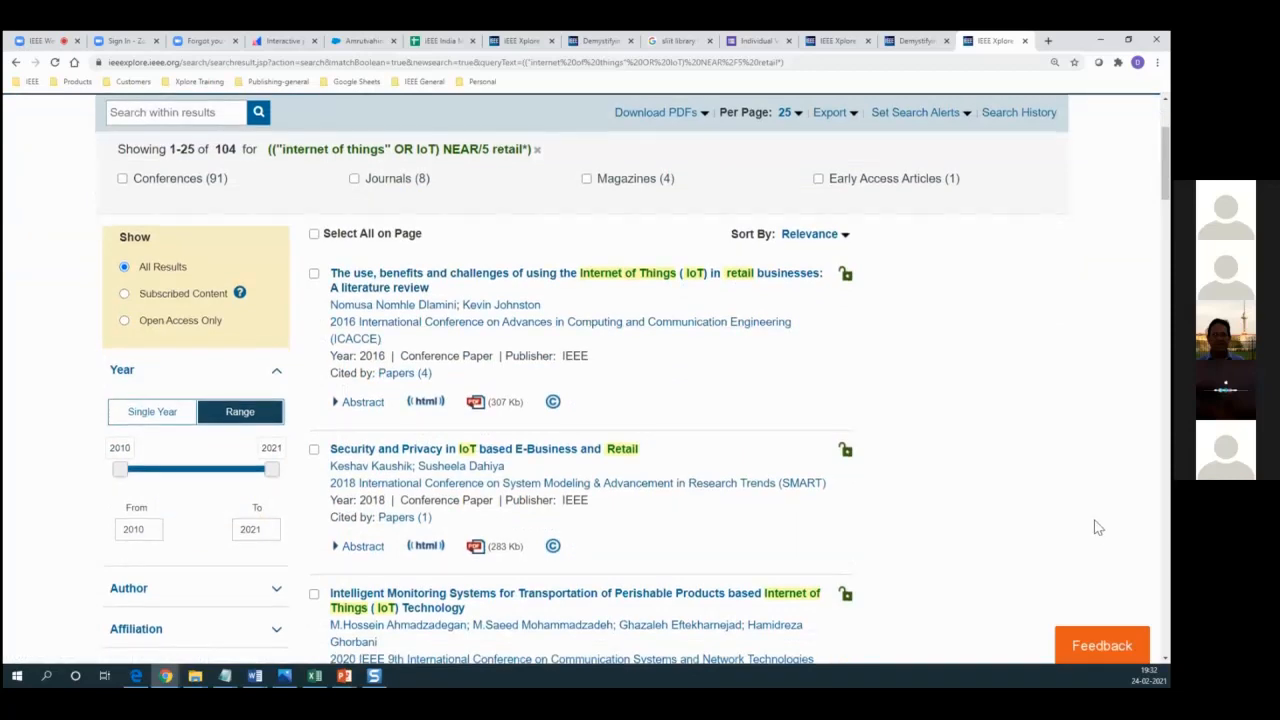
{"action": "scroll", "scroll_direction": "down", "scroll_amount": 3}
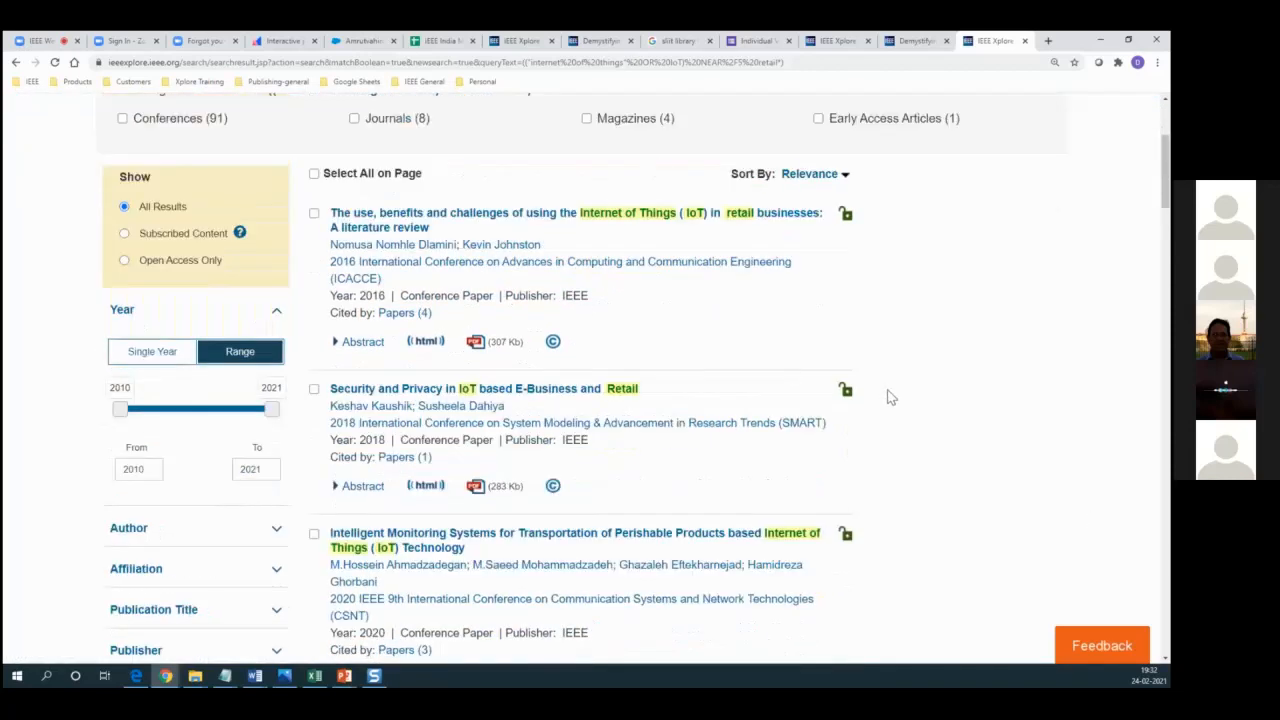
{"action": "scroll", "scroll_direction": "up", "scroll_amount": 3}
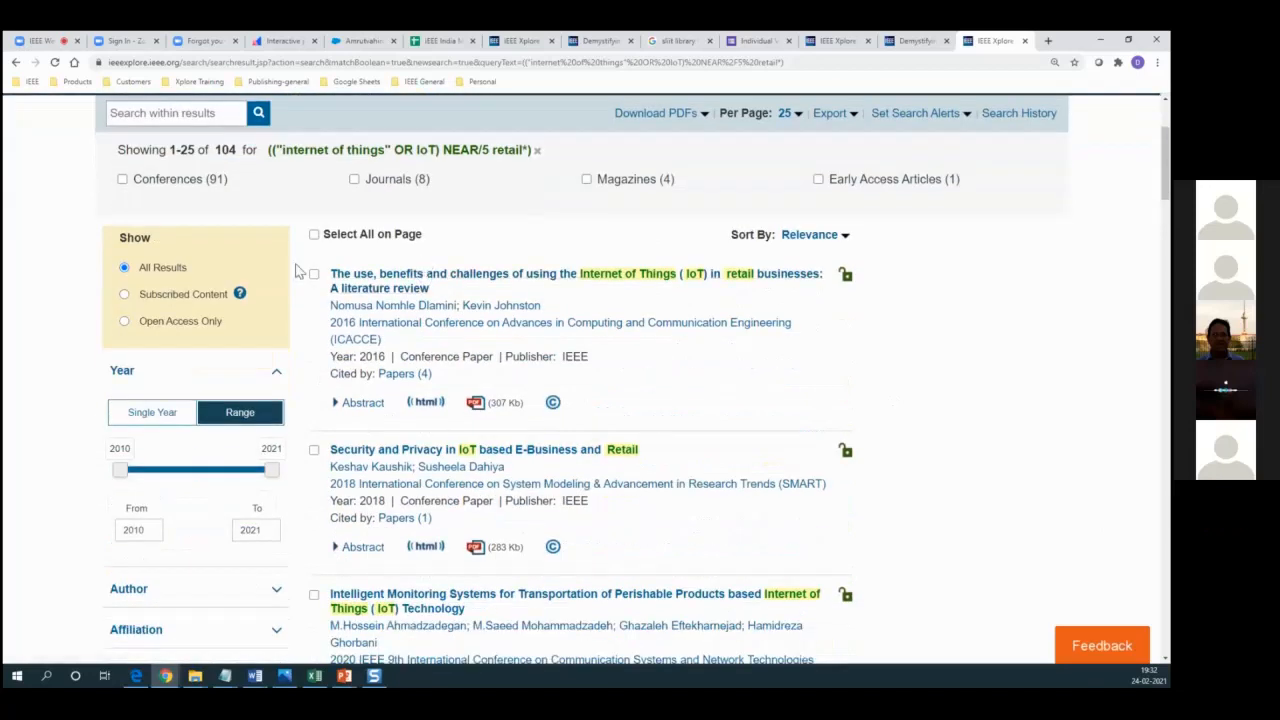
{"action": "left_click", "coordinate": [314, 274]}
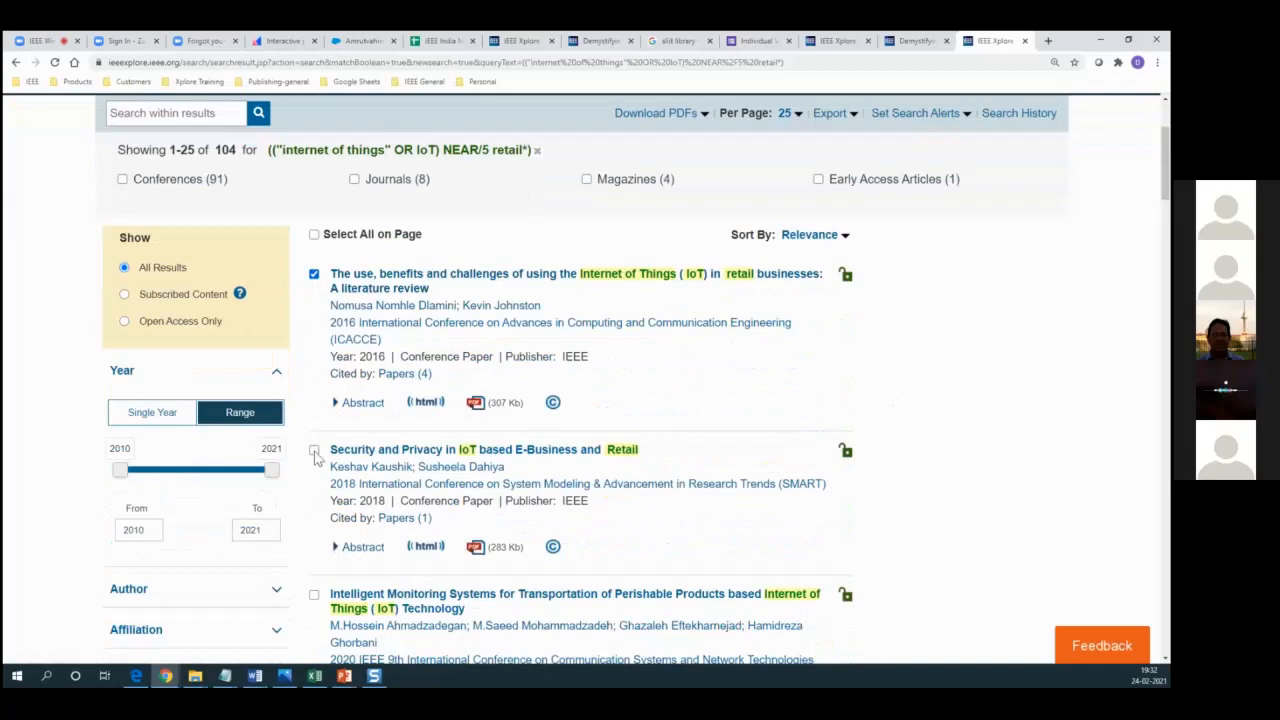
{"action": "left_click", "coordinate": [314, 448]}
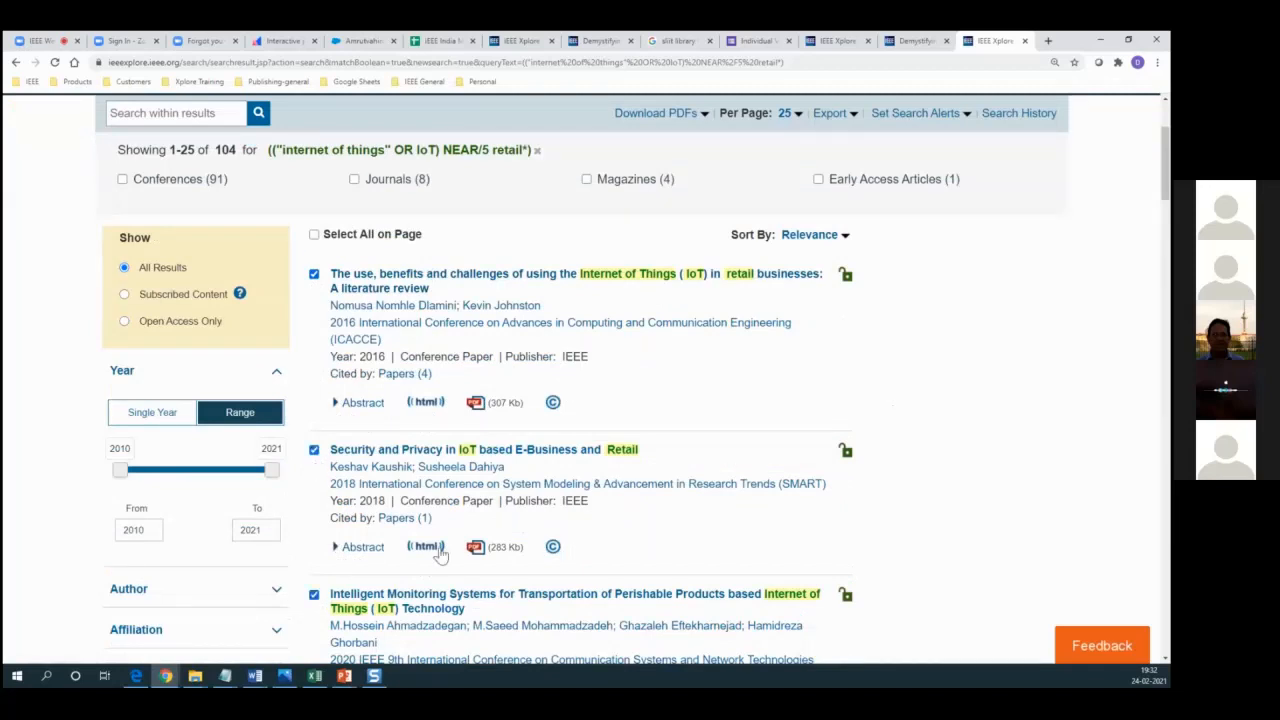
{"action": "scroll", "scroll_direction": "down", "scroll_amount": 3}
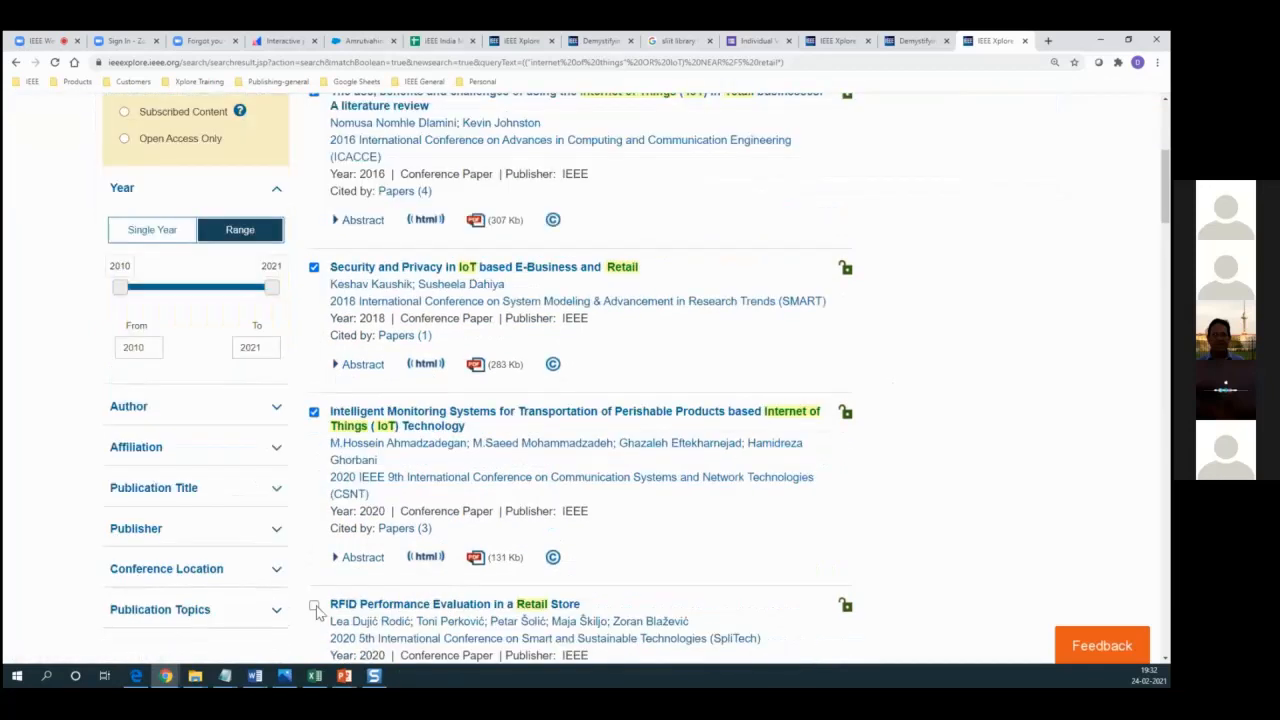
- Open Download PDFs to list the four selected papers, then cancel without downloading
{"action": "scroll", "scroll_direction": "up", "scroll_amount": 3}
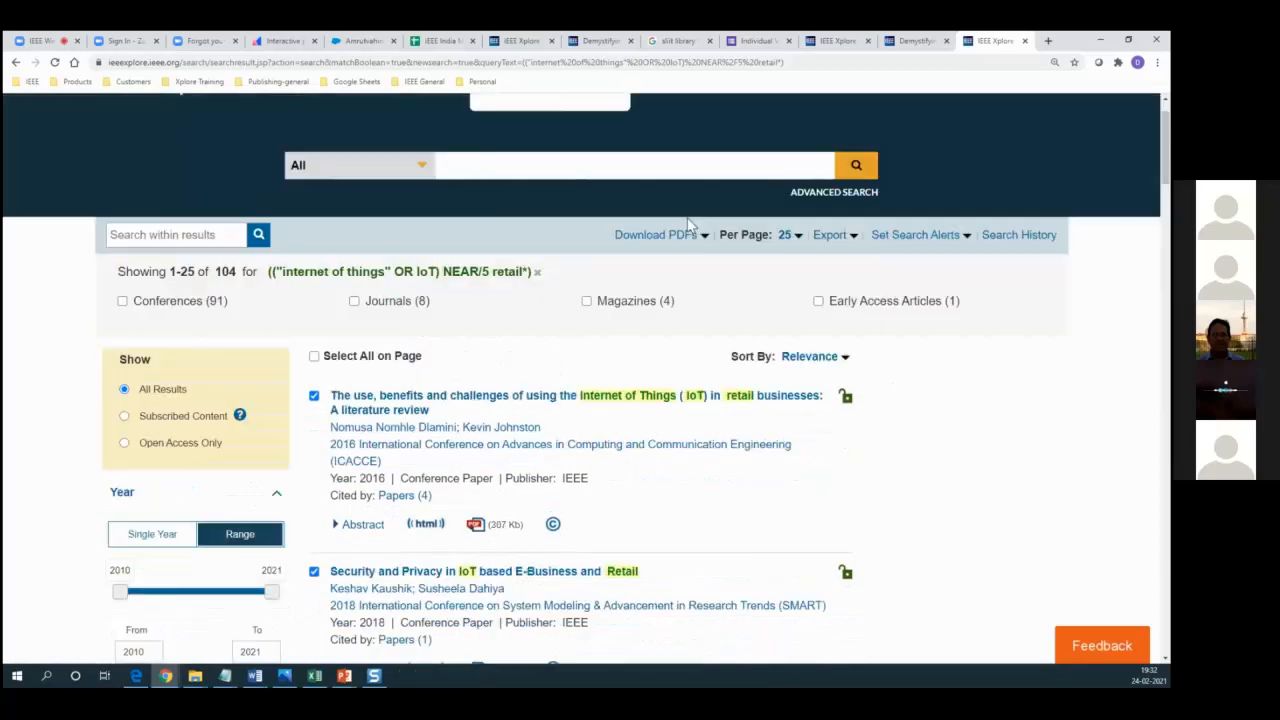
{"action": "left_click", "coordinate": [656, 234]}
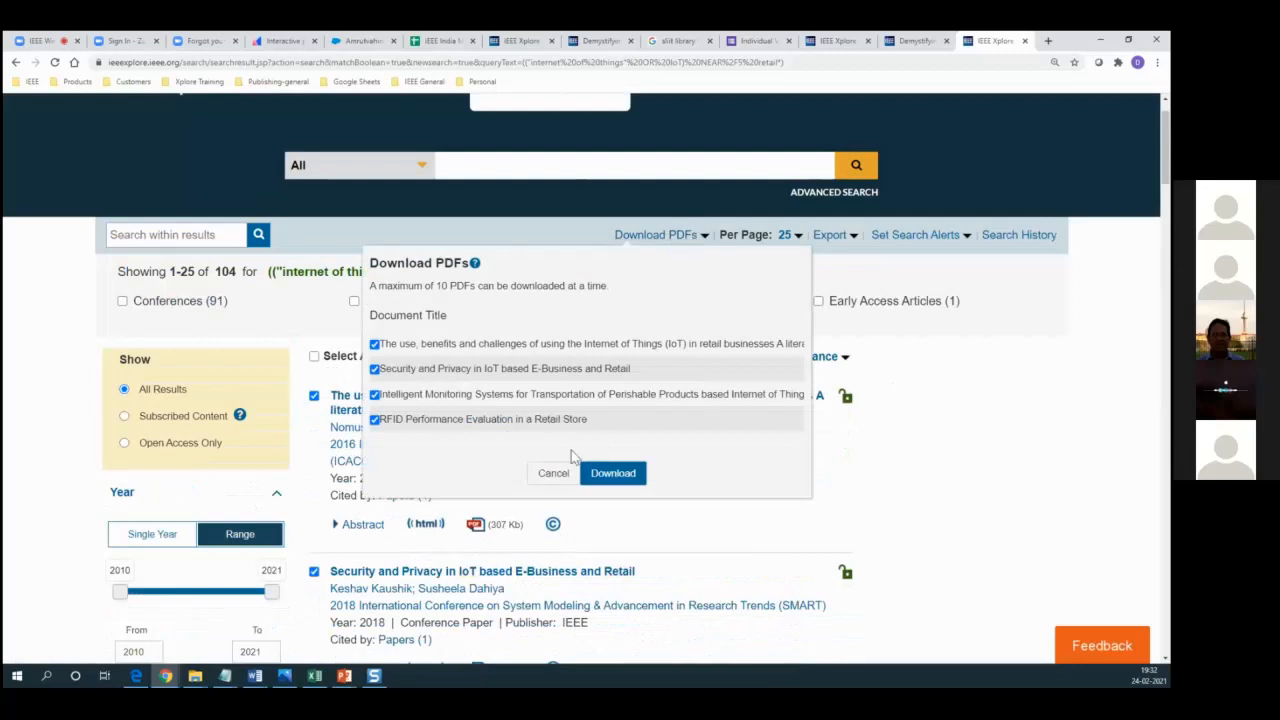
{"action": "mouse_move", "coordinate": [598, 458]}
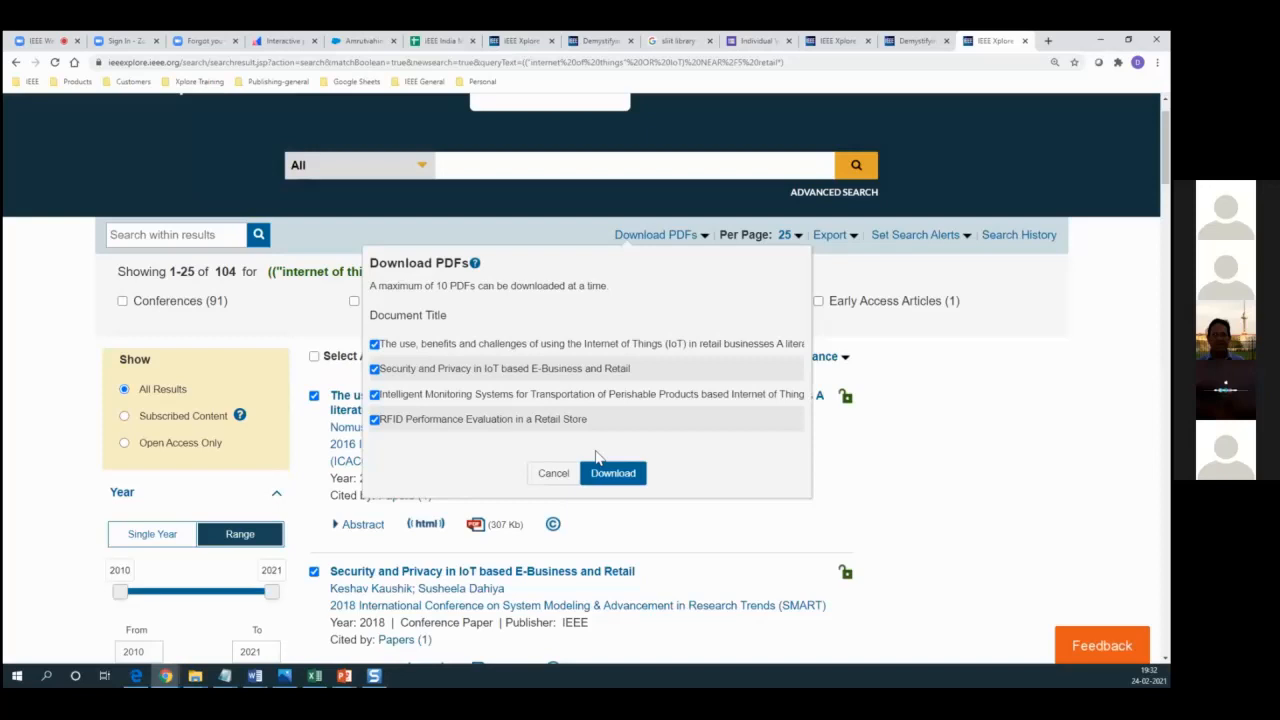
{"action": "mouse_move", "coordinate": [604, 476]}
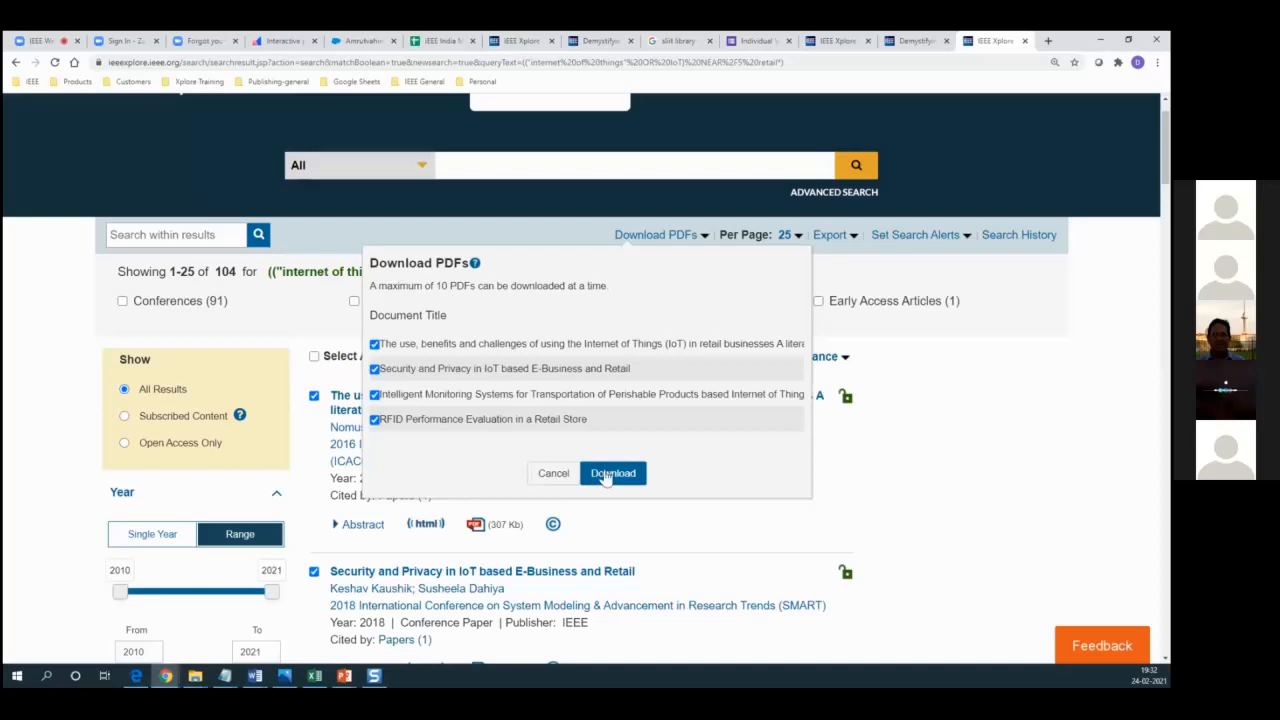
{"action": "mouse_move", "coordinate": [828, 404]}
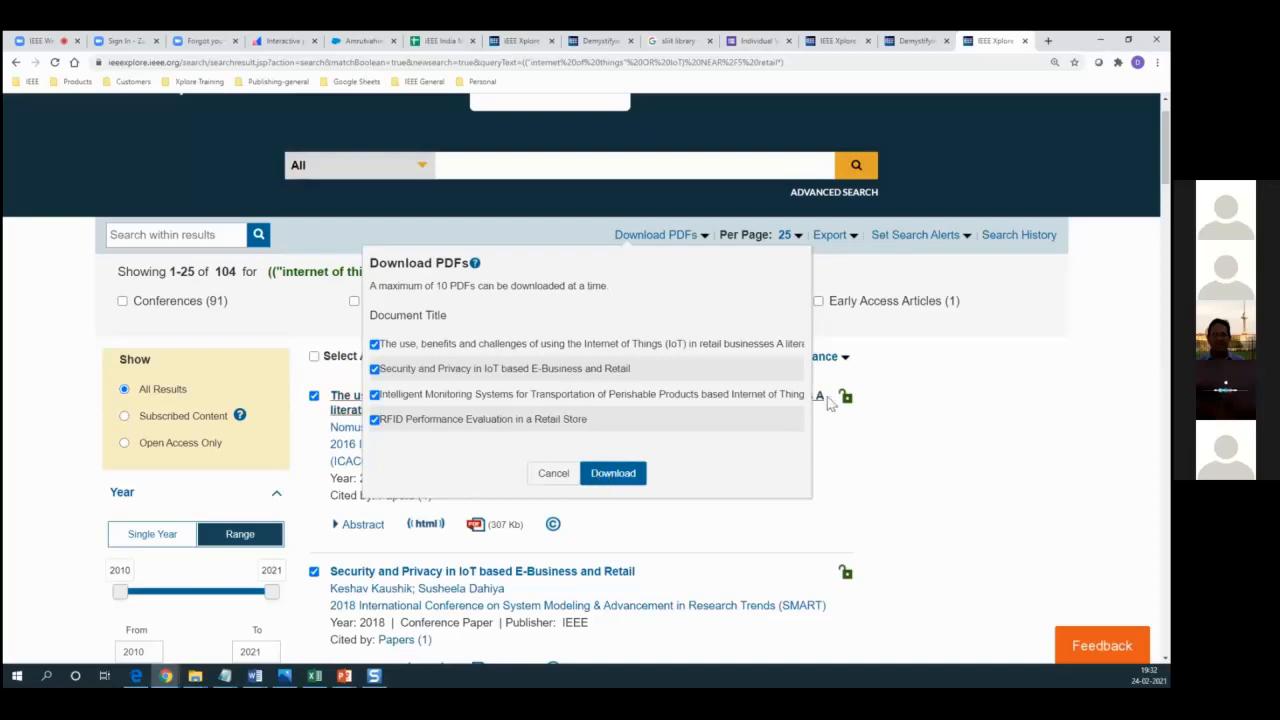
{"action": "mouse_move", "coordinate": [968, 508]}
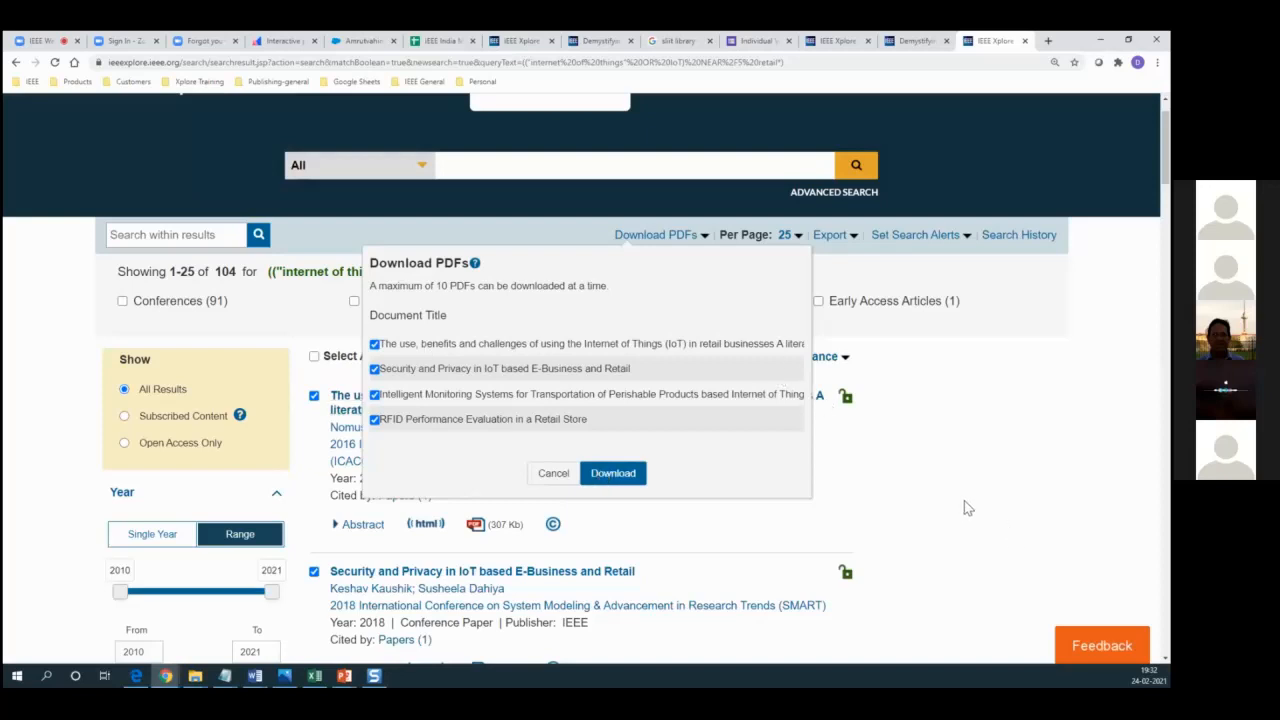
{"action": "left_click", "coordinate": [552, 472]}
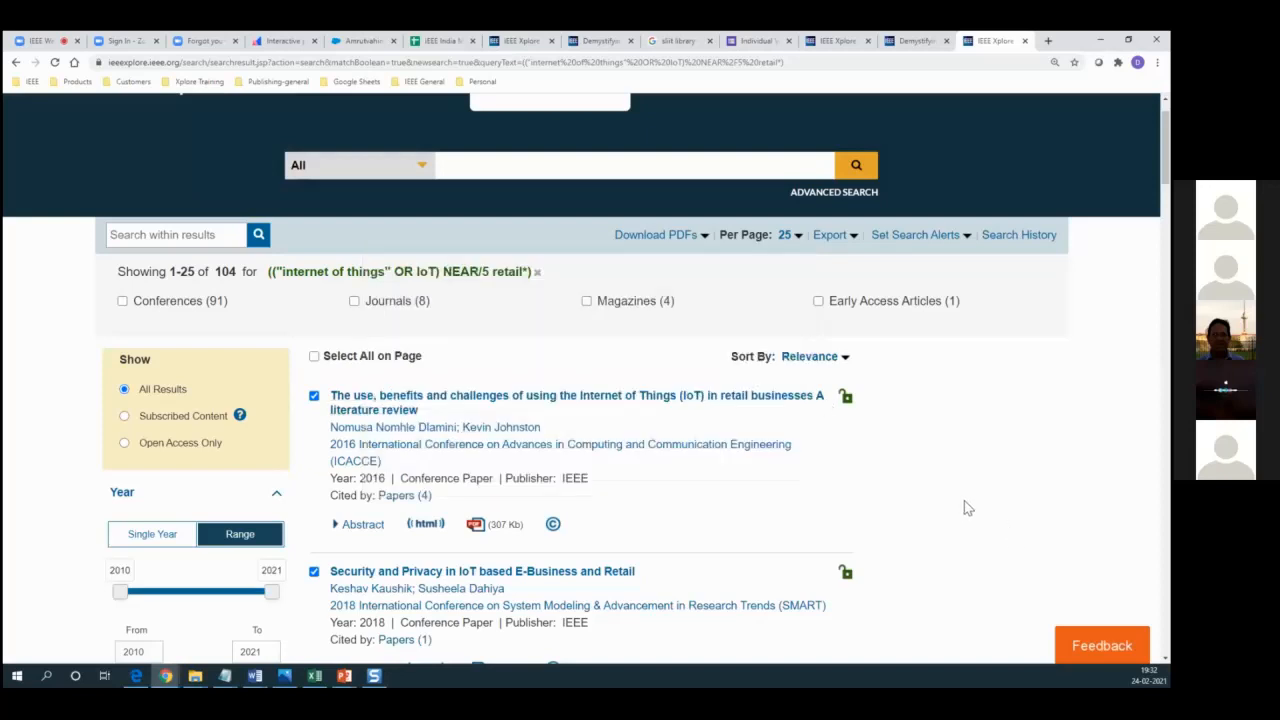
{"action": "mouse_move", "coordinate": [354, 300]}
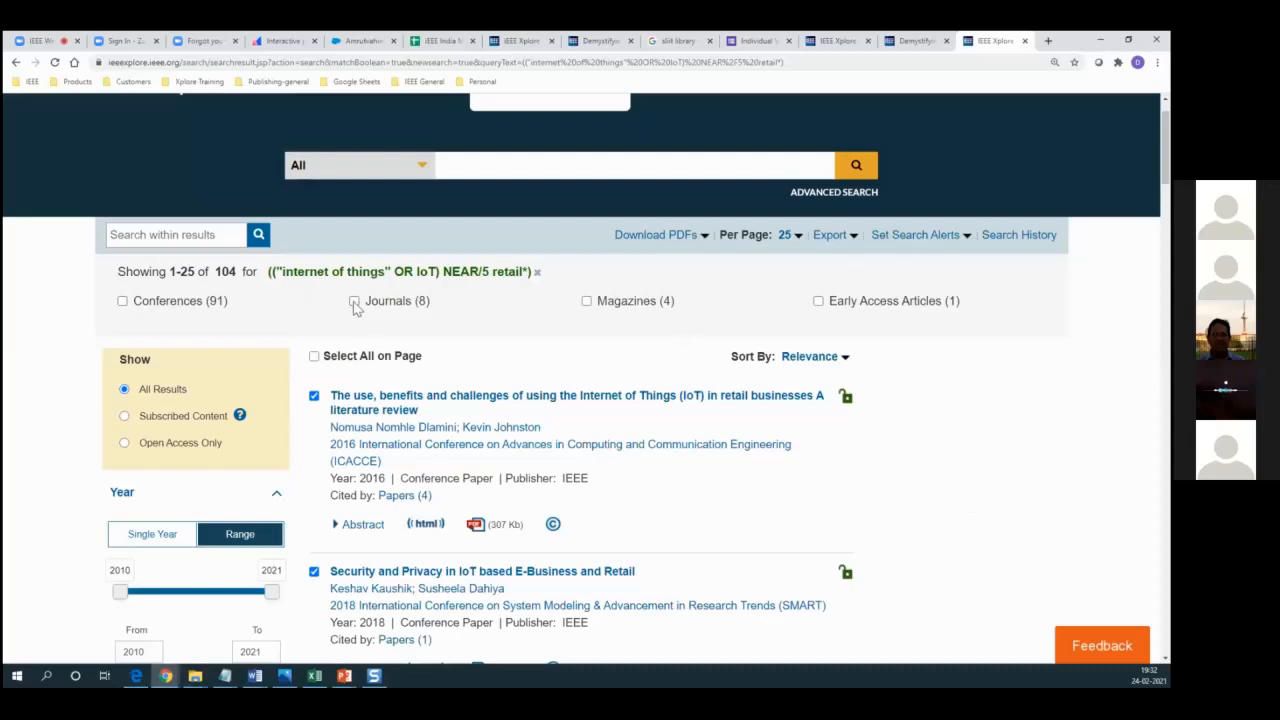
- Limit results to journals and open the IEEE Transactions on Industrial Informatics page in a new tab
{"action": "left_click", "coordinate": [354, 300]}
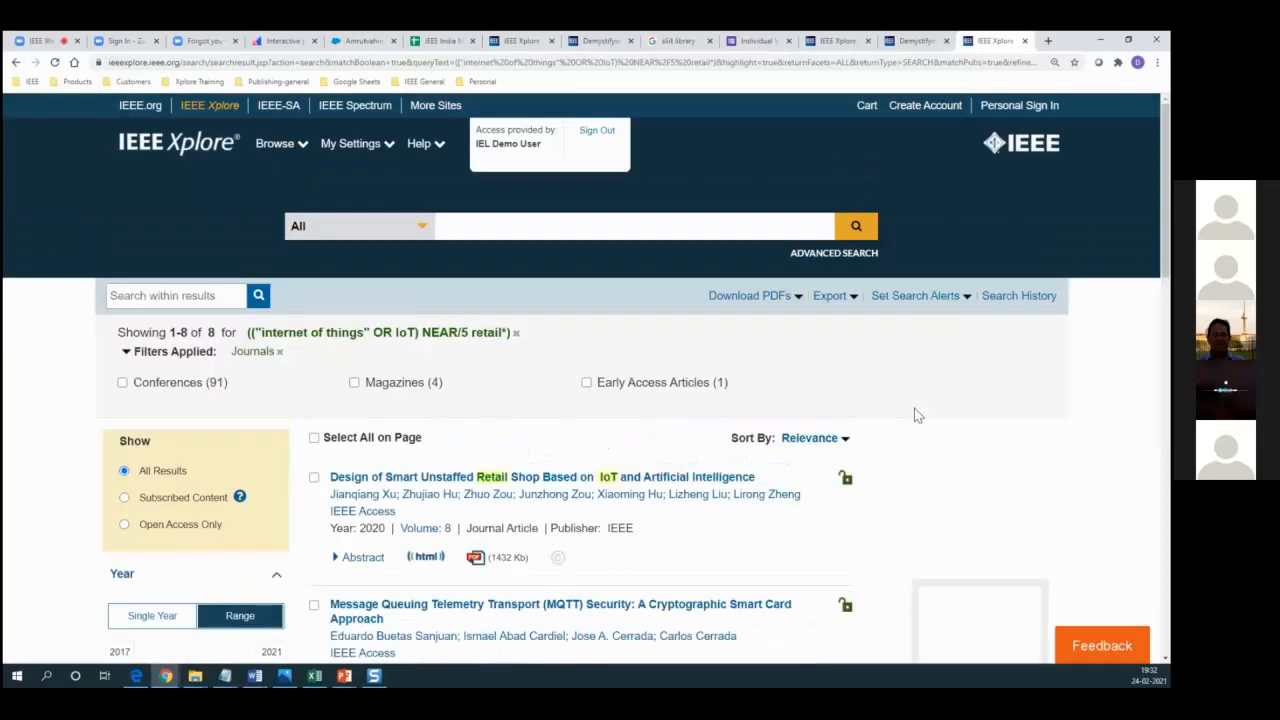
{"action": "scroll", "scroll_direction": "down", "scroll_amount": 3}
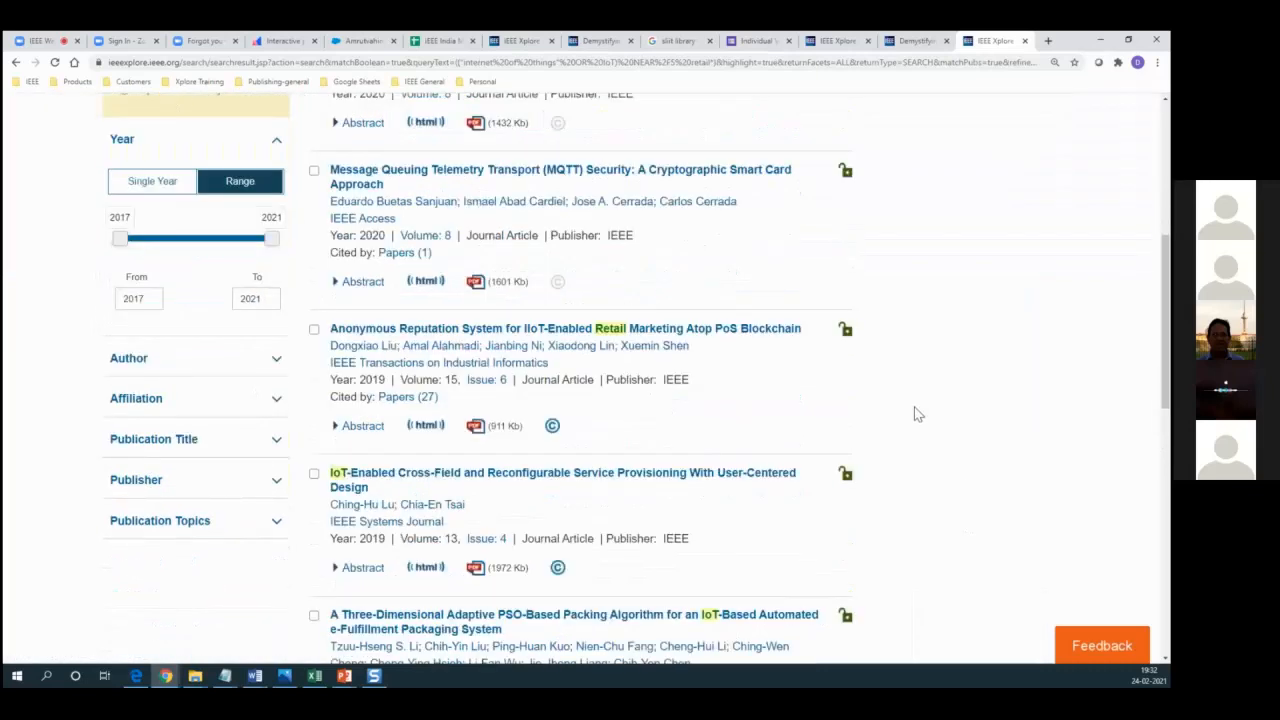
{"action": "right_click", "coordinate": [438, 310]}
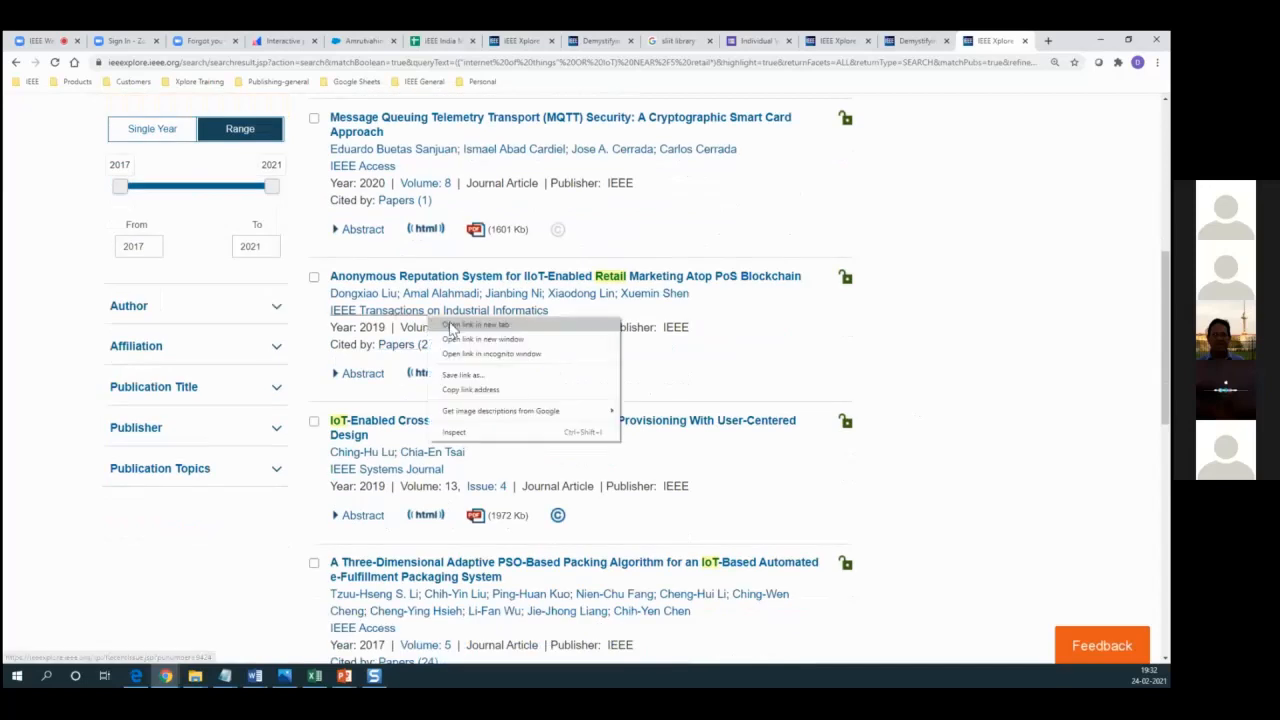
{"action": "left_click", "coordinate": [476, 324]}
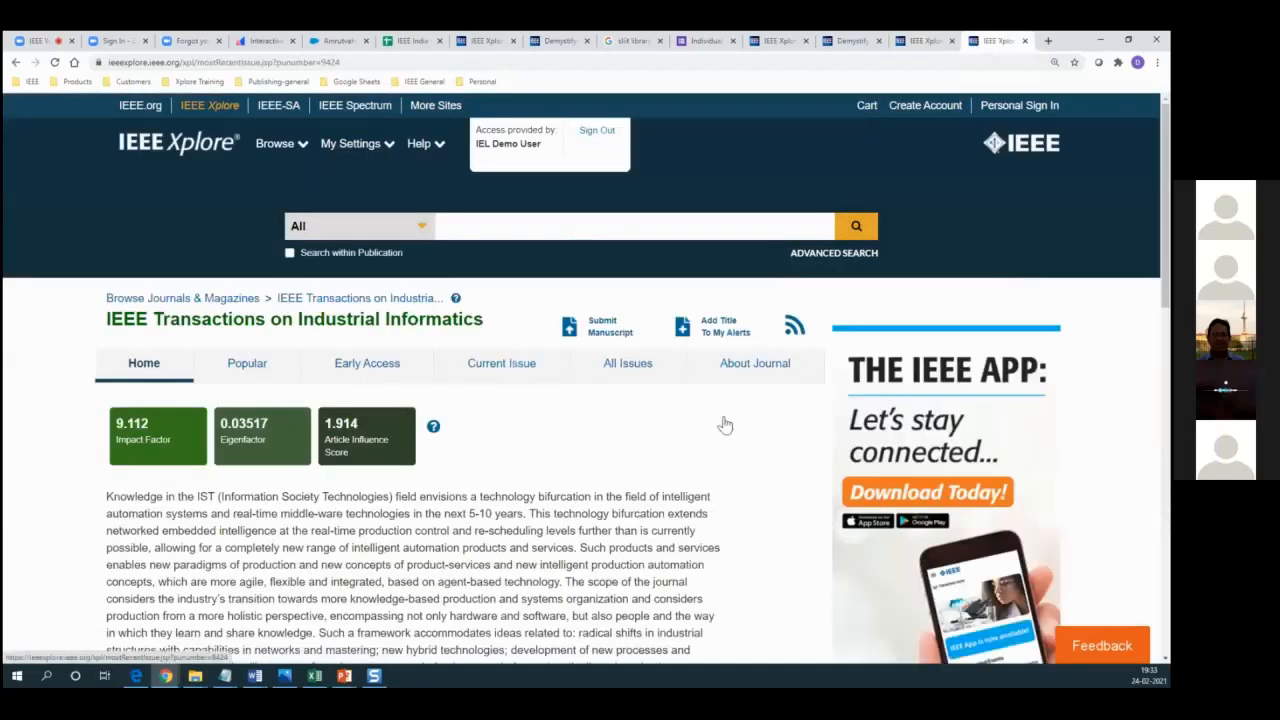
- Browse the journal's current issue (May 2021, 73 items)
{"action": "left_click", "coordinate": [500, 364]}
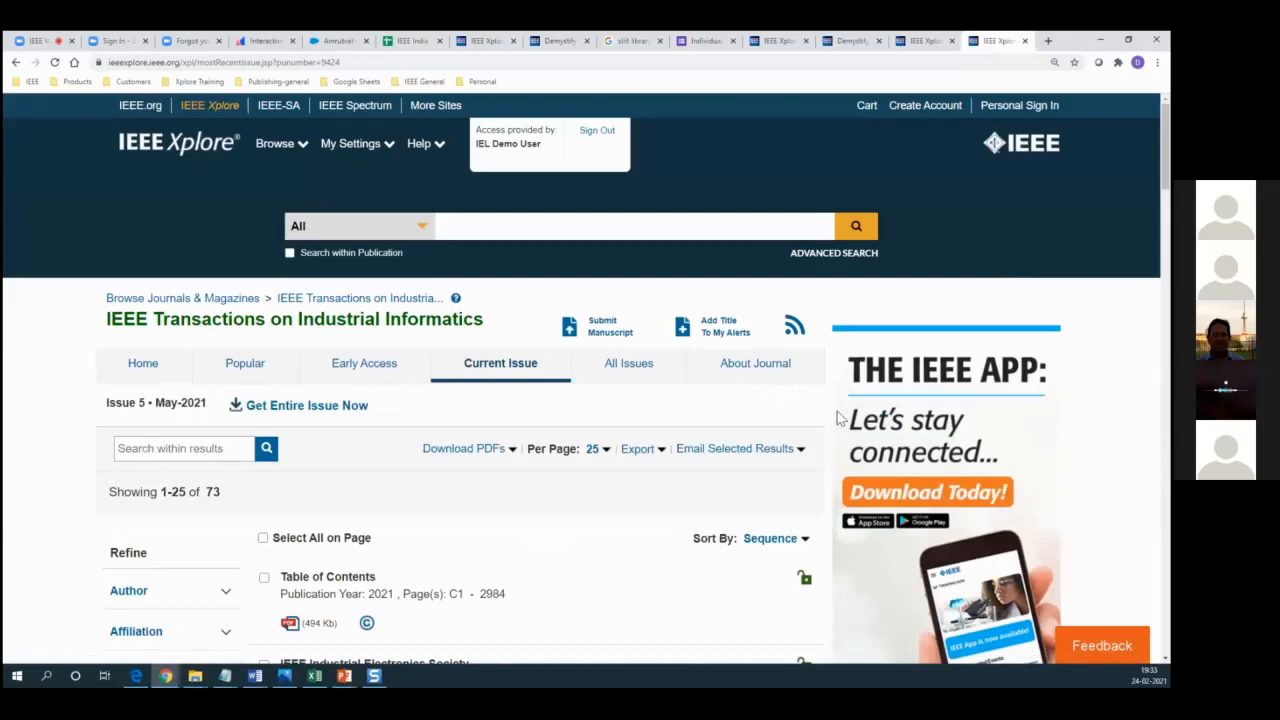
{"action": "scroll", "scroll_direction": "down", "scroll_amount": 3}
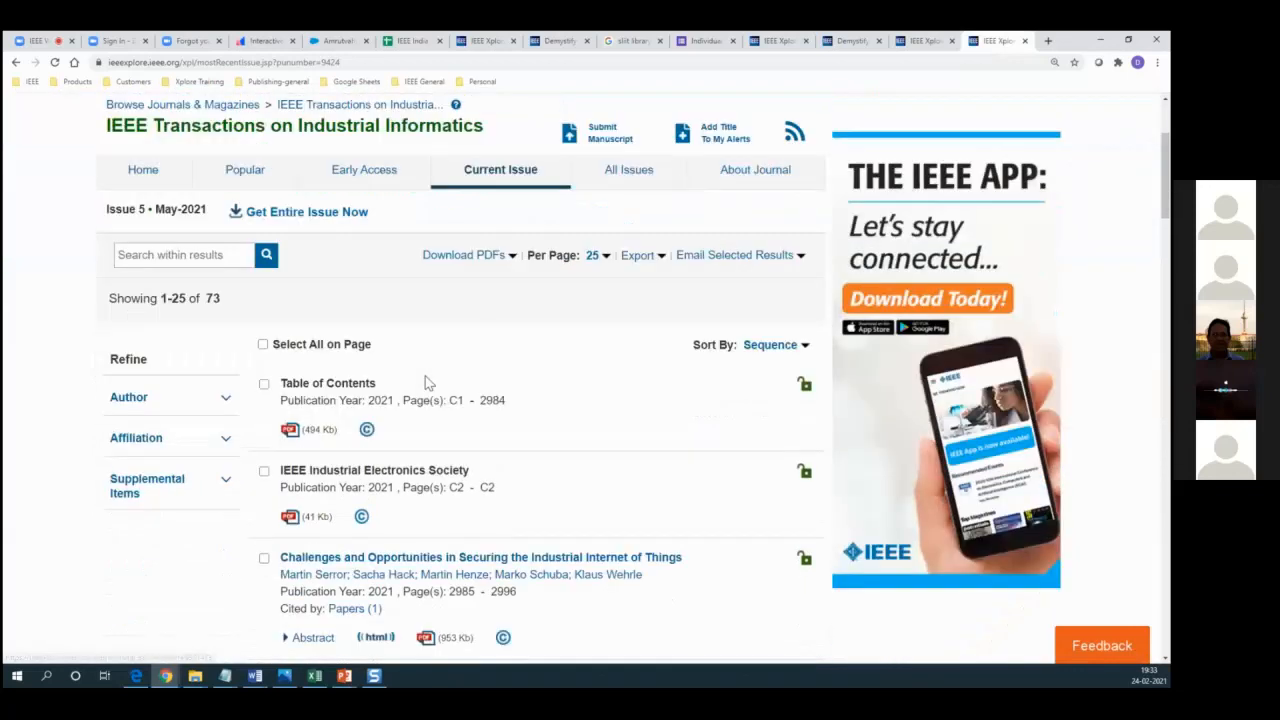
{"action": "scroll", "scroll_direction": "down", "scroll_amount": 3}
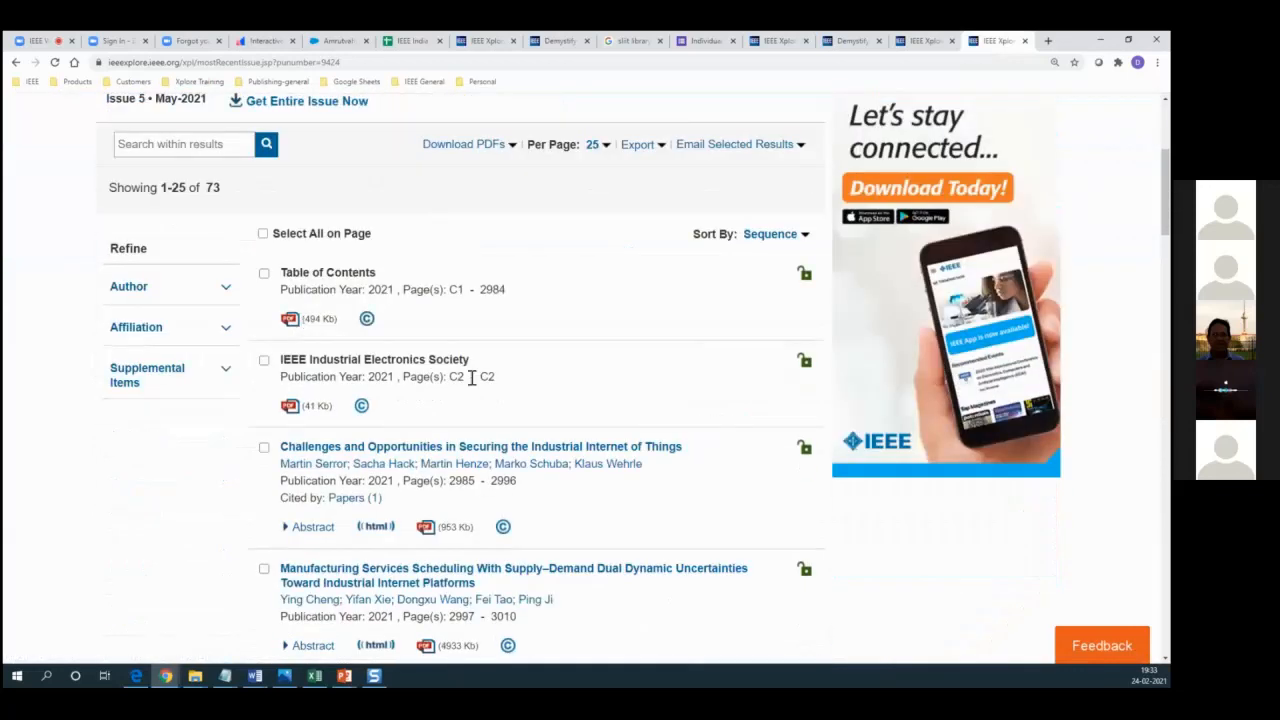
{"action": "scroll", "scroll_direction": "up", "scroll_amount": 3}
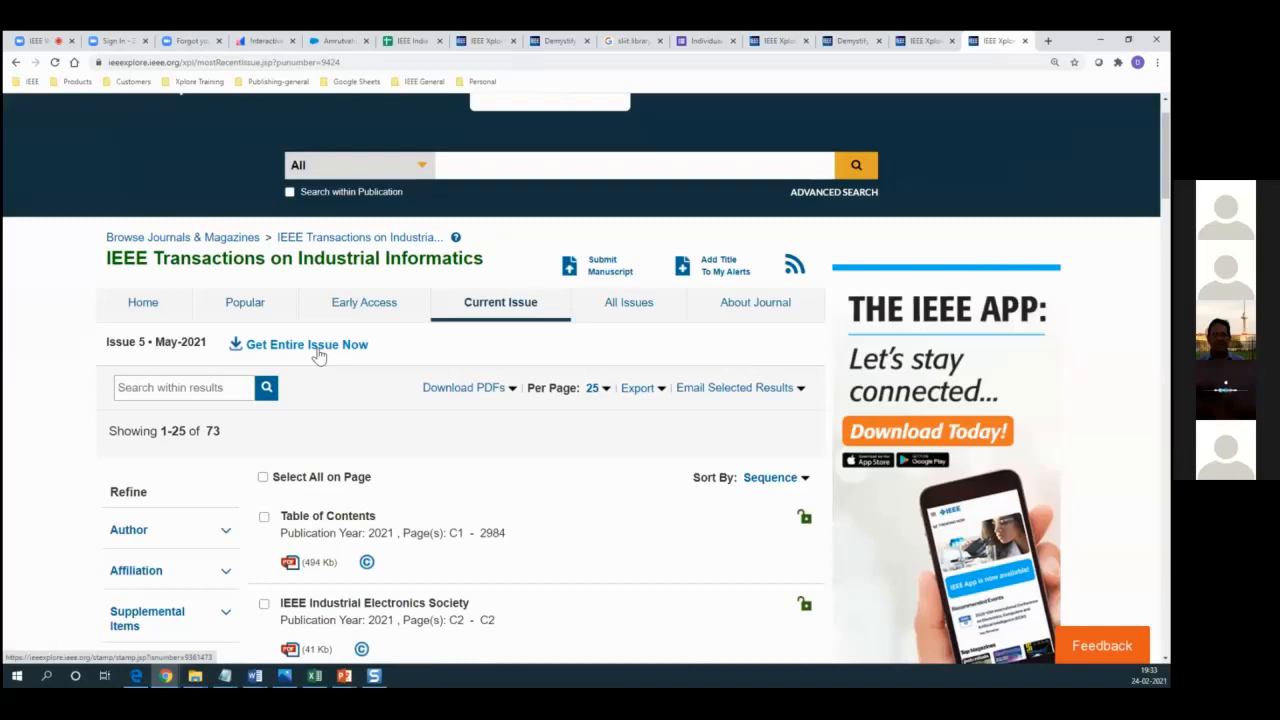
{"action": "mouse_move", "coordinate": [844, 116]}
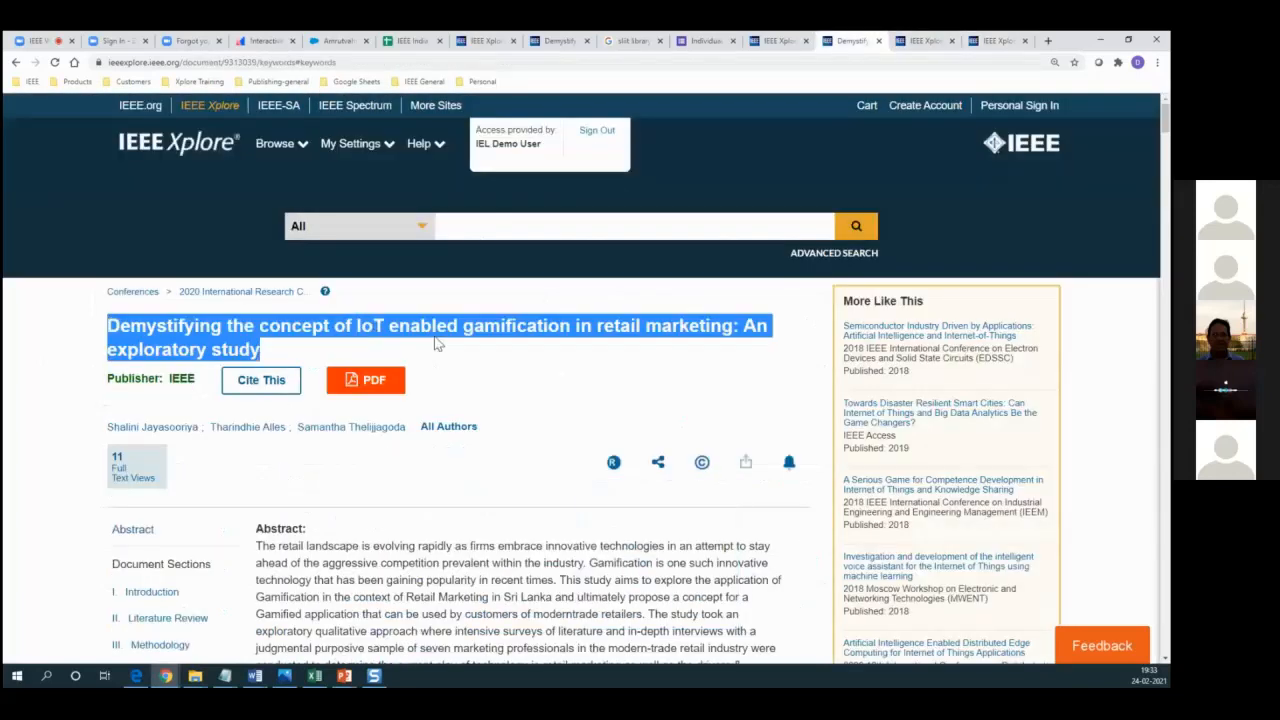
{"action": "left_click", "coordinate": [1056, 62]}
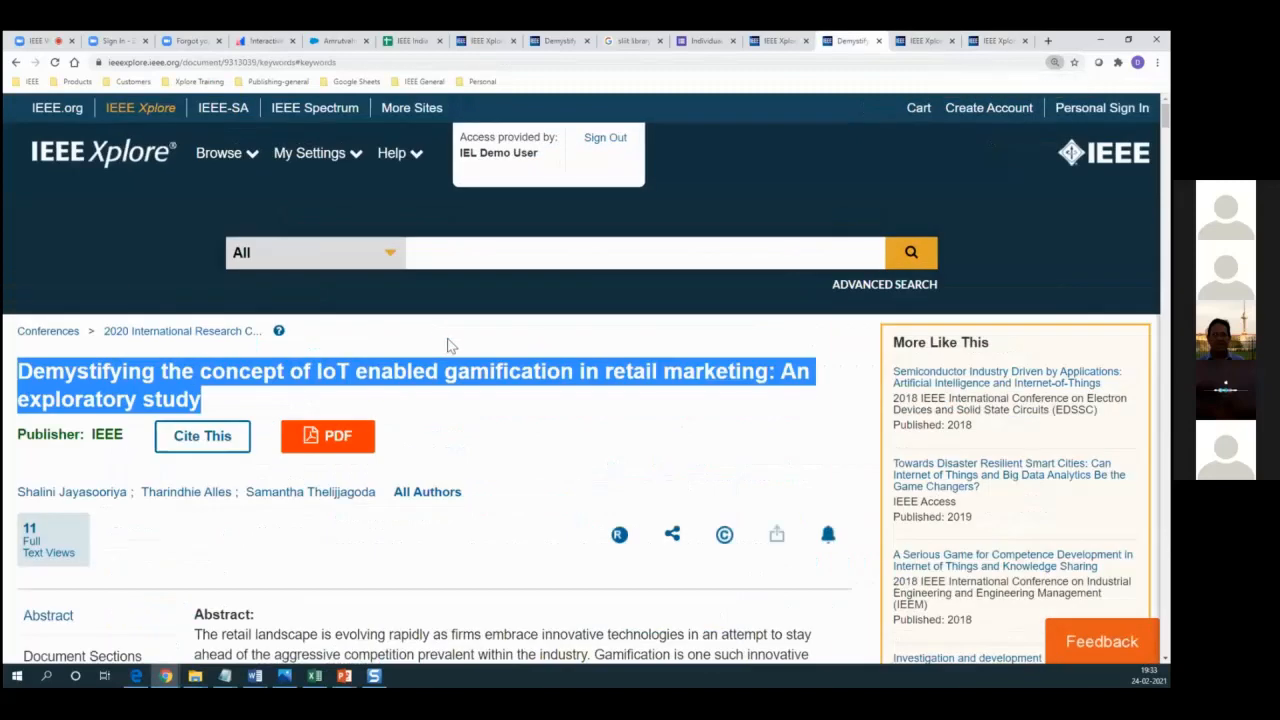
{"action": "scroll", "scroll_direction": "down", "scroll_amount": 3}
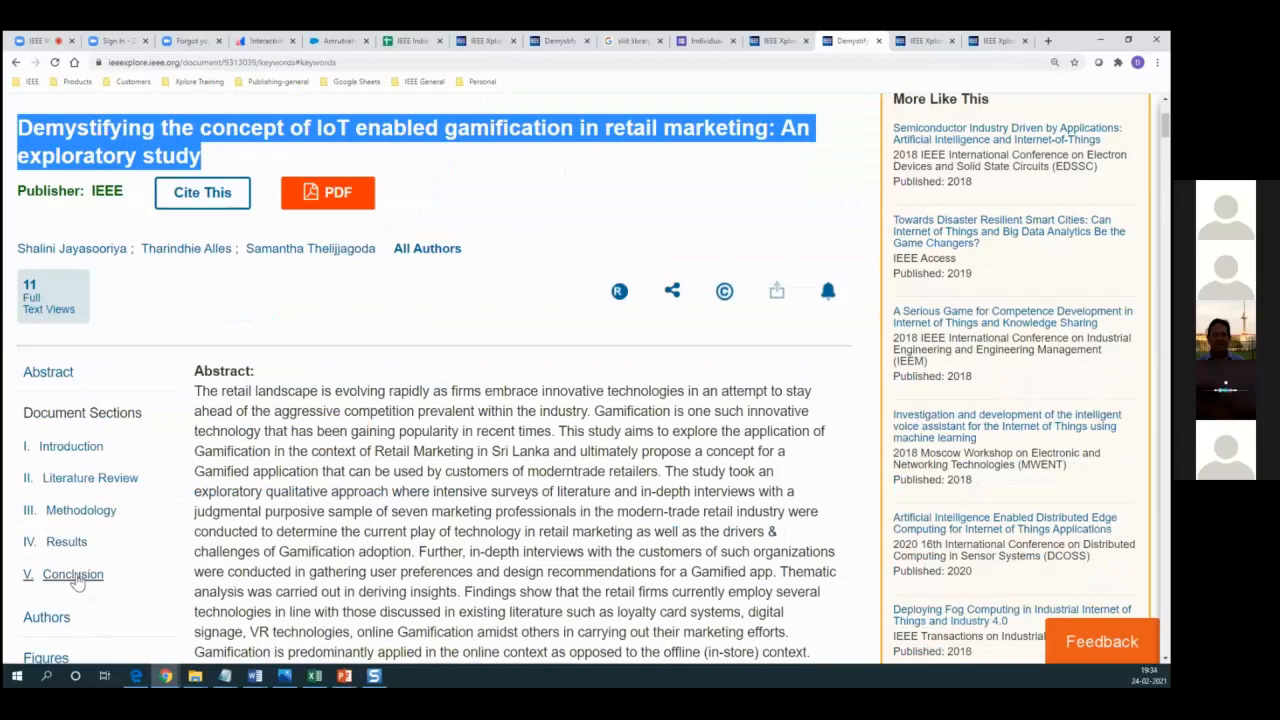
{"action": "left_click", "coordinate": [72, 574]}
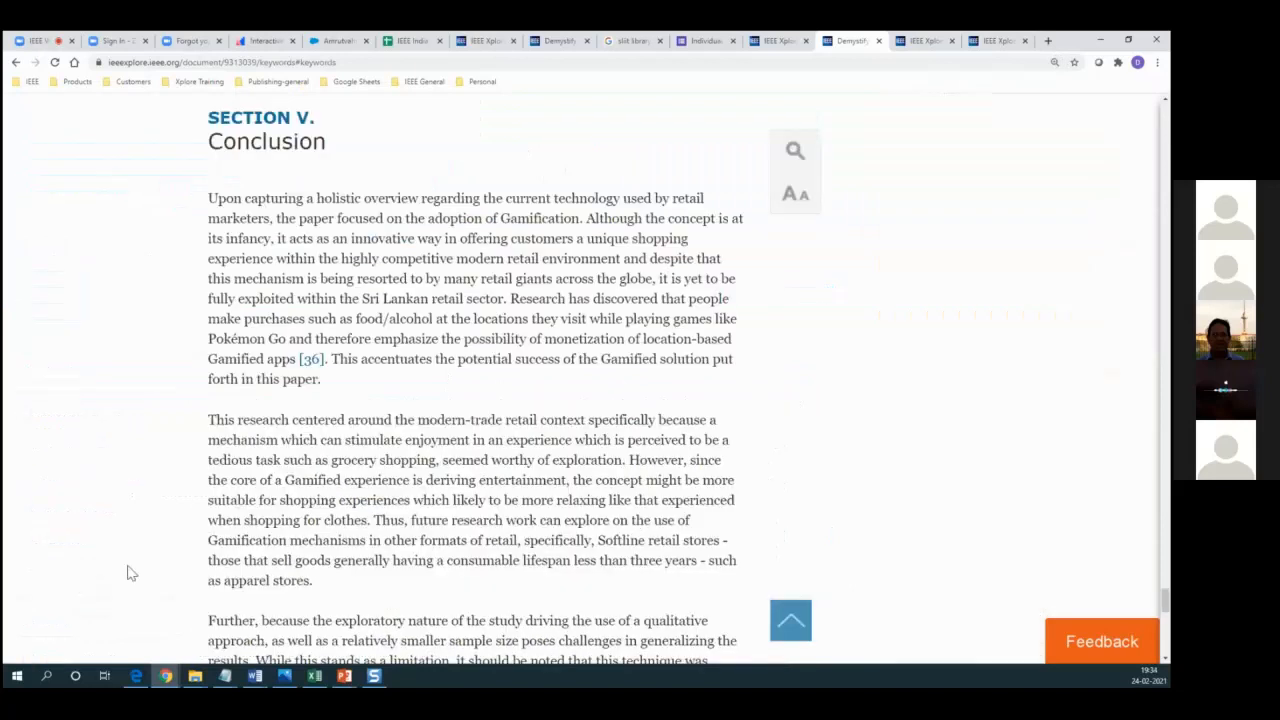
{"action": "scroll", "scroll_direction": "down", "scroll_amount": 3}
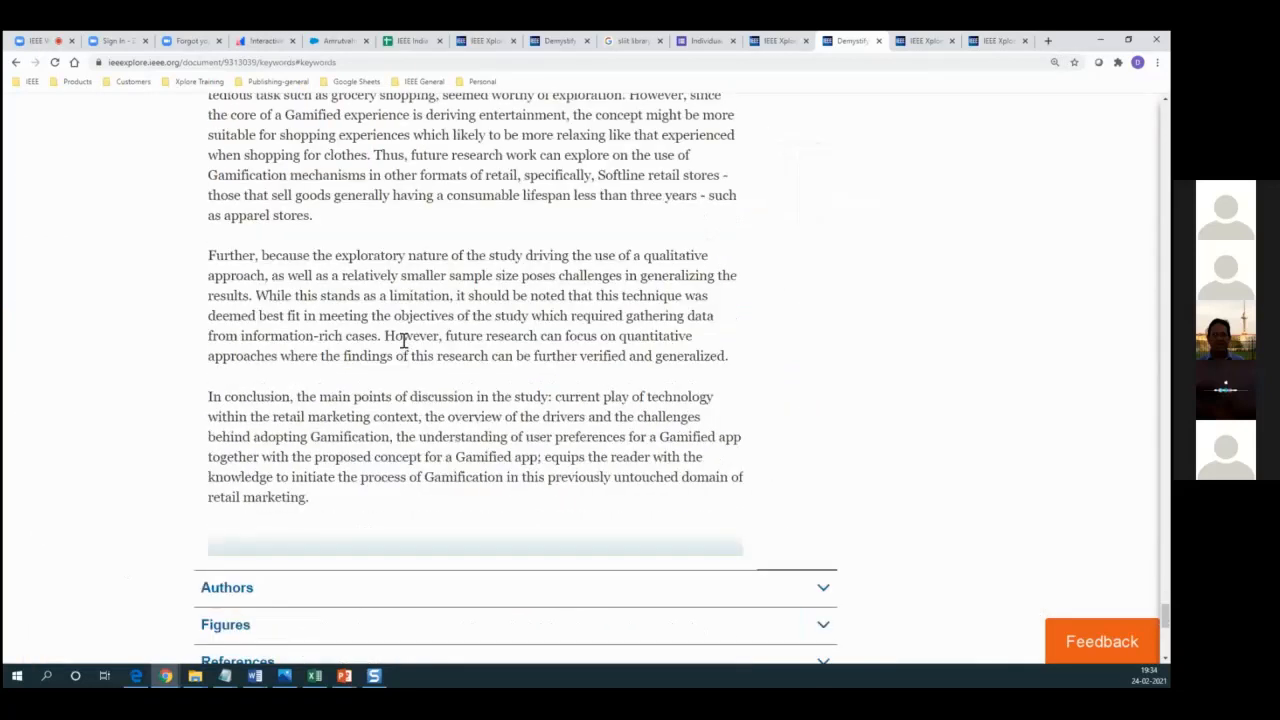
{"action": "left_click_drag", "start_coordinate": [386, 336], "coordinate": [728, 356]}
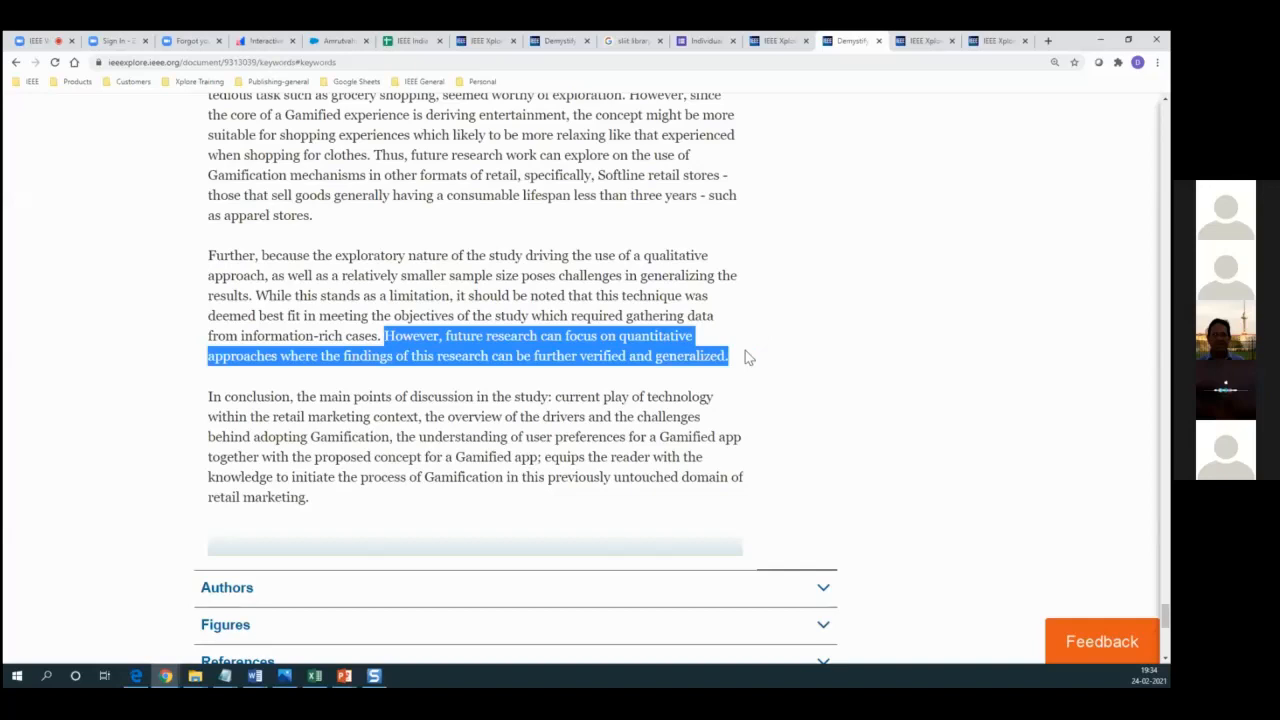
{"action": "mouse_move", "coordinate": [764, 372]}
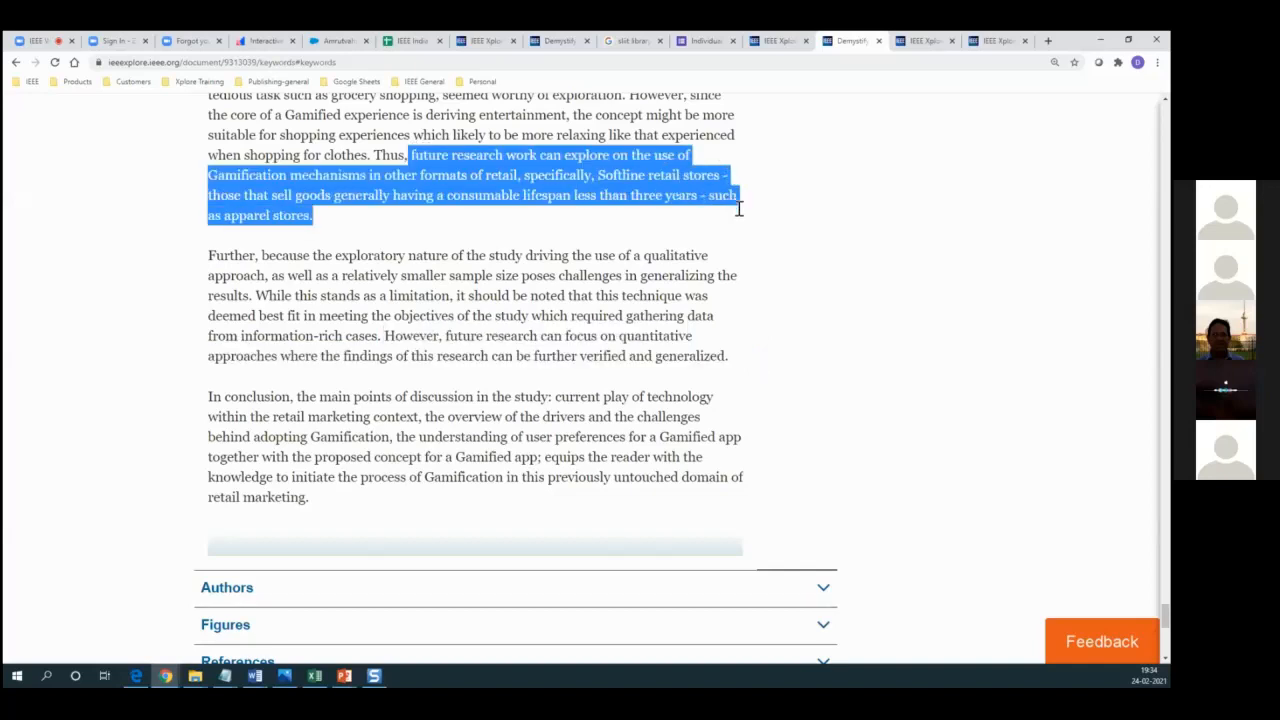
{"action": "mouse_move", "coordinate": [584, 148]}
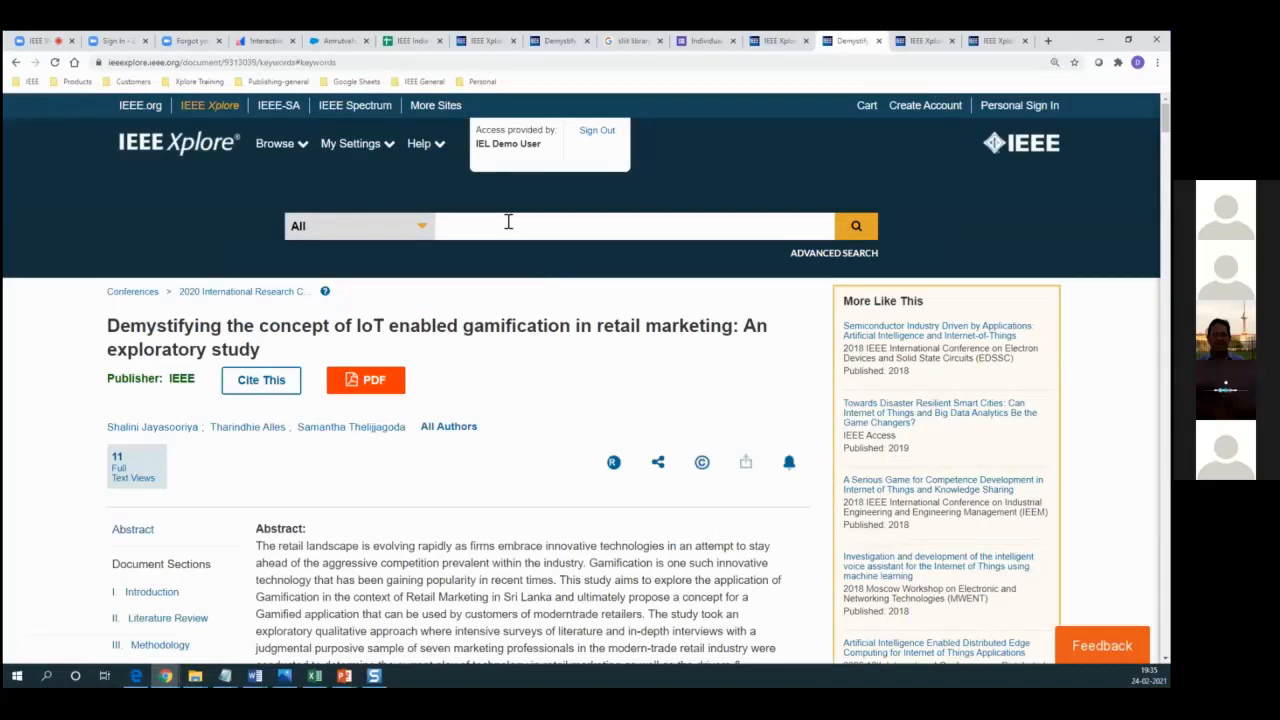
- Search for 'blockchain AND security', returning 4,283 results
{"action": "type", "text": "b"}
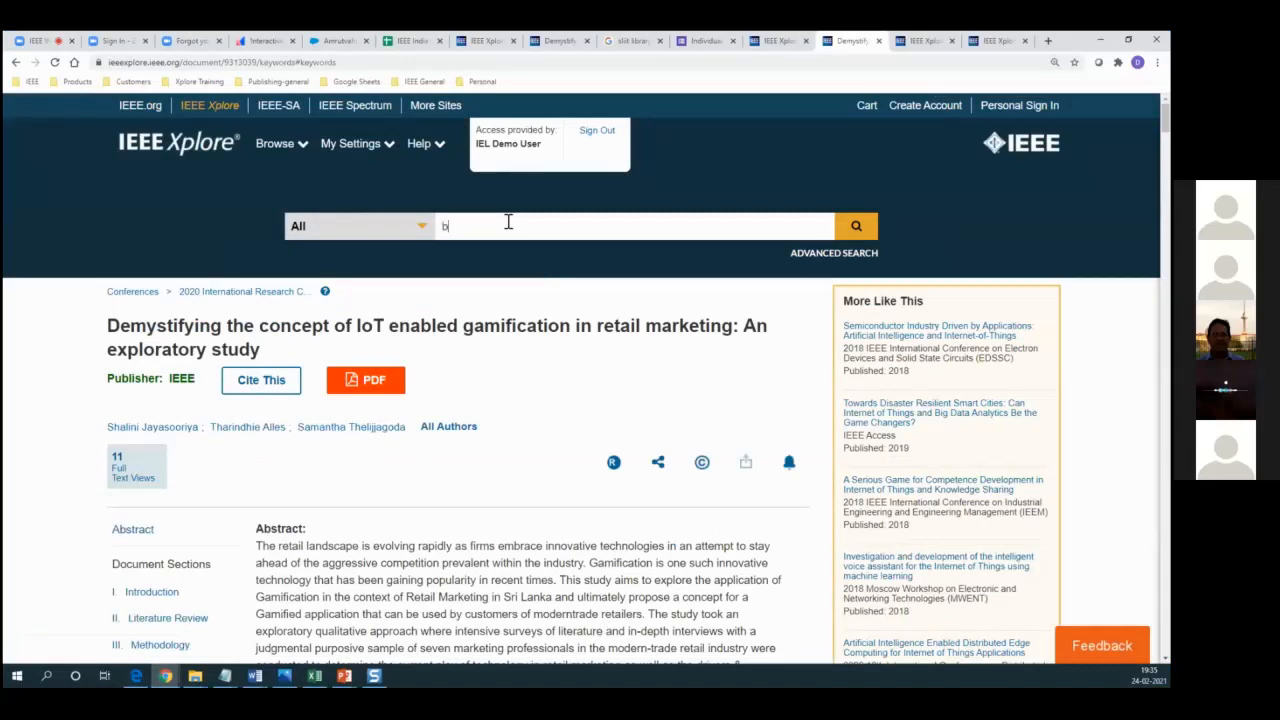
{"action": "type", "text": "blockchain AND security"}
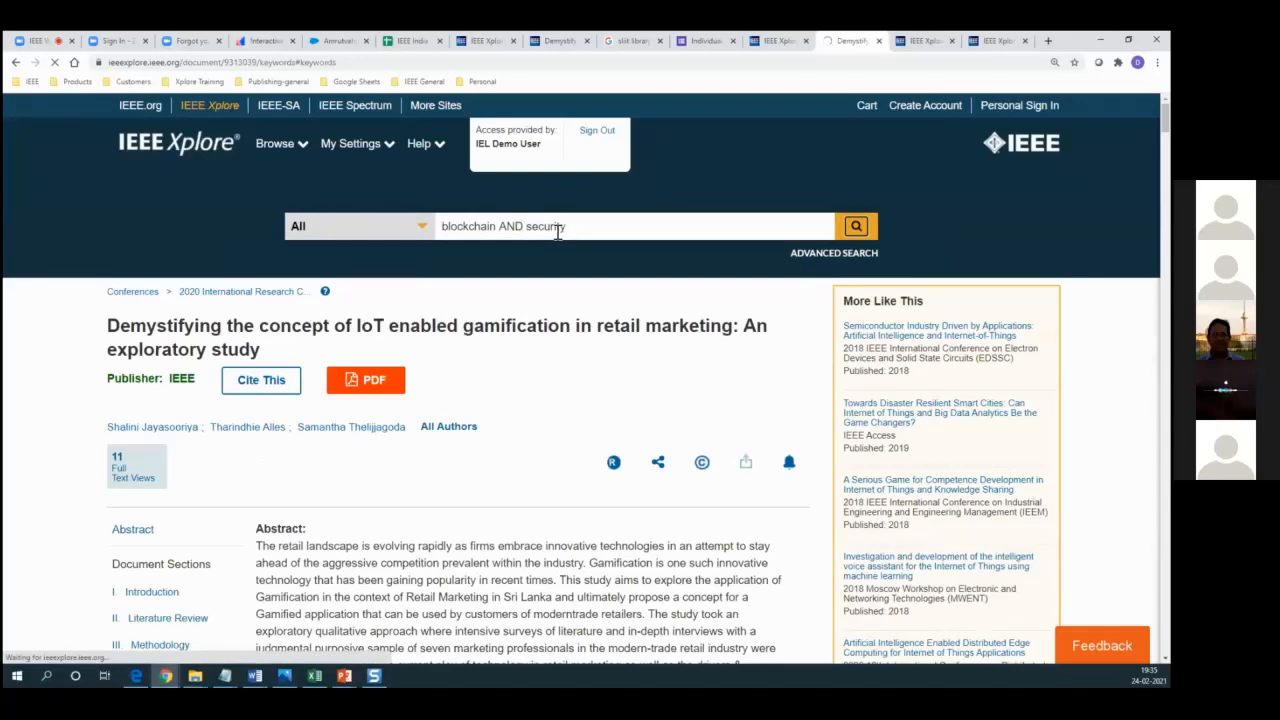
{"action": "left_click", "coordinate": [856, 224]}
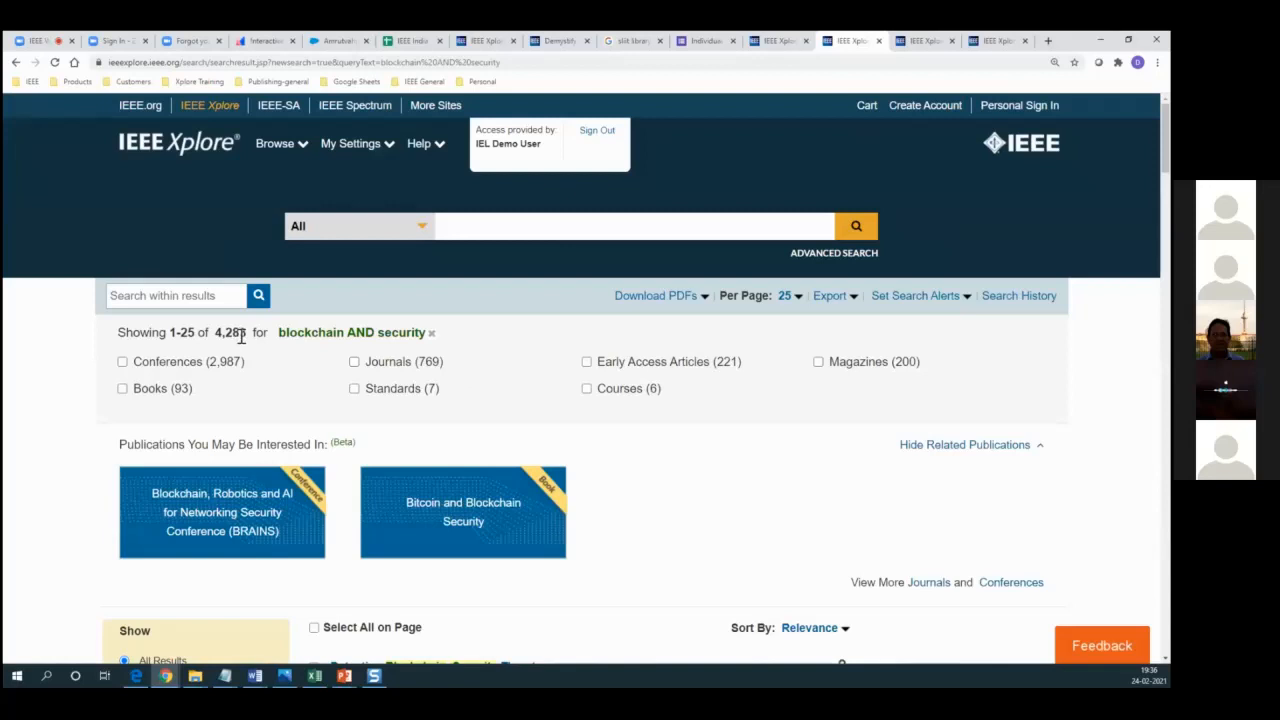
{"action": "scroll", "scroll_direction": "down", "scroll_amount": 3}
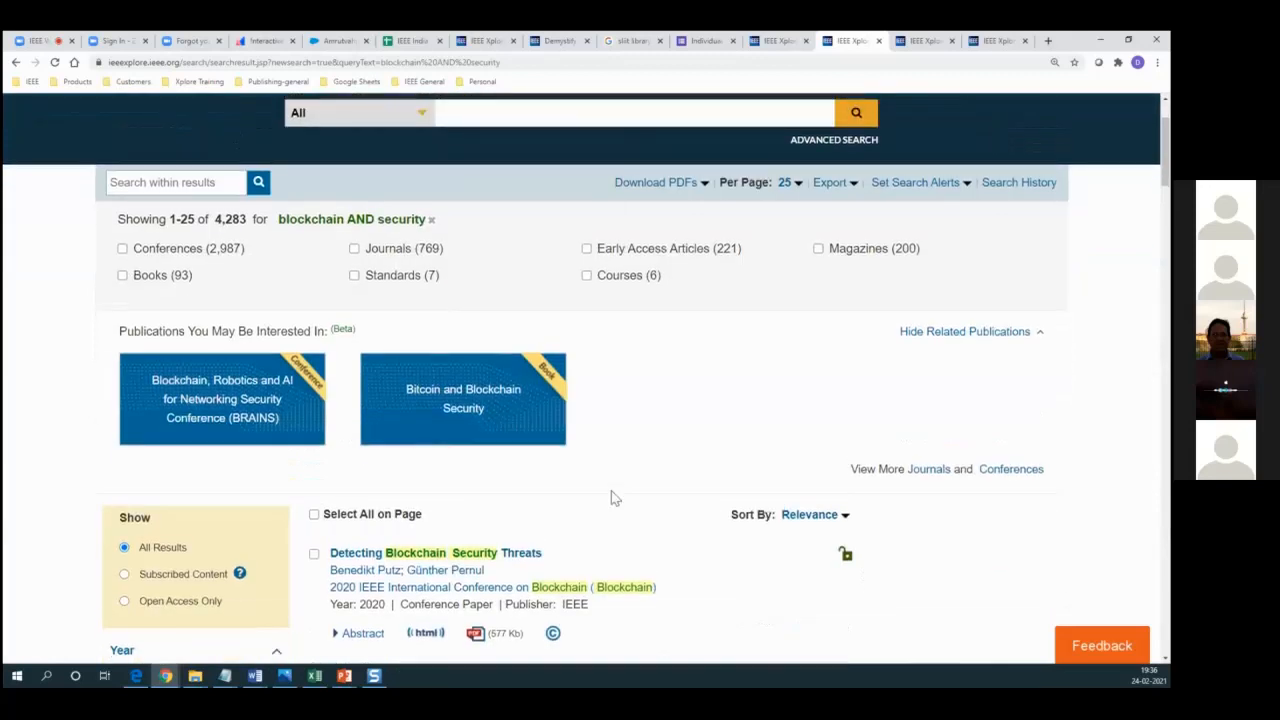
- Tick IEEE Internet of Things Journal, IEEE Transactions on Industrial Informatics and IEEE Network under Publication Title
{"action": "scroll", "scroll_direction": "down", "scroll_amount": 3}
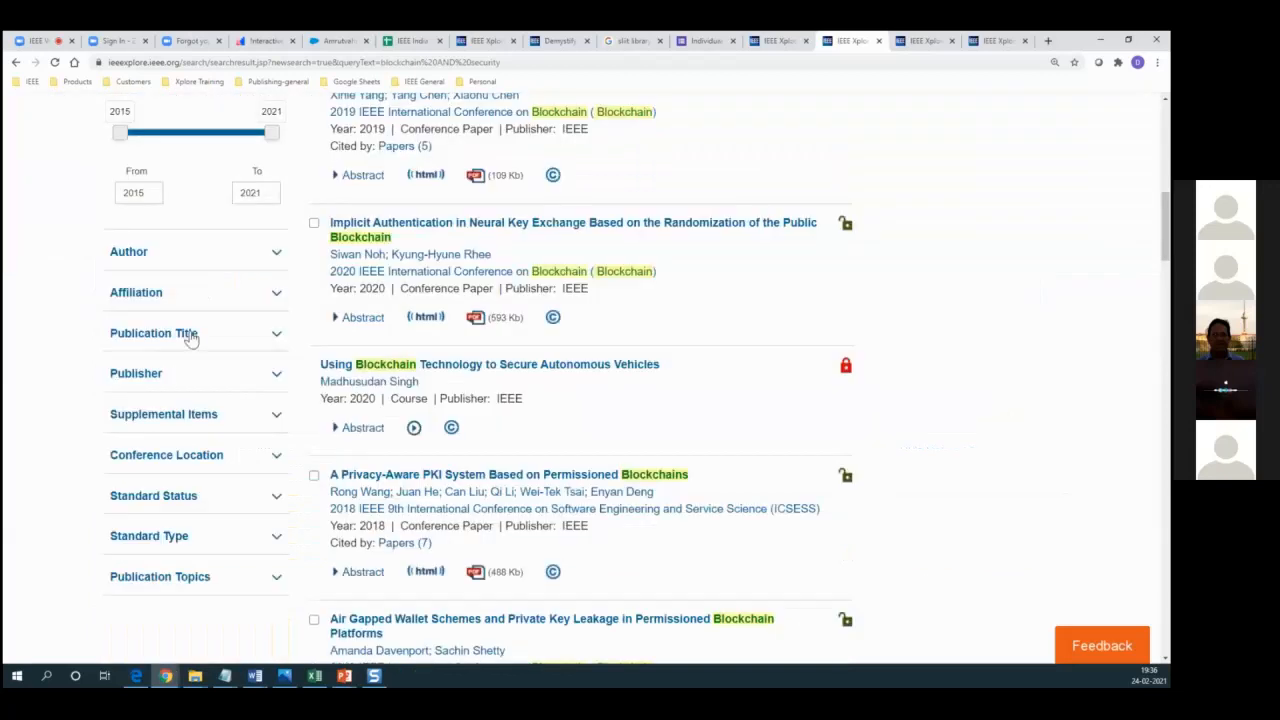
{"action": "left_click", "coordinate": [152, 332]}
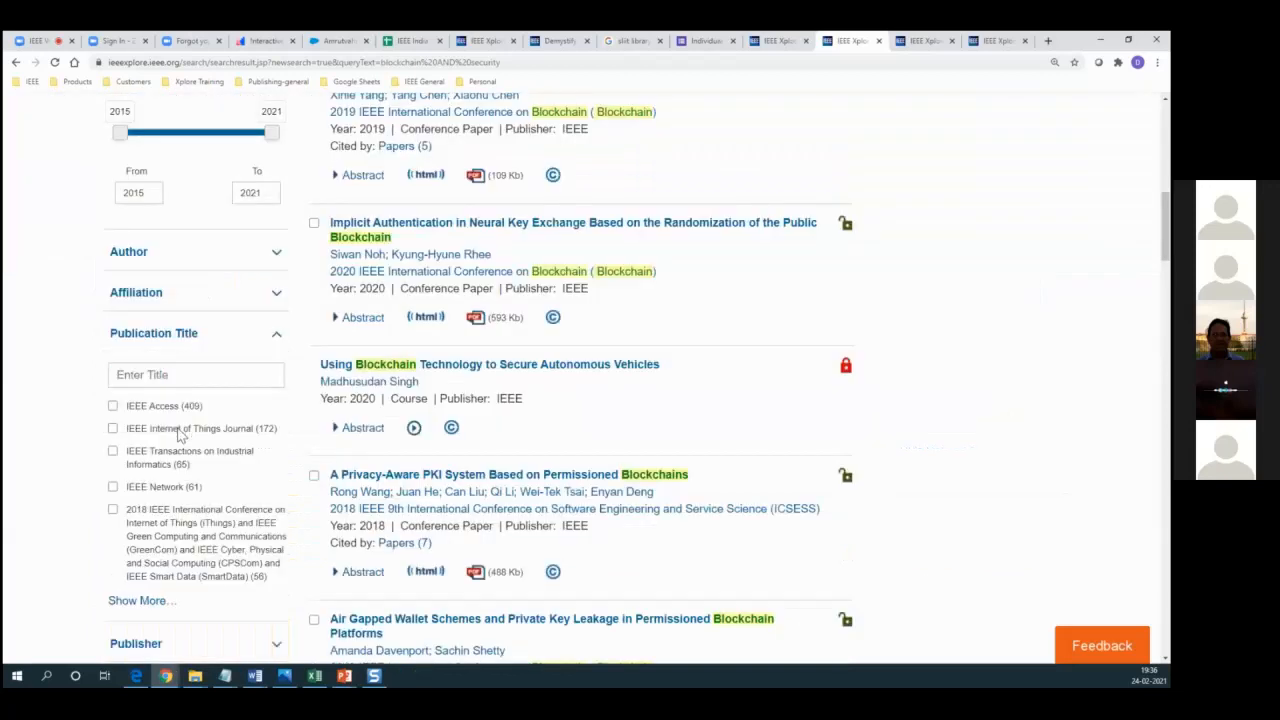
{"action": "left_click", "coordinate": [112, 428]}
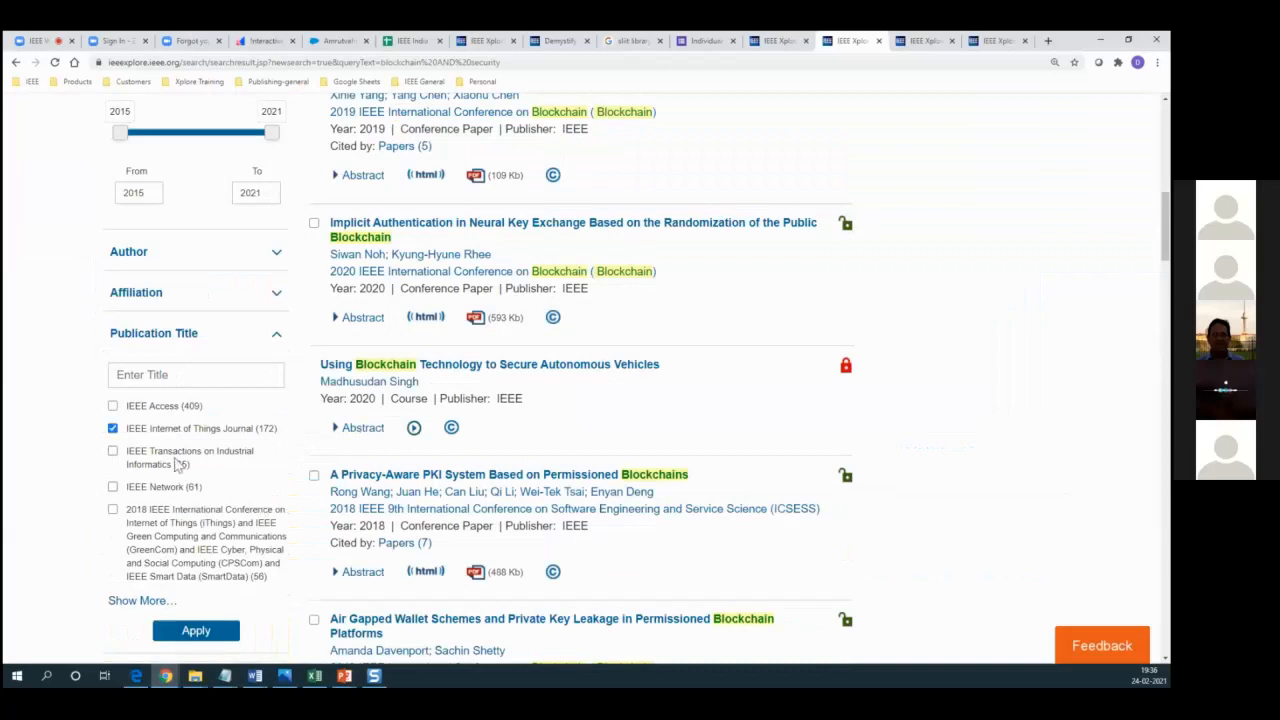
{"action": "left_click", "coordinate": [112, 450]}
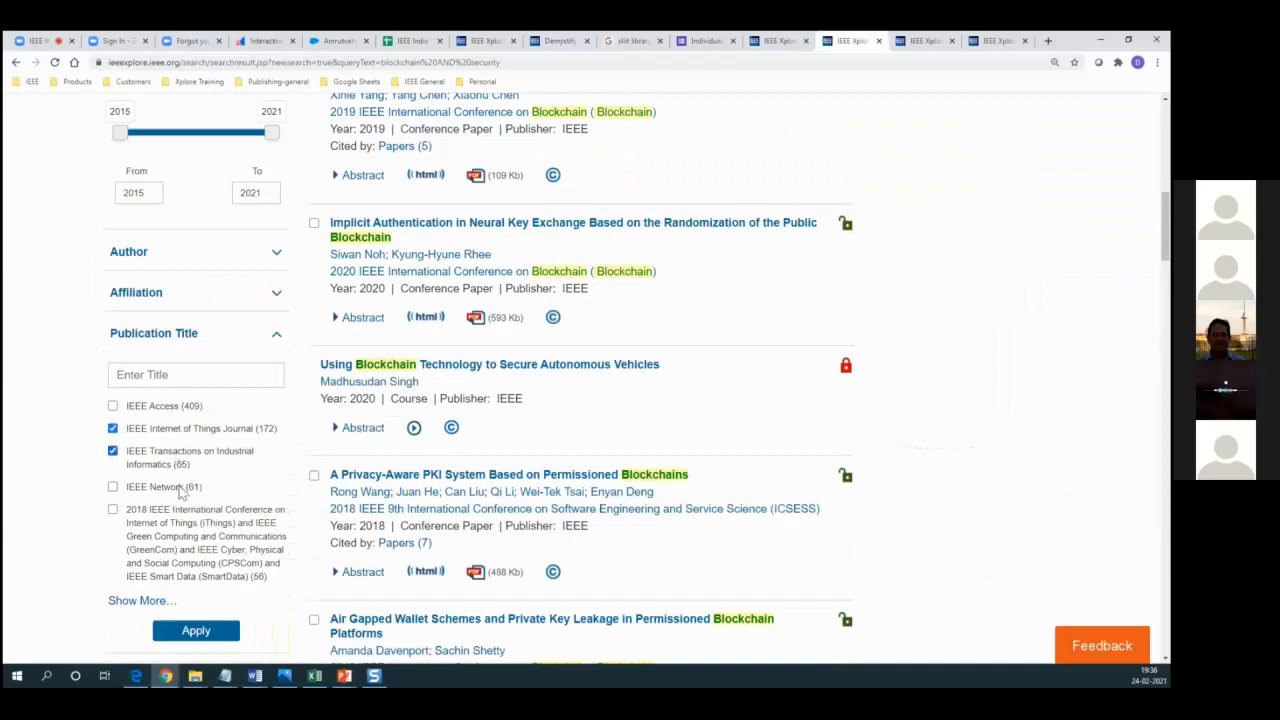
{"action": "left_click", "coordinate": [112, 488]}
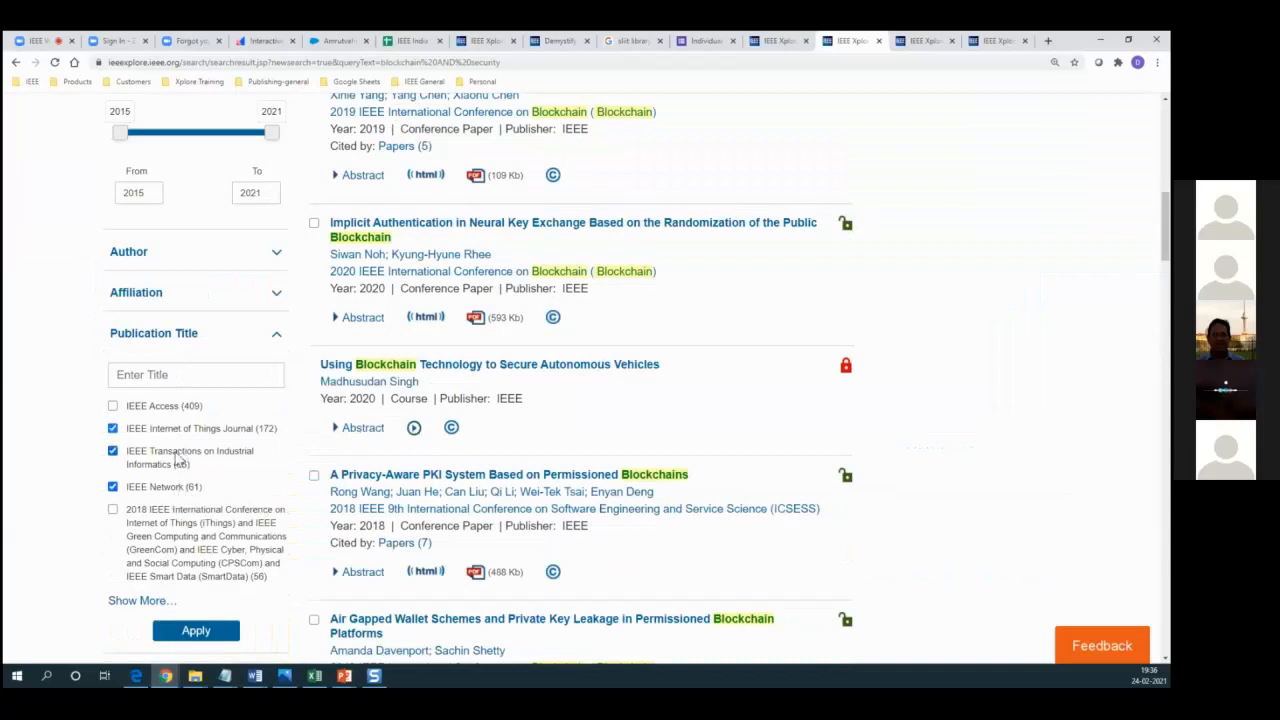
{"action": "mouse_move", "coordinate": [180, 456]}
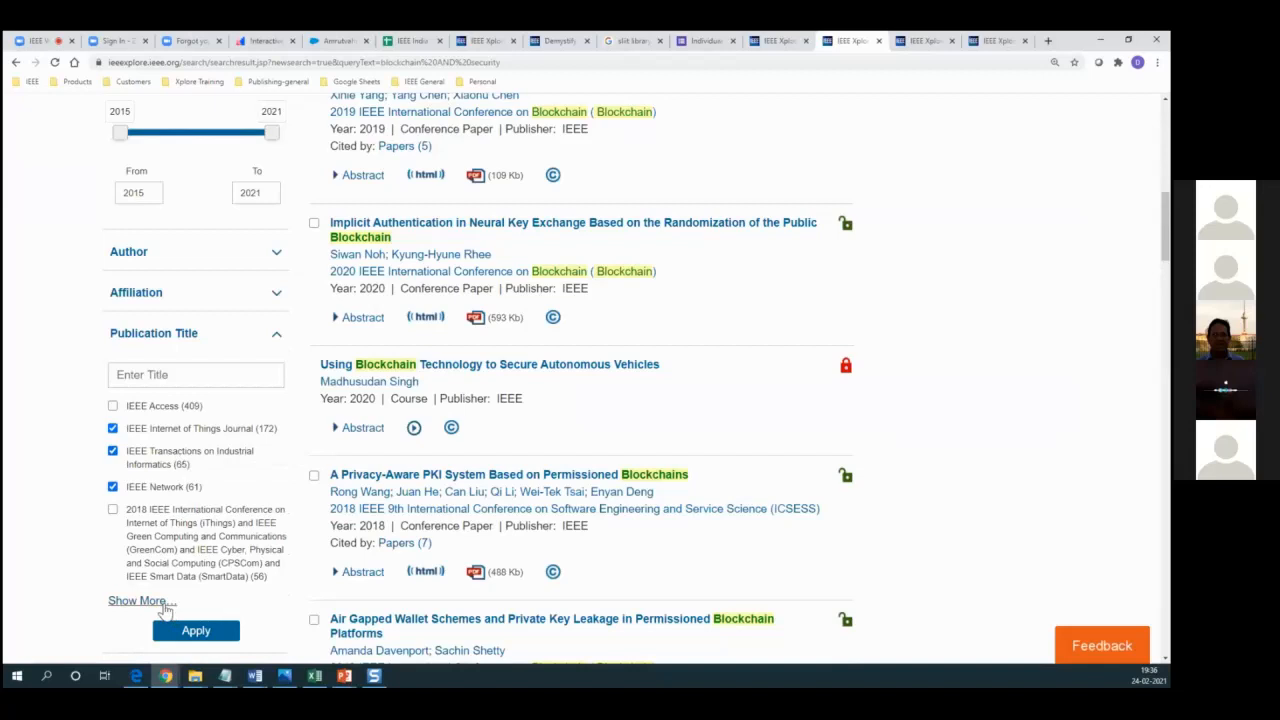
- Show more publication titles in the facet and review the list
{"action": "left_click", "coordinate": [140, 600]}
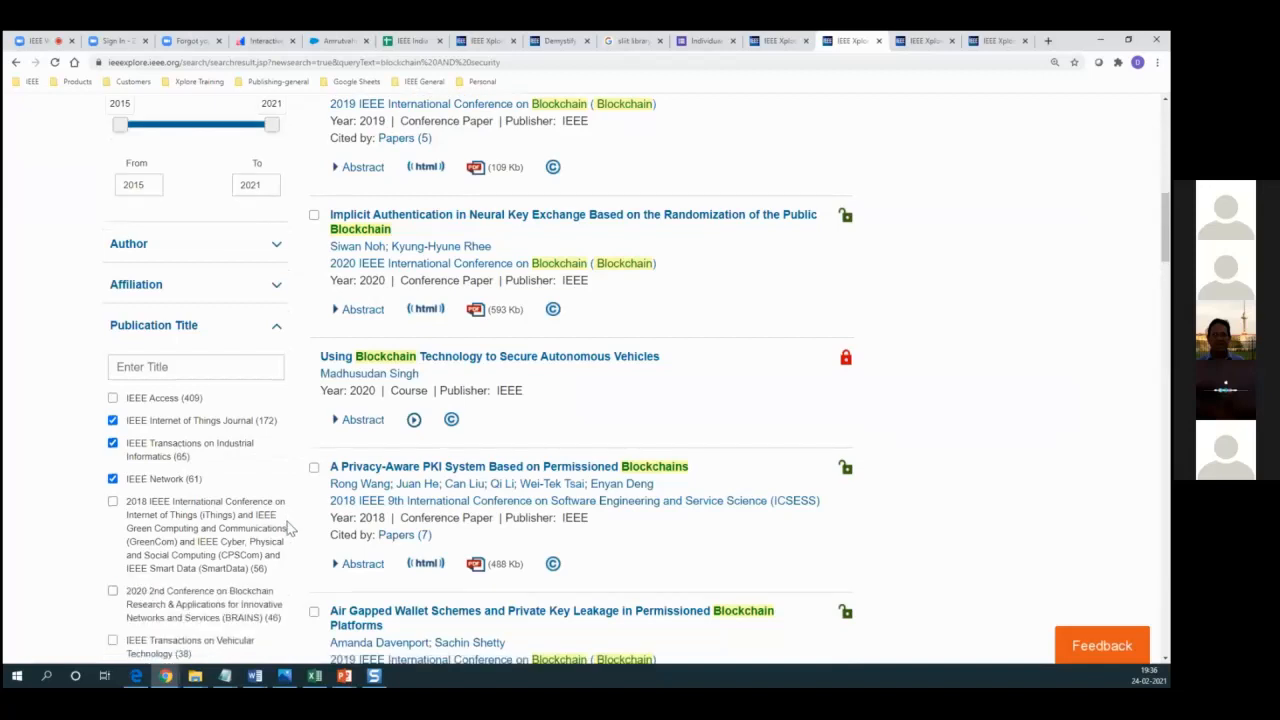
{"action": "scroll", "scroll_direction": "down", "scroll_amount": 3}
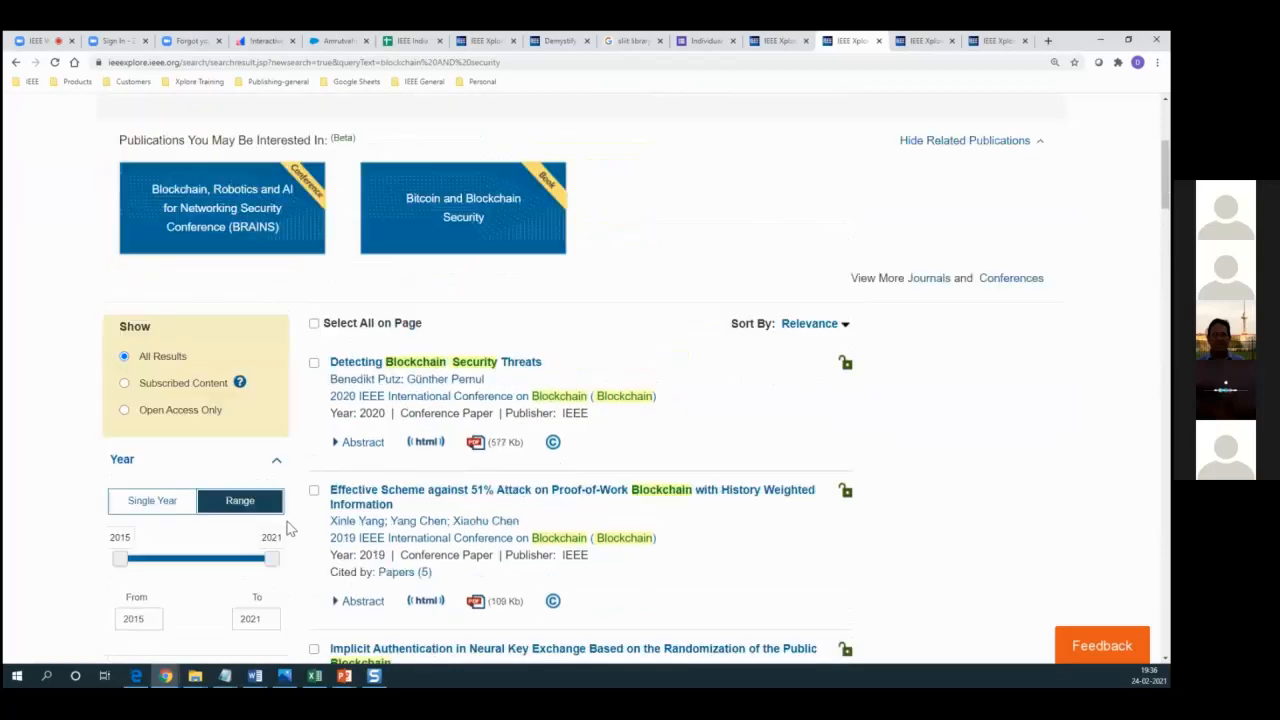
{"action": "scroll", "scroll_direction": "up", "scroll_amount": 3}
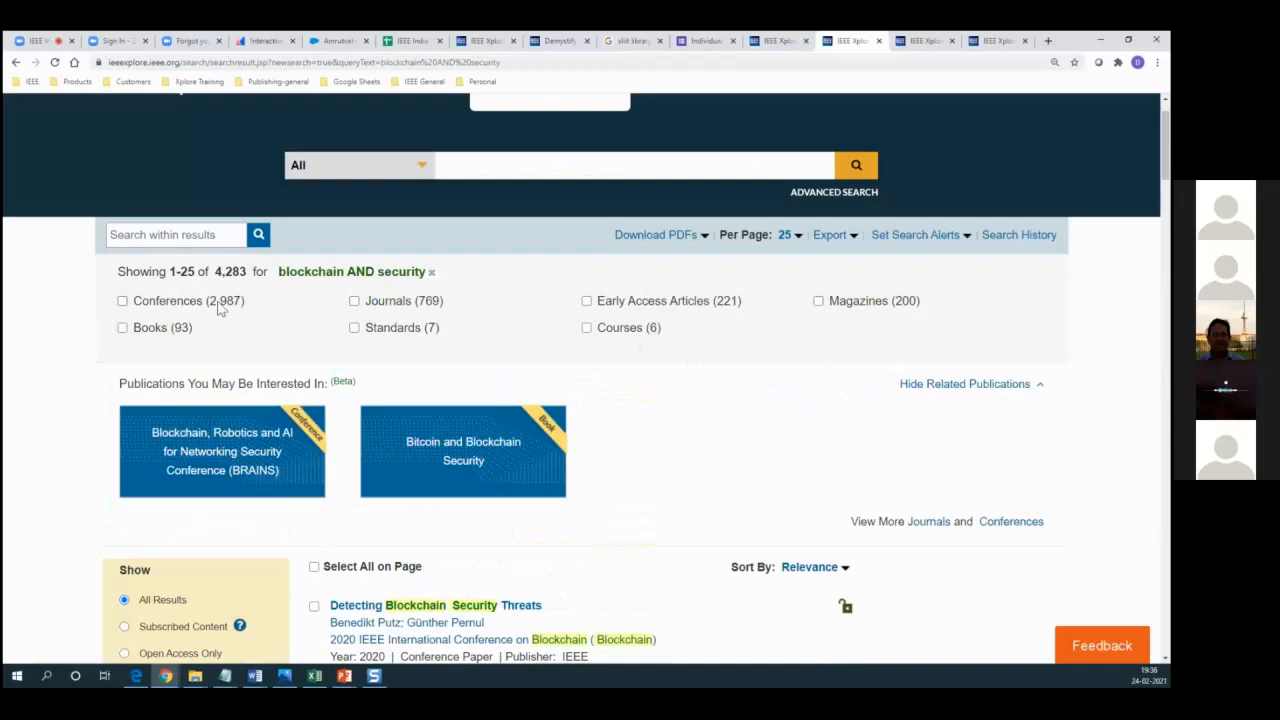
- Filter the blockchain AND security results to Conferences only, leaving 2,987 items
{"action": "left_click", "coordinate": [122, 300]}
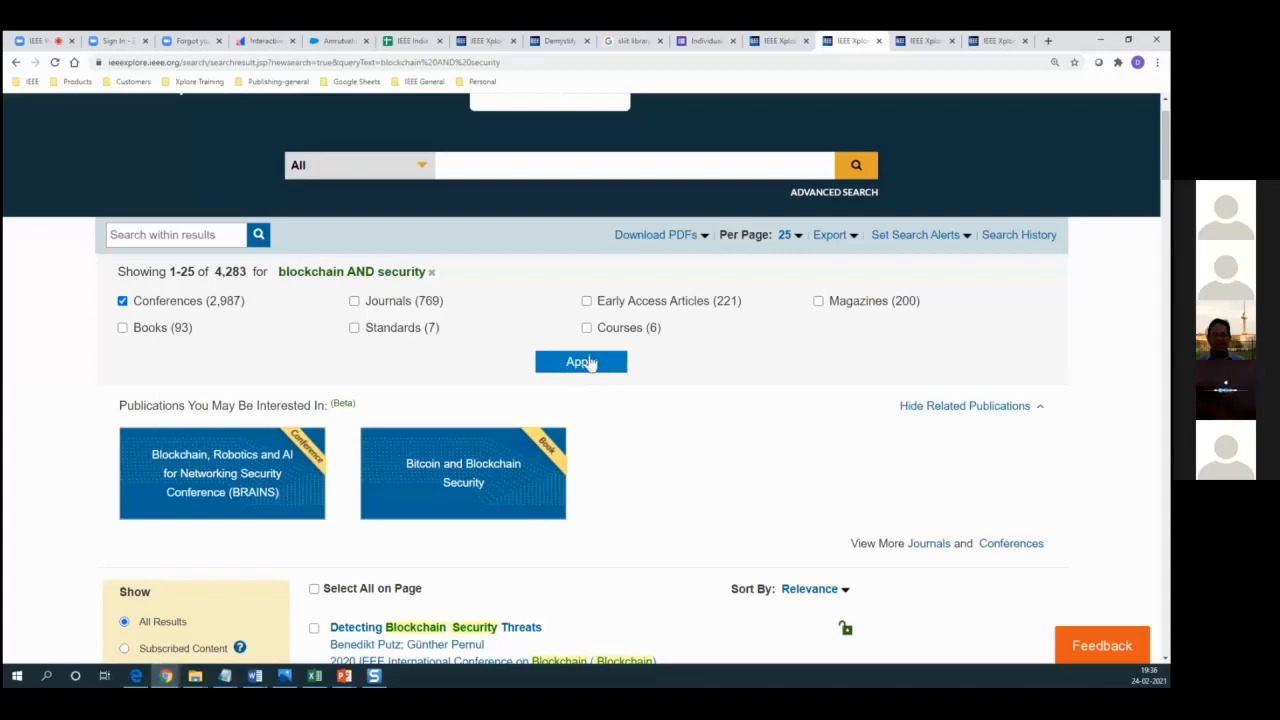
{"action": "left_click", "coordinate": [580, 360]}
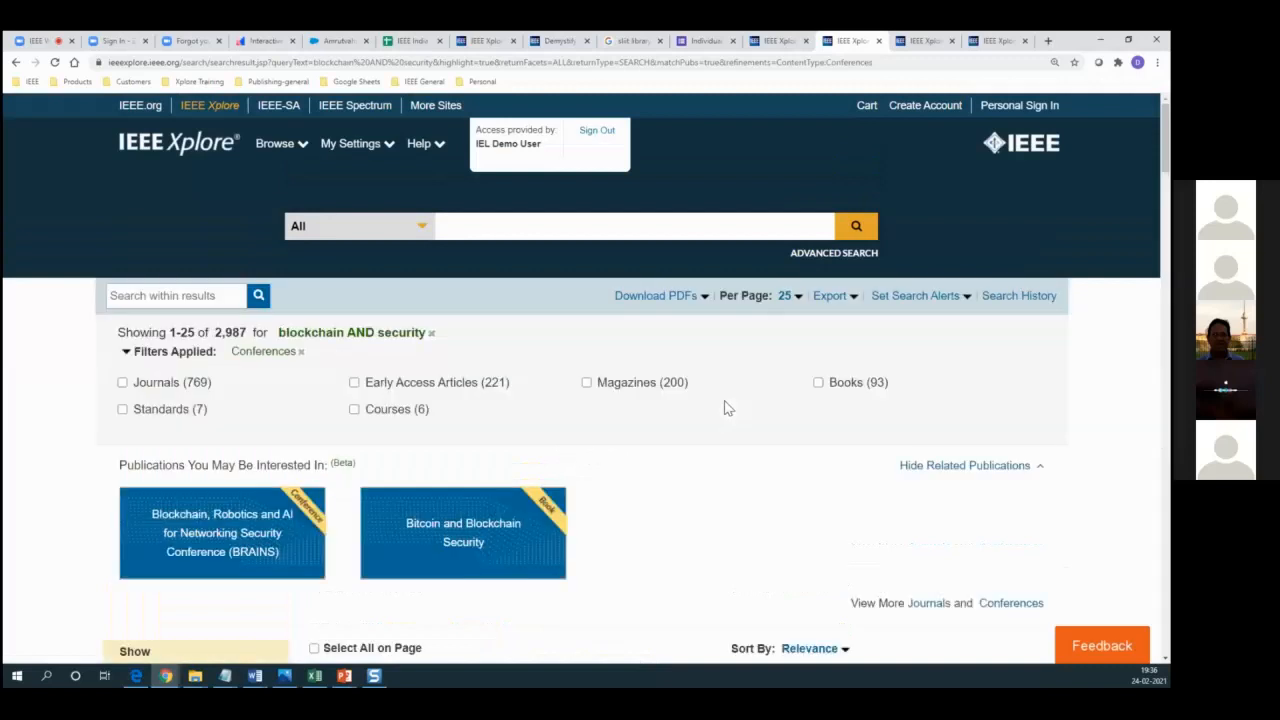
{"action": "scroll", "scroll_direction": "down", "scroll_amount": 3}
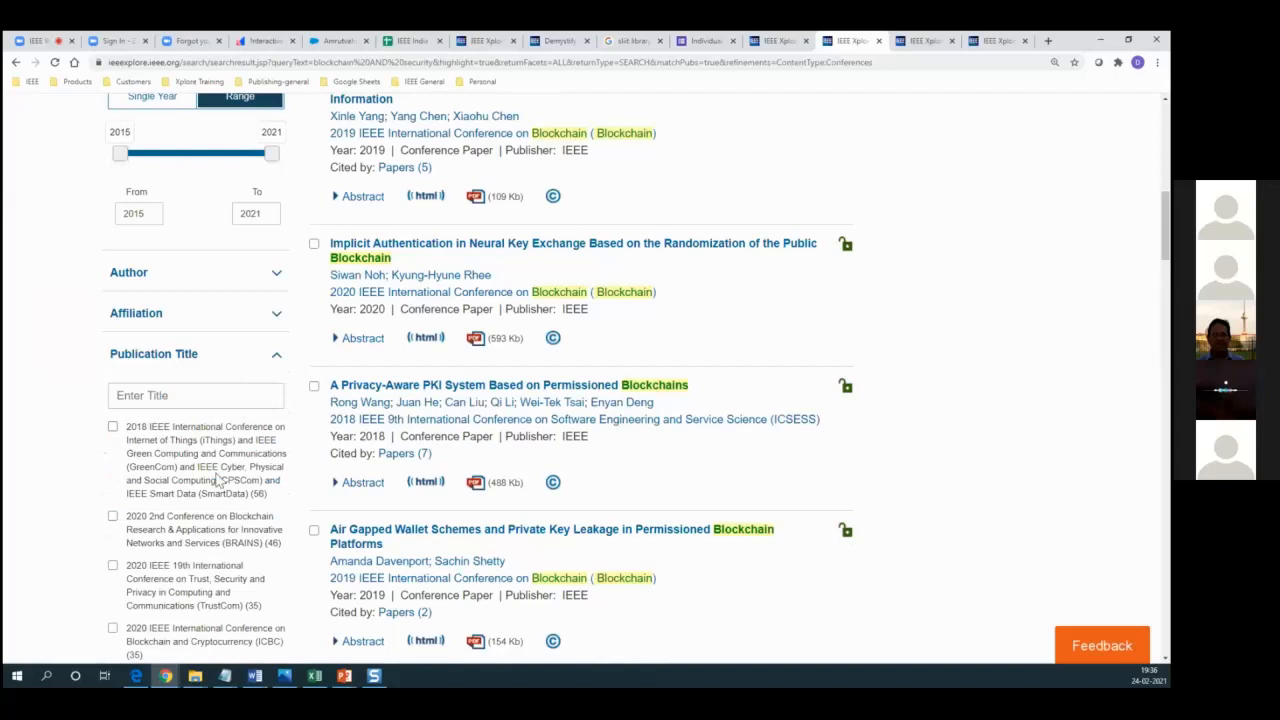
{"action": "scroll", "scroll_direction": "down", "scroll_amount": 3}
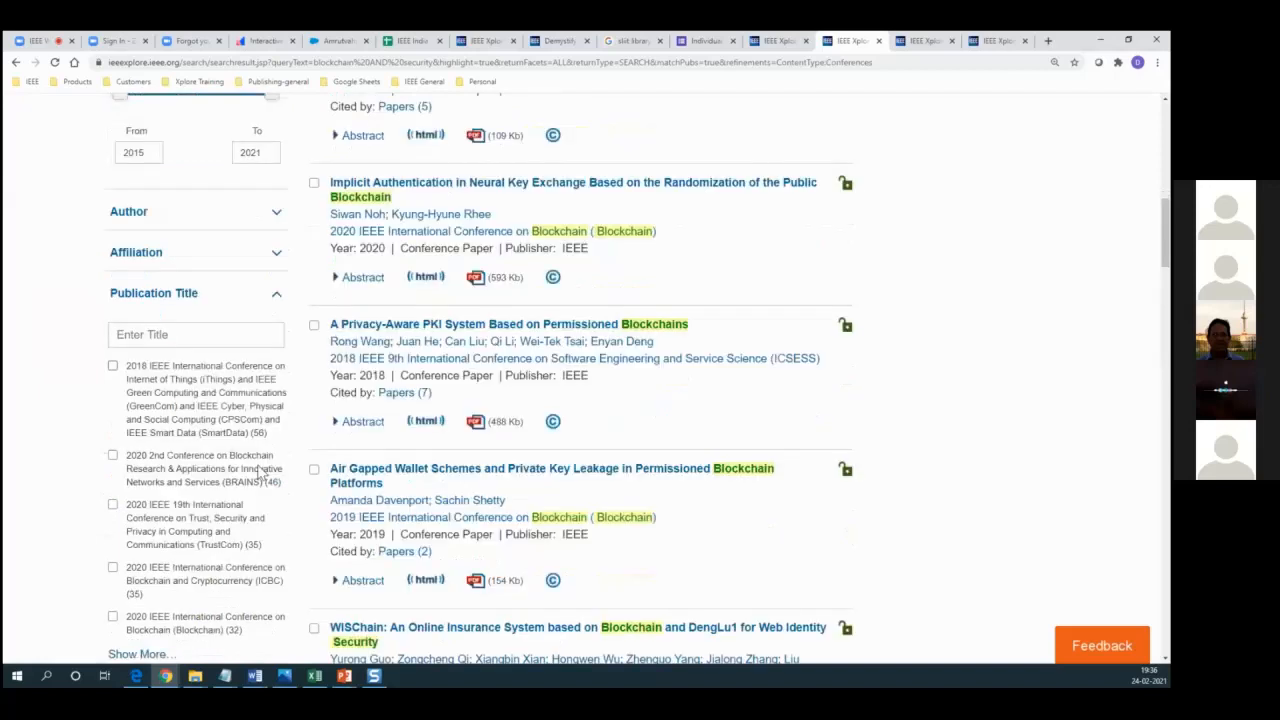
{"action": "mouse_move", "coordinate": [284, 504]}
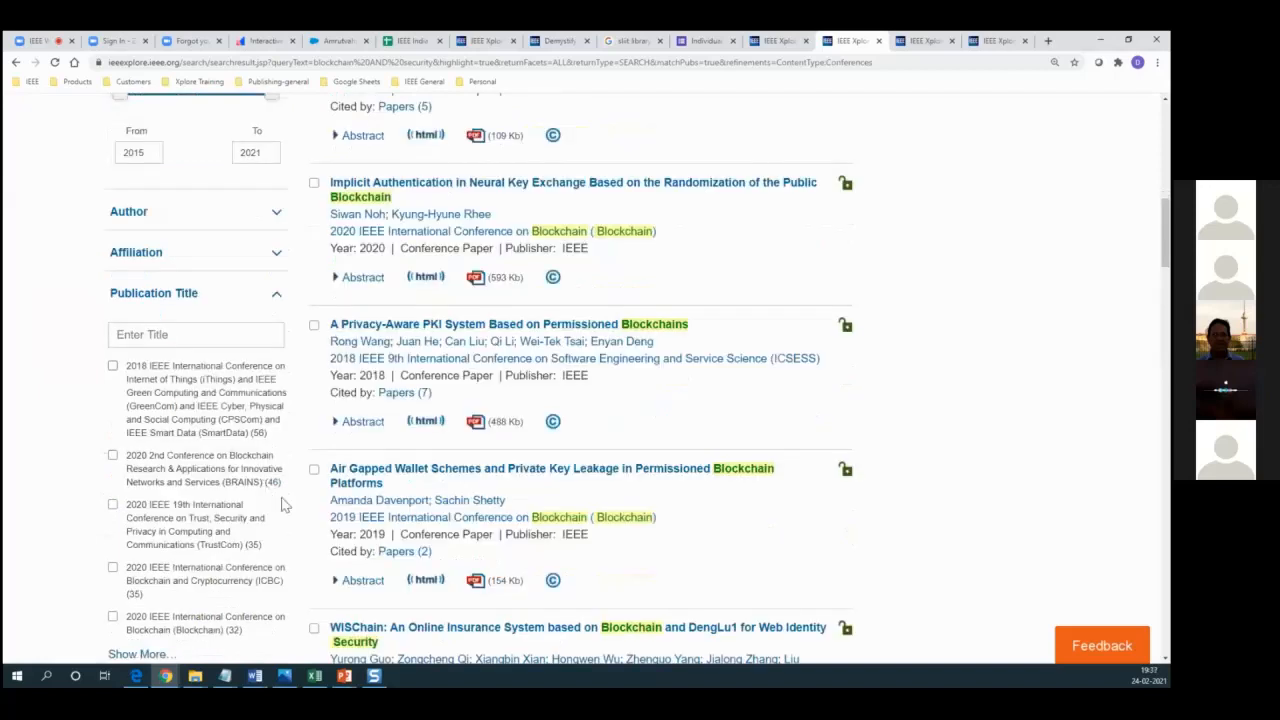
{"action": "left_click", "coordinate": [280, 144]}
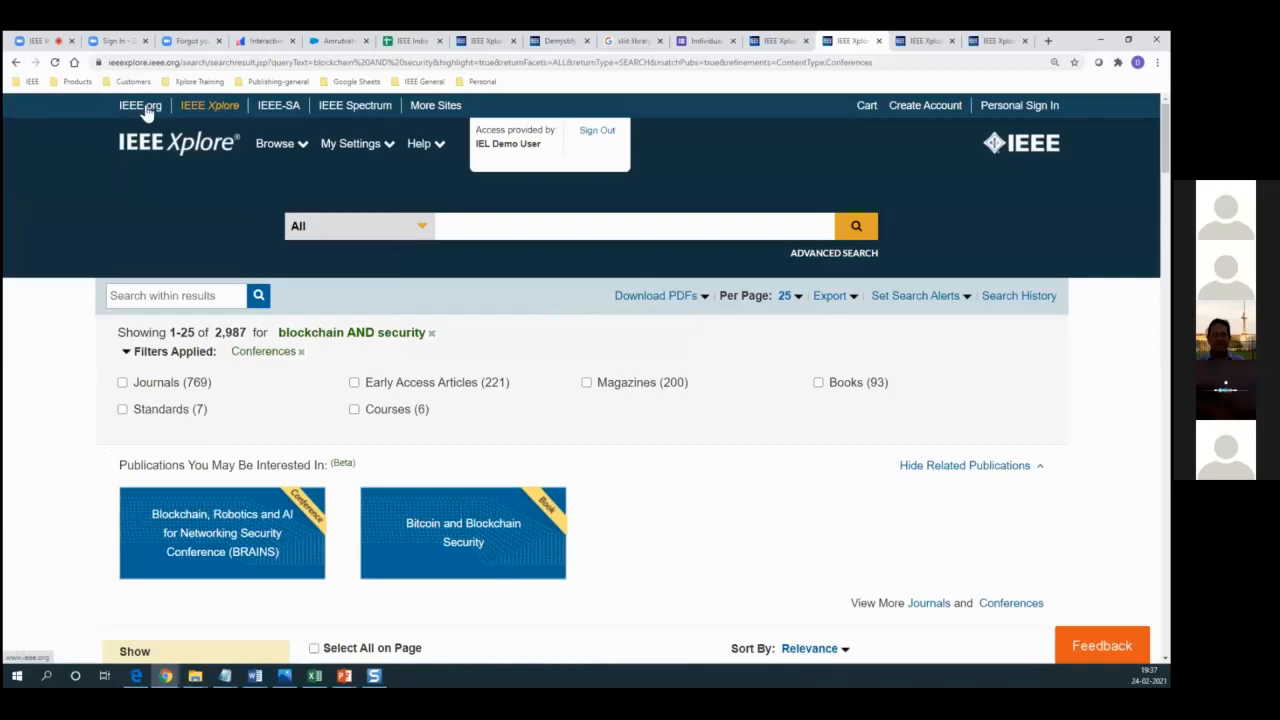
{"action": "mouse_move", "coordinate": [864, 412]}
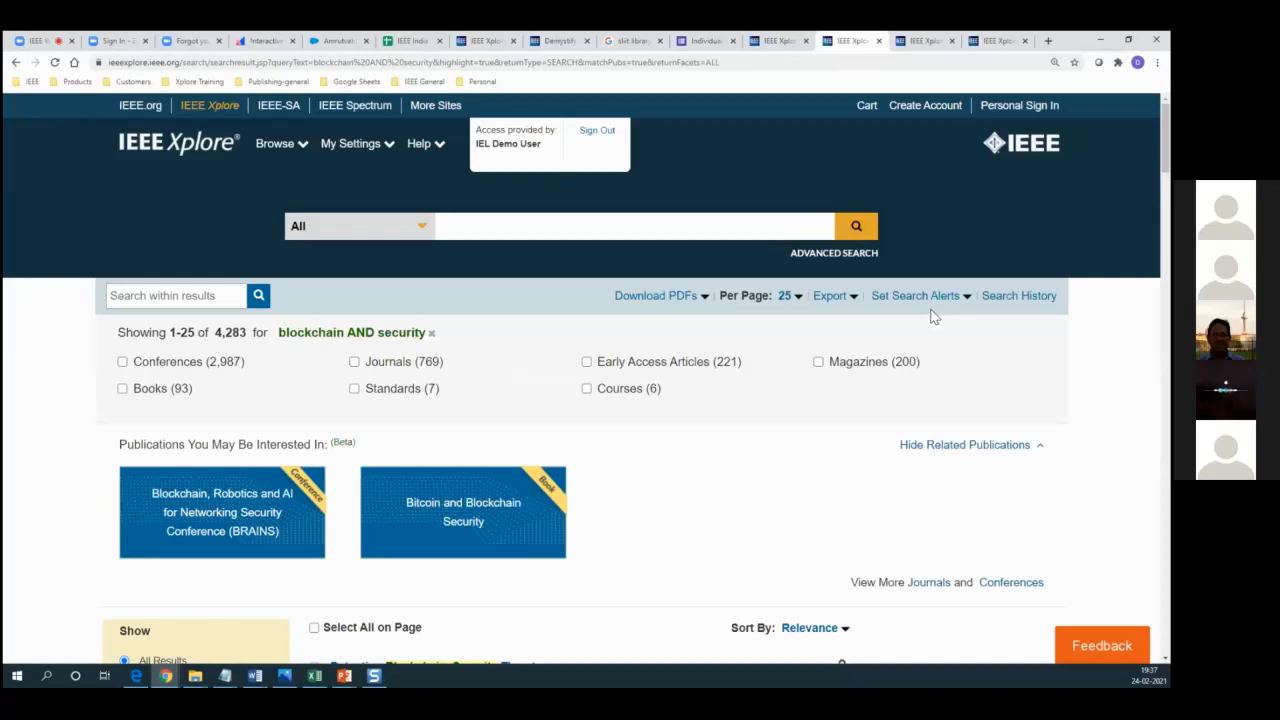
{"action": "mouse_move", "coordinate": [930, 324]}
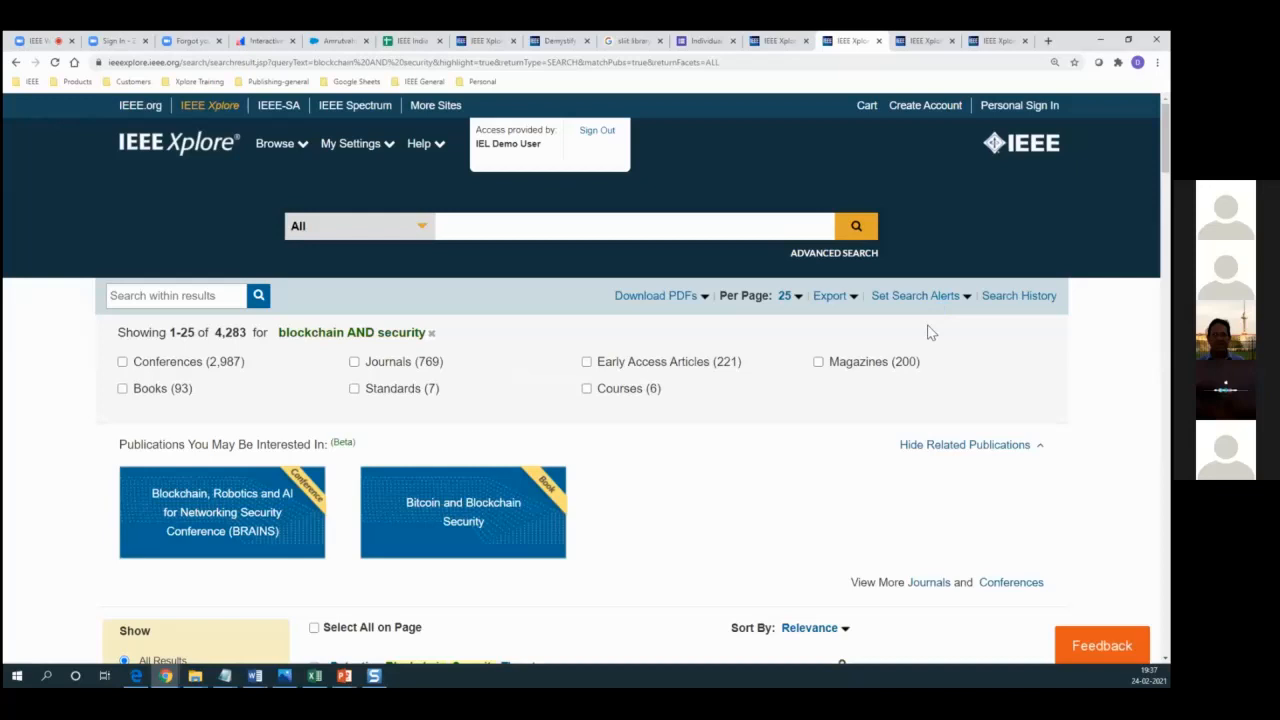
{"action": "mouse_move", "coordinate": [924, 104]}
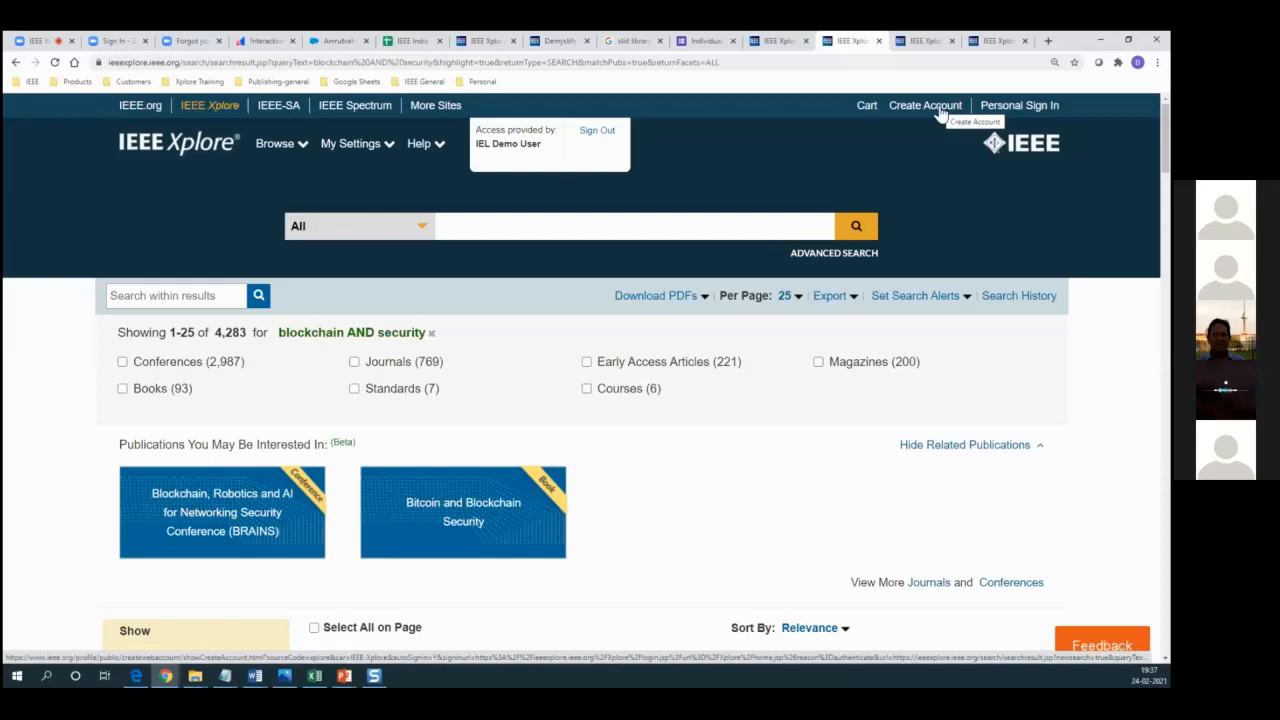
{"action": "mouse_move", "coordinate": [1020, 112]}
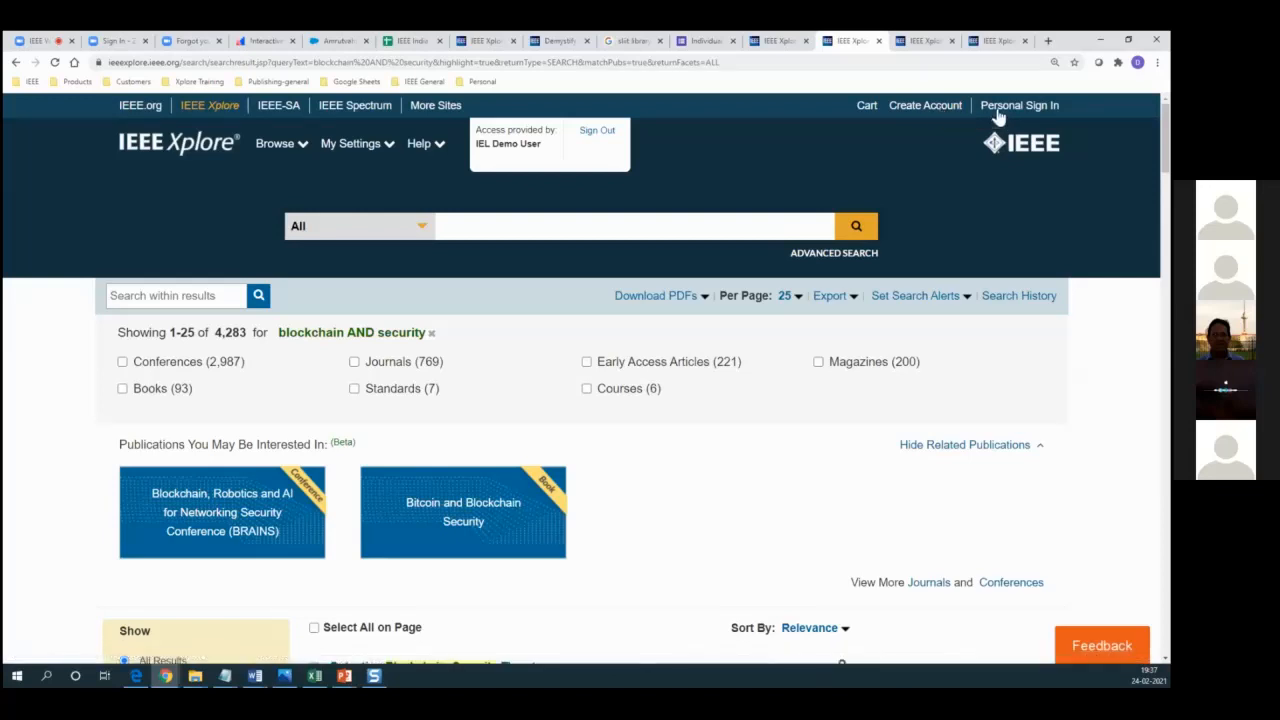
{"action": "left_click", "coordinate": [1020, 104]}
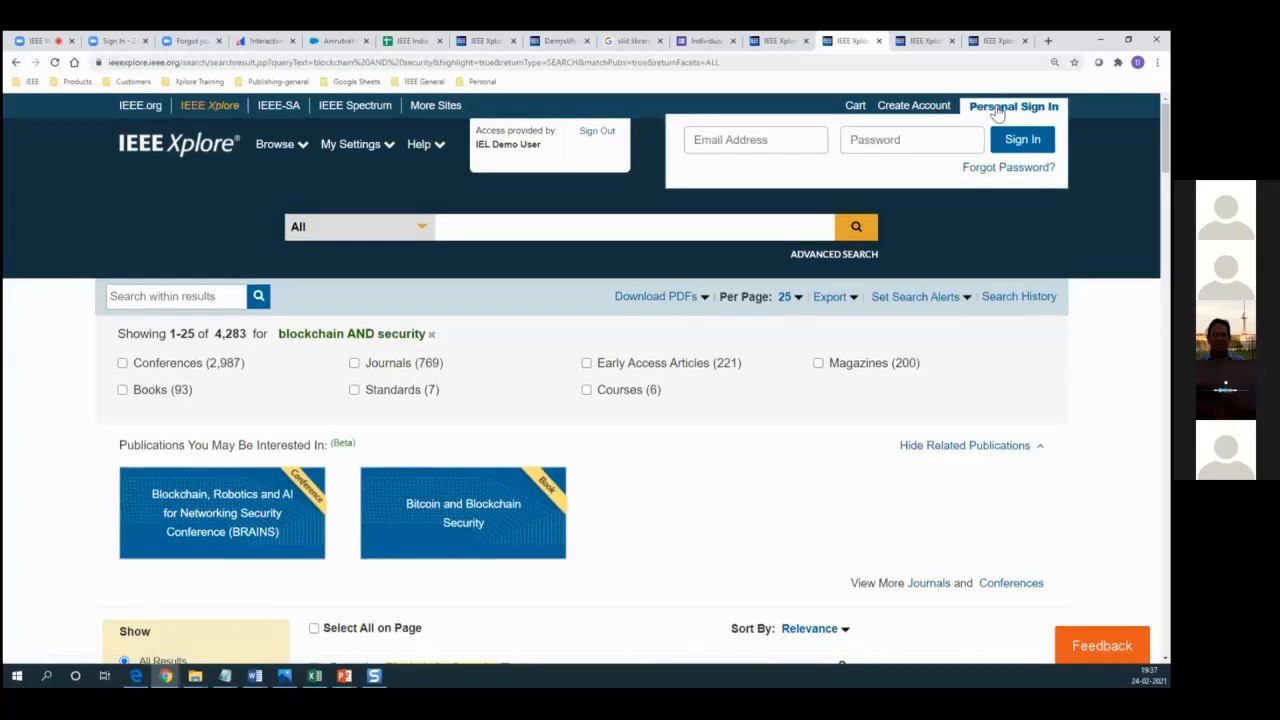
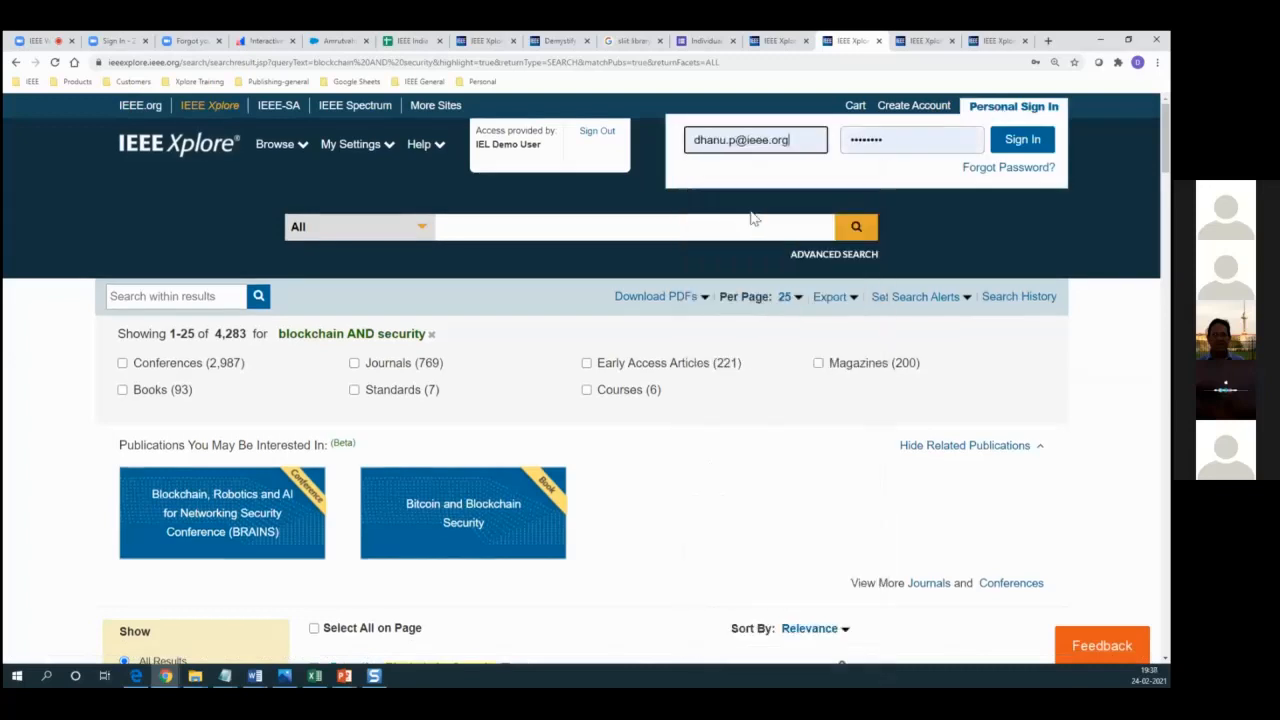
{"action": "left_click", "coordinate": [1022, 140]}
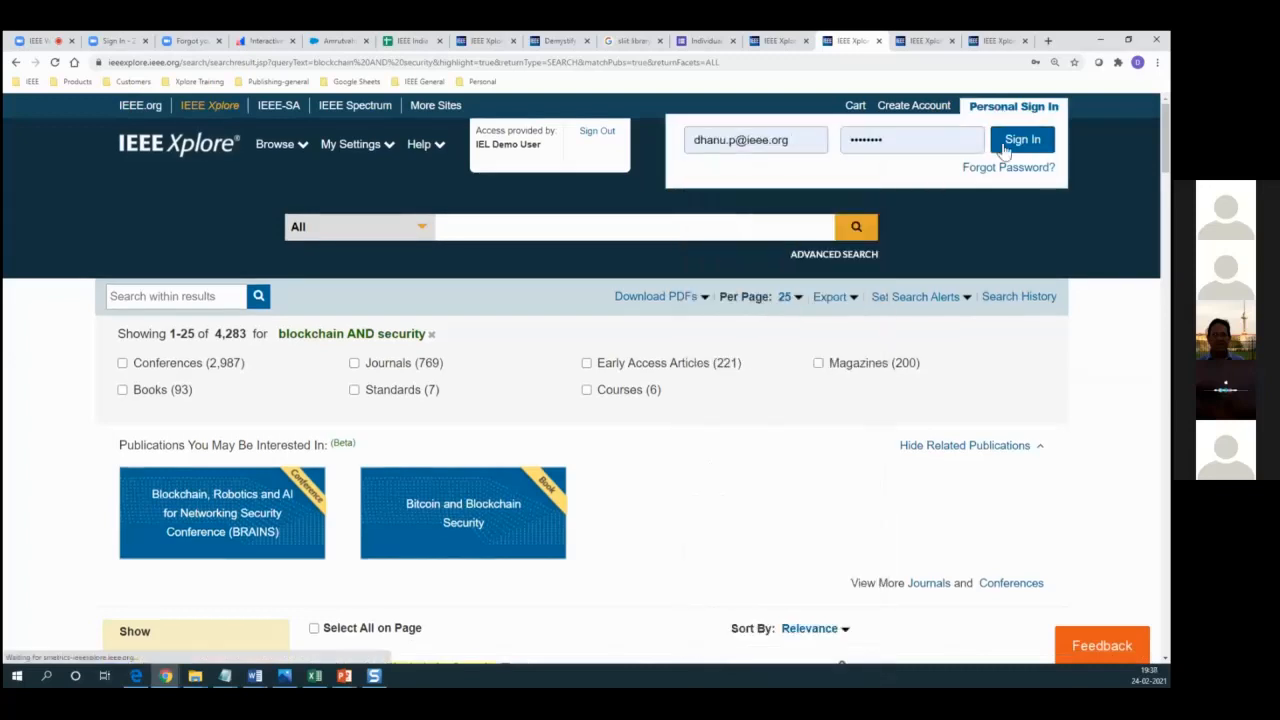
{"action": "left_click", "coordinate": [1022, 140]}
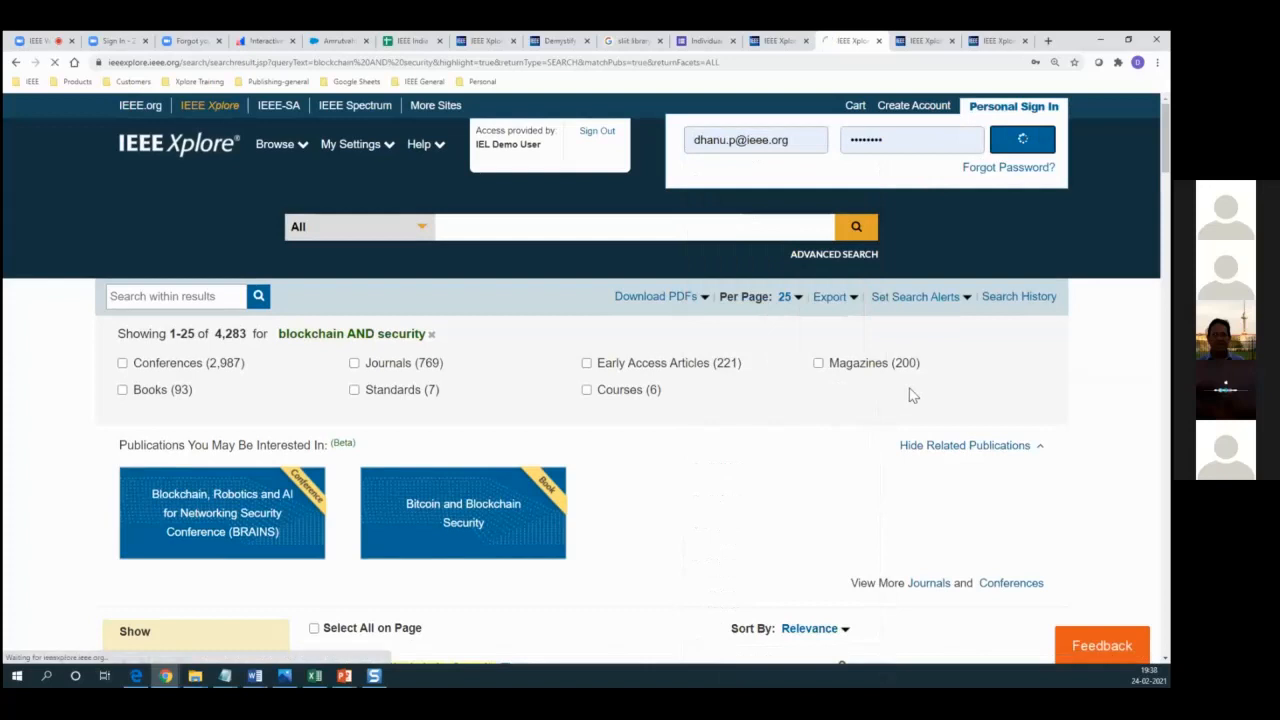
{"action": "left_click", "coordinate": [1020, 140]}
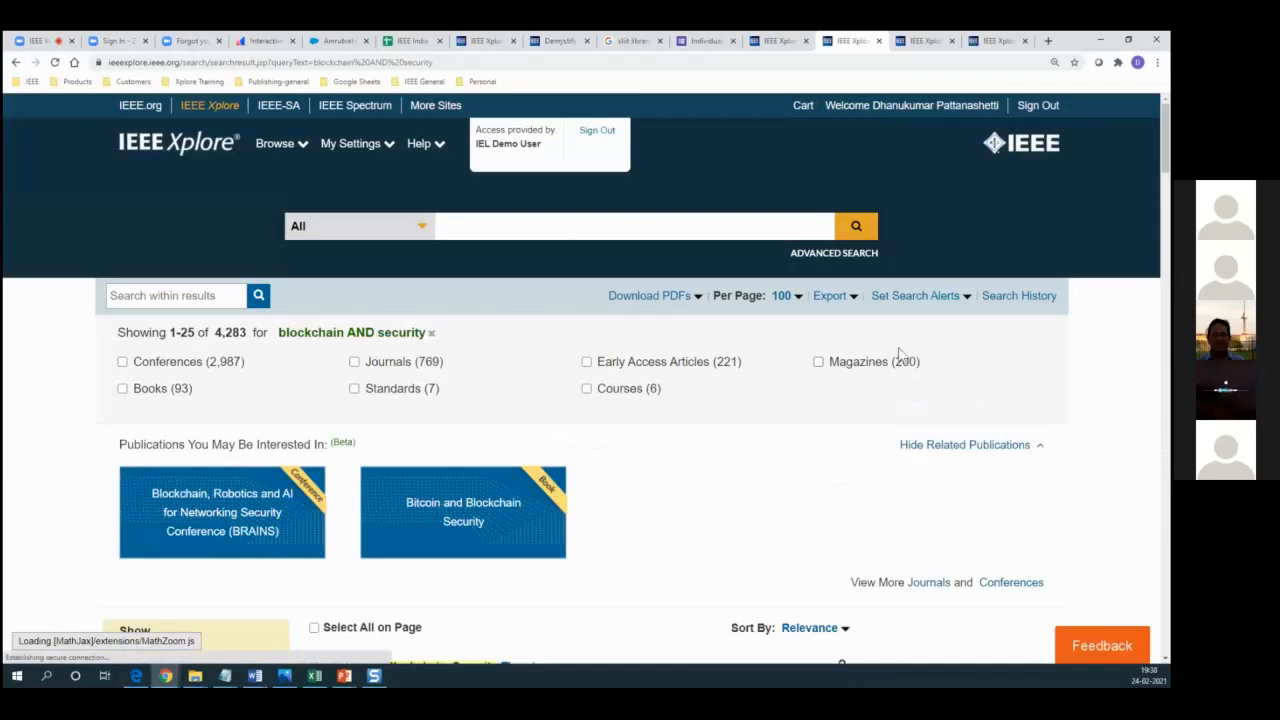
{"action": "left_click", "coordinate": [914, 296]}
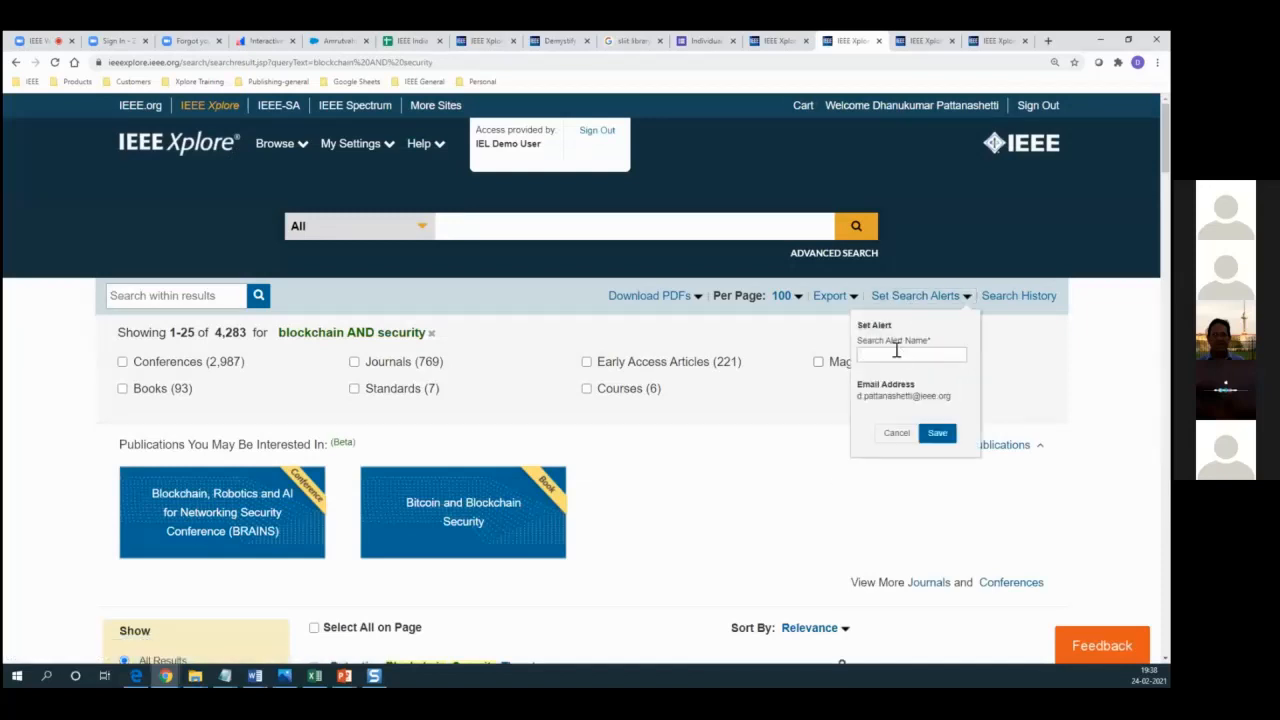
{"action": "type", "text": "blockchn"}
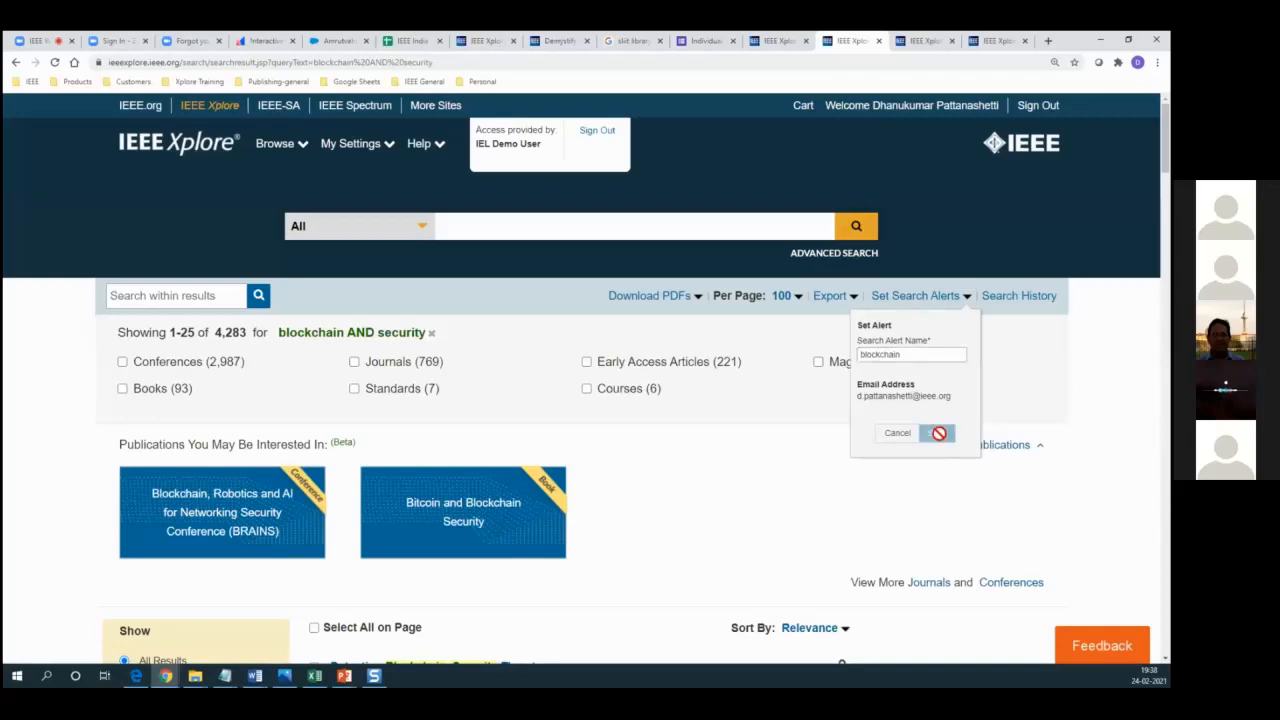
{"action": "left_click", "coordinate": [936, 432]}
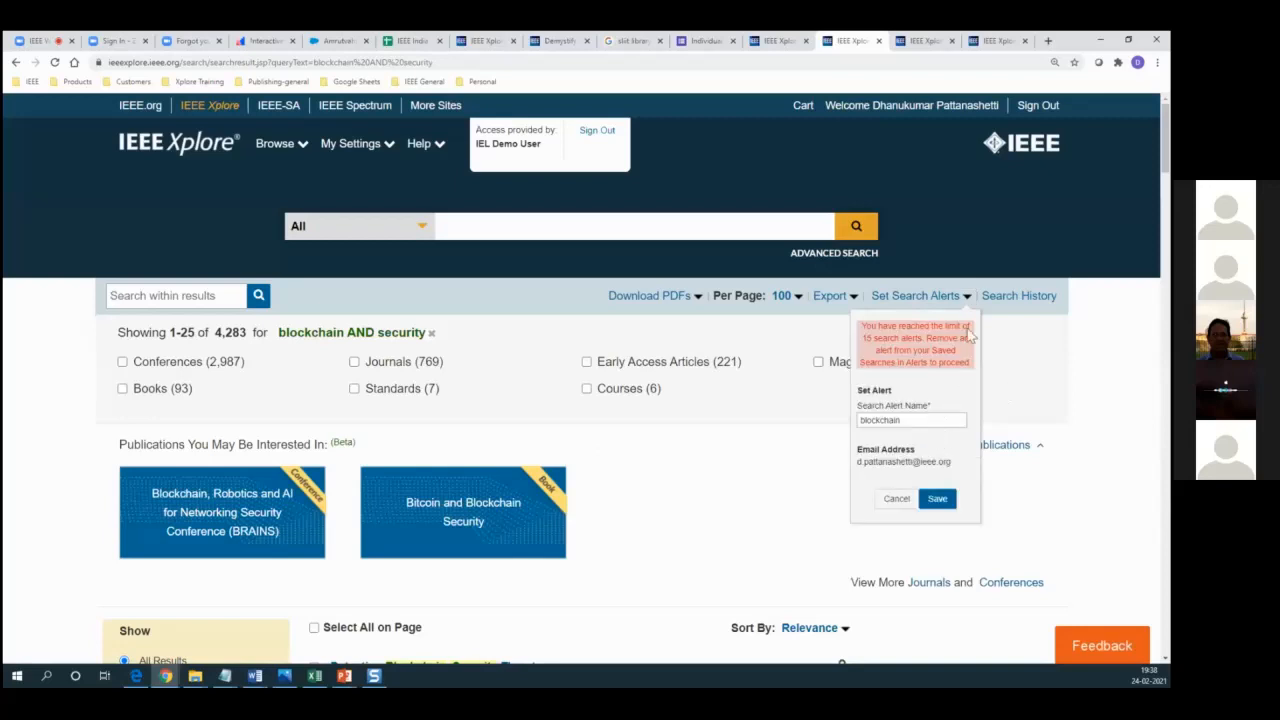
{"action": "left_click", "coordinate": [350, 144]}
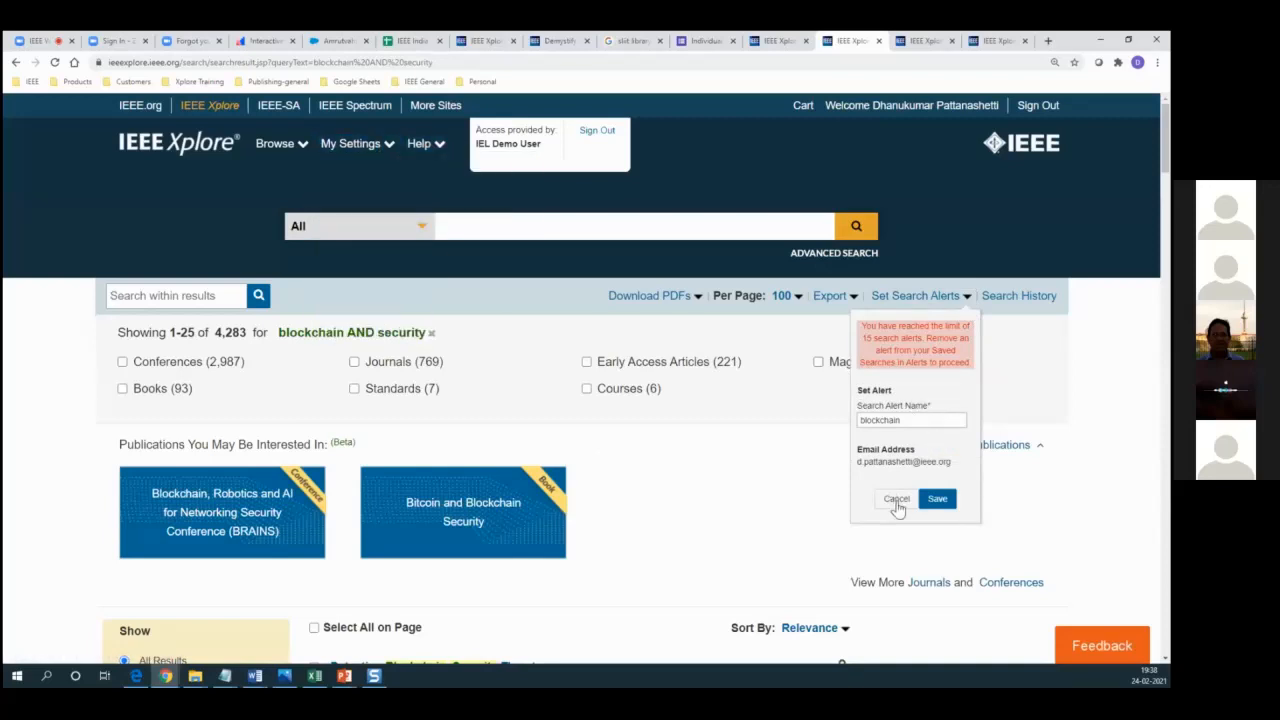
{"action": "left_click", "coordinate": [896, 500]}
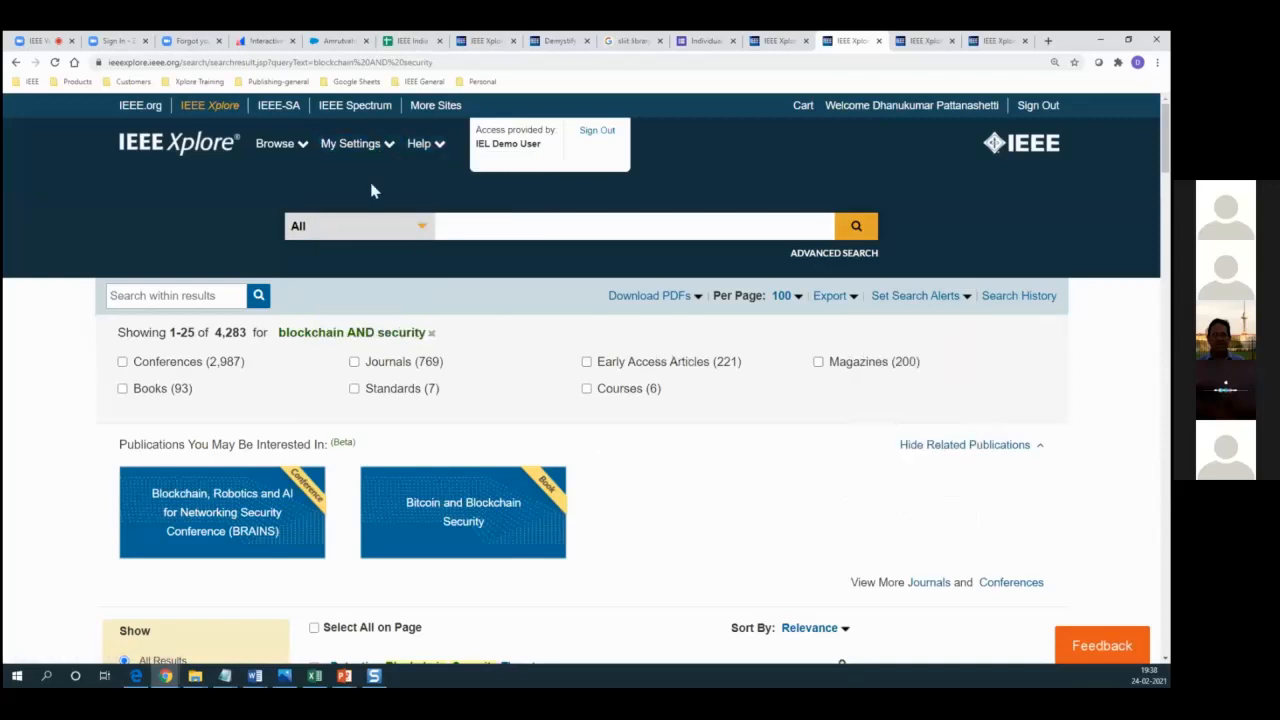
- Open the Alerts page on Saved Searches, listing EV, BC, IIT GN ARTICLES, GNN and QP
{"action": "left_click", "coordinate": [352, 144]}
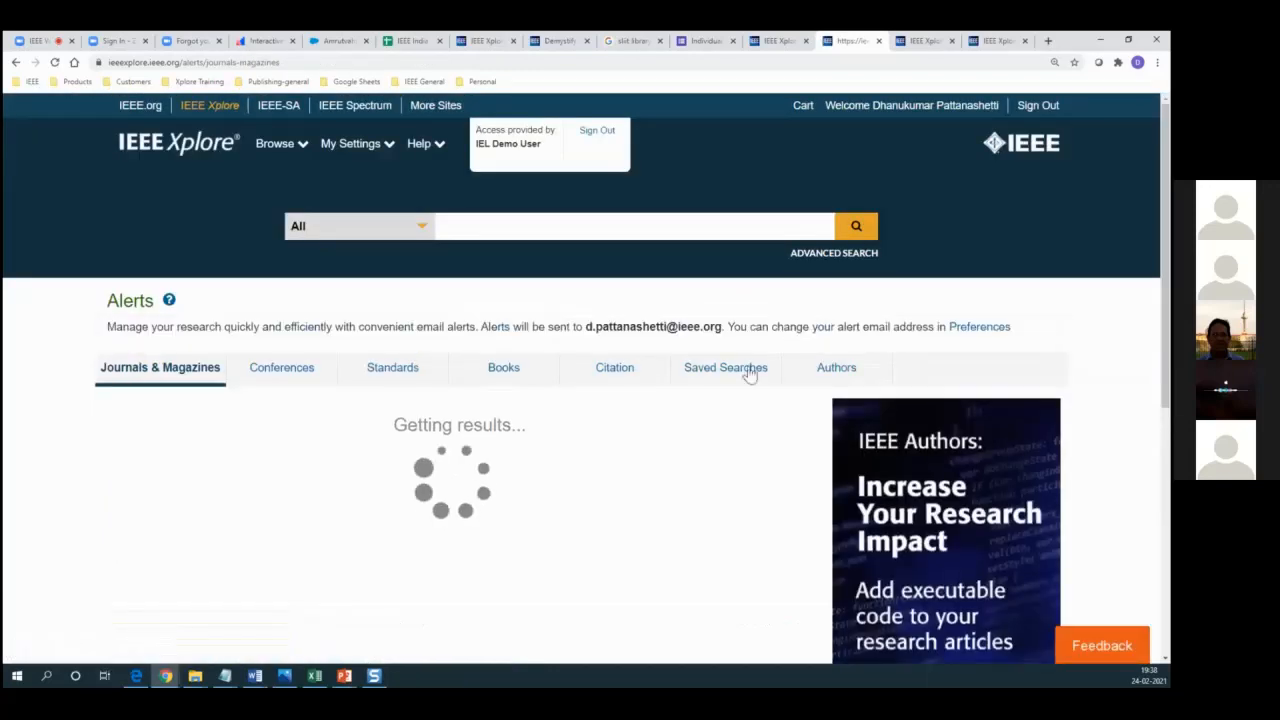
{"action": "left_click", "coordinate": [724, 368]}
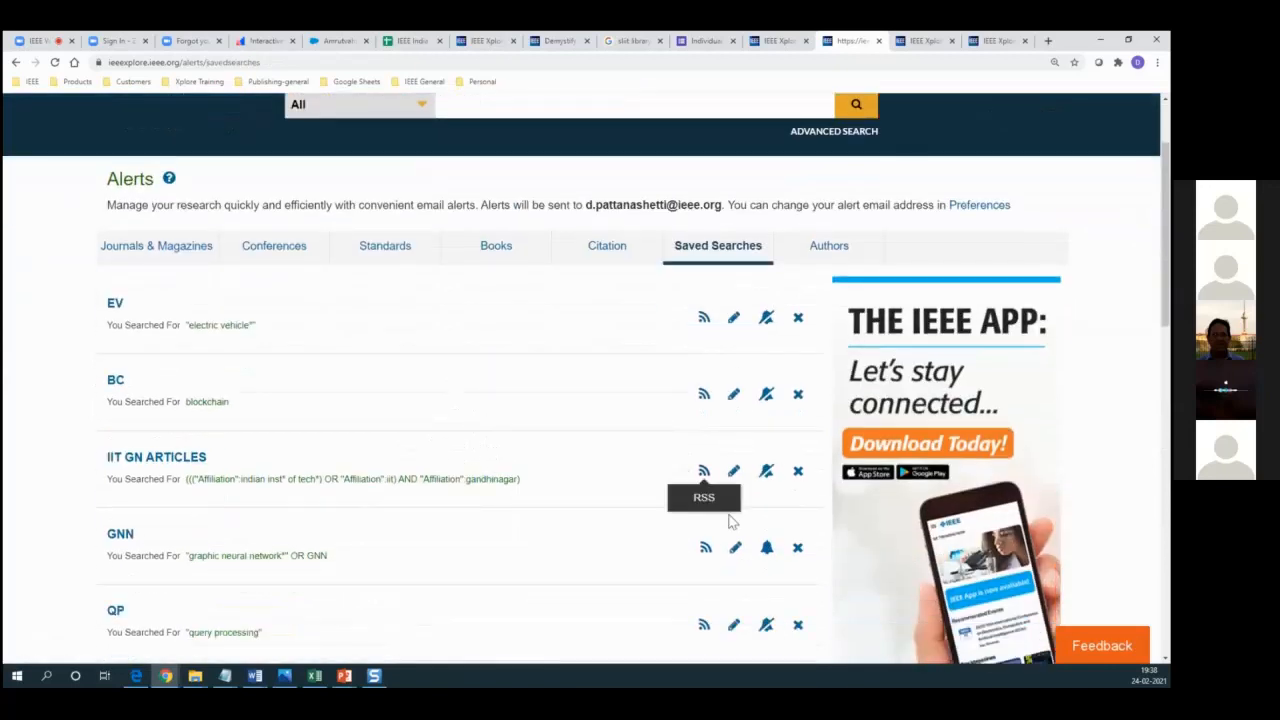
{"action": "mouse_move", "coordinate": [766, 548]}
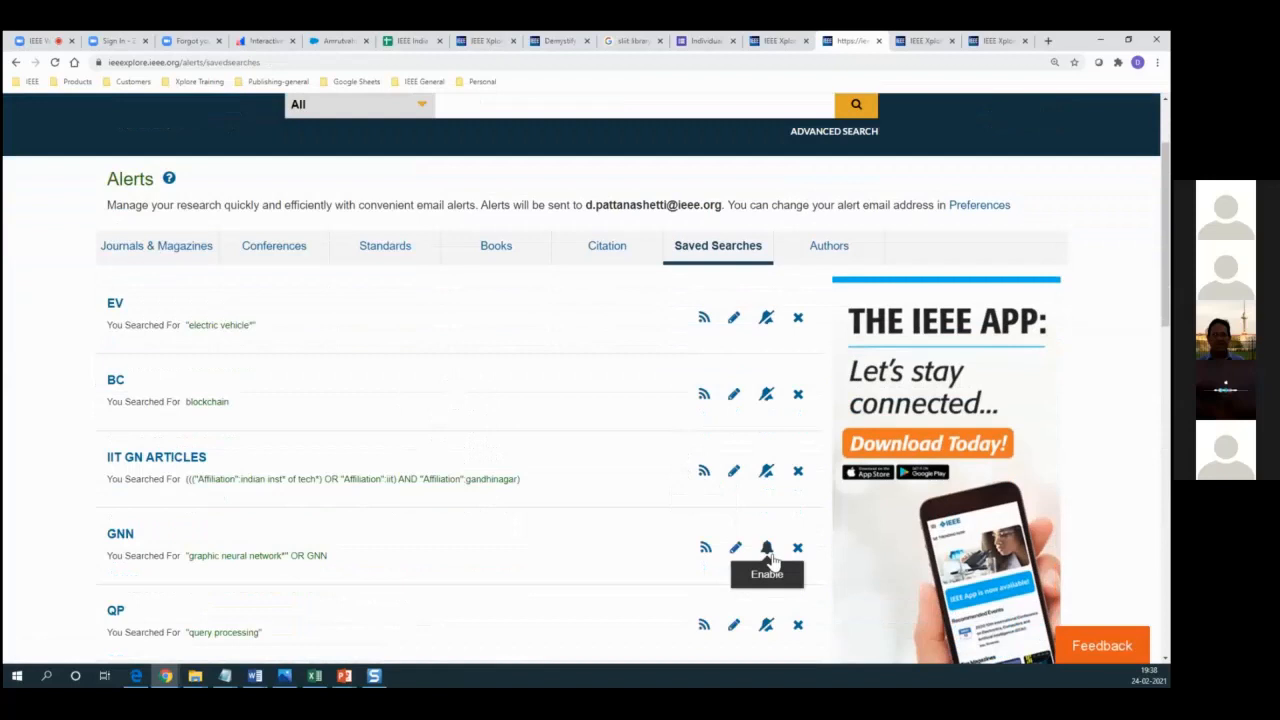
{"action": "left_click", "coordinate": [766, 548]}
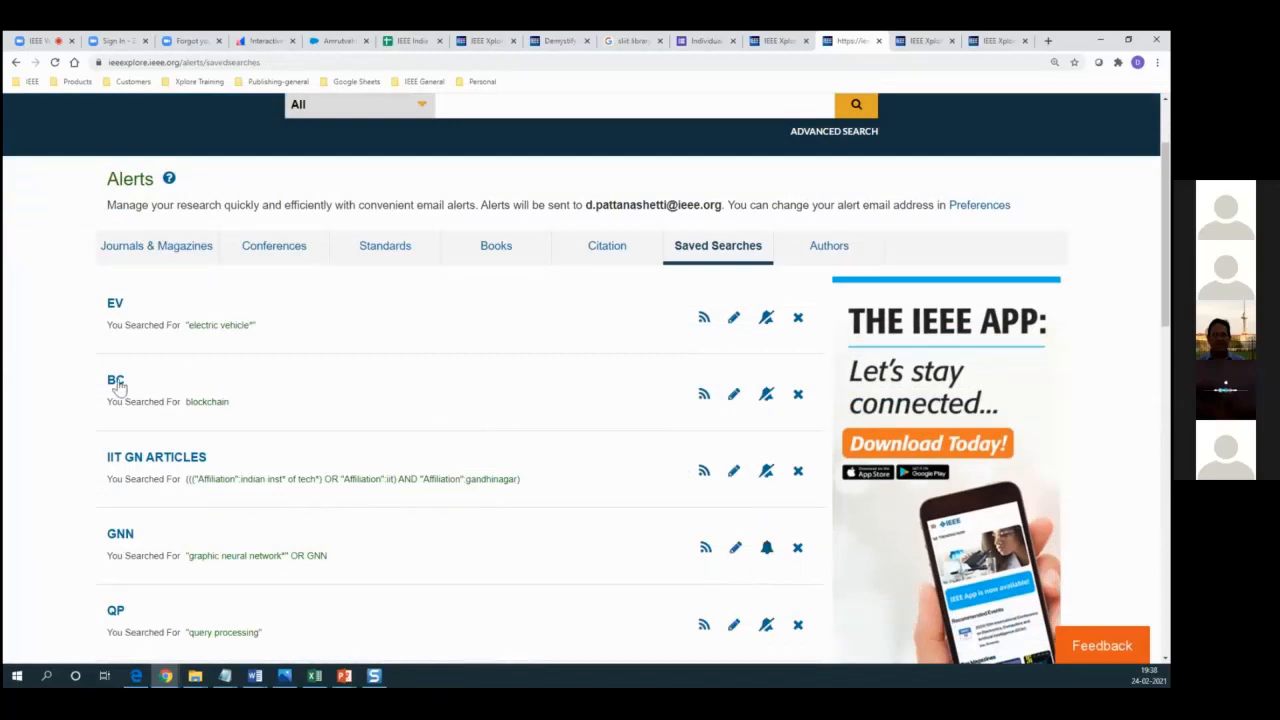
{"action": "mouse_move", "coordinate": [320, 408]}
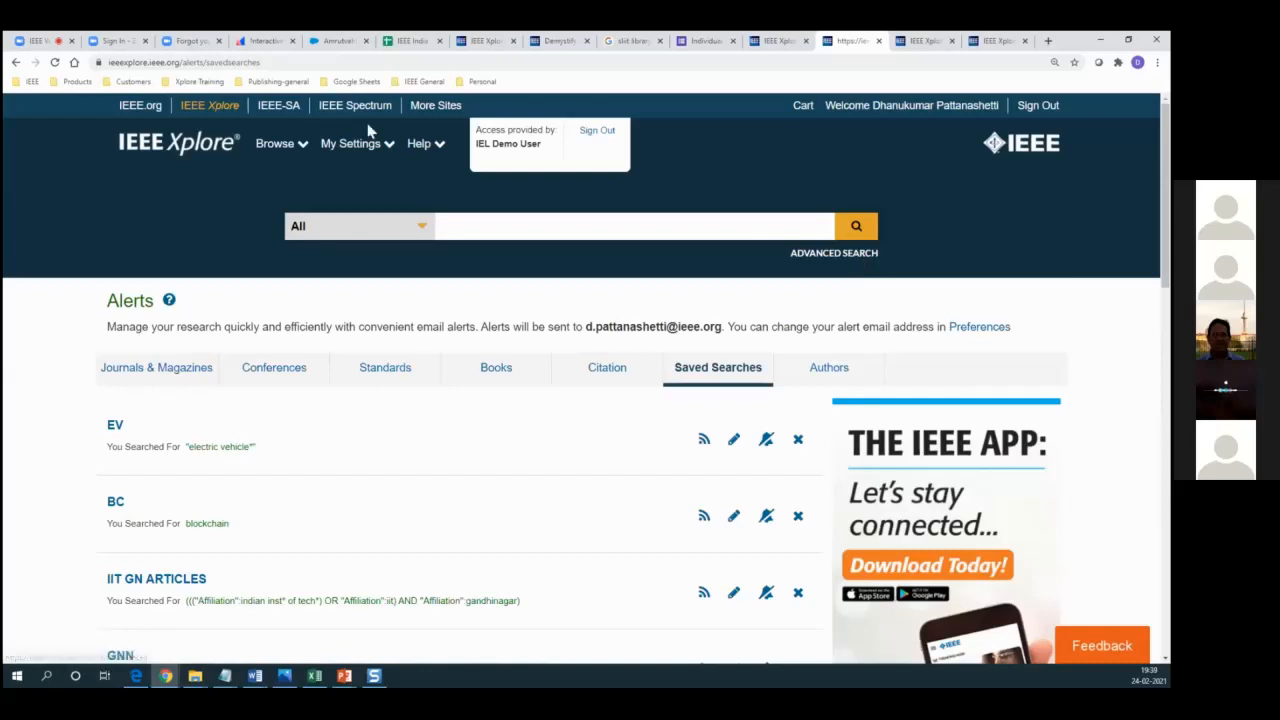
- On the Journals & Magazines alerts tab, find 'industrial in' to locate IEEE Transactions on Industrial Informatics
{"action": "left_click", "coordinate": [160, 368]}
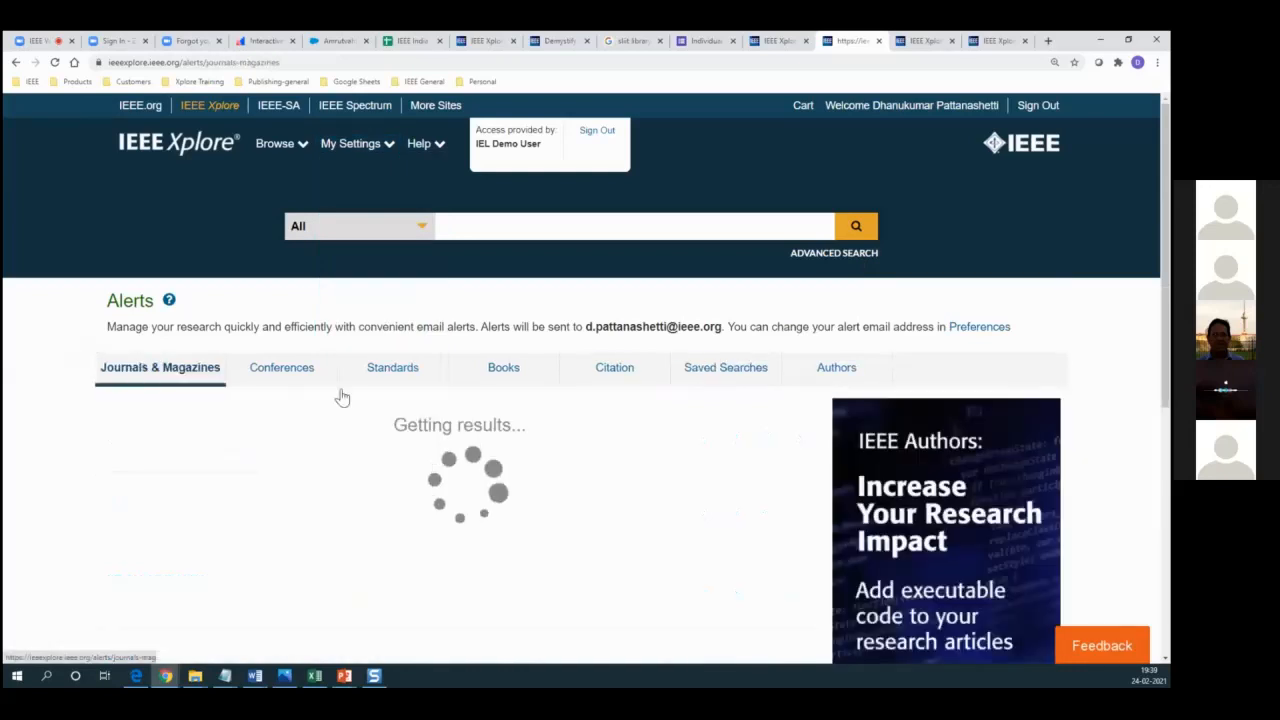
{"action": "mouse_move", "coordinate": [762, 480]}
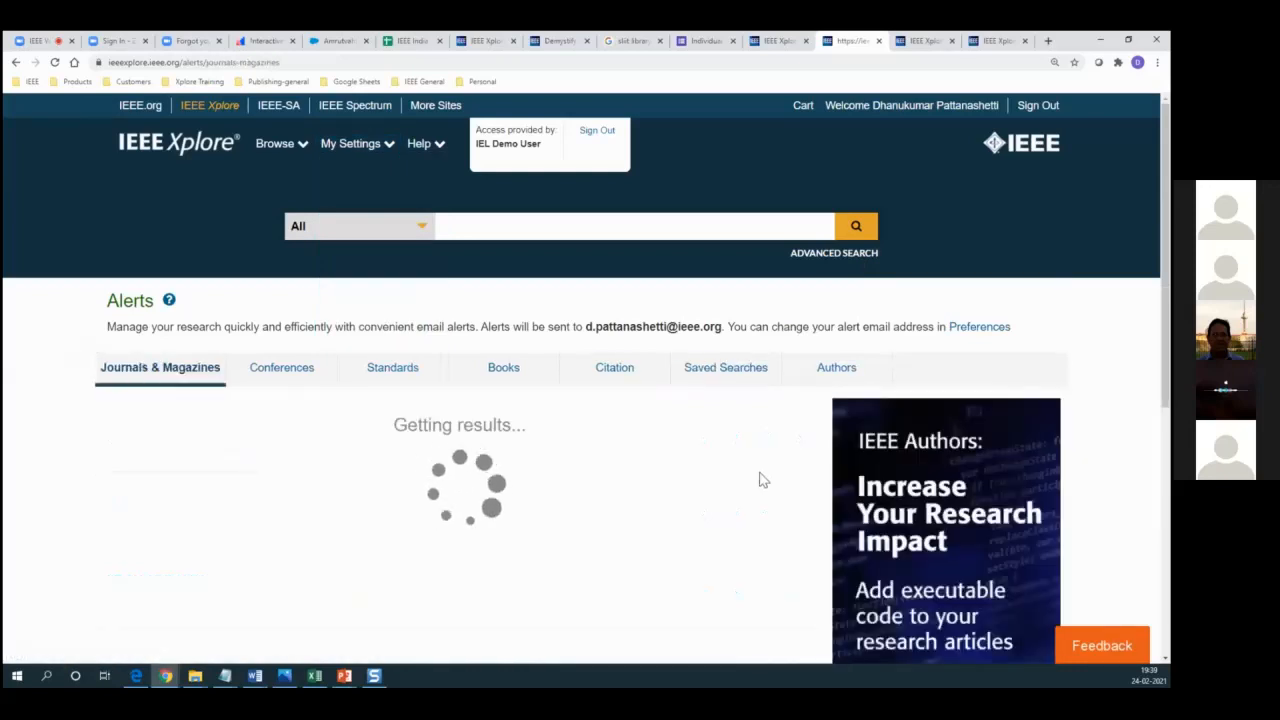
{"action": "scroll", "scroll_direction": "down", "scroll_amount": 3}
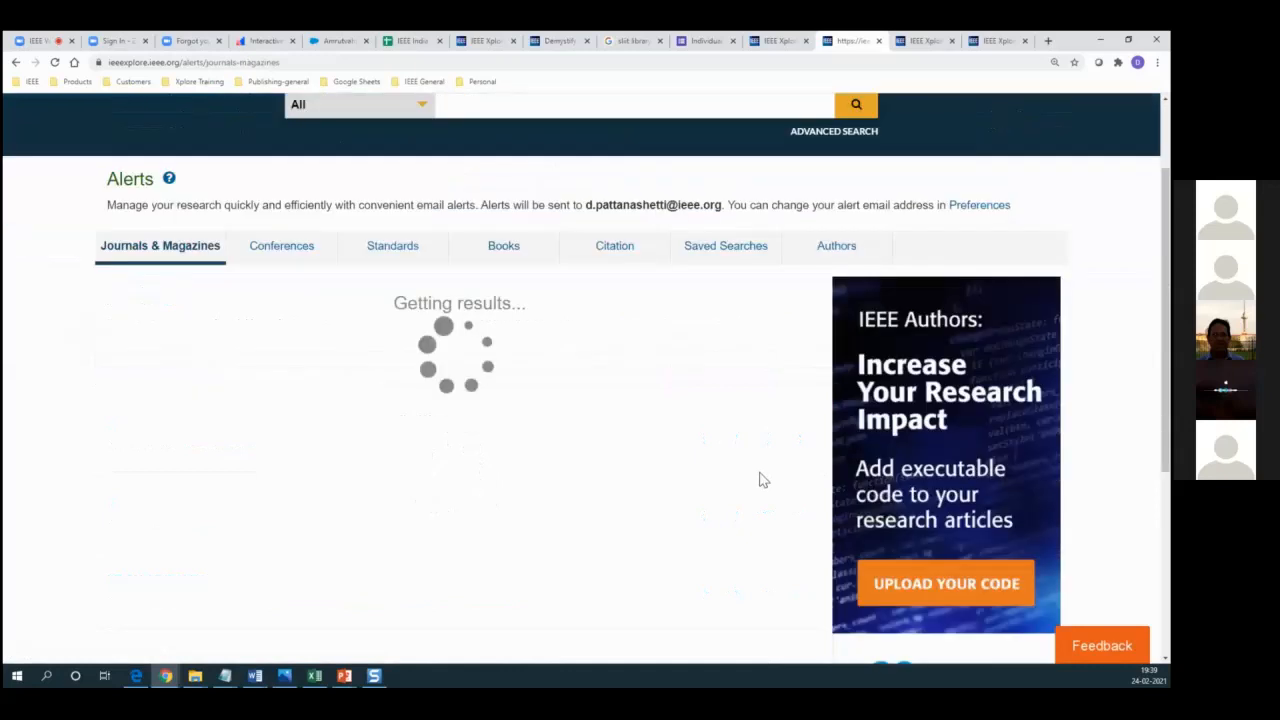
{"action": "scroll", "scroll_direction": "down", "scroll_amount": 3}
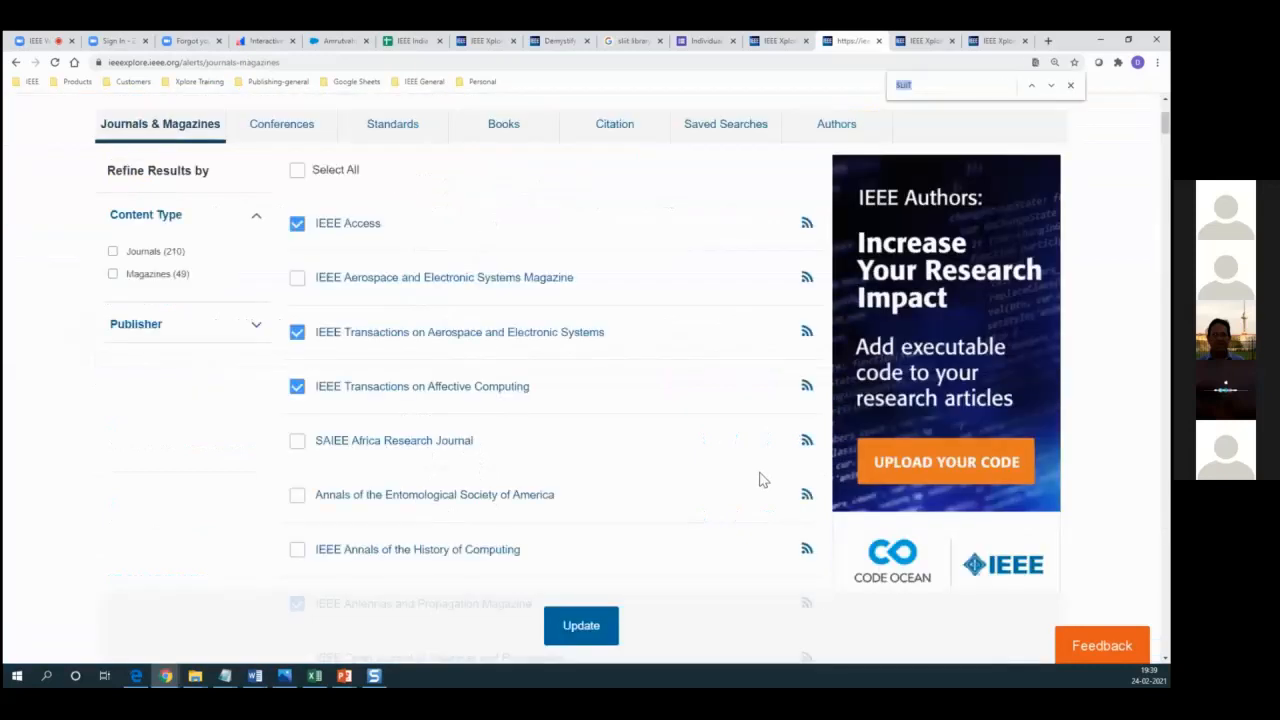
{"action": "type", "text": "industr"}
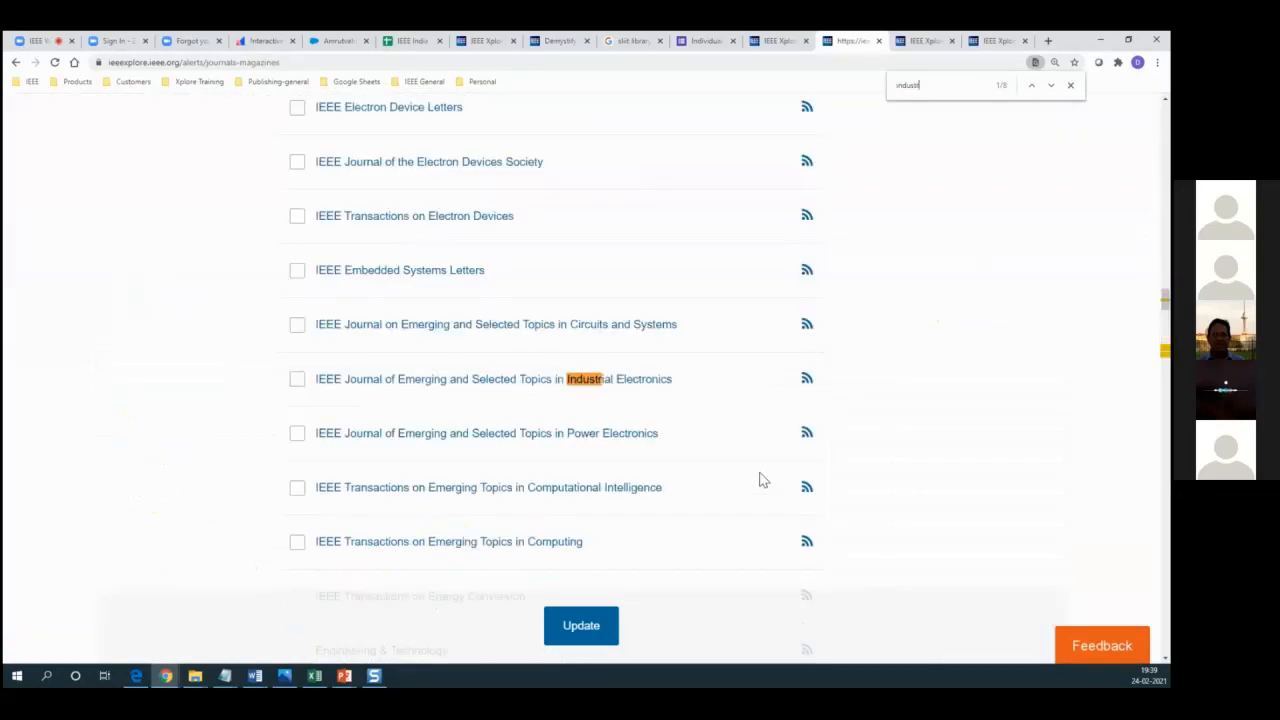
{"action": "type", "text": "industrial in"}
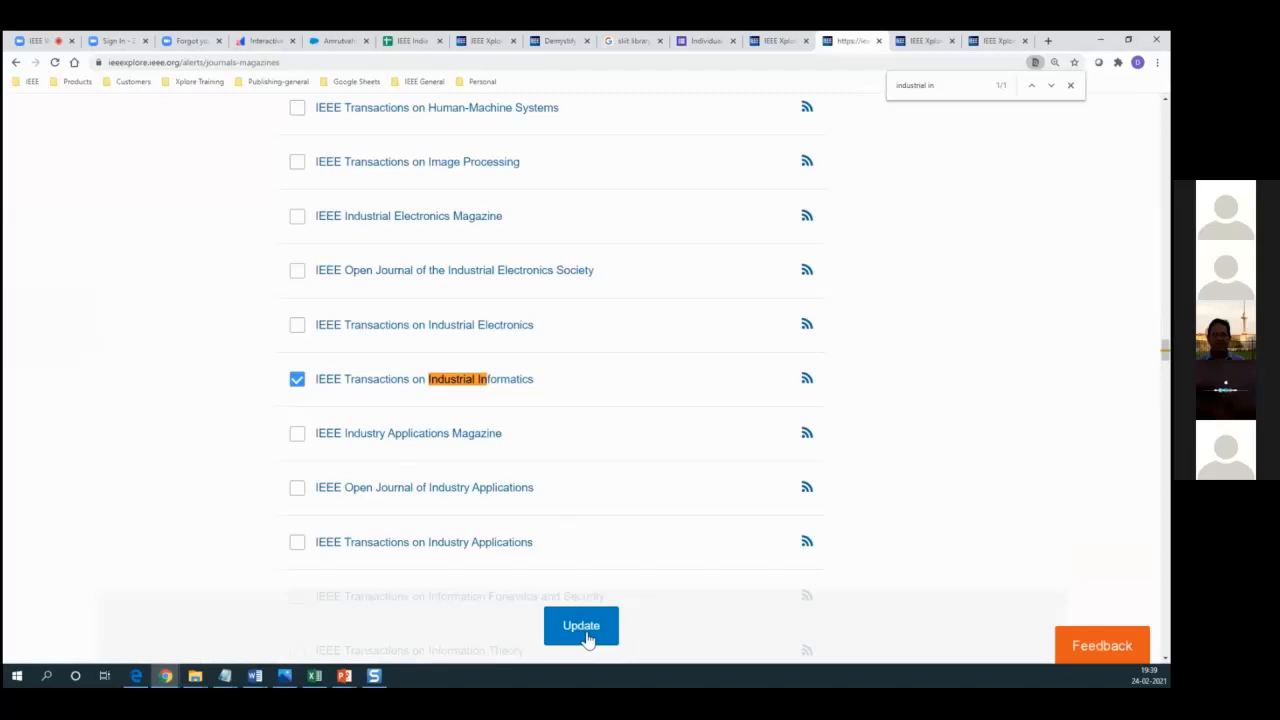
{"action": "mouse_move", "coordinate": [824, 458]}
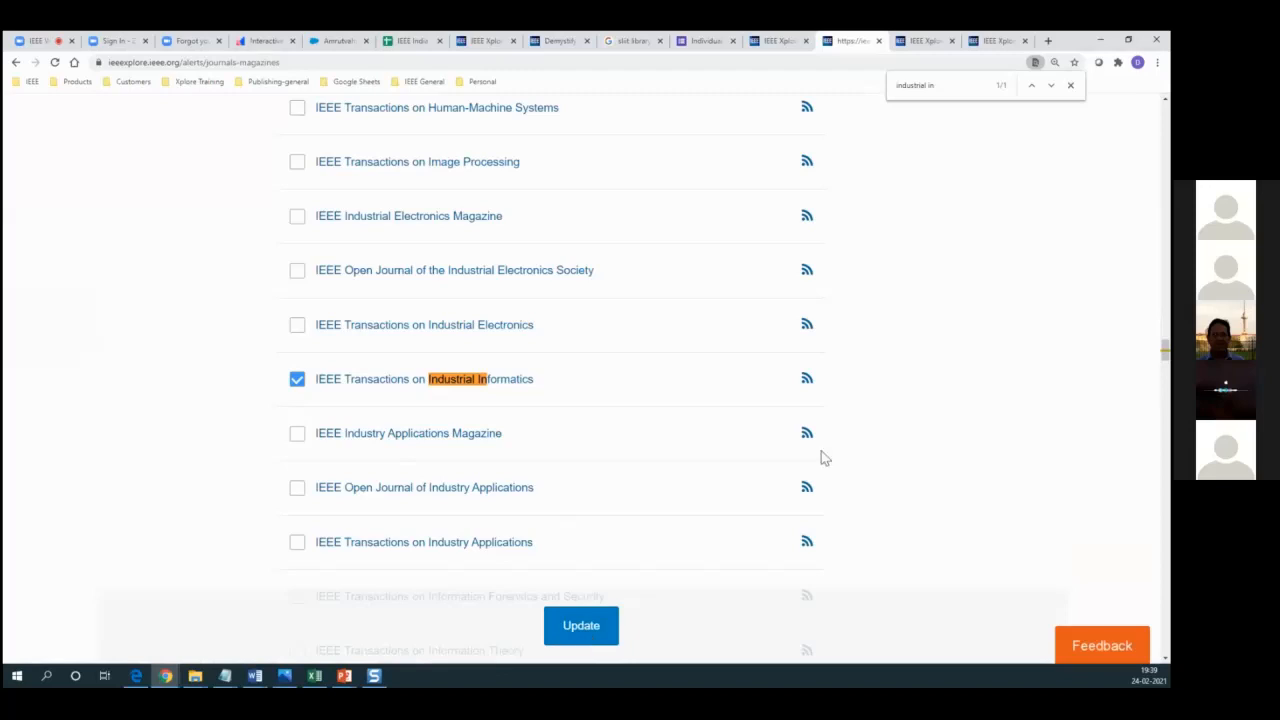
{"action": "left_click", "coordinate": [1070, 84]}
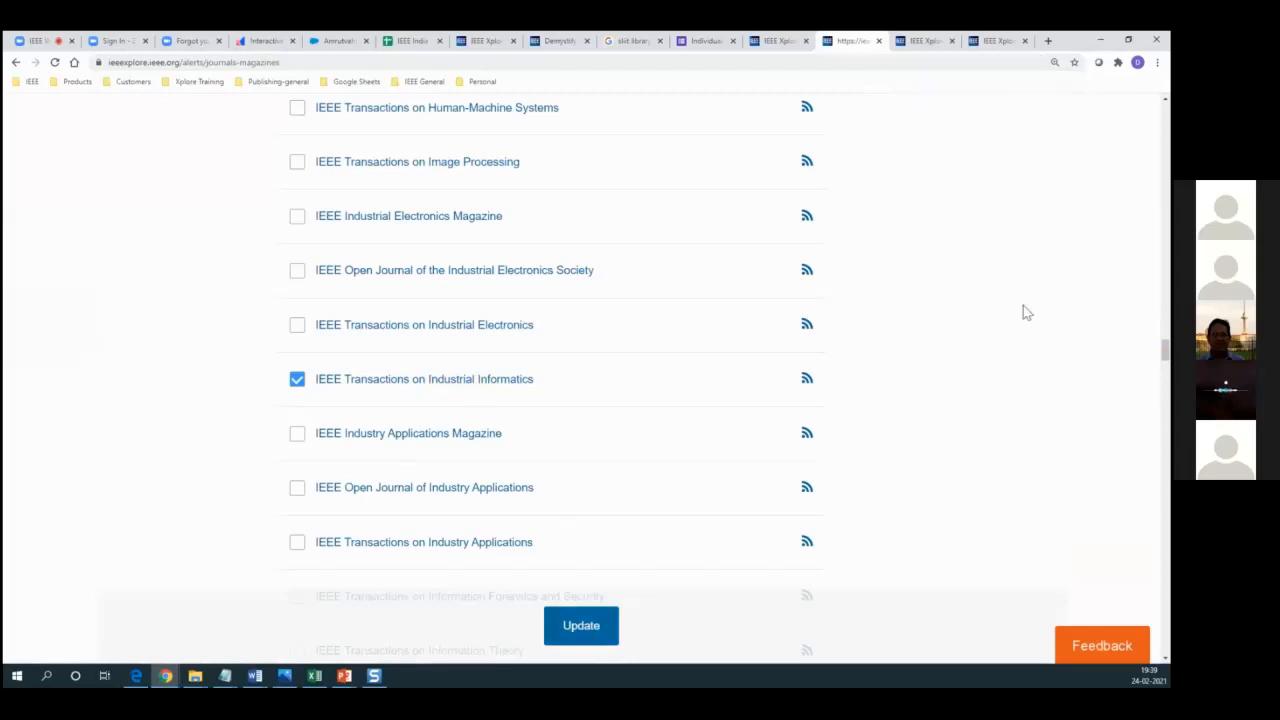
{"action": "mouse_move", "coordinate": [1008, 324]}
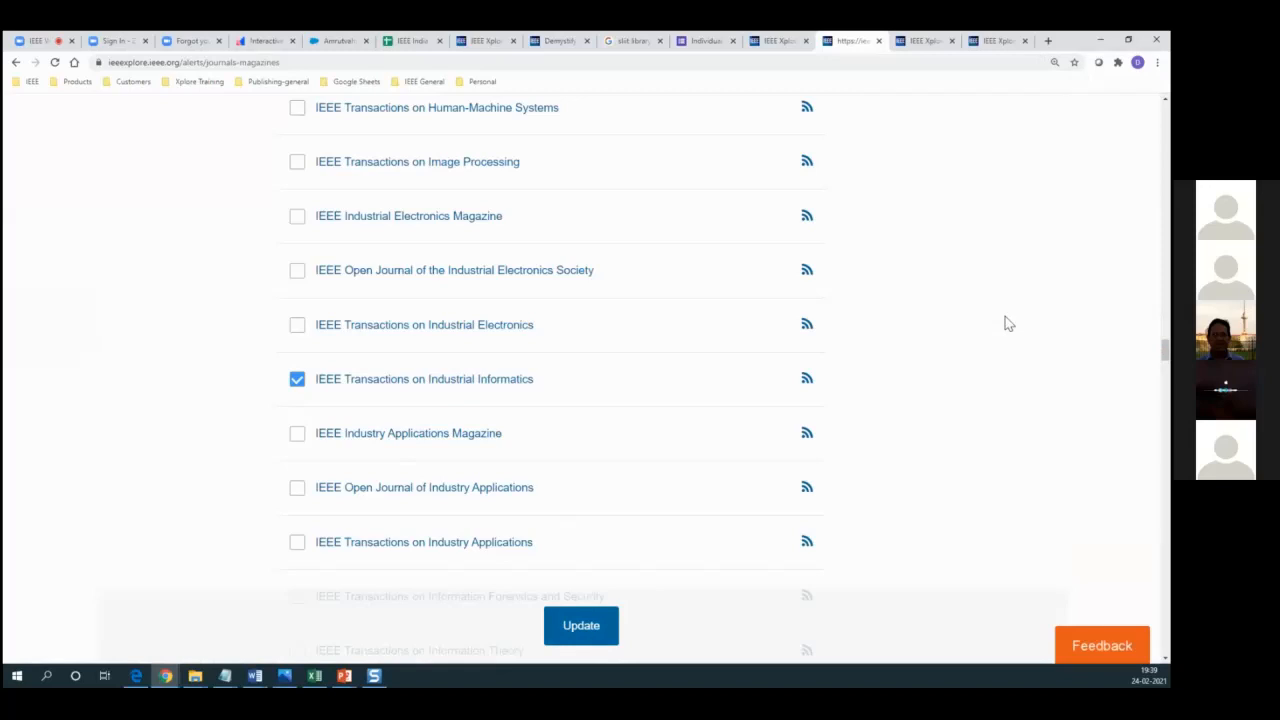
{"action": "scroll", "scroll_direction": "up", "scroll_amount": 3}
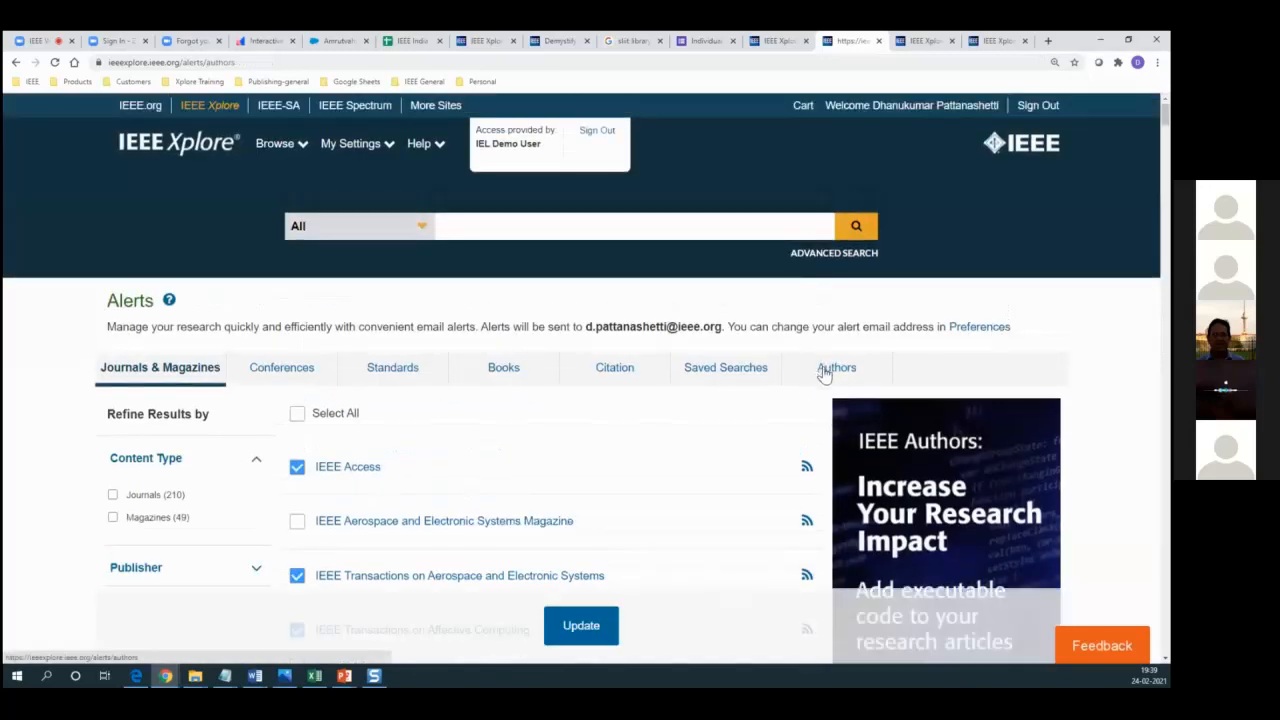
- Show the Authors alerts tab listing Rajkumar Buyya, Dusit Niyato and Kamal Sarkar
{"action": "left_click", "coordinate": [836, 368]}
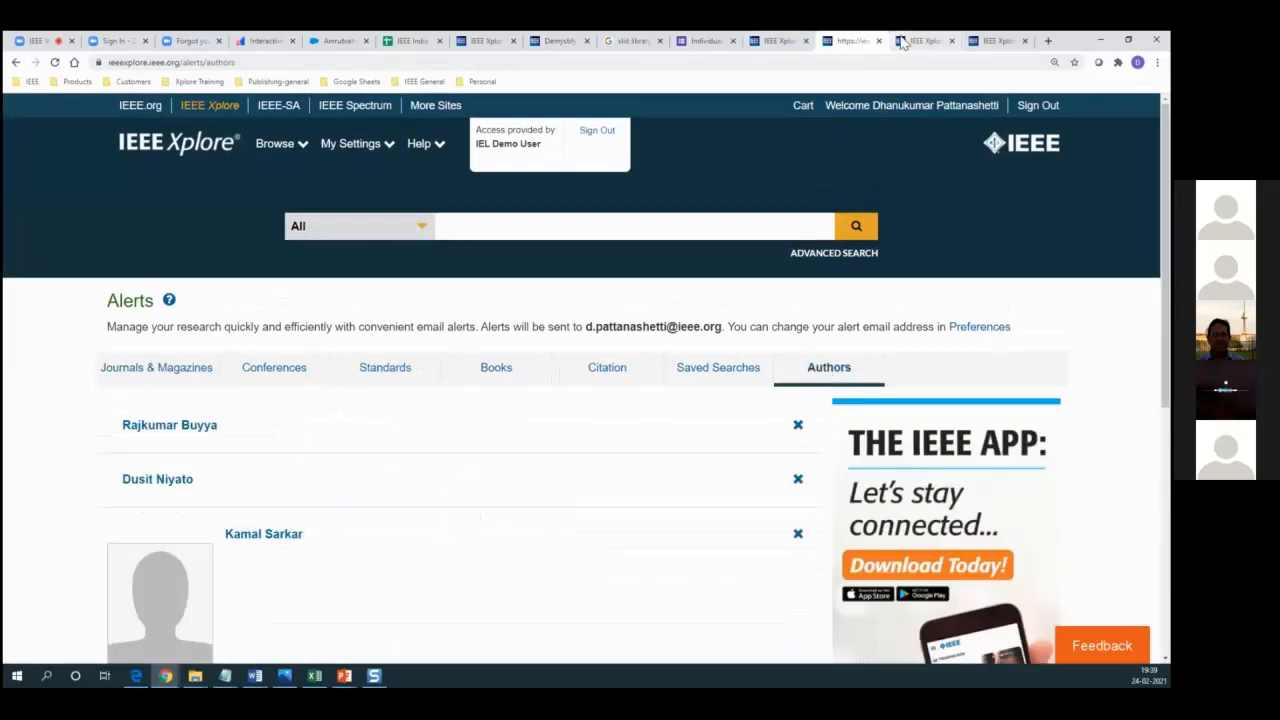
{"action": "left_click", "coordinate": [924, 40]}
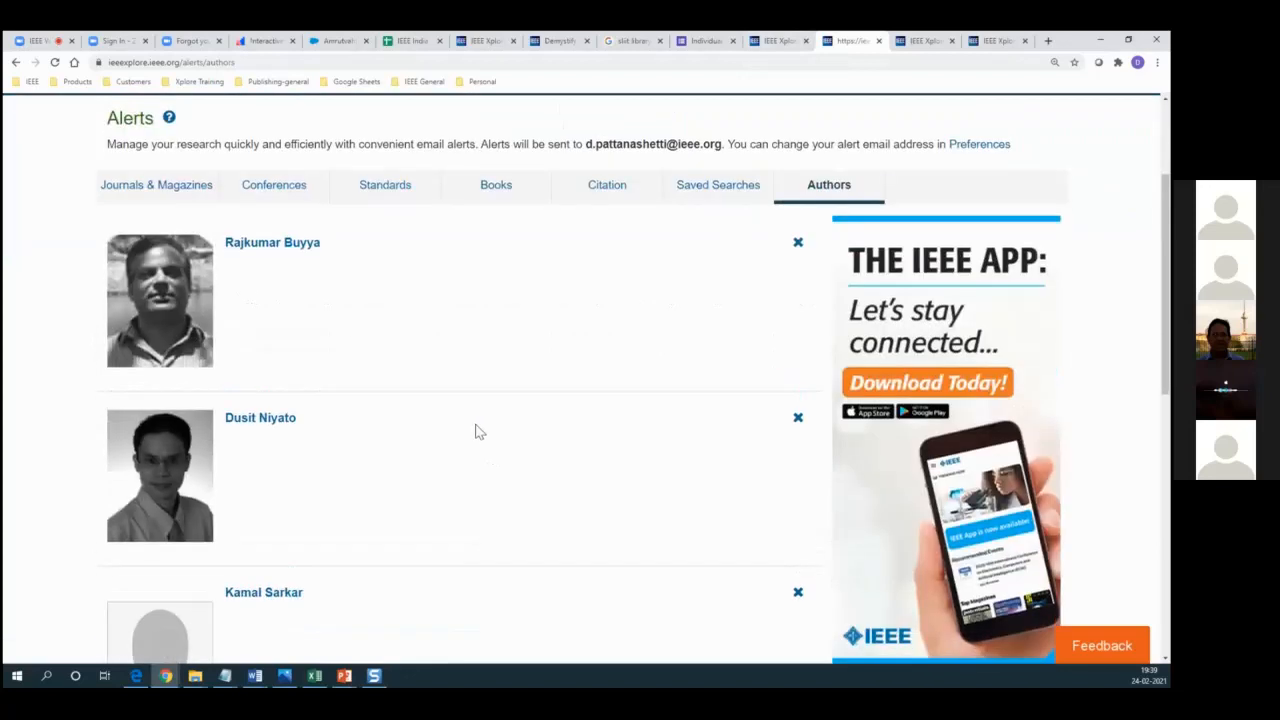
{"action": "mouse_move", "coordinate": [296, 252]}
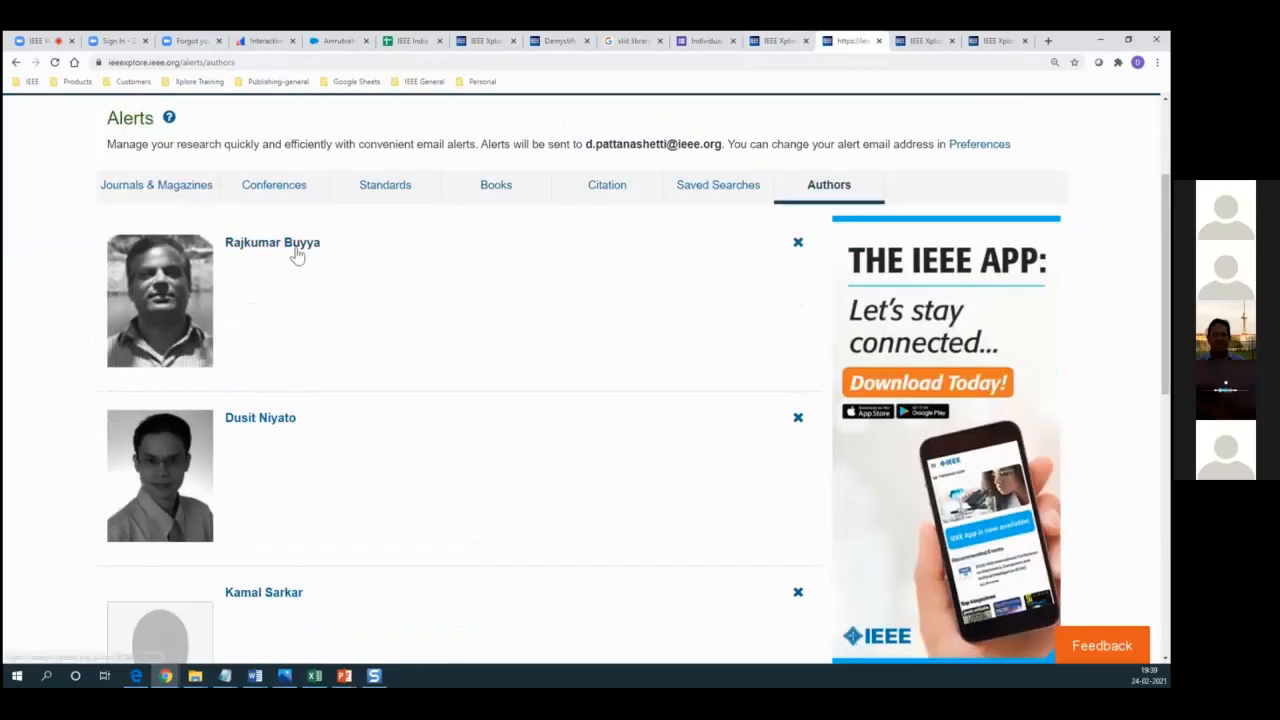
{"action": "mouse_move", "coordinate": [368, 560]}
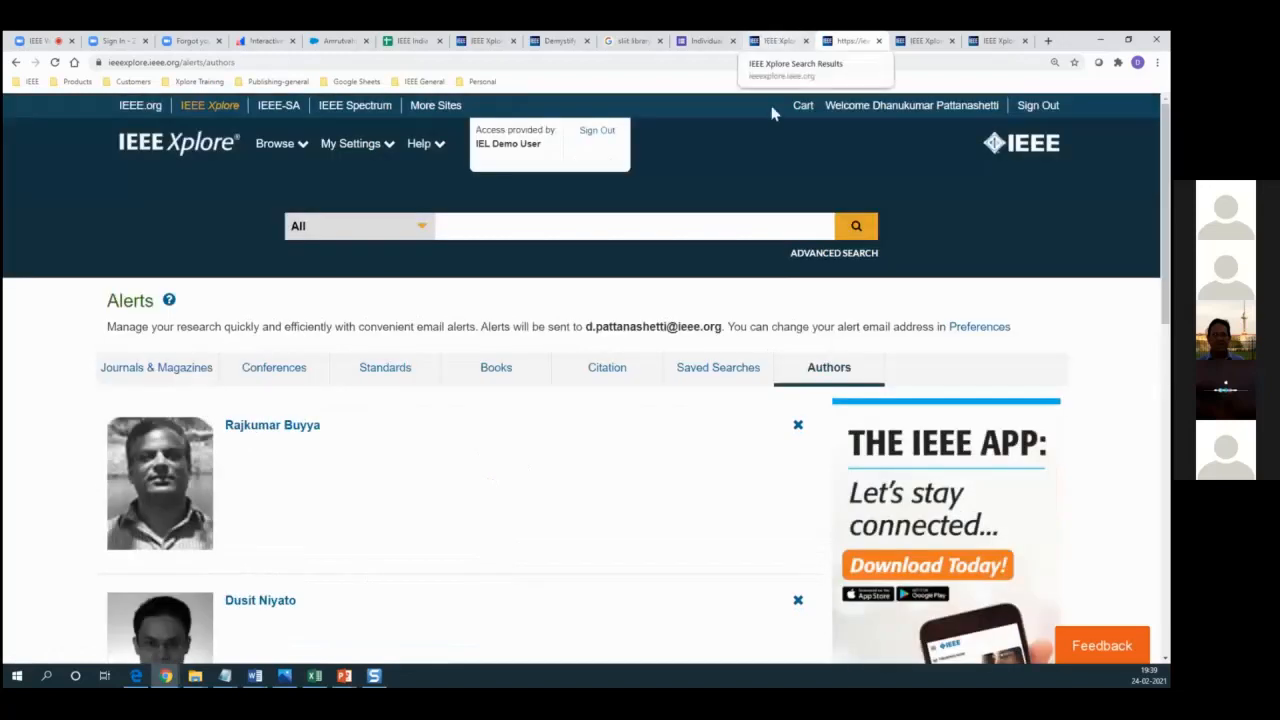
{"action": "mouse_move", "coordinate": [272, 424]}
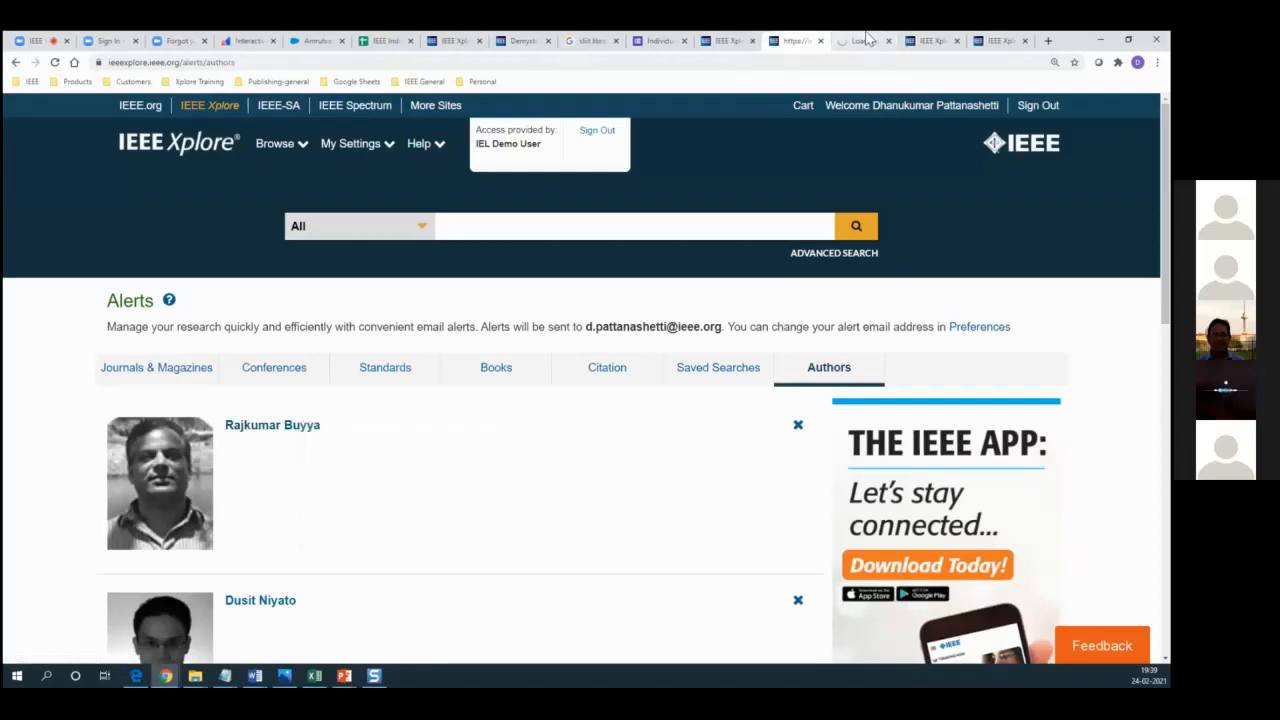
- In Advanced Search, join "sri lanka institute*" OR sliit in Author Affiliations
{"action": "left_click", "coordinate": [272, 424]}
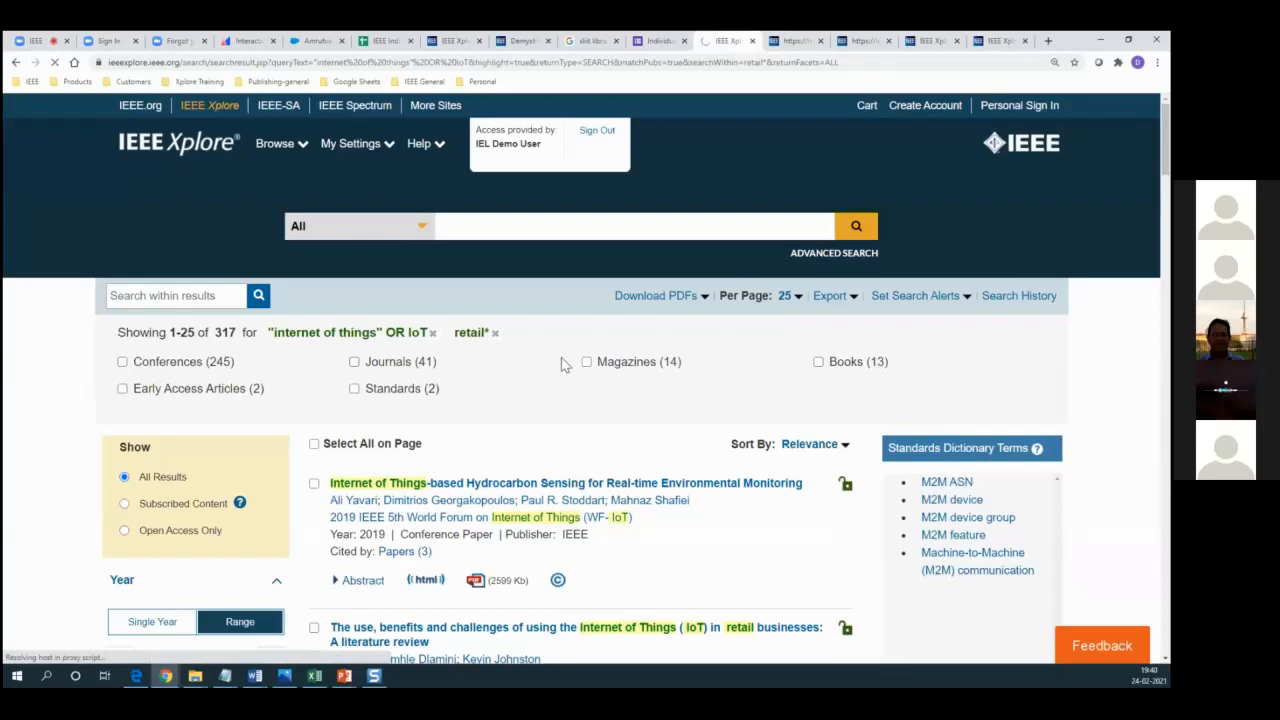
{"action": "left_click", "coordinate": [832, 252]}
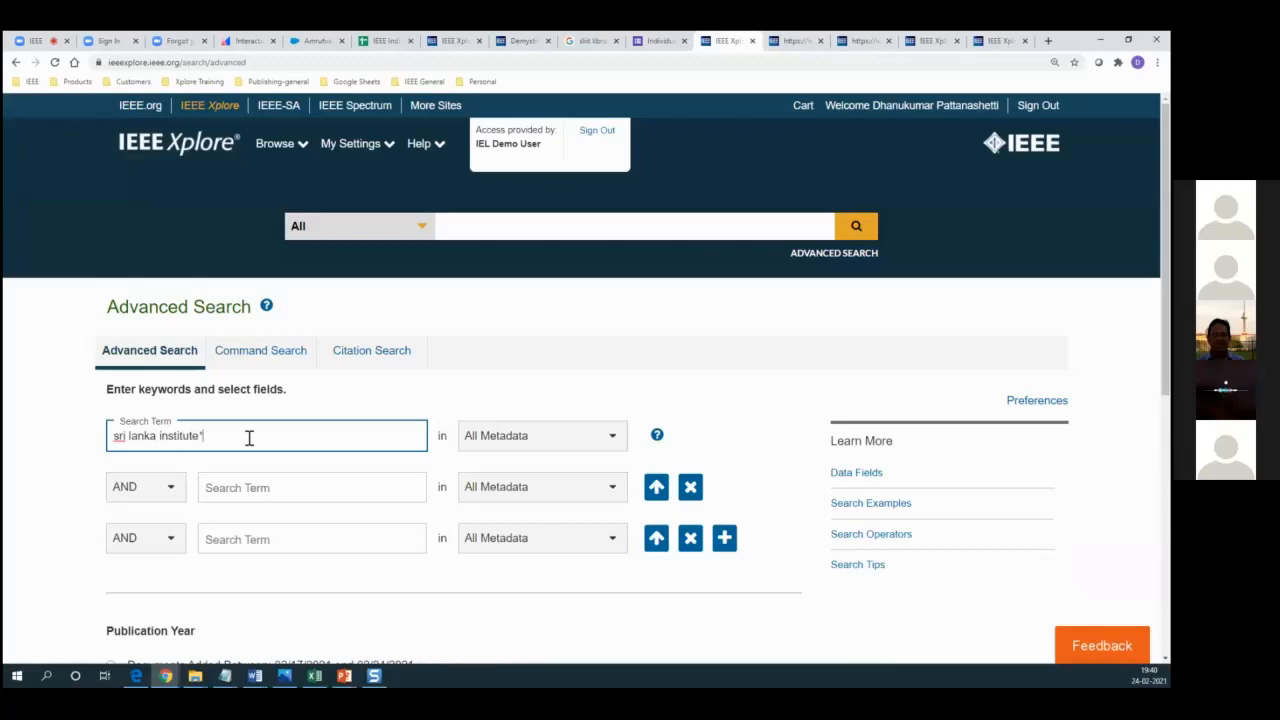
{"action": "left_click", "coordinate": [144, 488]}
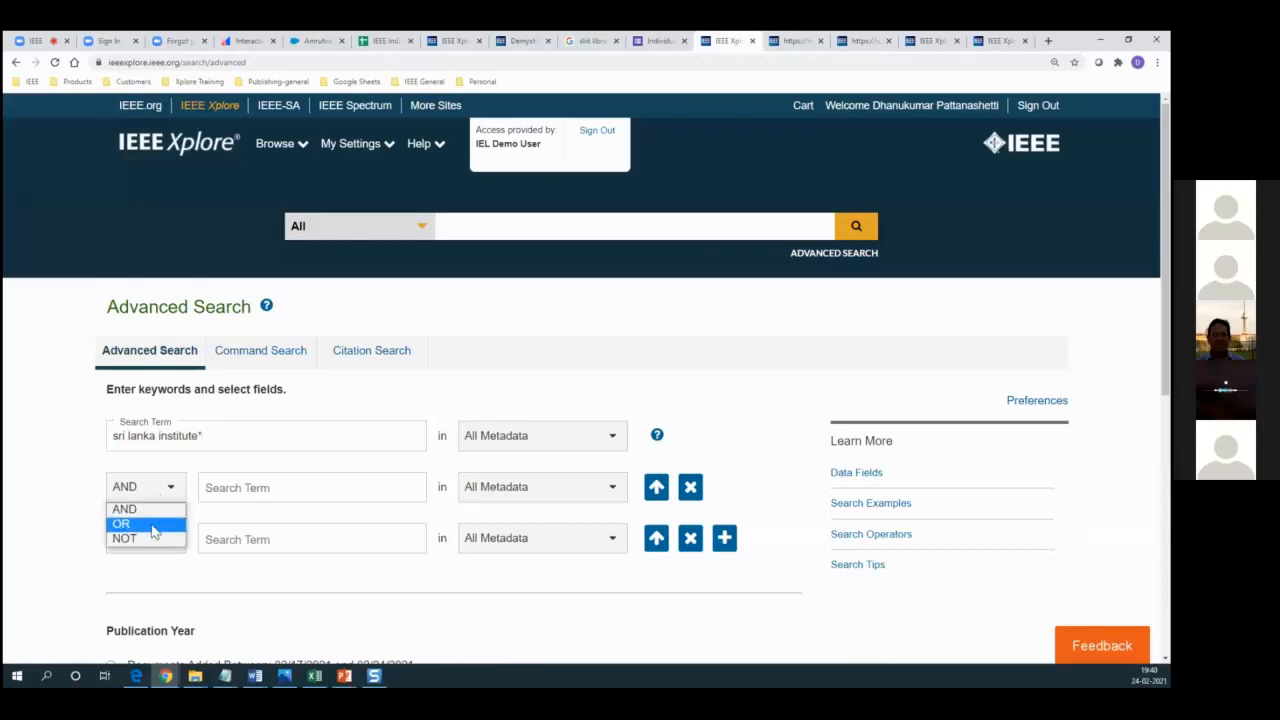
{"action": "left_click", "coordinate": [120, 524]}
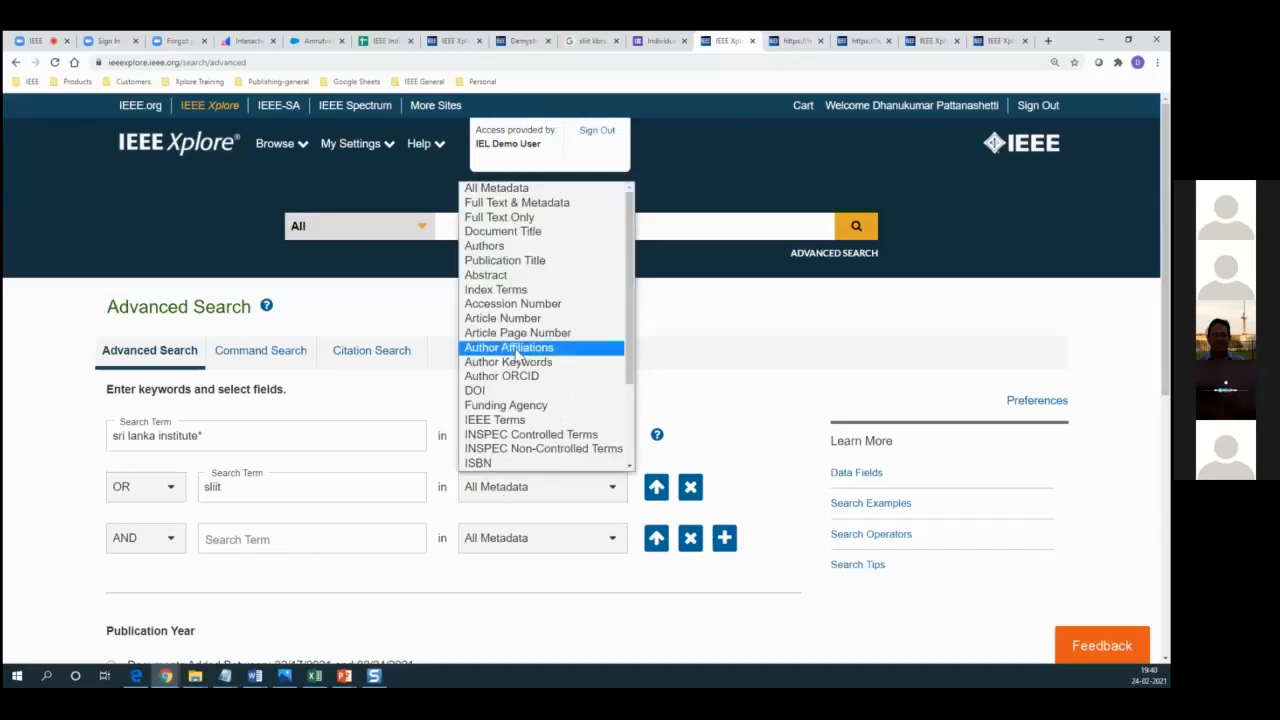
{"action": "left_click", "coordinate": [508, 348]}
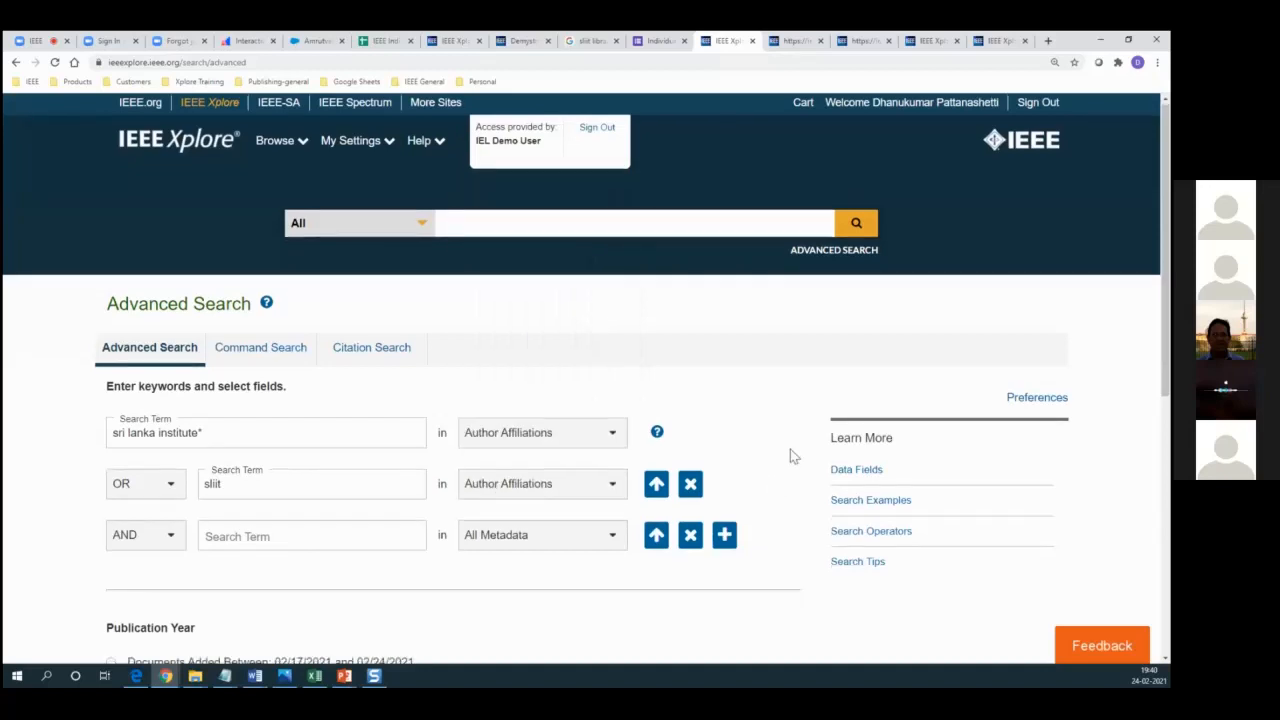
- Set the year range to 1884–2021 and run the affiliation search
{"action": "scroll", "scroll_direction": "down", "scroll_amount": 3}
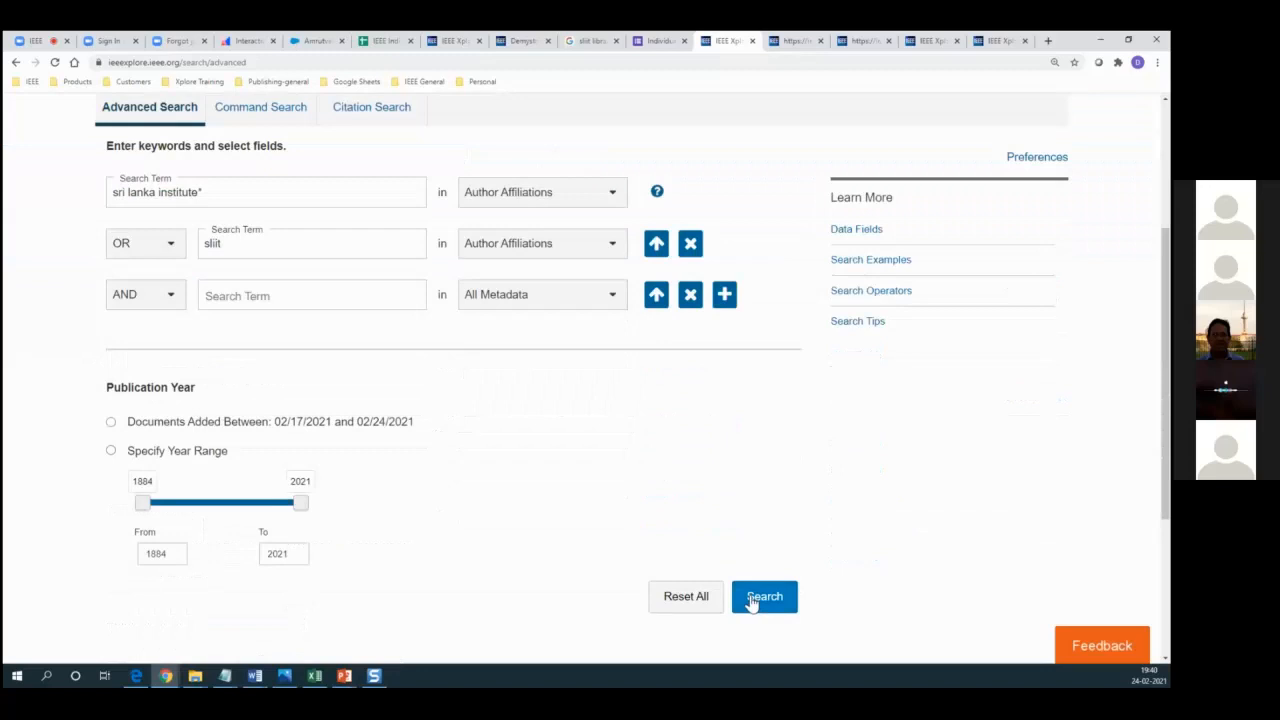
{"action": "left_click", "coordinate": [764, 596]}
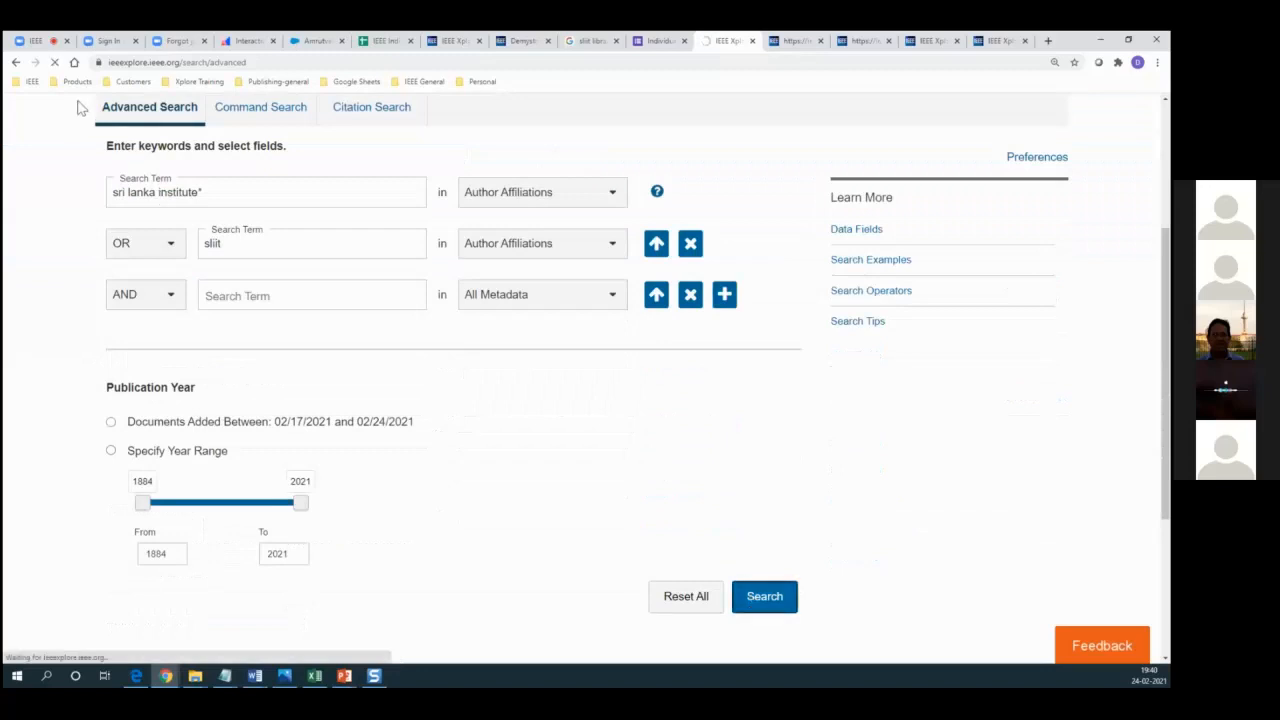
{"action": "left_click", "coordinate": [764, 596]}
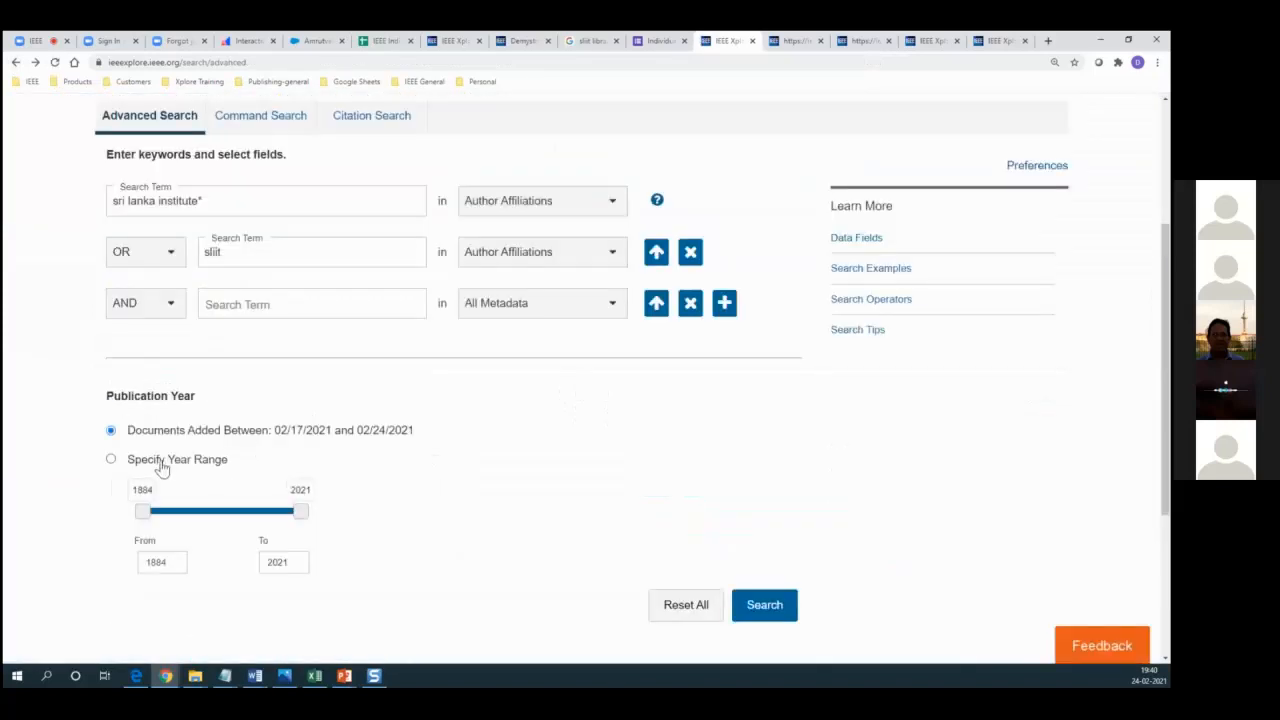
{"action": "left_click", "coordinate": [112, 458]}
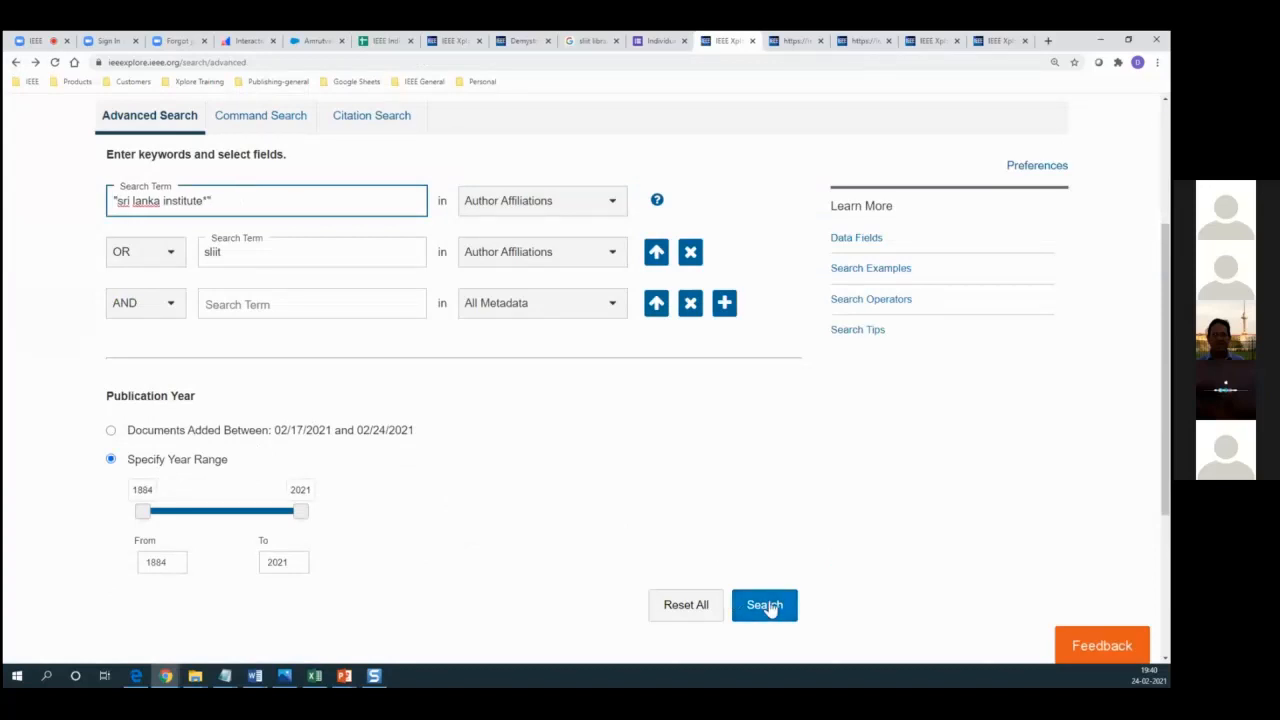
{"action": "left_click", "coordinate": [764, 604]}
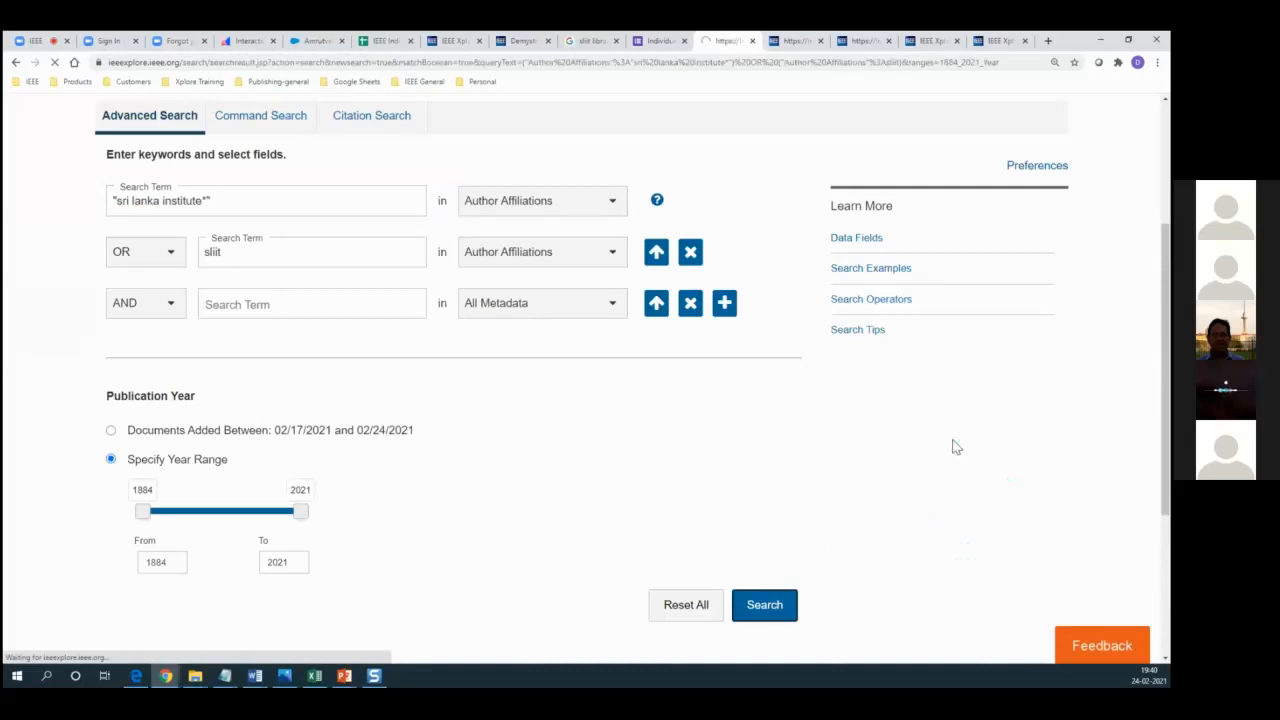
- Expand the Author facet on the 432 results to see the most frequent authors
{"action": "left_click", "coordinate": [764, 604]}
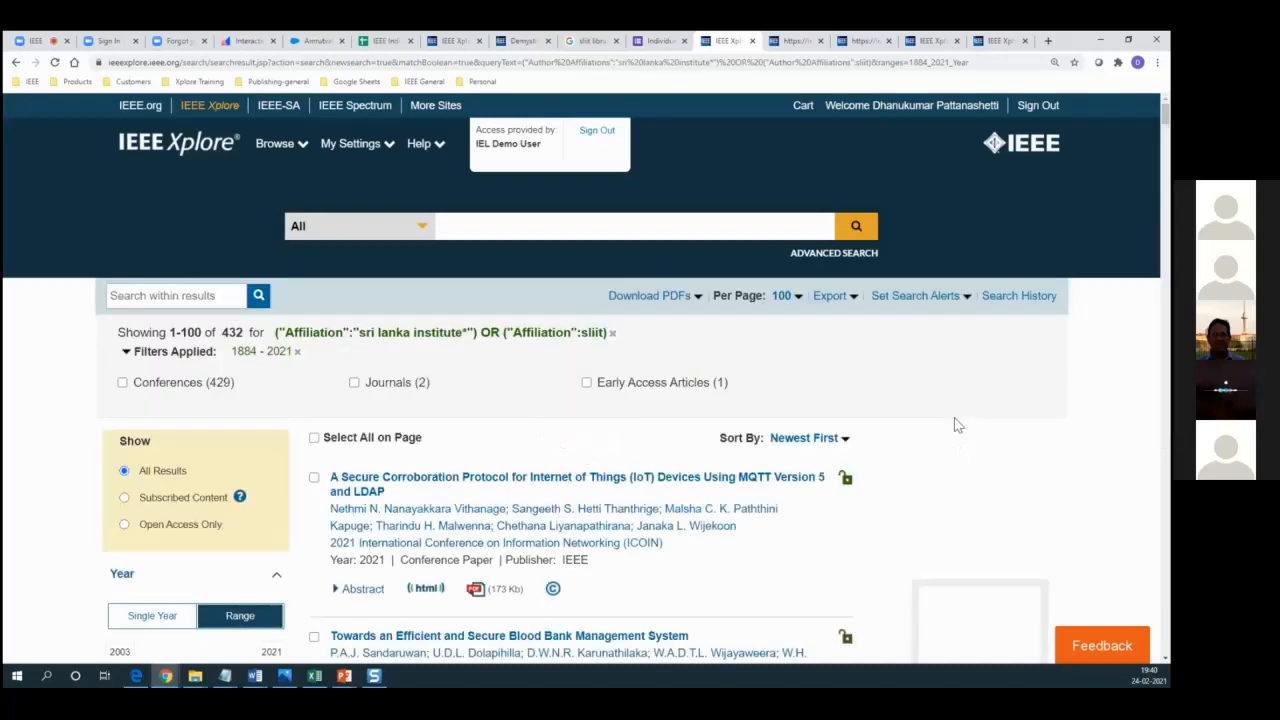
{"action": "scroll", "scroll_direction": "down", "scroll_amount": 3}
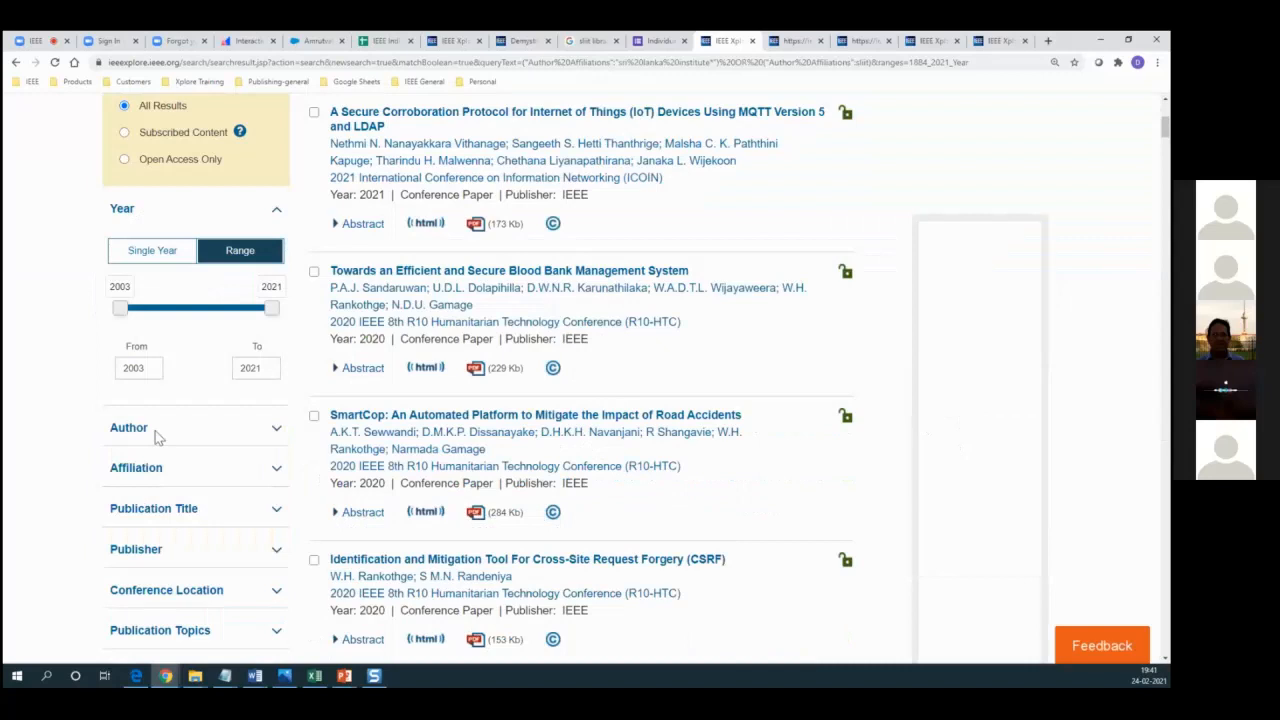
{"action": "left_click", "coordinate": [128, 428]}
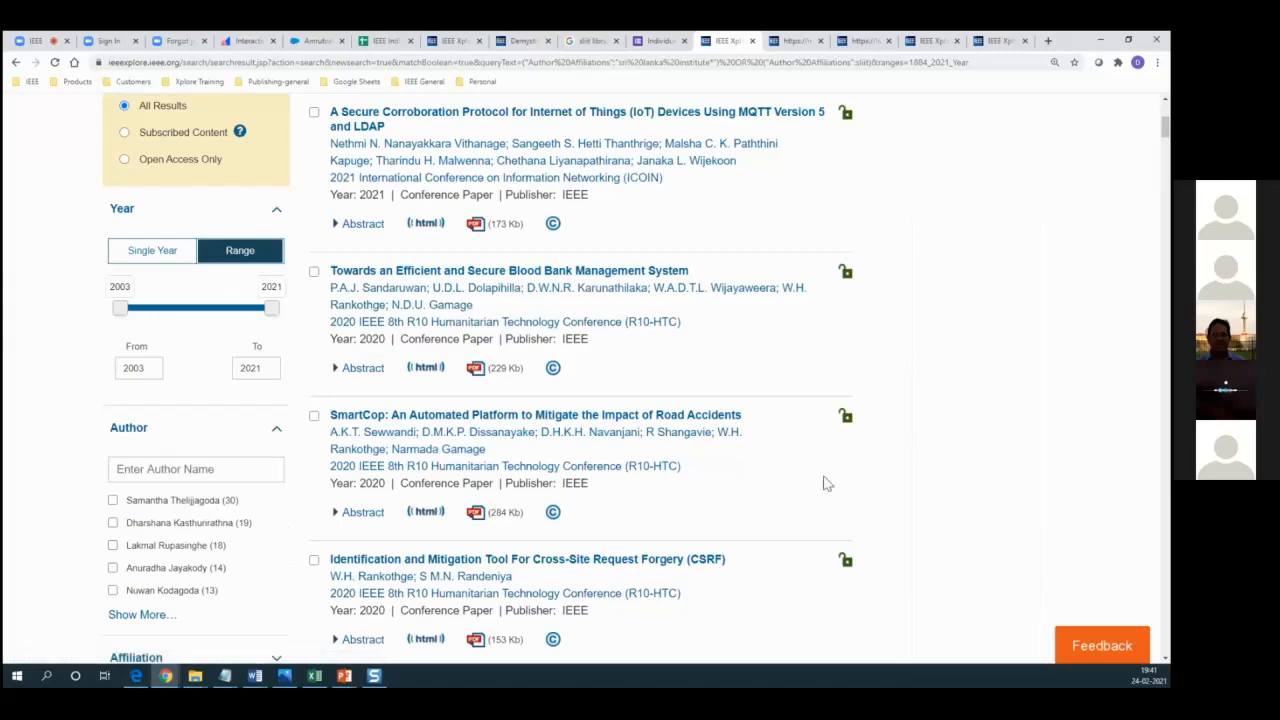
{"action": "mouse_move", "coordinate": [792, 444]}
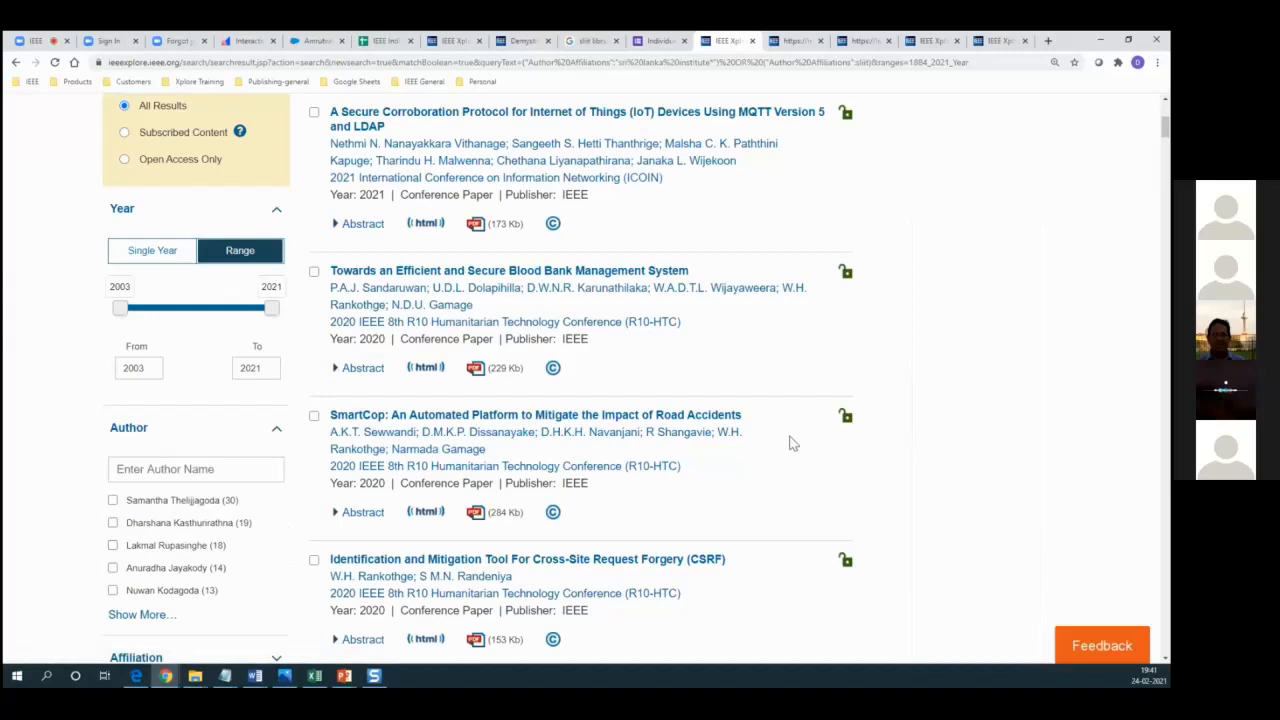
{"action": "mouse_move", "coordinate": [778, 288]}
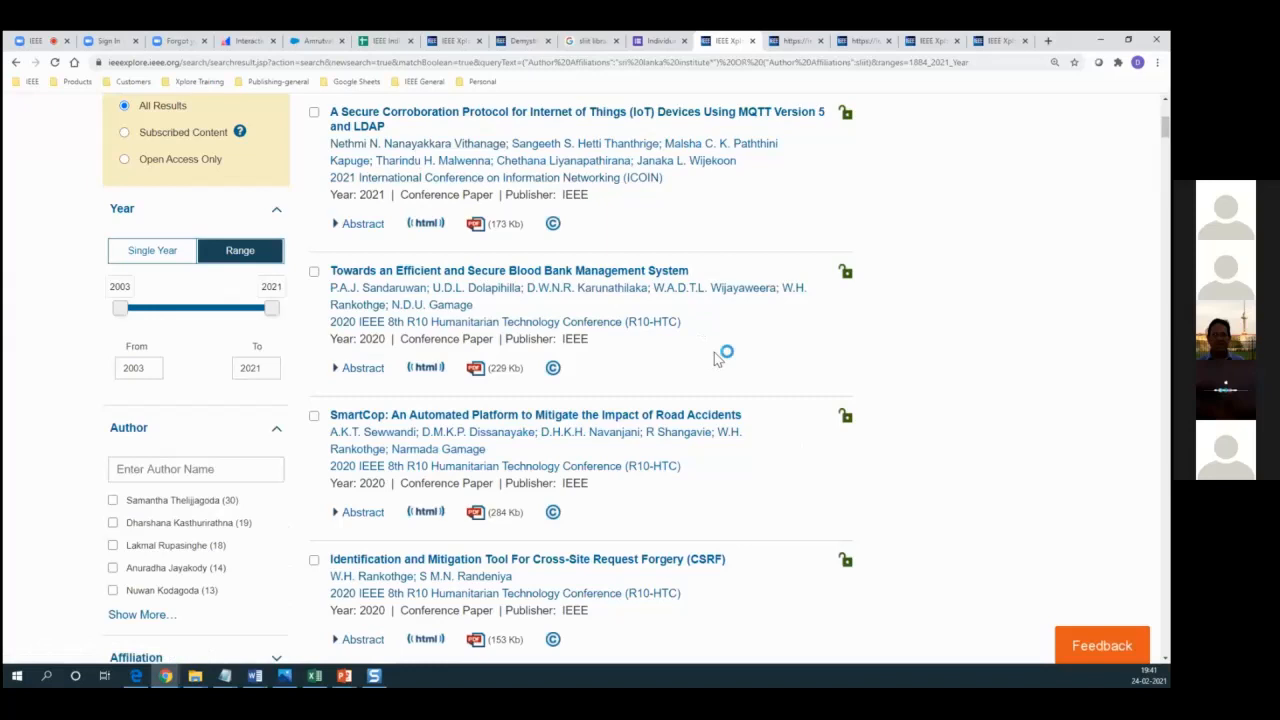
{"action": "scroll", "scroll_direction": "down", "scroll_amount": 3}
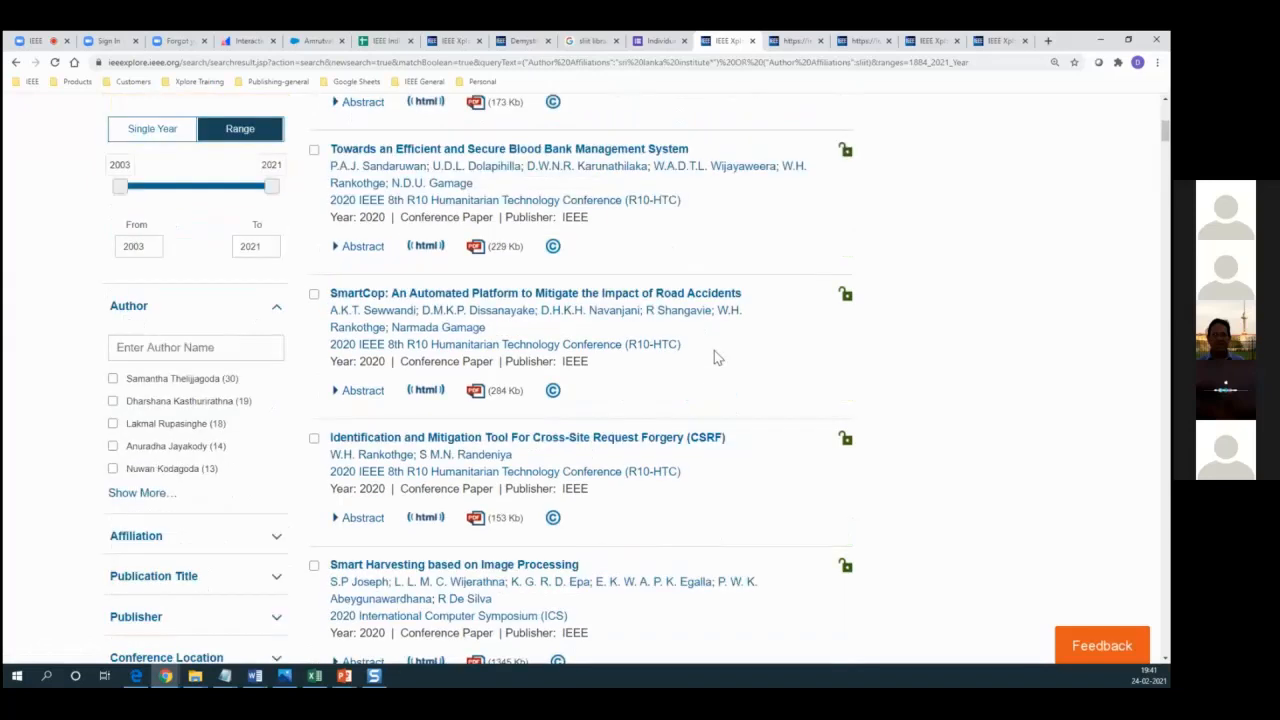
{"action": "scroll", "scroll_direction": "down", "scroll_amount": 3}
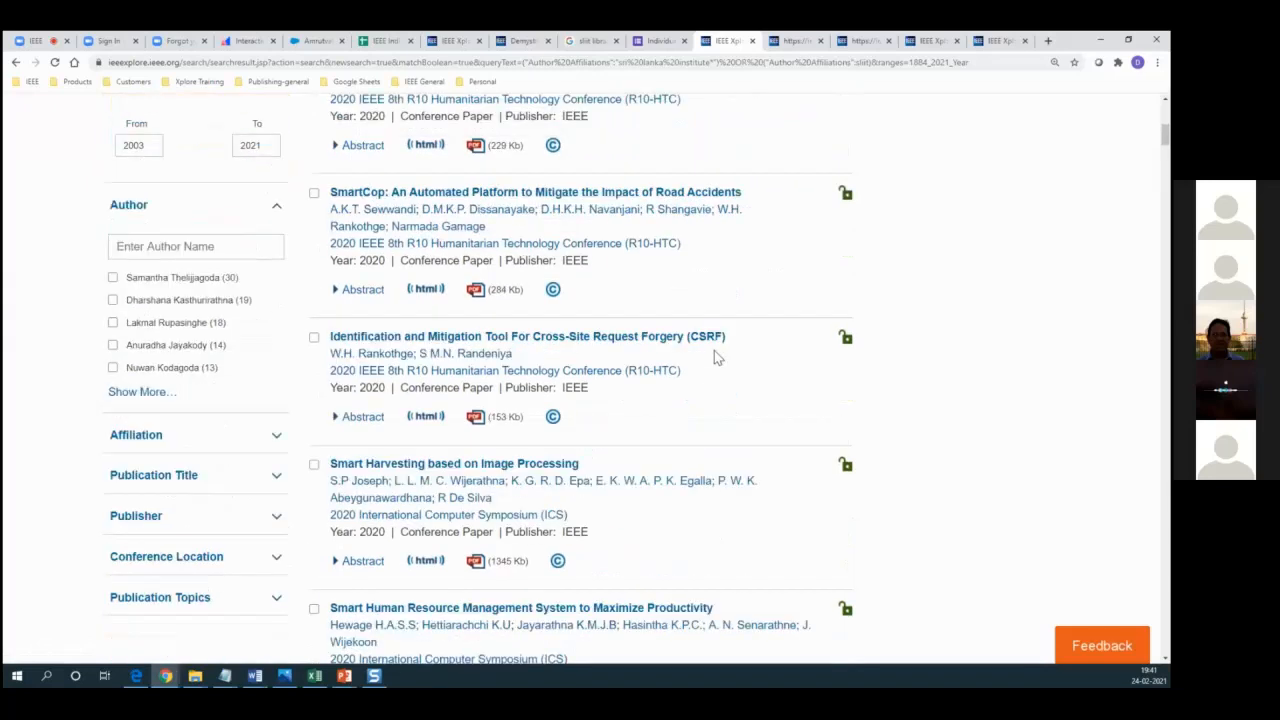
{"action": "scroll", "scroll_direction": "down", "scroll_amount": 3}
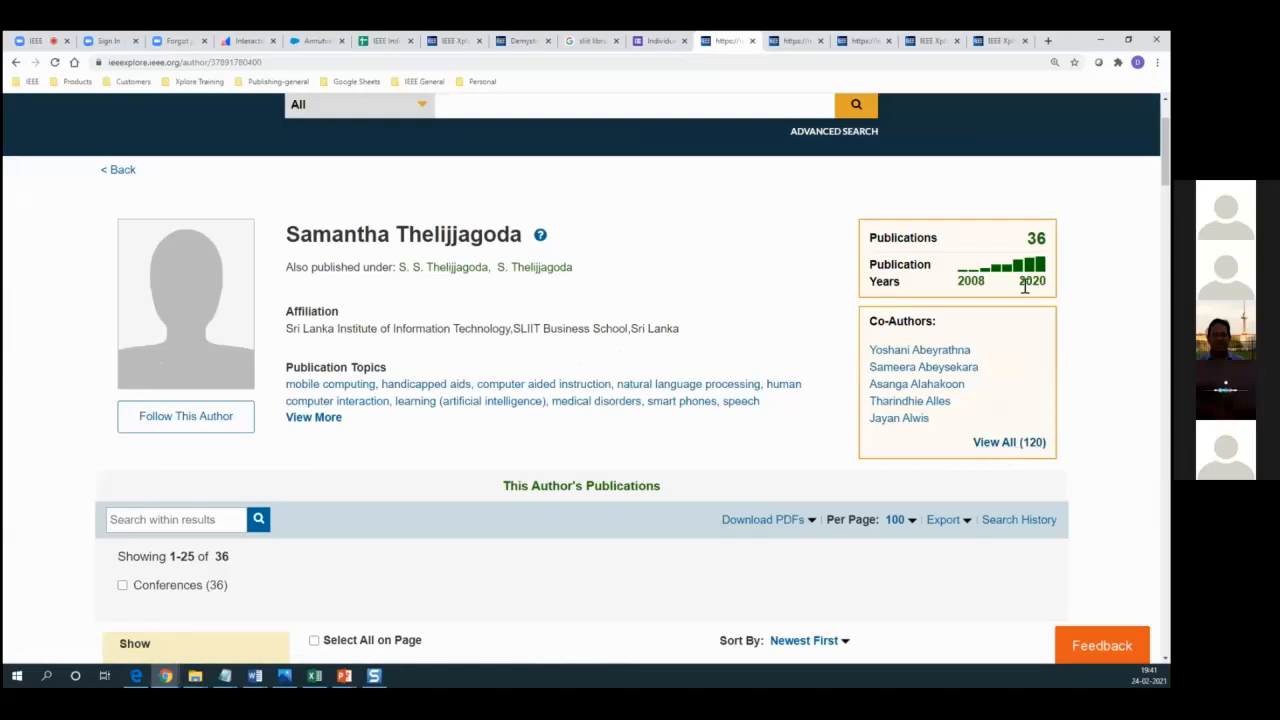
{"action": "mouse_move", "coordinate": [276, 444]}
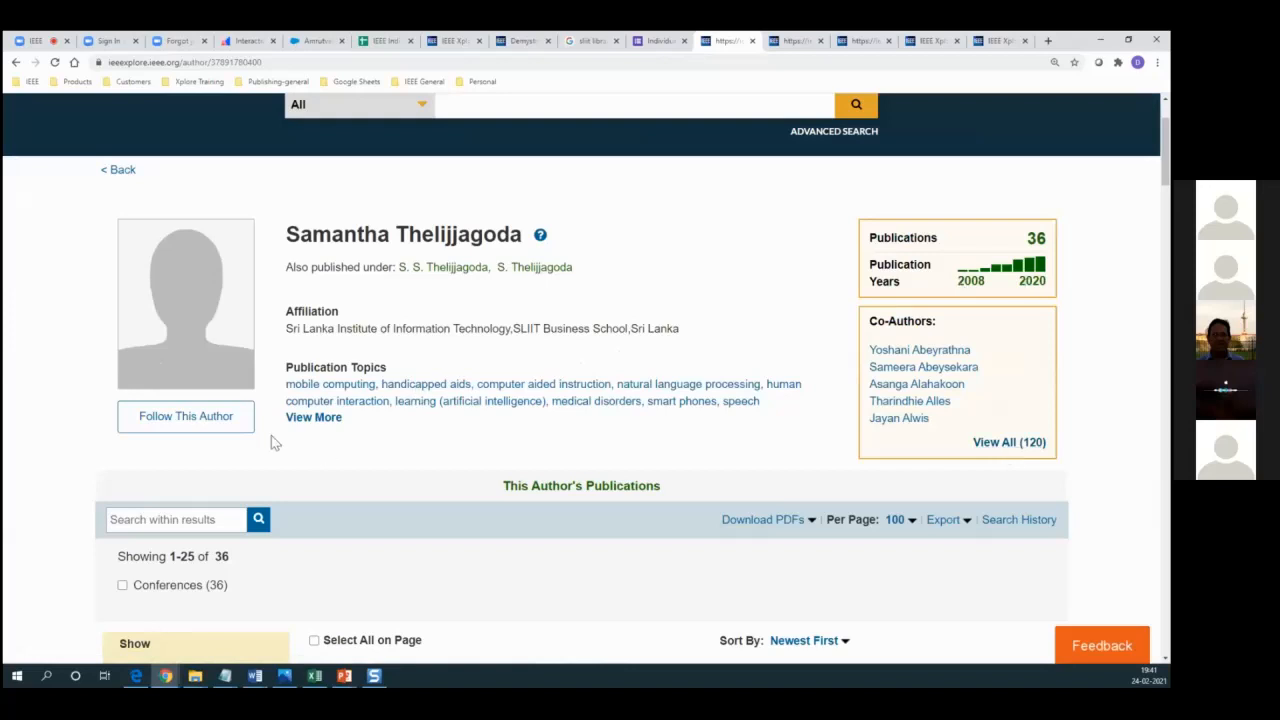
{"action": "mouse_move", "coordinate": [192, 428]}
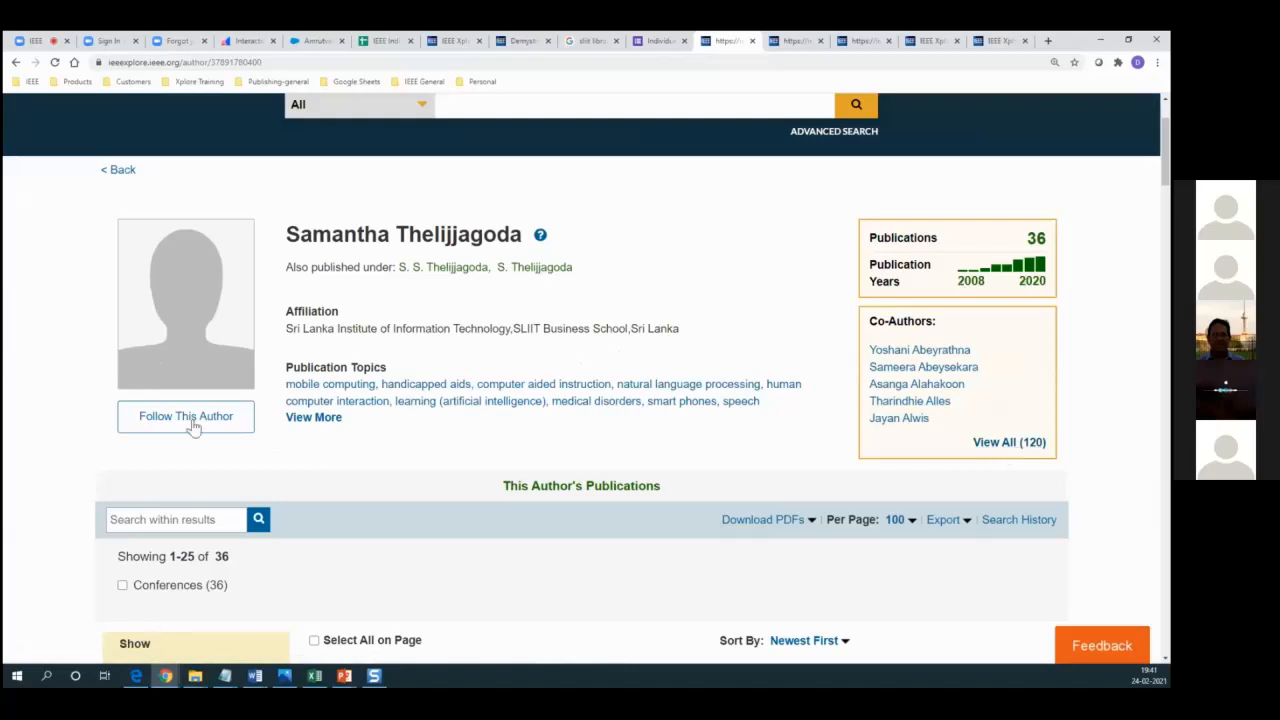
- Follow Samantha Thelijjagoda for author alerts, dismiss the confirmation, and return to the IoT results tab
{"action": "left_click", "coordinate": [184, 416]}
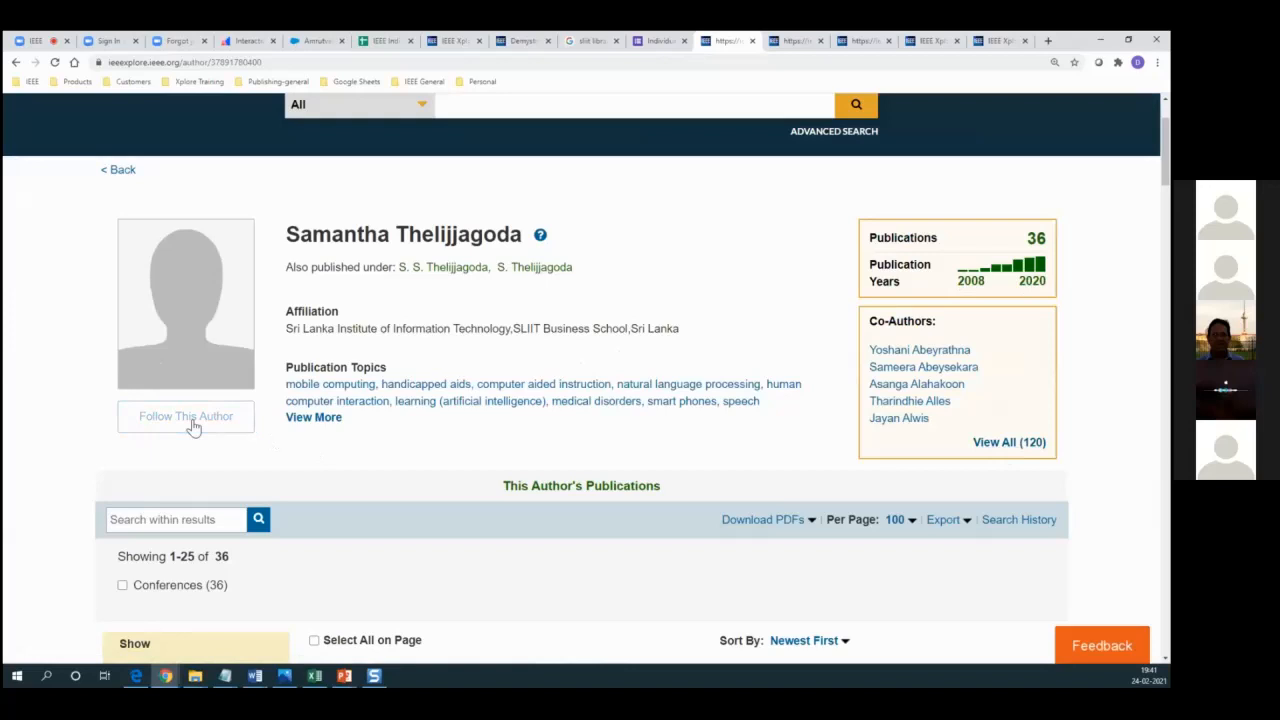
{"action": "left_click", "coordinate": [184, 416]}
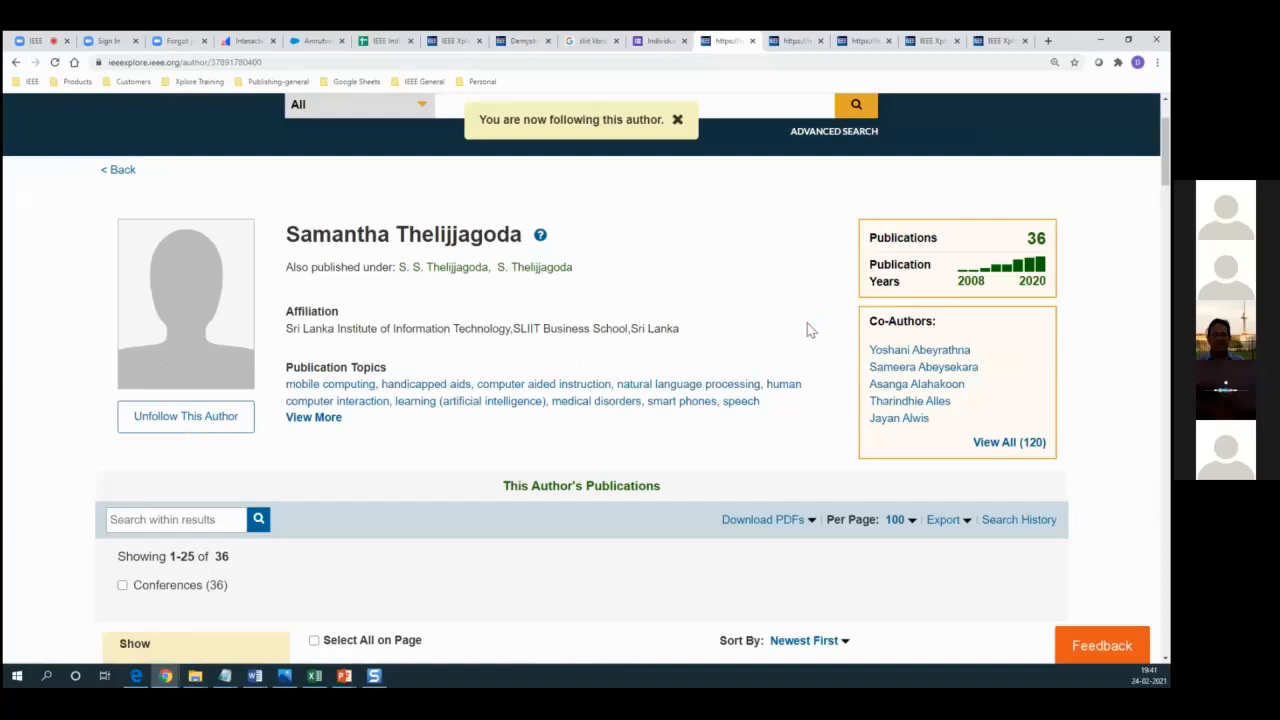
{"action": "left_click", "coordinate": [676, 120]}
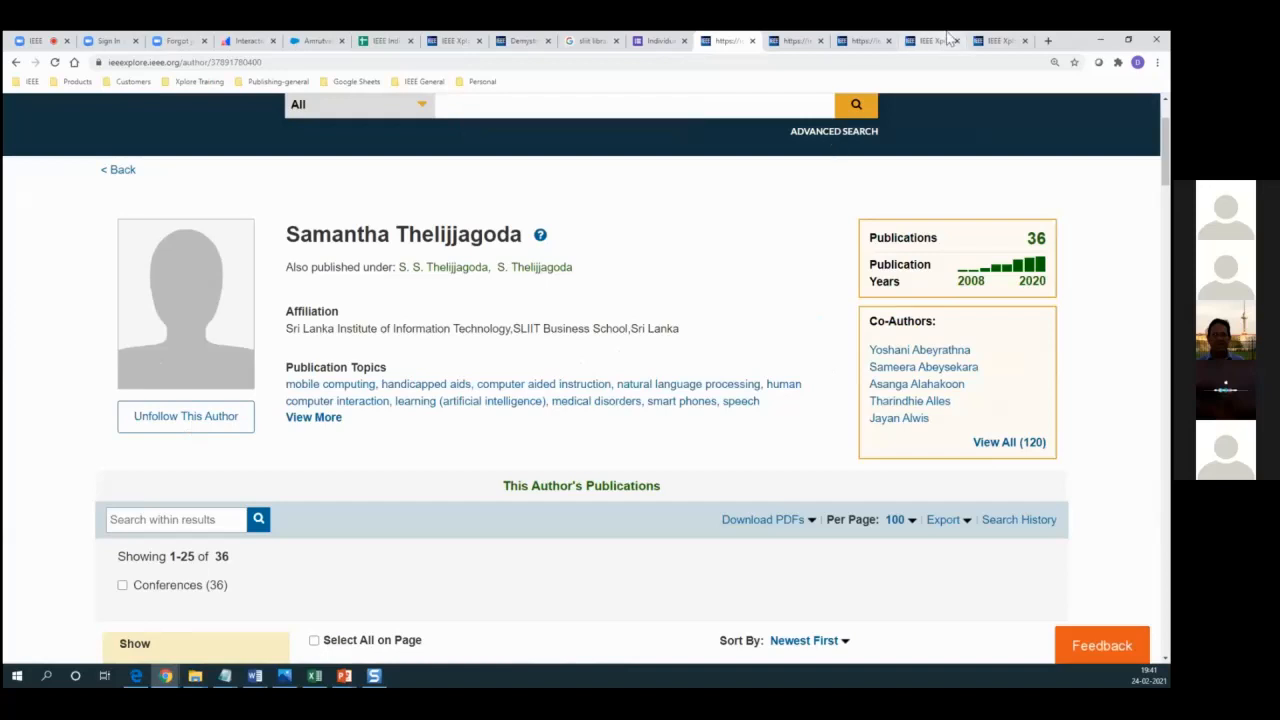
{"action": "left_click", "coordinate": [924, 40]}
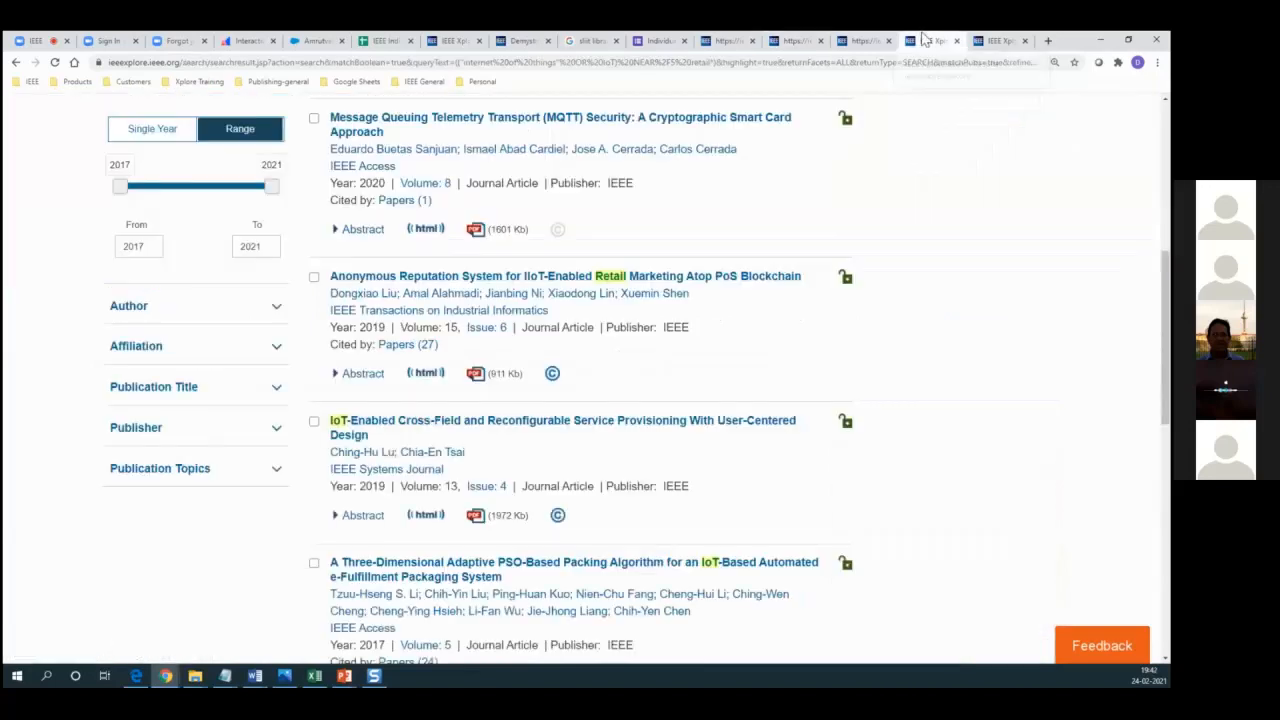
- Sort the IoT retail results by Most Cited (By Papers) and open the blockchain retail marketing paper
{"action": "left_click", "coordinate": [814, 316]}
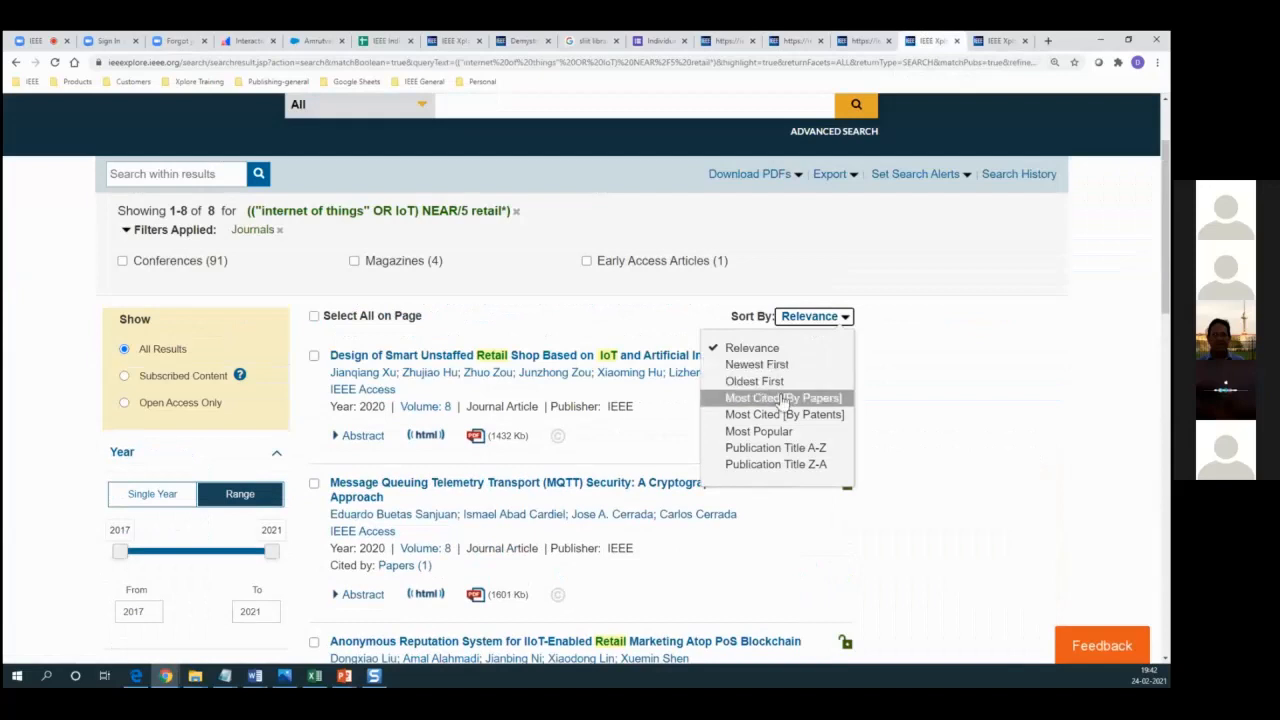
{"action": "left_click", "coordinate": [784, 396]}
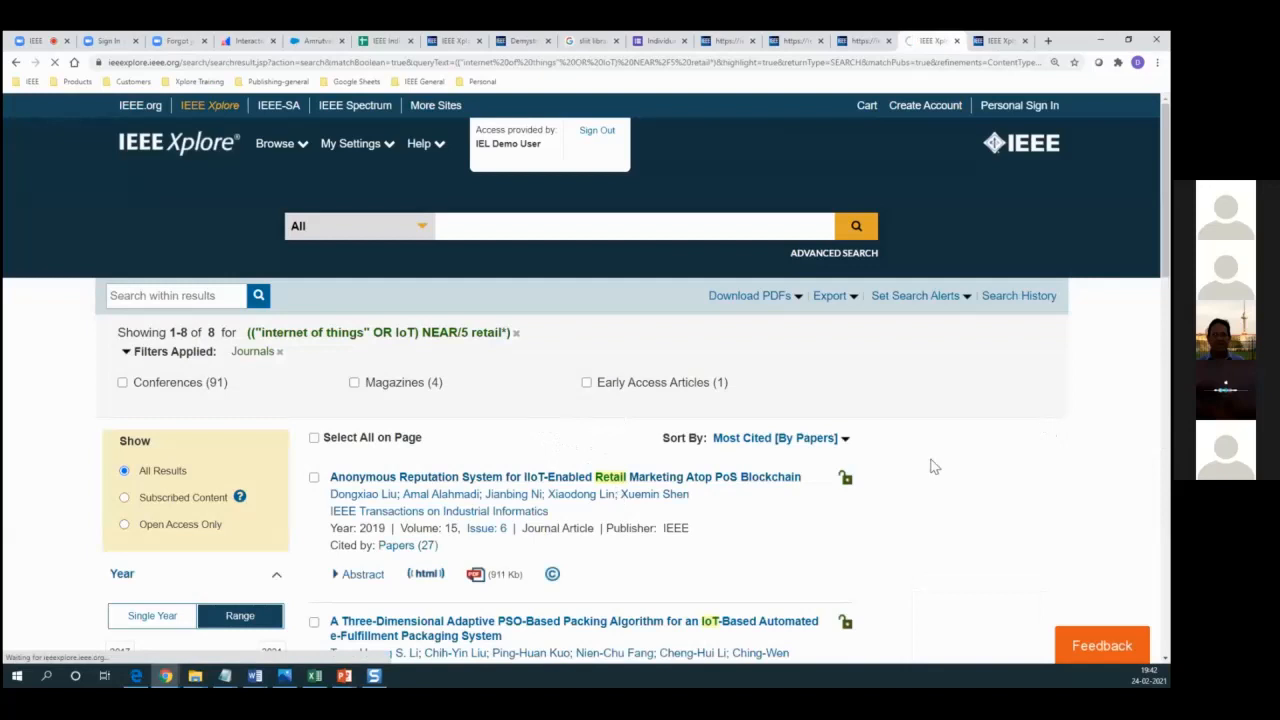
{"action": "left_click", "coordinate": [564, 476]}
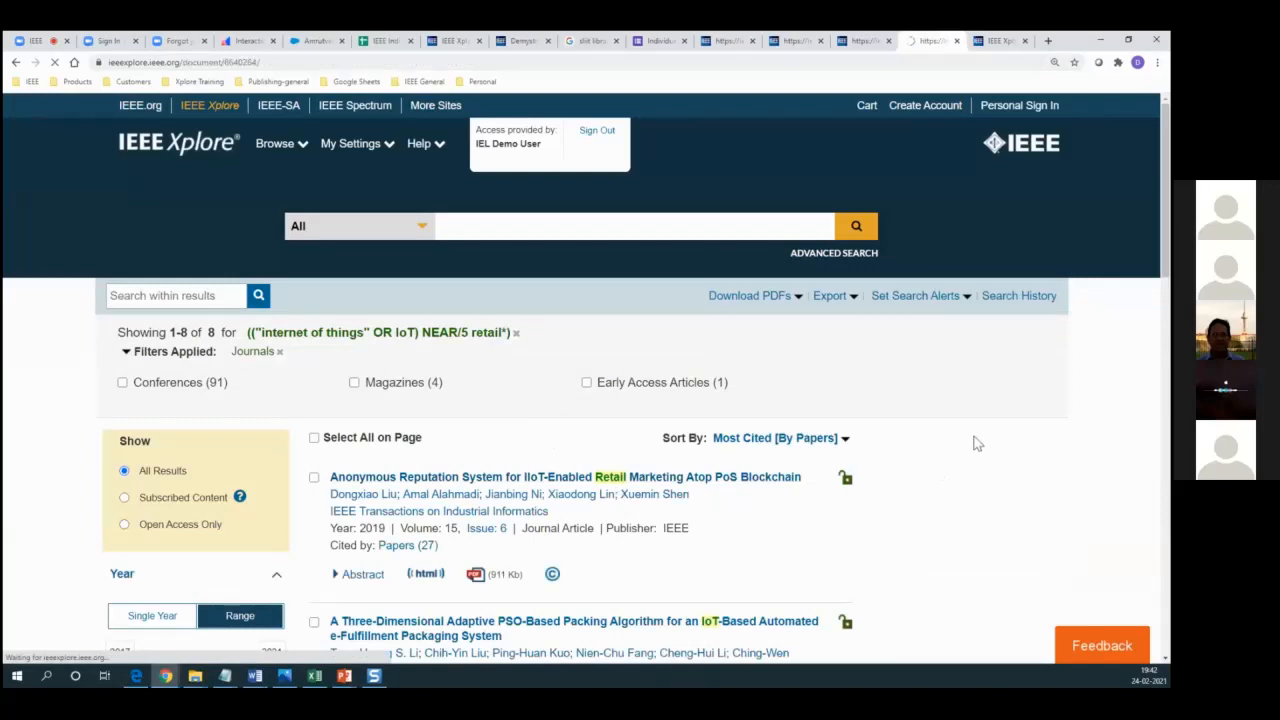
{"action": "left_click", "coordinate": [564, 476]}
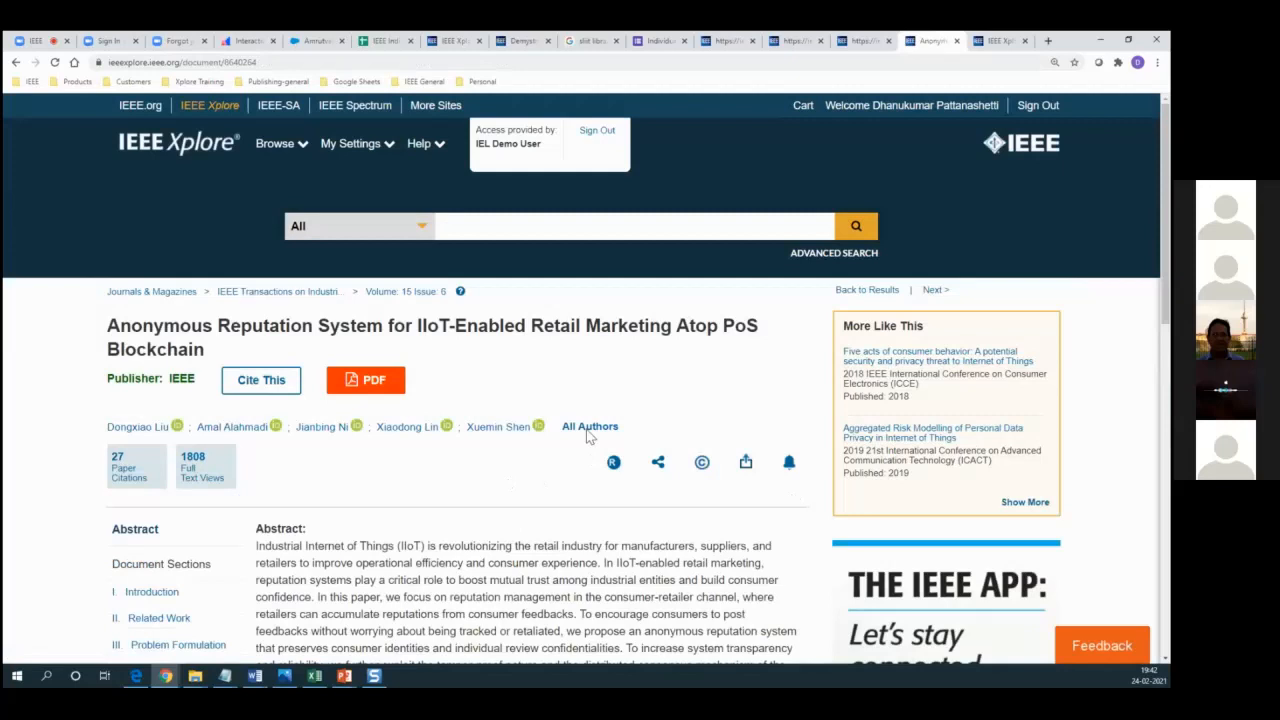
- View all authors of the retail marketing paper, then check its alert options on the Alerts page
{"action": "left_click", "coordinate": [590, 426]}
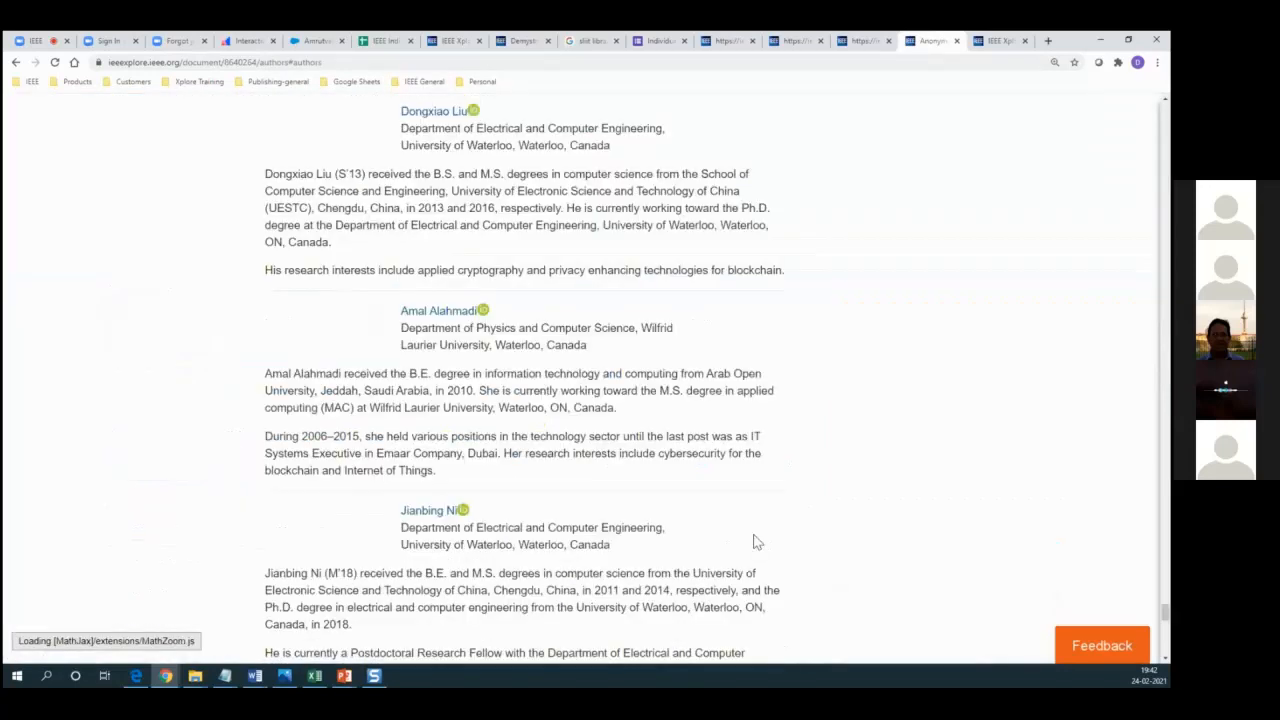
{"action": "scroll", "scroll_direction": "up", "scroll_amount": 3}
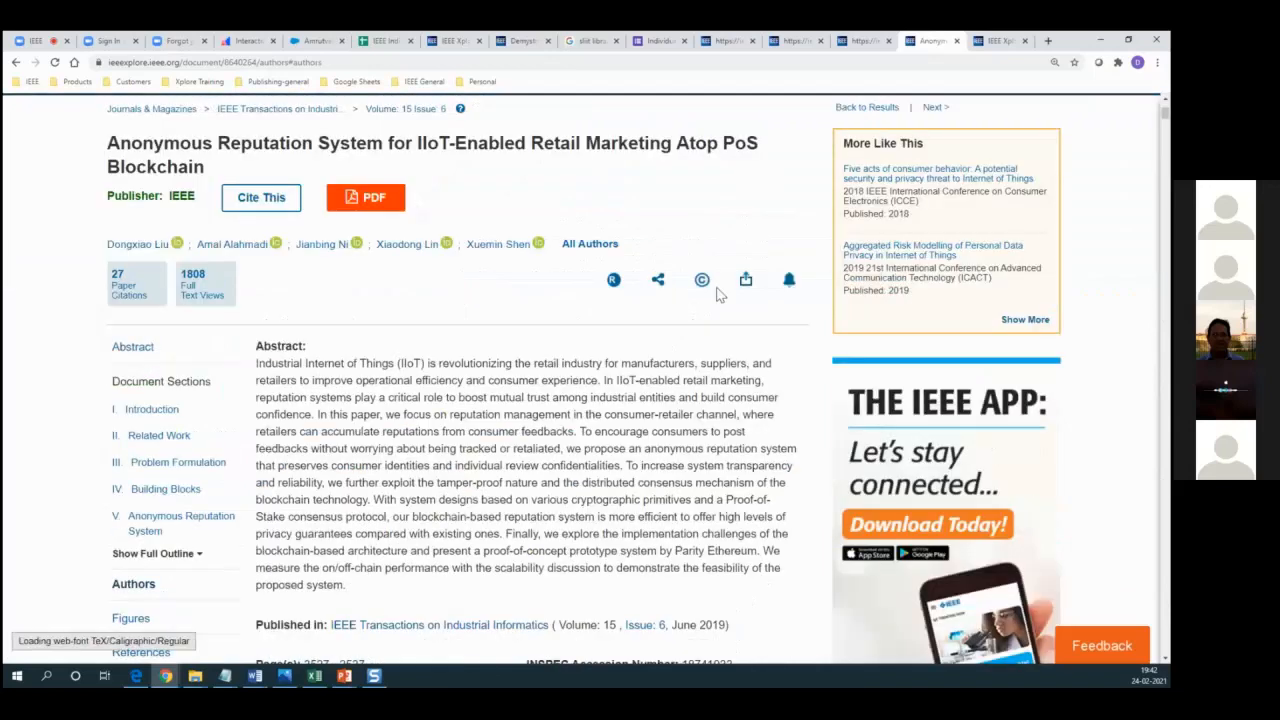
{"action": "mouse_move", "coordinate": [788, 280]}
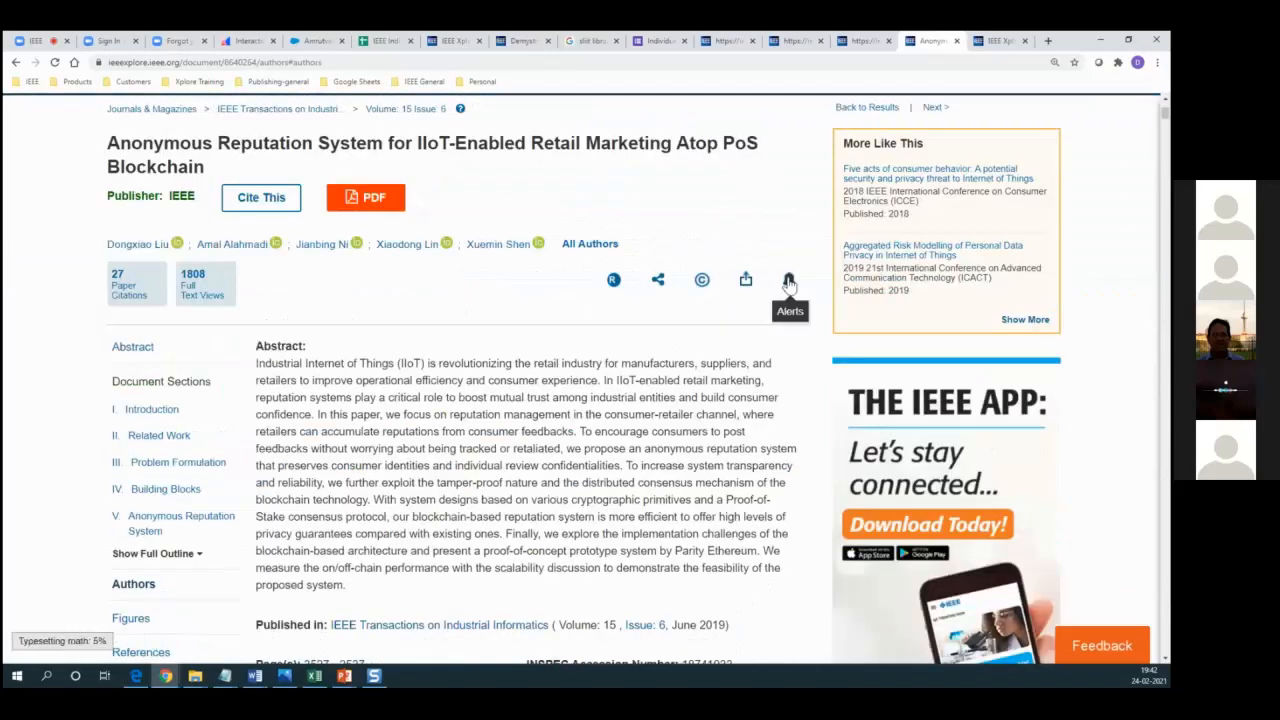
{"action": "left_click", "coordinate": [788, 280]}
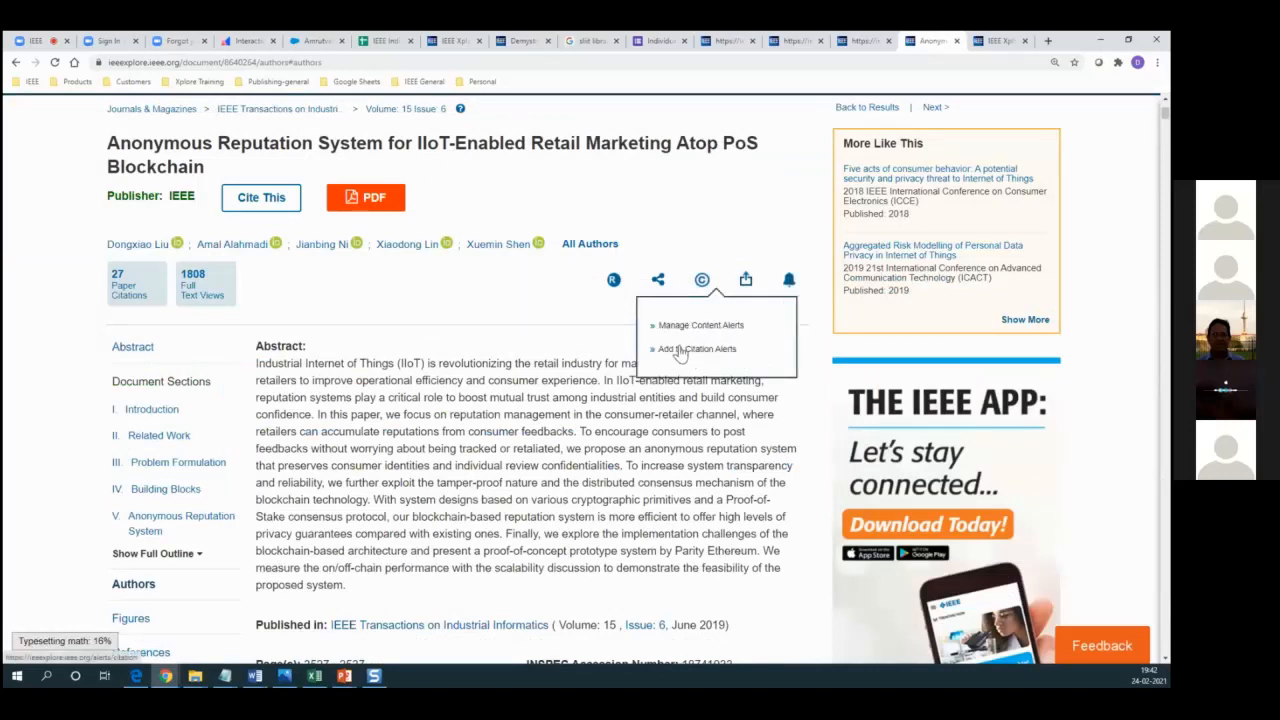
{"action": "mouse_move", "coordinate": [680, 352]}
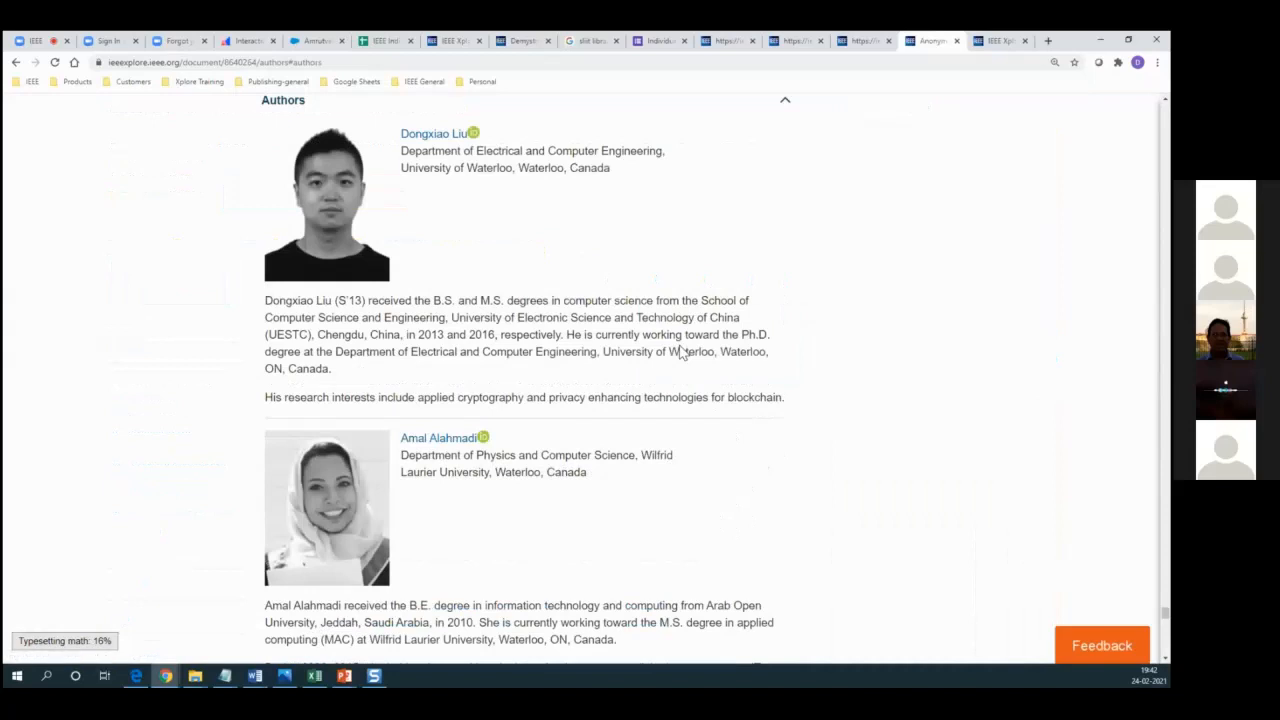
{"action": "scroll", "scroll_direction": "up", "scroll_amount": 3}
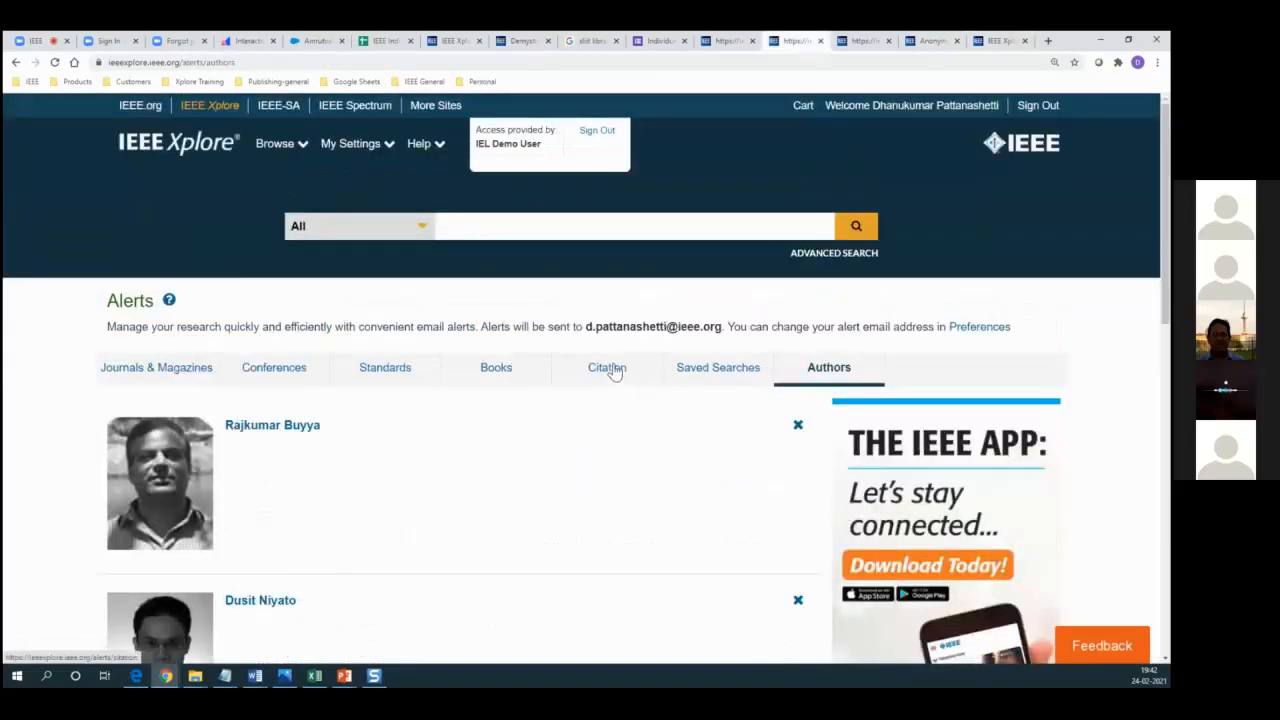
{"action": "mouse_move", "coordinate": [608, 368]}
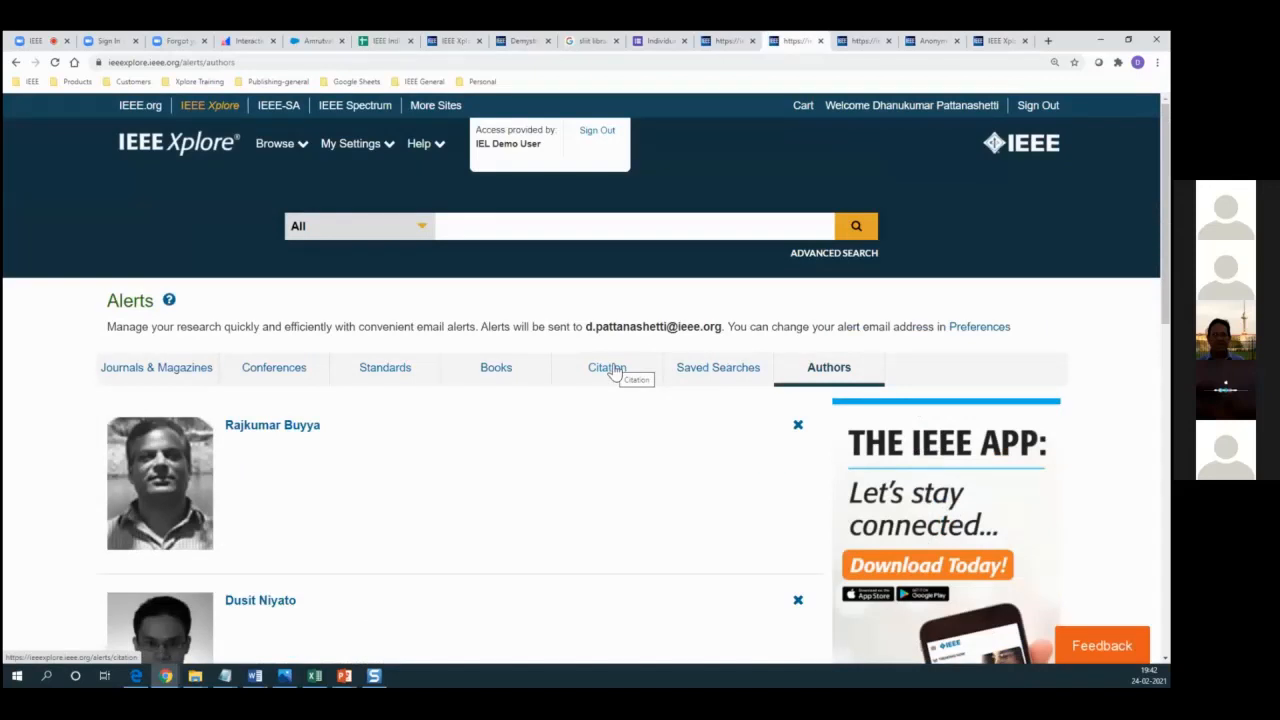
{"action": "mouse_move", "coordinate": [156, 368]}
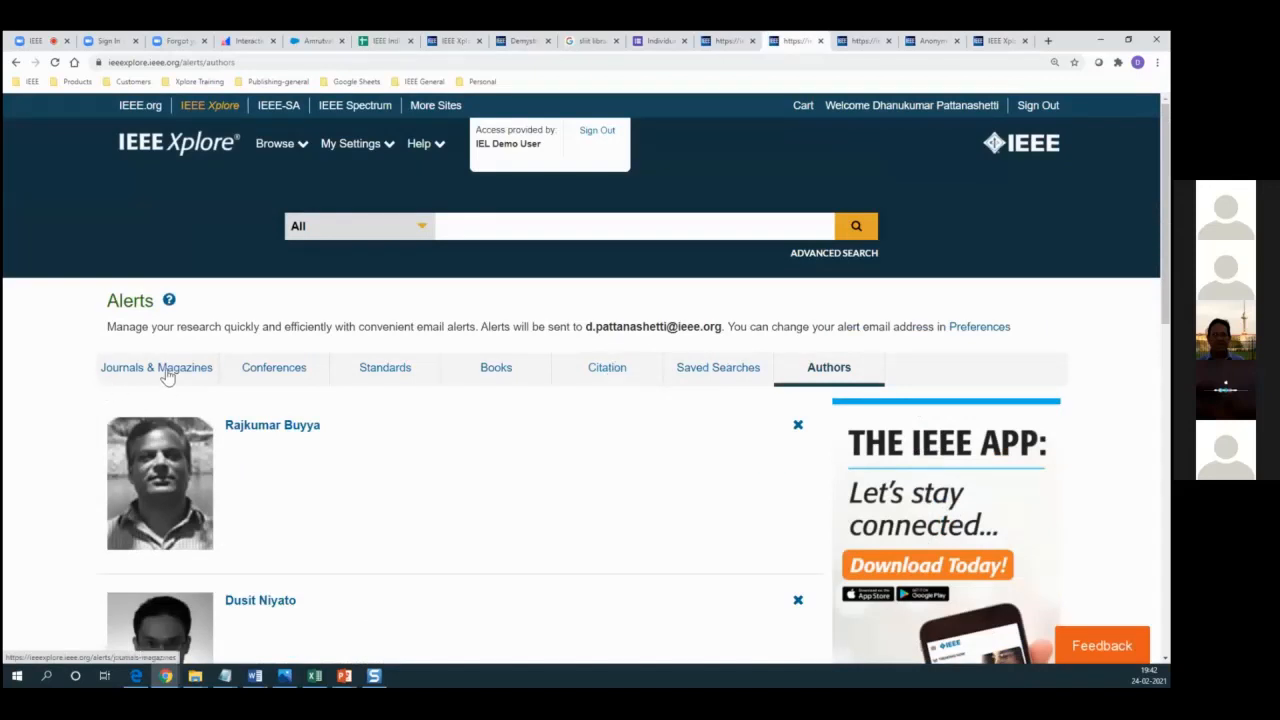
{"action": "mouse_move", "coordinate": [546, 500]}
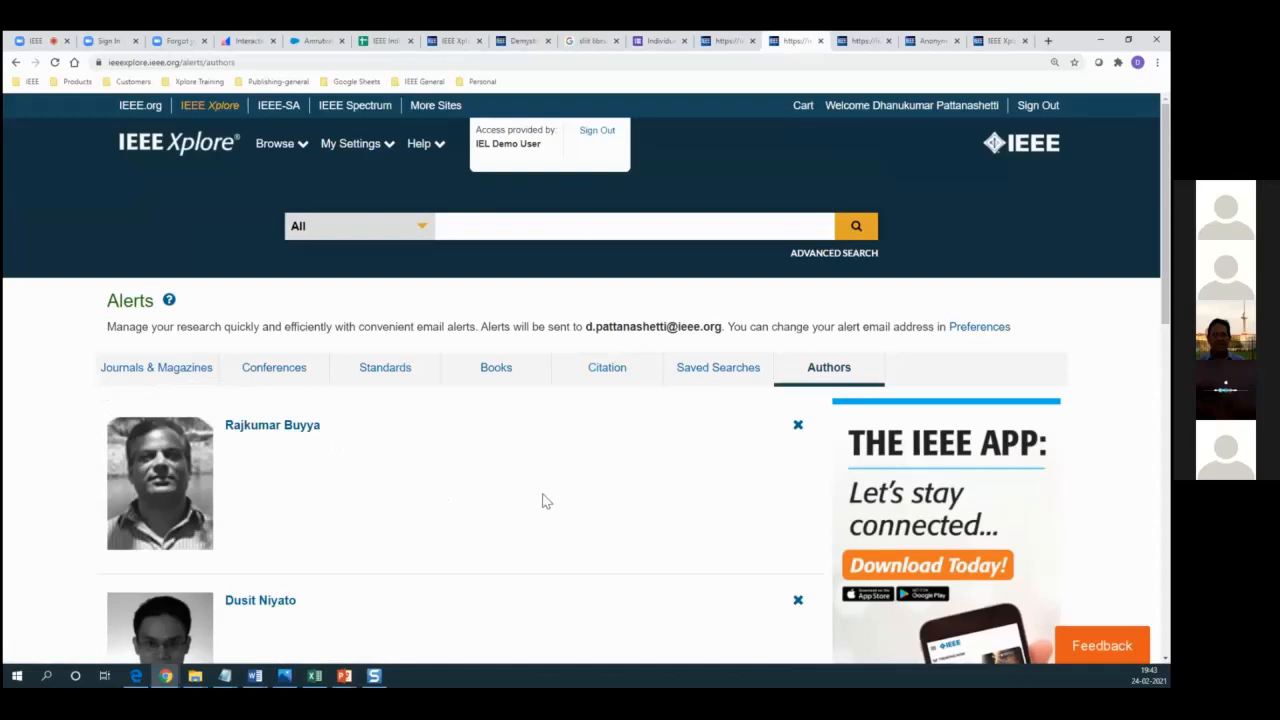
- Browse Conferences and search conference titles for blockchain, listing 8 matches
{"action": "left_click", "coordinate": [276, 144]}
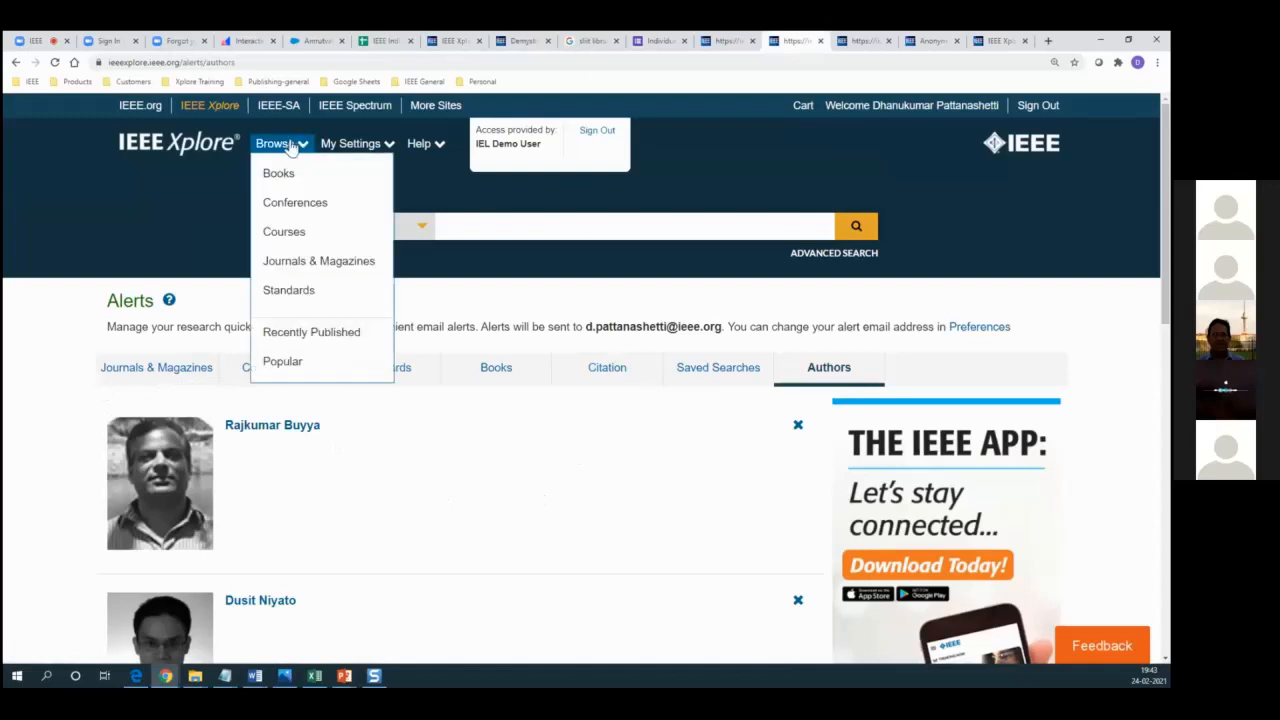
{"action": "left_click", "coordinate": [294, 202]}
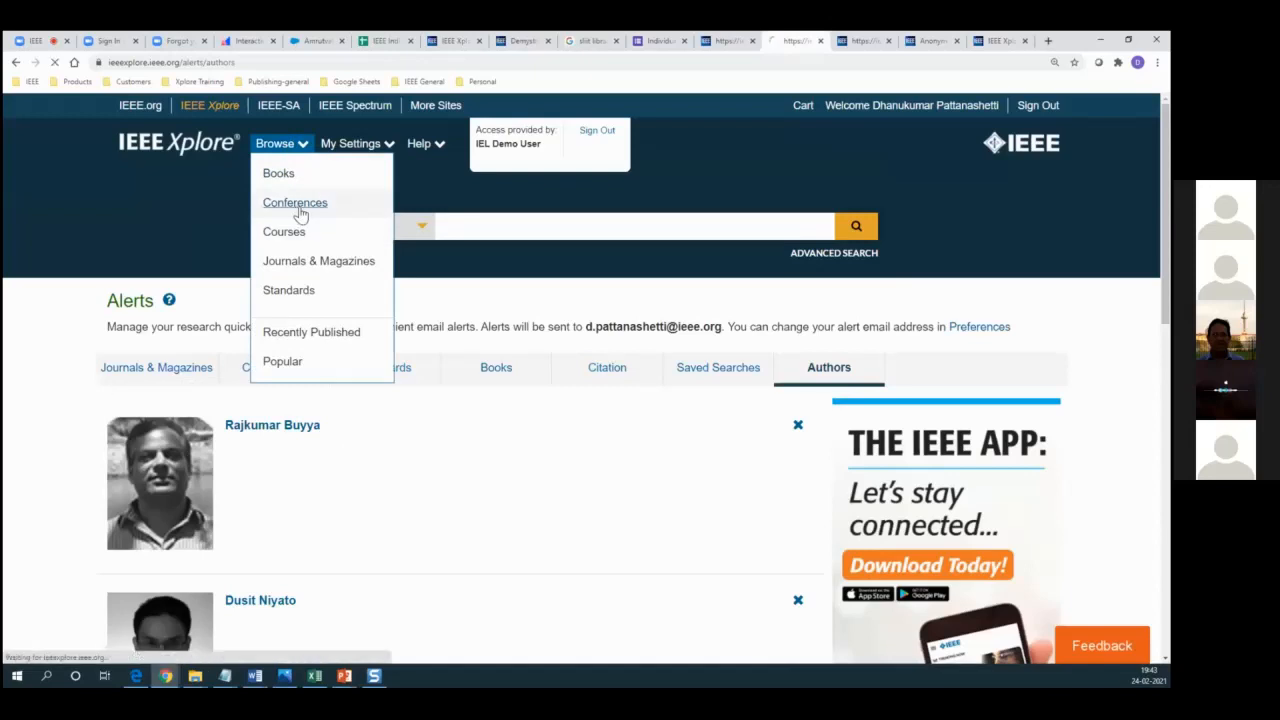
{"action": "left_click", "coordinate": [294, 202]}
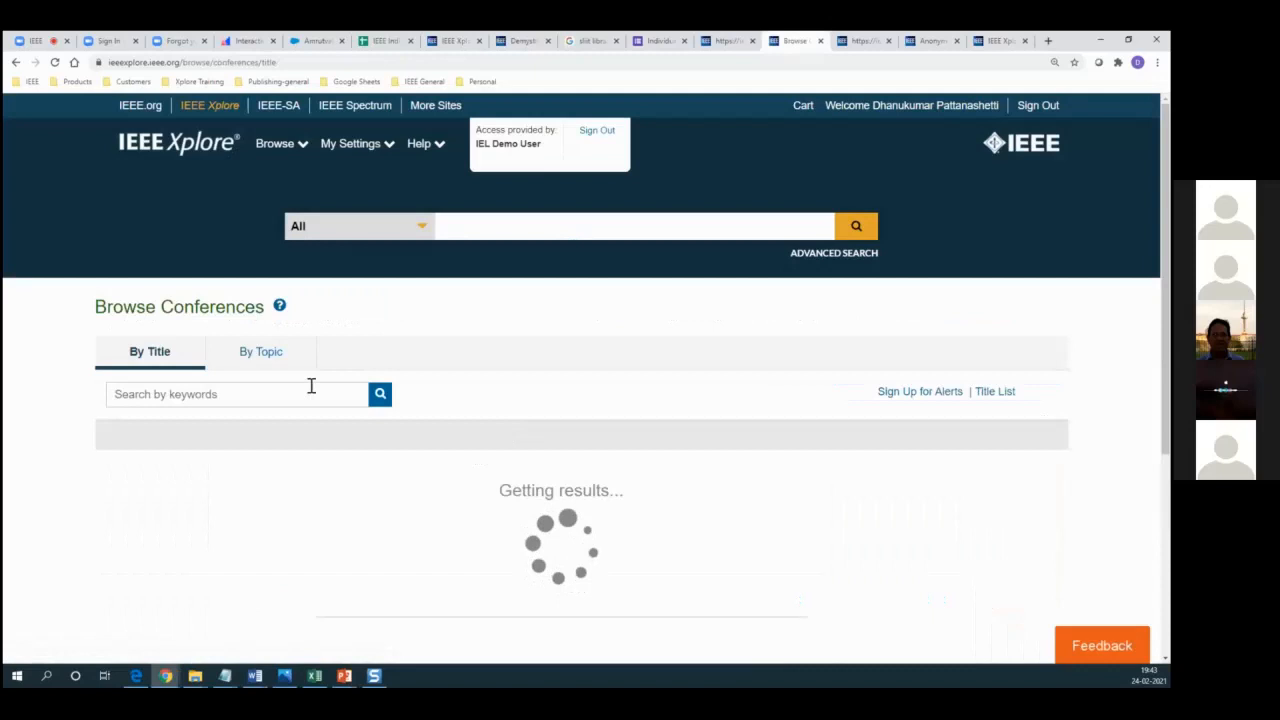
{"action": "type", "text": "blockd"}
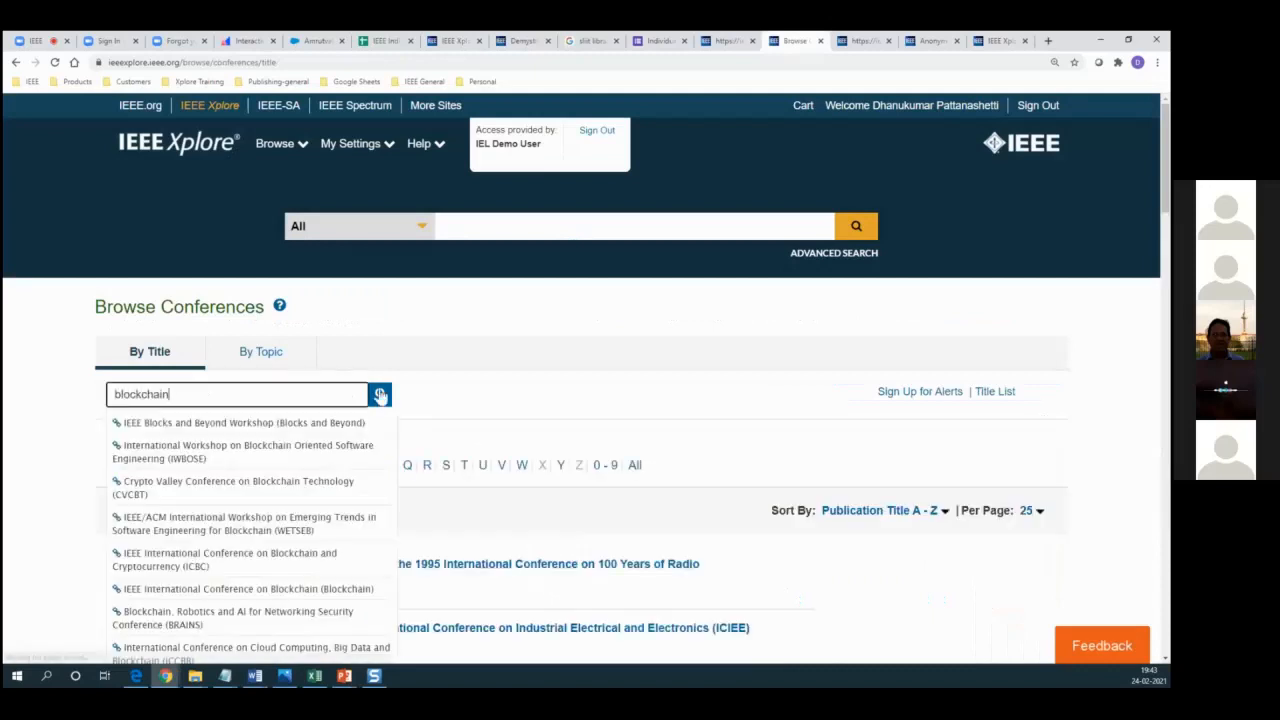
{"action": "left_click", "coordinate": [380, 392]}
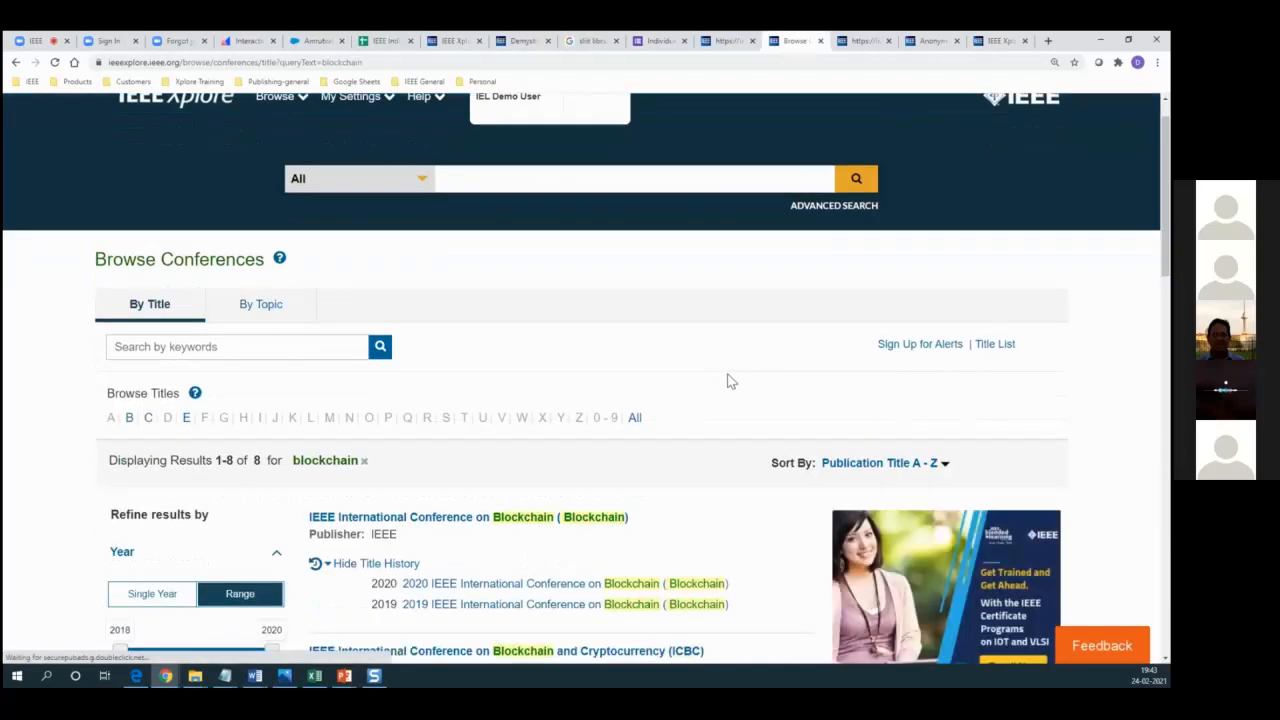
- Look through the blockchain conference titles such as IEEE International Conference on Blockchain
{"action": "scroll", "scroll_direction": "down", "scroll_amount": 3}
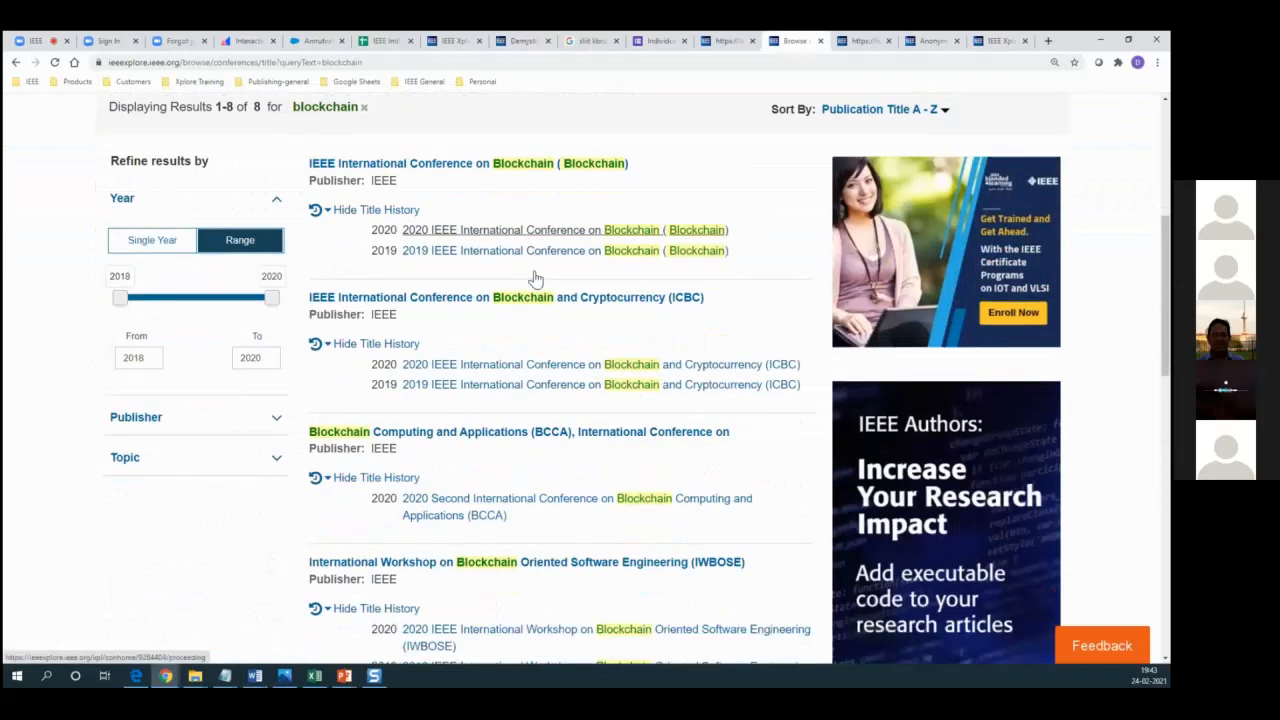
{"action": "scroll", "scroll_direction": "down", "scroll_amount": 3}
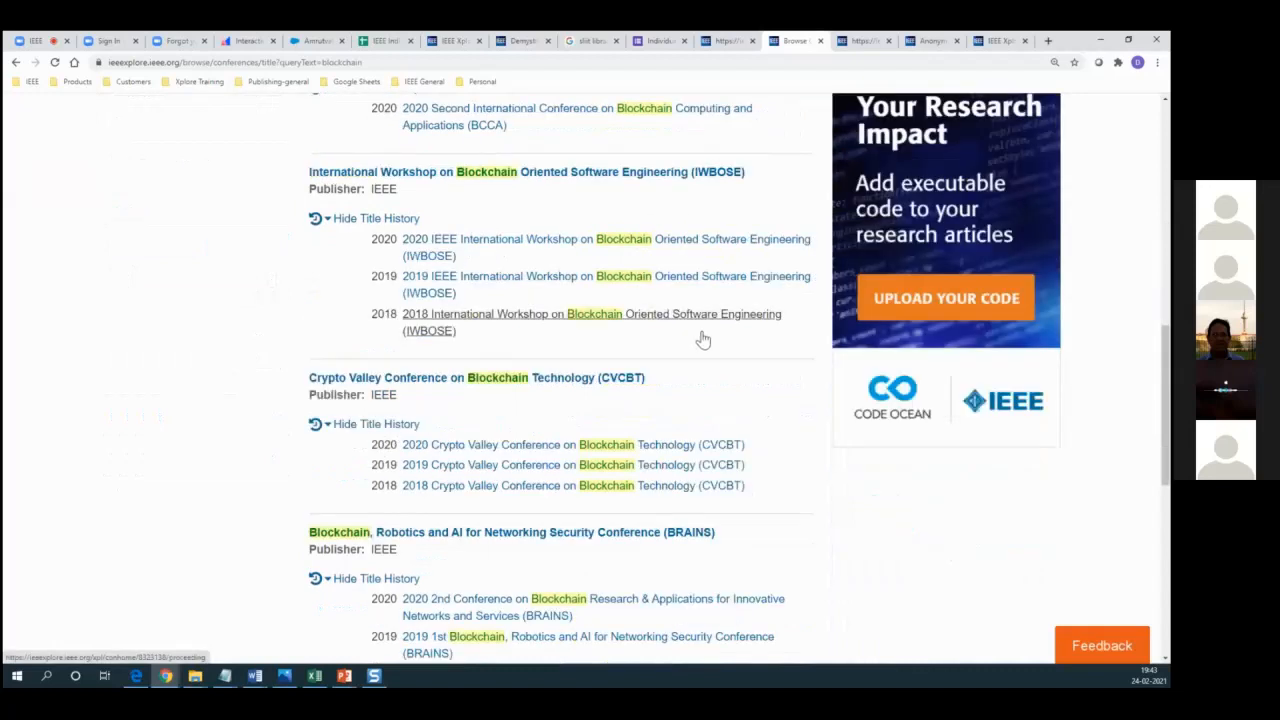
{"action": "scroll", "scroll_direction": "up", "scroll_amount": 3}
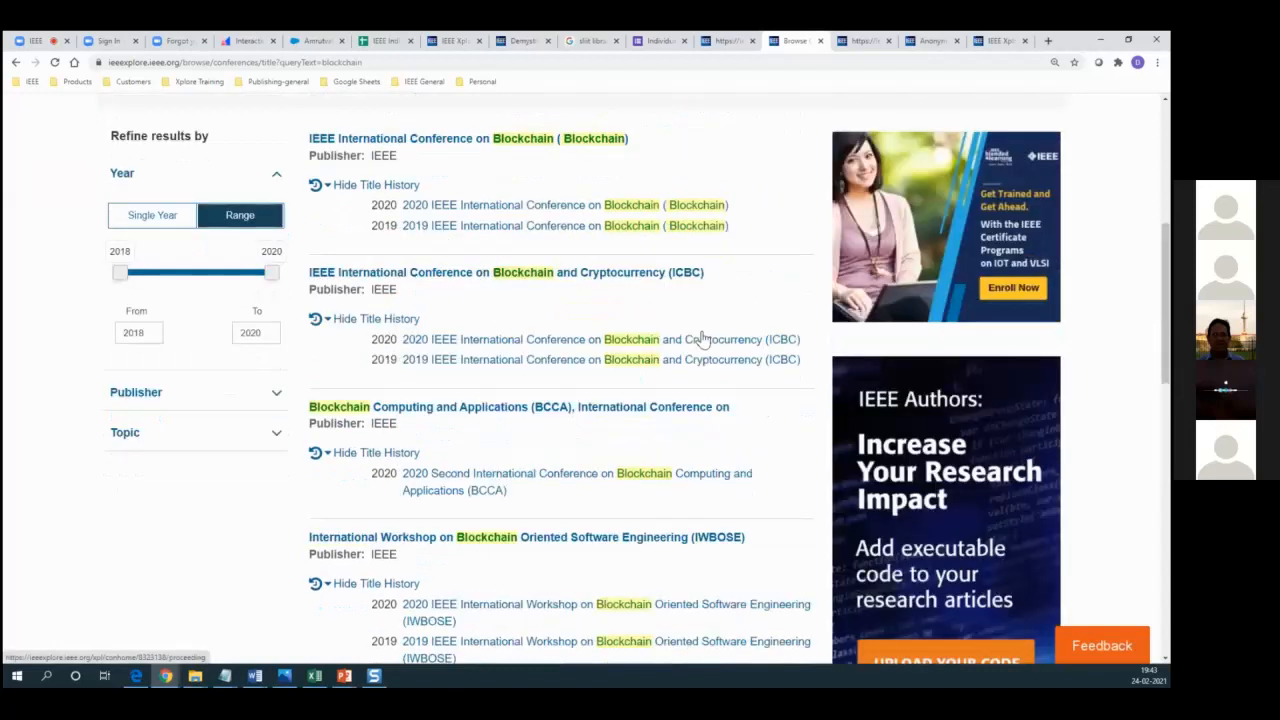
{"action": "scroll", "scroll_direction": "up", "scroll_amount": 3}
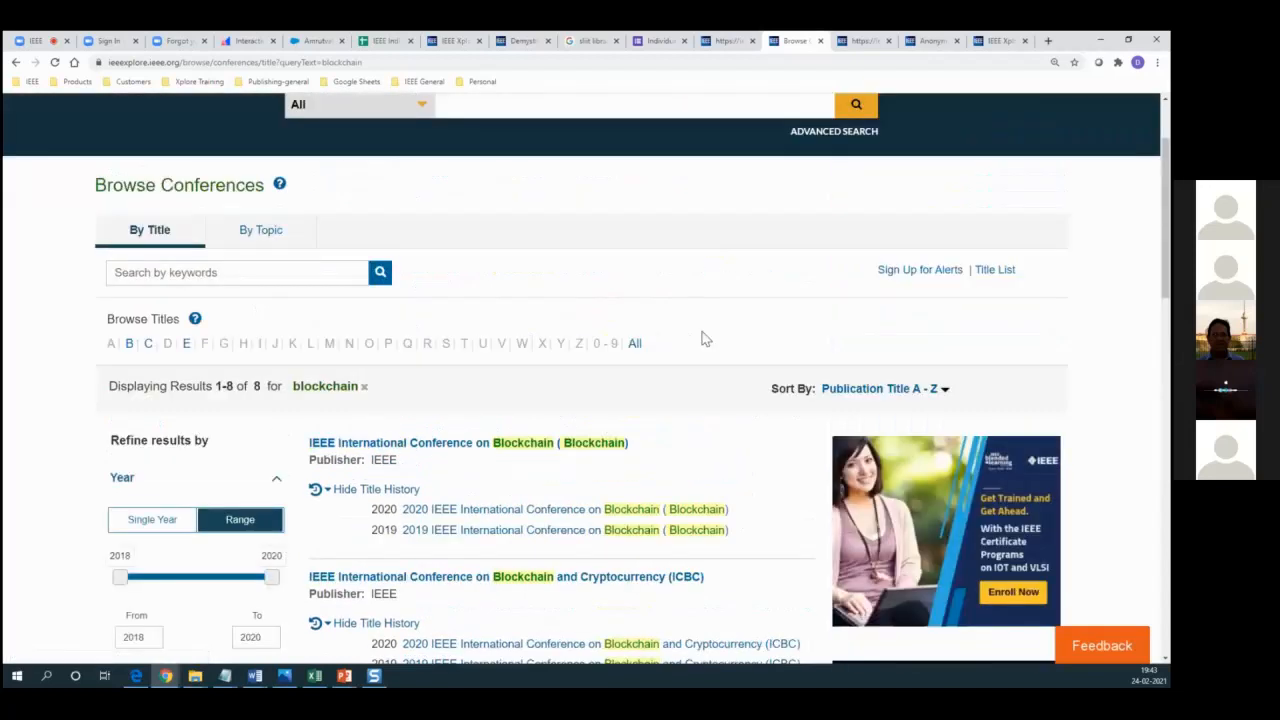
{"action": "mouse_move", "coordinate": [718, 356]}
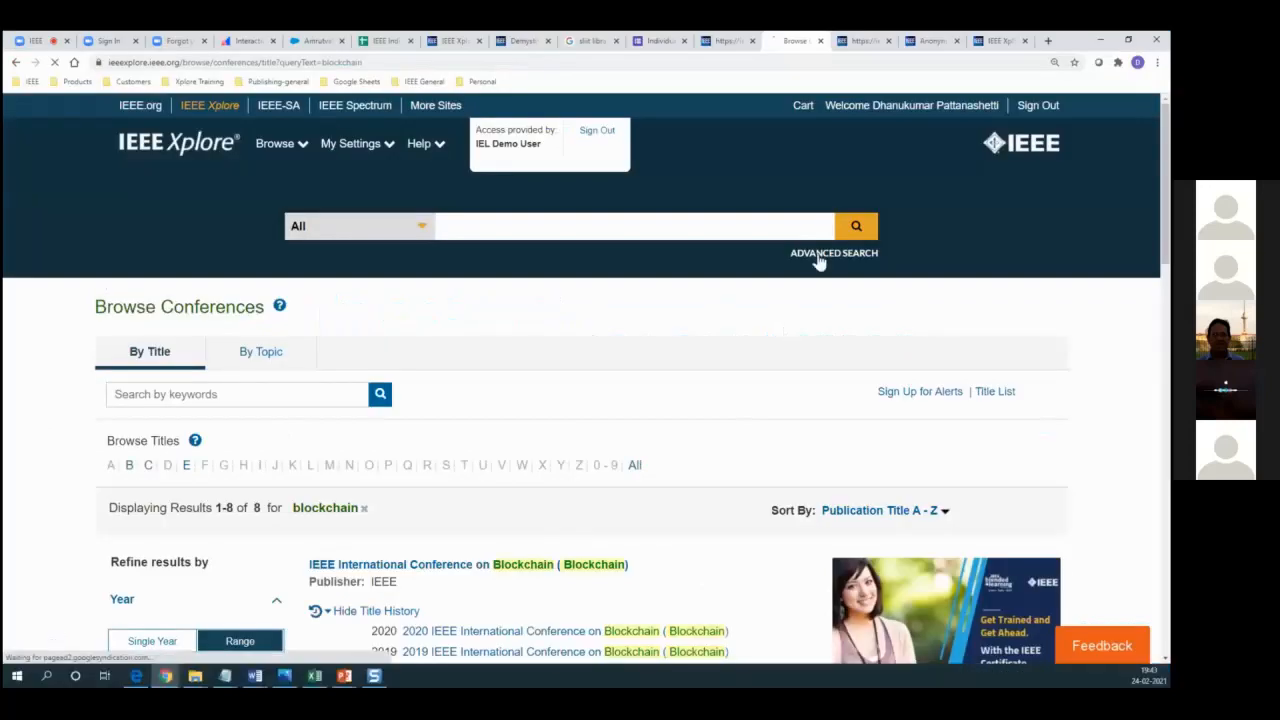
- Start an advanced search and enter indian institute of science as the first term
{"action": "left_click", "coordinate": [832, 252]}
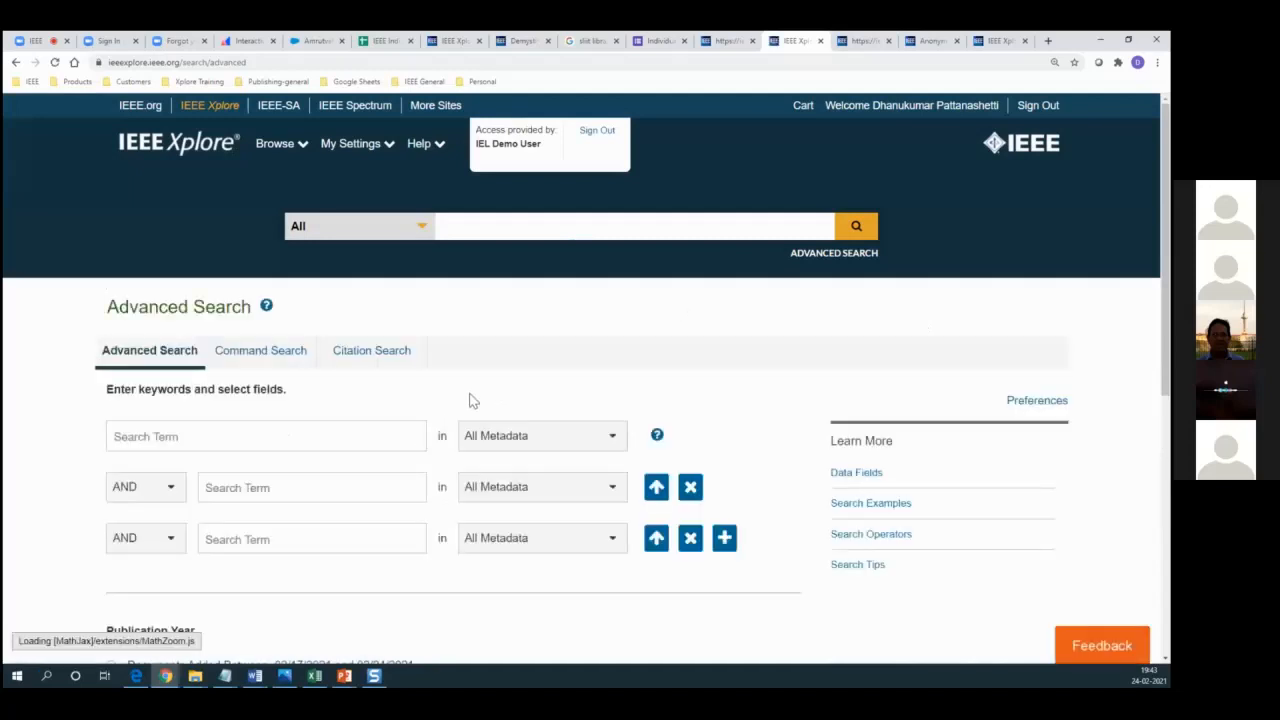
{"action": "left_click", "coordinate": [266, 436]}
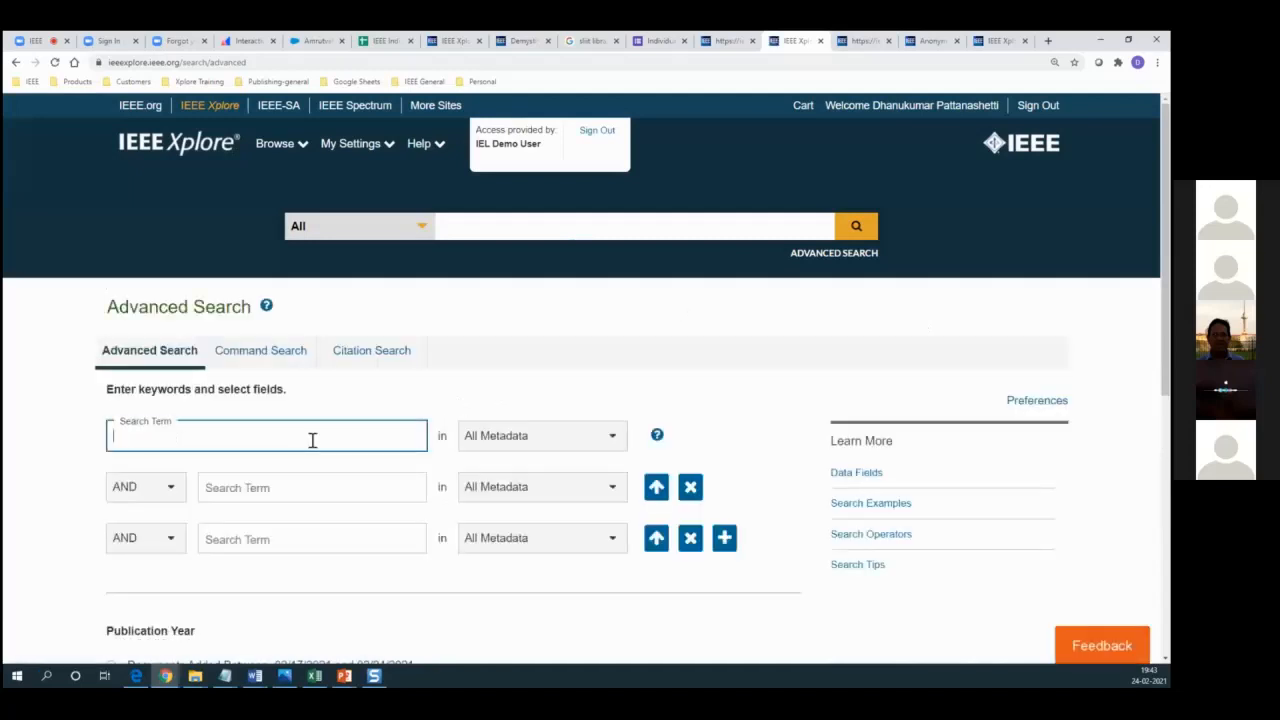
{"action": "left_click", "coordinate": [312, 488]}
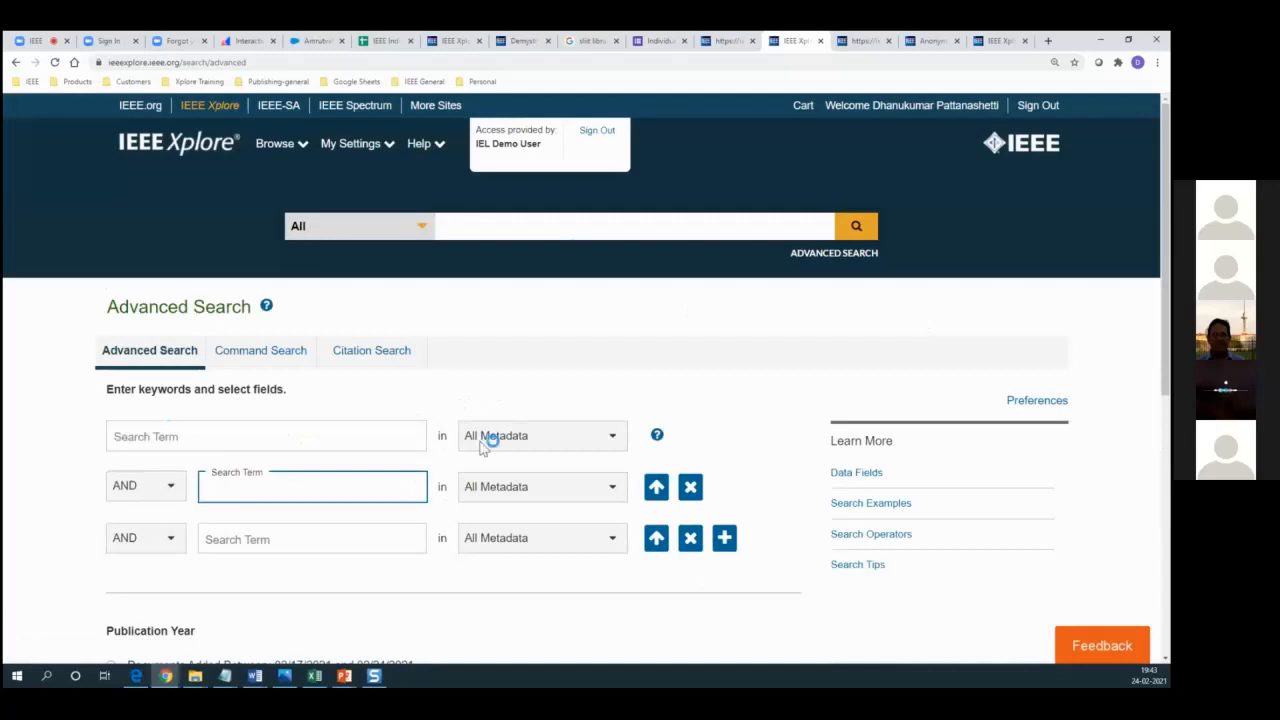
{"action": "left_click", "coordinate": [540, 436]}
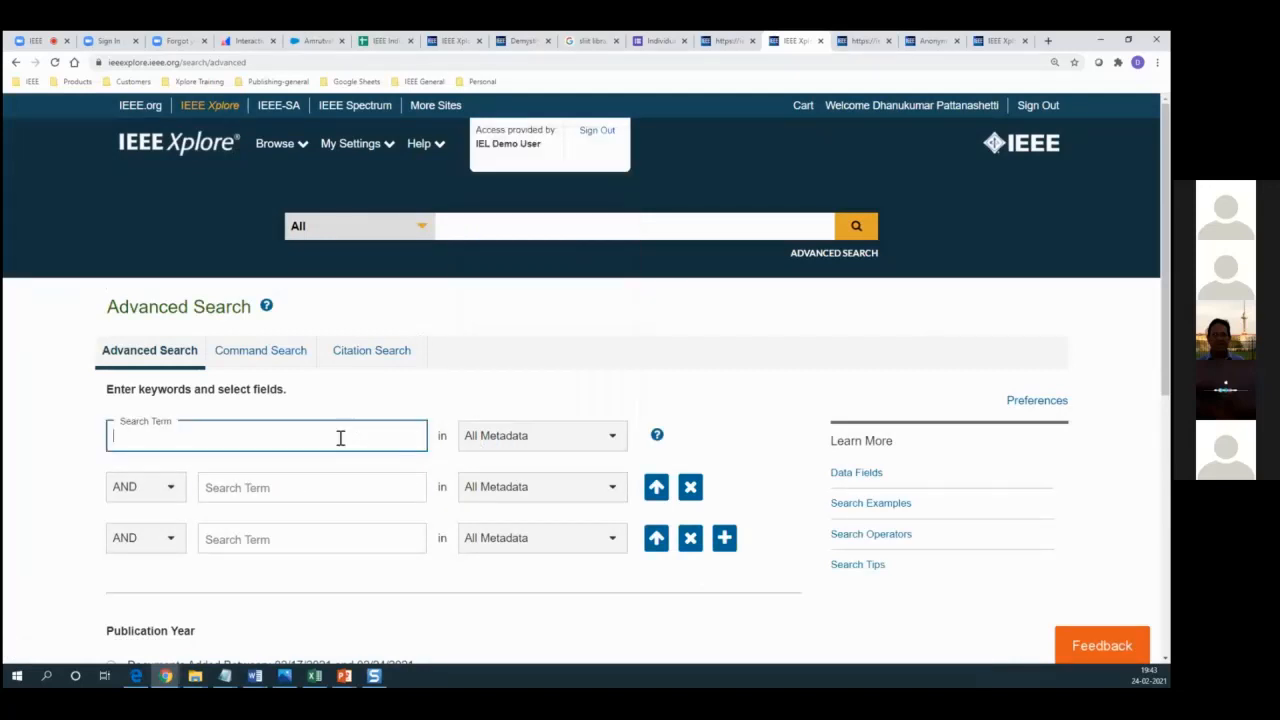
{"action": "type", "text": "indian institute of science"}
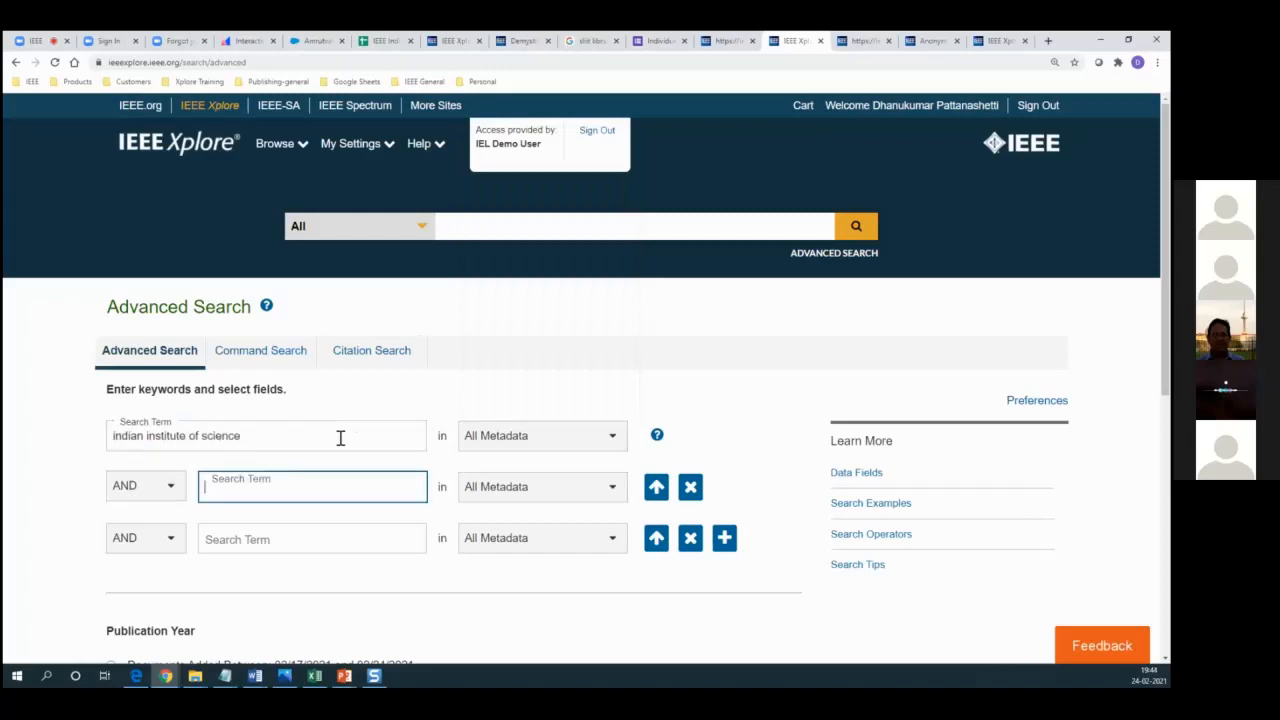
- Combine the IISc term with OR and limit both institute terms to Author Affiliations, with mimo as the third term
{"action": "left_click", "coordinate": [144, 486]}
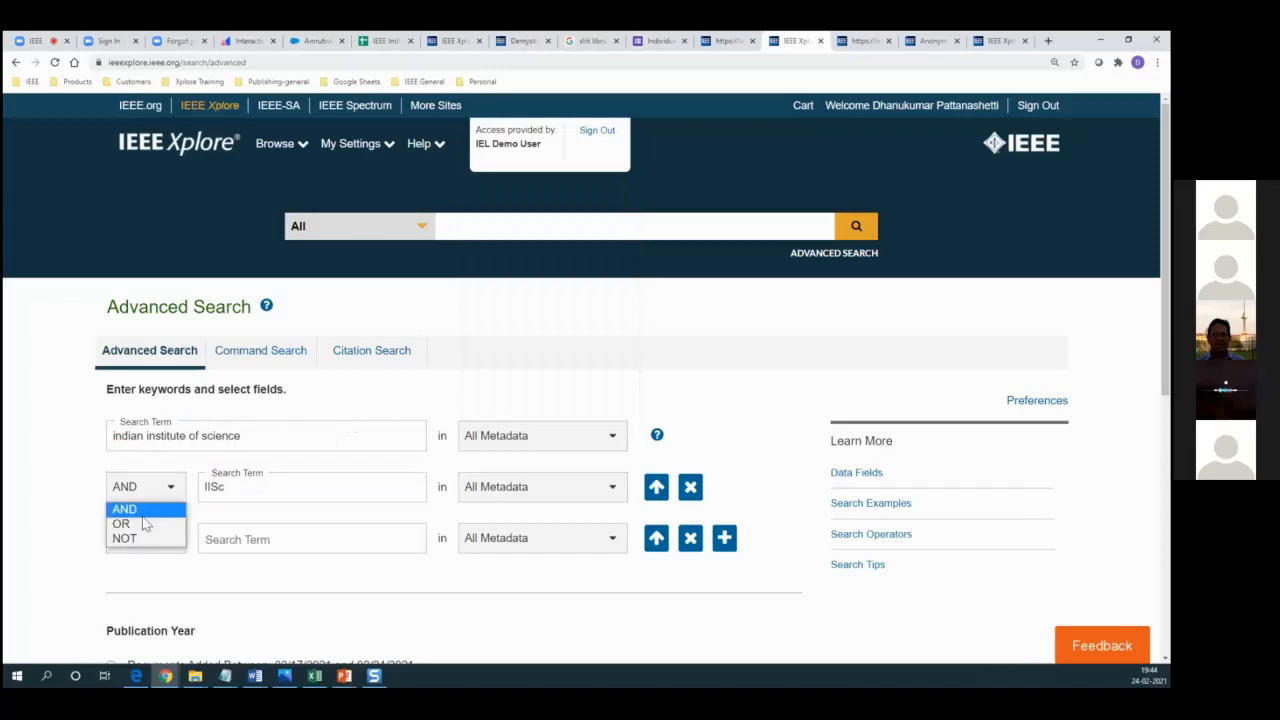
{"action": "left_click", "coordinate": [120, 524]}
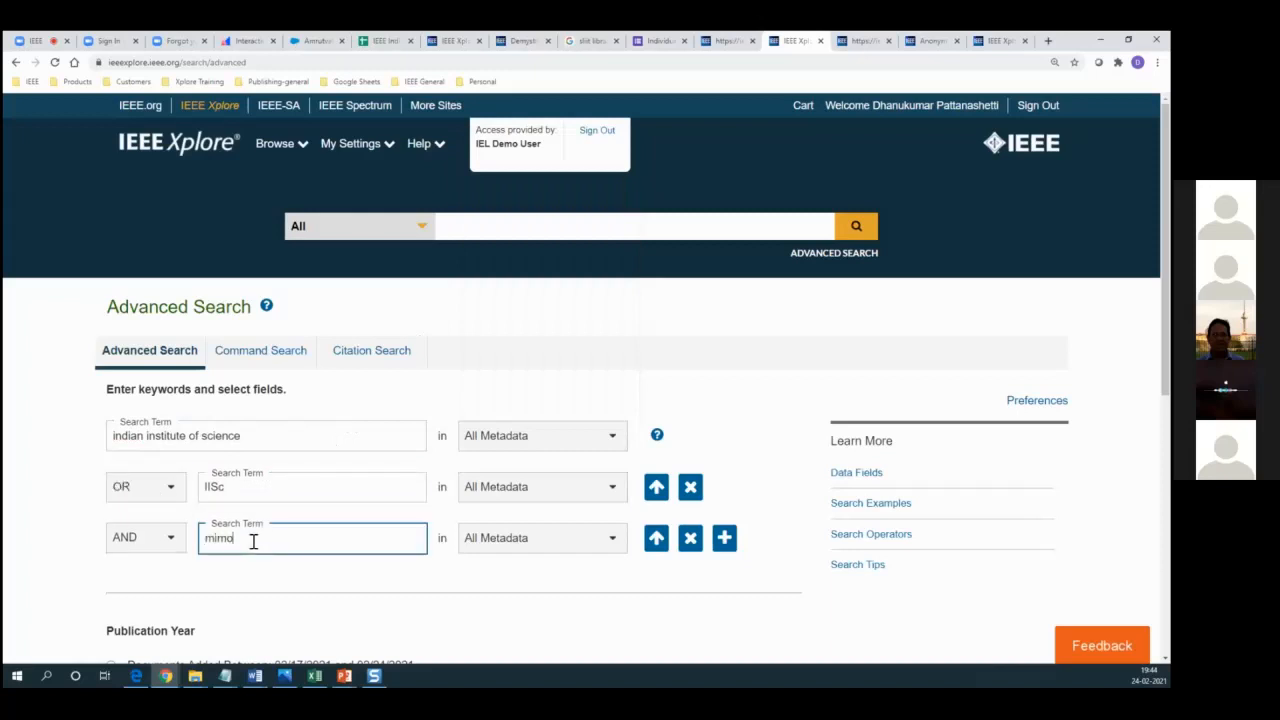
{"action": "left_click", "coordinate": [540, 436]}
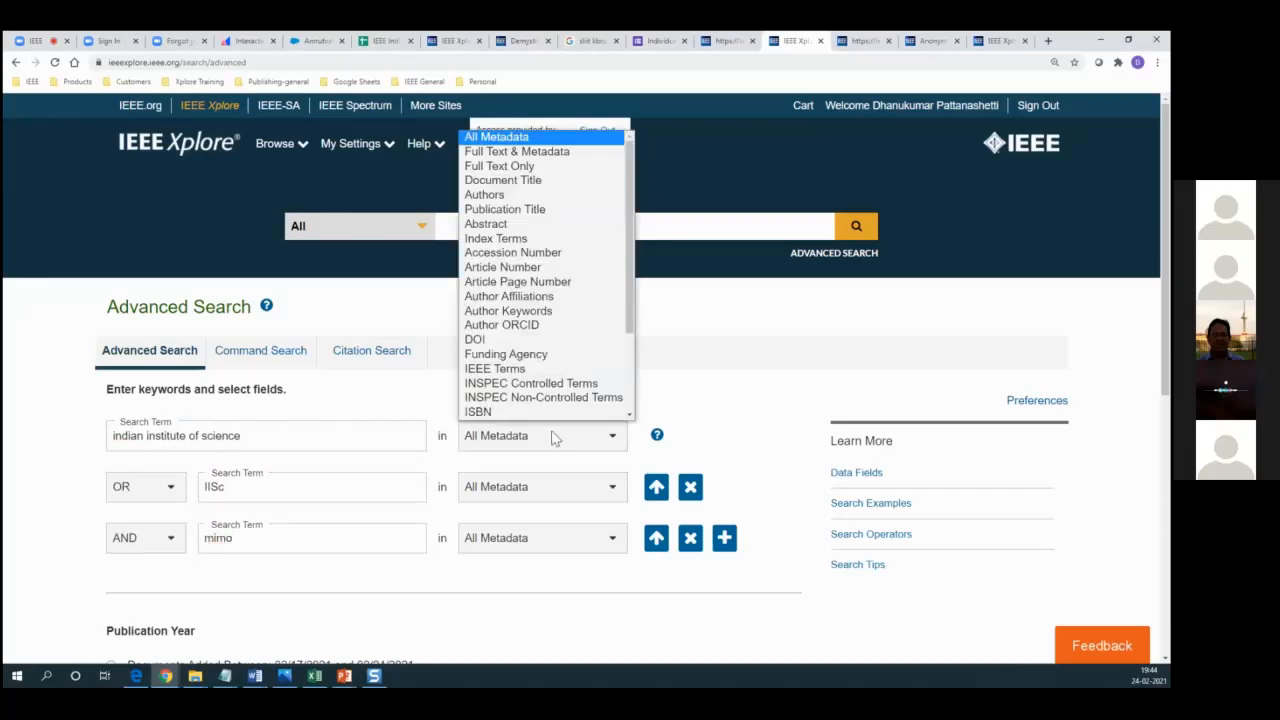
{"action": "left_click", "coordinate": [508, 296]}
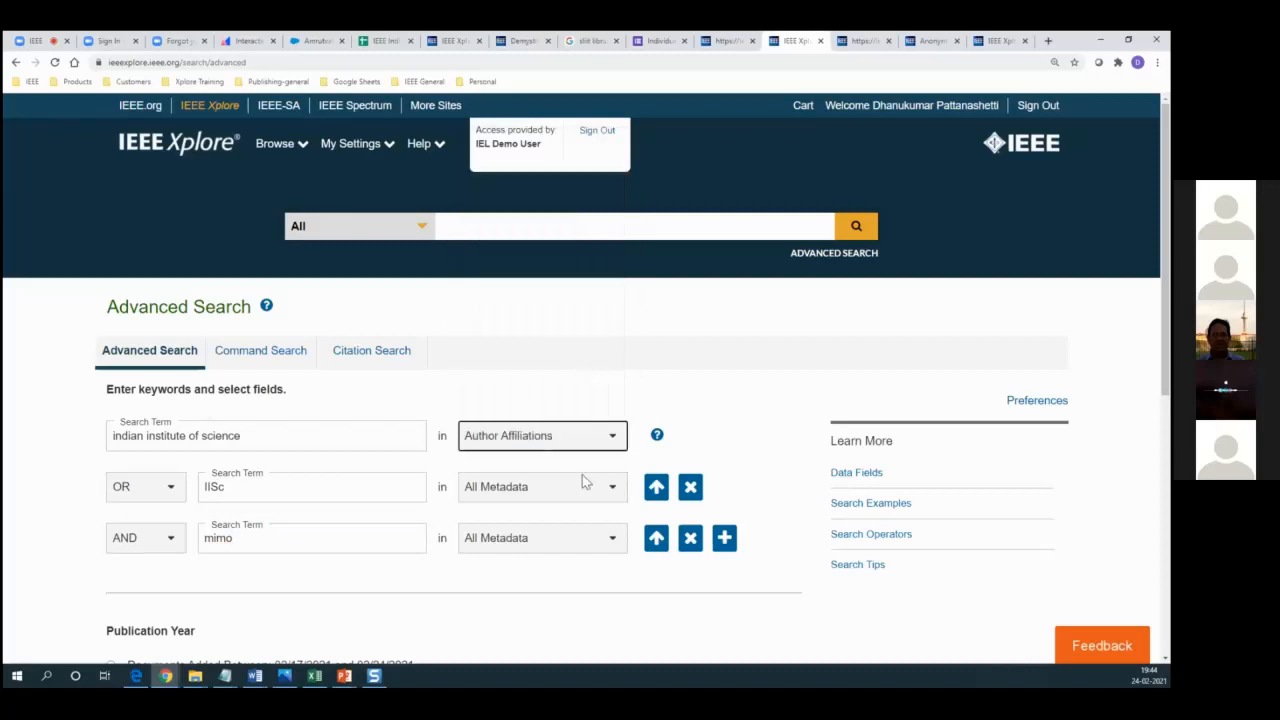
{"action": "left_click", "coordinate": [540, 436]}
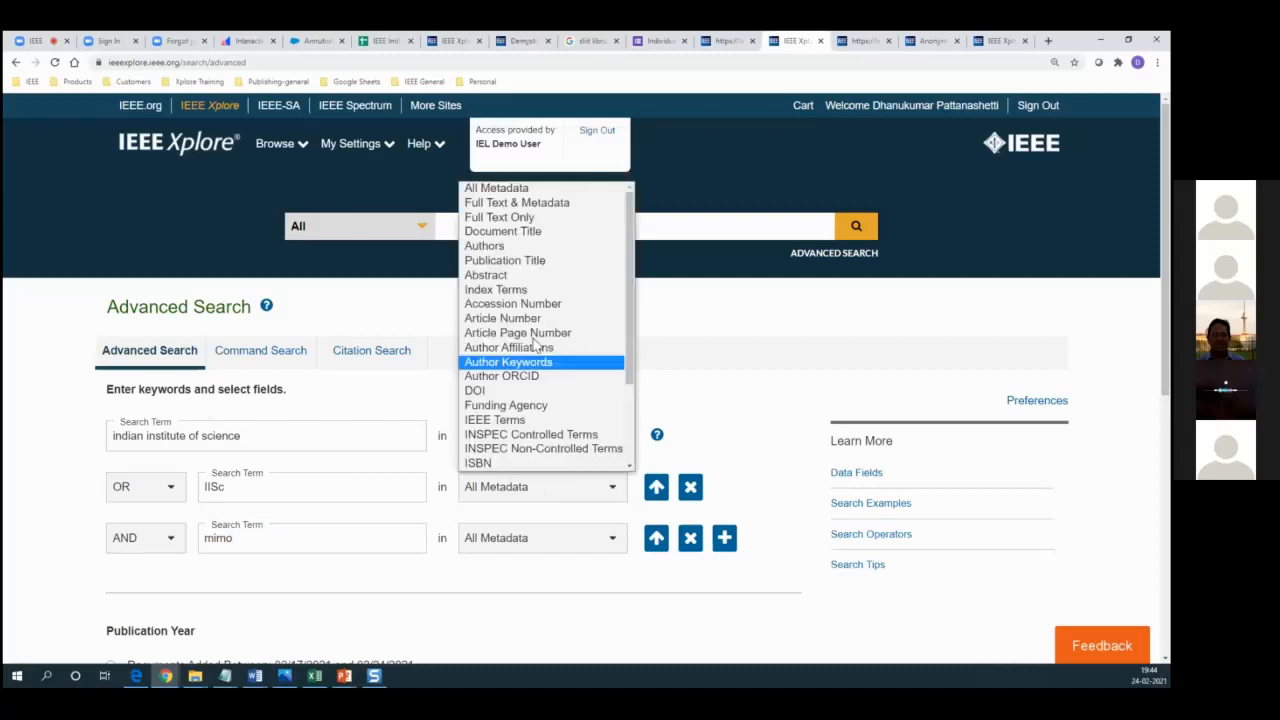
{"action": "left_click", "coordinate": [508, 348]}
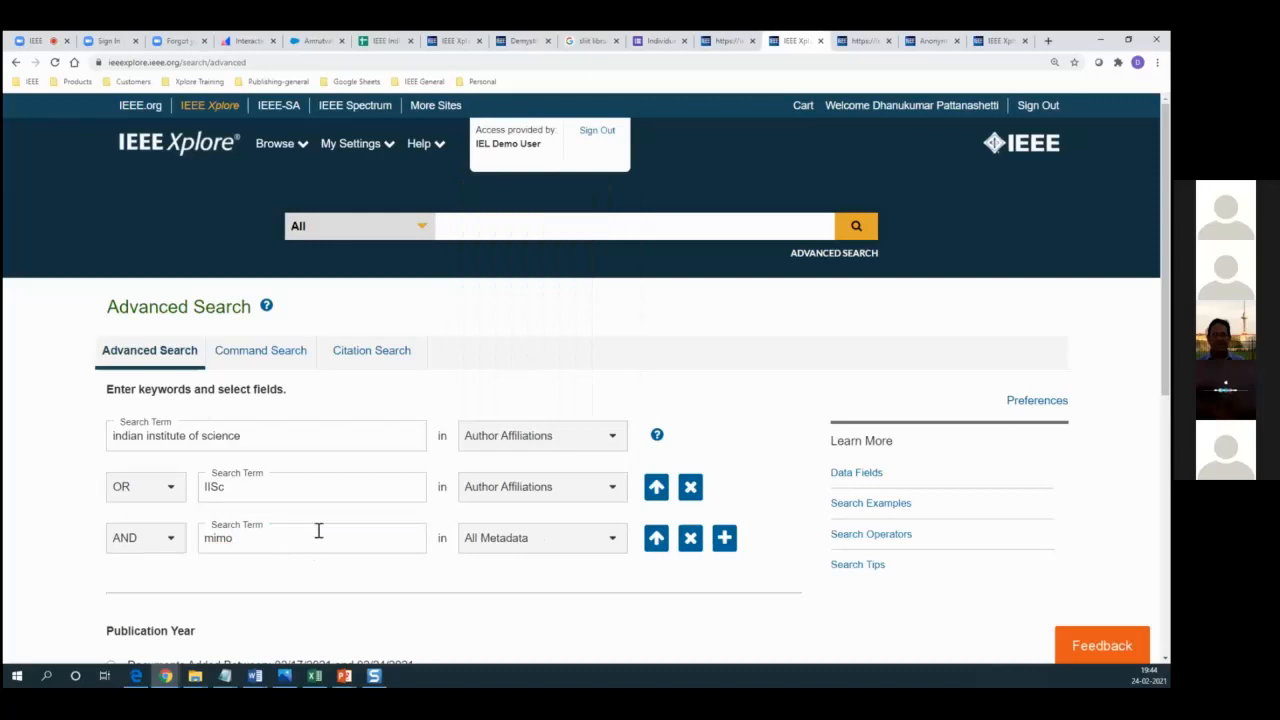
{"action": "scroll", "scroll_direction": "down", "scroll_amount": 3}
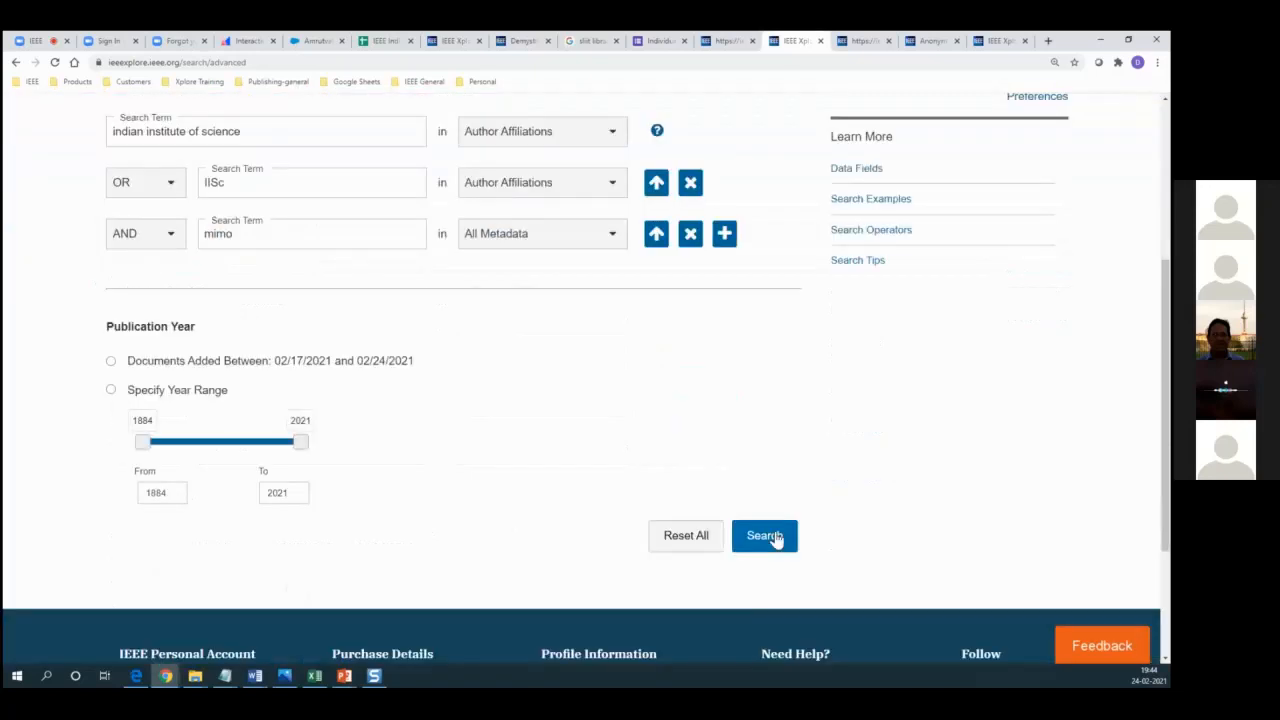
- Run the affiliation-plus-mimo search returning 11,264 results and look over the results and Author filter
{"action": "left_click", "coordinate": [764, 536]}
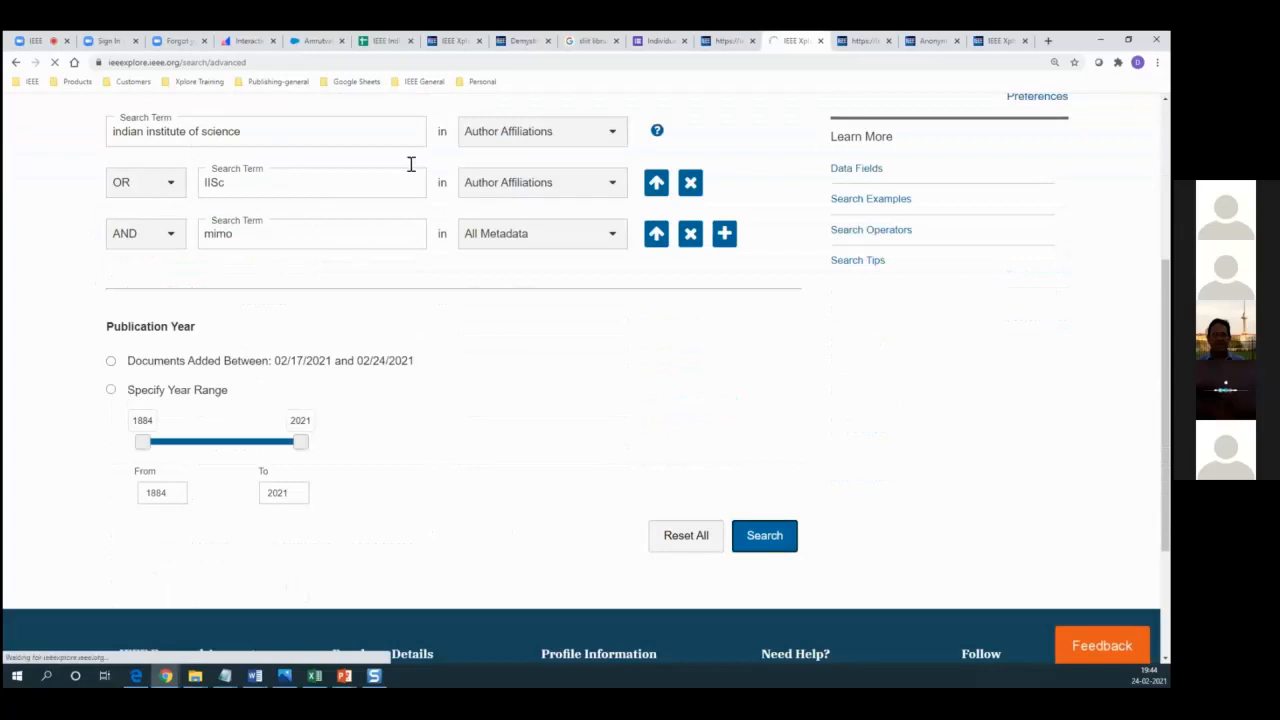
{"action": "left_click", "coordinate": [764, 536]}
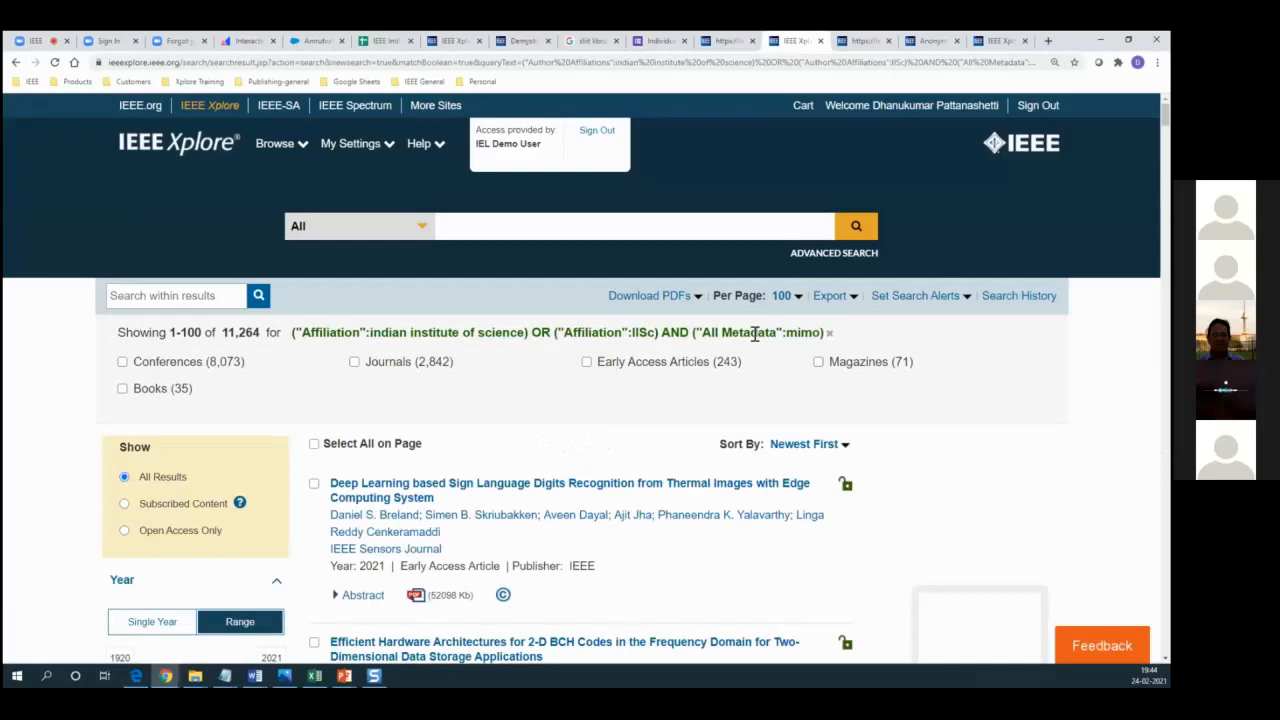
{"action": "scroll", "scroll_direction": "down", "scroll_amount": 3}
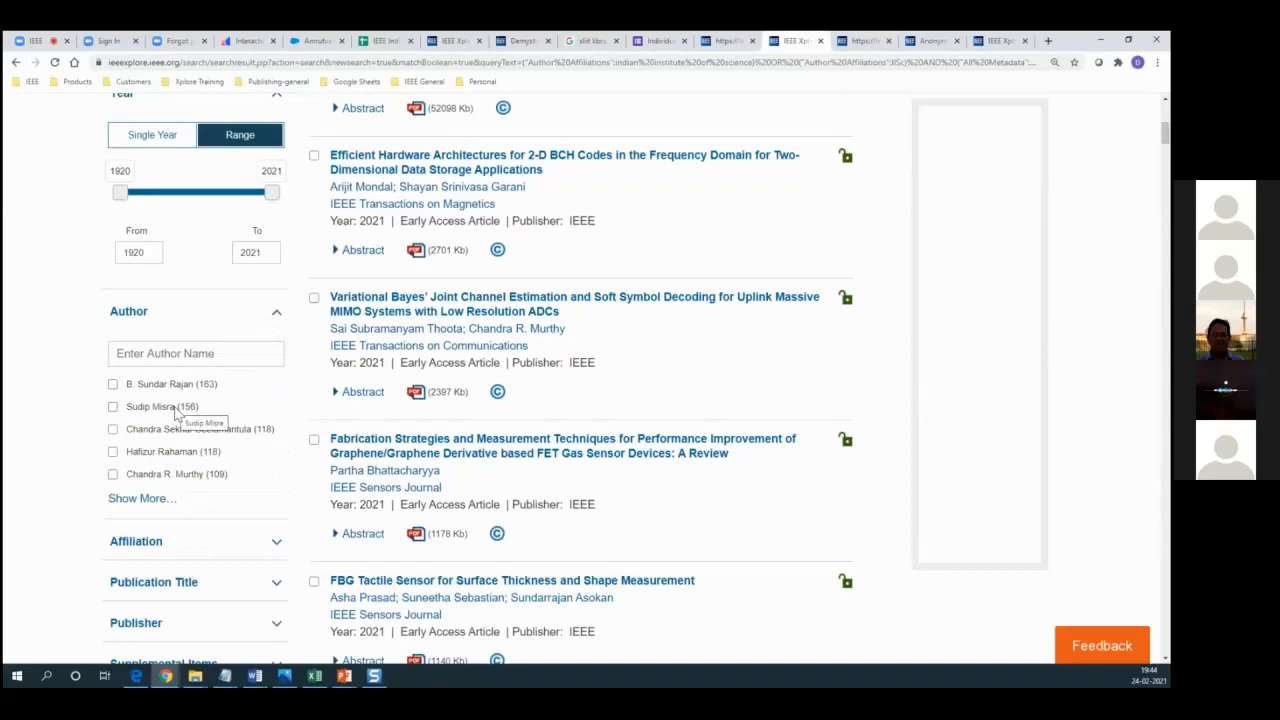
{"action": "mouse_move", "coordinate": [178, 410]}
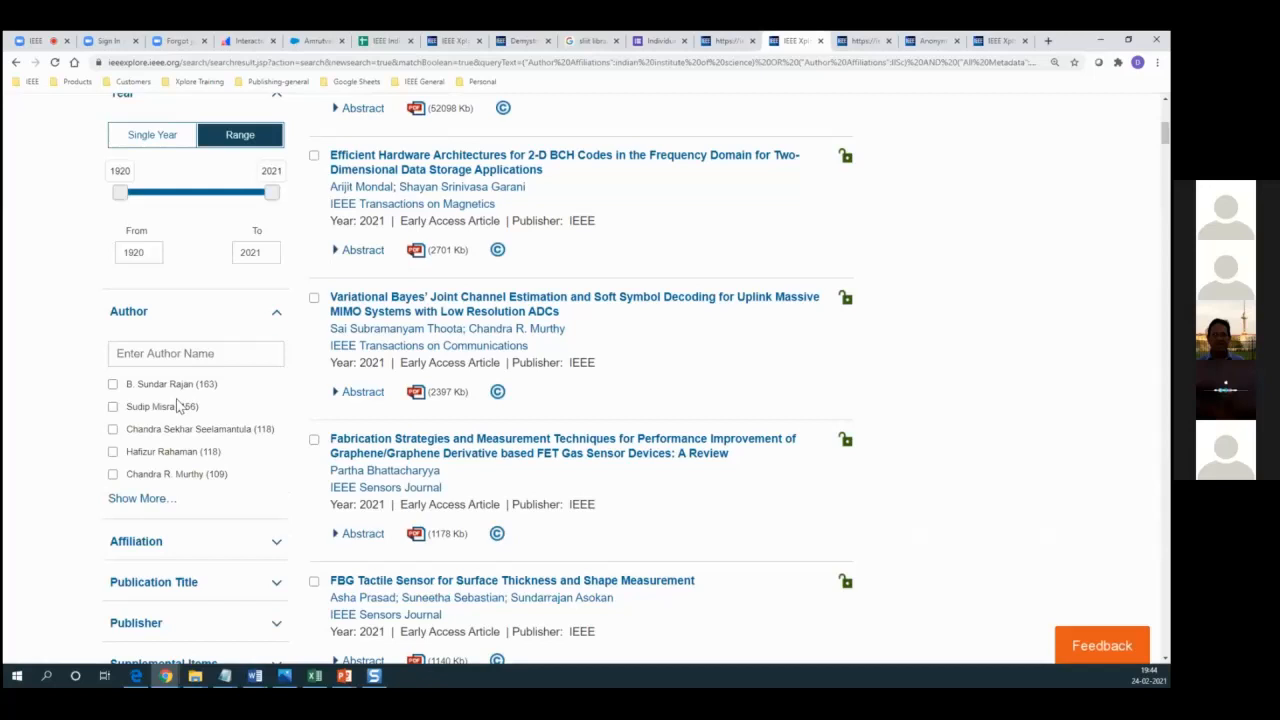
{"action": "mouse_move", "coordinate": [696, 360]}
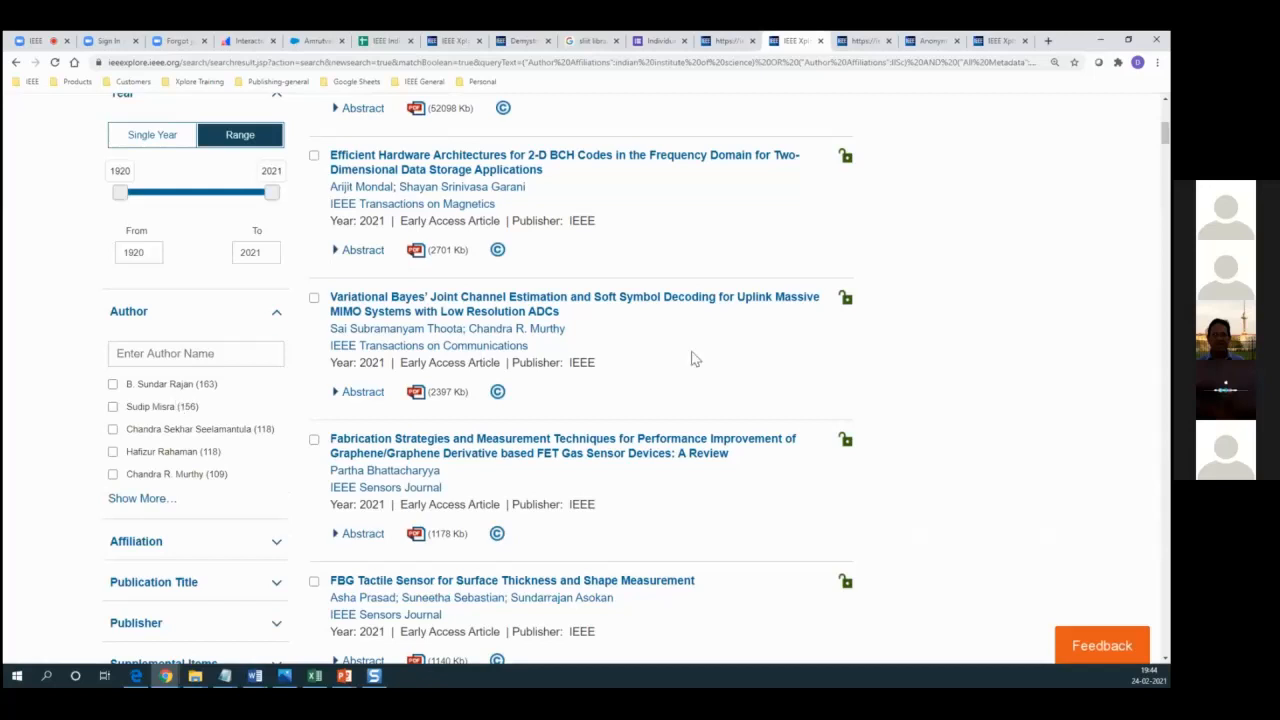
{"action": "scroll", "scroll_direction": "up", "scroll_amount": 3}
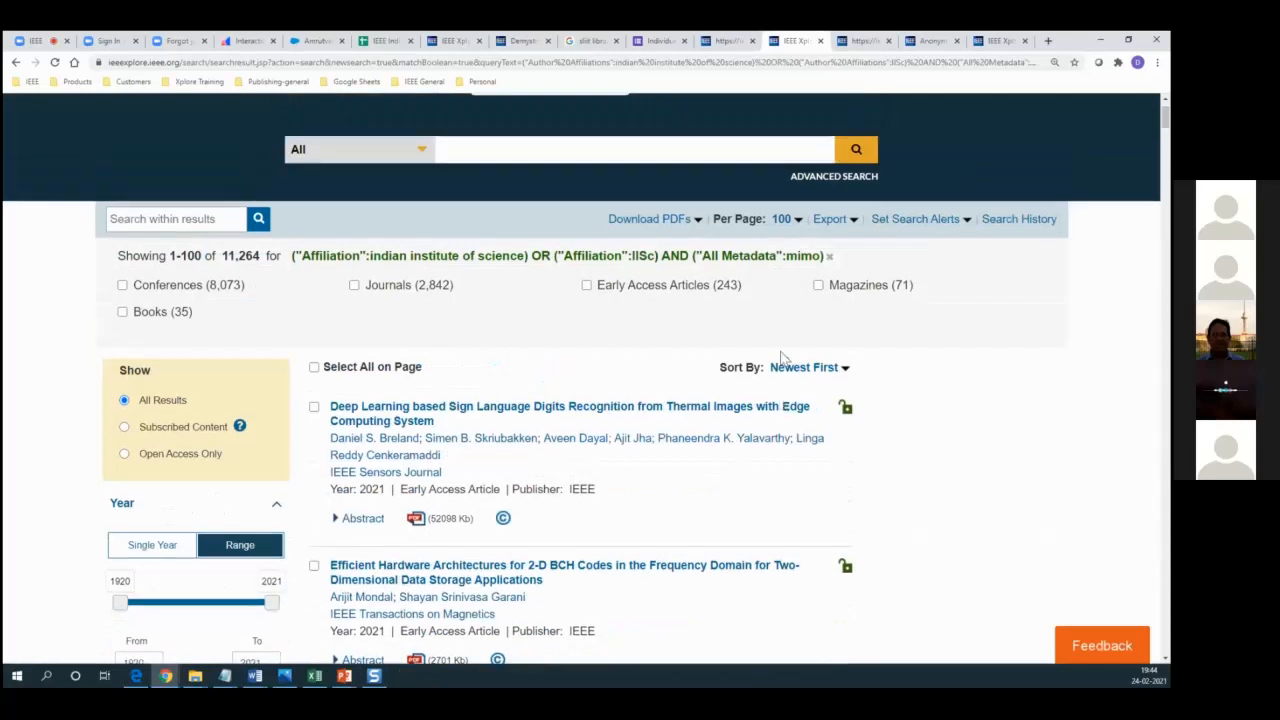
{"action": "scroll", "scroll_direction": "up", "scroll_amount": 3}
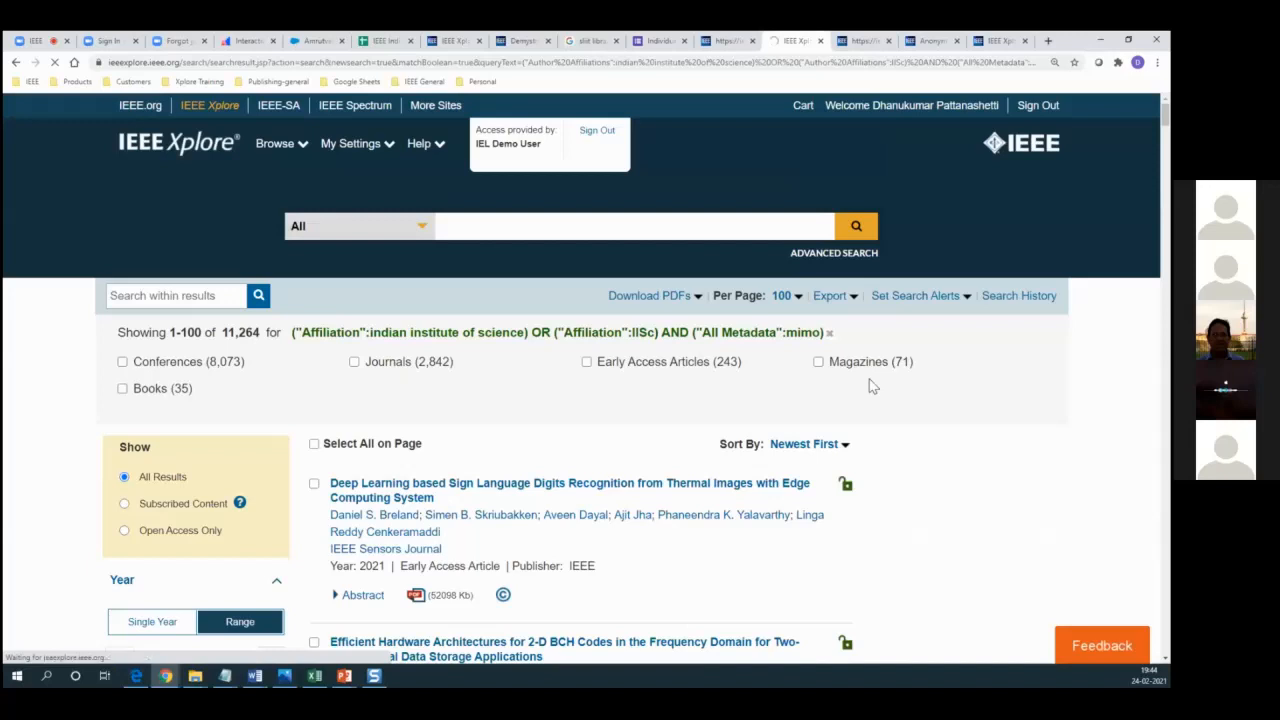
- Return to a blank Advanced Search and limit the first term to Author Affiliations
{"action": "left_click", "coordinate": [834, 252]}
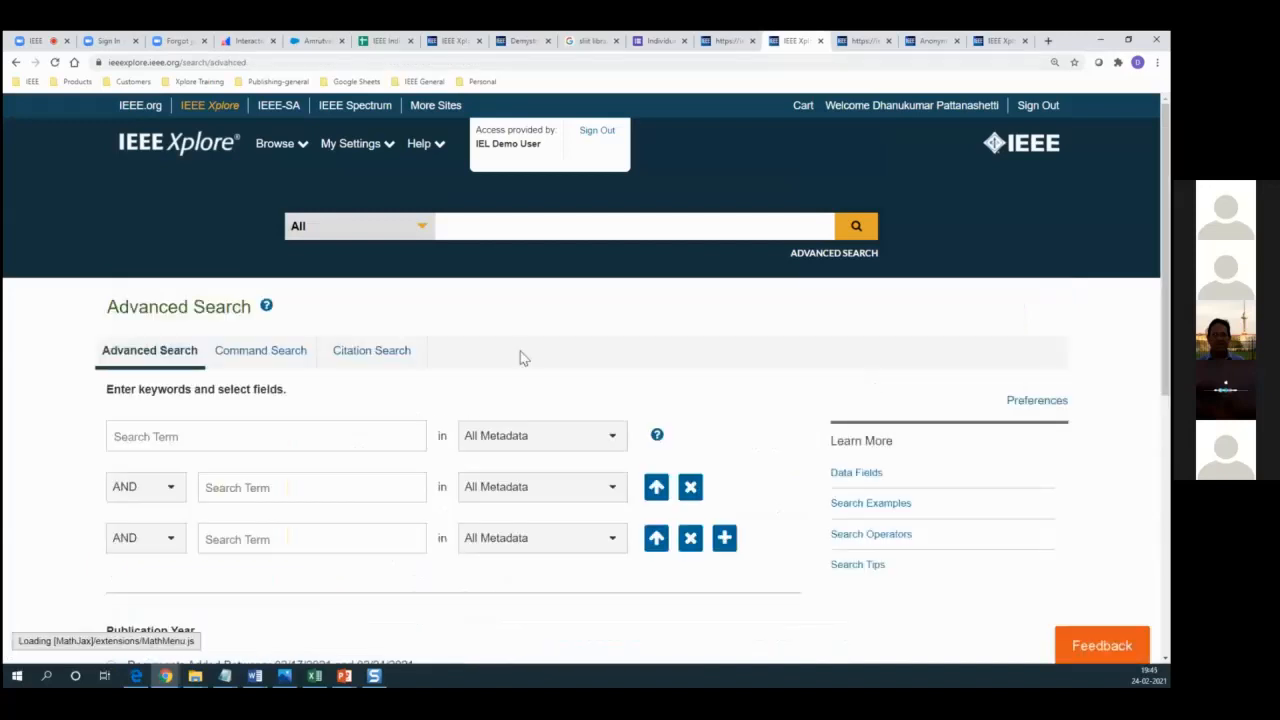
{"action": "left_click", "coordinate": [264, 436]}
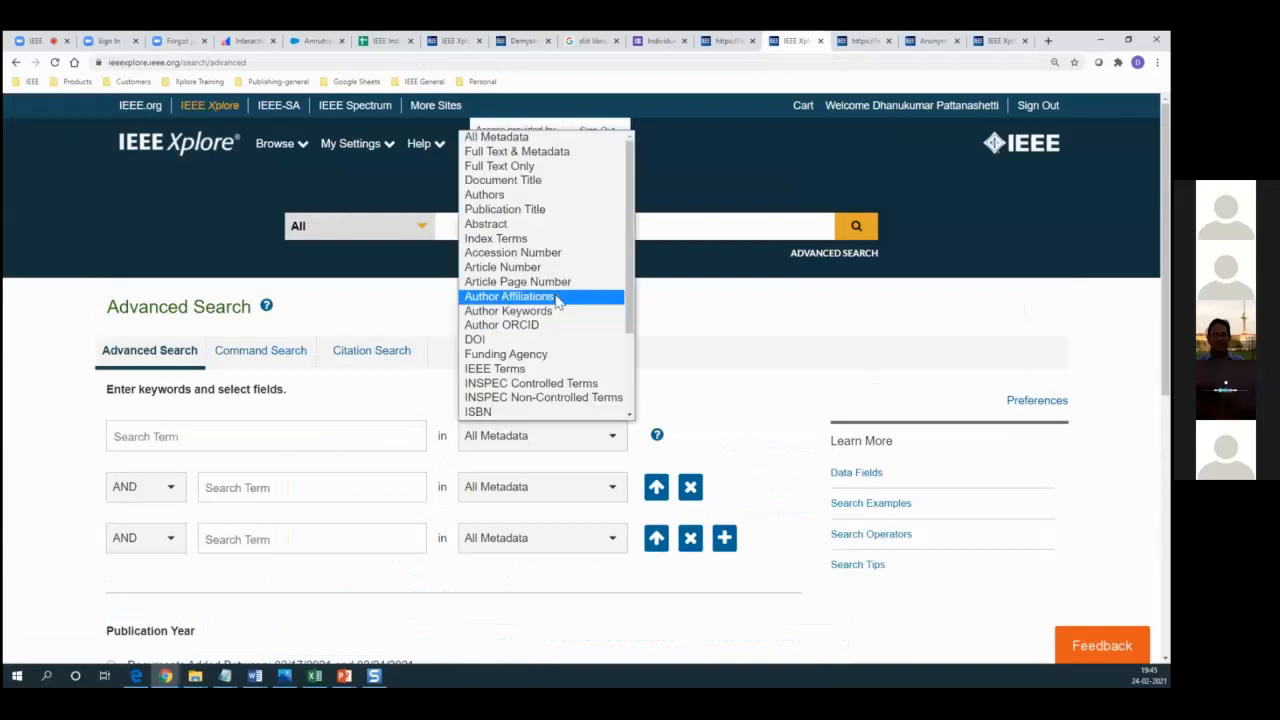
{"action": "left_click", "coordinate": [510, 296]}
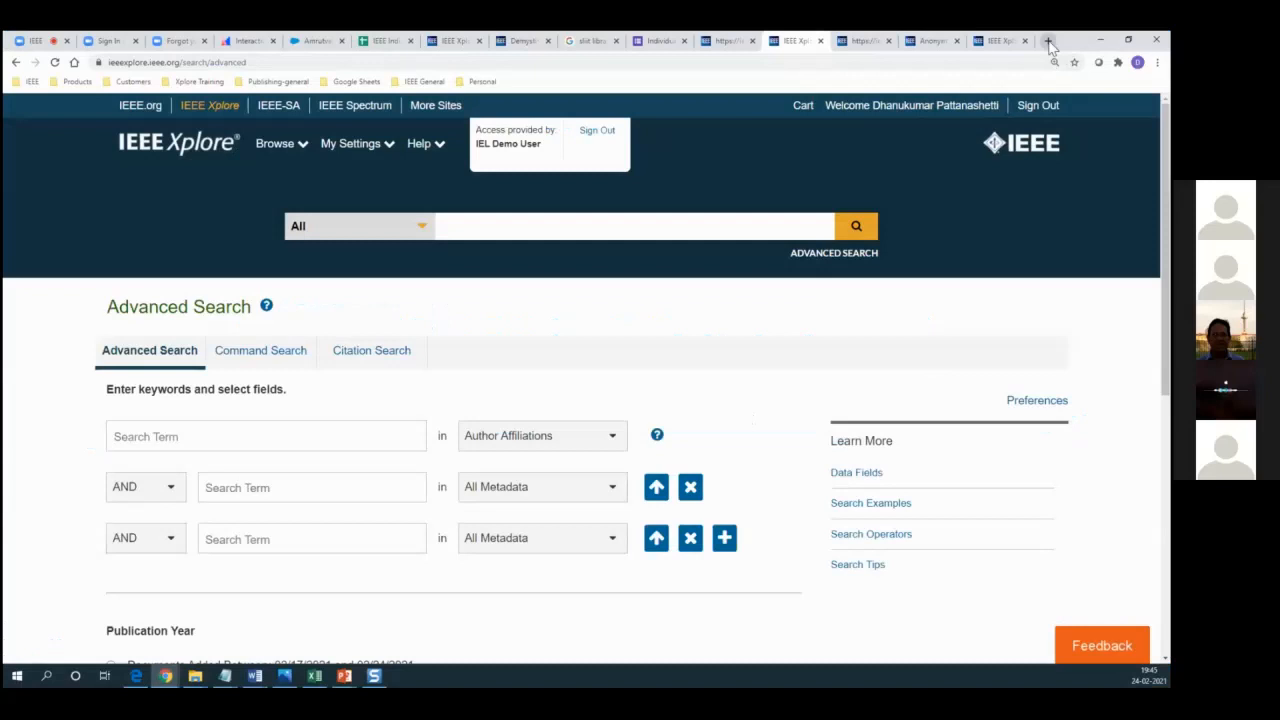
- Open the IEEE Author Center home page in a new browser tab
{"action": "left_click", "coordinate": [1048, 40]}
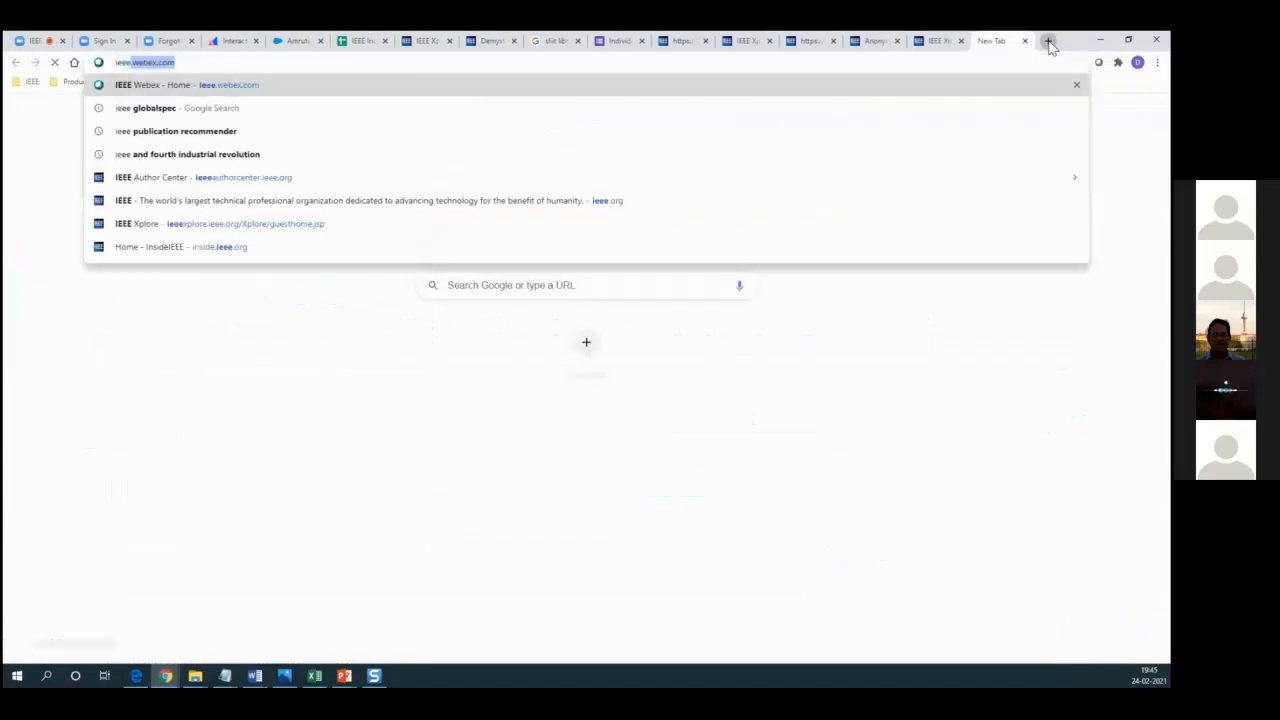
{"action": "left_click", "coordinate": [200, 176]}
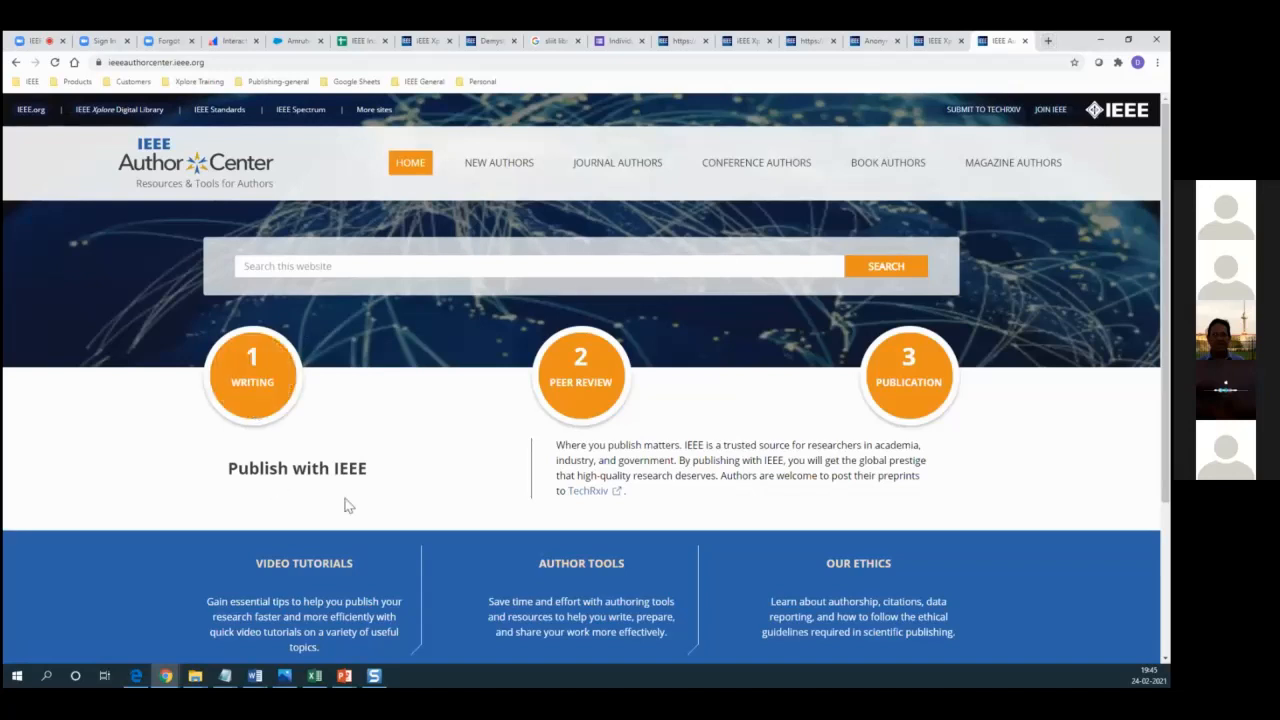
{"action": "mouse_move", "coordinate": [304, 564]}
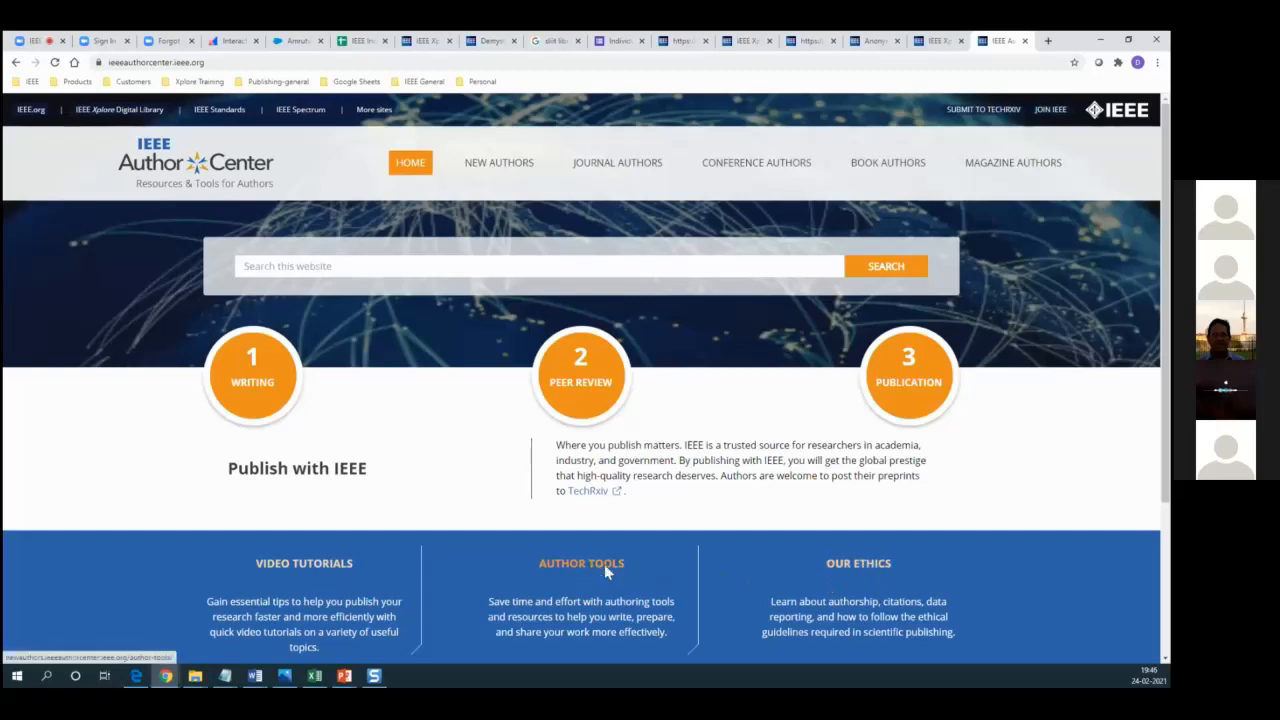
{"action": "left_click", "coordinate": [580, 564]}
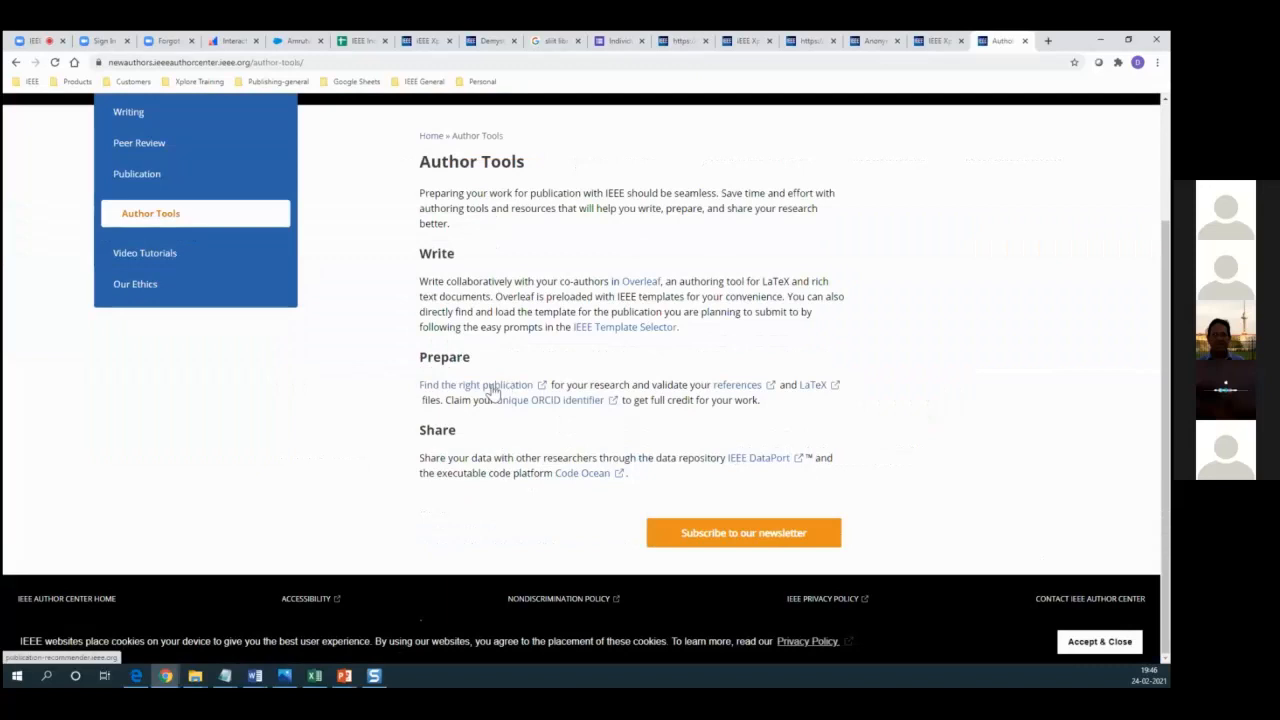
{"action": "scroll", "scroll_direction": "up", "scroll_amount": 3}
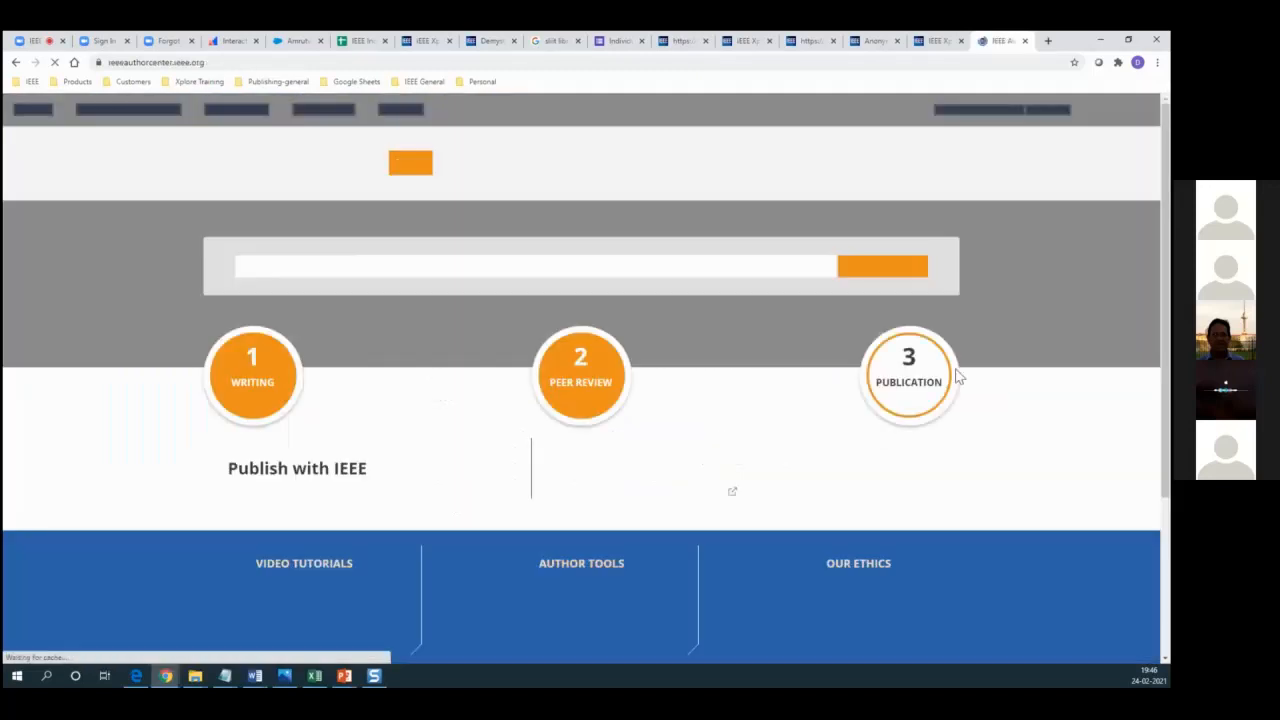
{"action": "scroll", "scroll_direction": "down", "scroll_amount": 3}
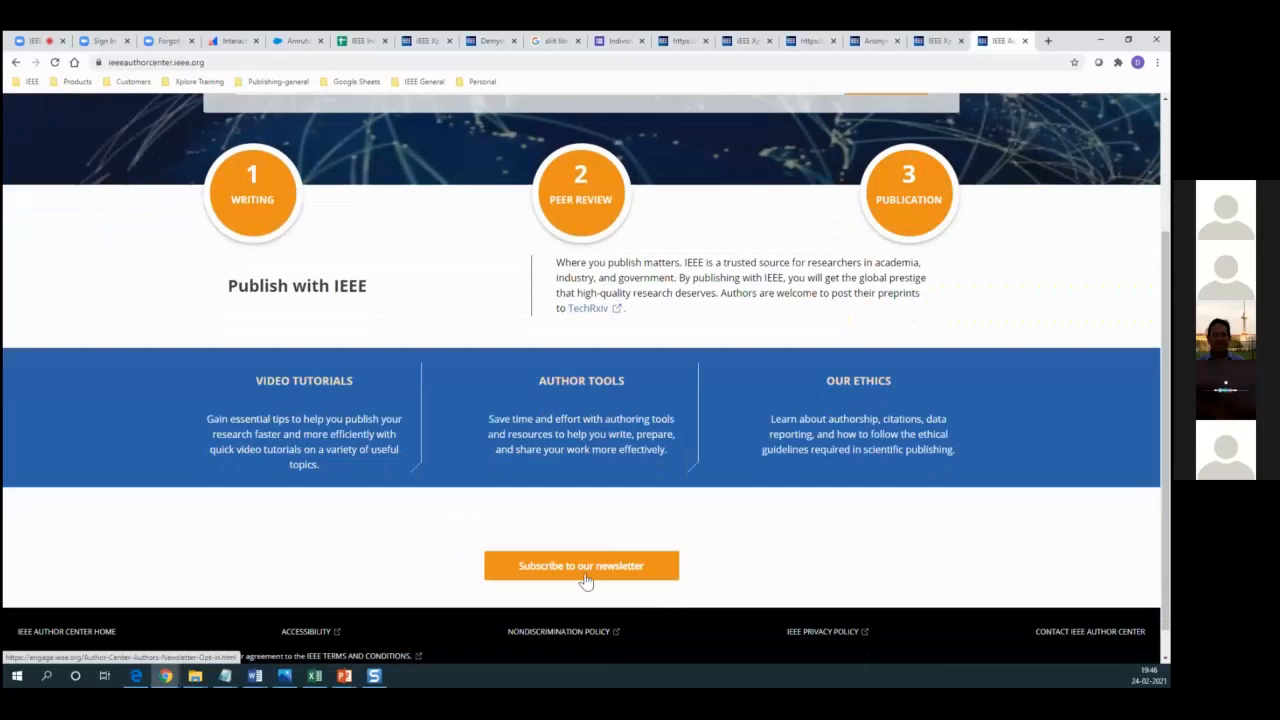
{"action": "mouse_move", "coordinate": [590, 572]}
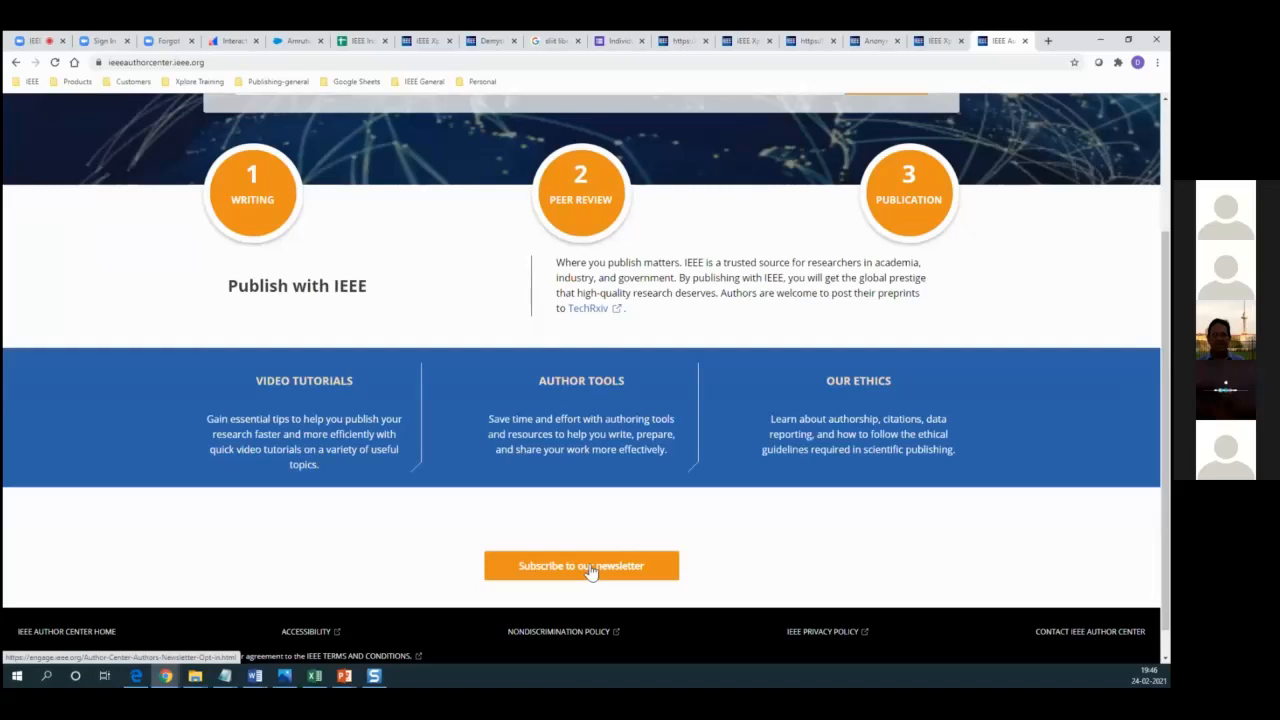
{"action": "mouse_move", "coordinate": [700, 524]}
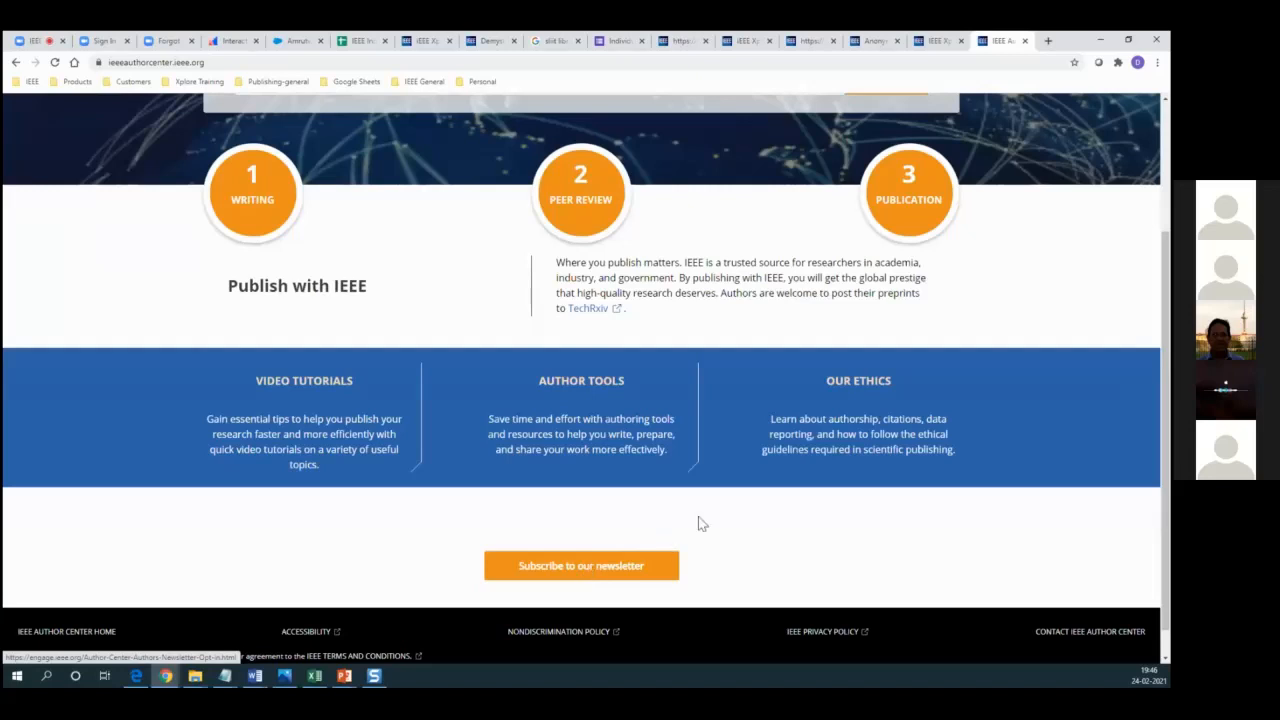
{"action": "mouse_move", "coordinate": [976, 462]}
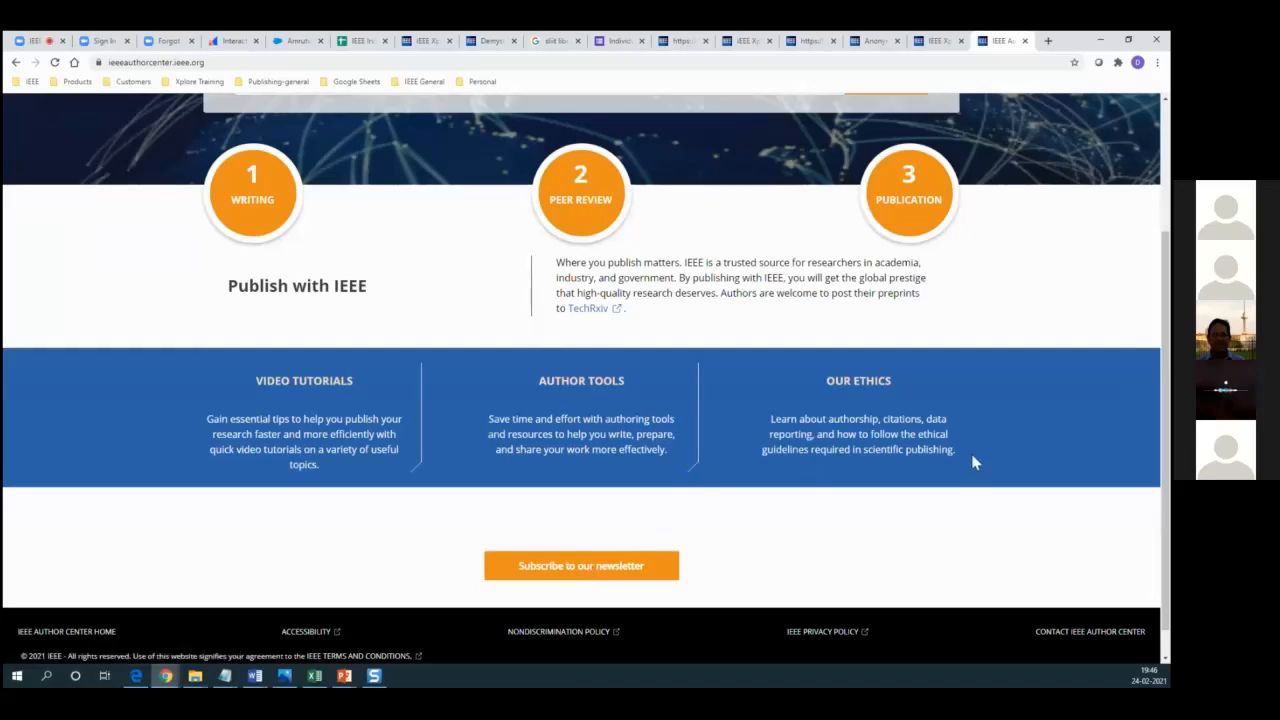
{"action": "scroll", "scroll_direction": "up", "scroll_amount": 3}
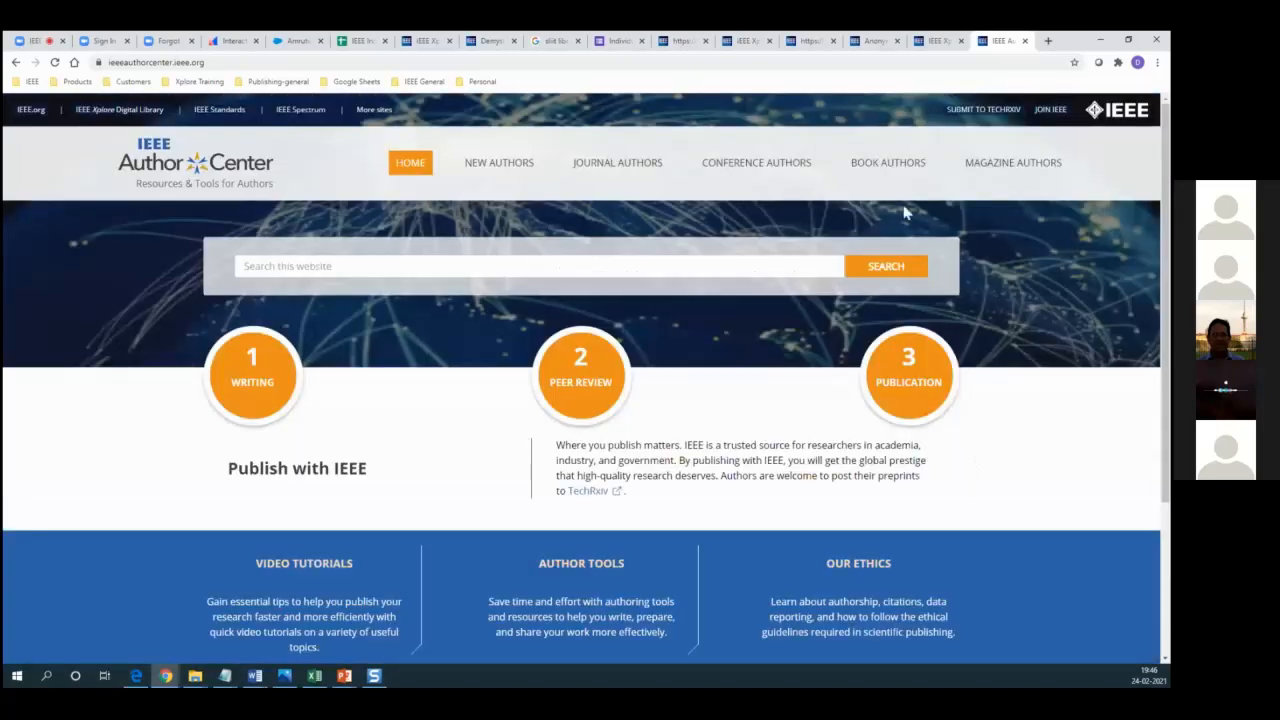
{"action": "mouse_move", "coordinate": [888, 162]}
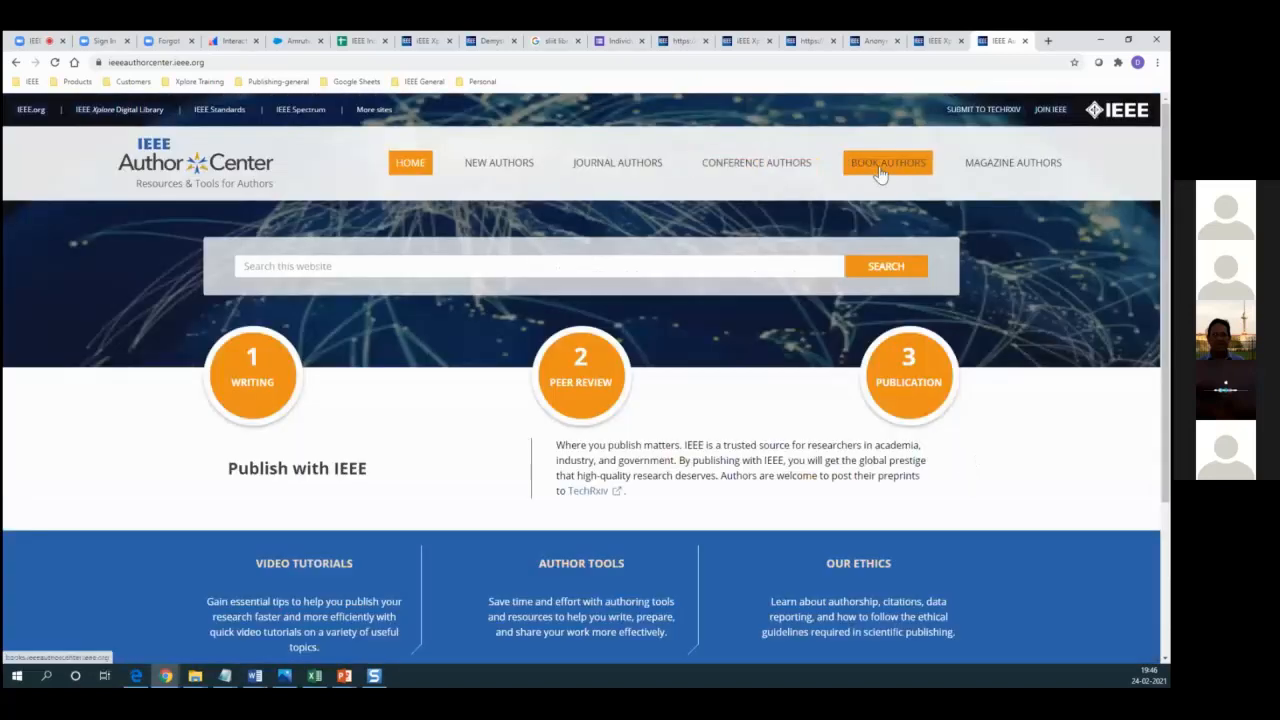
{"action": "mouse_move", "coordinate": [1012, 162]}
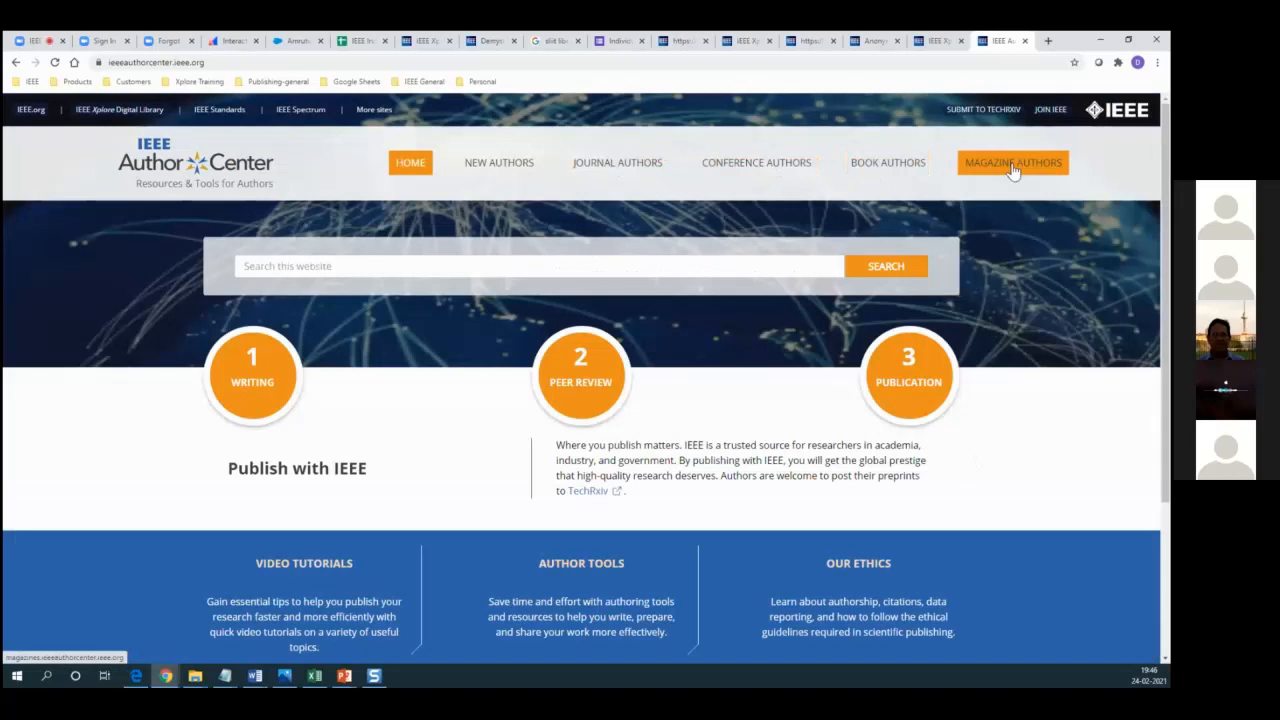